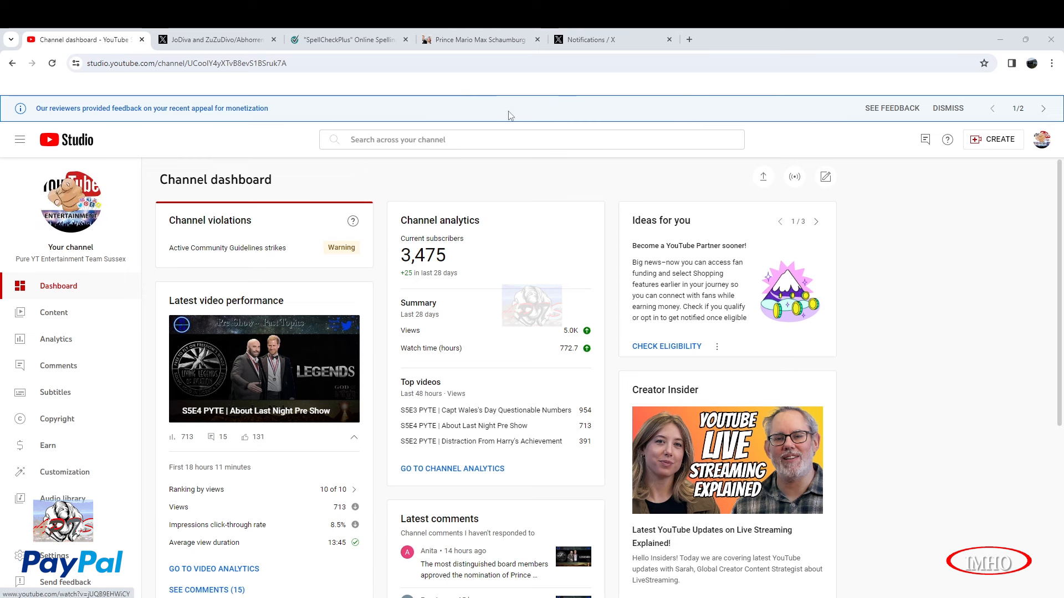
{"action": "mouse_move", "coordinate": [505, 128]}
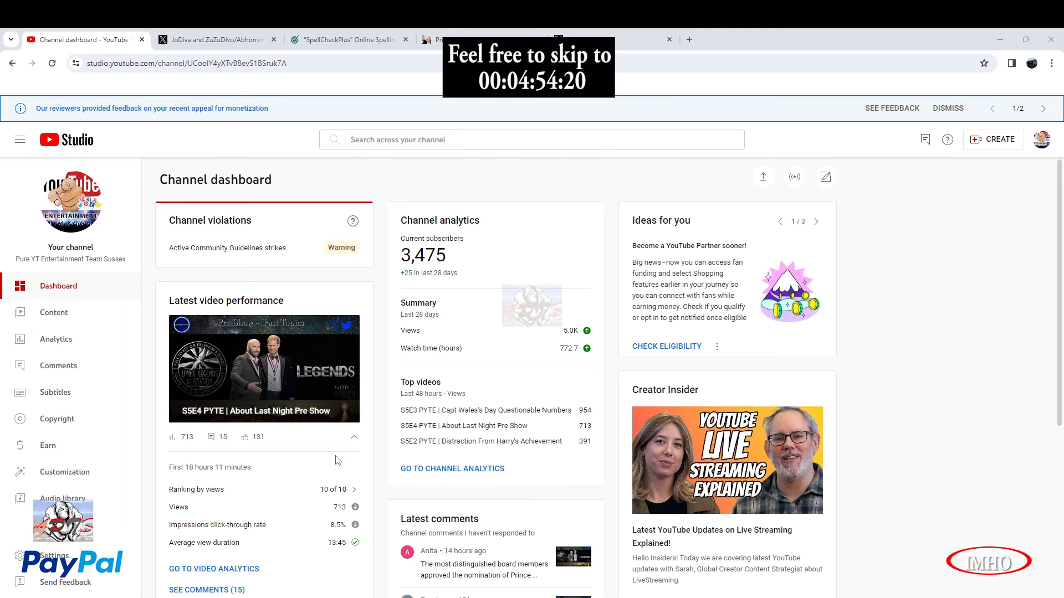
{"action": "mouse_move", "coordinate": [48, 446]}
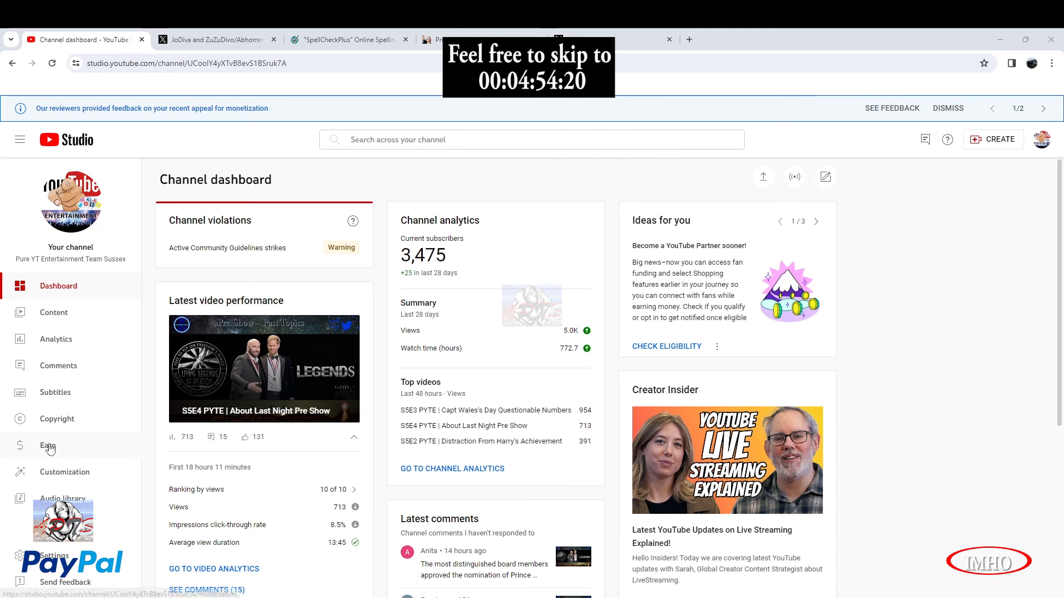
Open the Earn page and view eligibility: 3,475 subscribers, 2,785 of 4,000 watch hours.
{"action": "left_click", "coordinate": [48, 446]}
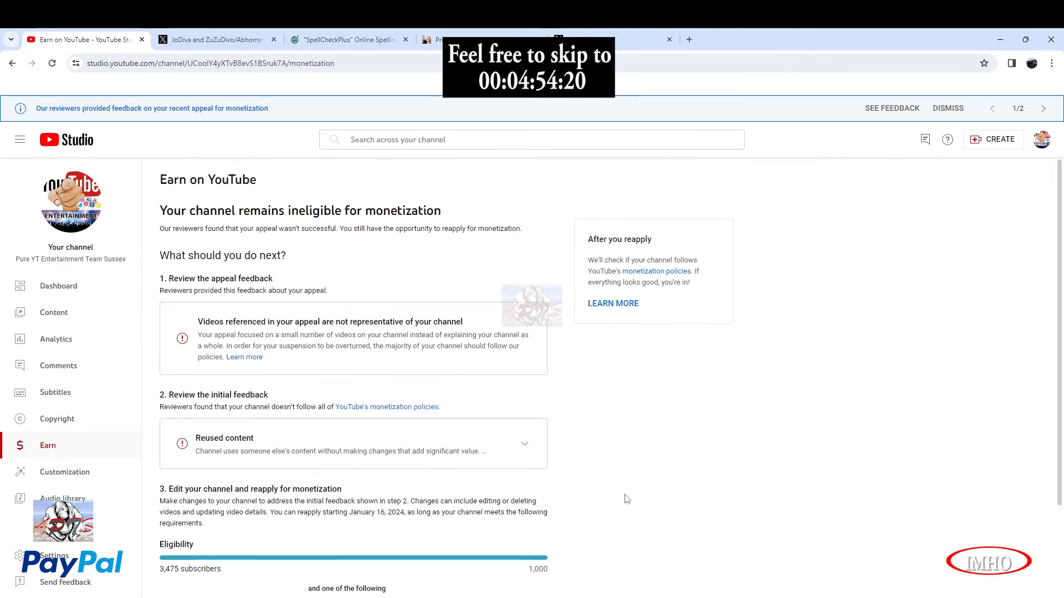
{"action": "scroll", "scroll_direction": "down", "scroll_amount": 3}
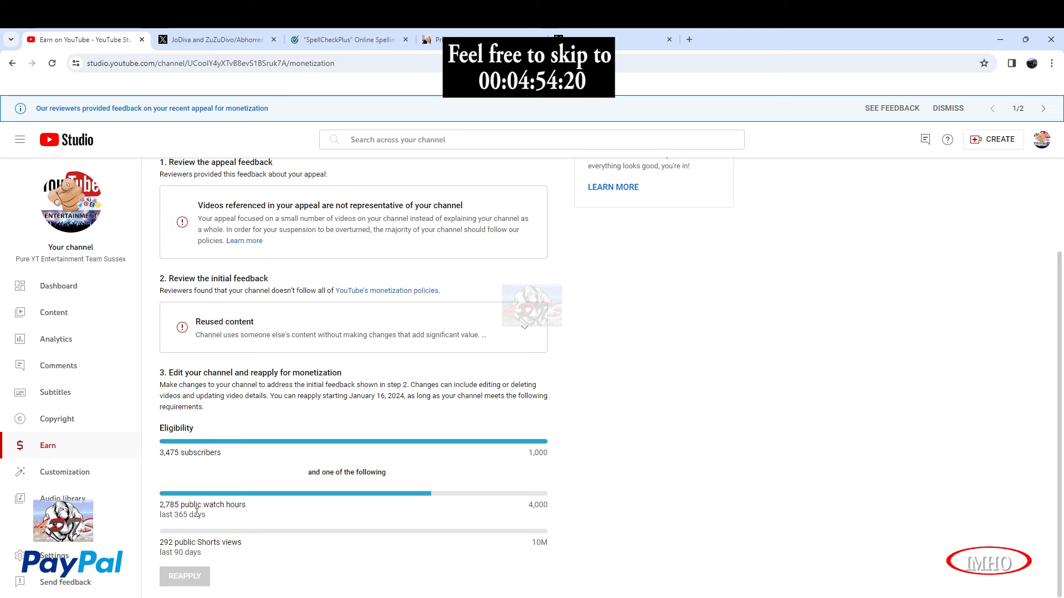
{"action": "mouse_move", "coordinate": [481, 494]}
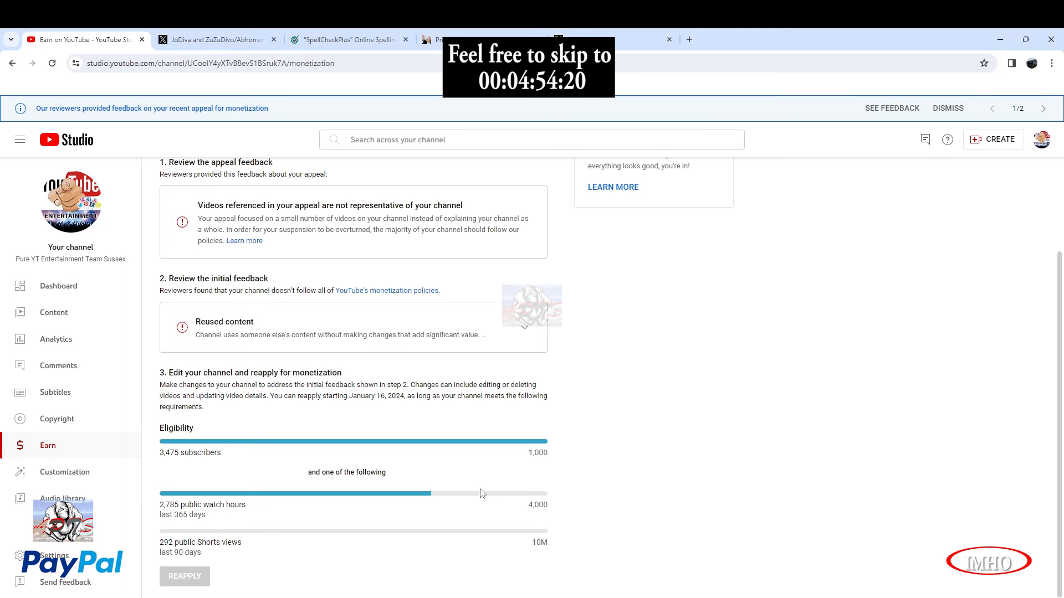
{"action": "mouse_move", "coordinate": [1004, 262]}
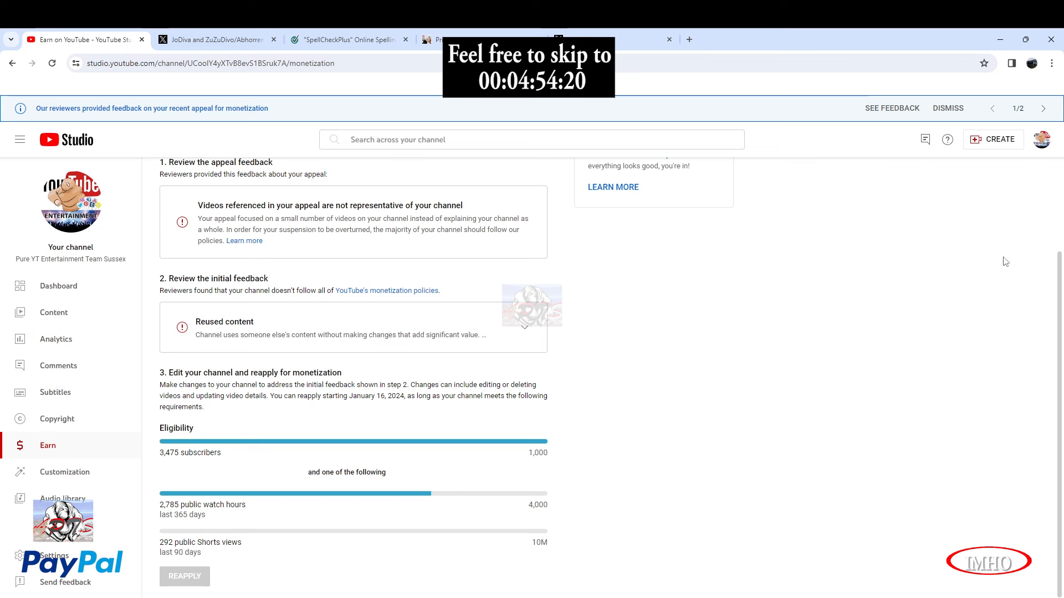
Switch to the 706-subscriber channel and scroll its dashboard to the Partner Program notice.
{"action": "left_click", "coordinate": [1042, 139]}
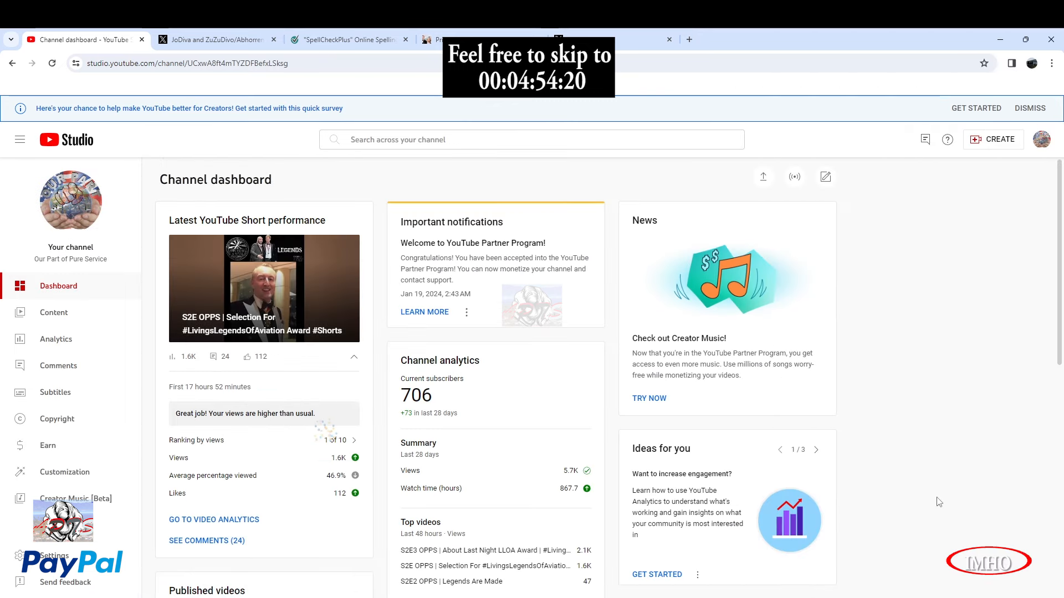
{"action": "scroll", "scroll_direction": "down", "scroll_amount": 3}
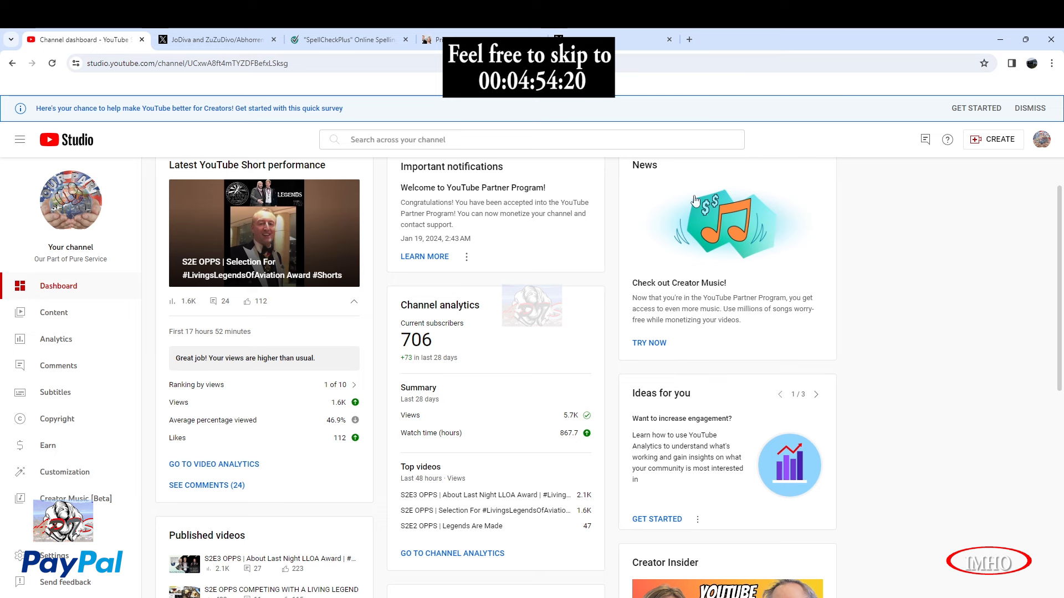
{"action": "mouse_move", "coordinate": [157, 205]}
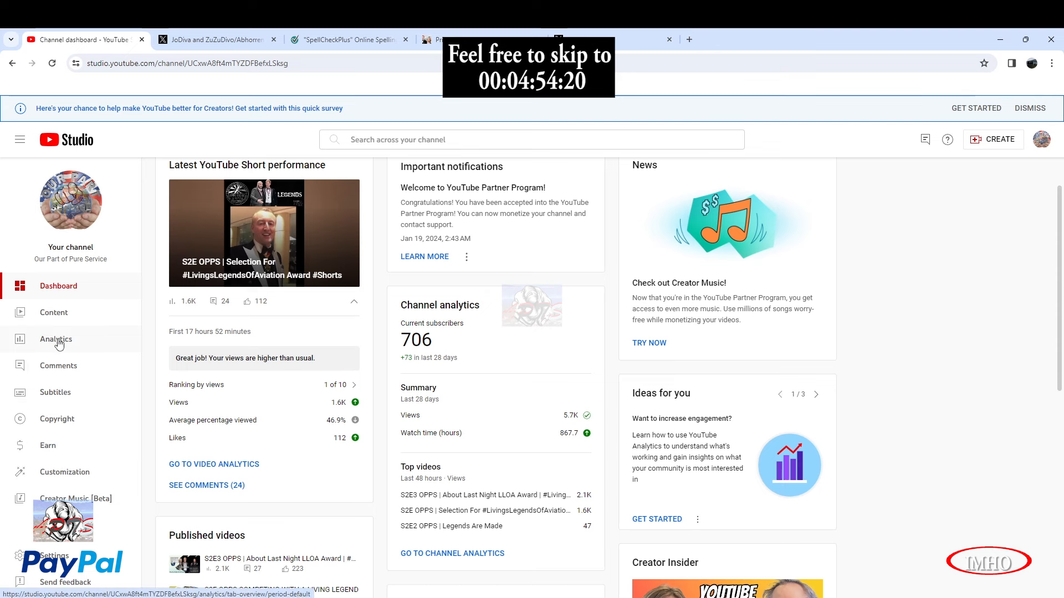
Open Analytics: 5,659 views, 867.7 watch hours, +73 subscribers in 28 days.
{"action": "left_click", "coordinate": [56, 339]}
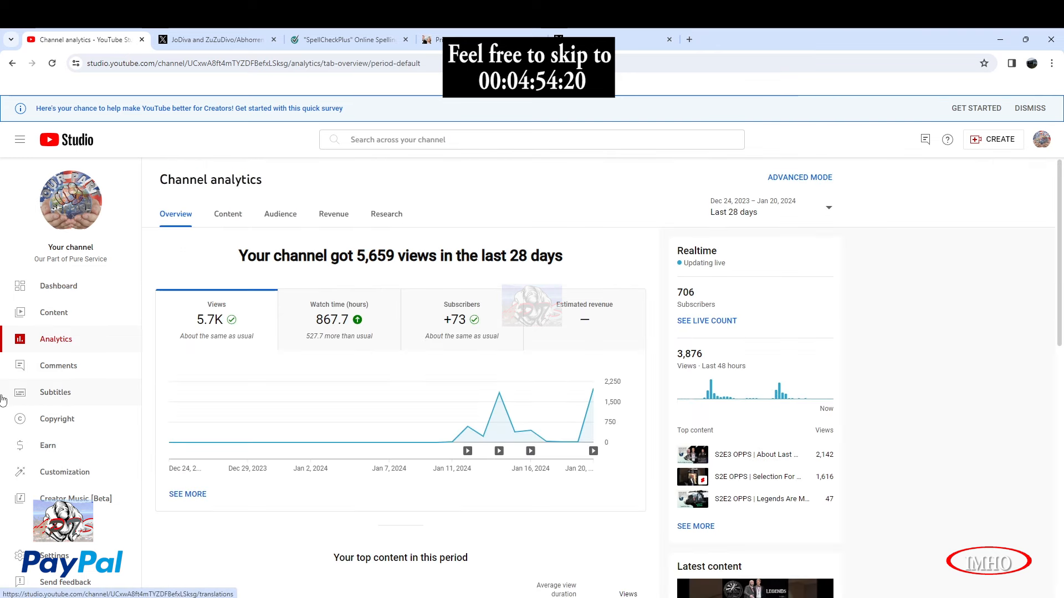
{"action": "mouse_move", "coordinate": [577, 441]}
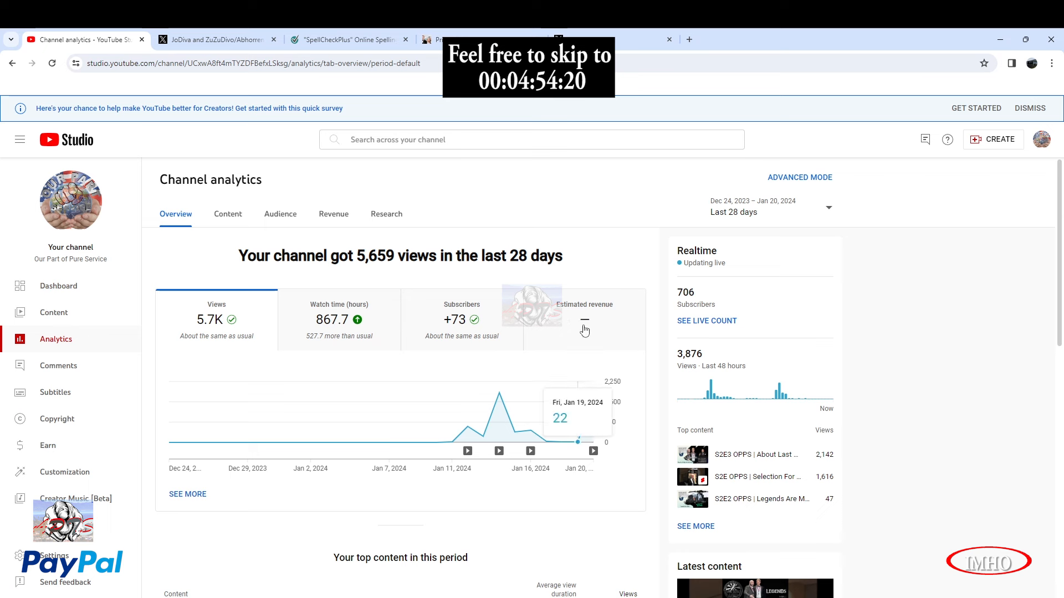
{"action": "mouse_move", "coordinate": [447, 492]}
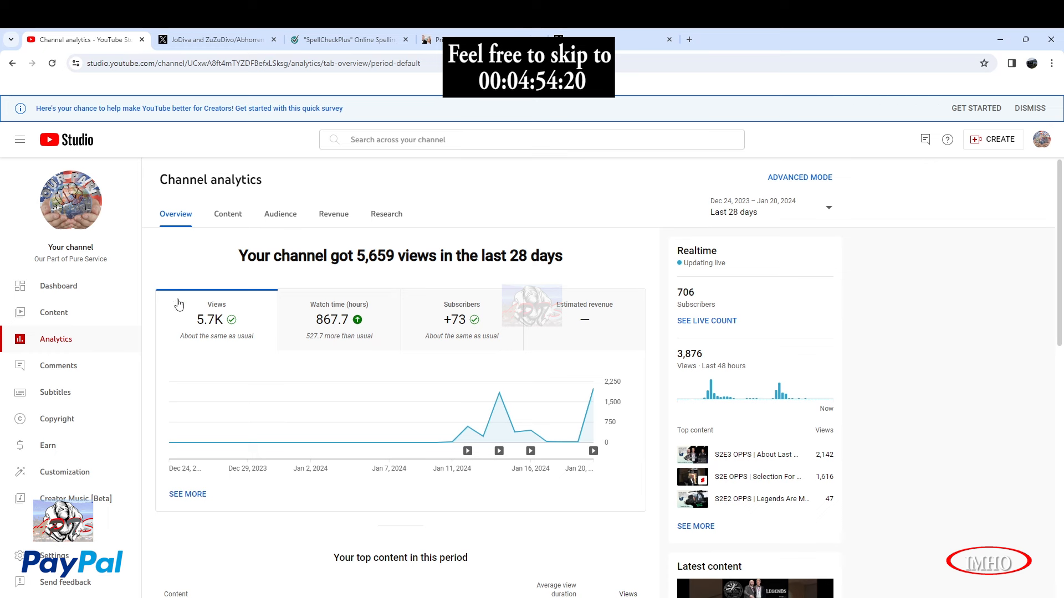
{"action": "mouse_move", "coordinate": [689, 380]}
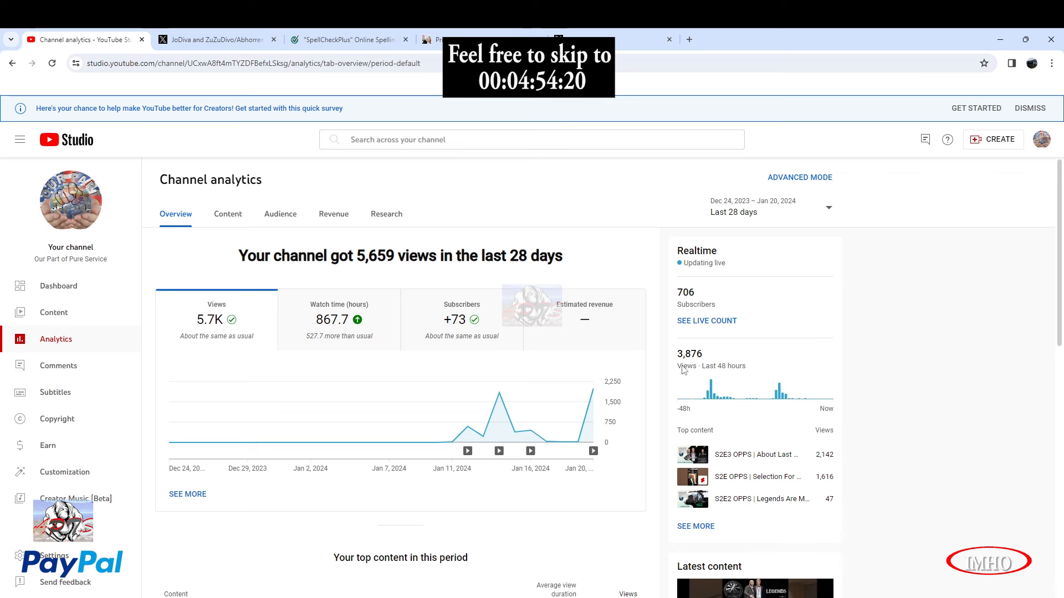
{"action": "mouse_move", "coordinate": [730, 320]}
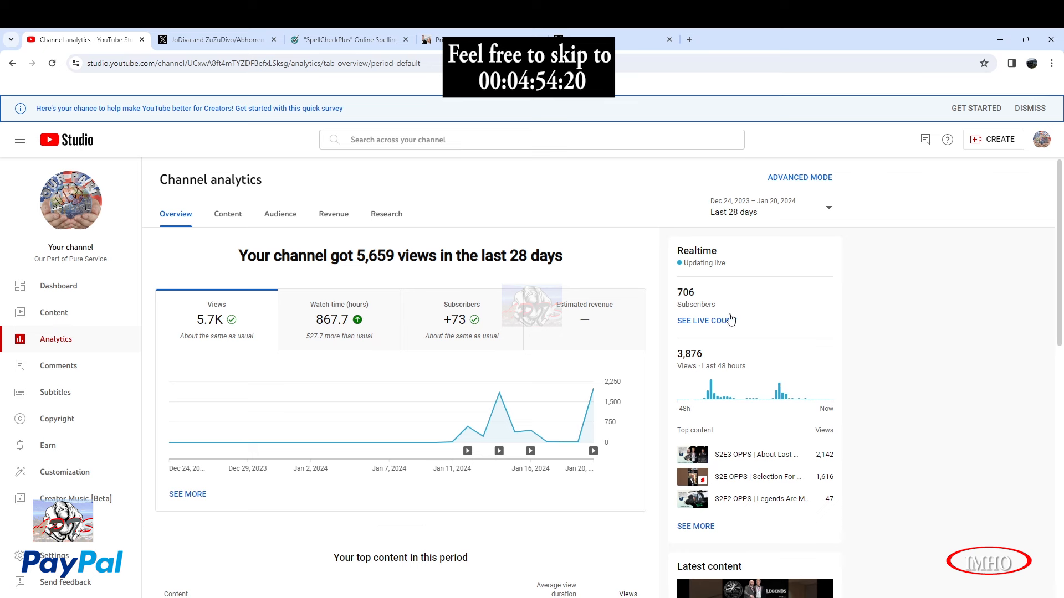
{"action": "mouse_move", "coordinate": [701, 309]}
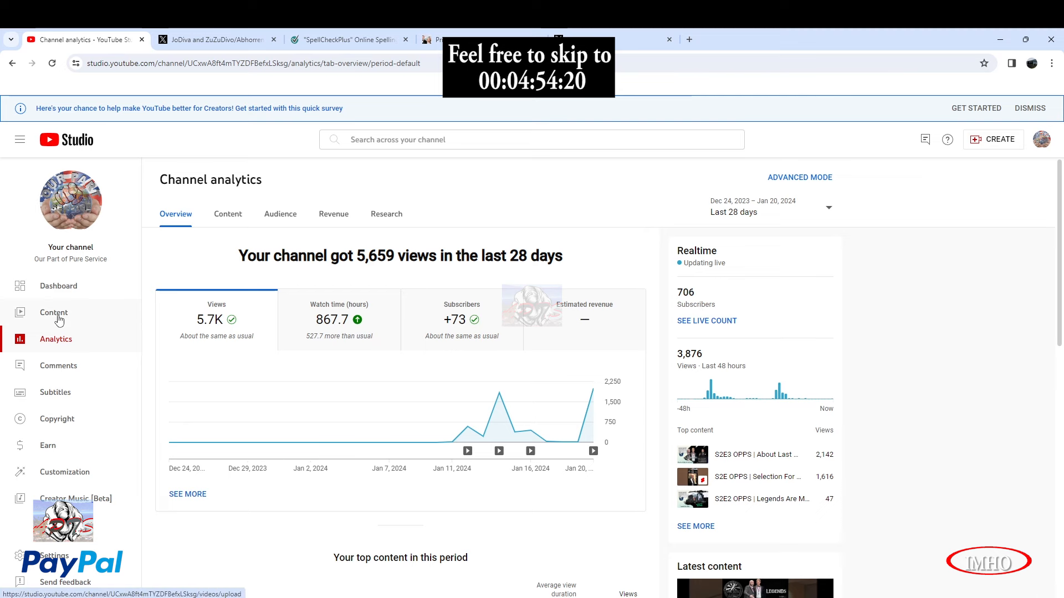
Open the Content list, showing S2E4 scheduled for Jan 22, 2024, then select and deselect all videos.
{"action": "left_click", "coordinate": [53, 312]}
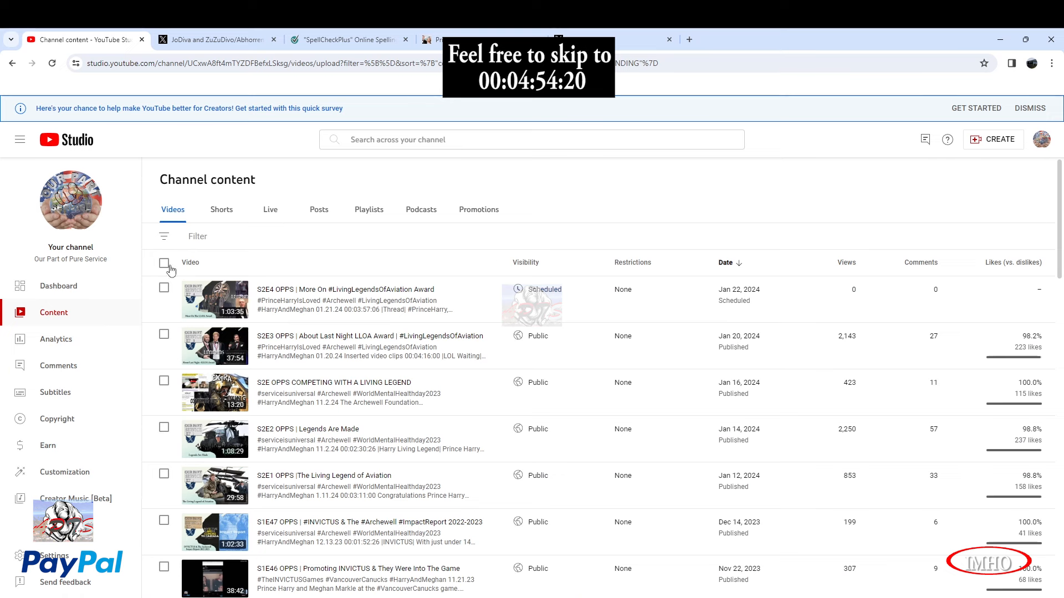
{"action": "left_click", "coordinate": [163, 263]}
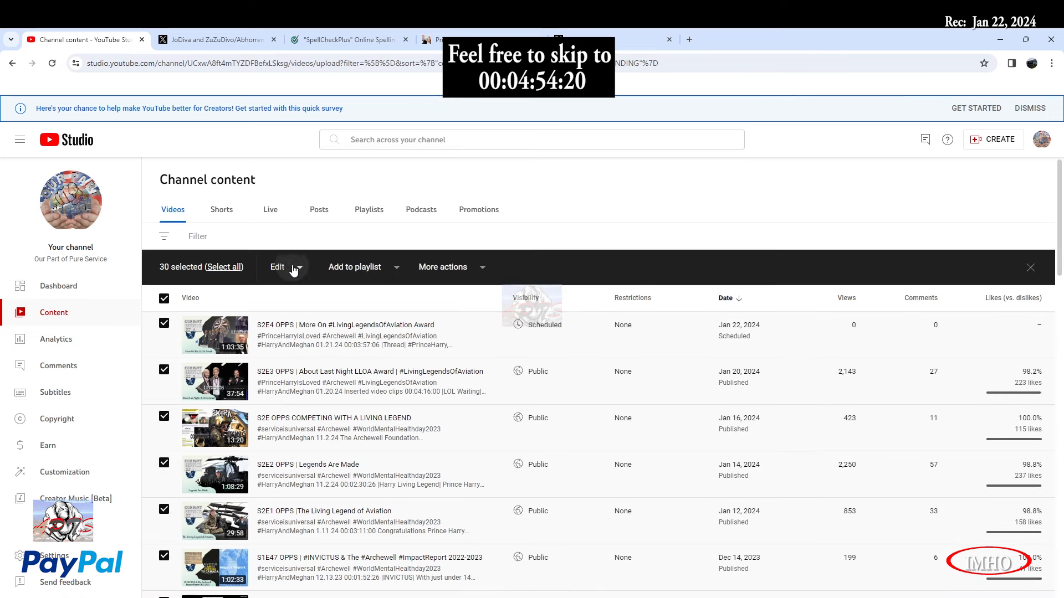
{"action": "left_click", "coordinate": [277, 267]}
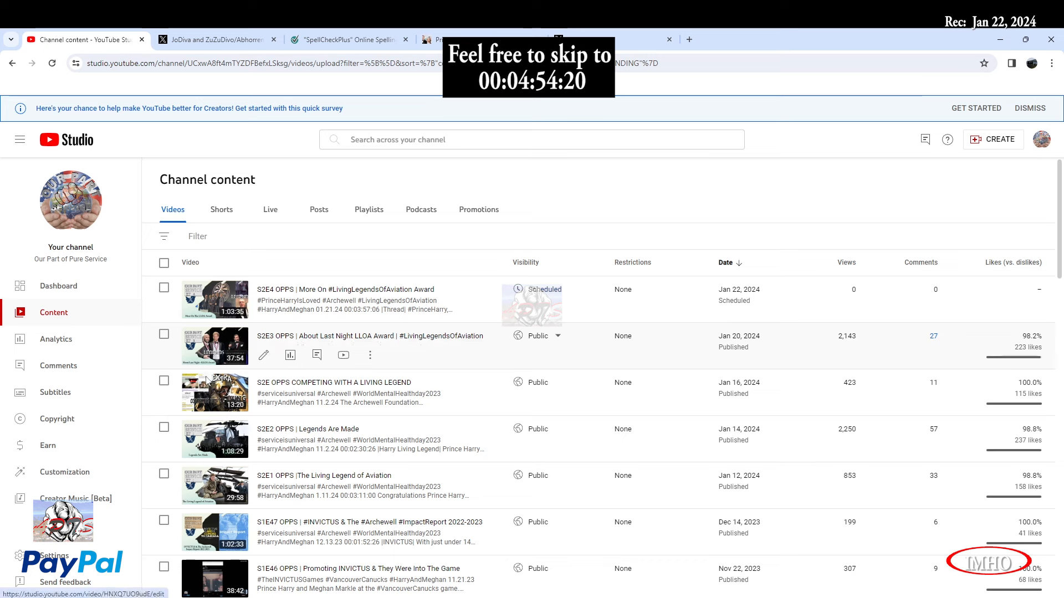
Open the Earn page confirming YouTube Partner status with memberships setup unfinished.
{"action": "left_click", "coordinate": [47, 444]}
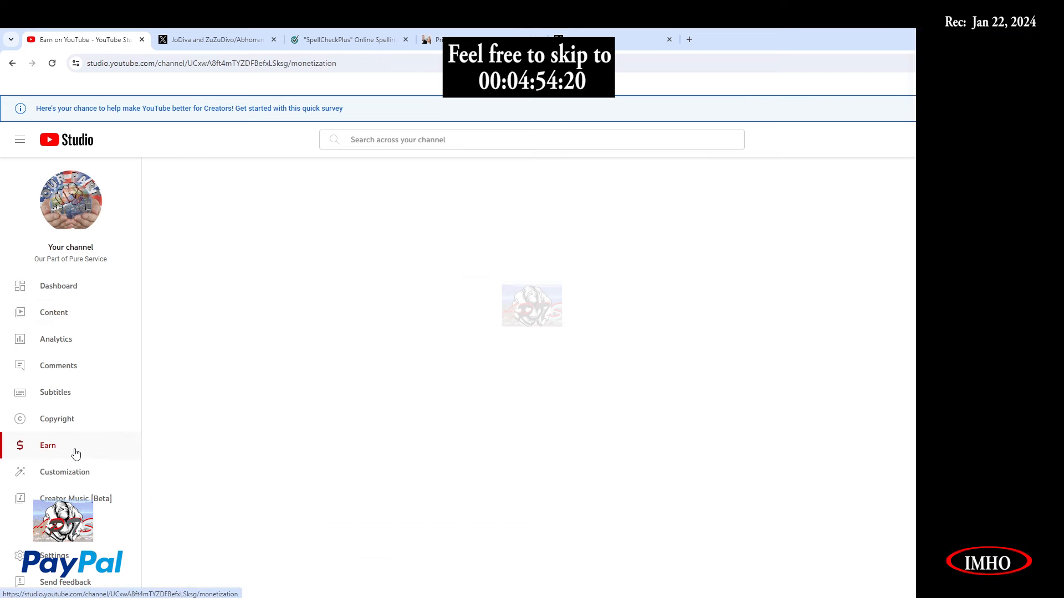
{"action": "left_click", "coordinate": [47, 445]}
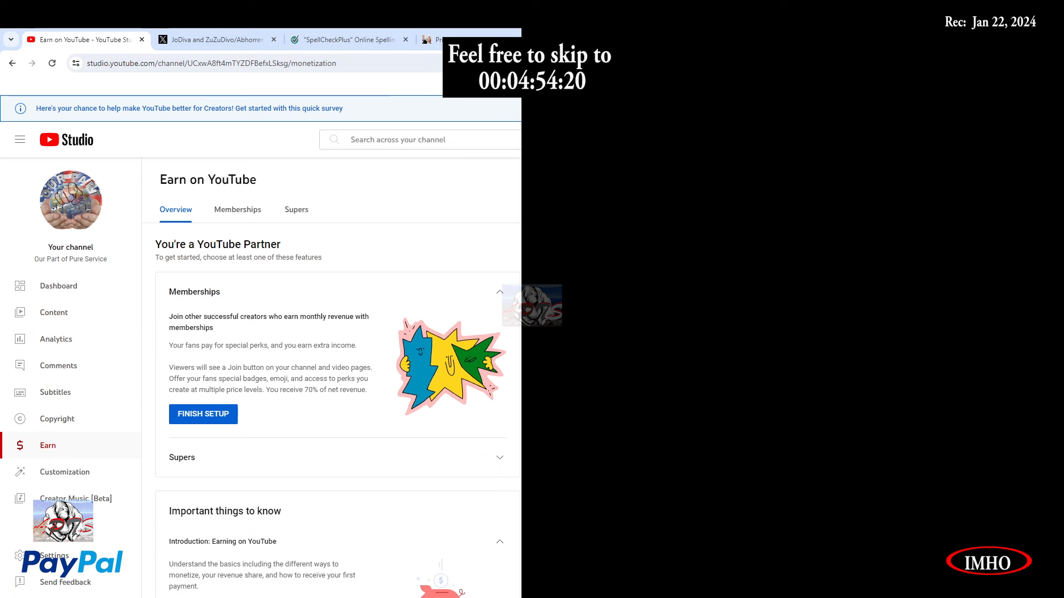
{"action": "mouse_move", "coordinate": [285, 502]}
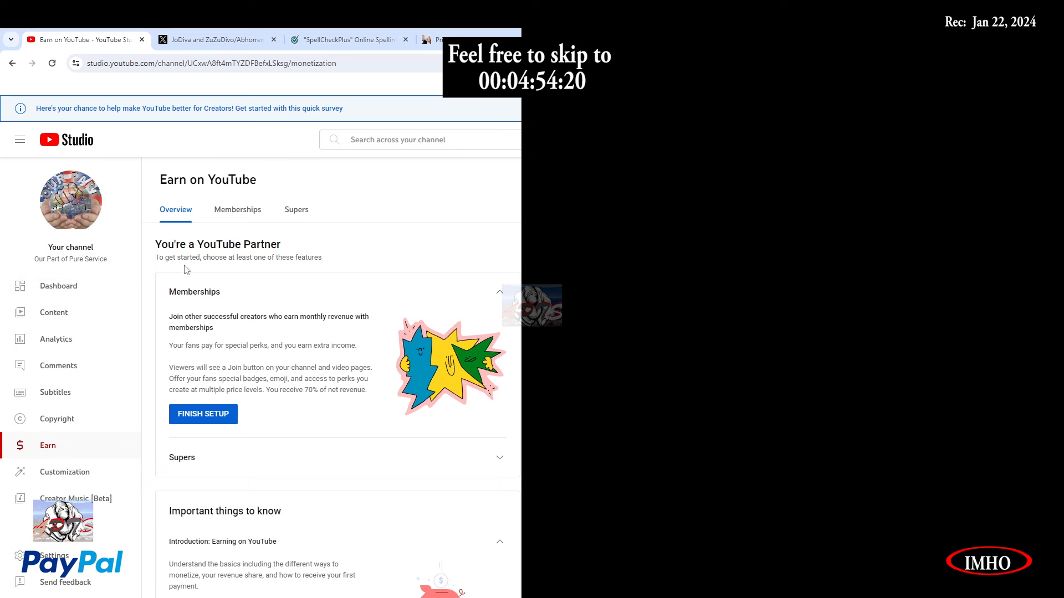
{"action": "mouse_move", "coordinate": [187, 436]}
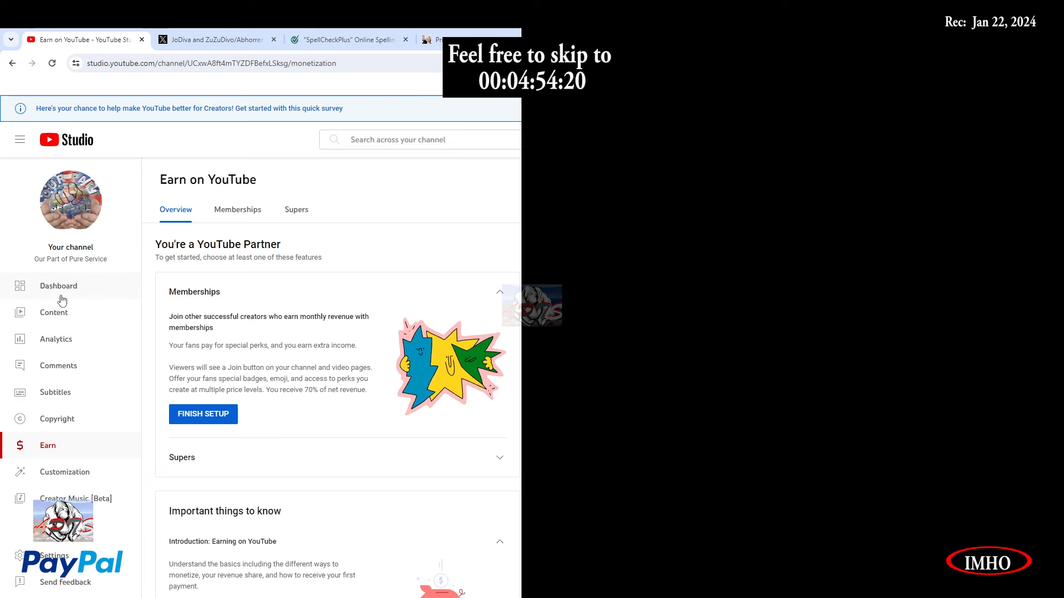
{"action": "mouse_move", "coordinate": [237, 429]}
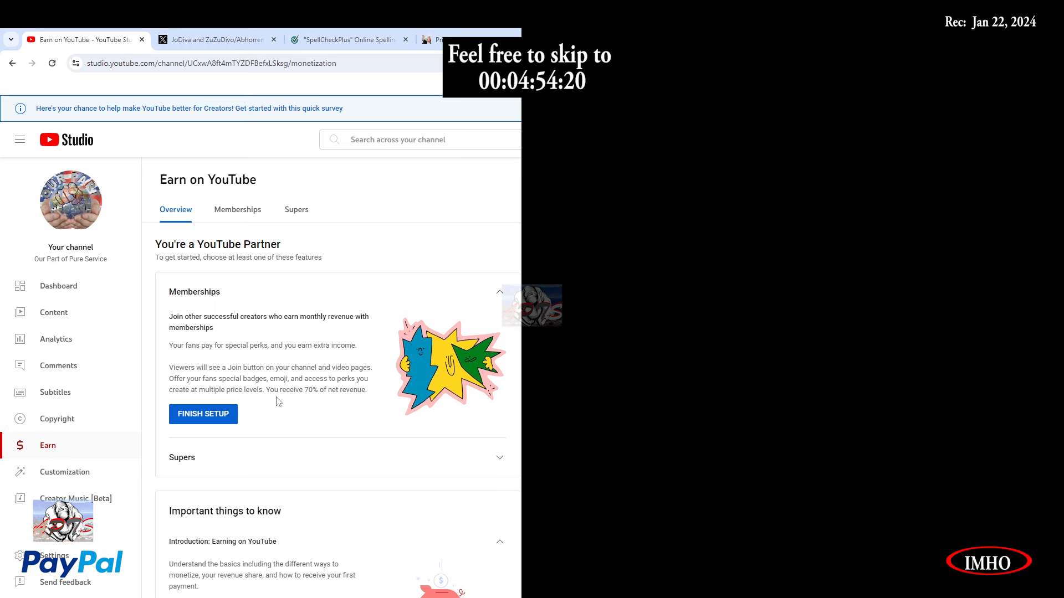
{"action": "mouse_move", "coordinate": [311, 378]}
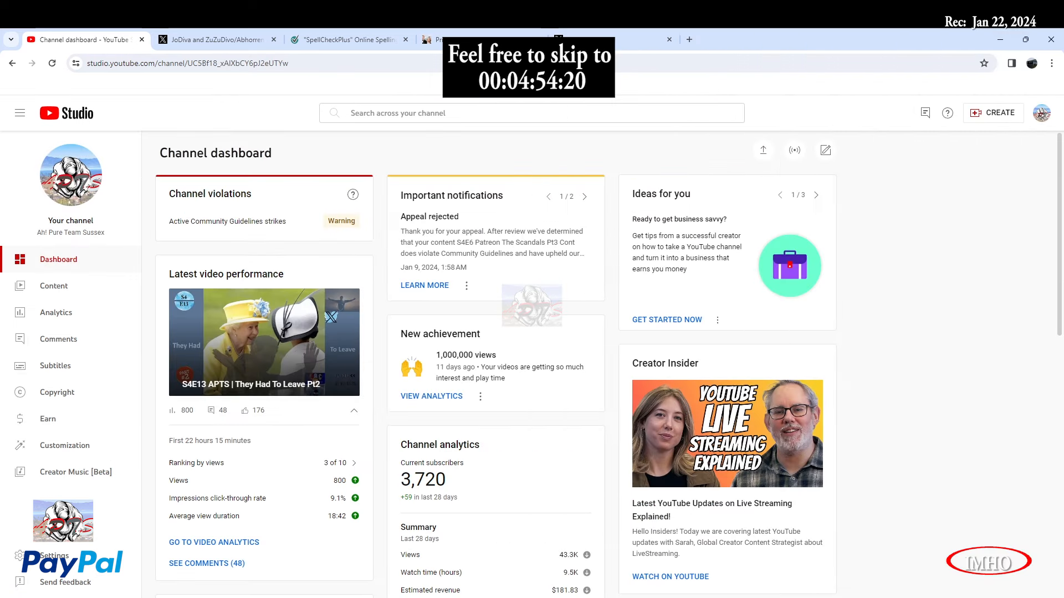
{"action": "mouse_move", "coordinate": [635, 377]}
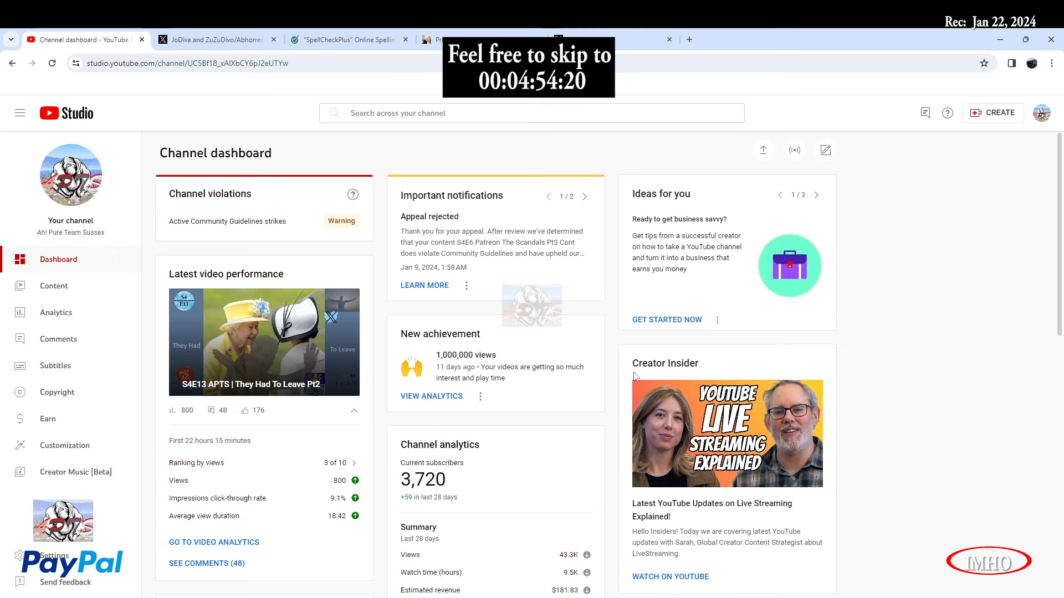
Scroll to Channel analytics: 43.3K views and $181.83 estimated revenue over 28 days.
{"action": "scroll", "scroll_direction": "down", "scroll_amount": 3}
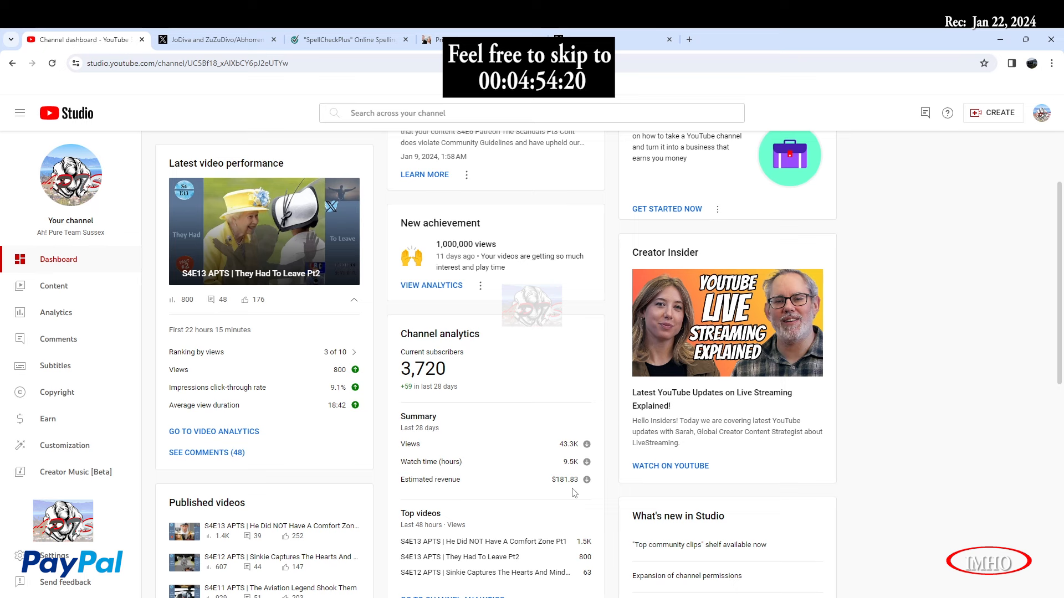
{"action": "mouse_move", "coordinate": [63, 317]}
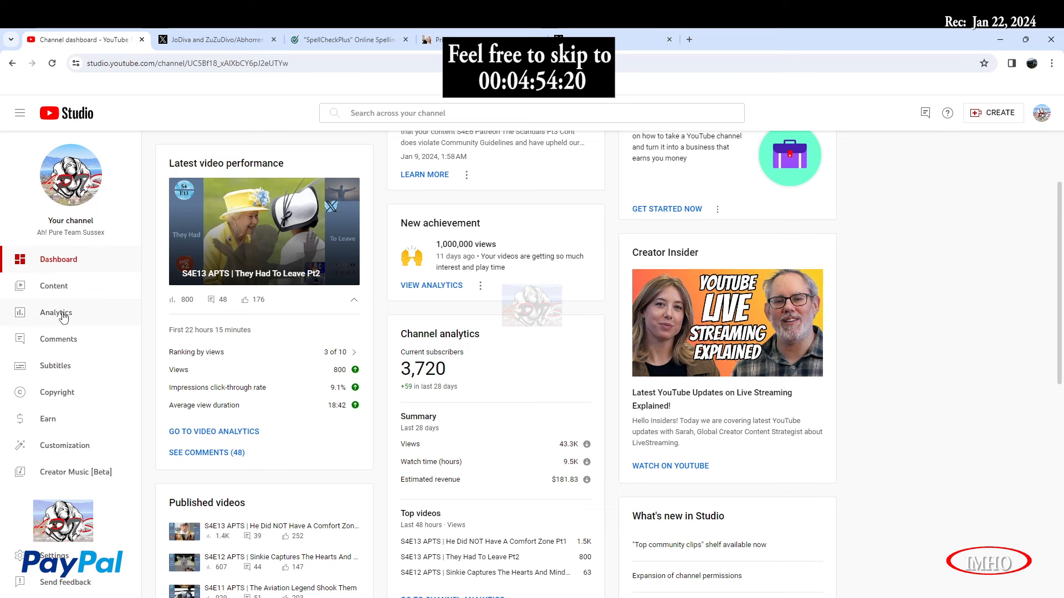
{"action": "left_click", "coordinate": [55, 312]}
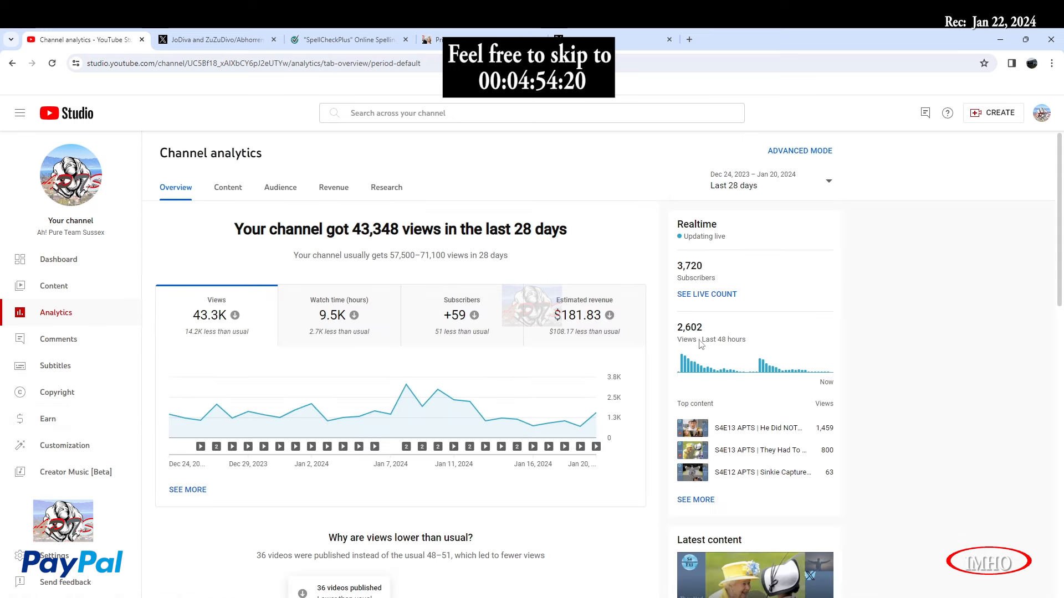
{"action": "mouse_move", "coordinate": [691, 337]}
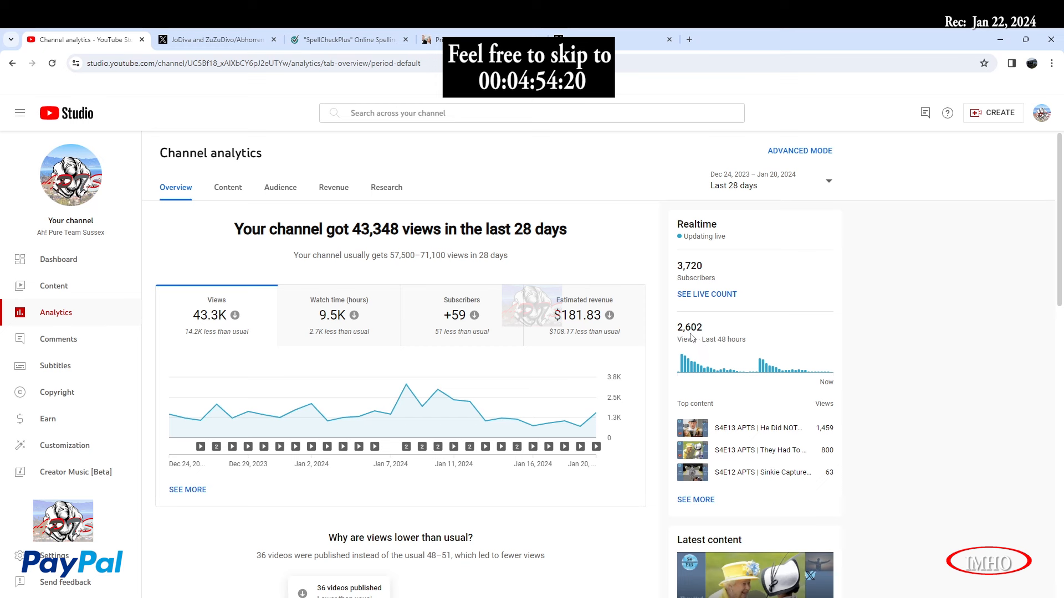
{"action": "mouse_move", "coordinate": [812, 347]}
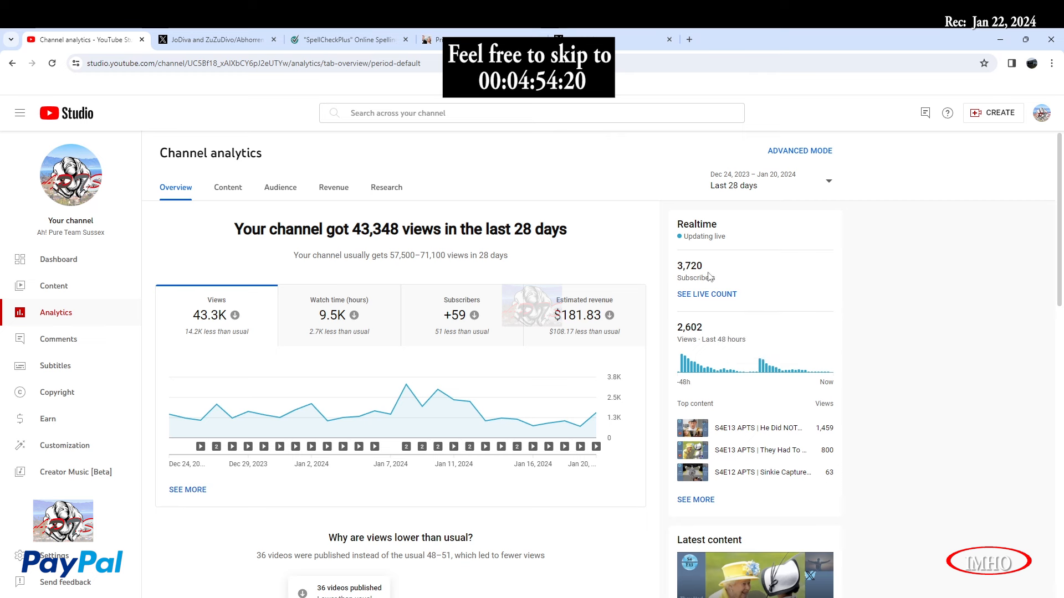
{"action": "mouse_move", "coordinate": [571, 505]}
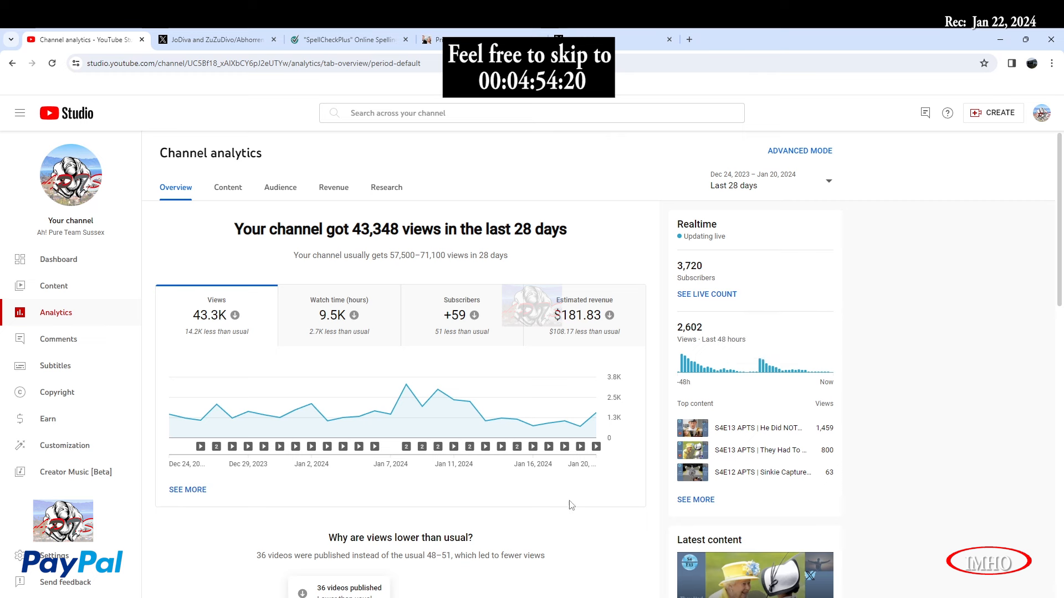
{"action": "mouse_move", "coordinate": [872, 517]}
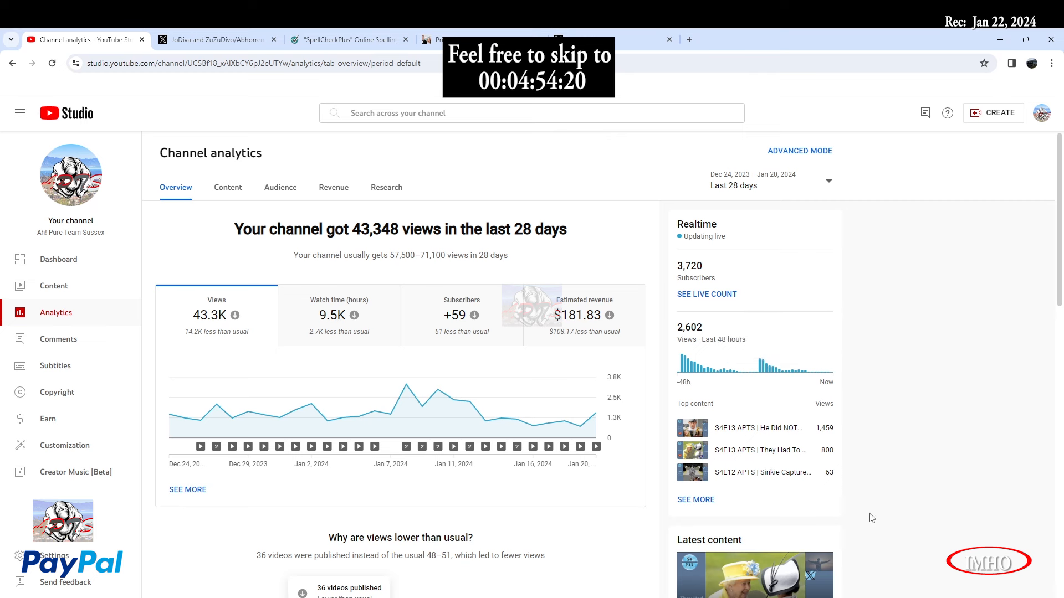
{"action": "mouse_move", "coordinate": [851, 505]}
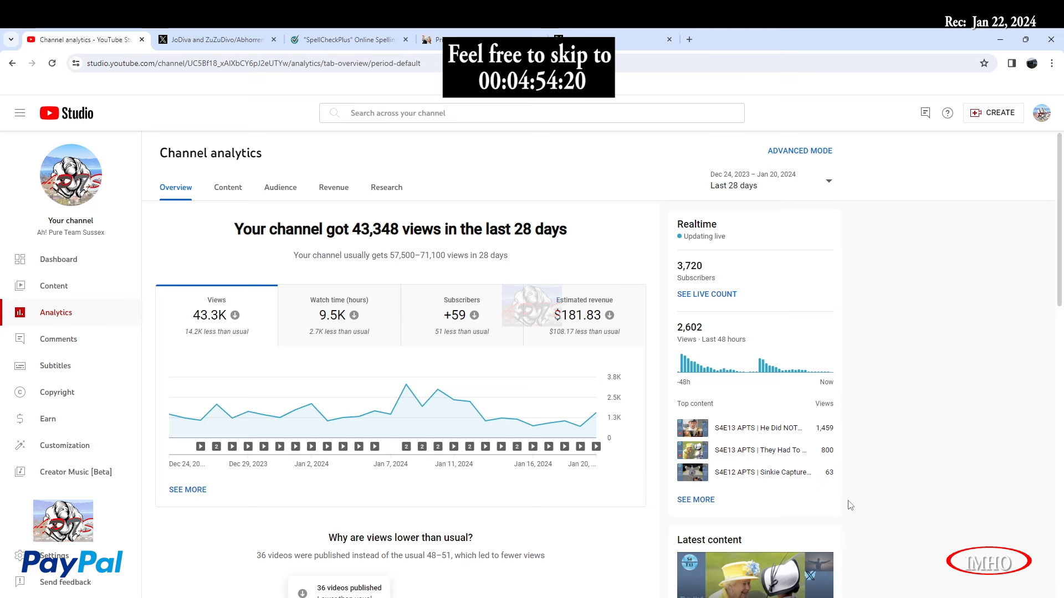
{"action": "mouse_move", "coordinate": [759, 382]}
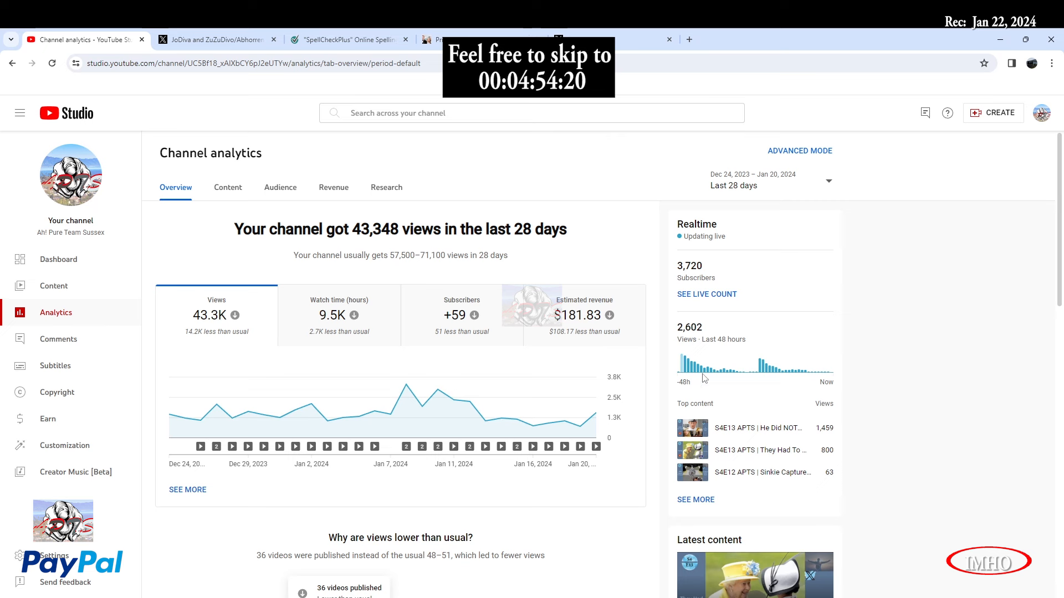
{"action": "mouse_move", "coordinate": [613, 426]}
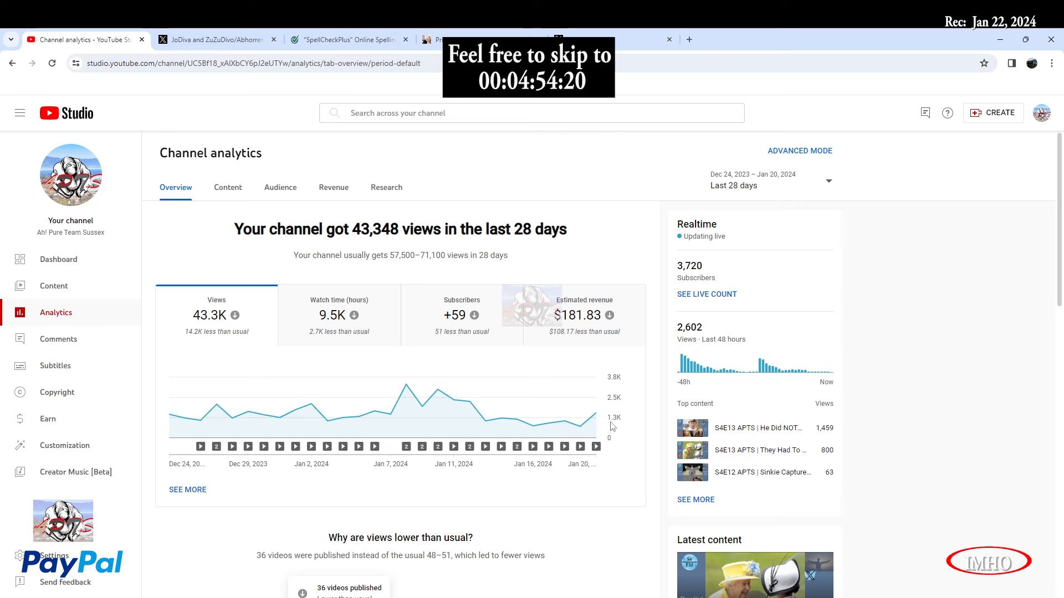
{"action": "mouse_move", "coordinate": [582, 424]}
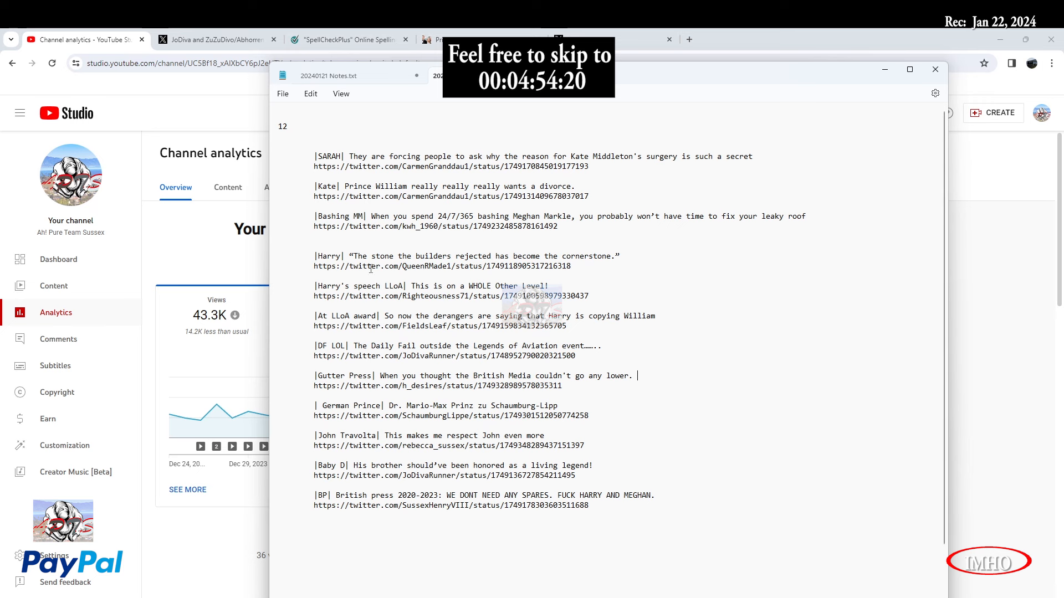
{"action": "mouse_move", "coordinate": [417, 378]}
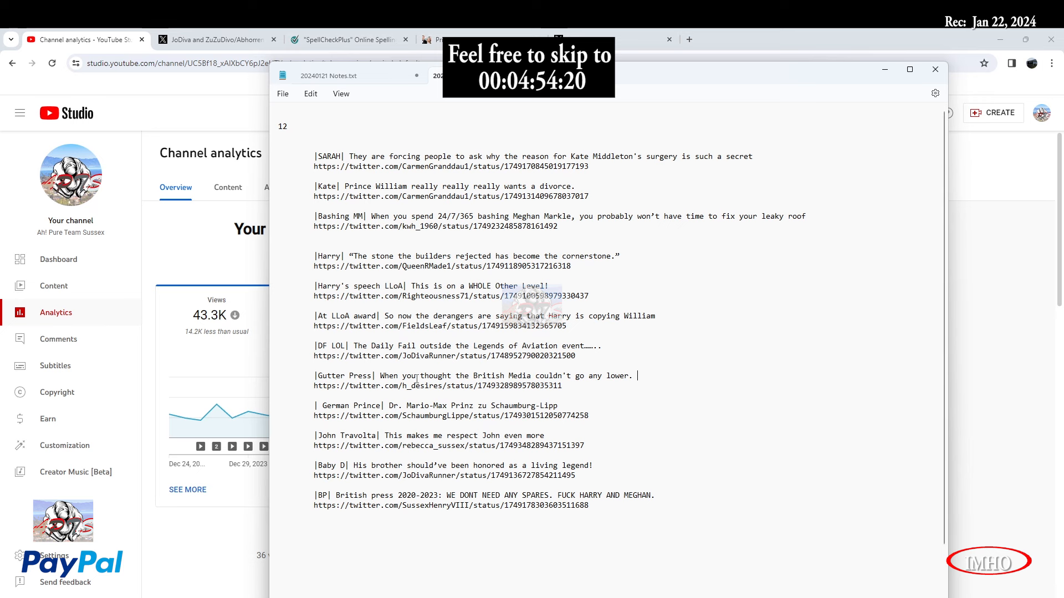
{"action": "mouse_move", "coordinate": [772, 300]}
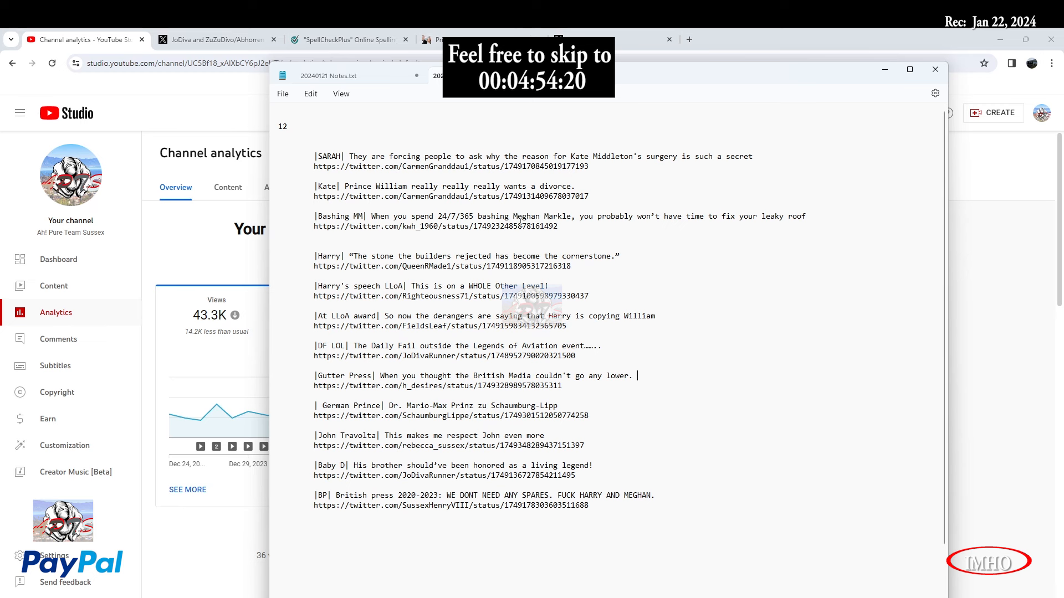
{"action": "mouse_move", "coordinate": [626, 87]}
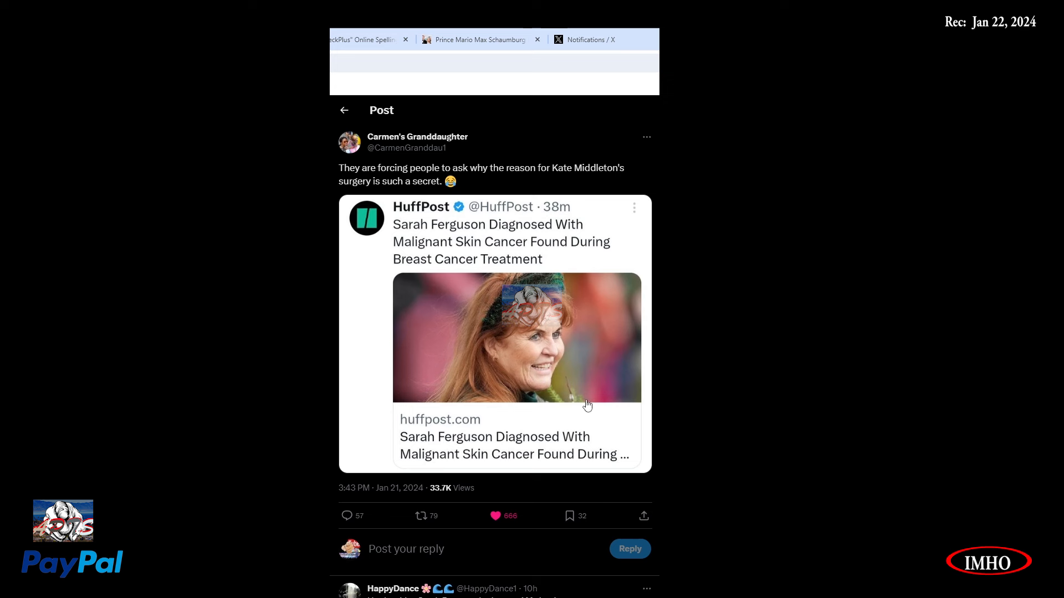
{"action": "mouse_move", "coordinate": [518, 190]}
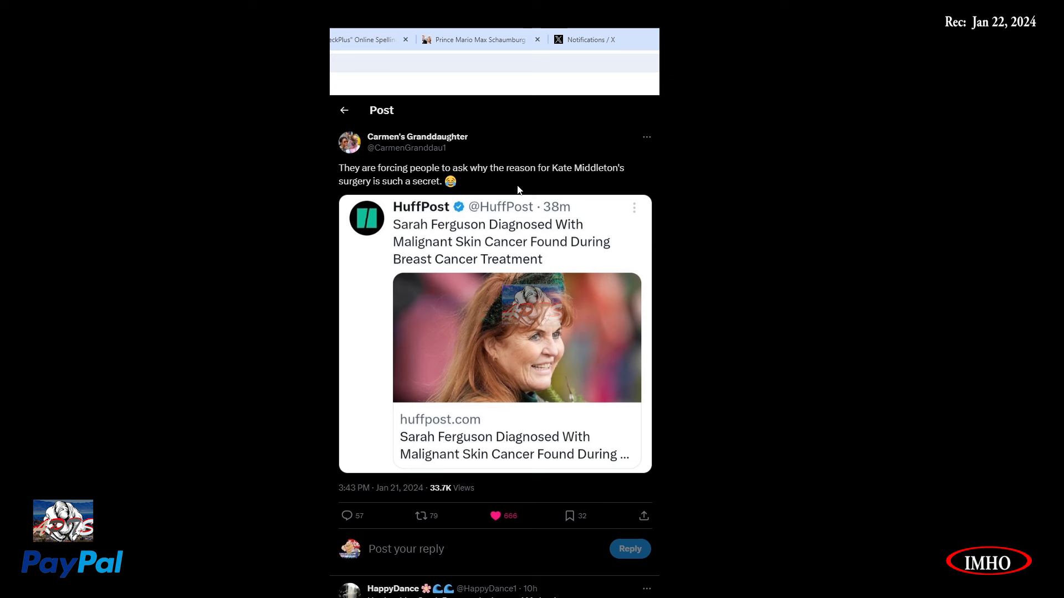
{"action": "mouse_move", "coordinate": [383, 202]}
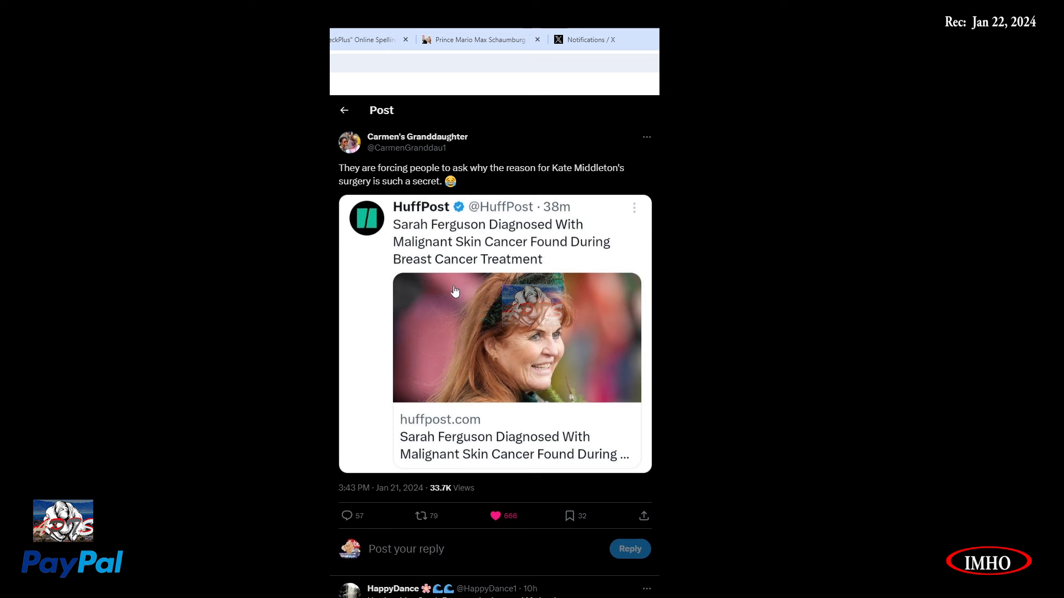
{"action": "mouse_move", "coordinate": [470, 260]}
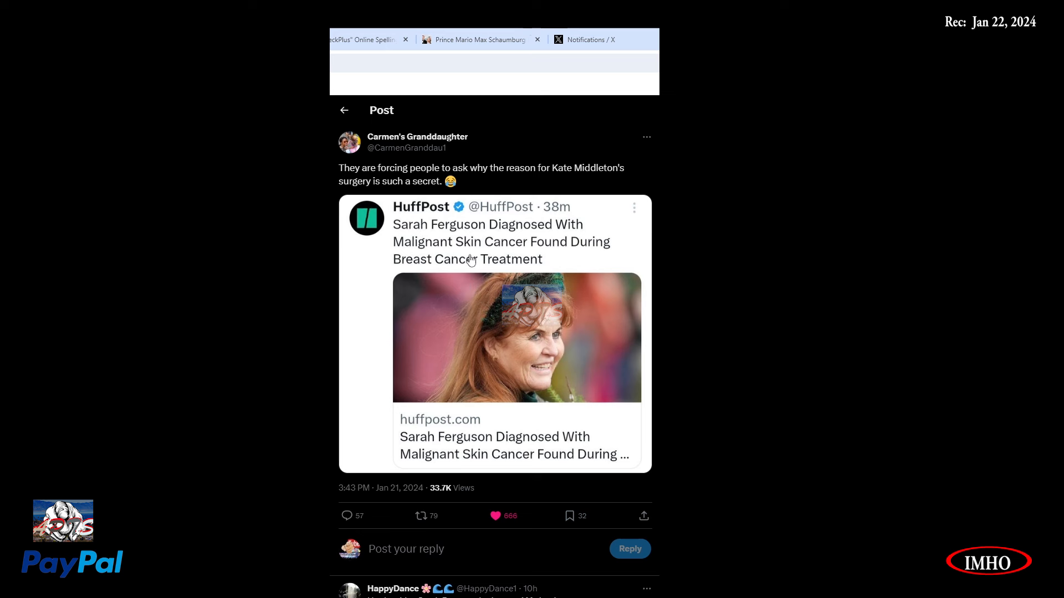
{"action": "mouse_move", "coordinate": [535, 353]}
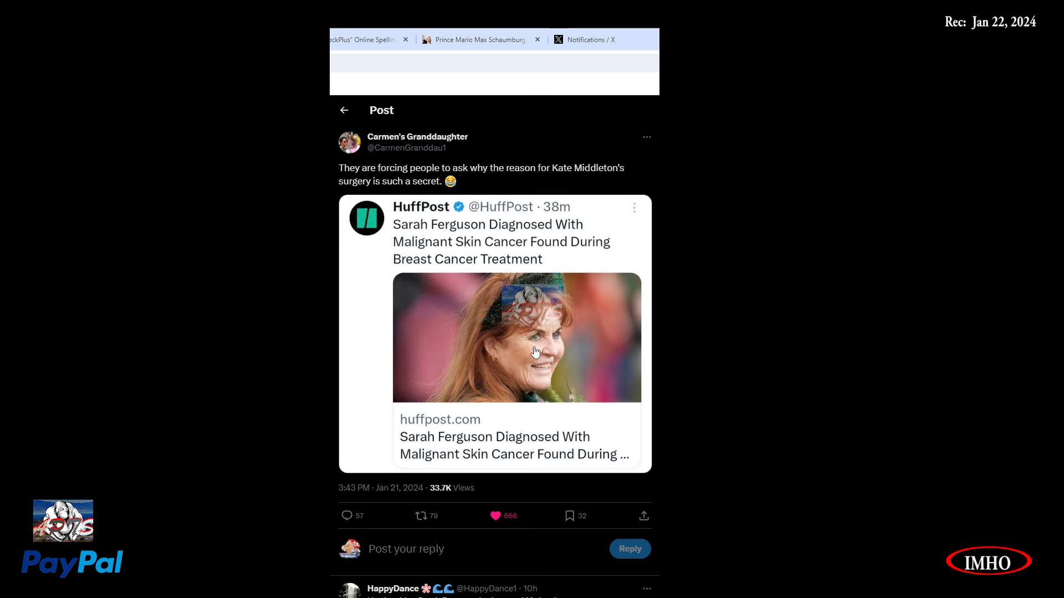
{"action": "mouse_move", "coordinate": [510, 354]}
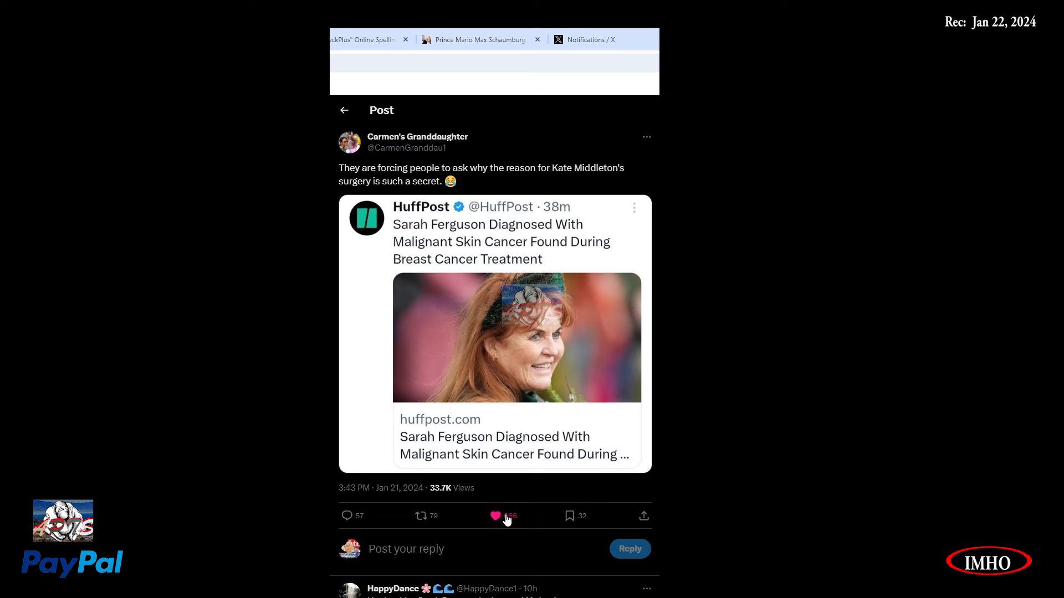
Open Carmen's Granddaughter's post quoting HuffPost's Sarah Ferguson skin cancer report.
{"action": "left_click", "coordinate": [496, 517]}
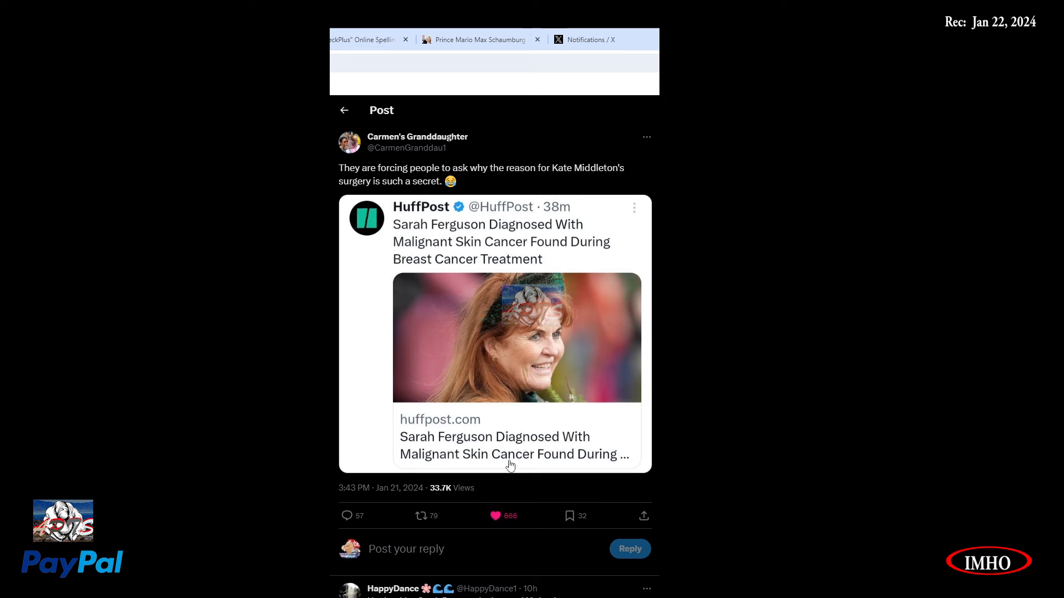
{"action": "mouse_move", "coordinate": [497, 293]}
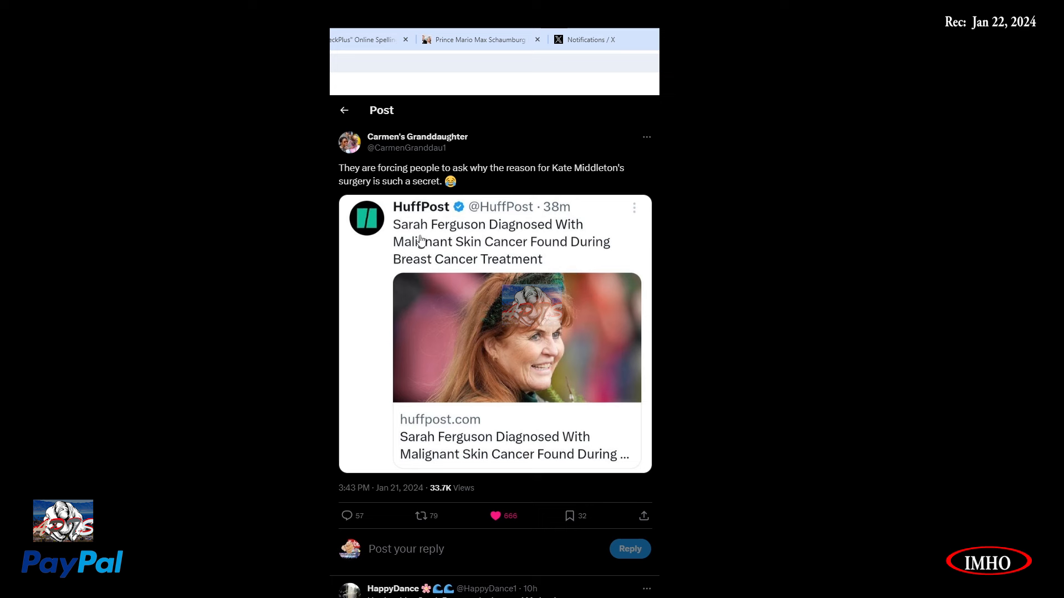
{"action": "mouse_move", "coordinate": [416, 267]}
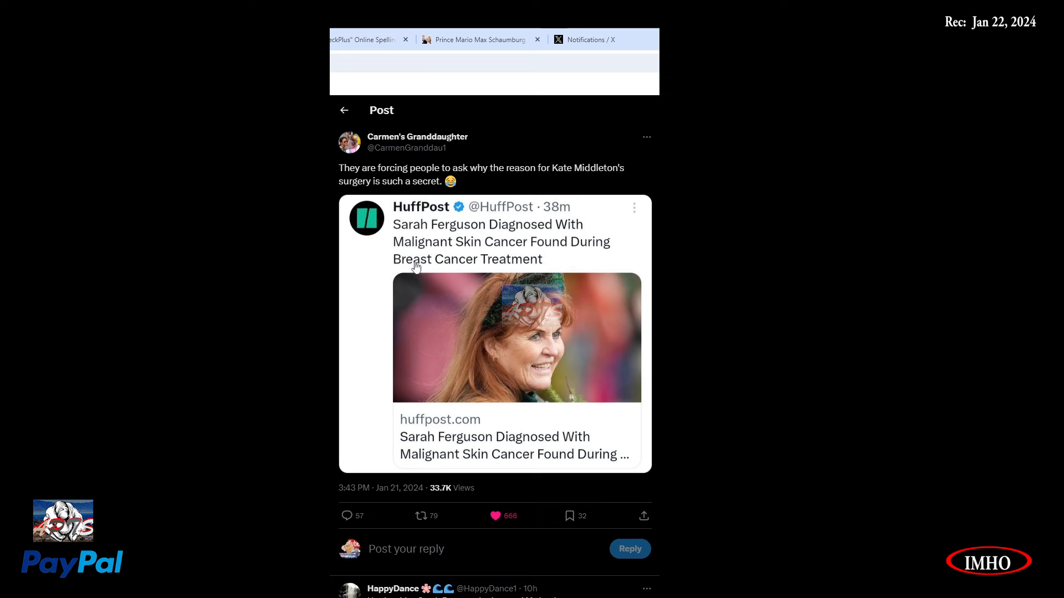
{"action": "mouse_move", "coordinate": [460, 278]}
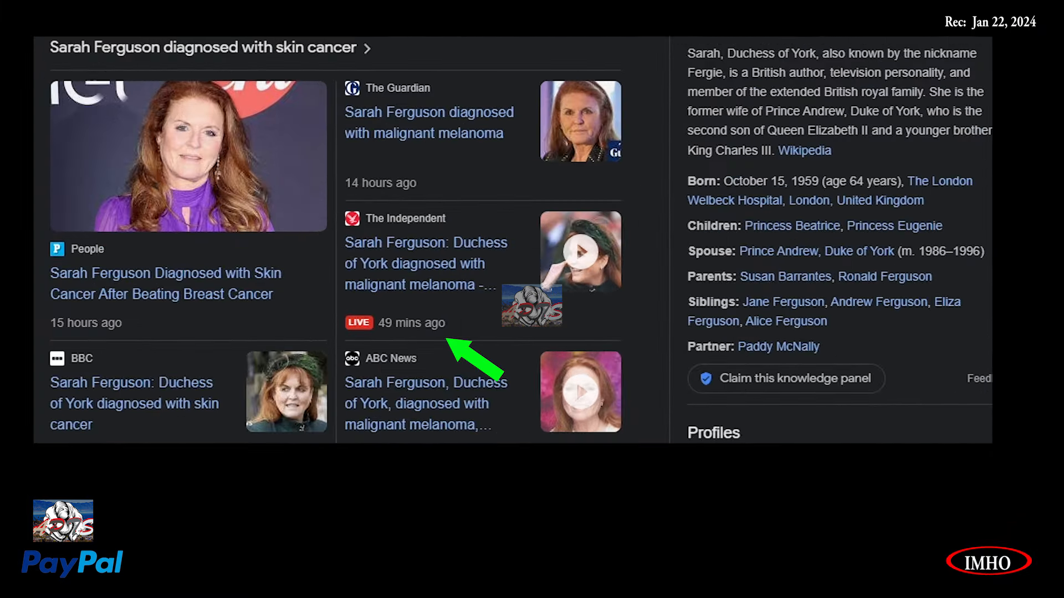
{"action": "mouse_move", "coordinate": [423, 263]}
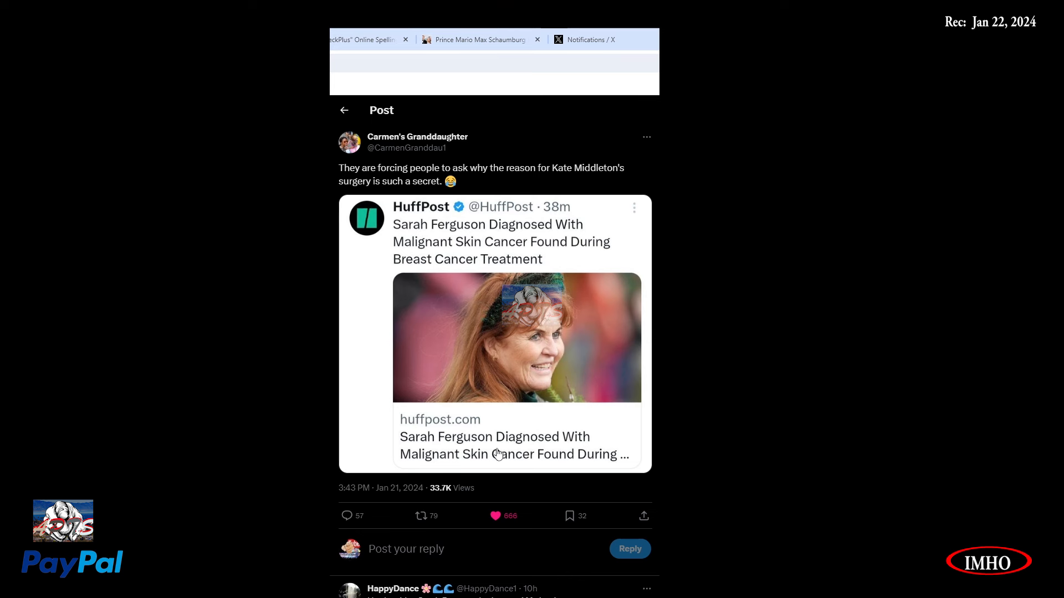
{"action": "mouse_move", "coordinate": [471, 484]}
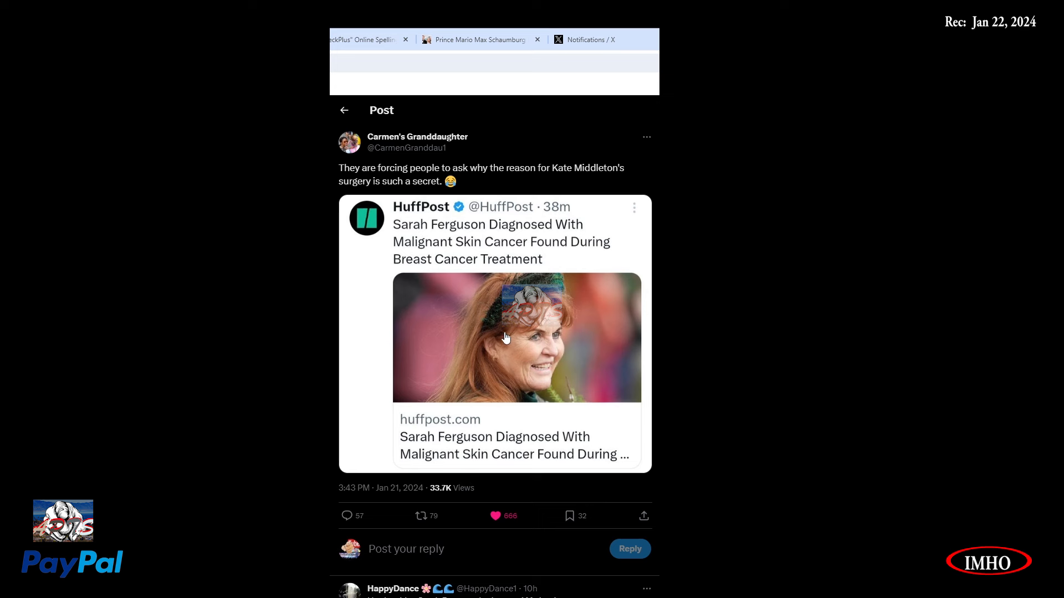
{"action": "mouse_move", "coordinate": [462, 327]}
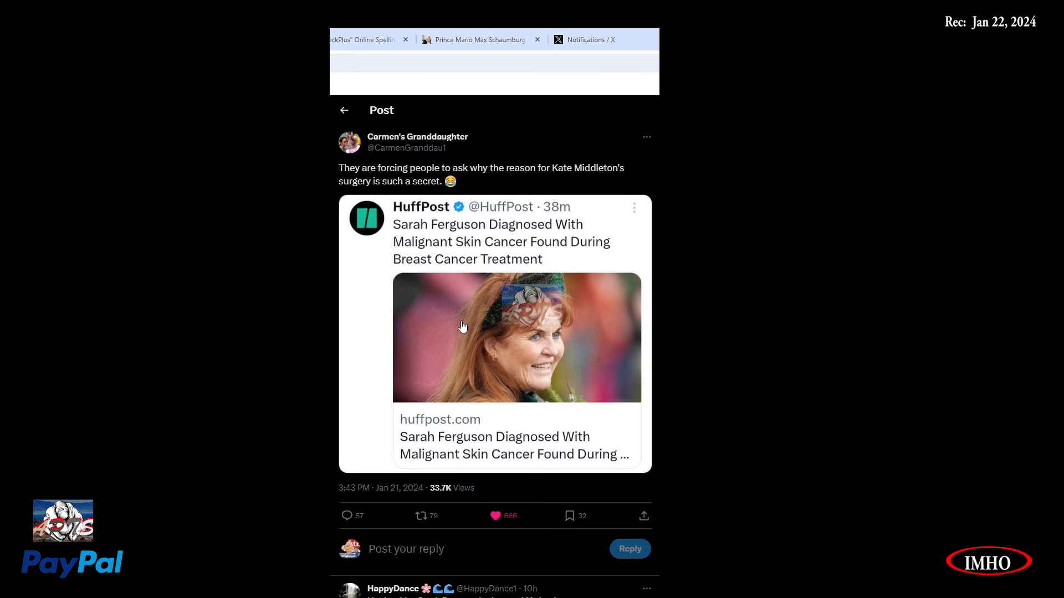
{"action": "mouse_move", "coordinate": [439, 344]}
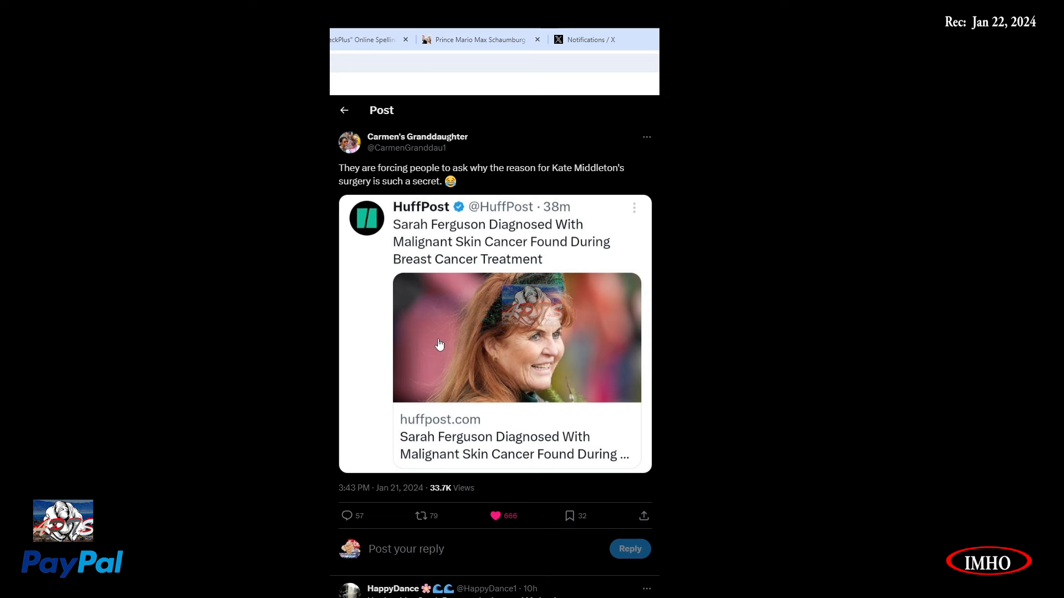
Scroll through the Sarah Ferguson thread's replies from HappyDance, Jld_84 and TrendingF.
{"action": "scroll", "scroll_direction": "down", "scroll_amount": 3}
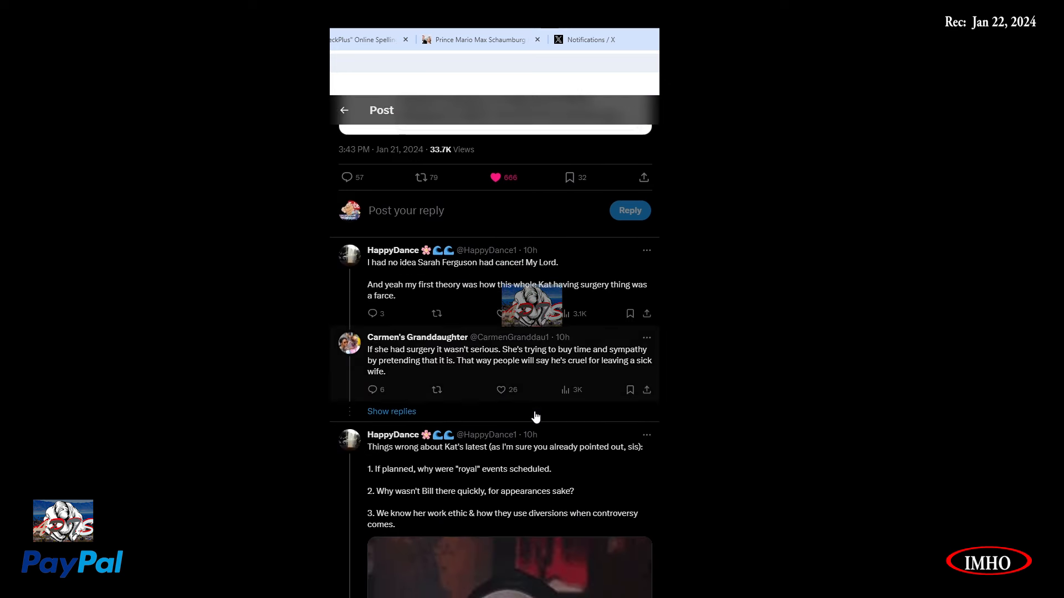
{"action": "scroll", "scroll_direction": "down", "scroll_amount": 3}
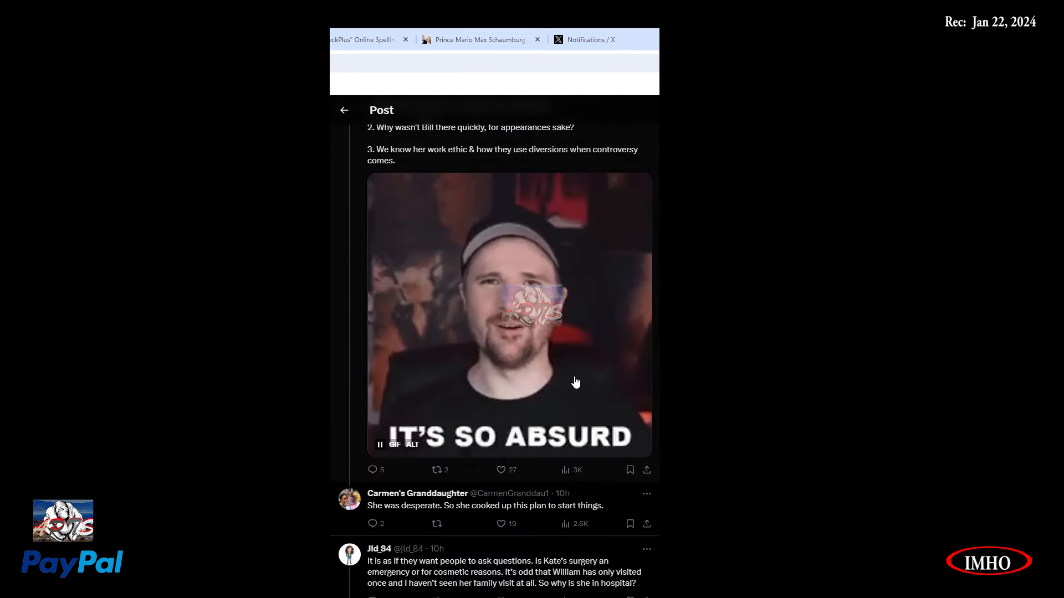
{"action": "scroll", "scroll_direction": "down", "scroll_amount": 3}
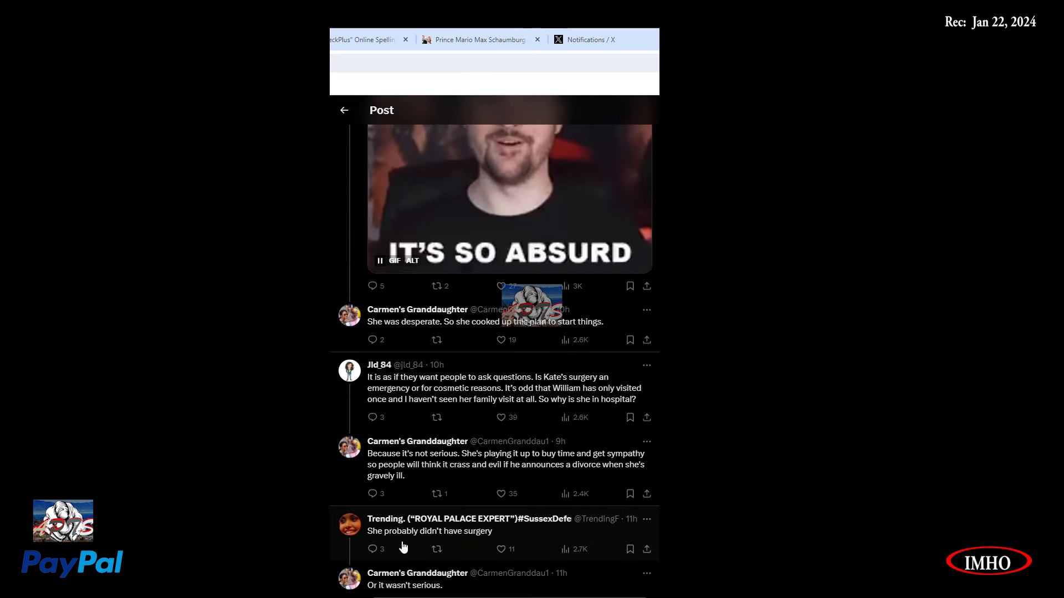
{"action": "scroll", "scroll_direction": "down", "scroll_amount": 3}
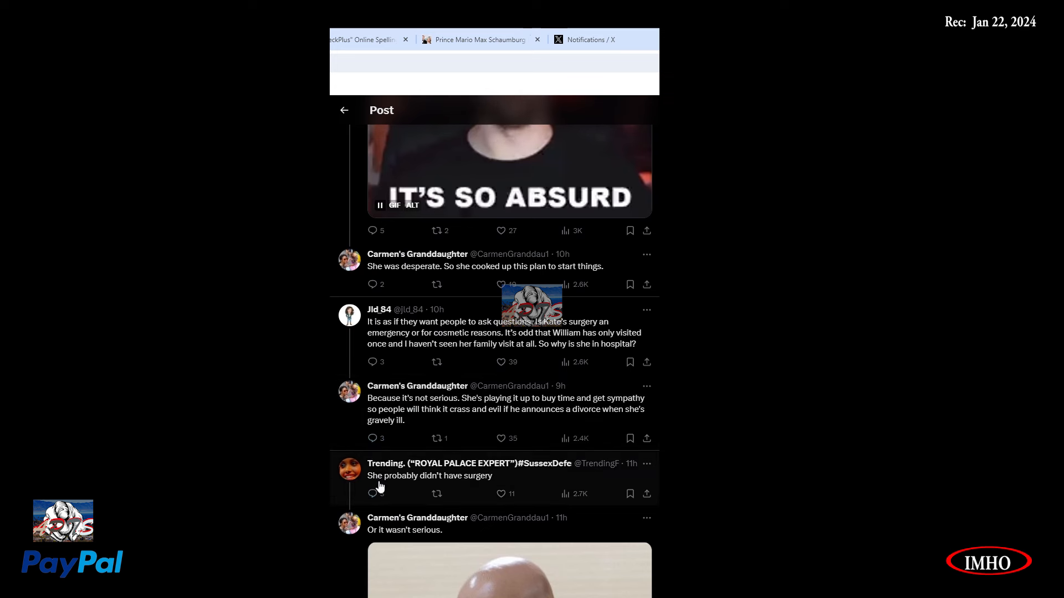
{"action": "mouse_move", "coordinate": [378, 545]}
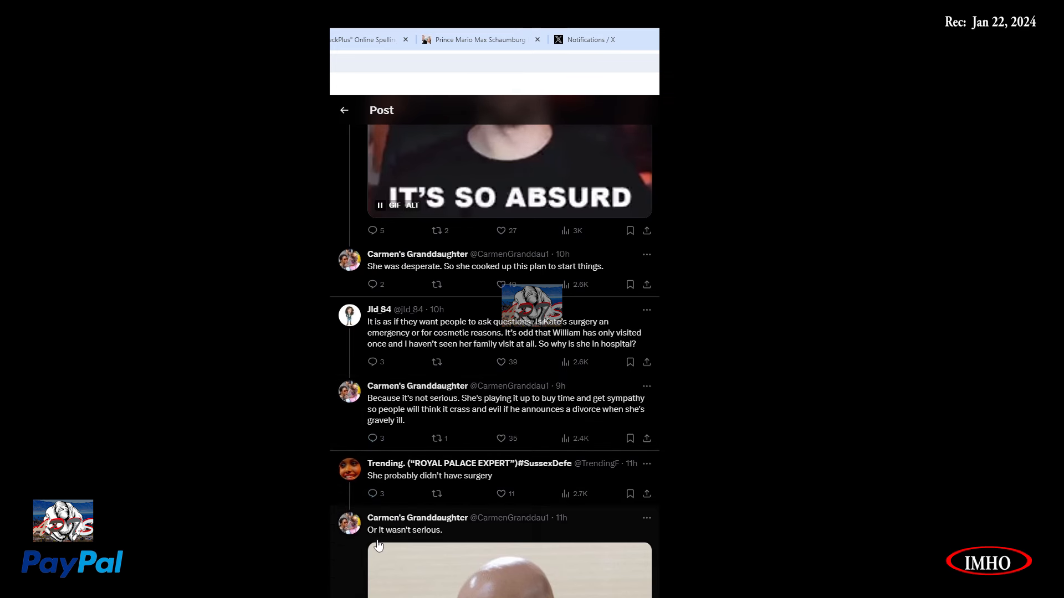
{"action": "mouse_move", "coordinate": [511, 541]}
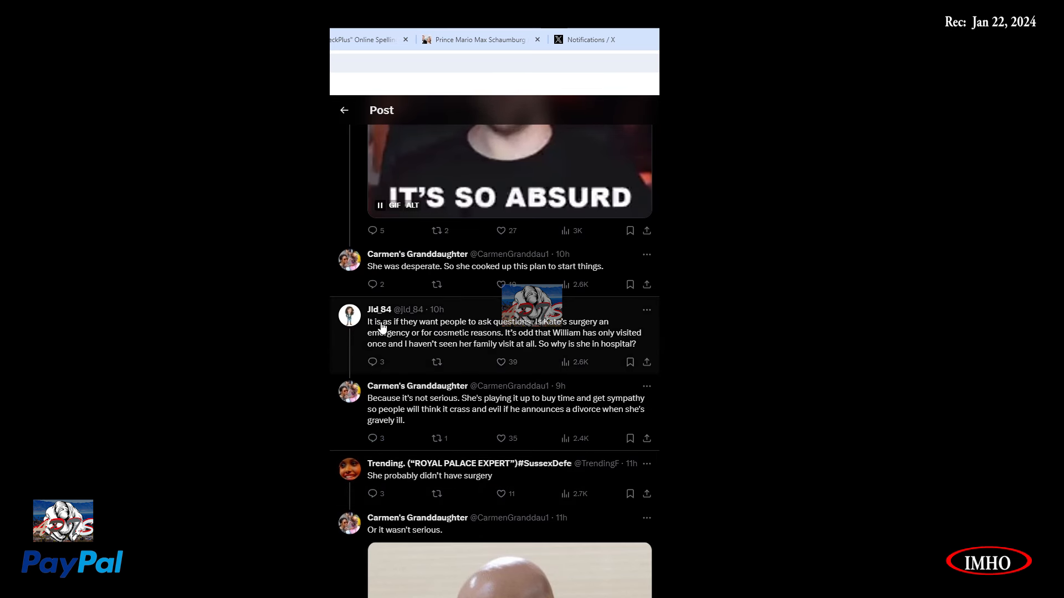
{"action": "scroll", "scroll_direction": "down", "scroll_amount": 3}
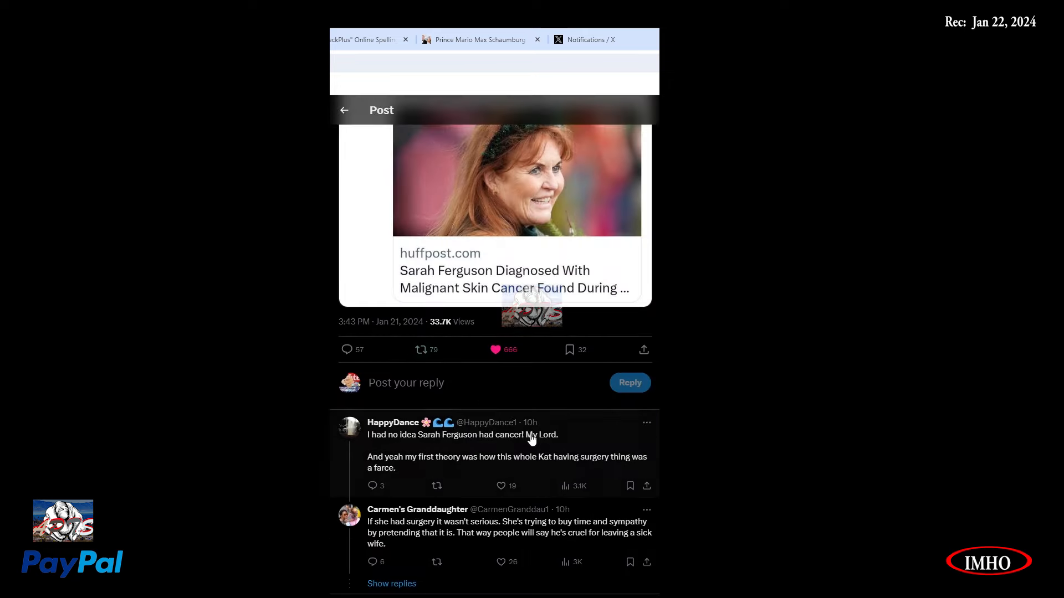
{"action": "scroll", "scroll_direction": "down", "scroll_amount": 3}
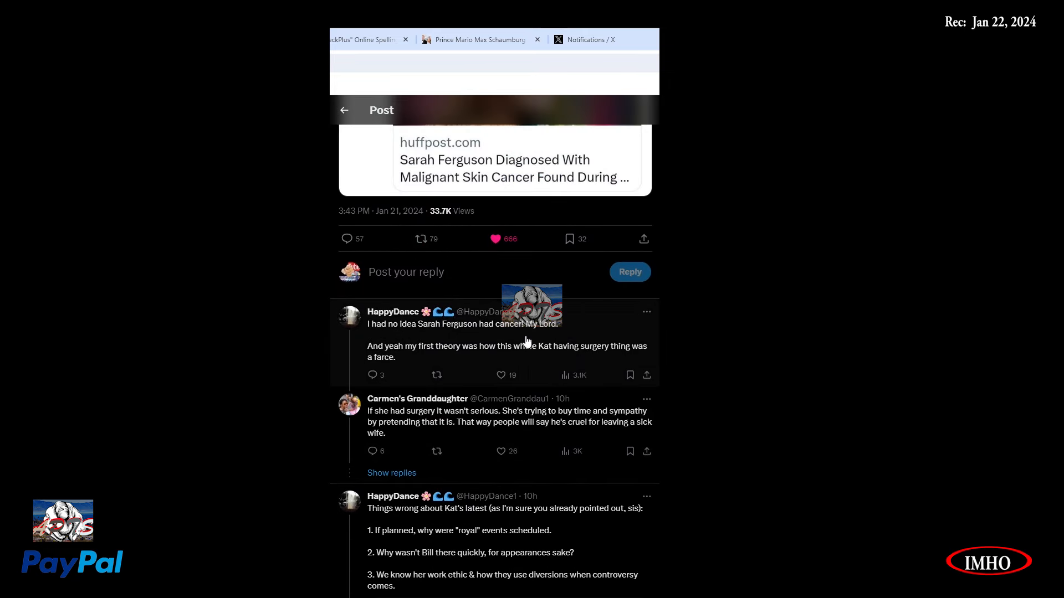
{"action": "mouse_move", "coordinate": [420, 361]}
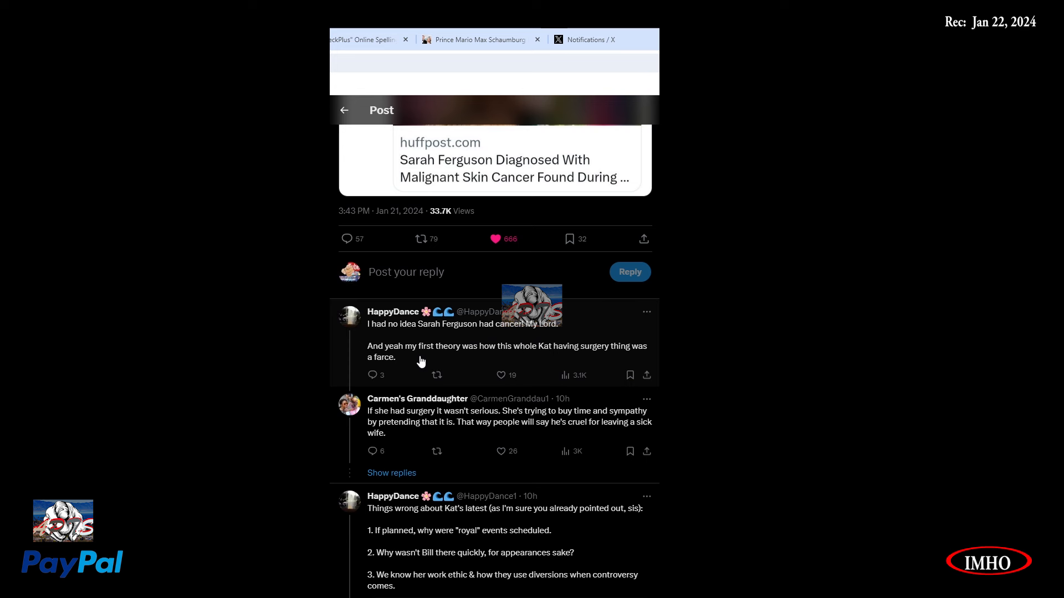
{"action": "mouse_move", "coordinate": [535, 364]}
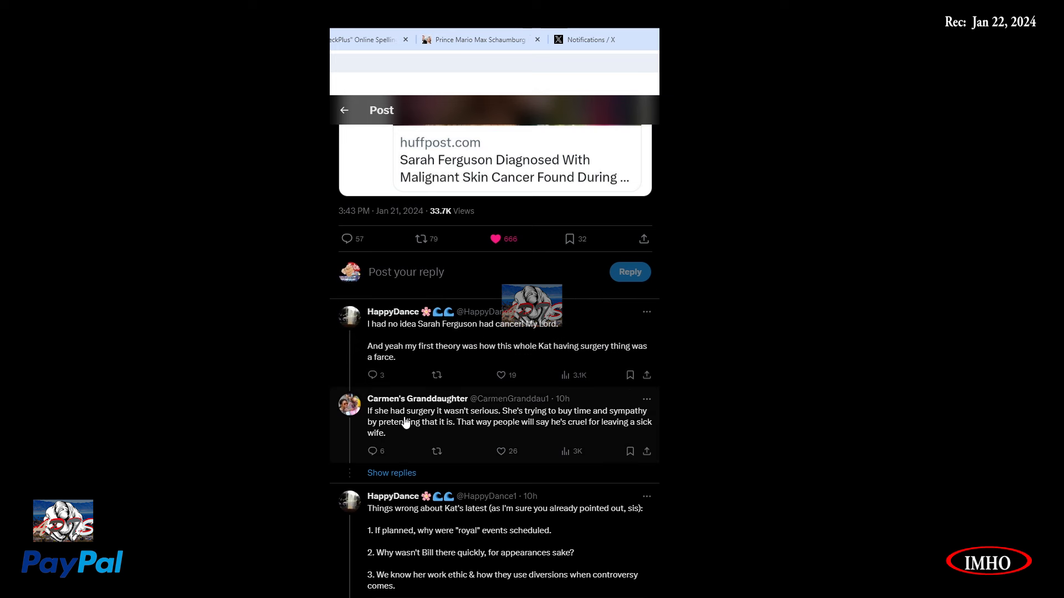
{"action": "mouse_move", "coordinate": [521, 424]}
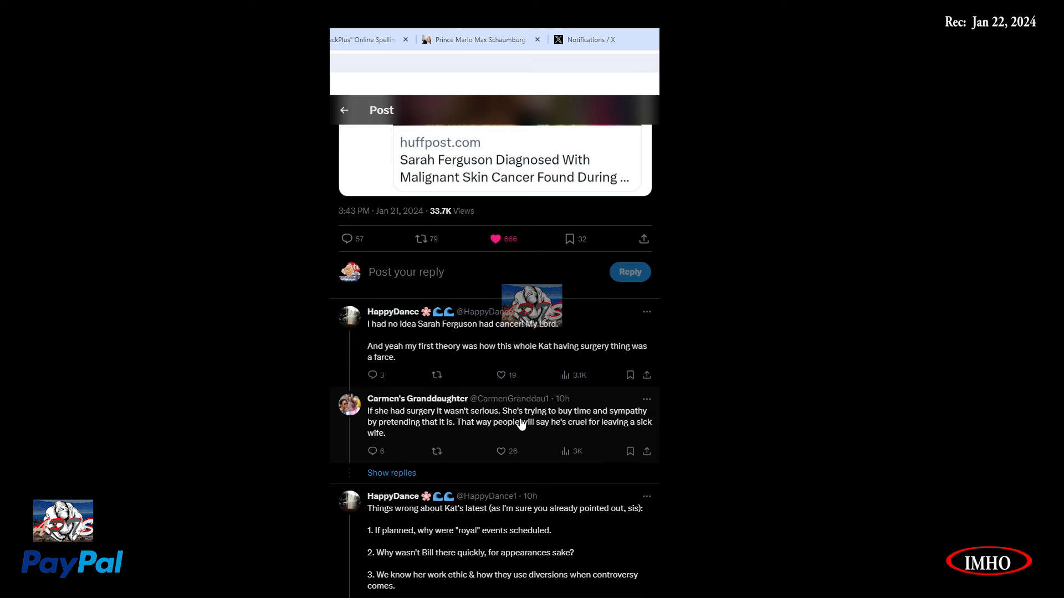
{"action": "mouse_move", "coordinate": [384, 433]}
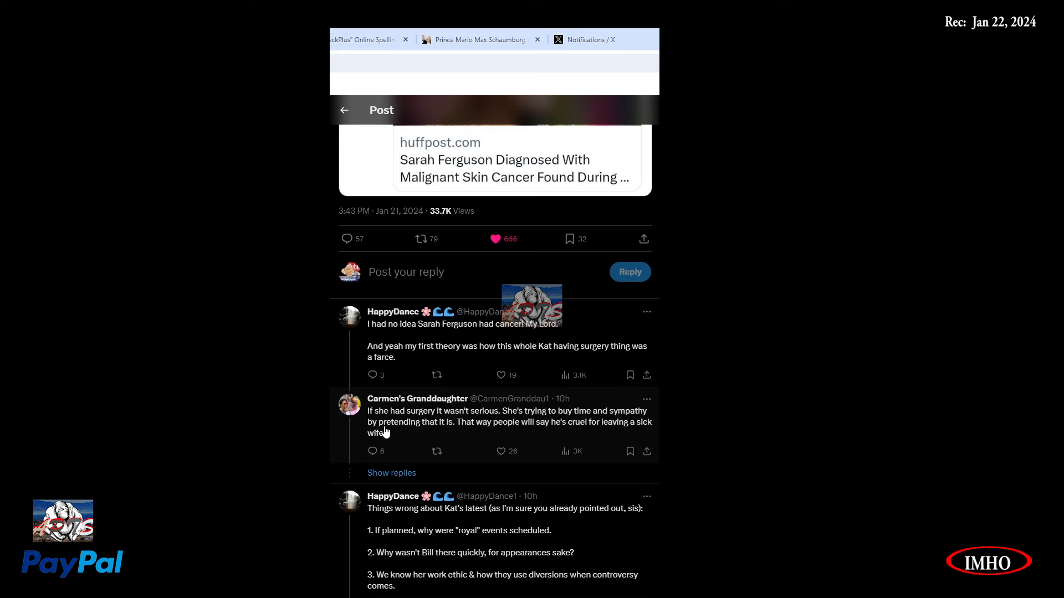
{"action": "mouse_move", "coordinate": [455, 441]}
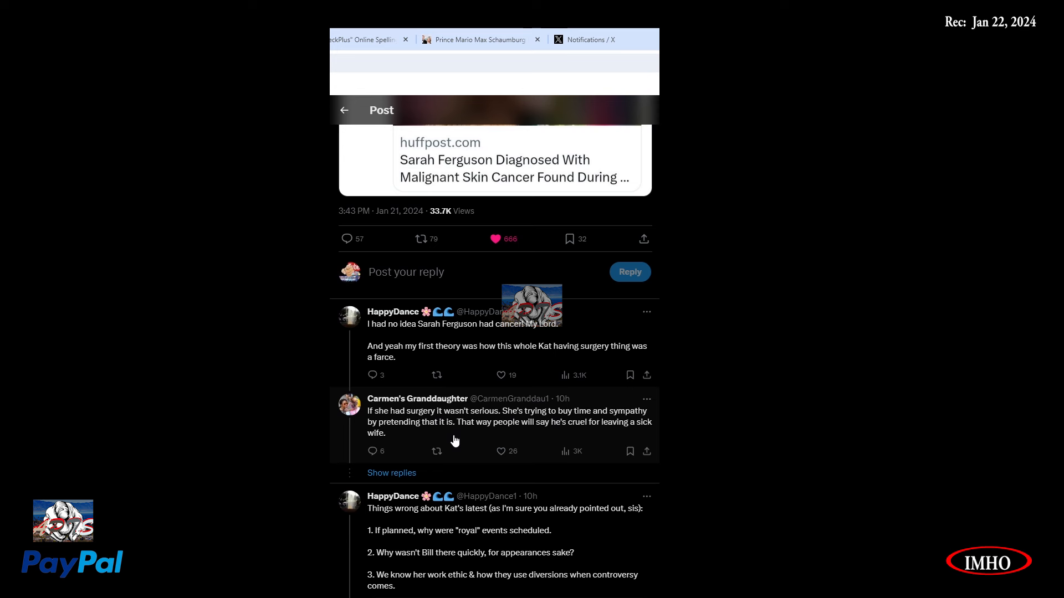
{"action": "mouse_move", "coordinate": [520, 436]}
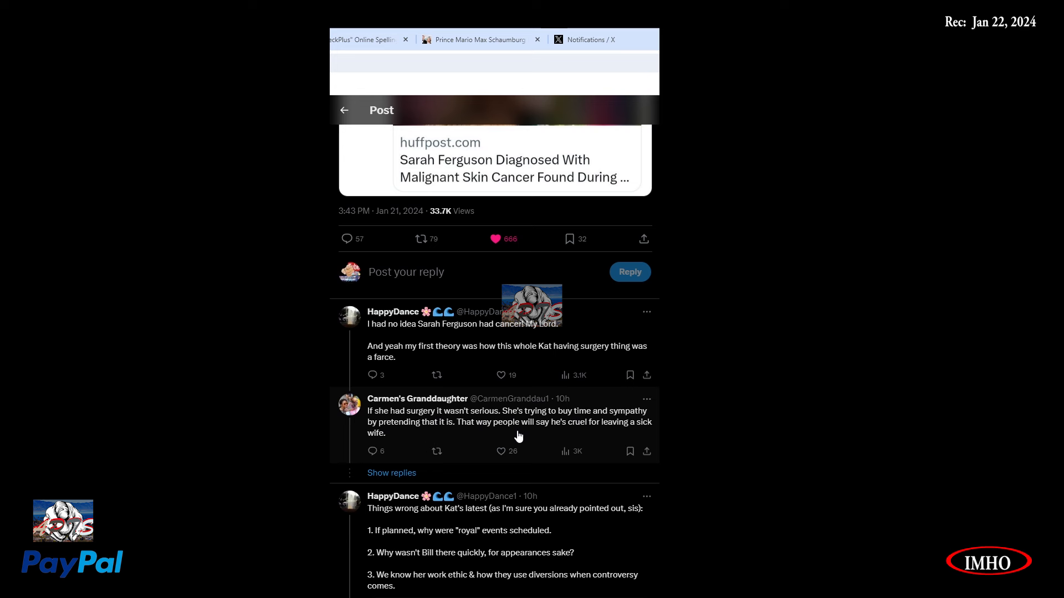
{"action": "mouse_move", "coordinate": [598, 440]}
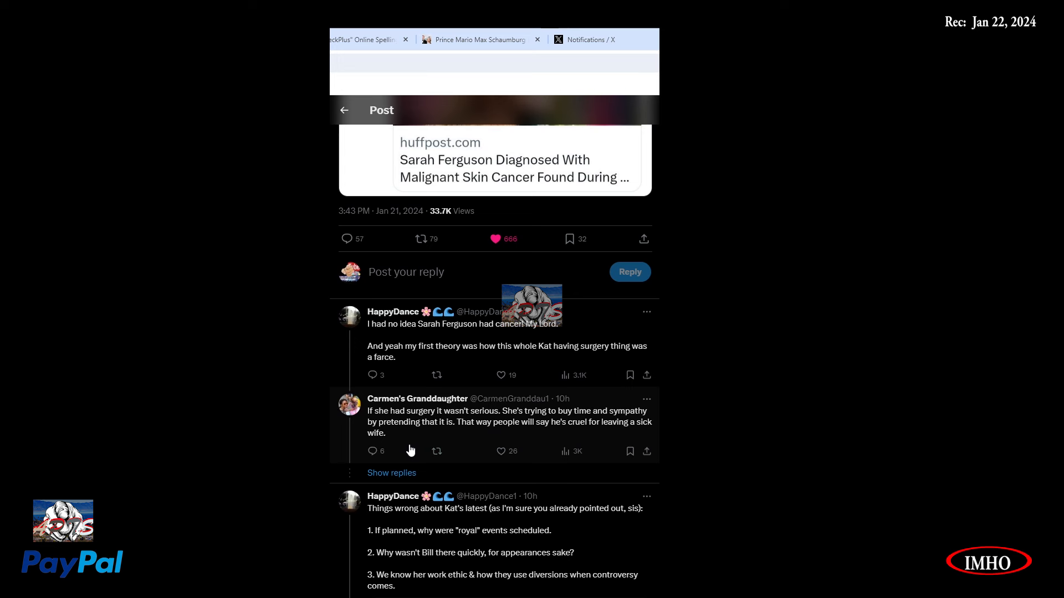
Expand the hidden surgery-comment replies and read to HappyDance's 'It's so absurd' GIF.
{"action": "left_click", "coordinate": [392, 473]}
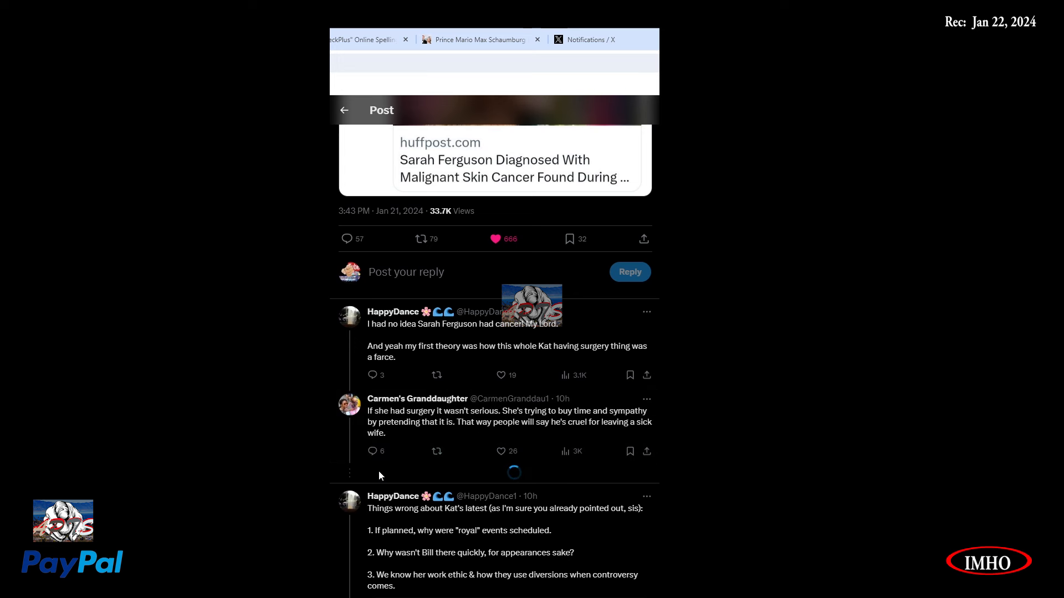
{"action": "scroll", "scroll_direction": "down", "scroll_amount": 3}
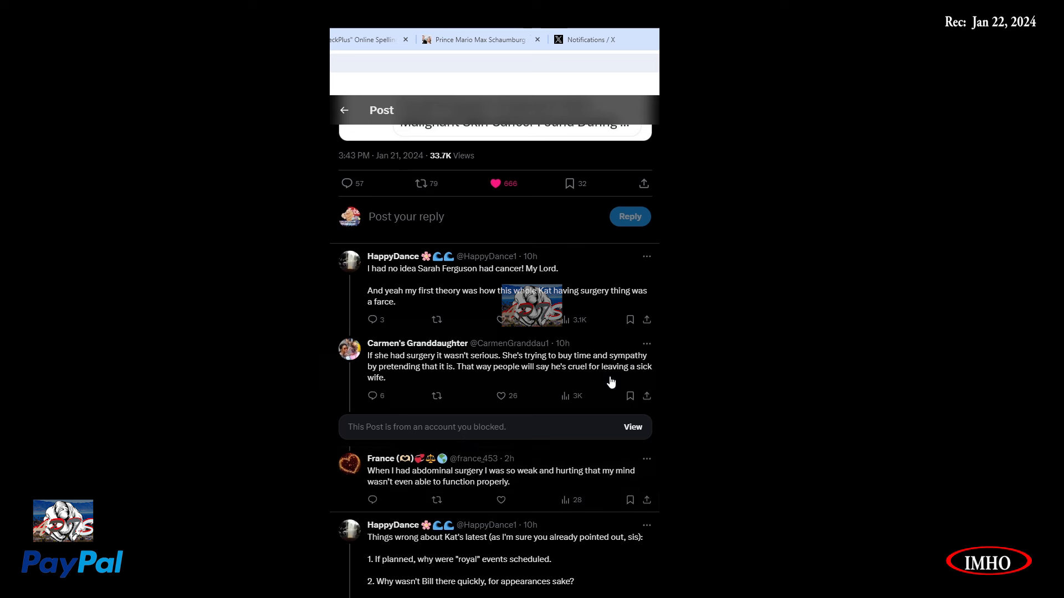
{"action": "scroll", "scroll_direction": "down", "scroll_amount": 3}
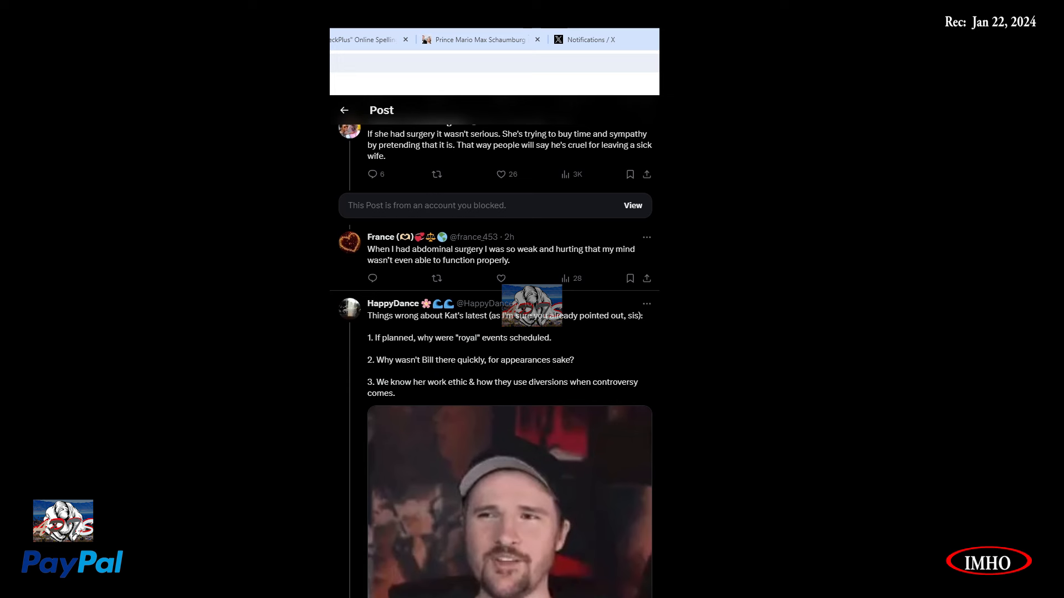
{"action": "scroll", "scroll_direction": "down", "scroll_amount": 3}
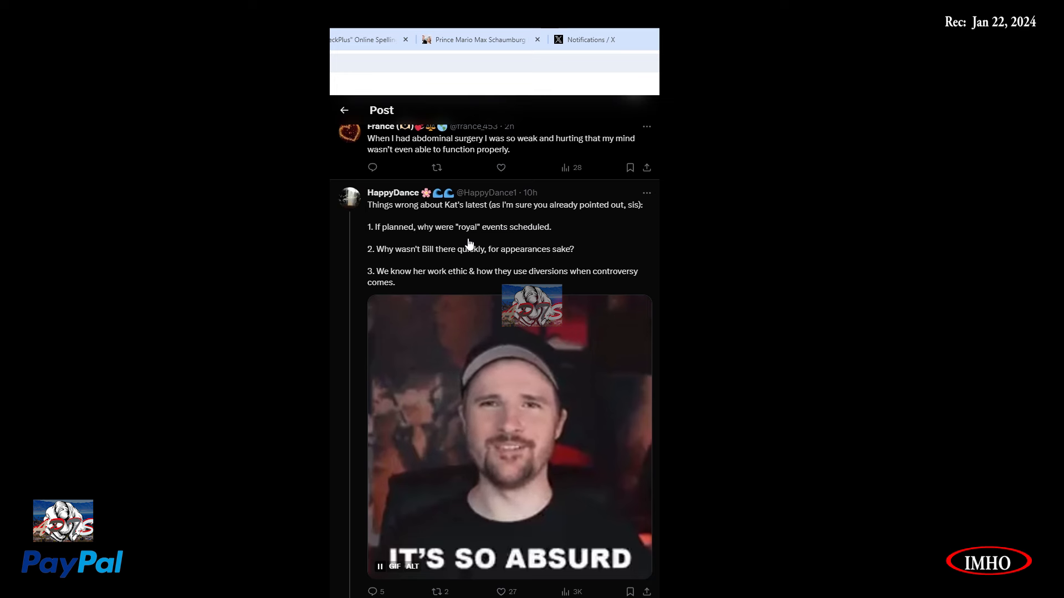
{"action": "mouse_move", "coordinate": [386, 275]}
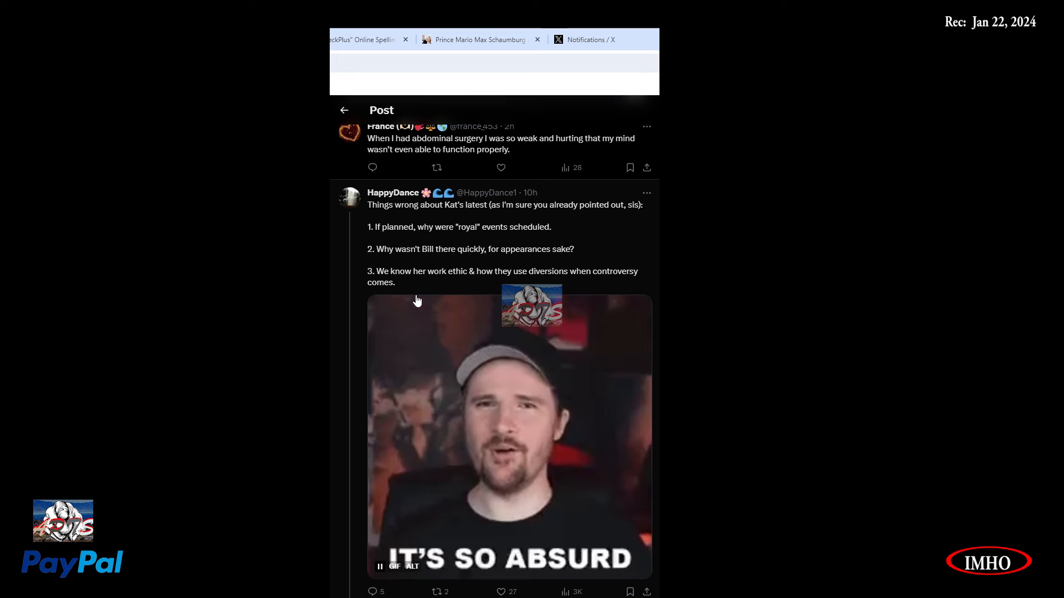
{"action": "scroll", "scroll_direction": "down", "scroll_amount": 3}
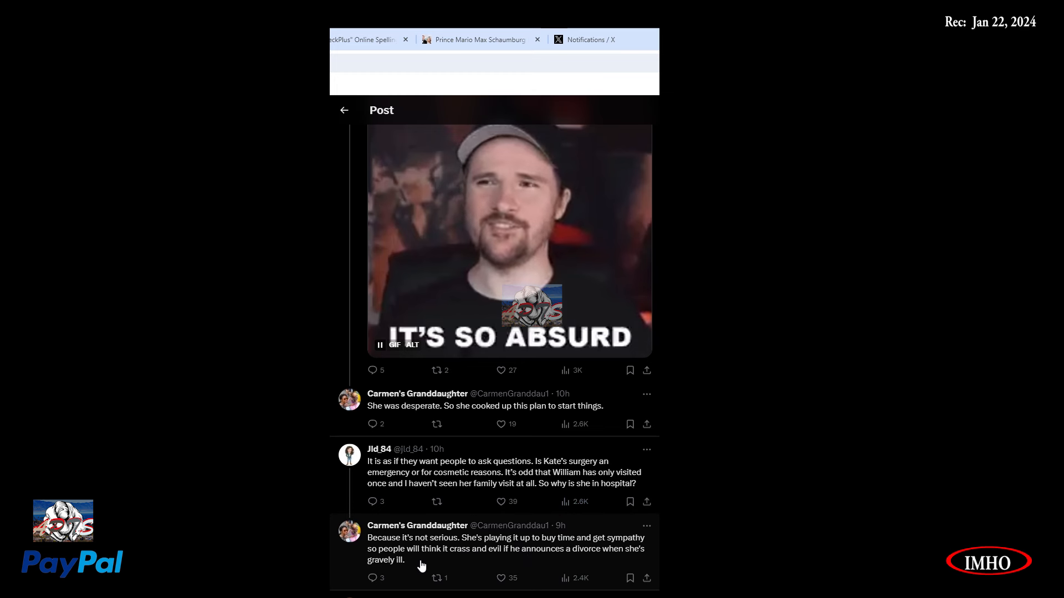
{"action": "mouse_move", "coordinate": [522, 563]}
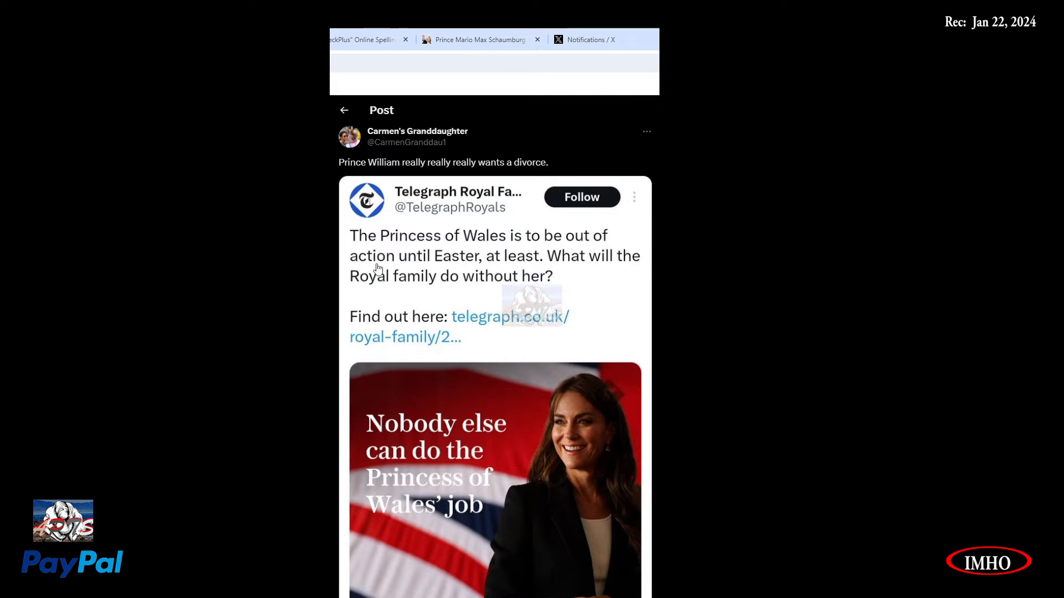
{"action": "mouse_move", "coordinate": [622, 262]}
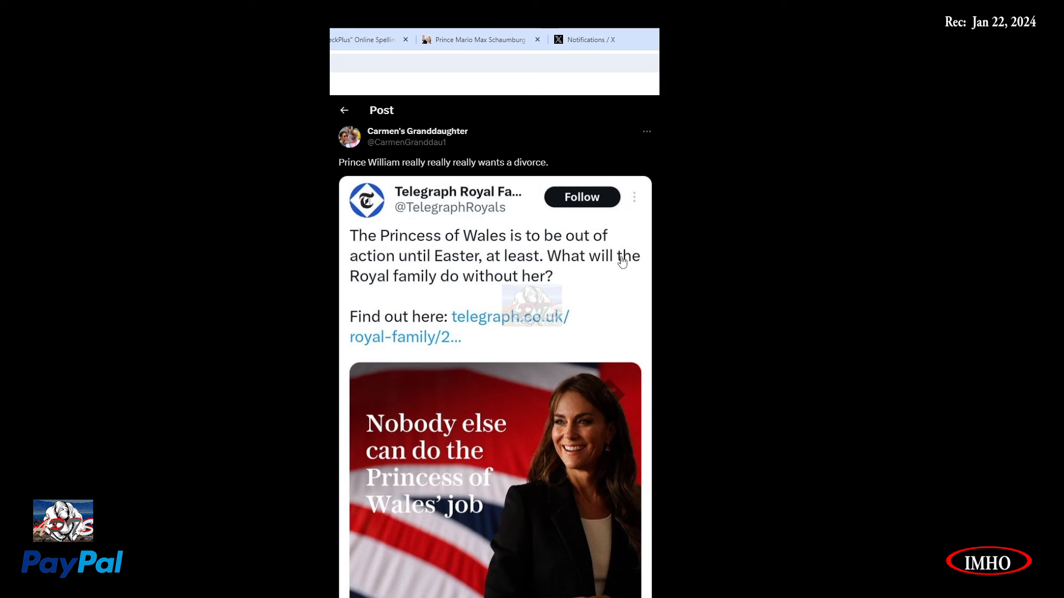
{"action": "mouse_move", "coordinate": [514, 282]}
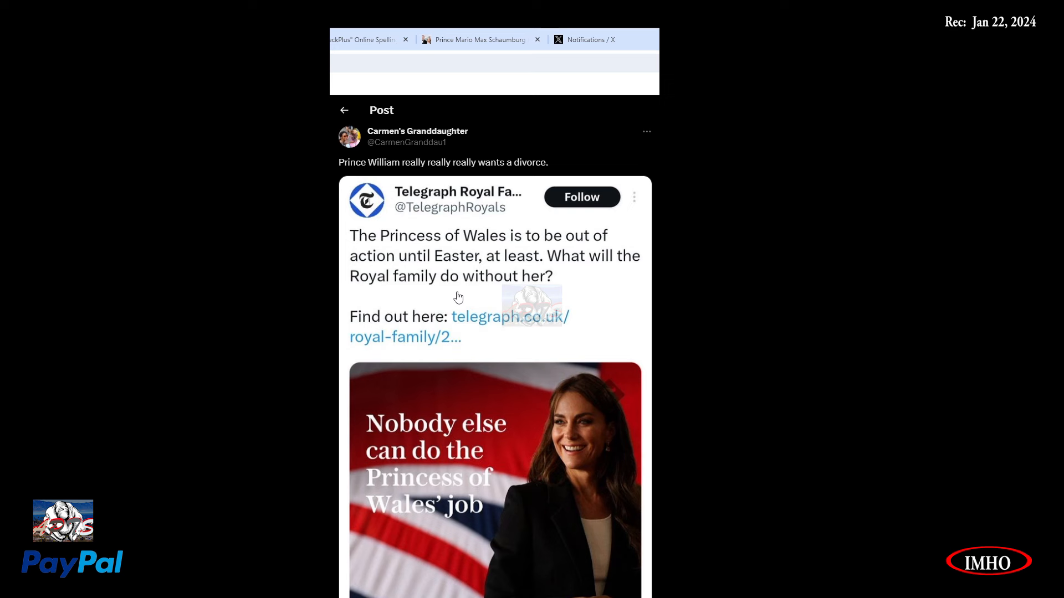
Scroll down the replies to the Telegraph-quoting divorce post about Prince William.
{"action": "scroll", "scroll_direction": "down", "scroll_amount": 3}
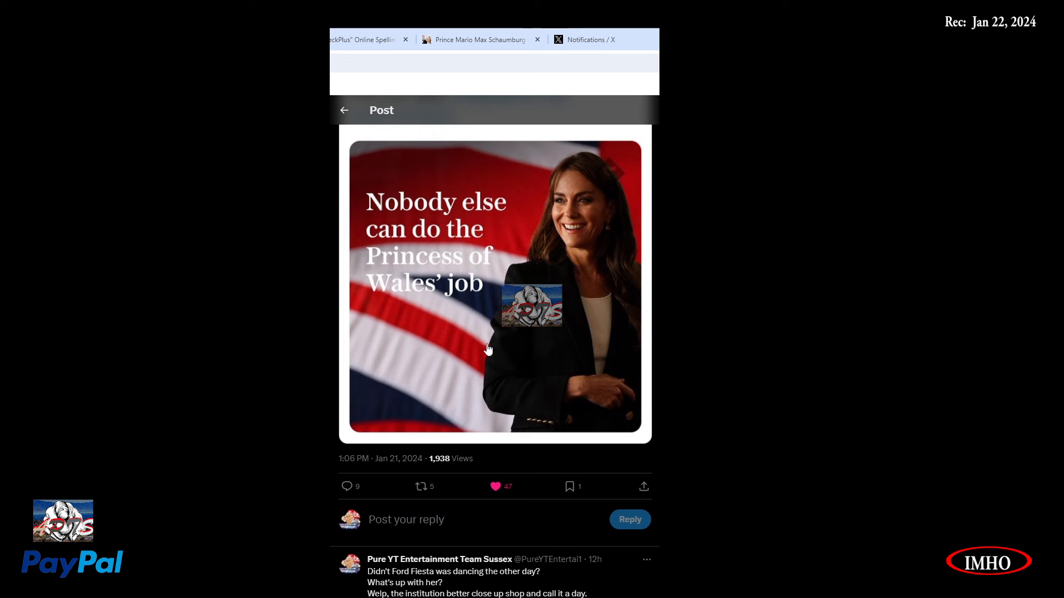
{"action": "scroll", "scroll_direction": "down", "scroll_amount": 3}
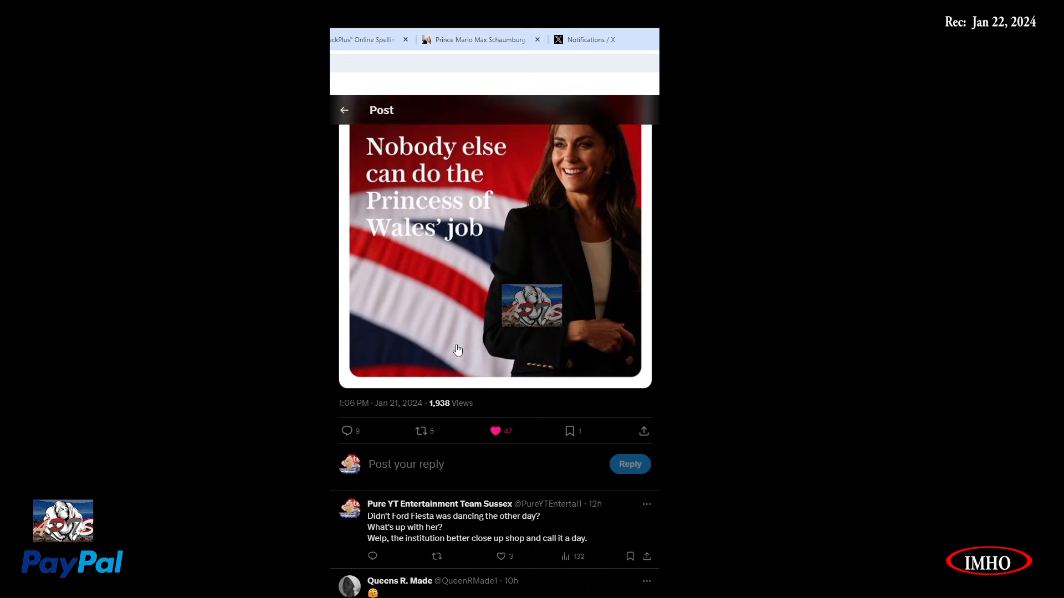
{"action": "scroll", "scroll_direction": "down", "scroll_amount": 3}
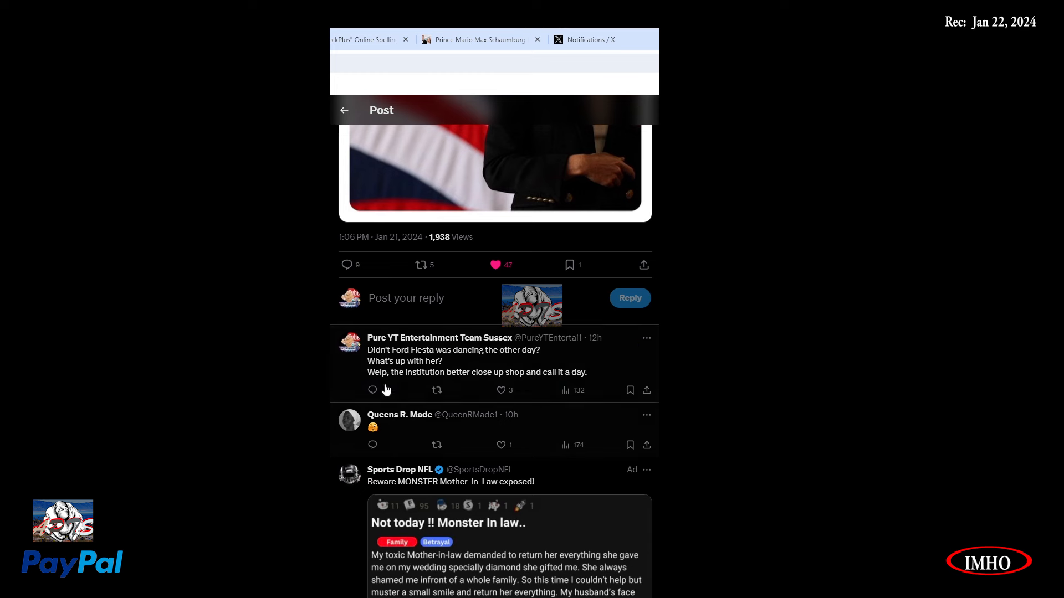
{"action": "mouse_move", "coordinate": [473, 365]}
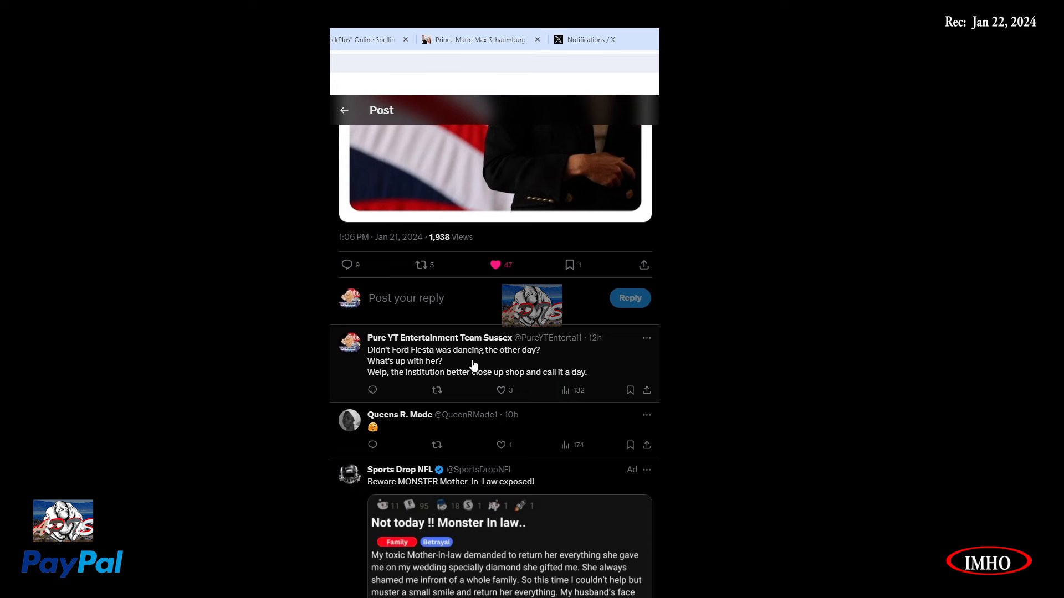
{"action": "mouse_move", "coordinate": [402, 382]}
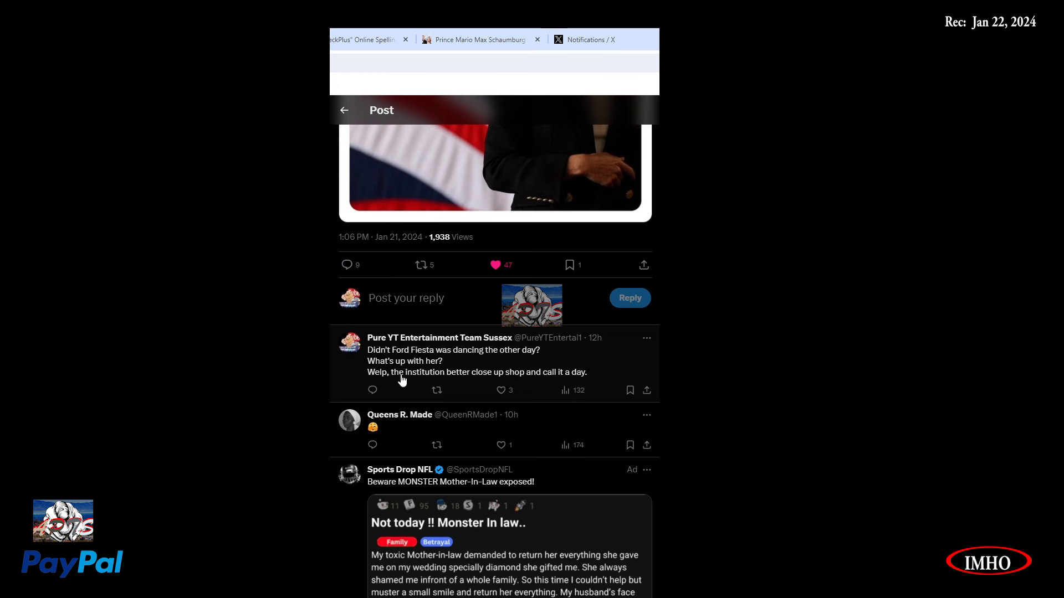
{"action": "mouse_move", "coordinate": [429, 387]}
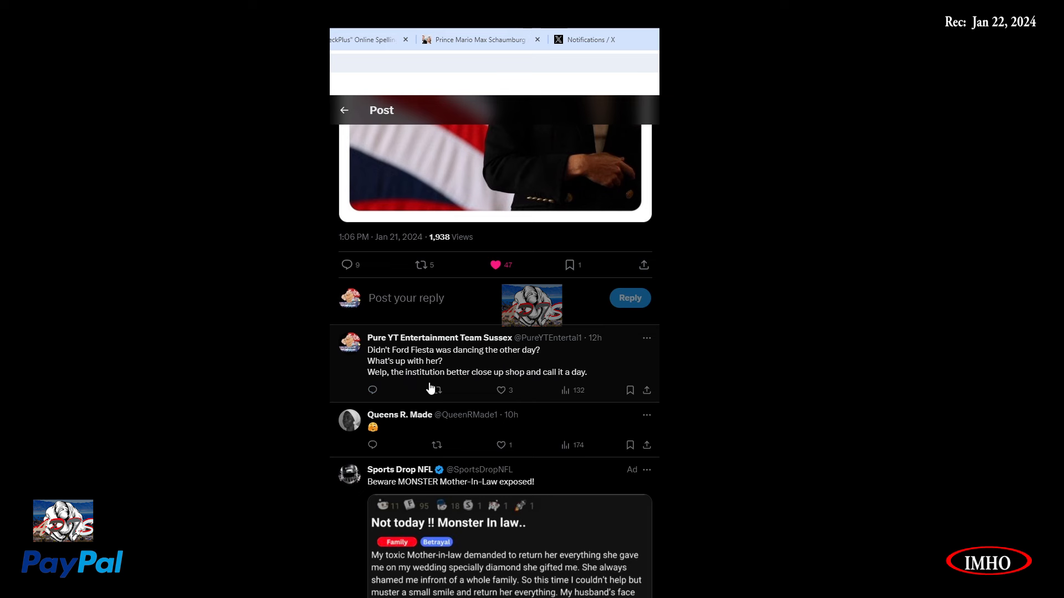
{"action": "mouse_move", "coordinate": [549, 392]}
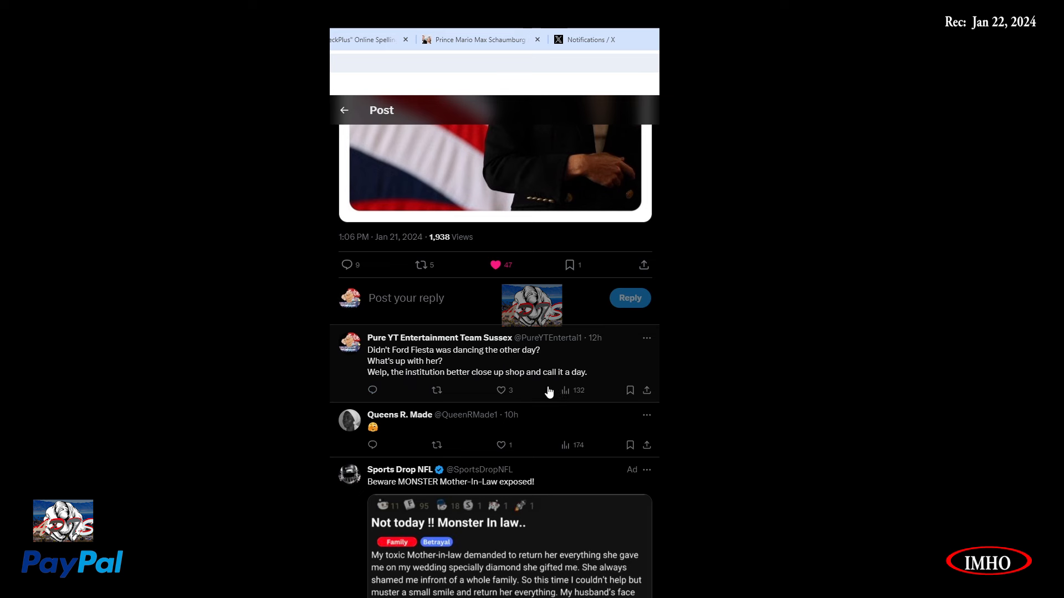
{"action": "mouse_move", "coordinate": [593, 354]}
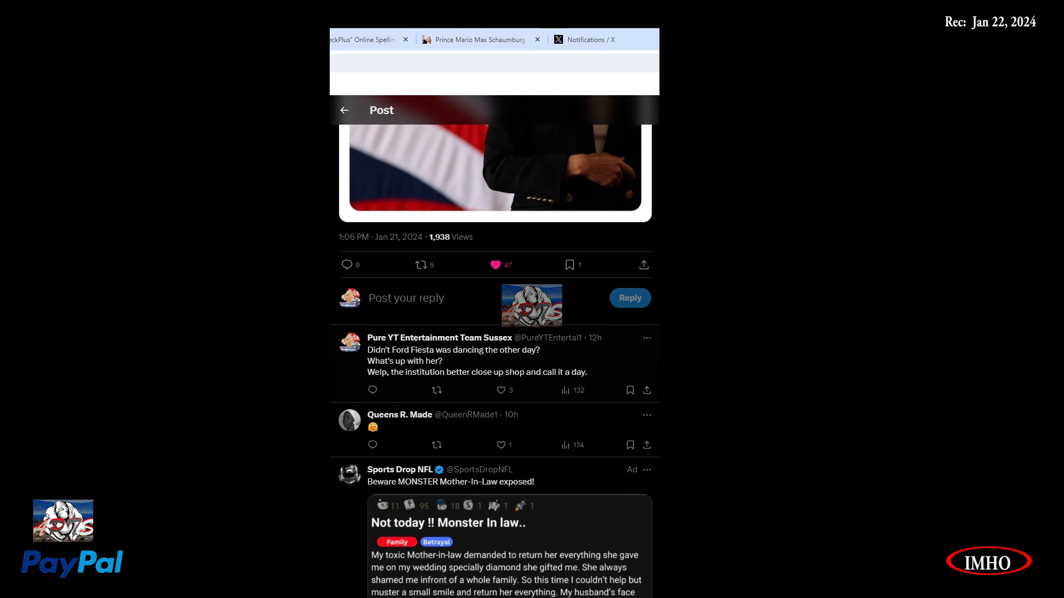
{"action": "scroll", "scroll_direction": "down", "scroll_amount": 3}
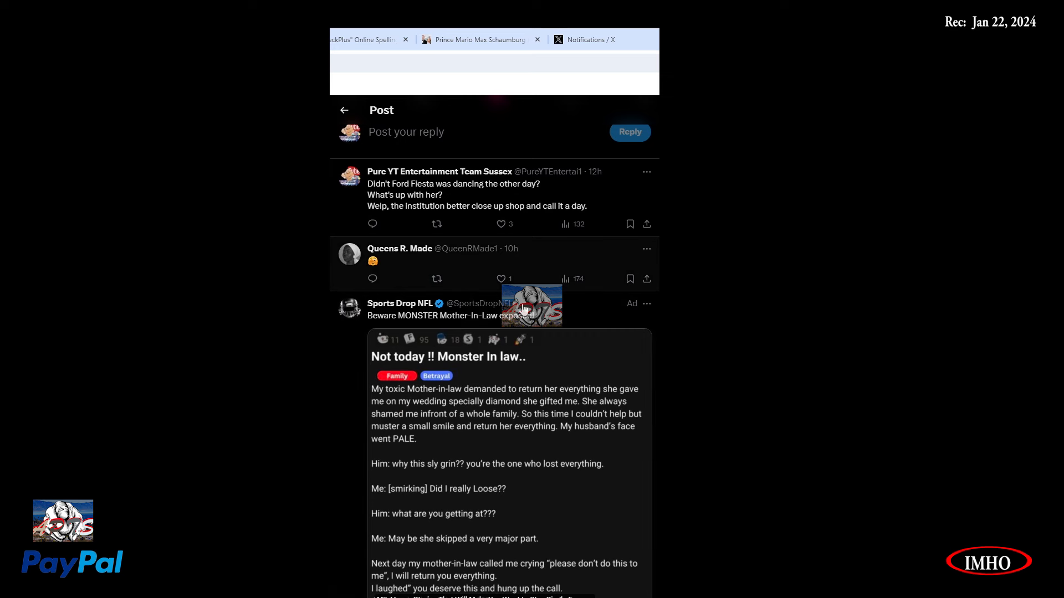
{"action": "scroll", "scroll_direction": "down", "scroll_amount": 3}
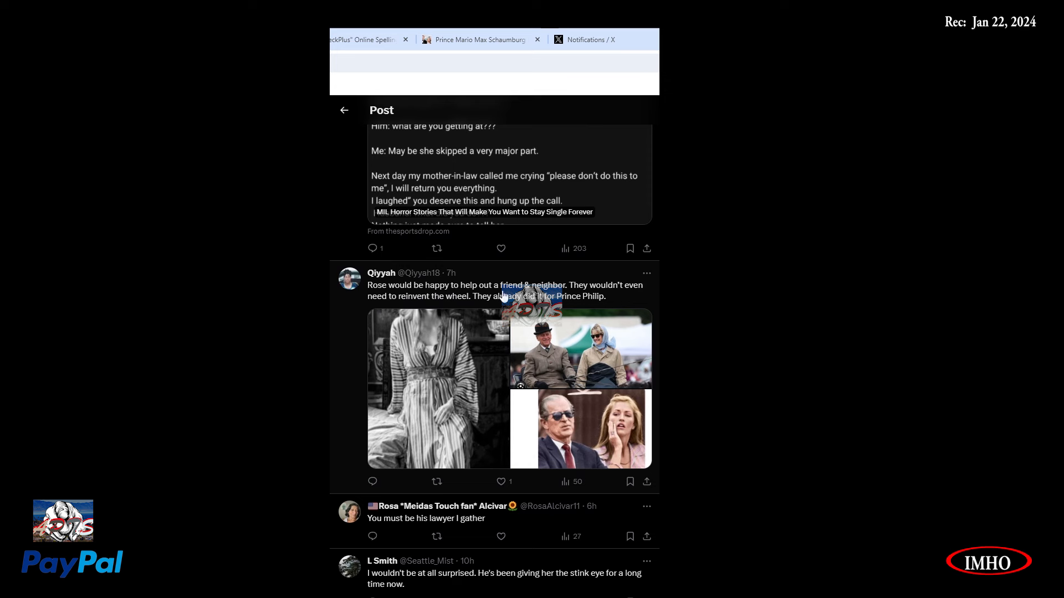
{"action": "mouse_move", "coordinate": [605, 303]}
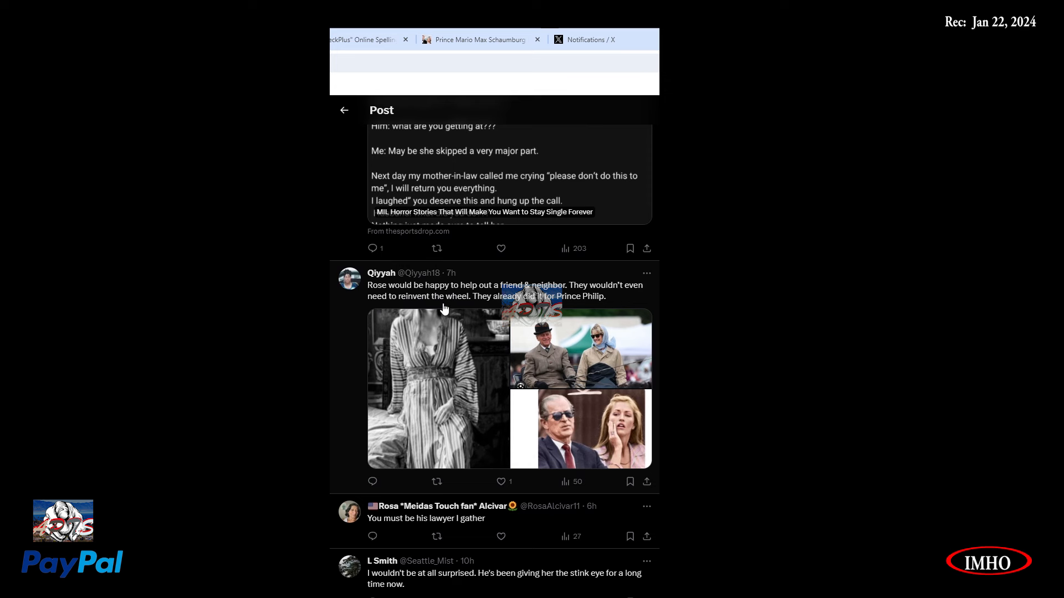
{"action": "mouse_move", "coordinate": [561, 310]}
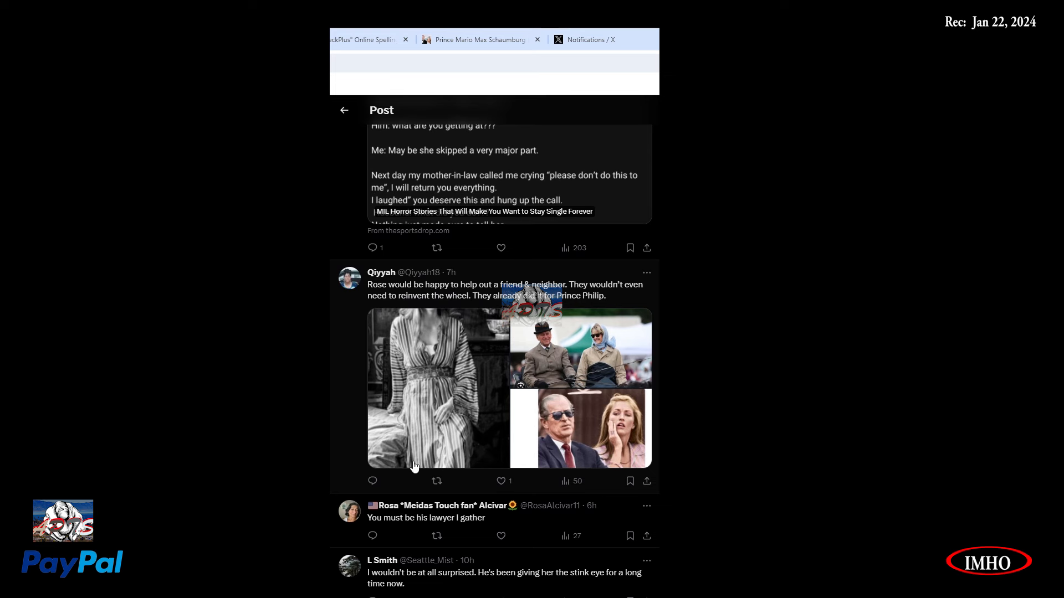
{"action": "scroll", "scroll_direction": "down", "scroll_amount": 3}
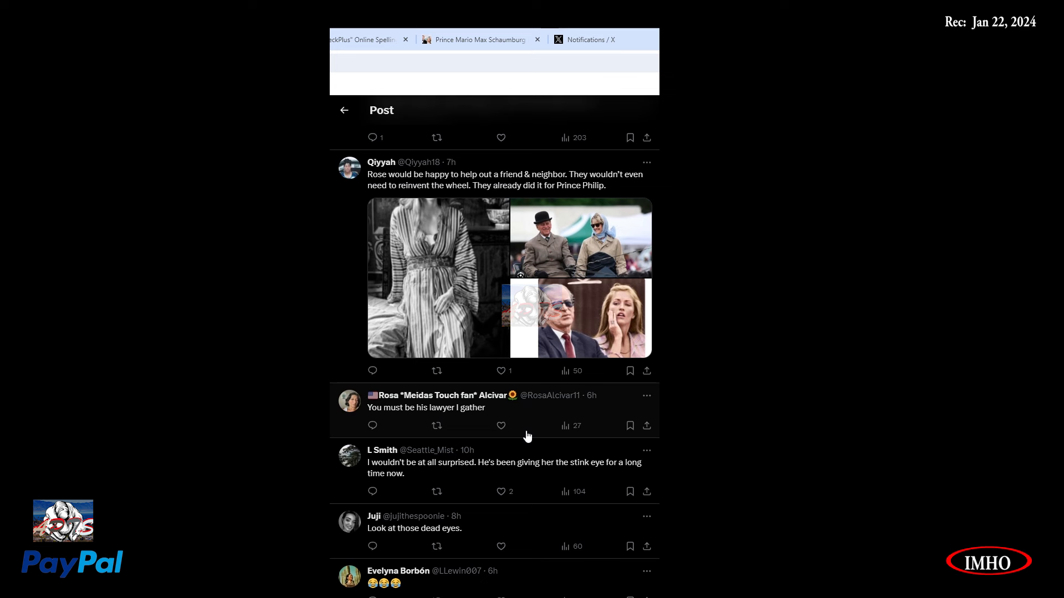
{"action": "mouse_move", "coordinate": [451, 477]}
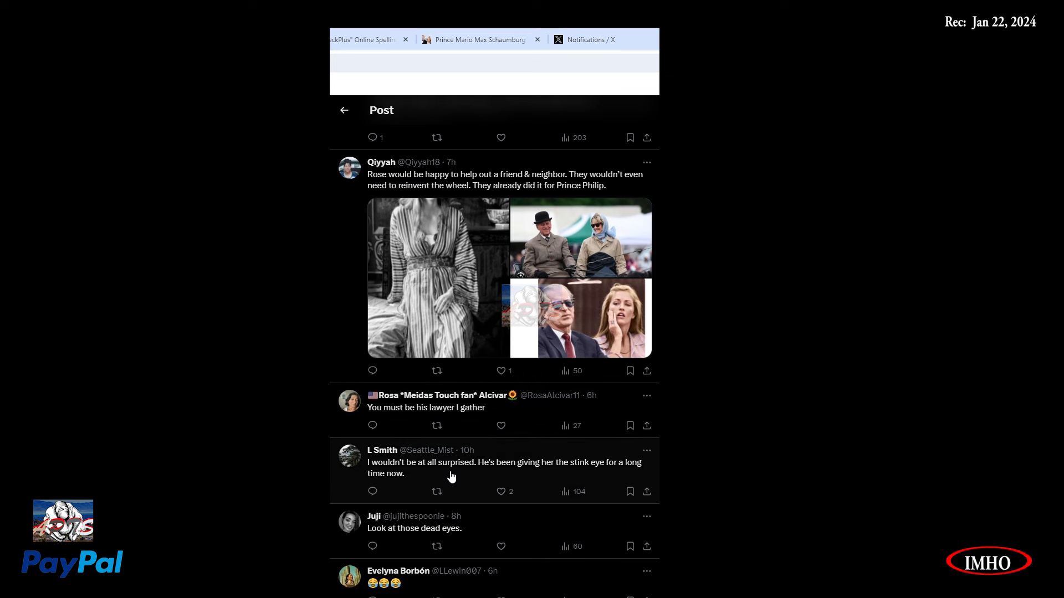
{"action": "mouse_move", "coordinate": [587, 480]}
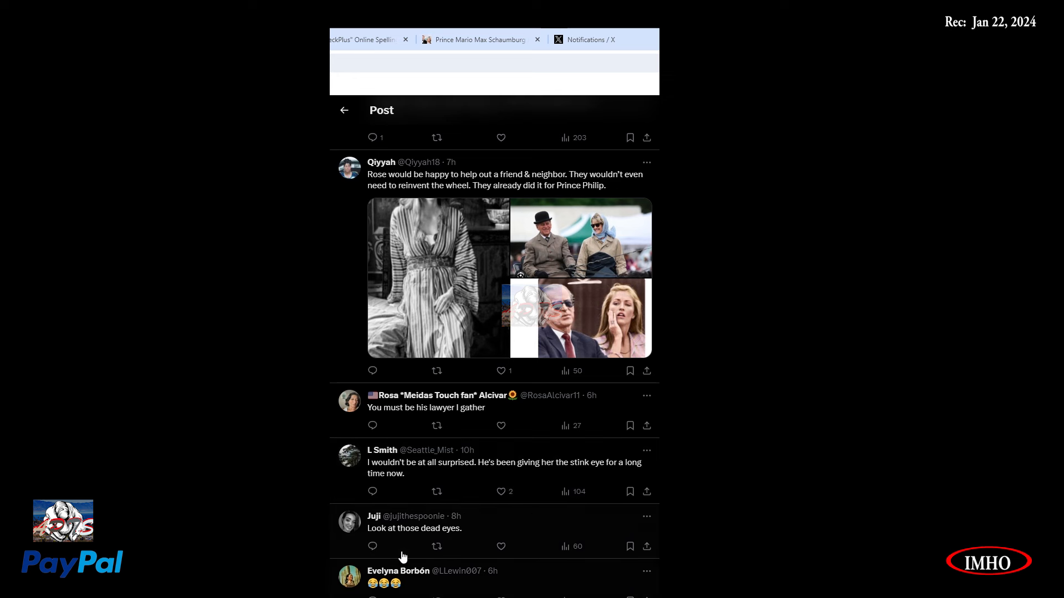
{"action": "scroll", "scroll_direction": "down", "scroll_amount": 3}
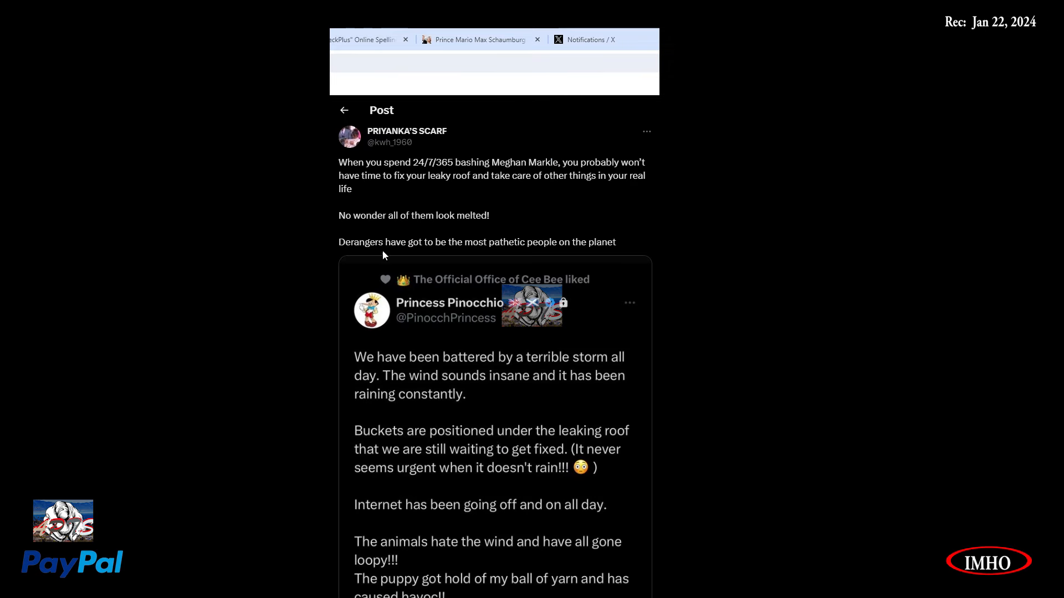
{"action": "mouse_move", "coordinate": [438, 172]}
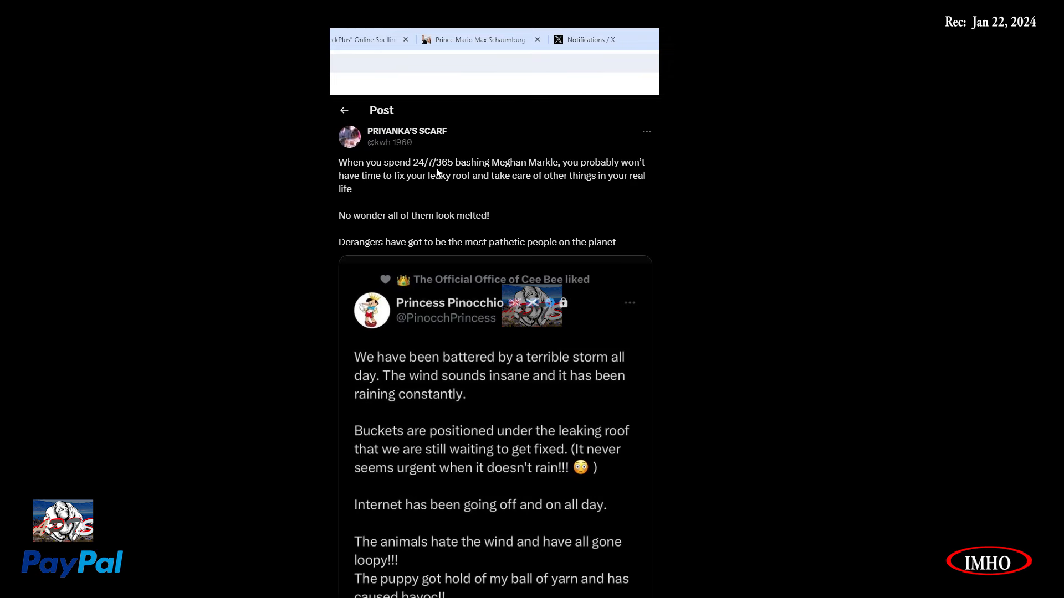
{"action": "mouse_move", "coordinate": [539, 187]}
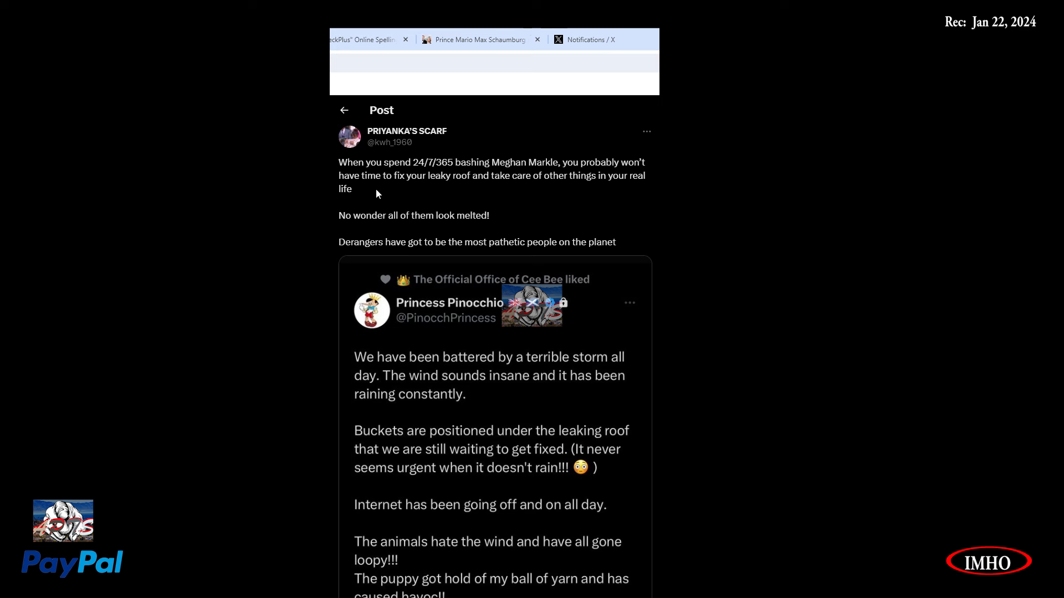
{"action": "mouse_move", "coordinate": [537, 192]}
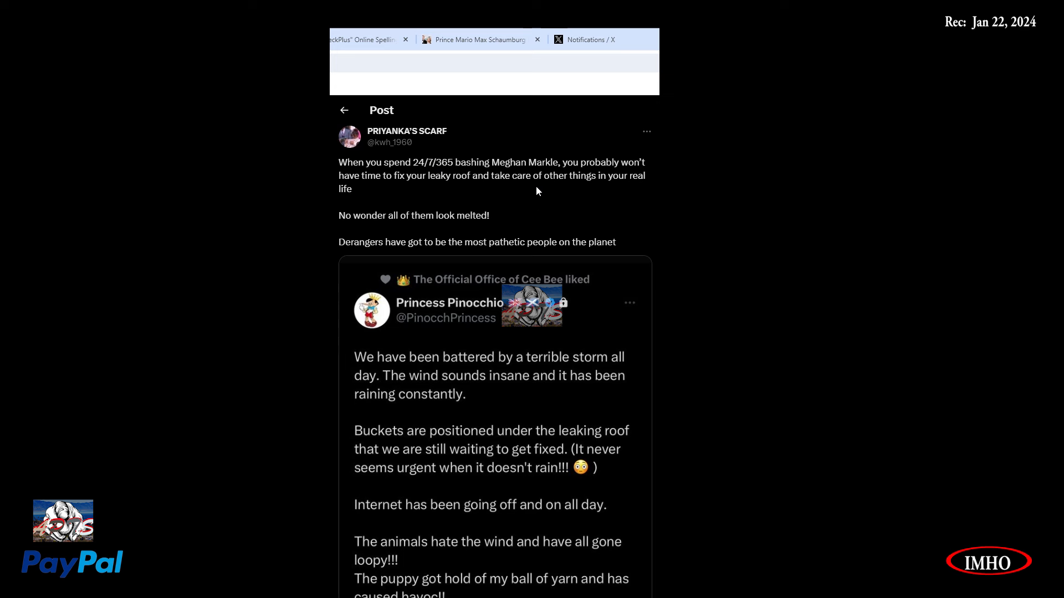
{"action": "mouse_move", "coordinate": [412, 211]}
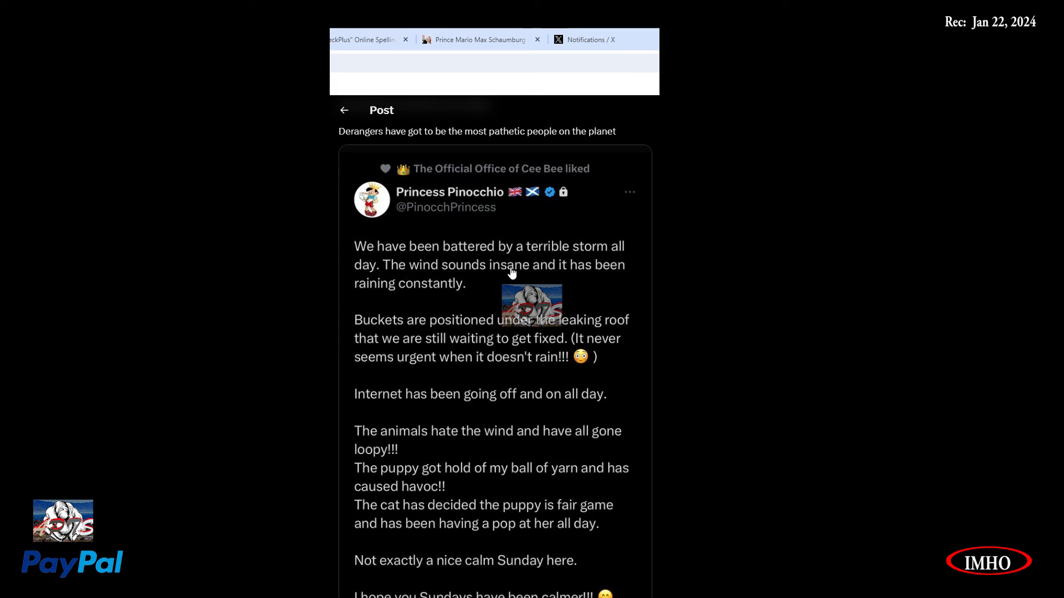
{"action": "mouse_move", "coordinate": [407, 296]}
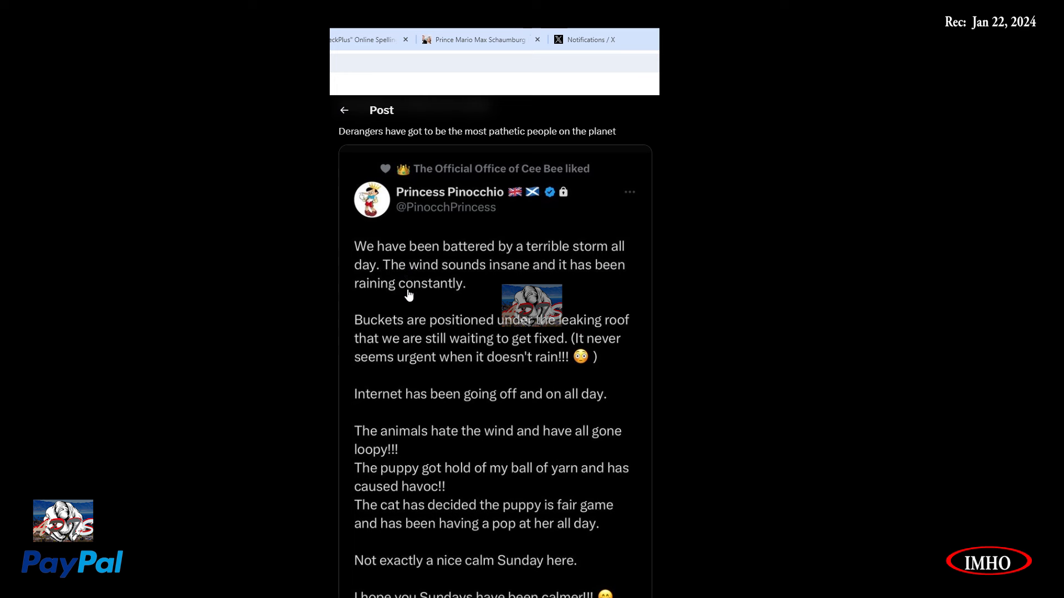
{"action": "mouse_move", "coordinate": [581, 289]}
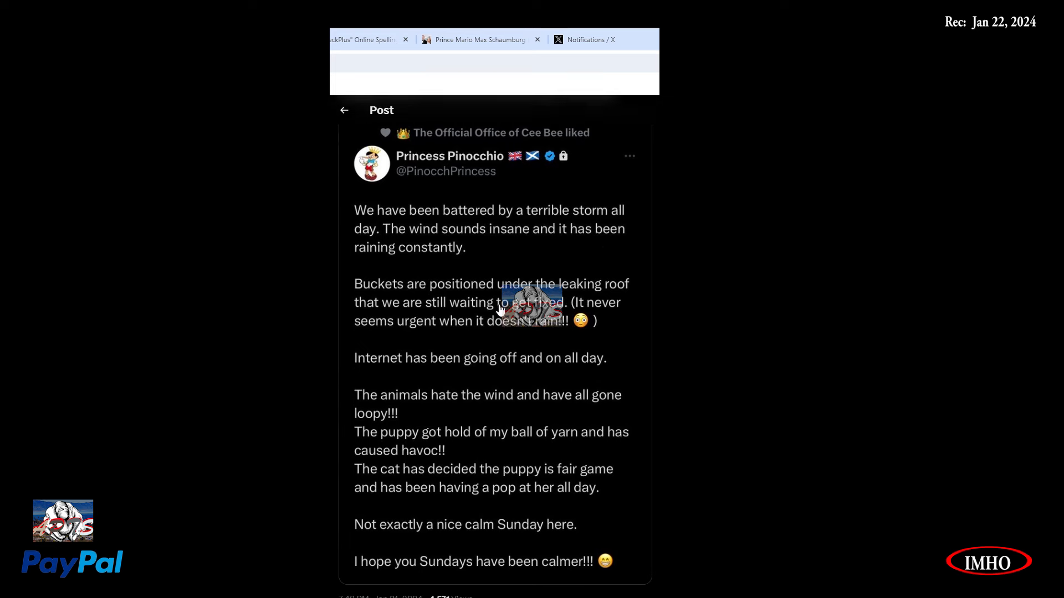
Scroll to the full Princess Pinocchio storm post, down to its 4,571 views.
{"action": "scroll", "scroll_direction": "down", "scroll_amount": 3}
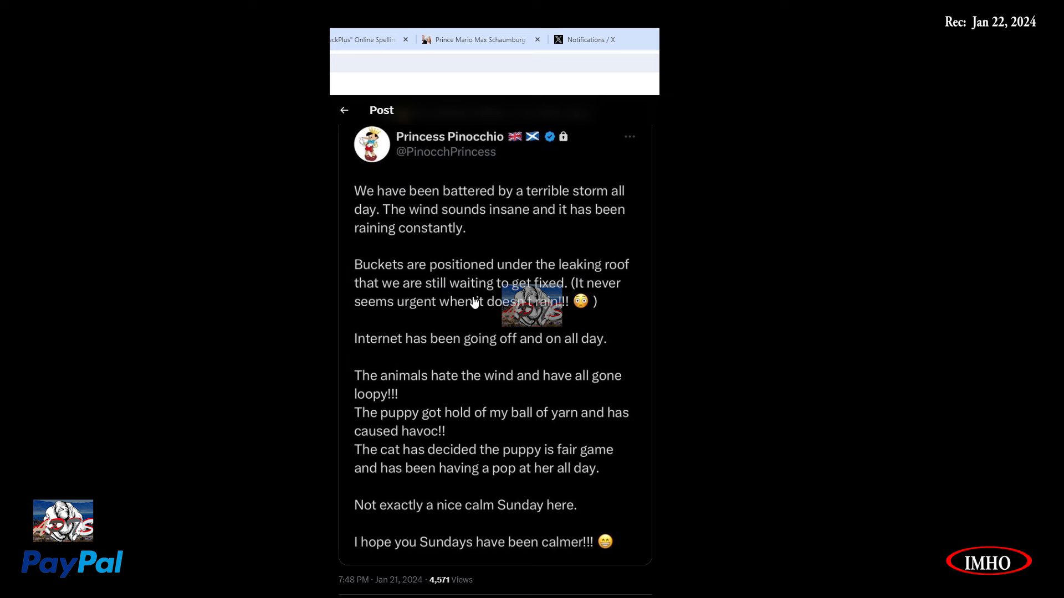
{"action": "mouse_move", "coordinate": [390, 317]}
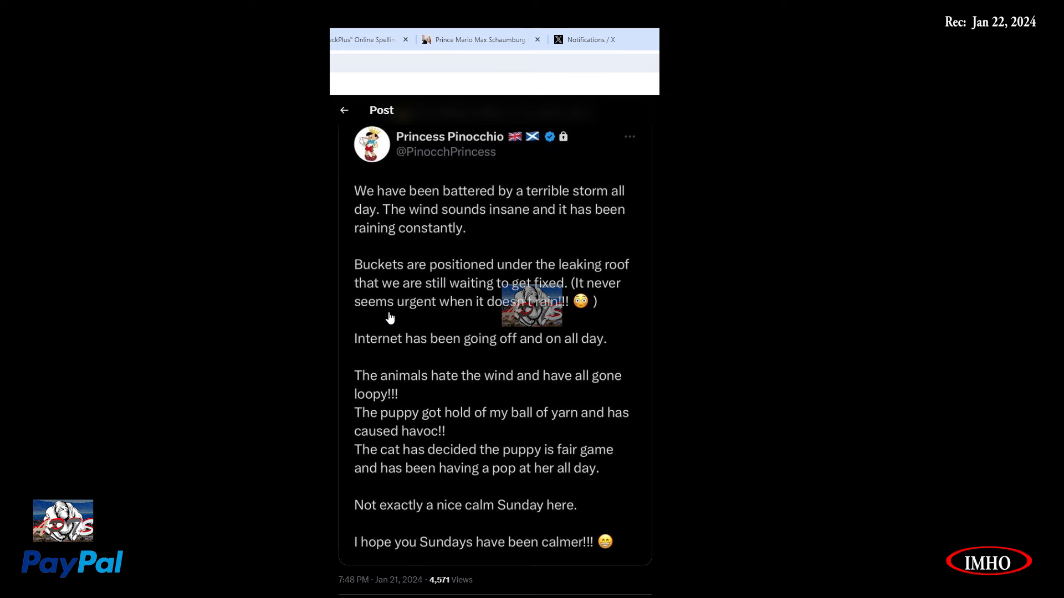
{"action": "mouse_move", "coordinate": [562, 326]}
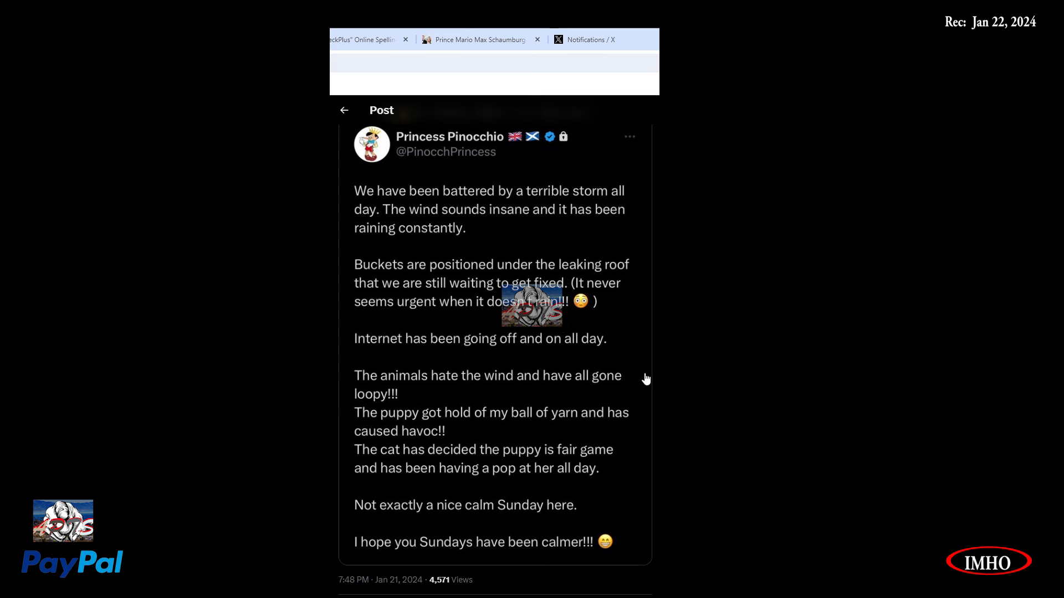
{"action": "mouse_move", "coordinate": [482, 399]}
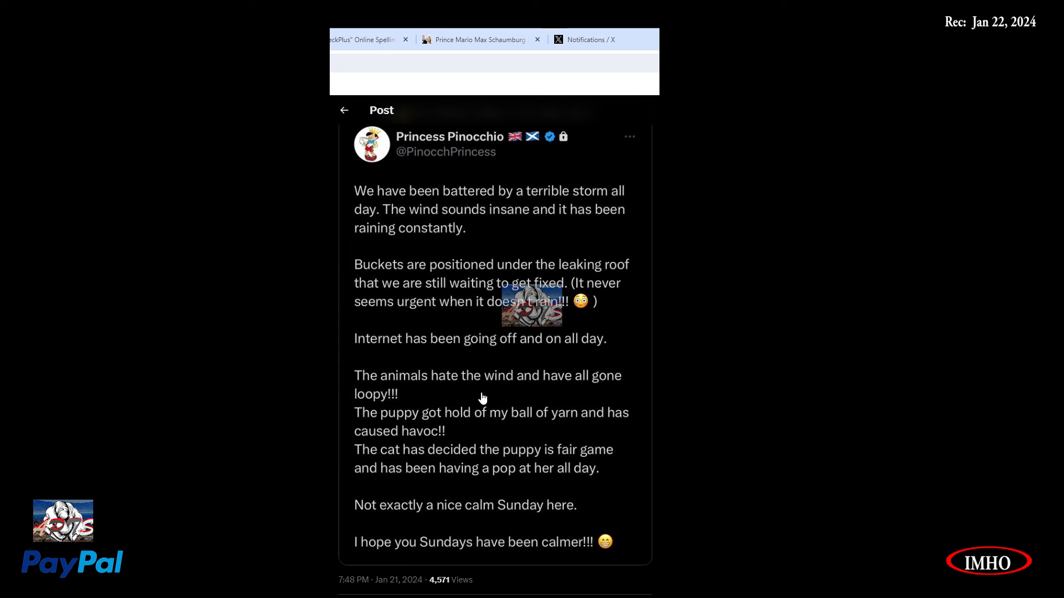
{"action": "mouse_move", "coordinate": [418, 416]}
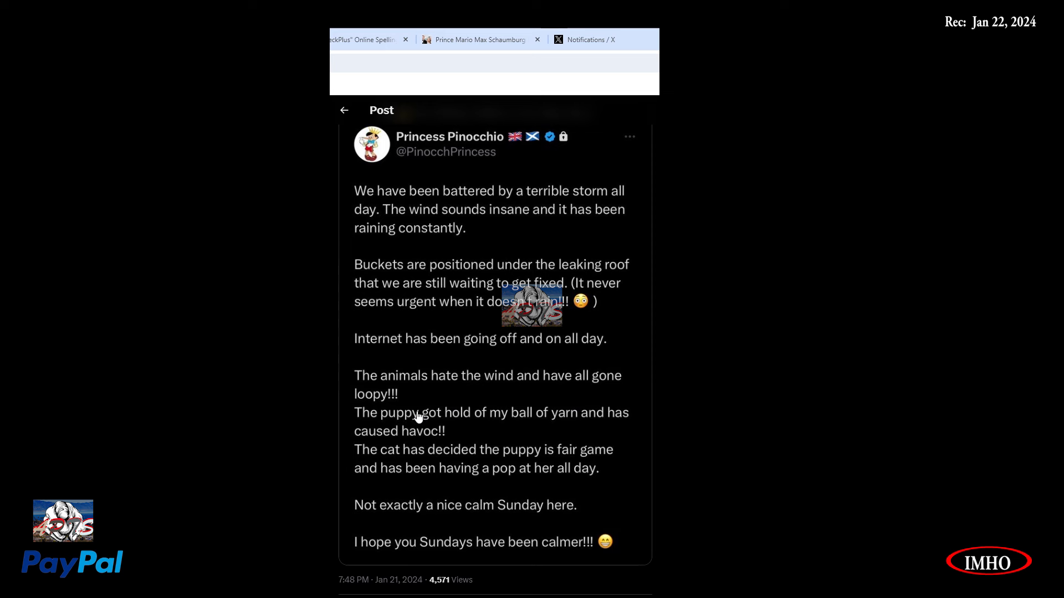
{"action": "mouse_move", "coordinate": [505, 438]}
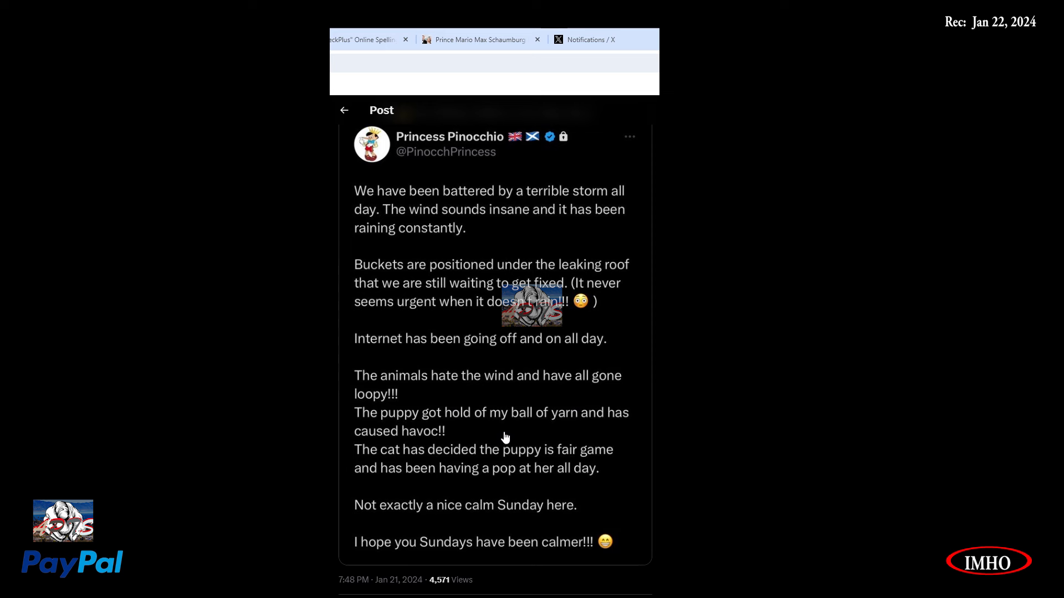
{"action": "mouse_move", "coordinate": [400, 476]}
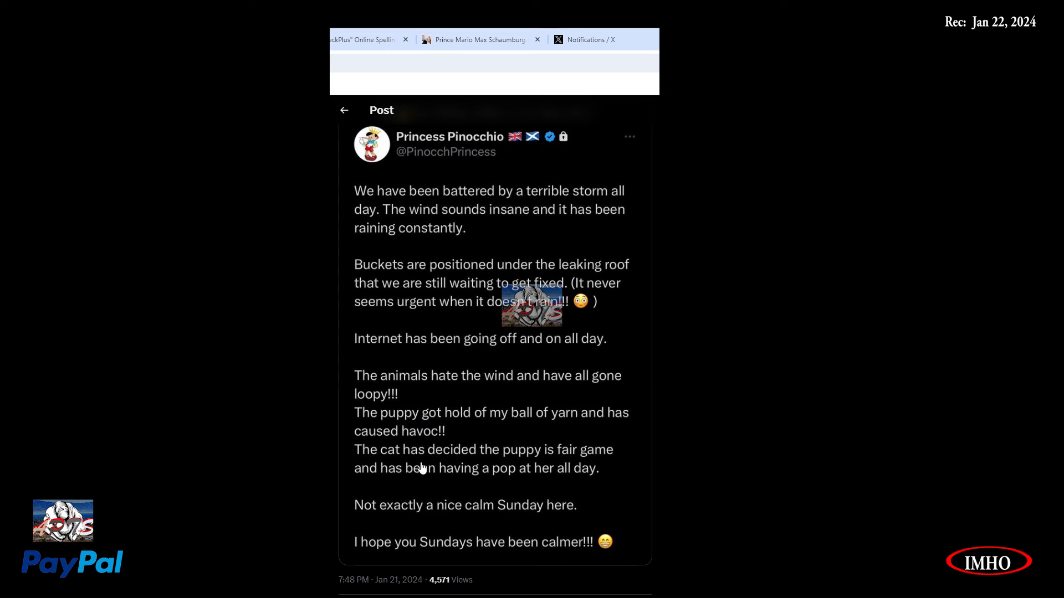
{"action": "mouse_move", "coordinate": [558, 469]}
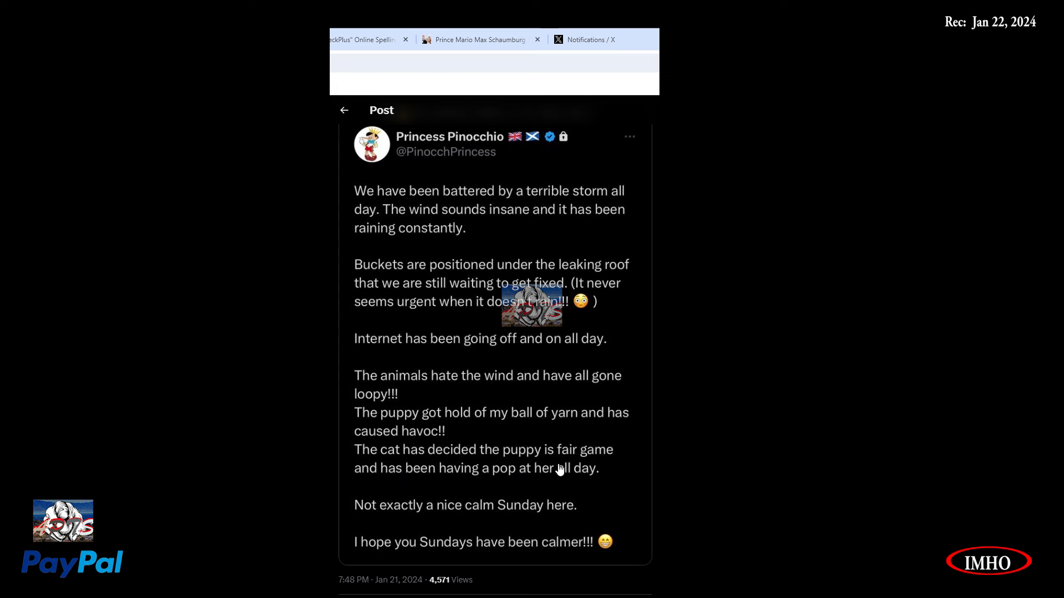
{"action": "mouse_move", "coordinate": [522, 493]}
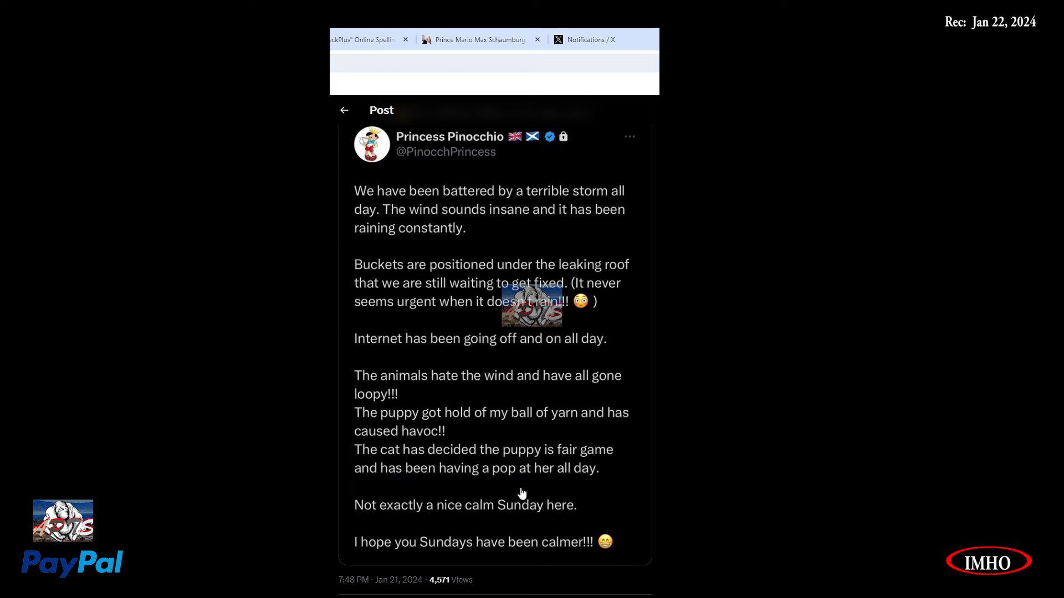
{"action": "mouse_move", "coordinate": [576, 482]}
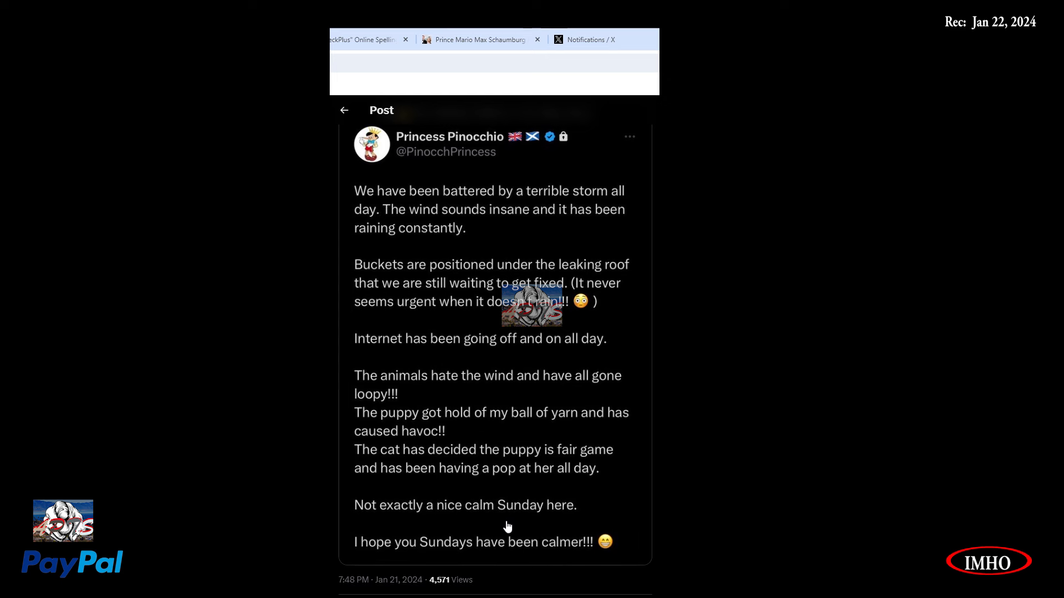
{"action": "mouse_move", "coordinate": [506, 570]}
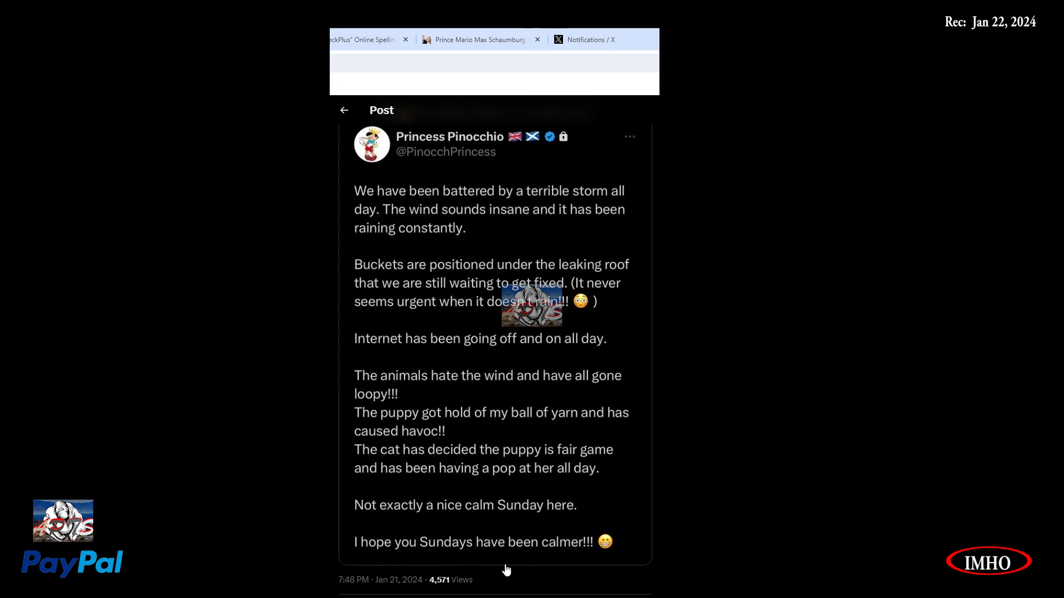
{"action": "scroll", "scroll_direction": "down", "scroll_amount": 3}
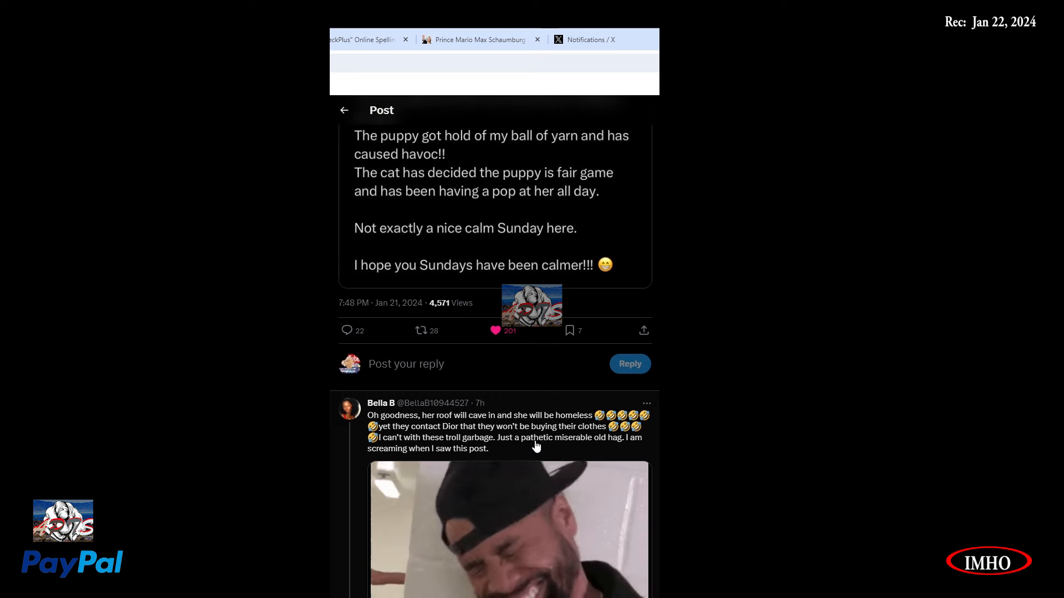
{"action": "scroll", "scroll_direction": "down", "scroll_amount": 3}
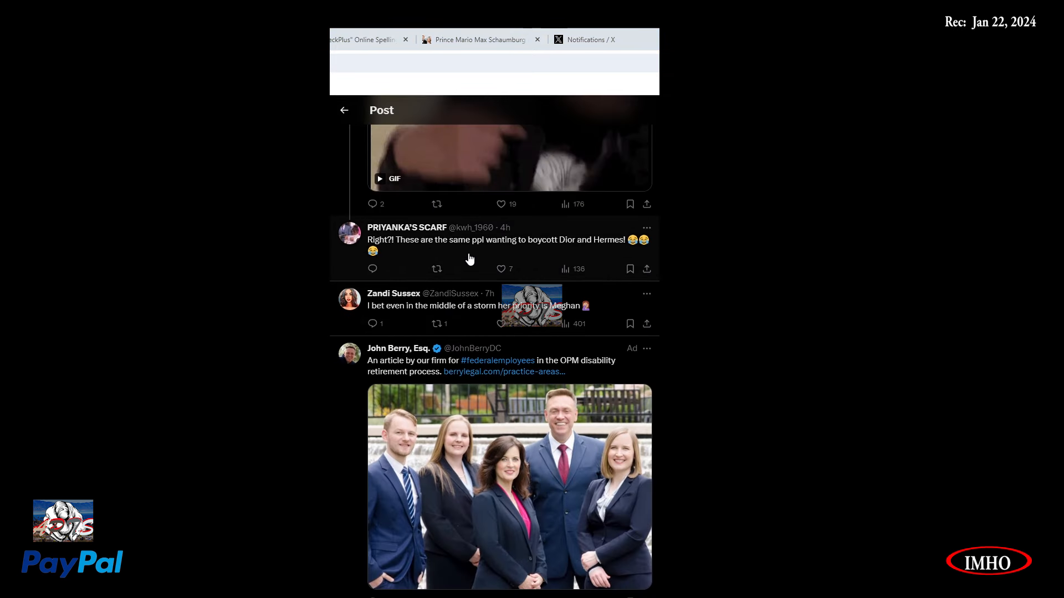
{"action": "mouse_move", "coordinate": [588, 255]}
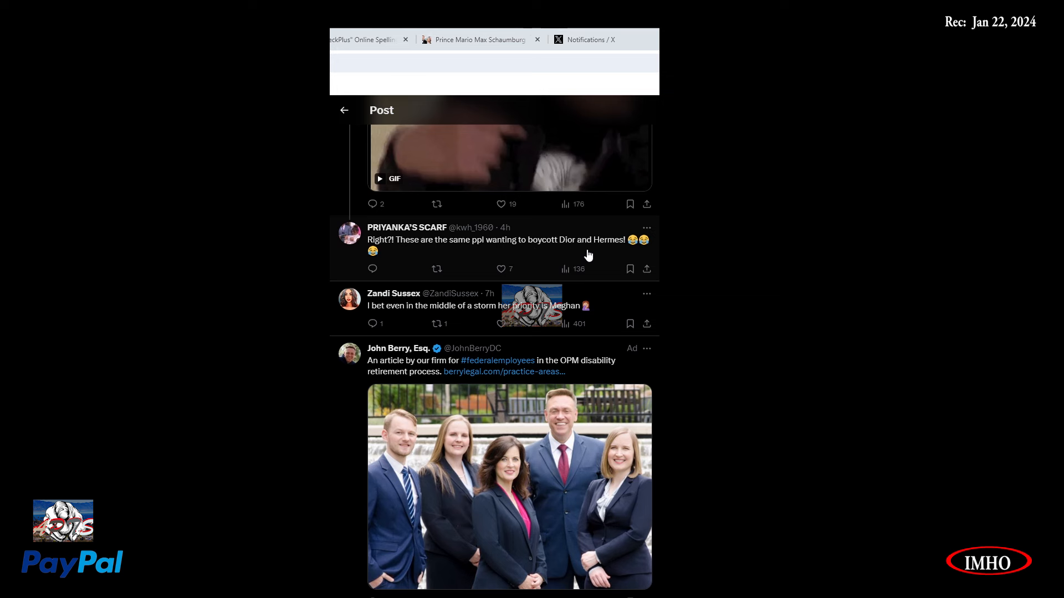
{"action": "mouse_move", "coordinate": [468, 321]}
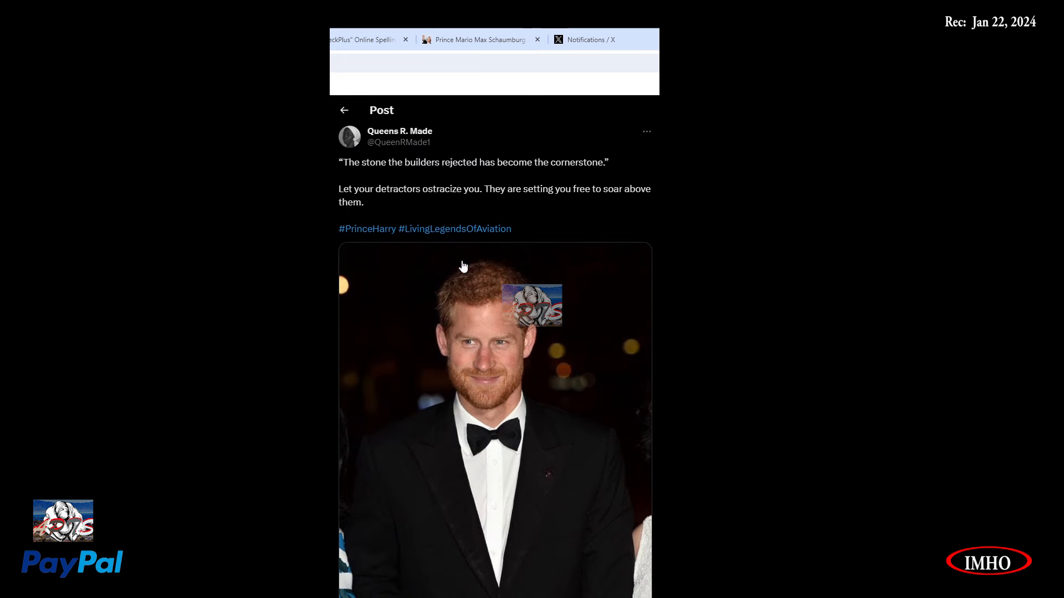
{"action": "mouse_move", "coordinate": [448, 177]}
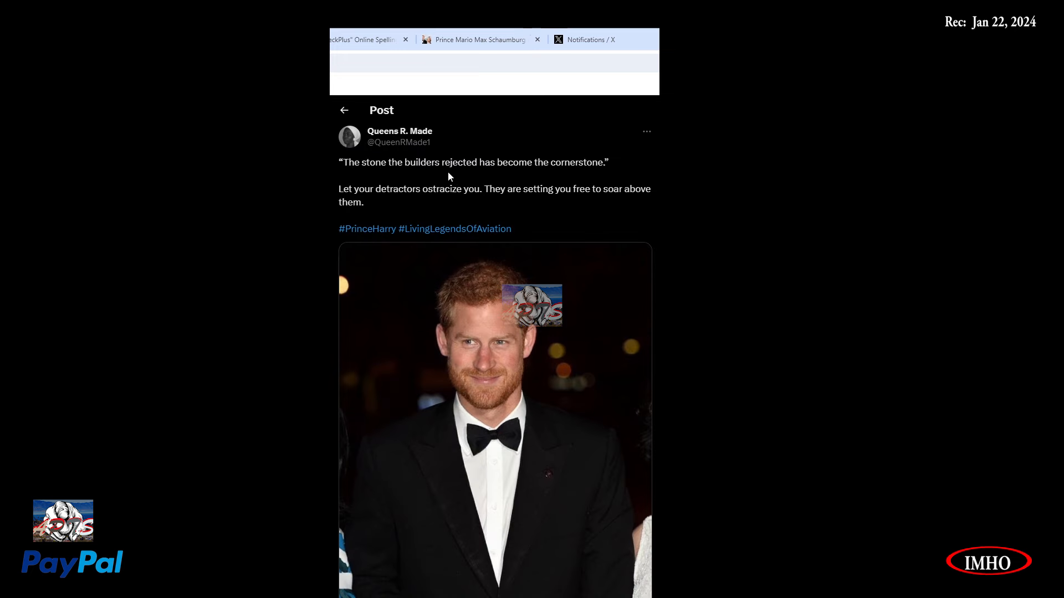
{"action": "mouse_move", "coordinate": [599, 177]}
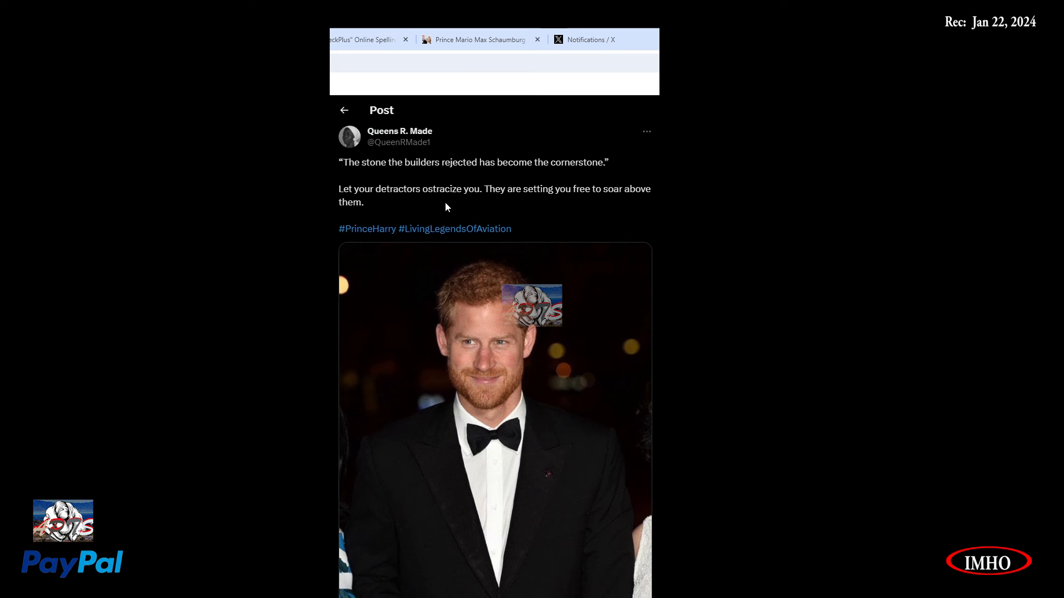
{"action": "mouse_move", "coordinate": [599, 206]}
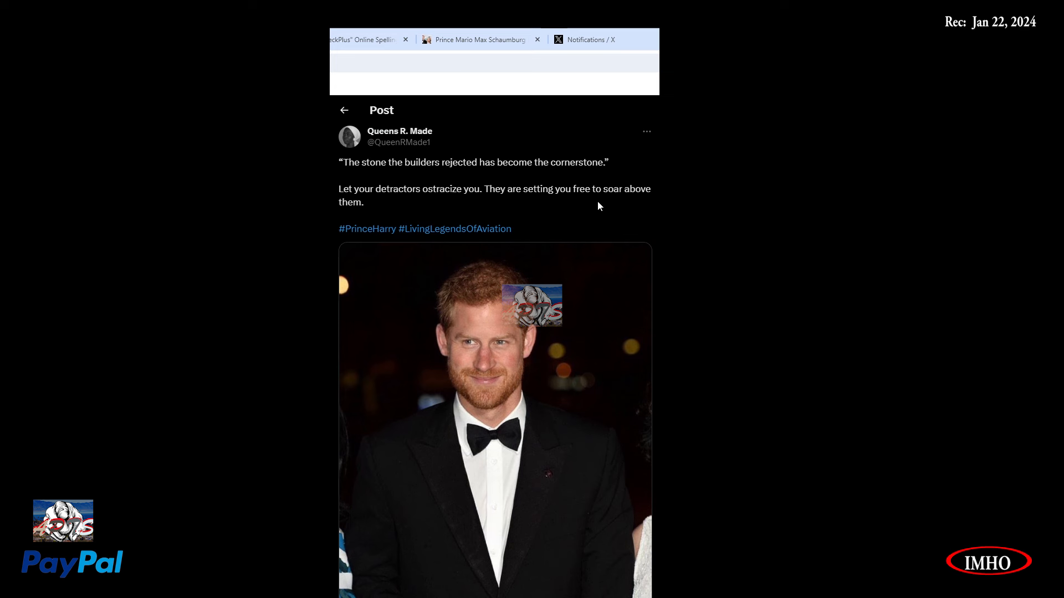
{"action": "mouse_move", "coordinate": [371, 226]}
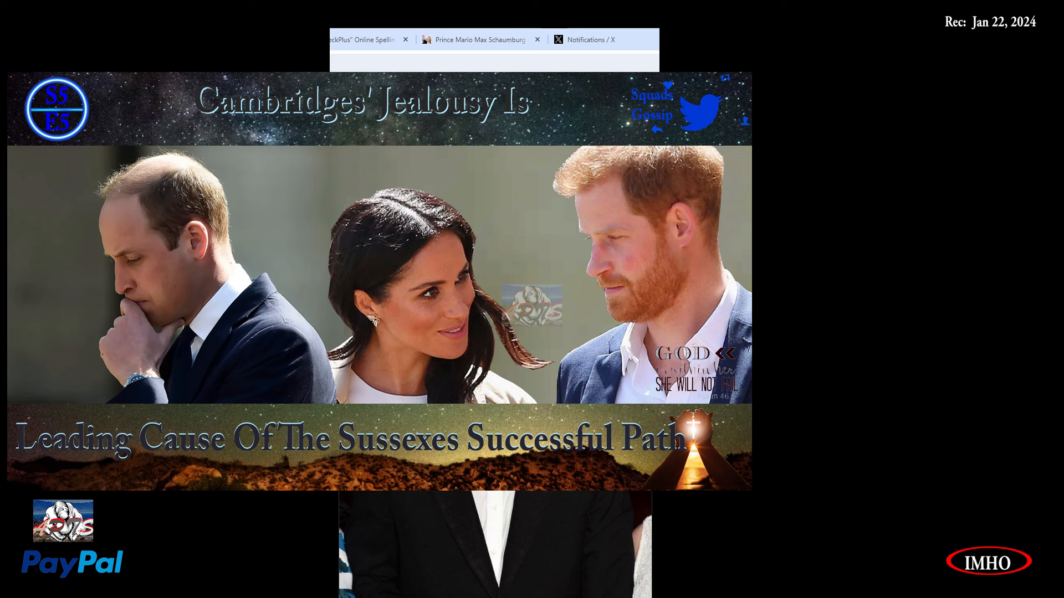
{"action": "left_click", "coordinate": [876, 311]}
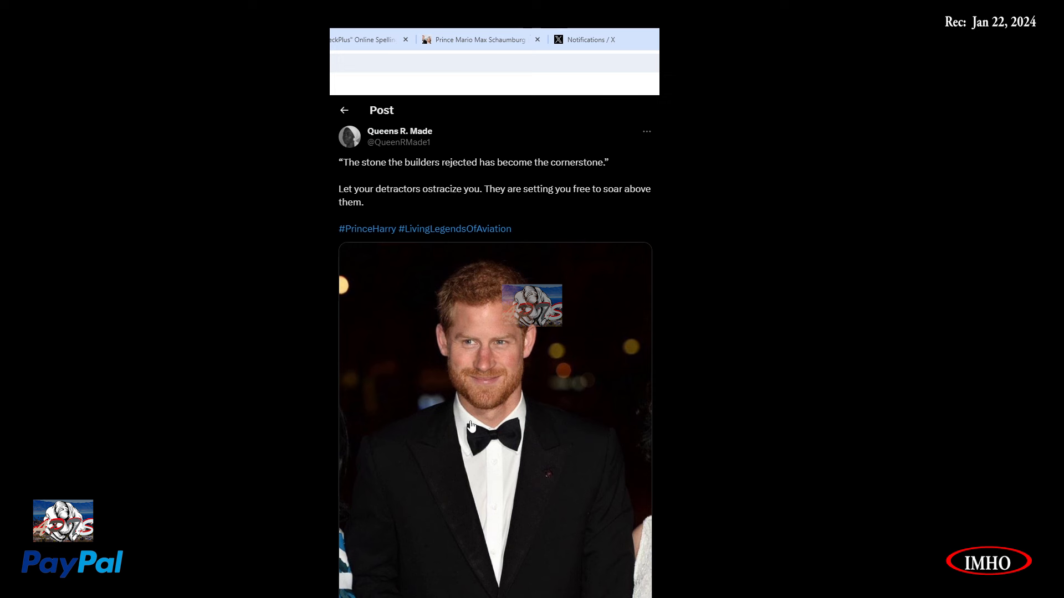
{"action": "mouse_move", "coordinate": [611, 453]}
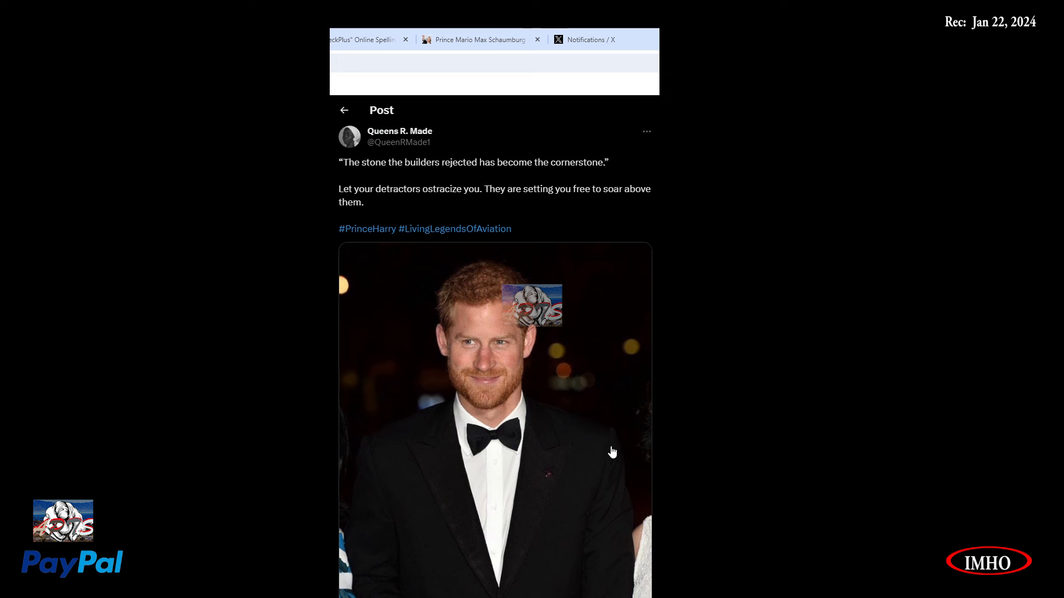
Scroll below the Harry photo to its 4,453 views and Monica's 'Well said!' reply.
{"action": "scroll", "scroll_direction": "down", "scroll_amount": 3}
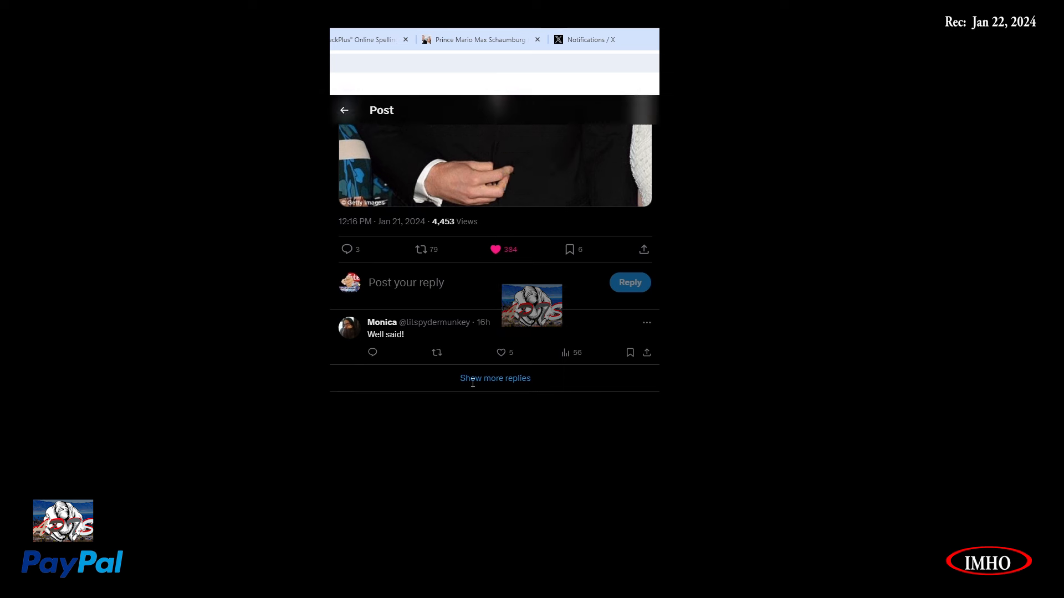
{"action": "scroll", "scroll_direction": "down", "scroll_amount": 3}
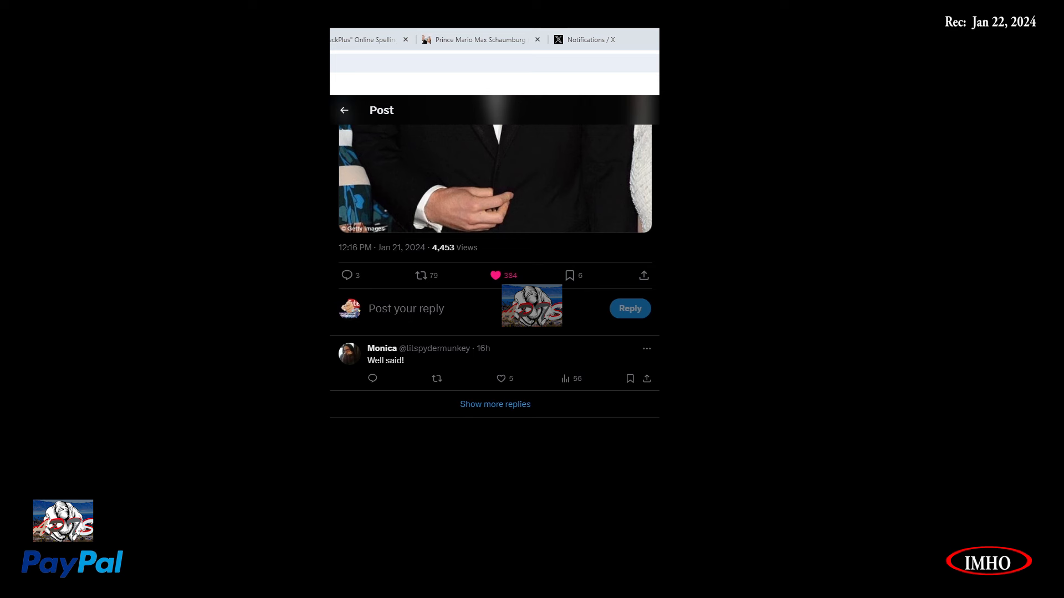
{"action": "left_click", "coordinate": [495, 183]}
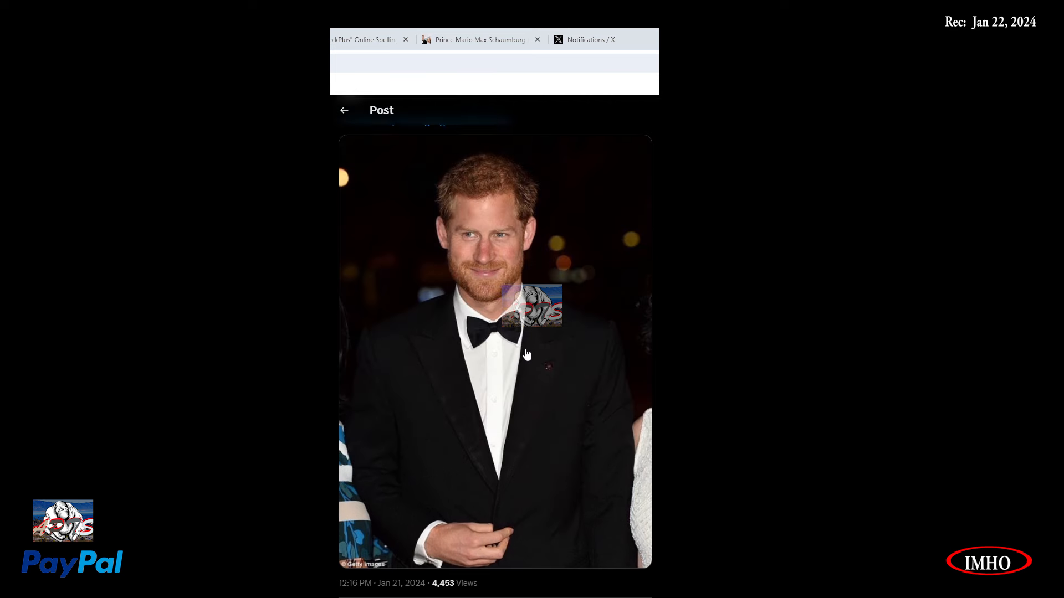
{"action": "scroll", "scroll_direction": "down", "scroll_amount": 3}
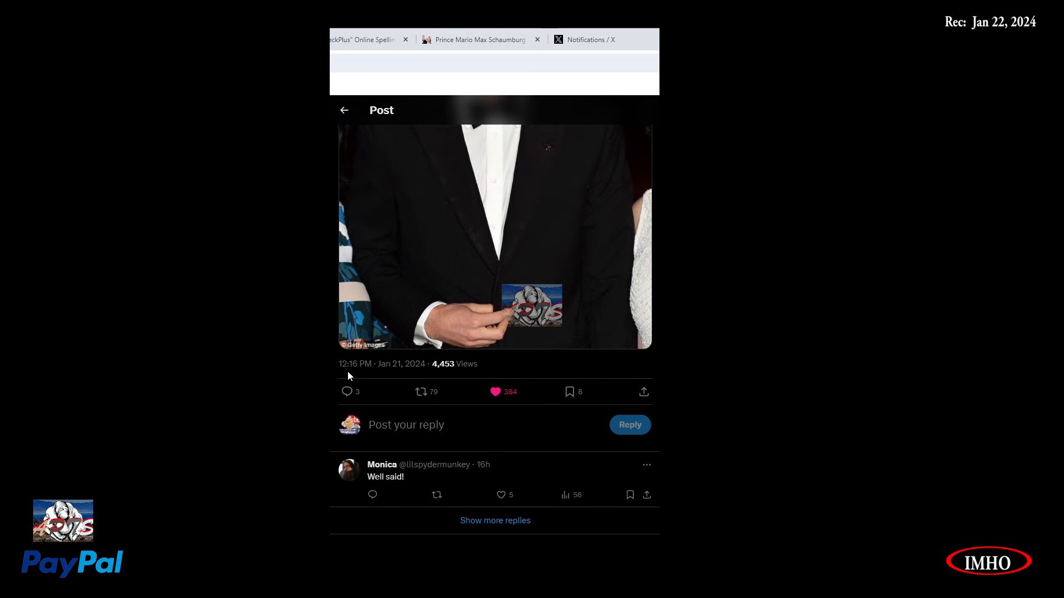
{"action": "mouse_move", "coordinate": [441, 349]}
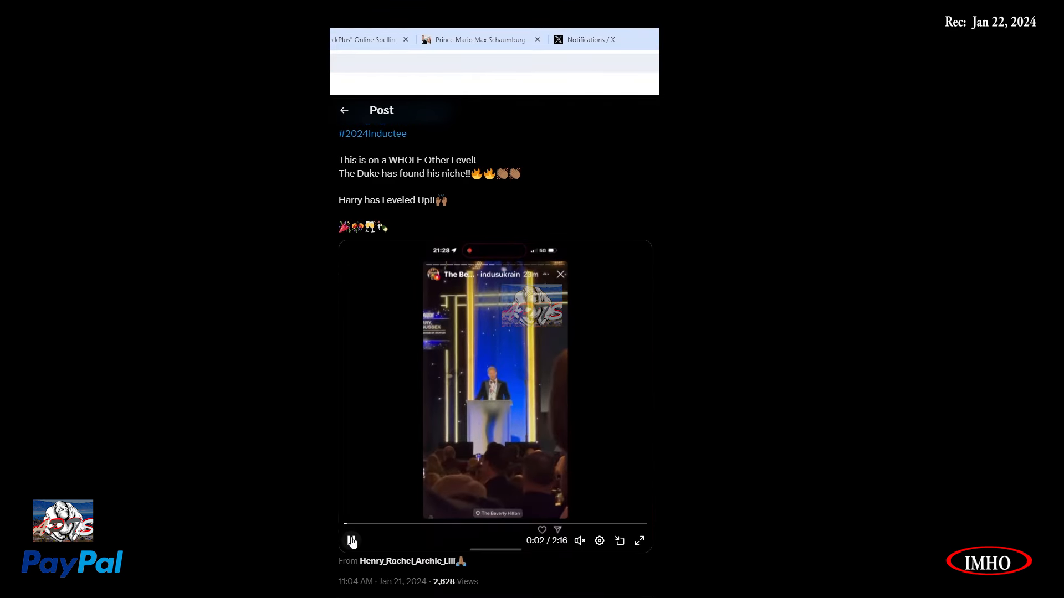
{"action": "scroll", "scroll_direction": "down", "scroll_amount": 3}
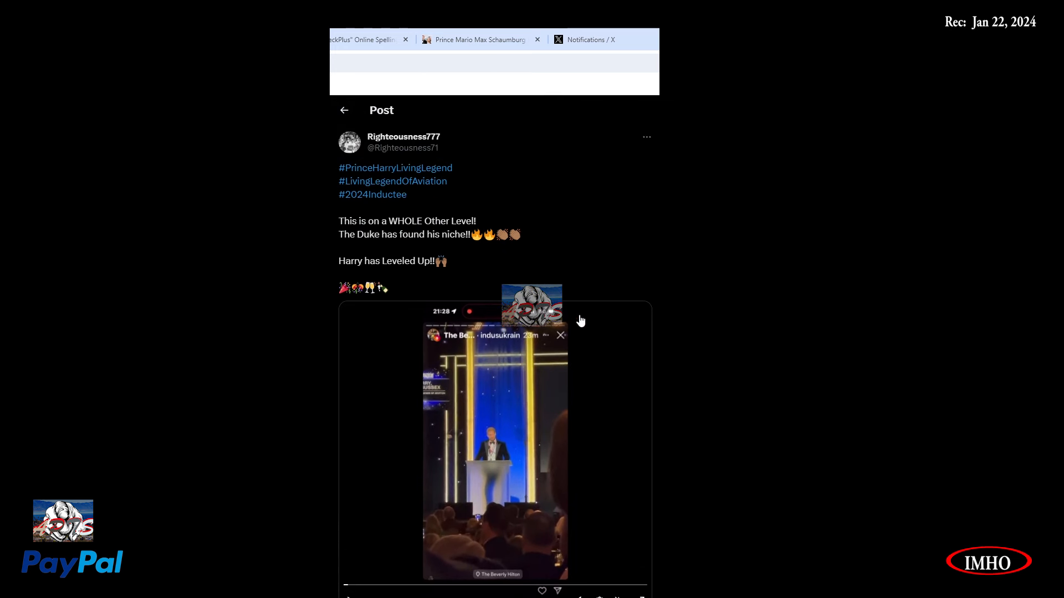
{"action": "mouse_move", "coordinate": [554, 325]}
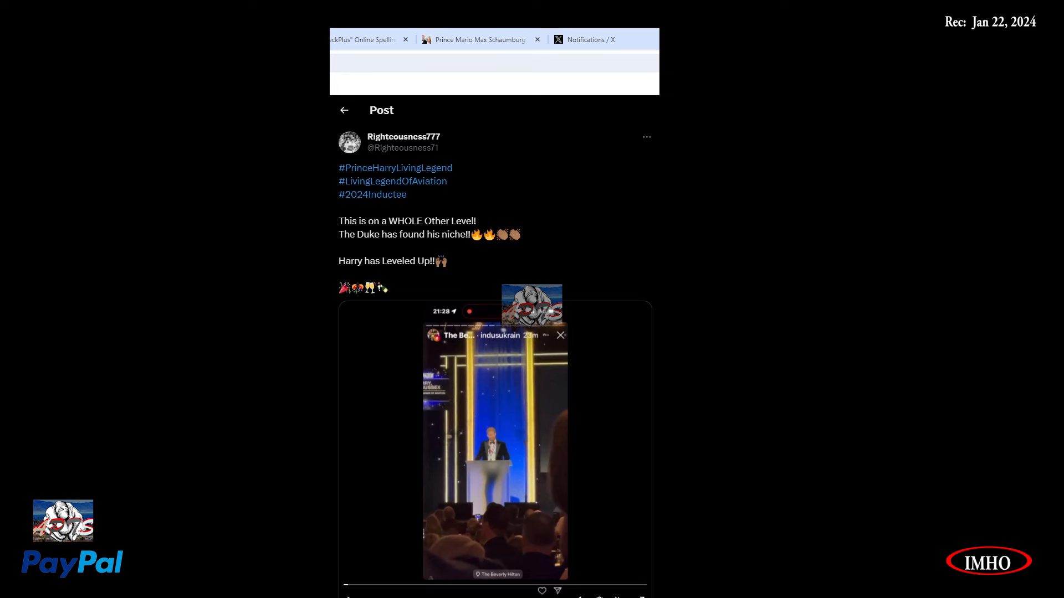
{"action": "mouse_move", "coordinate": [386, 194]}
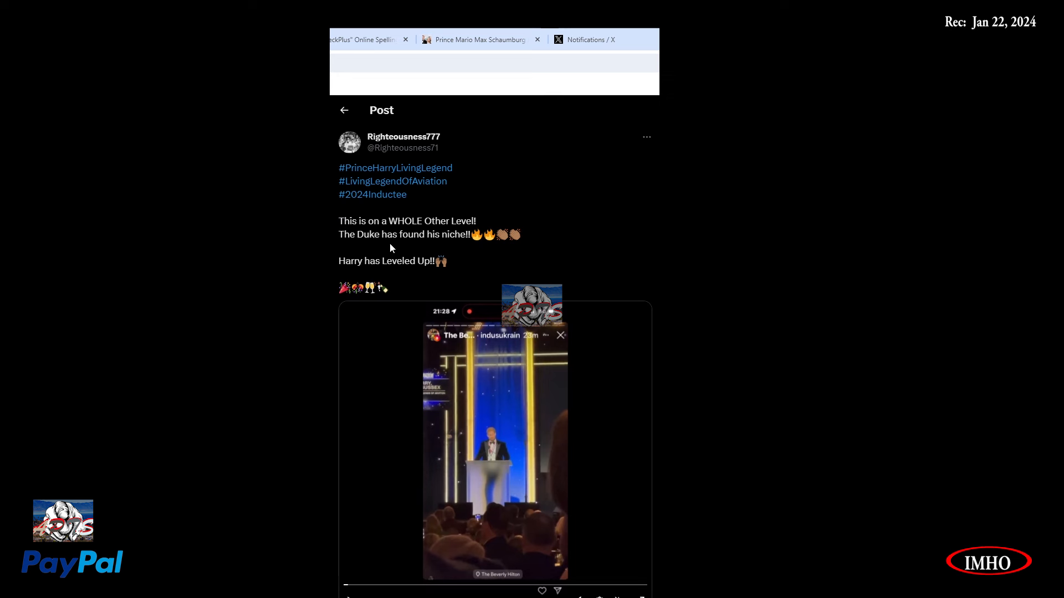
{"action": "mouse_move", "coordinate": [374, 278]}
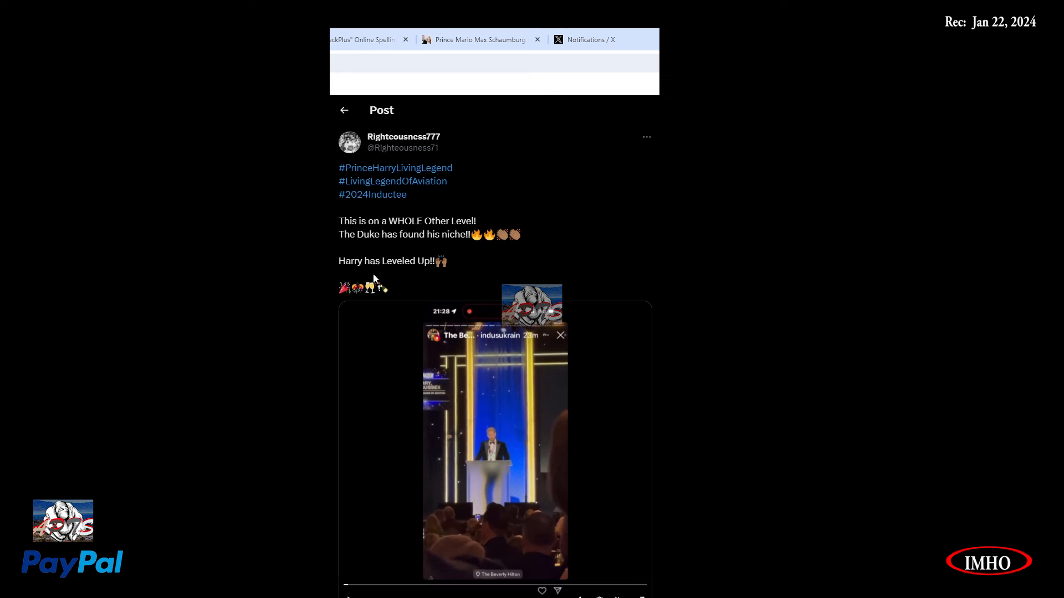
{"action": "scroll", "scroll_direction": "down", "scroll_amount": 3}
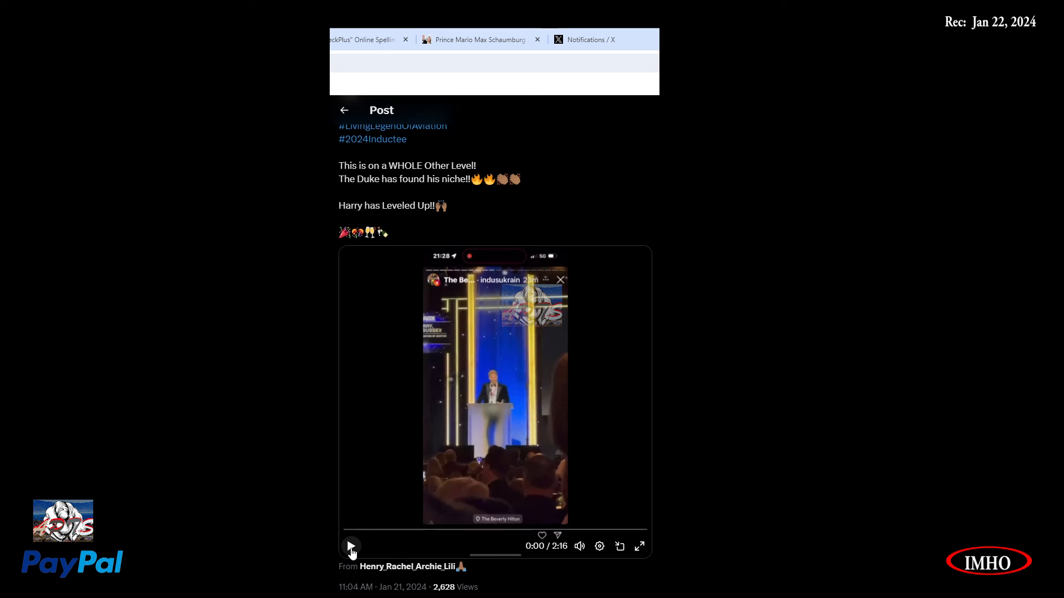
{"action": "left_click", "coordinate": [350, 547]}
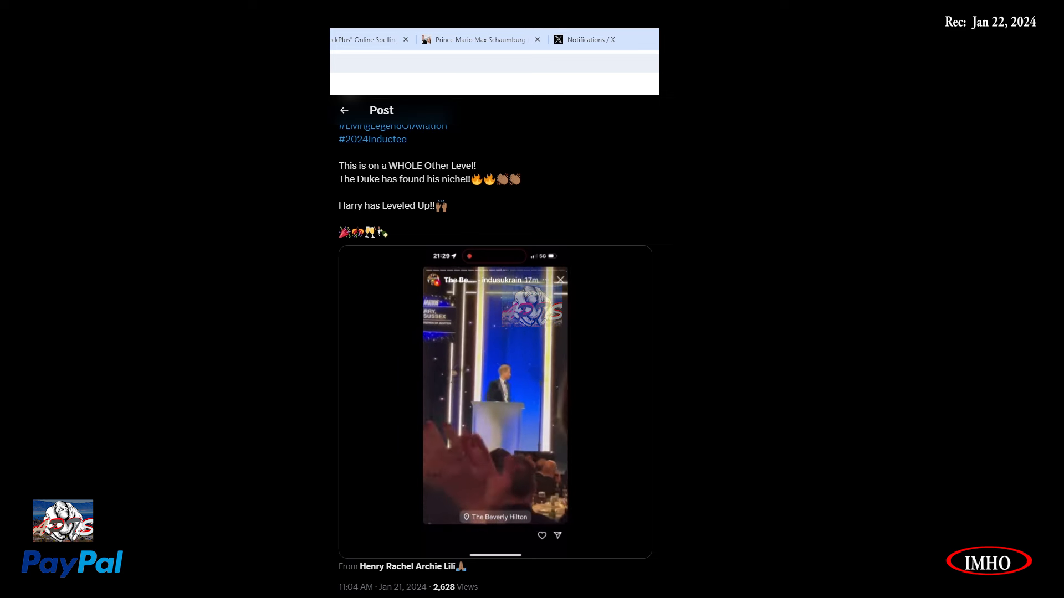
Pause Harry's Beverly Hilton speech video.
{"action": "left_click", "coordinate": [493, 400]}
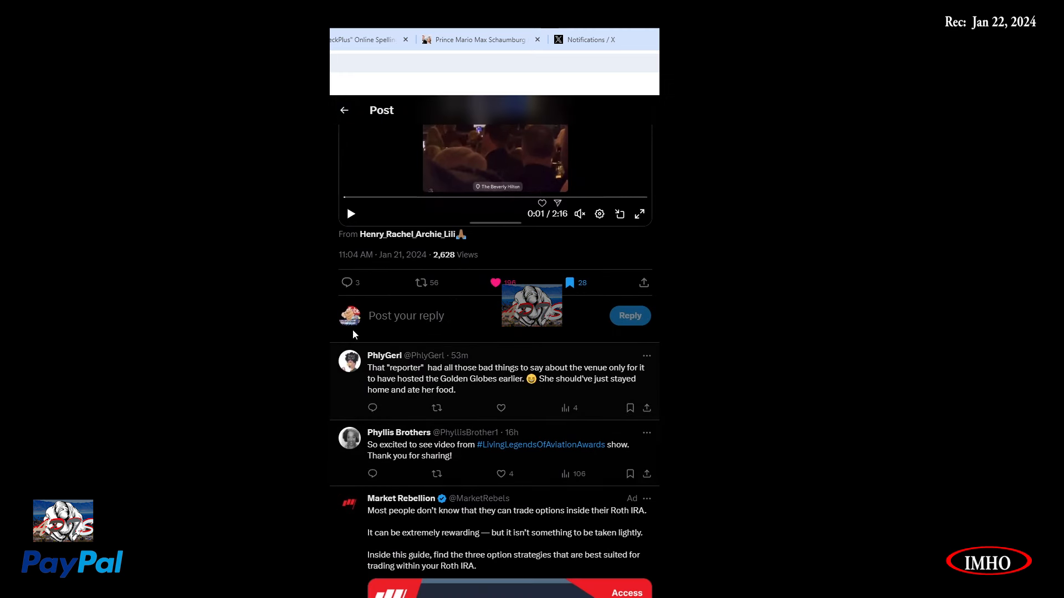
Scroll past the promoted ad to Marghan's Sydney Opera House orator reply.
{"action": "scroll", "scroll_direction": "down", "scroll_amount": 3}
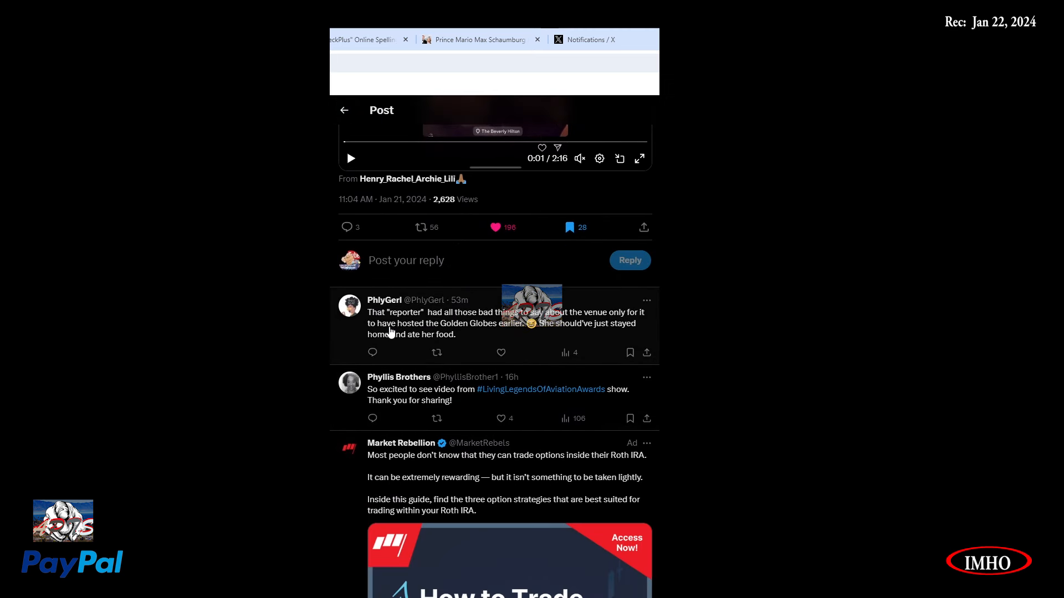
{"action": "mouse_move", "coordinate": [438, 326]}
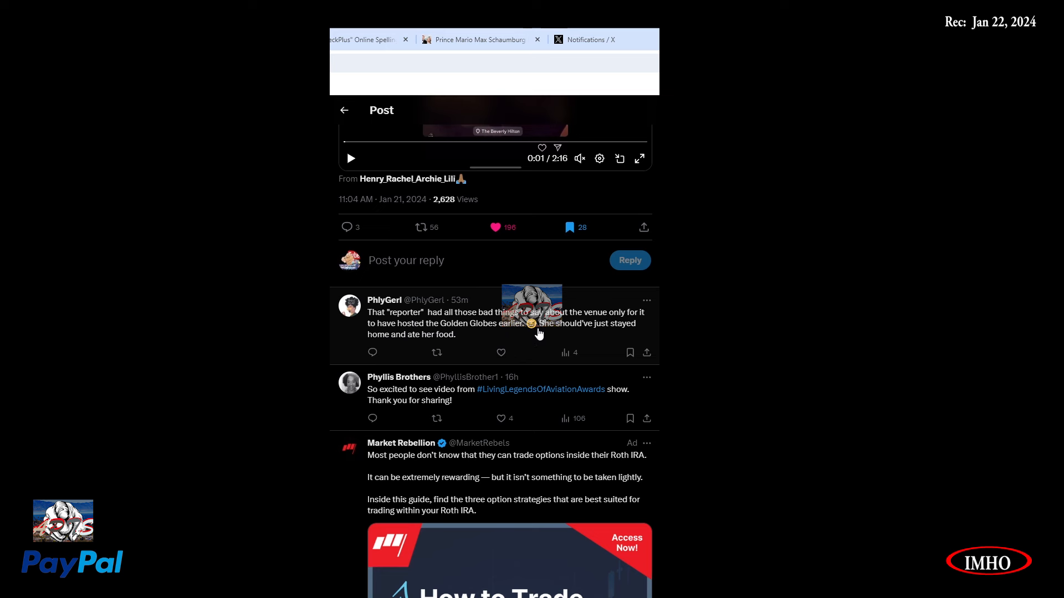
{"action": "mouse_move", "coordinate": [407, 351]}
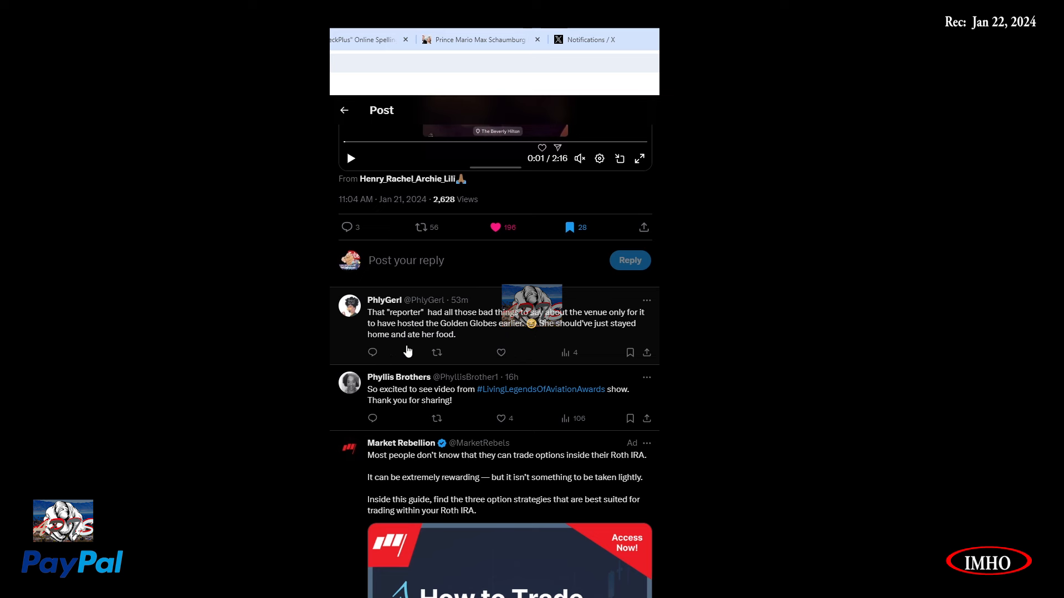
{"action": "mouse_move", "coordinate": [416, 401]}
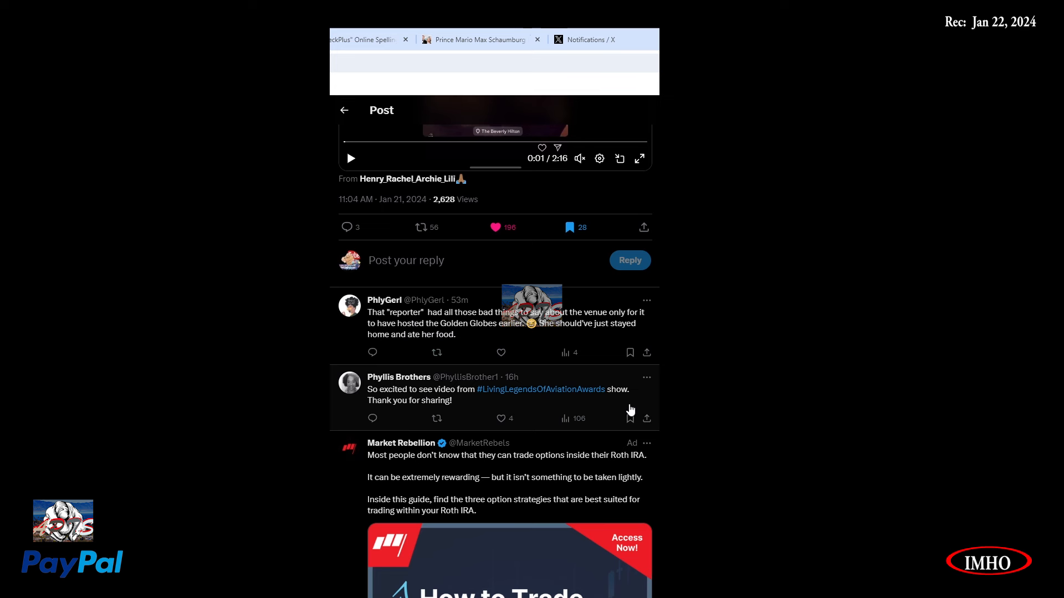
{"action": "scroll", "scroll_direction": "down", "scroll_amount": 3}
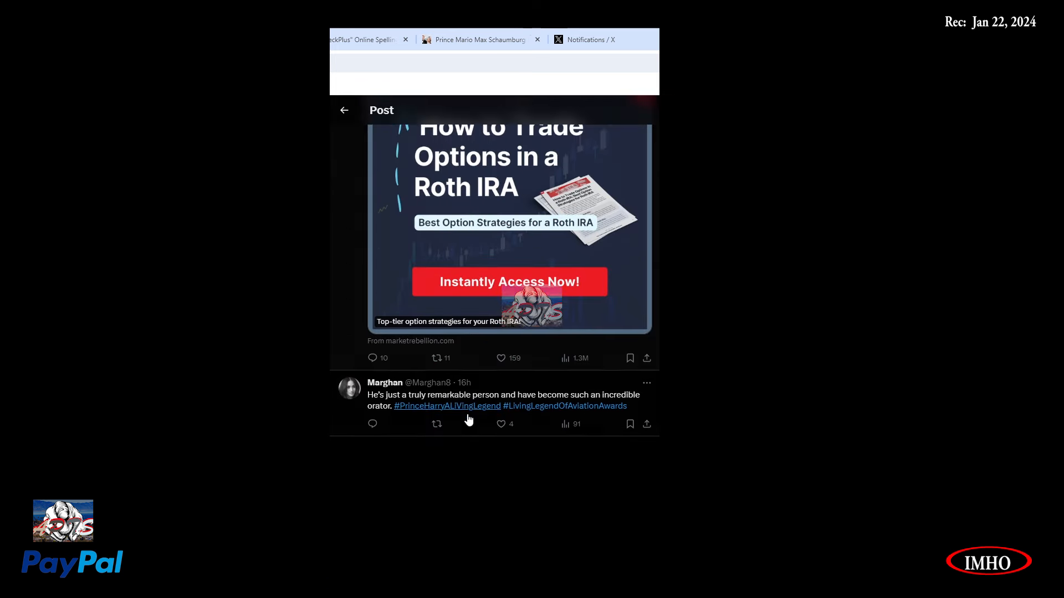
{"action": "scroll", "scroll_direction": "down", "scroll_amount": 3}
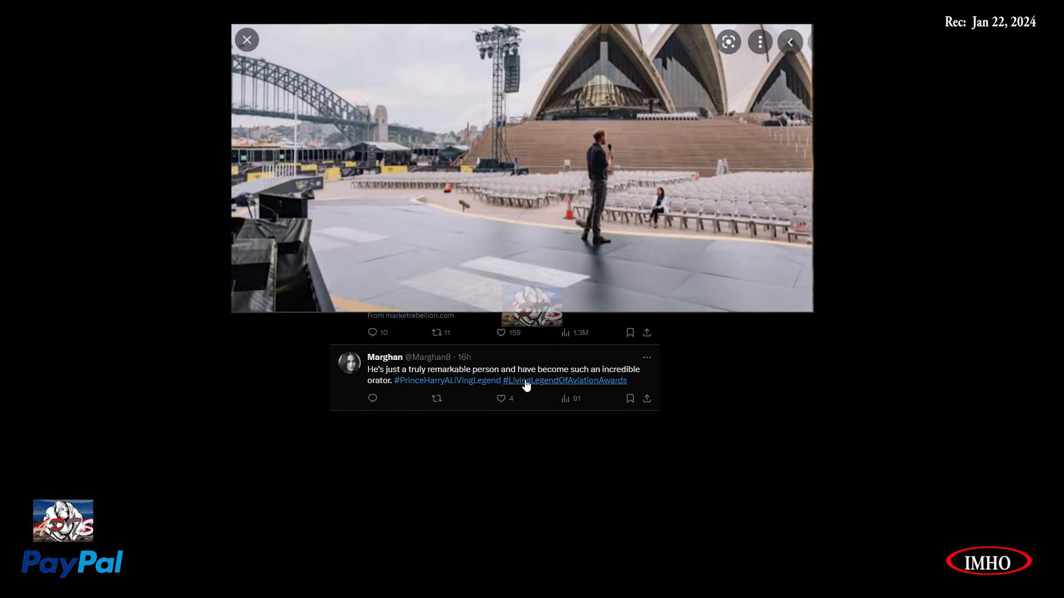
{"action": "mouse_move", "coordinate": [399, 396]}
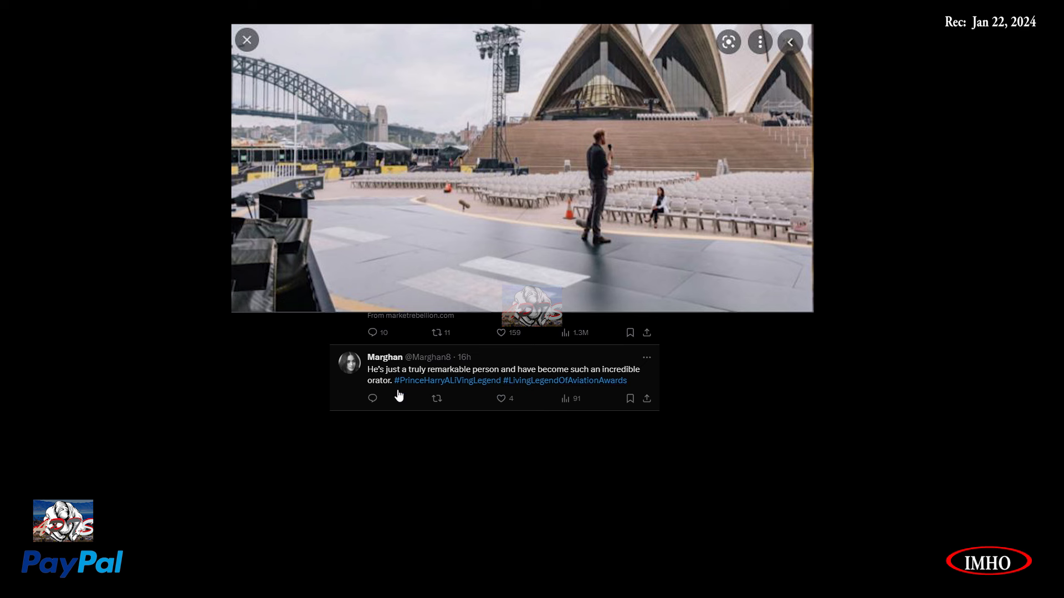
{"action": "mouse_move", "coordinate": [378, 453]}
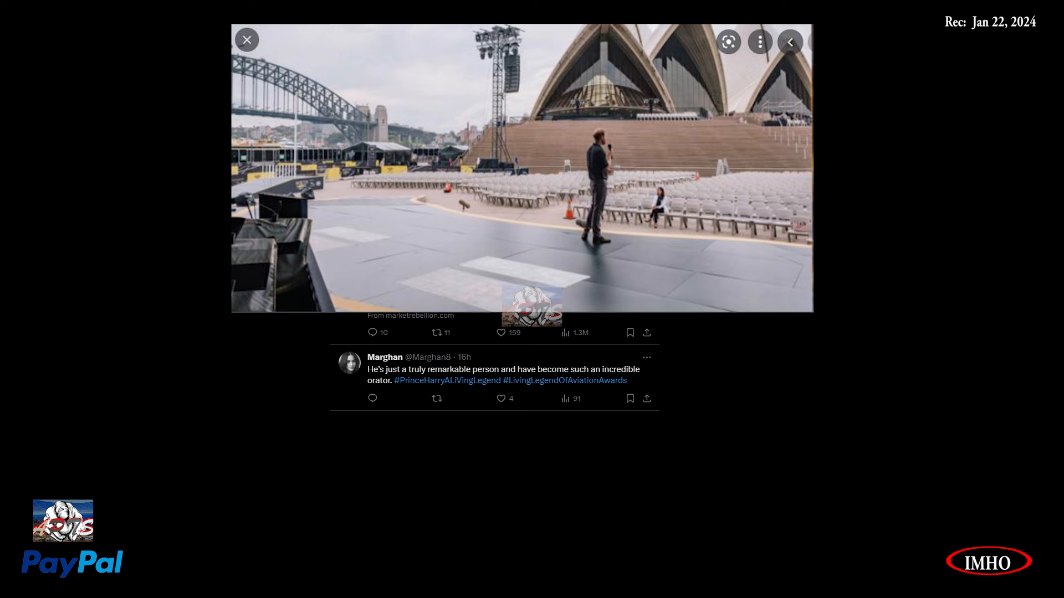
Open Maple Leaf Fields' post mocking claims that Harry copies William's tuxedo.
{"action": "left_click", "coordinate": [246, 40]}
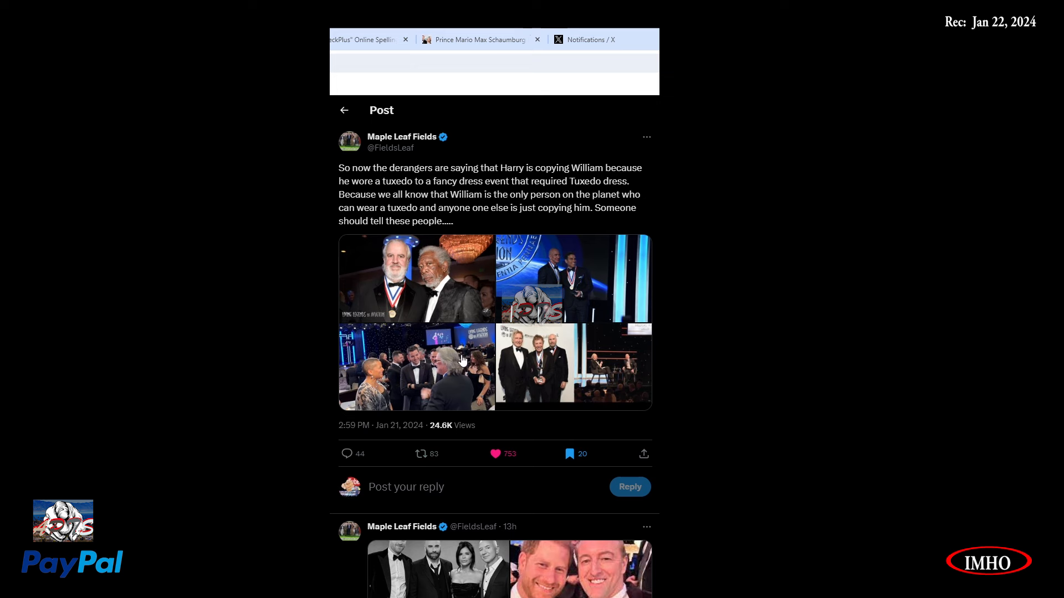
{"action": "mouse_move", "coordinate": [499, 189]}
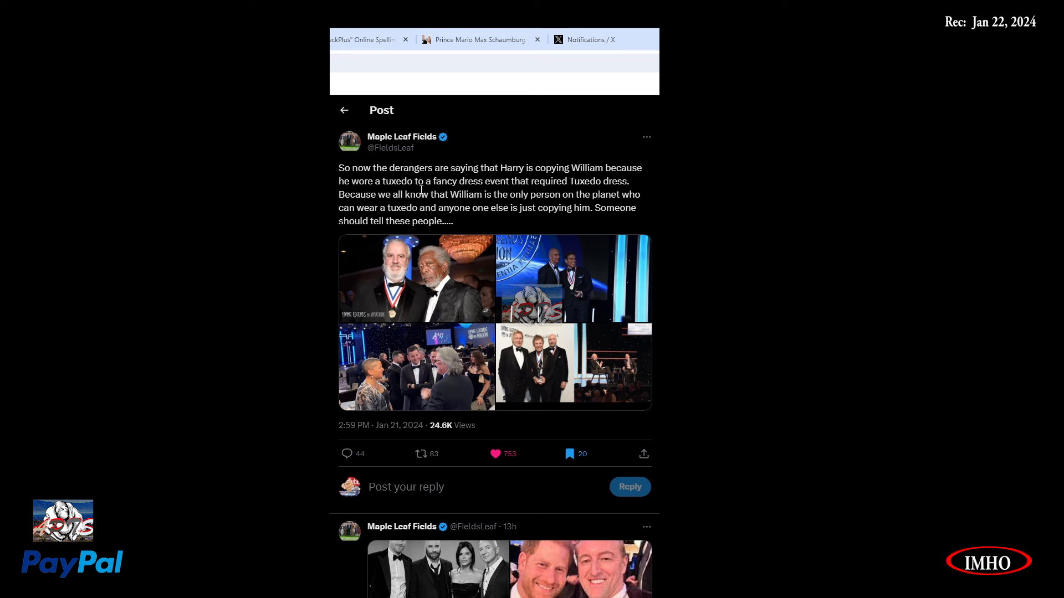
{"action": "mouse_move", "coordinate": [583, 206]}
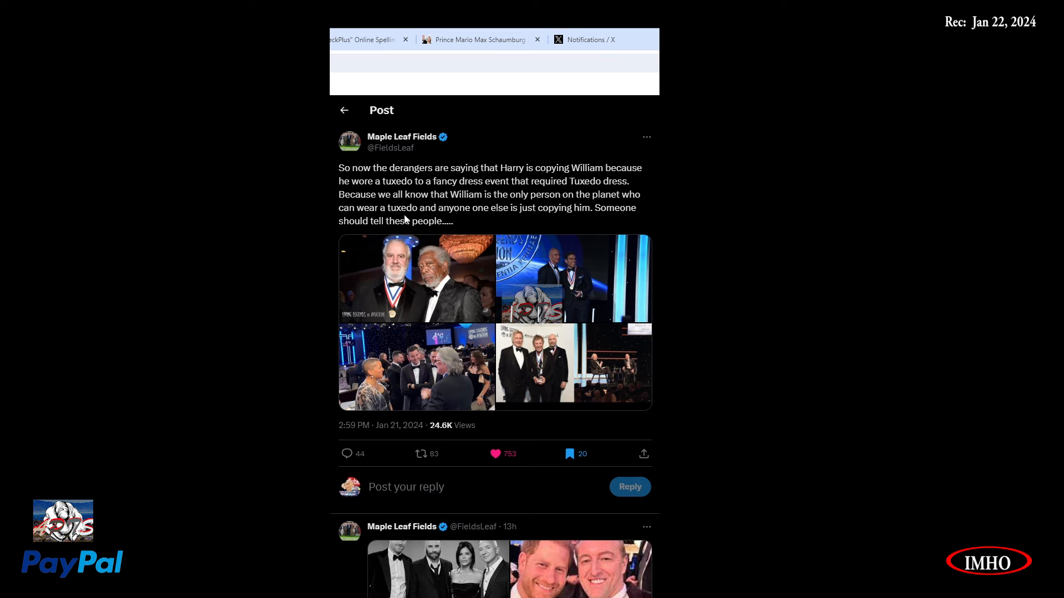
{"action": "mouse_move", "coordinate": [570, 207]}
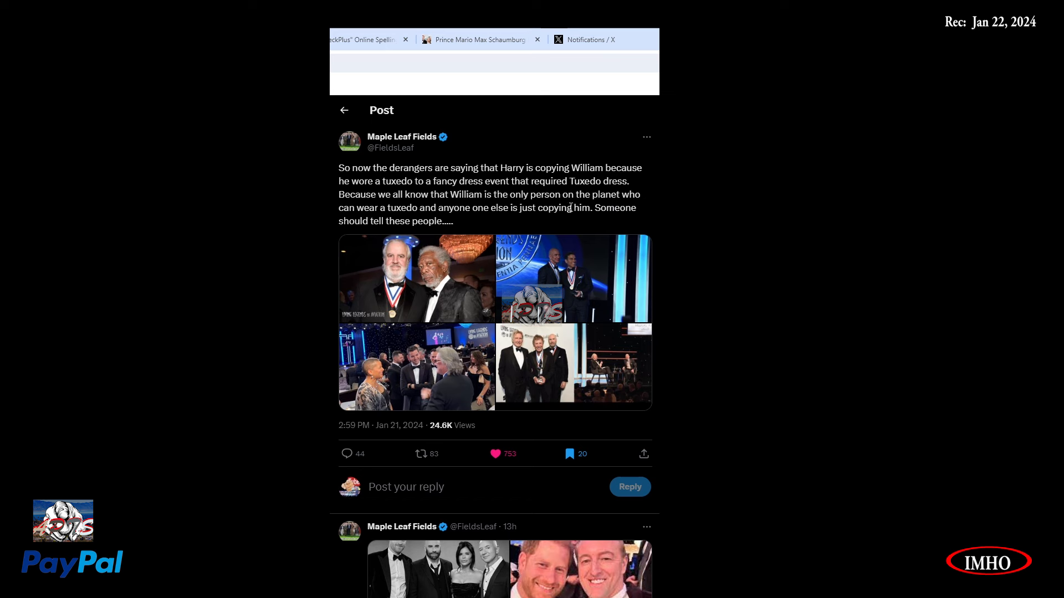
{"action": "mouse_move", "coordinate": [394, 218]}
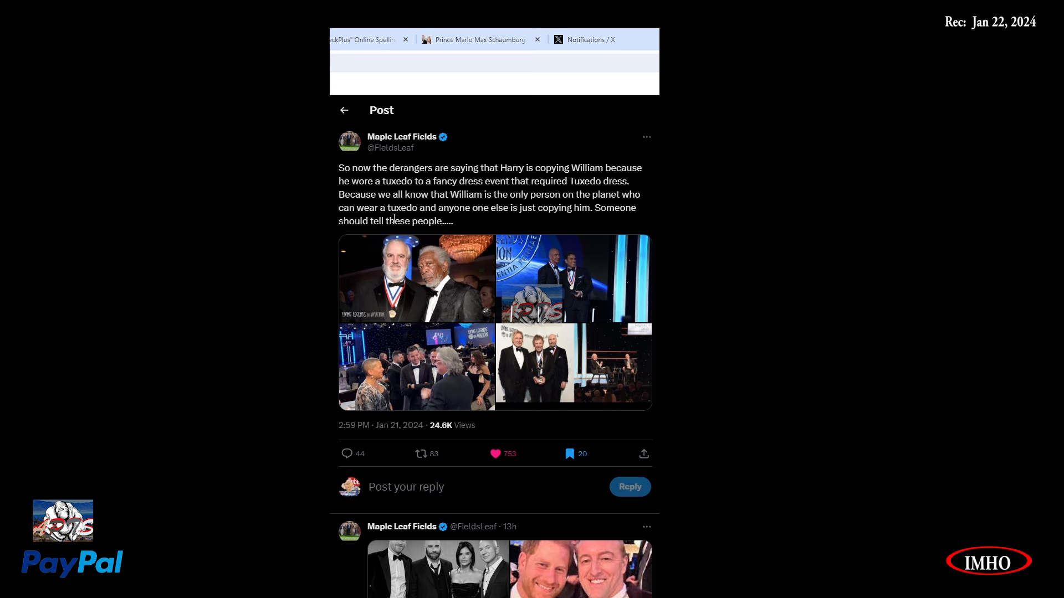
{"action": "mouse_move", "coordinate": [527, 224]}
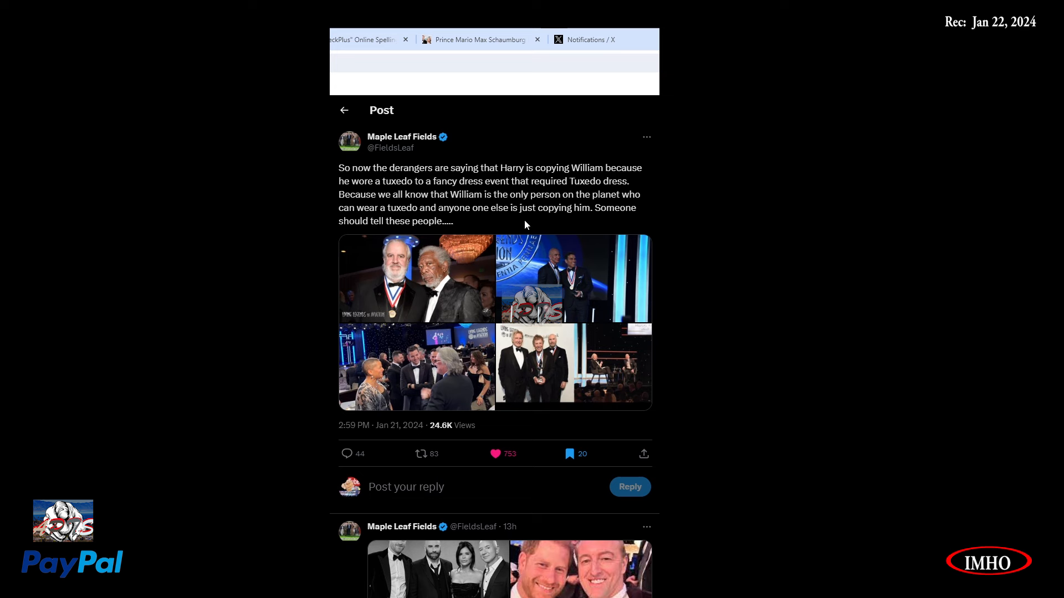
{"action": "mouse_move", "coordinate": [362, 238]}
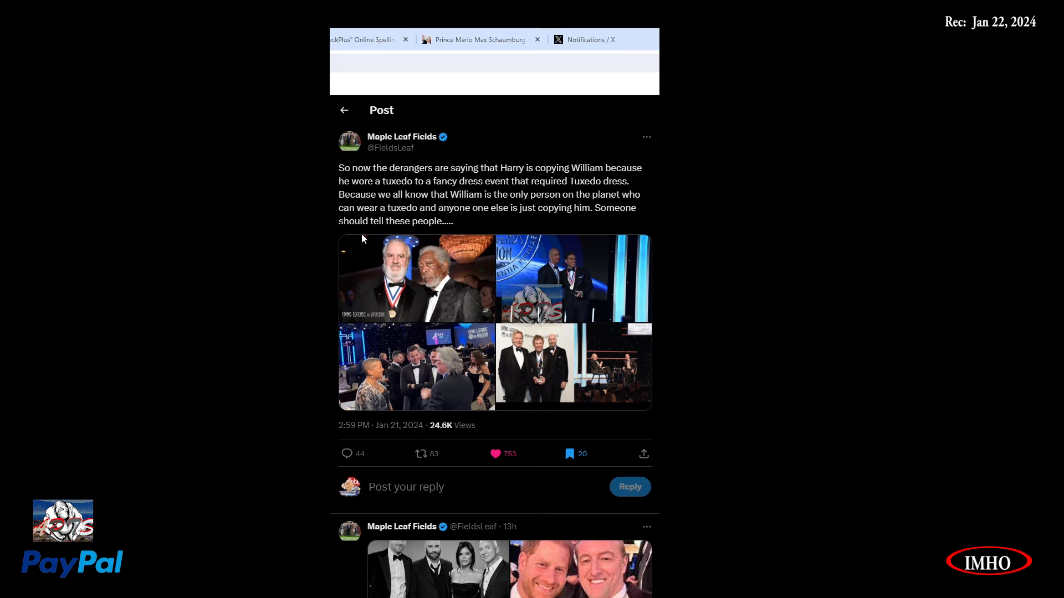
{"action": "mouse_move", "coordinate": [438, 239]}
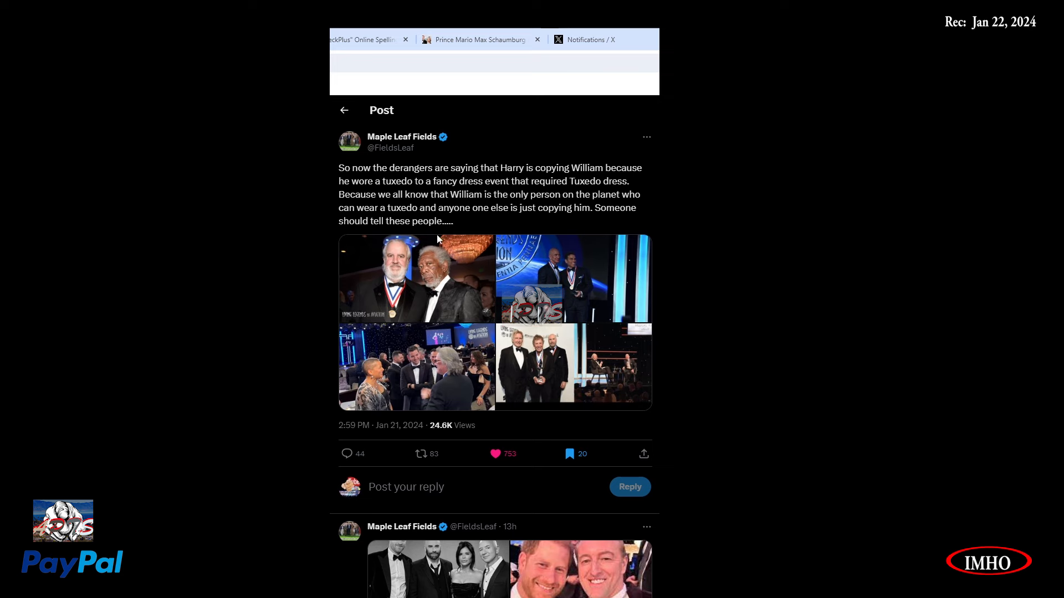
{"action": "left_click", "coordinate": [415, 279]}
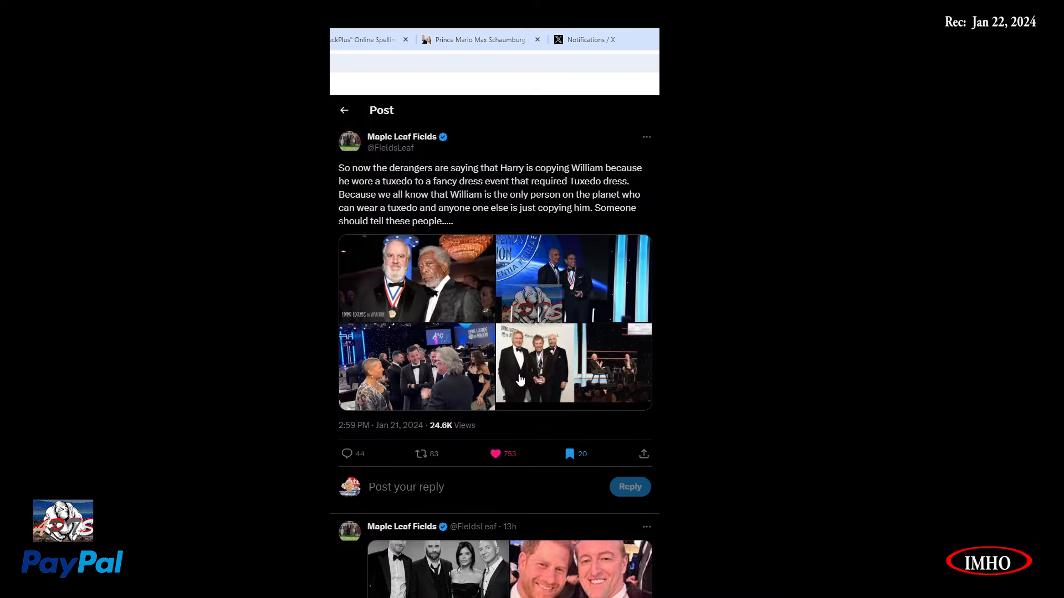
{"action": "scroll", "scroll_direction": "down", "scroll_amount": 3}
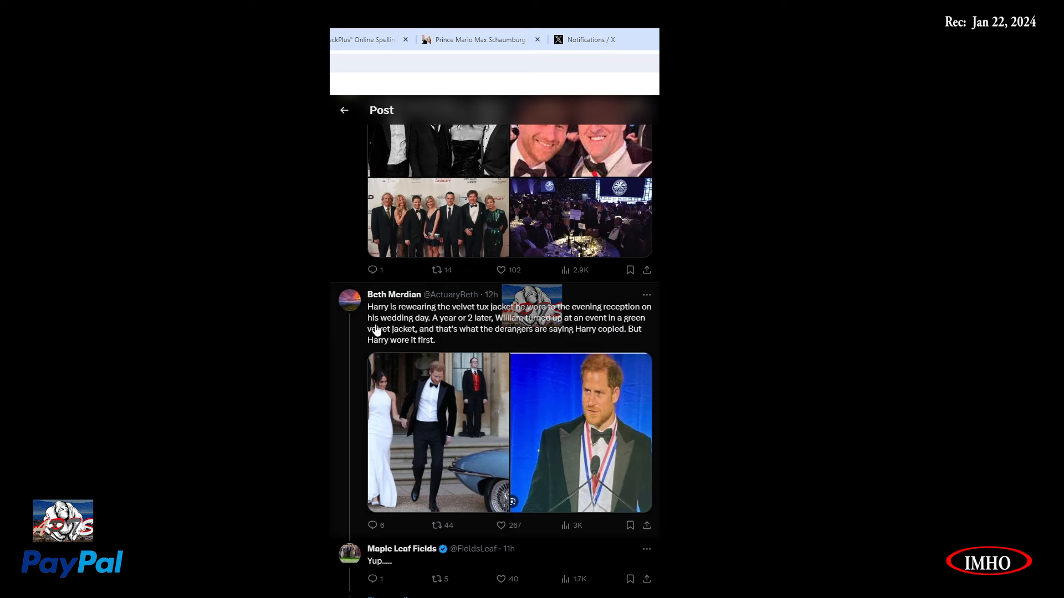
{"action": "mouse_move", "coordinate": [481, 333]}
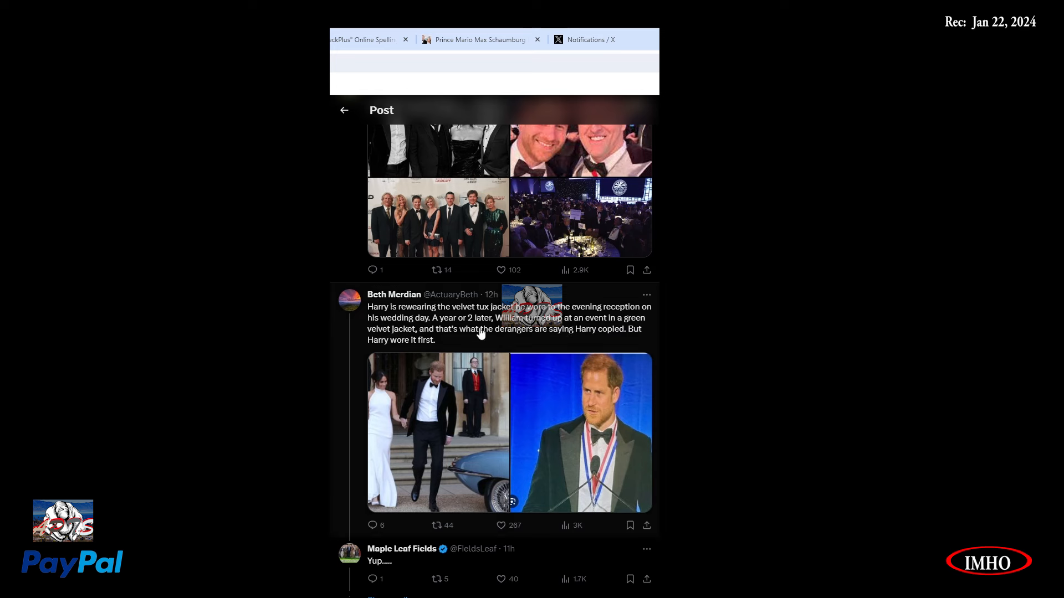
{"action": "mouse_move", "coordinate": [614, 333]}
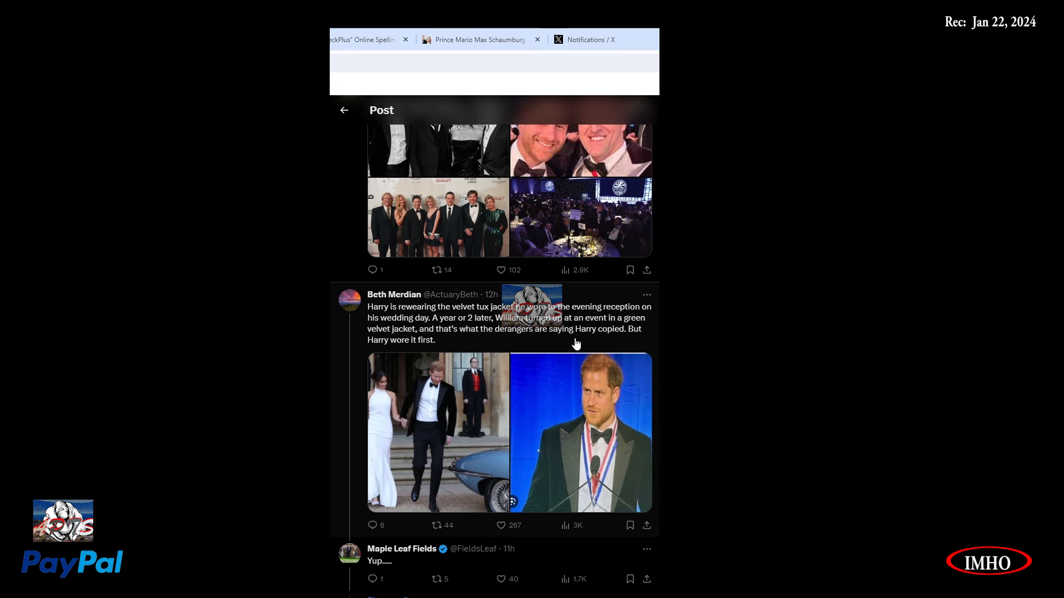
{"action": "mouse_move", "coordinate": [413, 363]}
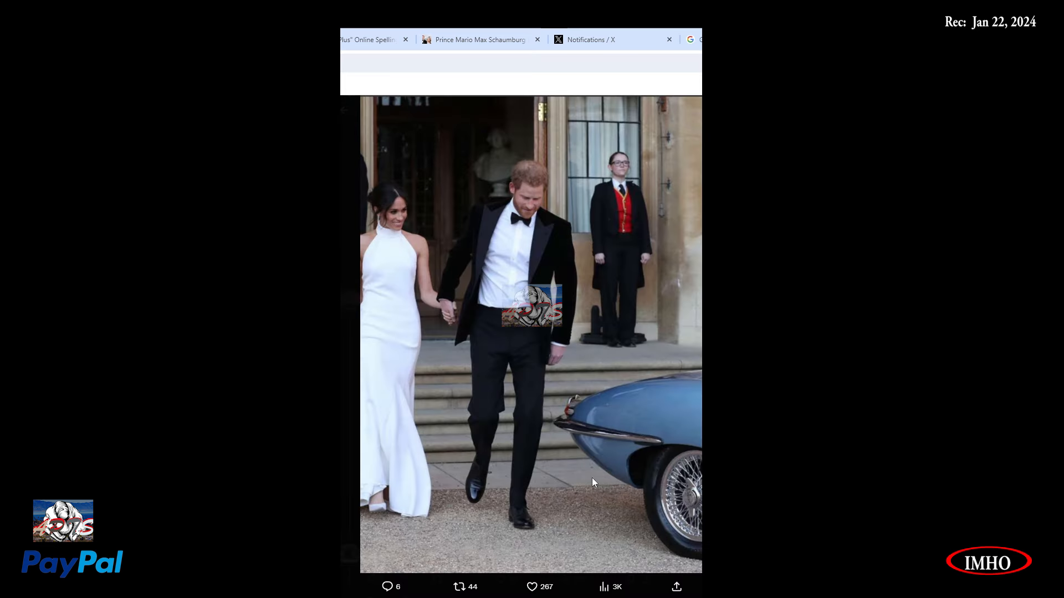
{"action": "mouse_move", "coordinate": [547, 278]}
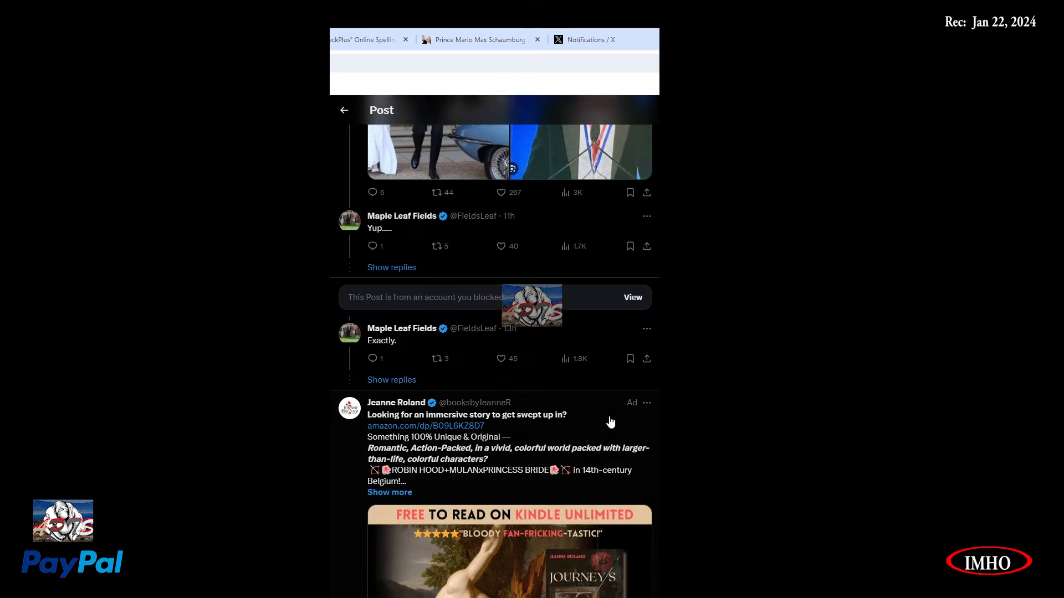
{"action": "scroll", "scroll_direction": "down", "scroll_amount": 3}
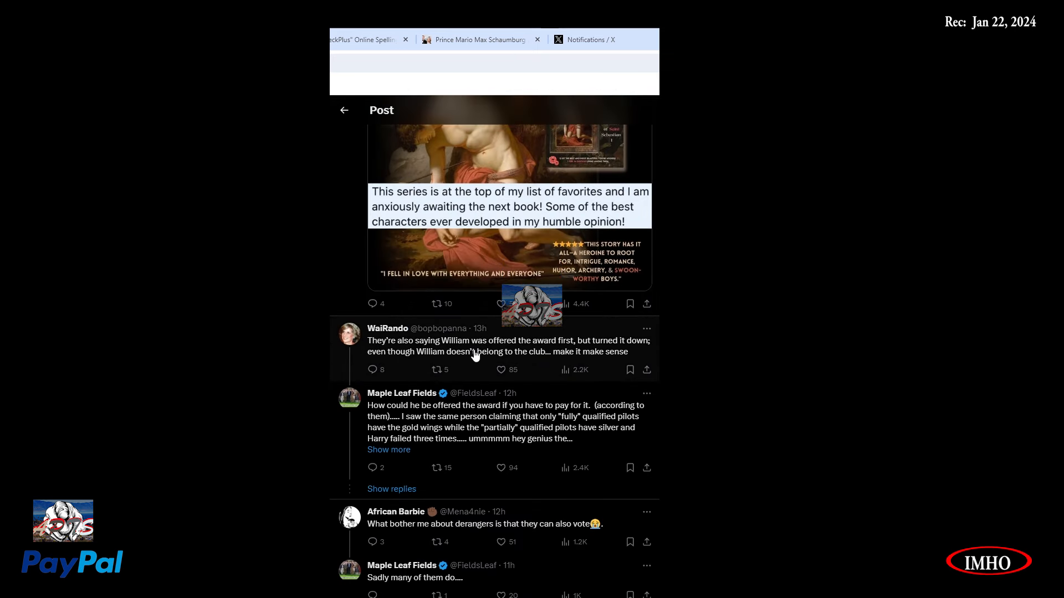
{"action": "mouse_move", "coordinate": [420, 357]}
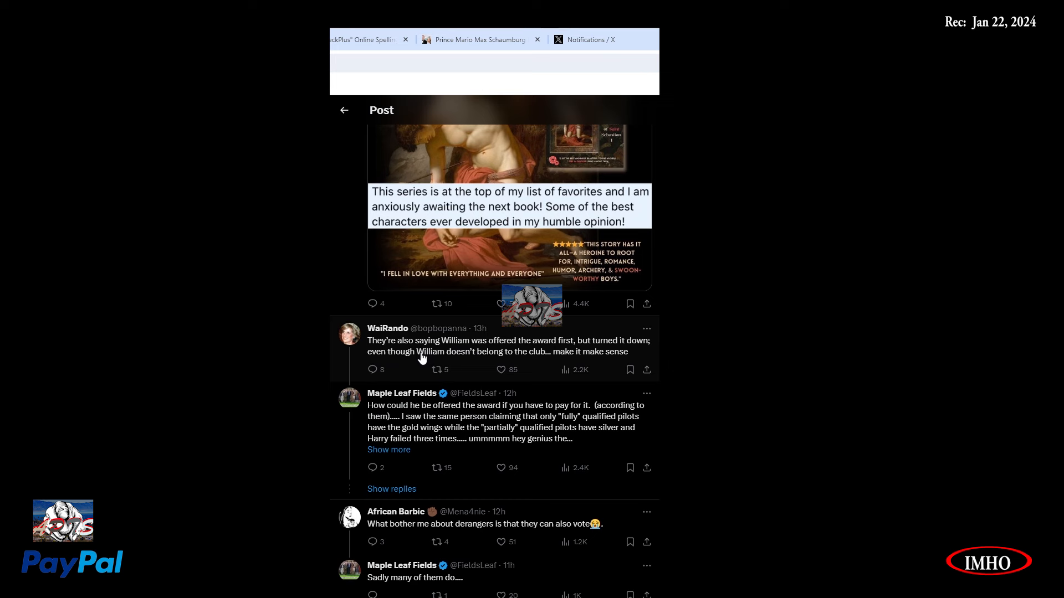
{"action": "mouse_move", "coordinate": [569, 367]}
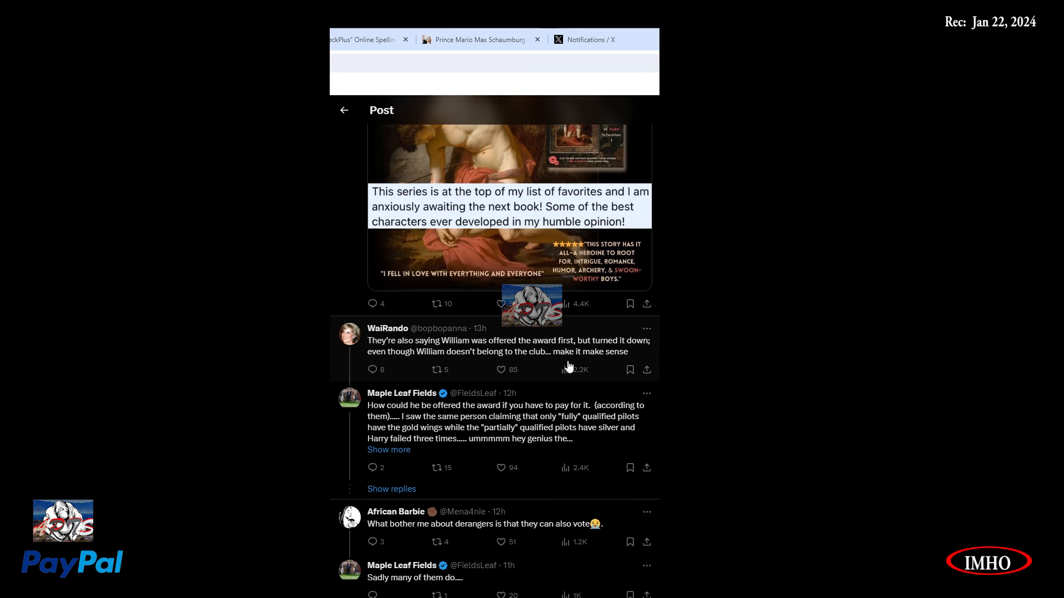
{"action": "mouse_move", "coordinate": [392, 387]}
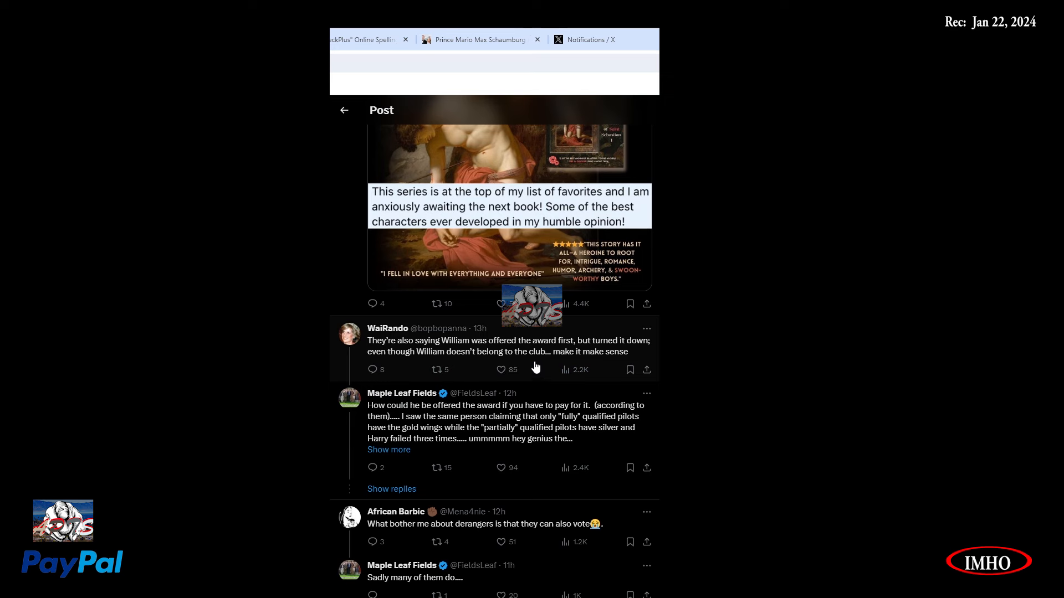
{"action": "mouse_move", "coordinate": [401, 393]}
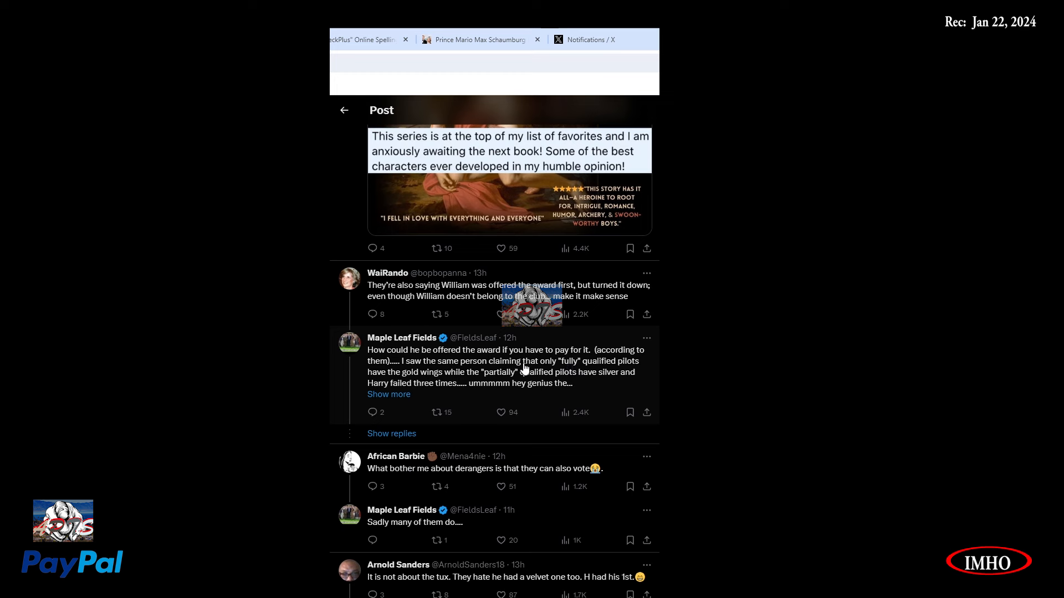
{"action": "mouse_move", "coordinate": [387, 374]}
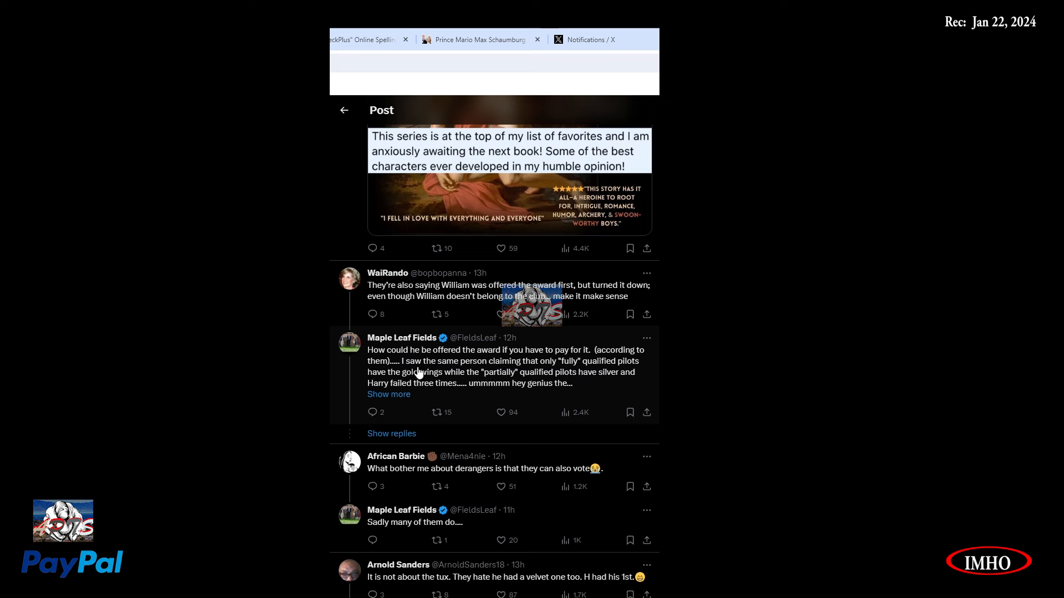
{"action": "mouse_move", "coordinate": [439, 372]}
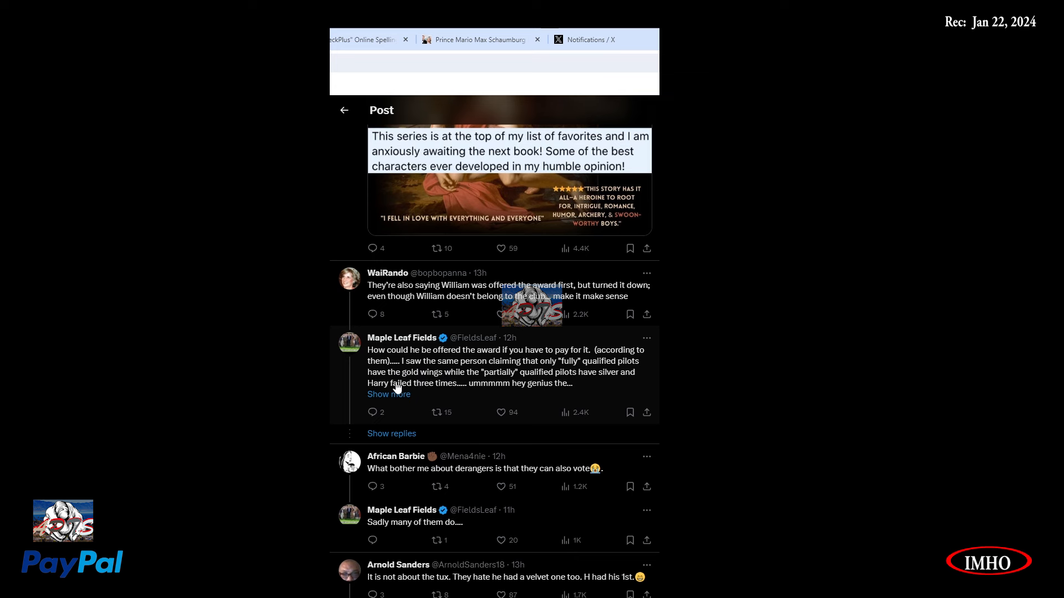
{"action": "mouse_move", "coordinate": [524, 387]}
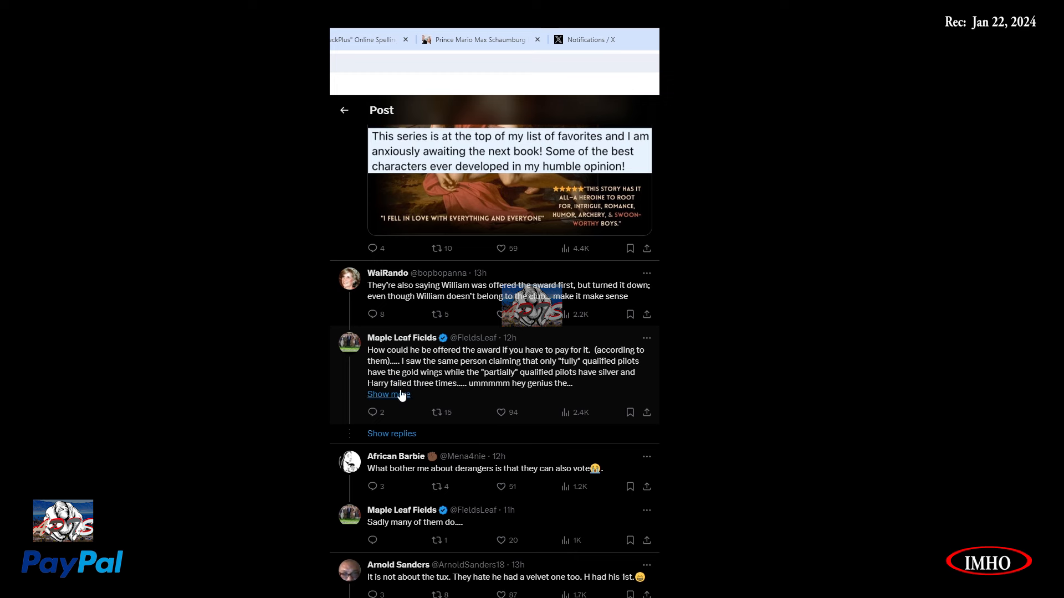
{"action": "mouse_move", "coordinate": [528, 399]}
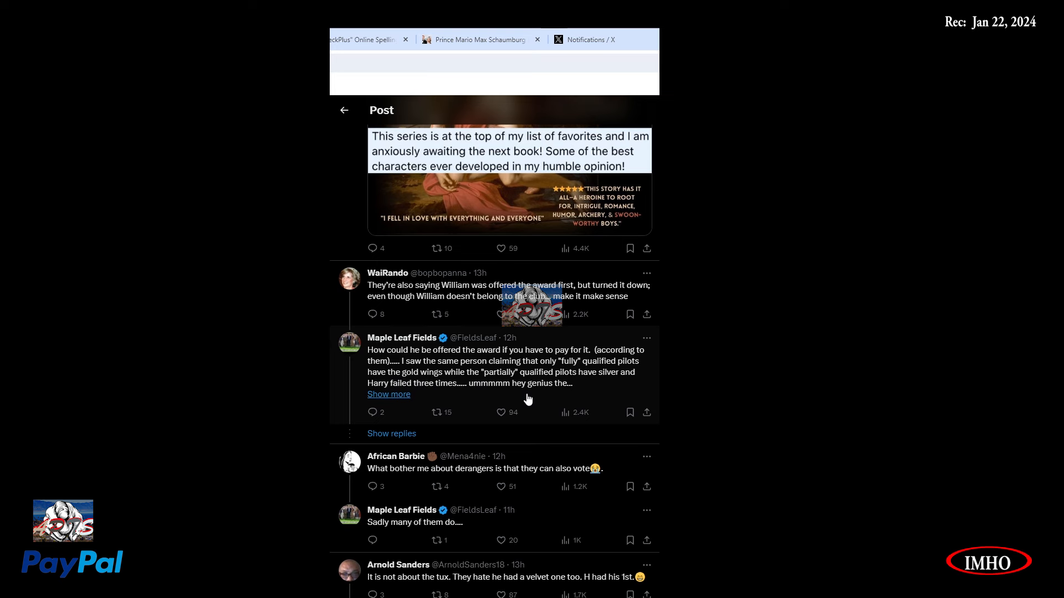
{"action": "left_click", "coordinate": [388, 394]}
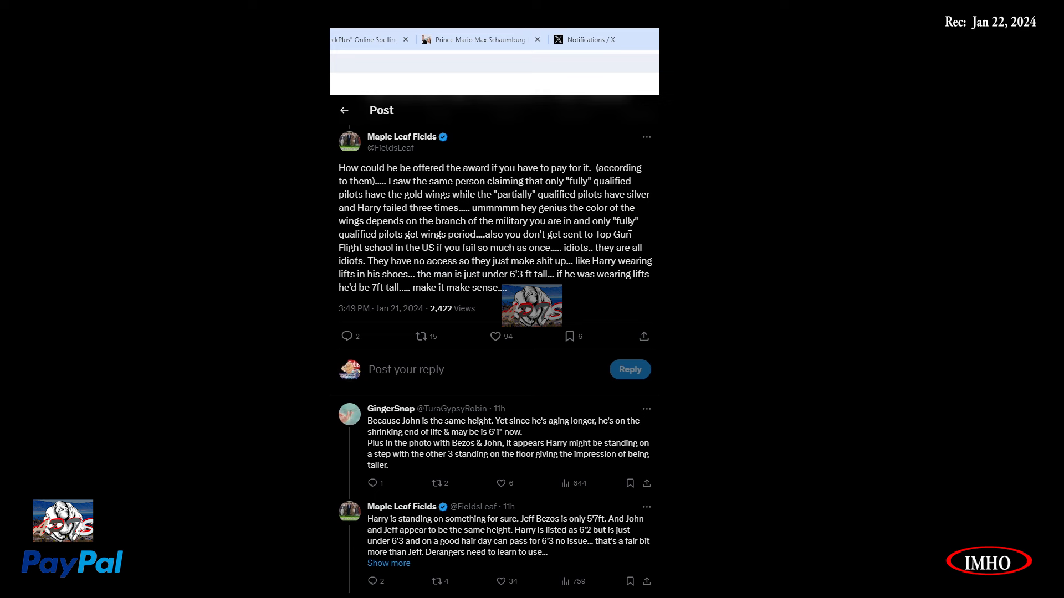
{"action": "mouse_move", "coordinate": [470, 259]}
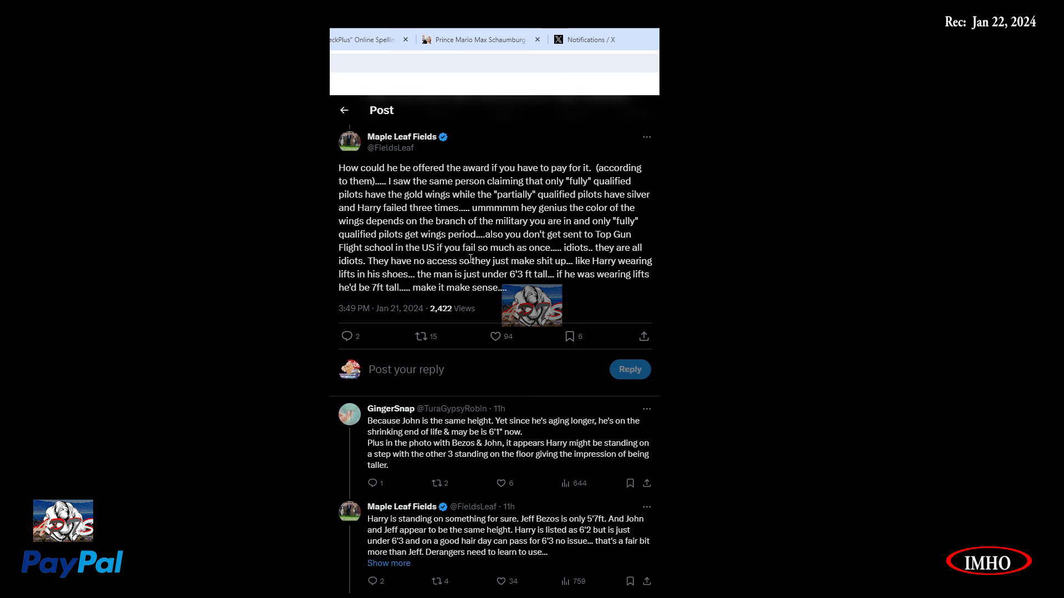
{"action": "mouse_move", "coordinate": [407, 277]}
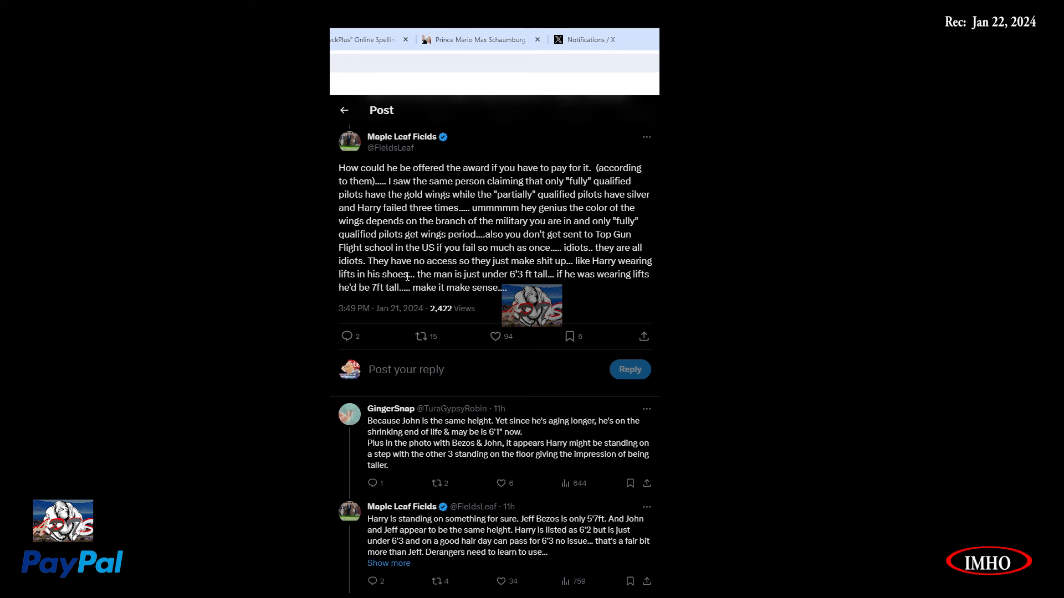
{"action": "mouse_move", "coordinate": [547, 270]}
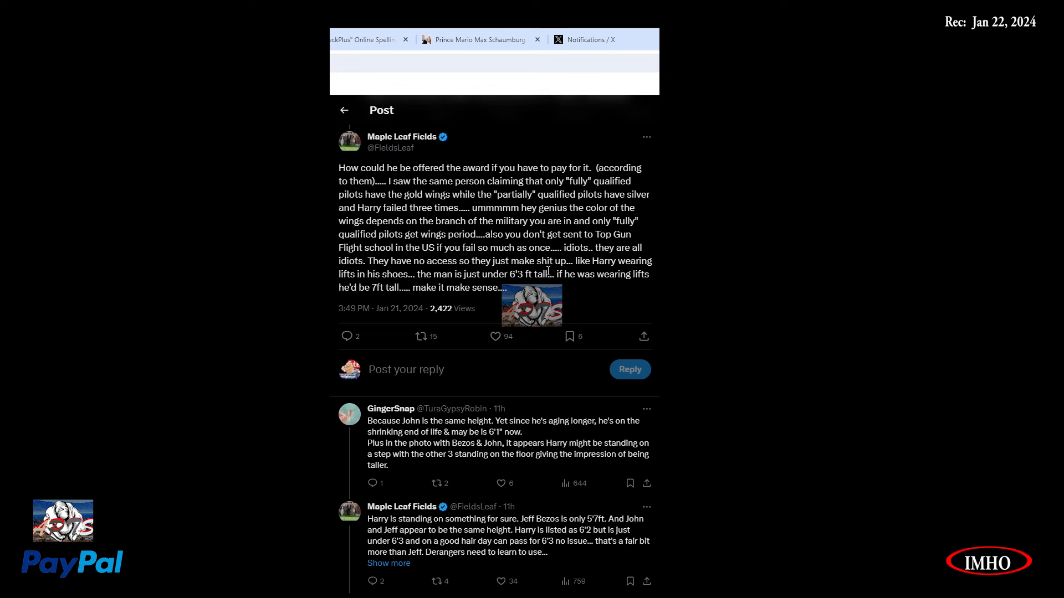
{"action": "mouse_move", "coordinate": [471, 289]}
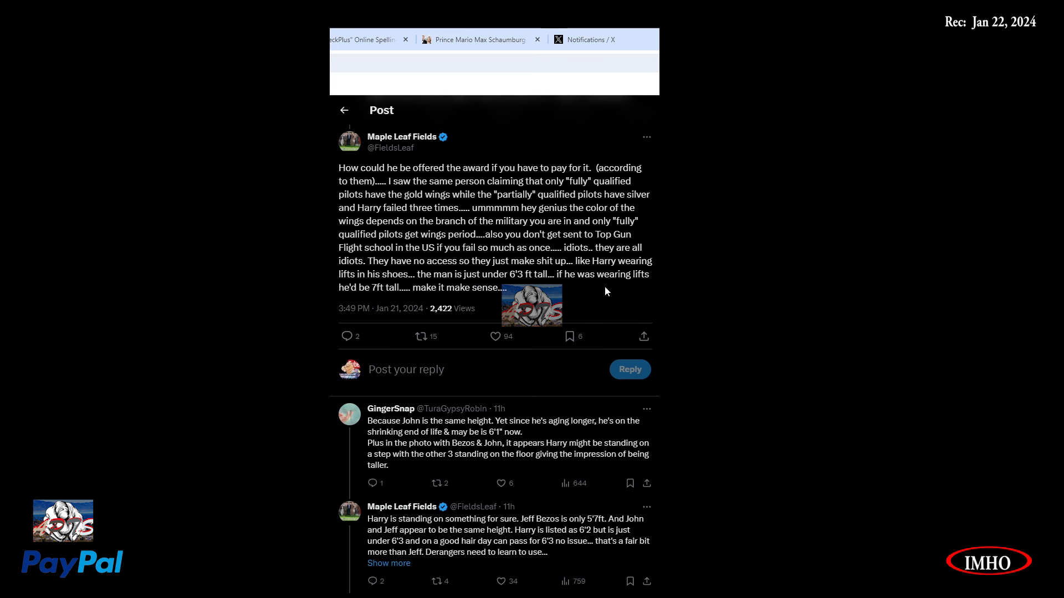
{"action": "mouse_move", "coordinate": [378, 299]}
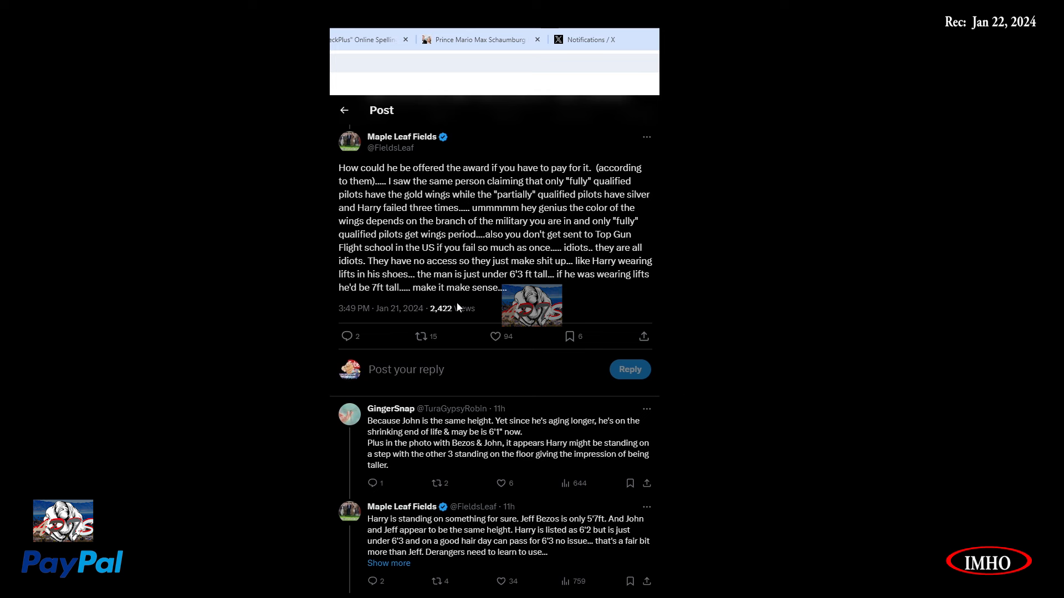
{"action": "scroll", "scroll_direction": "down", "scroll_amount": 3}
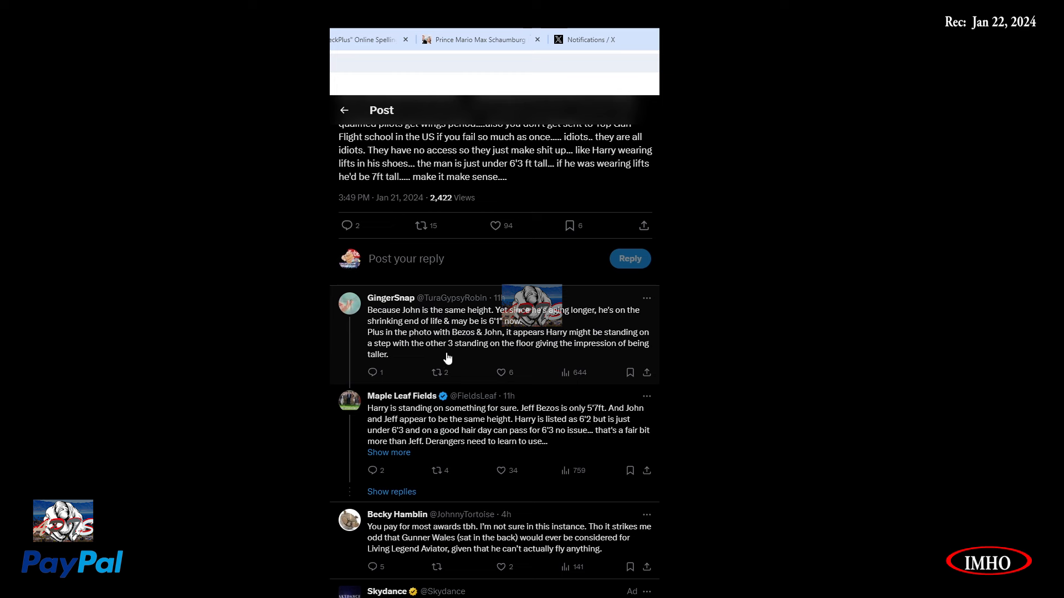
{"action": "mouse_move", "coordinate": [535, 348]}
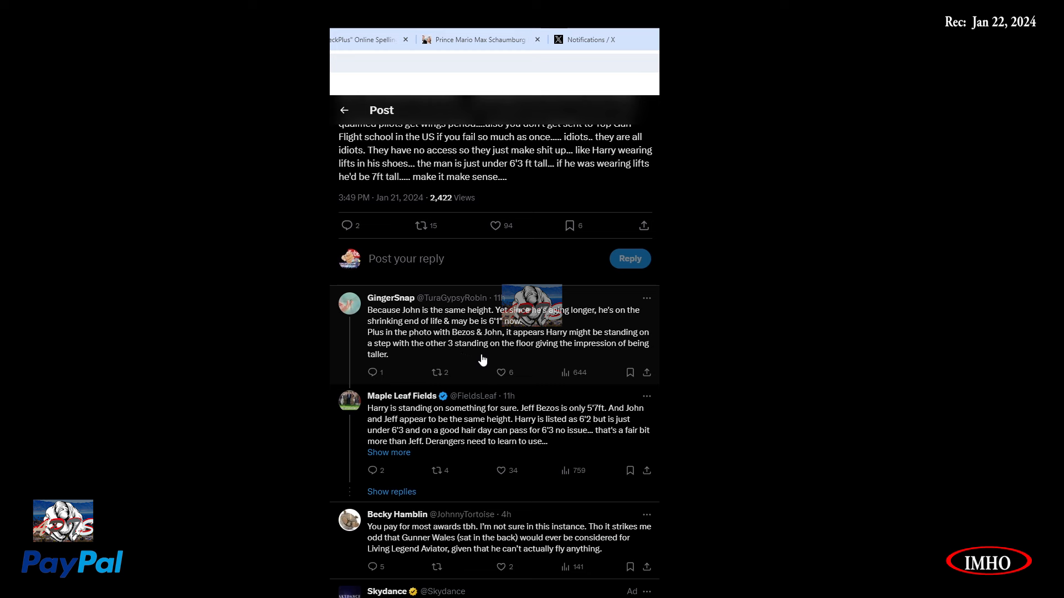
{"action": "mouse_move", "coordinate": [571, 363]}
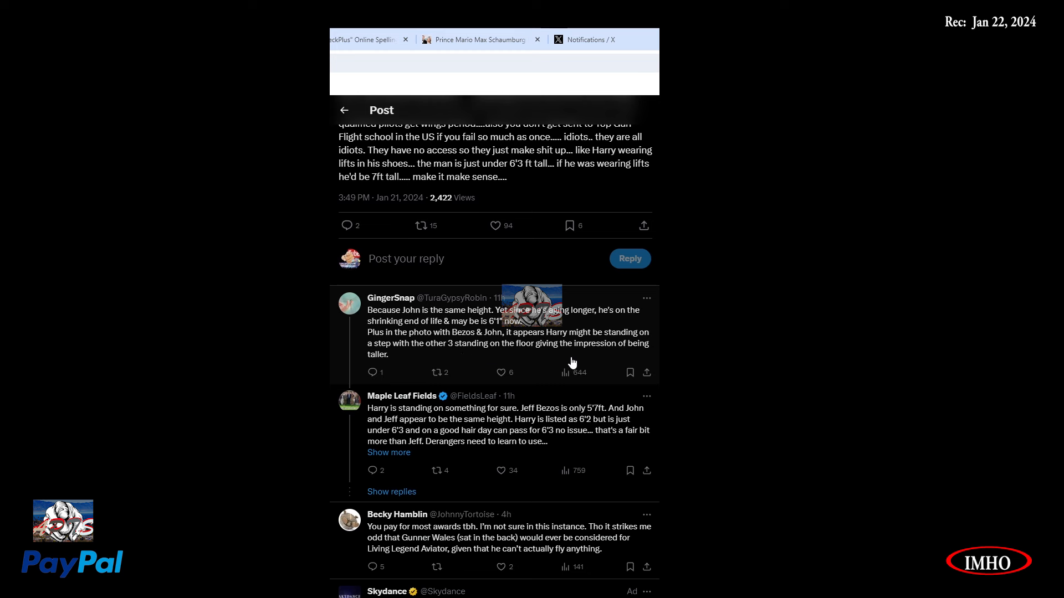
{"action": "mouse_move", "coordinate": [412, 400]}
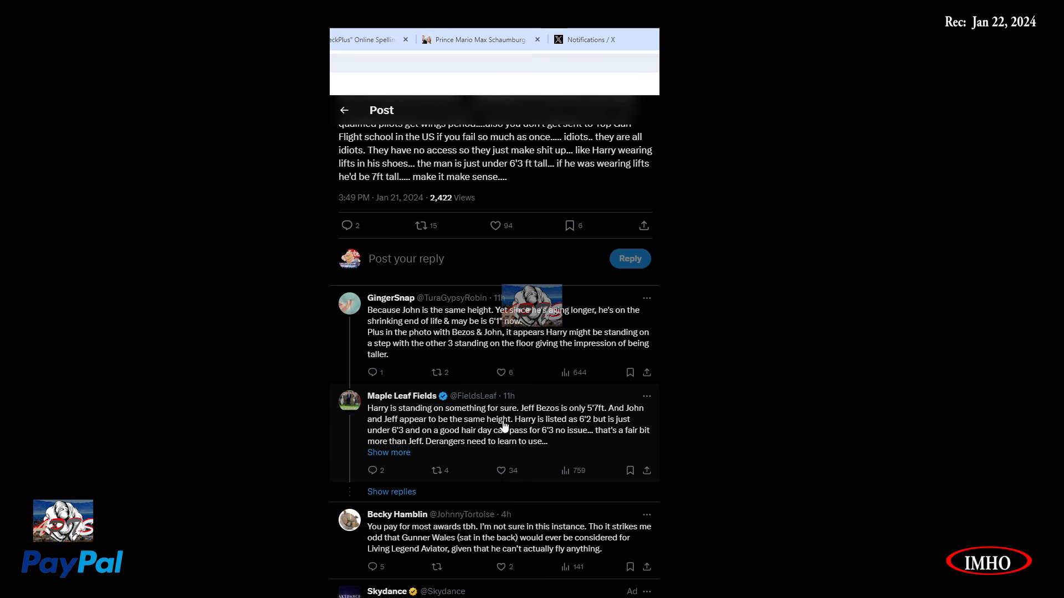
{"action": "scroll", "scroll_direction": "down", "scroll_amount": 3}
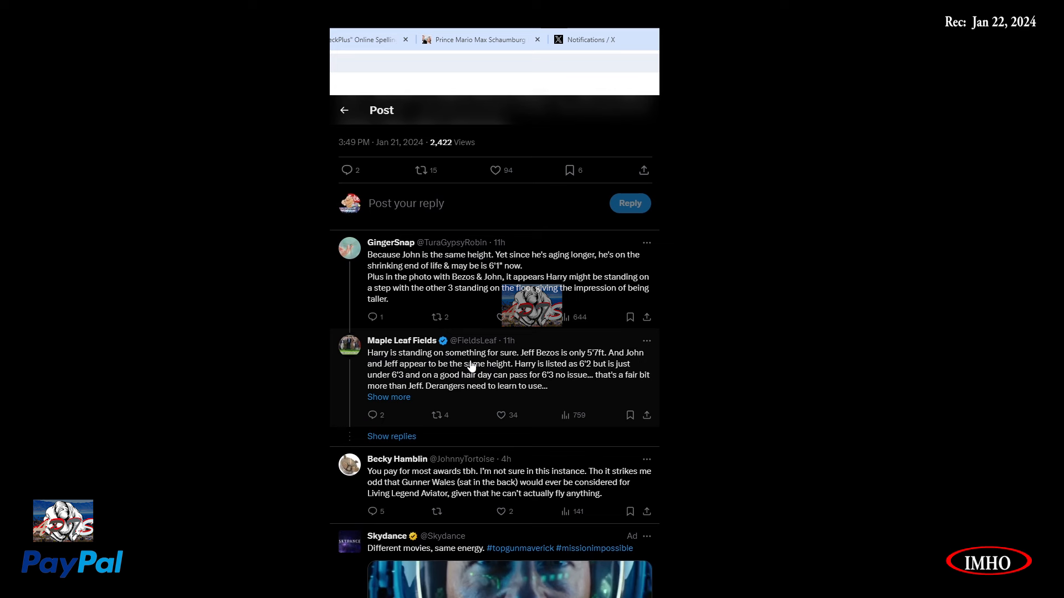
{"action": "mouse_move", "coordinate": [587, 372]}
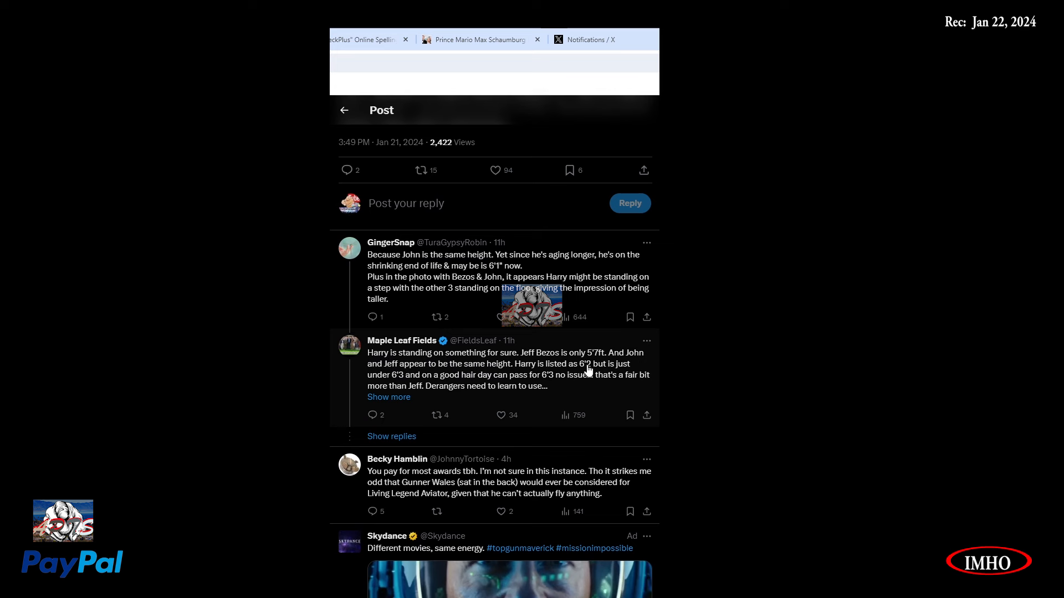
{"action": "mouse_move", "coordinate": [360, 387]}
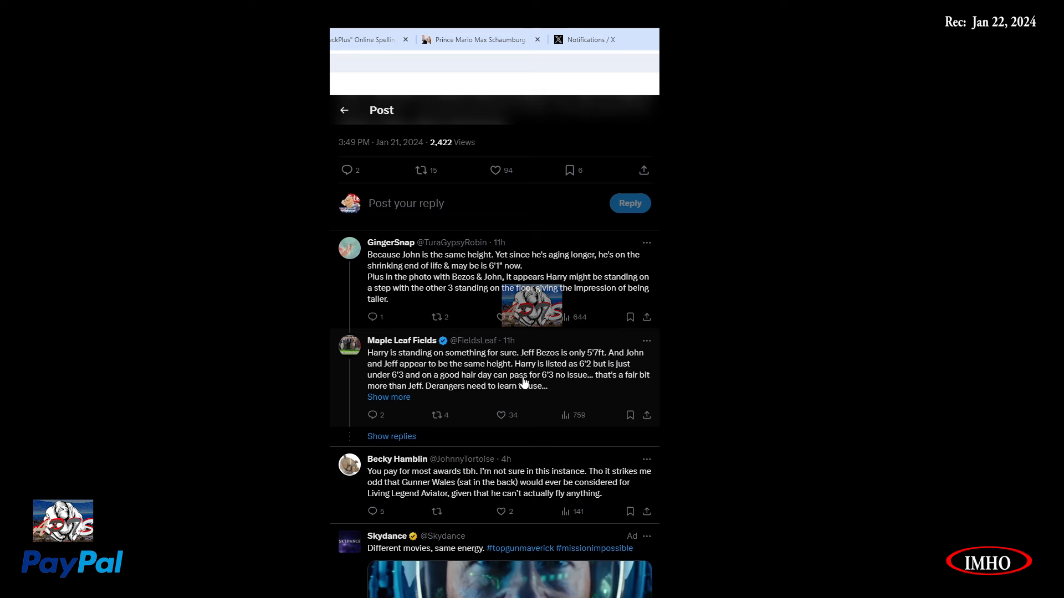
{"action": "mouse_move", "coordinate": [580, 376]}
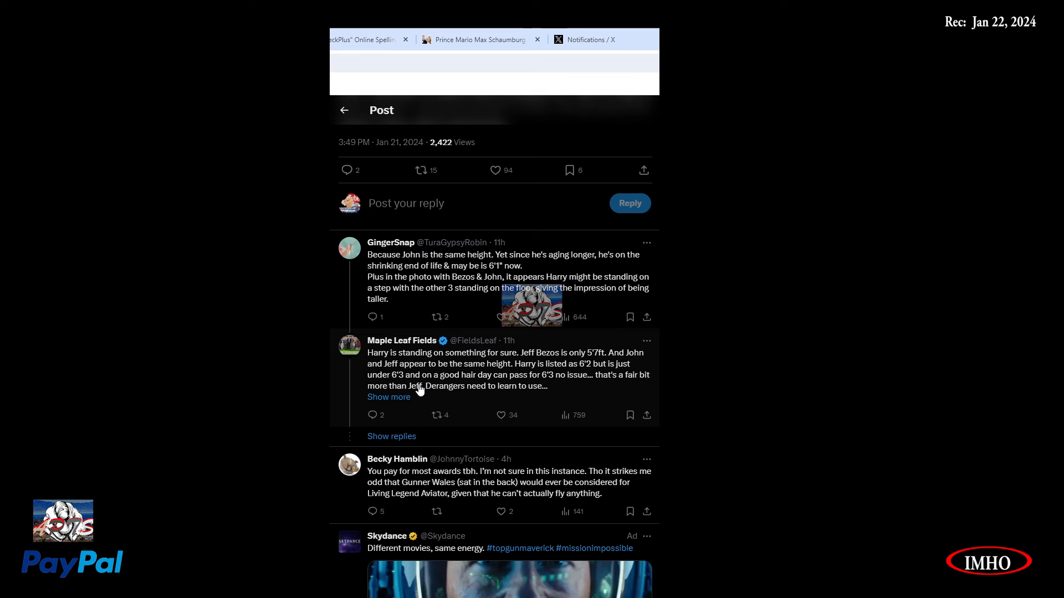
{"action": "mouse_move", "coordinate": [496, 388]}
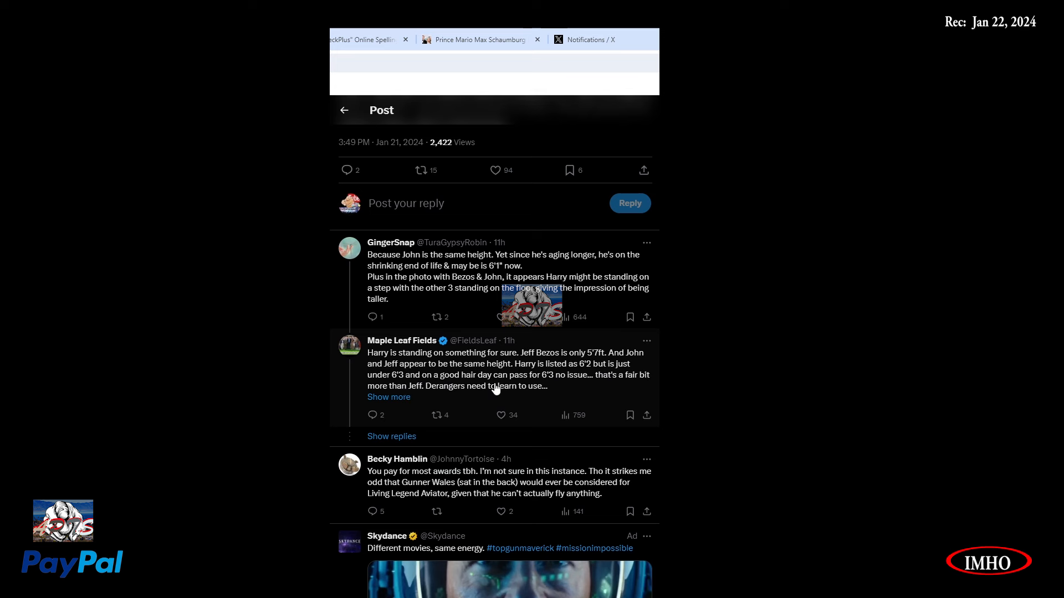
{"action": "mouse_move", "coordinate": [504, 387]}
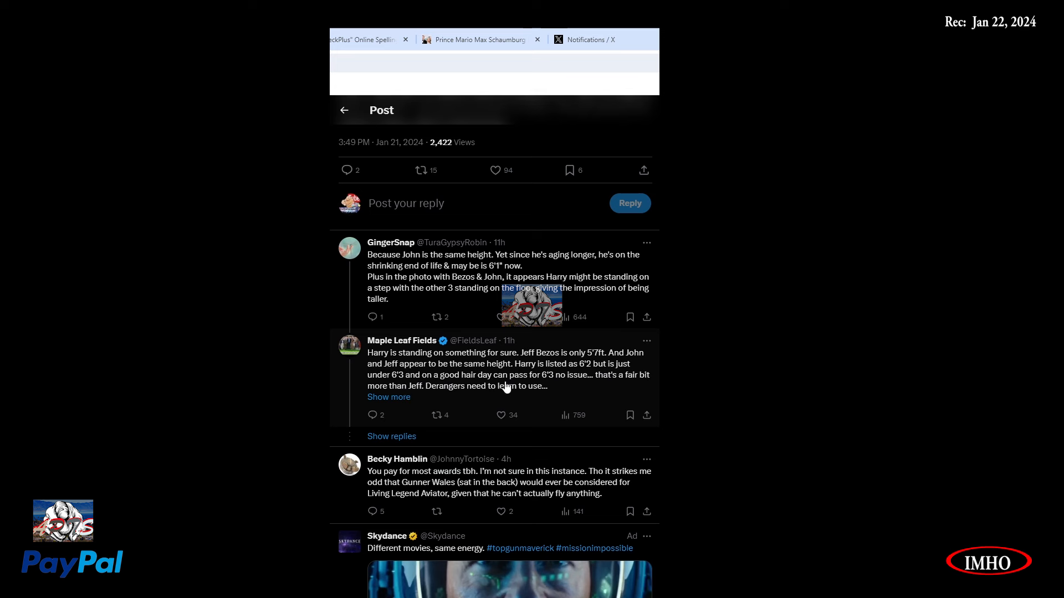
{"action": "mouse_move", "coordinate": [587, 392]}
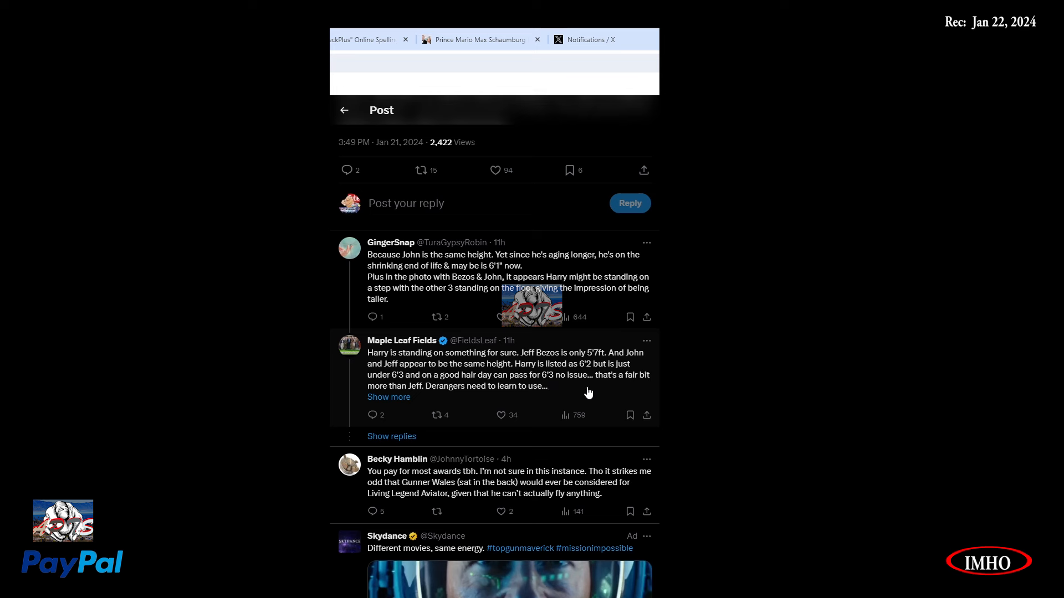
{"action": "mouse_move", "coordinate": [578, 389]}
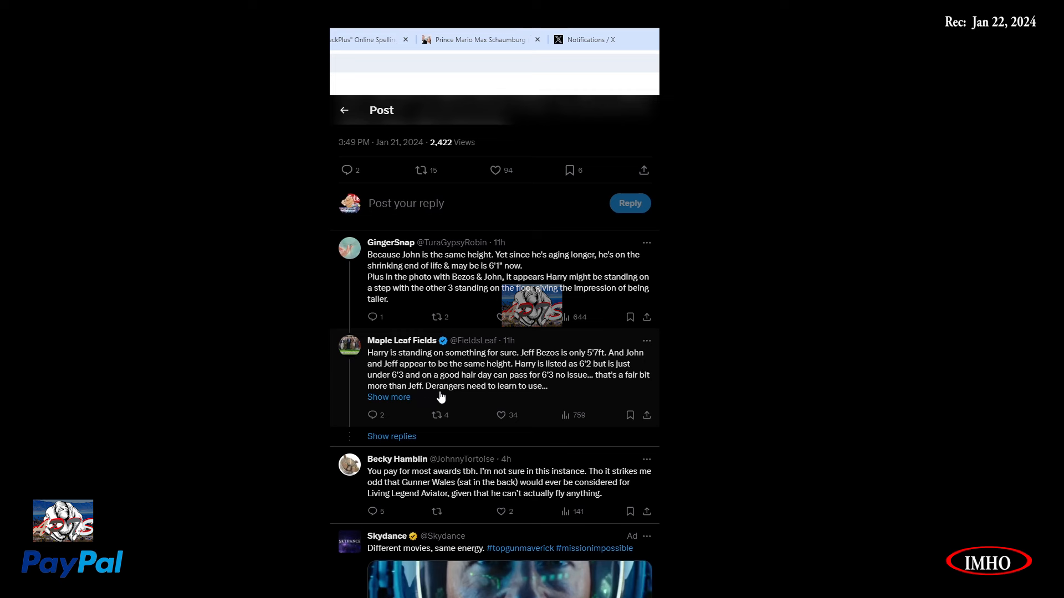
{"action": "mouse_move", "coordinate": [402, 411]}
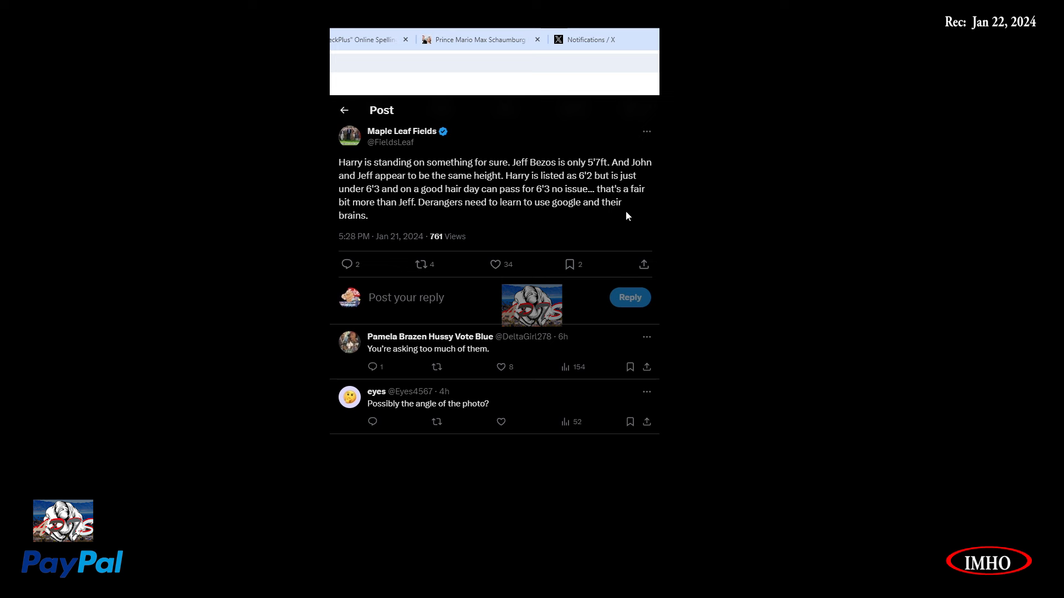
{"action": "mouse_move", "coordinate": [423, 359]}
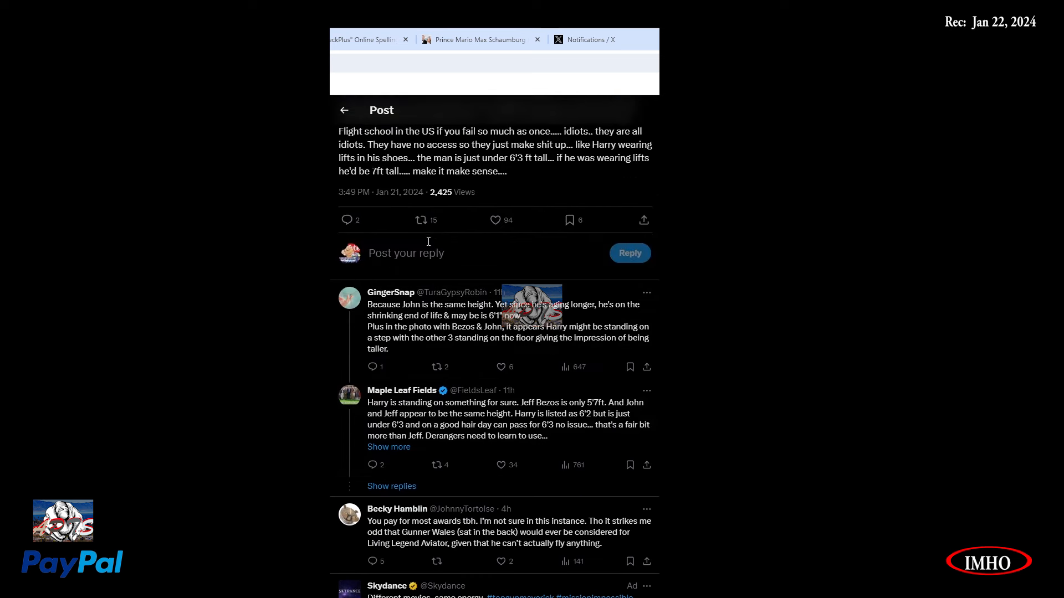
{"action": "scroll", "scroll_direction": "down", "scroll_amount": 3}
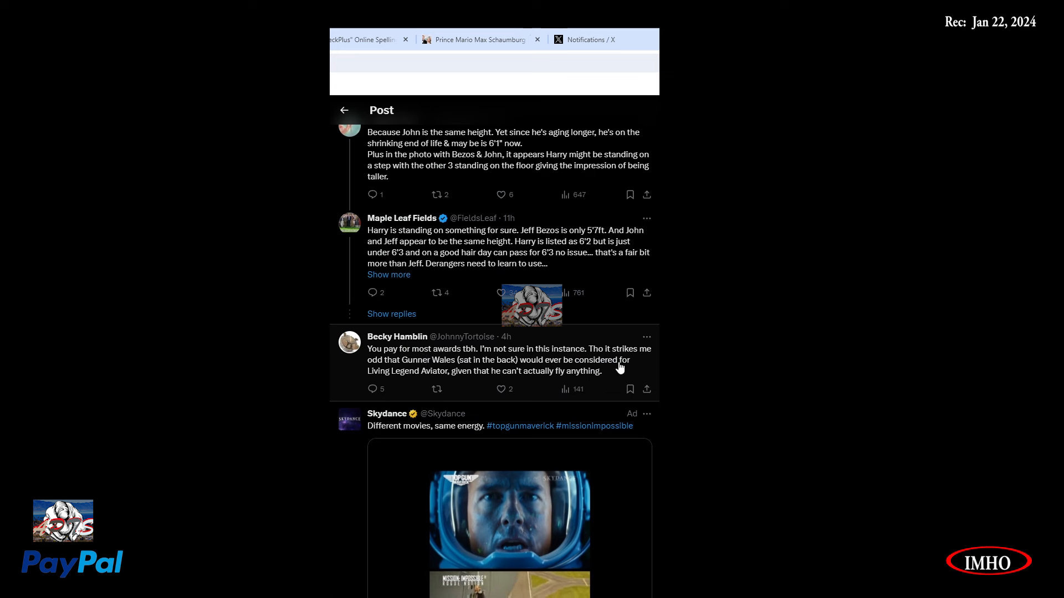
{"action": "mouse_move", "coordinate": [401, 376]}
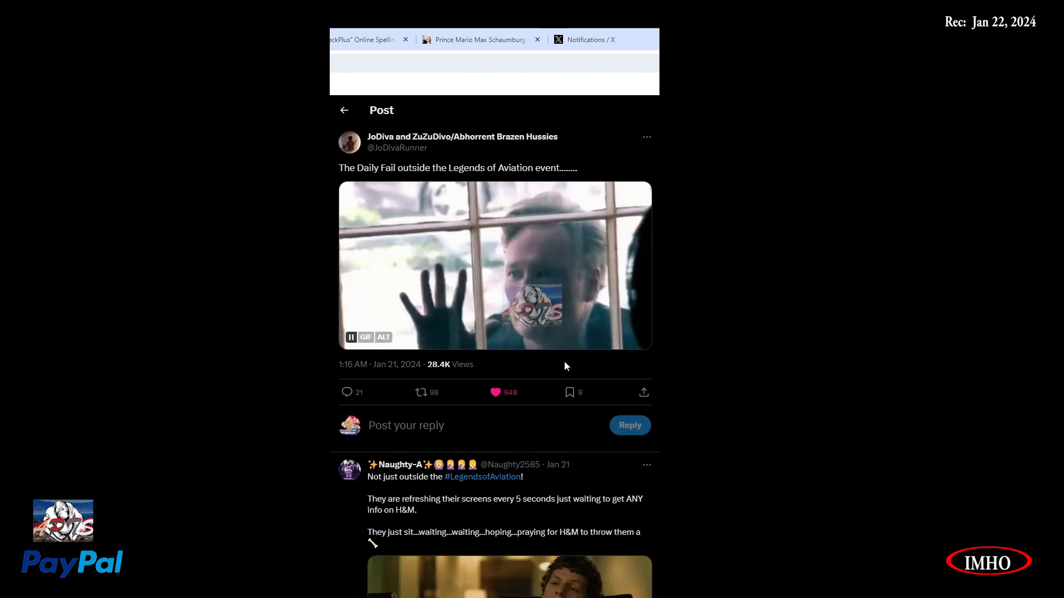
Scroll the reply thread past the ad and reaction GIFs to the EXACTLY! GIF reply.
{"action": "scroll", "scroll_direction": "down", "scroll_amount": 3}
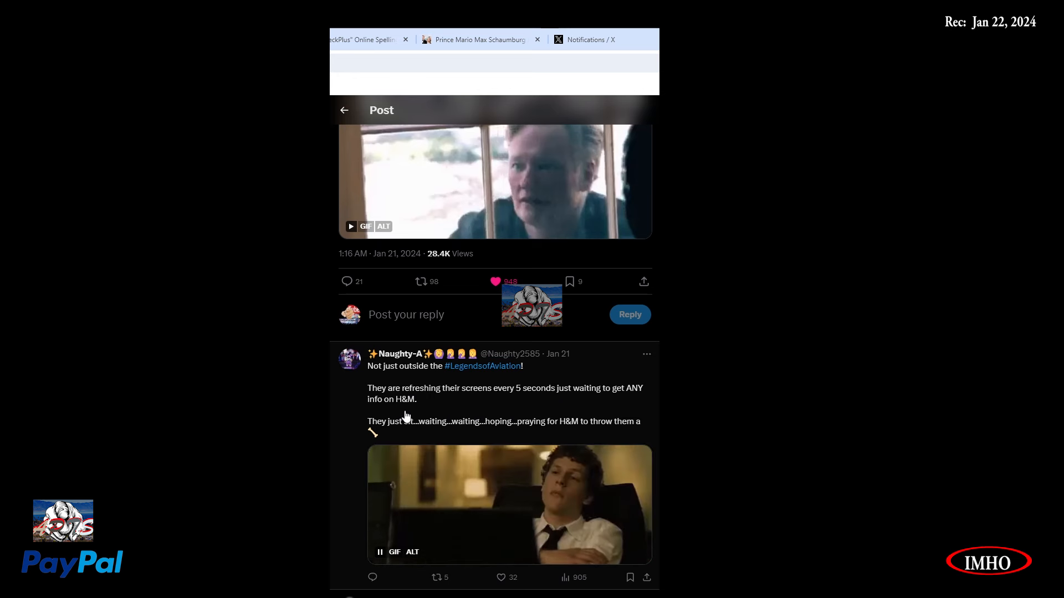
{"action": "scroll", "scroll_direction": "down", "scroll_amount": 3}
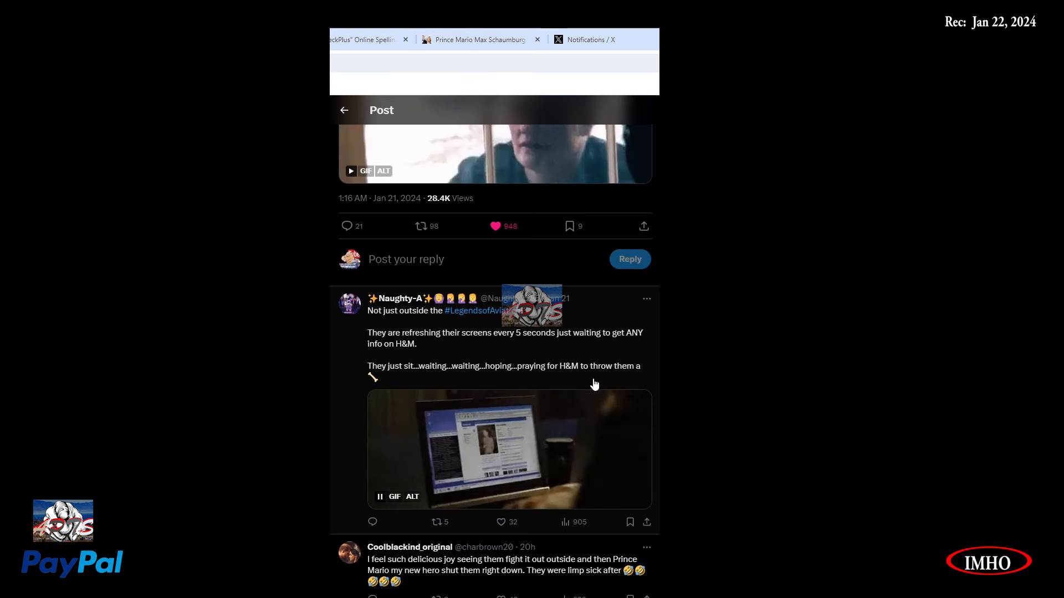
{"action": "scroll", "scroll_direction": "down", "scroll_amount": 3}
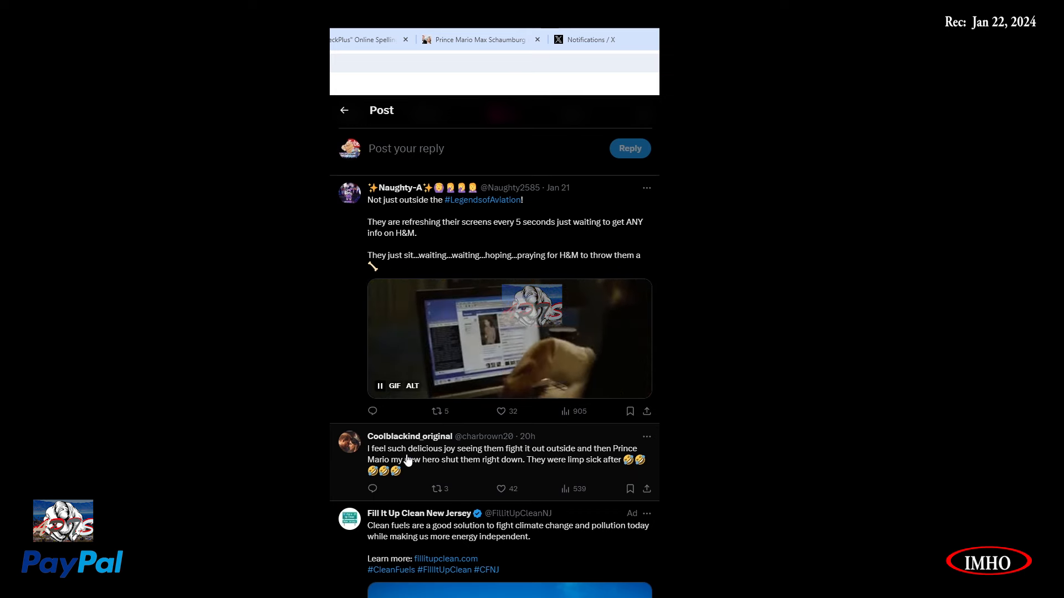
{"action": "scroll", "scroll_direction": "down", "scroll_amount": 3}
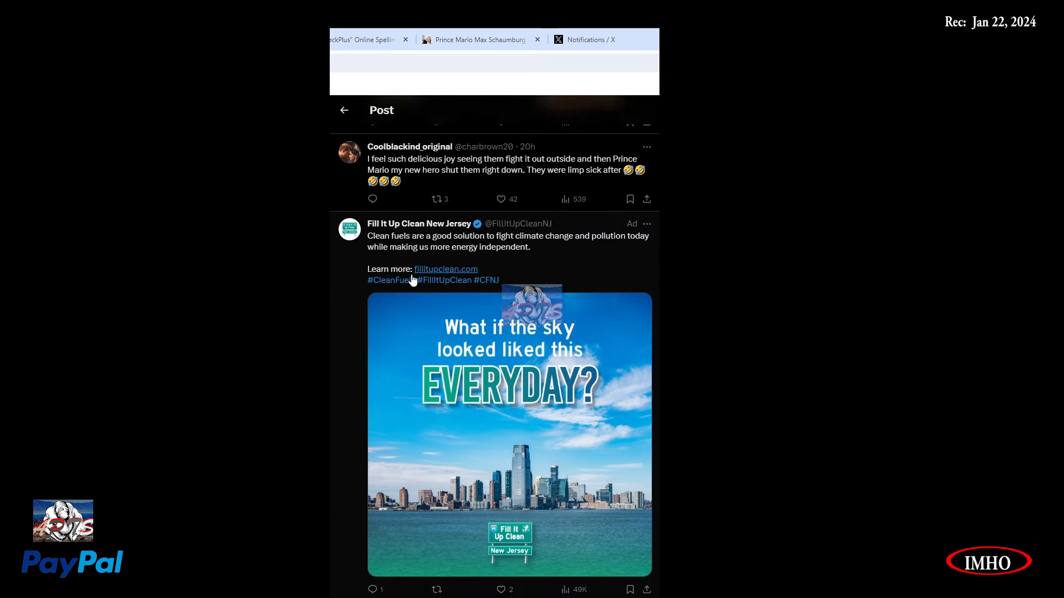
{"action": "scroll", "scroll_direction": "down", "scroll_amount": 3}
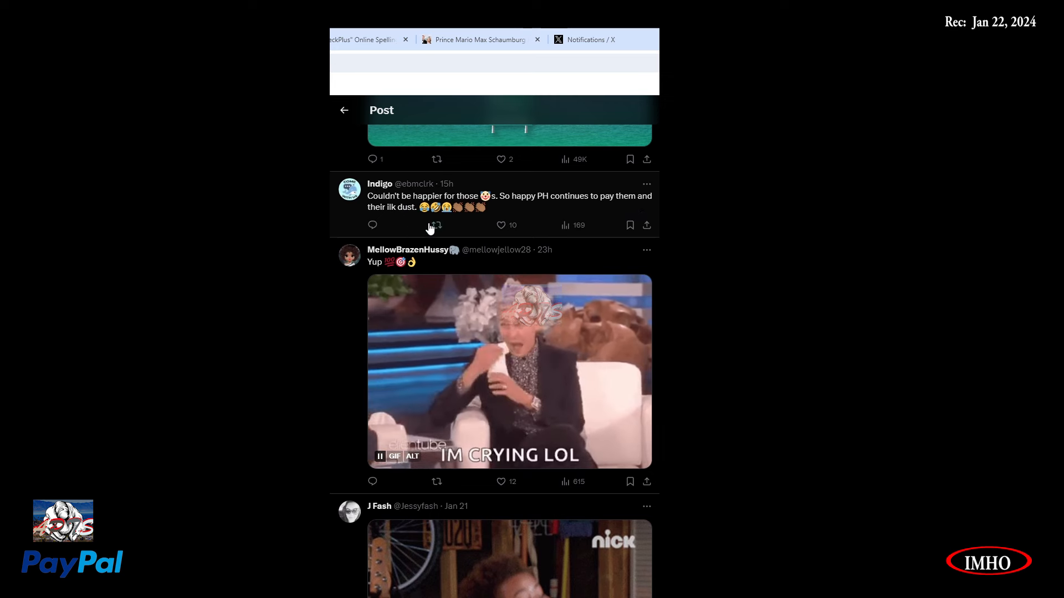
{"action": "scroll", "scroll_direction": "down", "scroll_amount": 3}
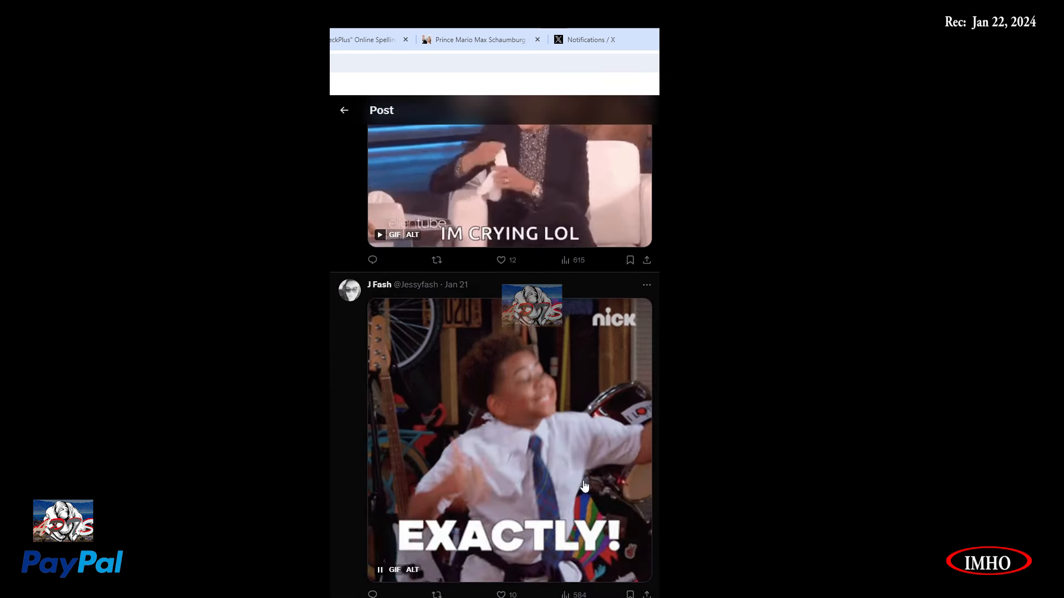
{"action": "scroll", "scroll_direction": "down", "scroll_amount": 3}
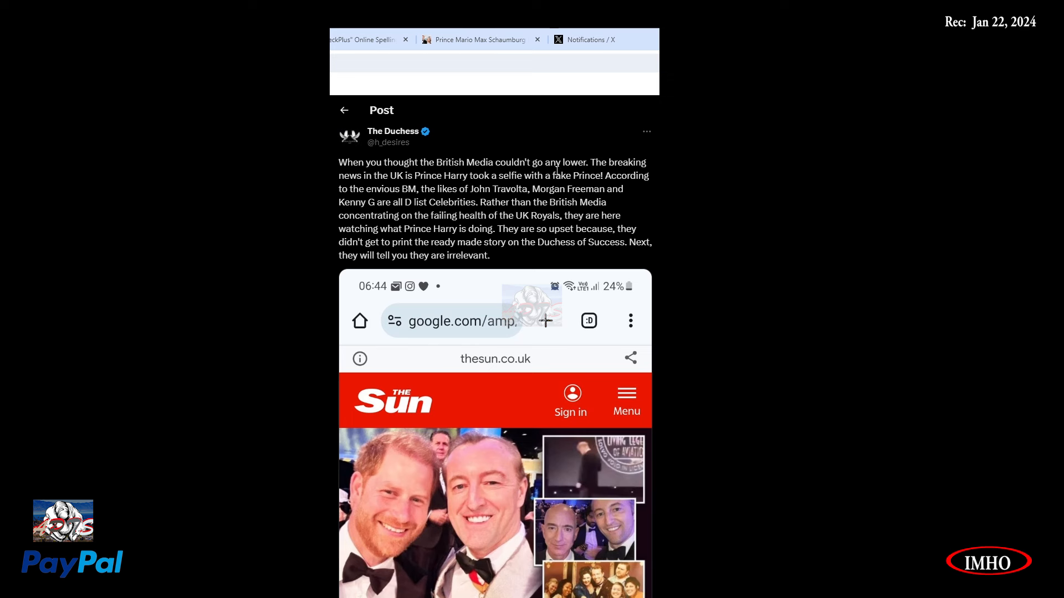
{"action": "mouse_move", "coordinate": [606, 188]}
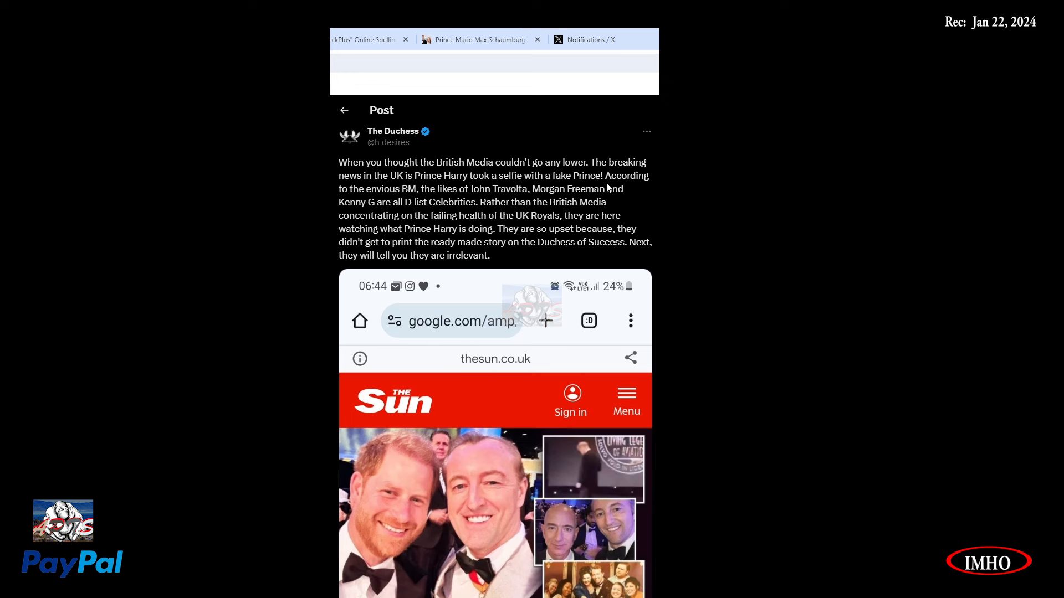
{"action": "mouse_move", "coordinate": [412, 201]}
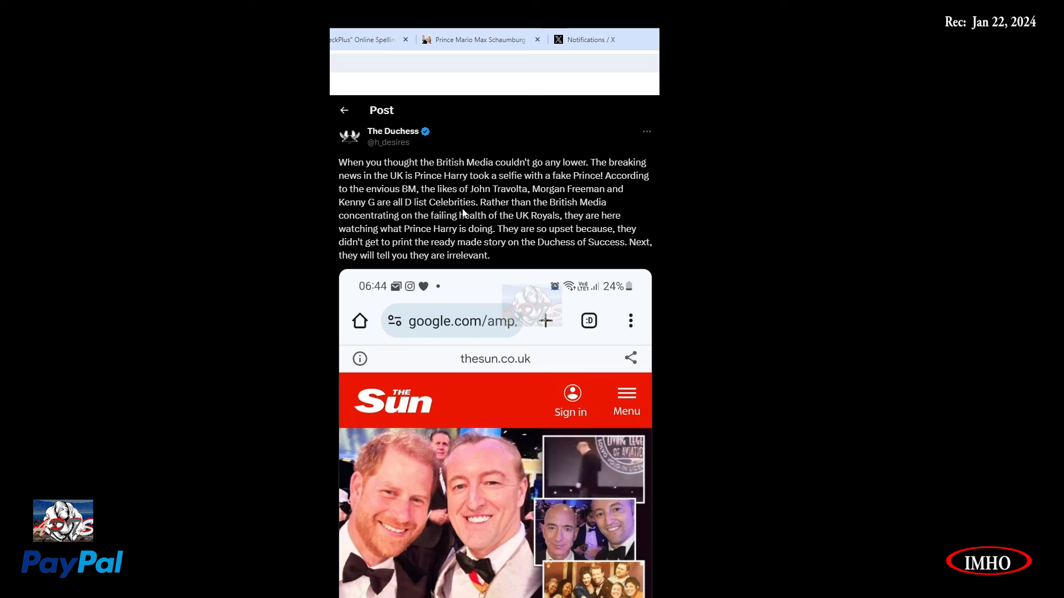
{"action": "mouse_move", "coordinate": [356, 232]}
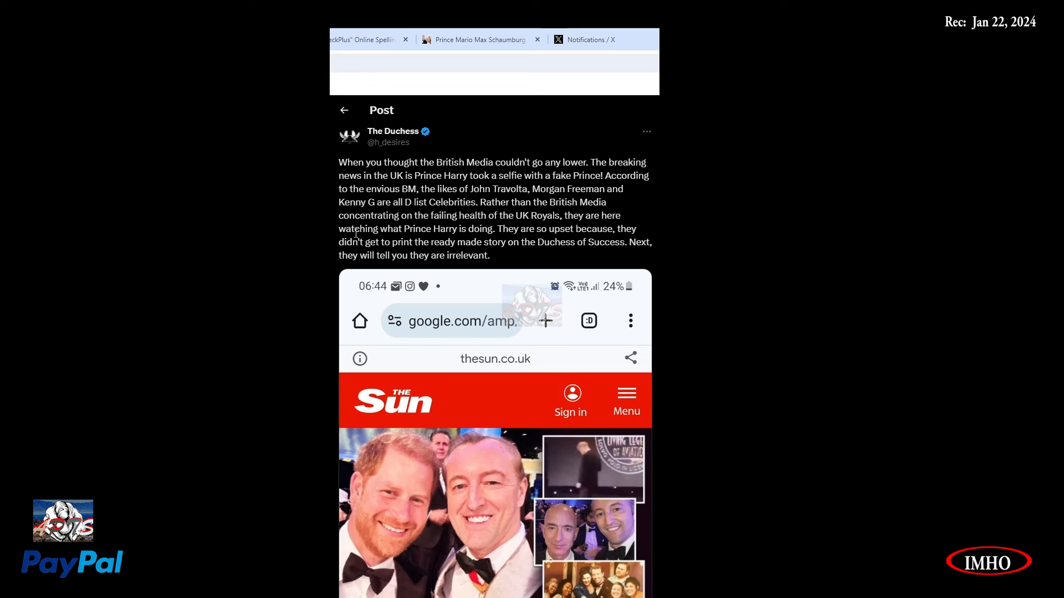
{"action": "mouse_move", "coordinate": [496, 222]}
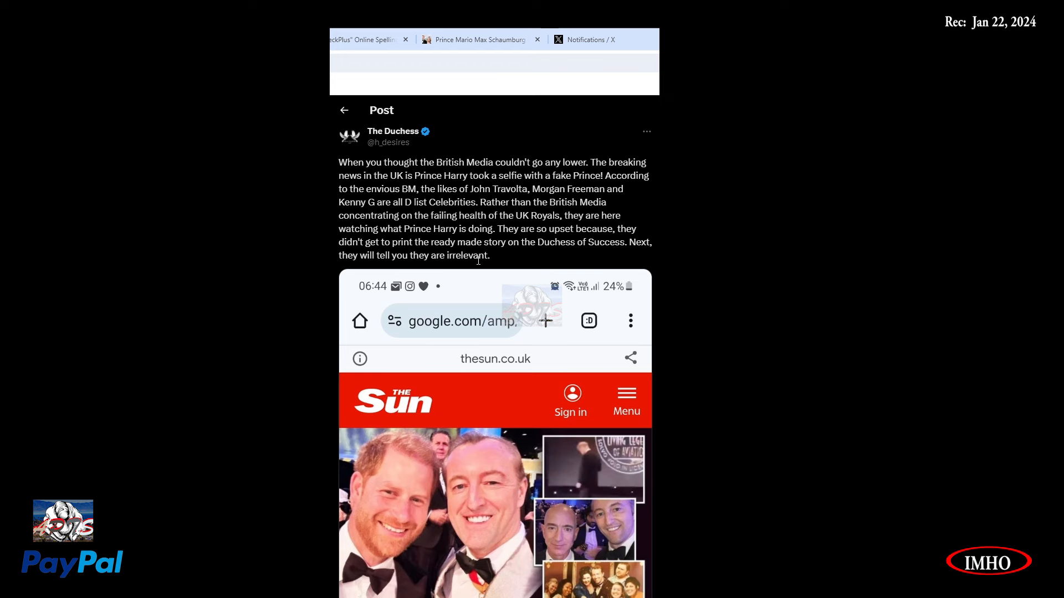
Open The Duchess's 'fake Prince' selfie post and scroll through its Sun 'LOST' DUKE screenshot.
{"action": "scroll", "scroll_direction": "down", "scroll_amount": 3}
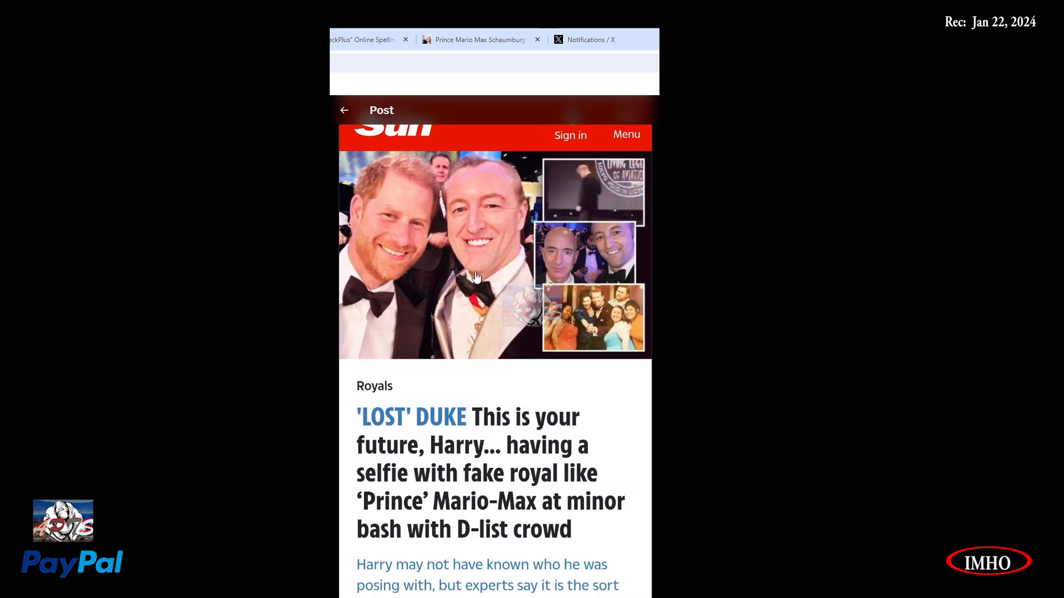
{"action": "scroll", "scroll_direction": "down", "scroll_amount": 3}
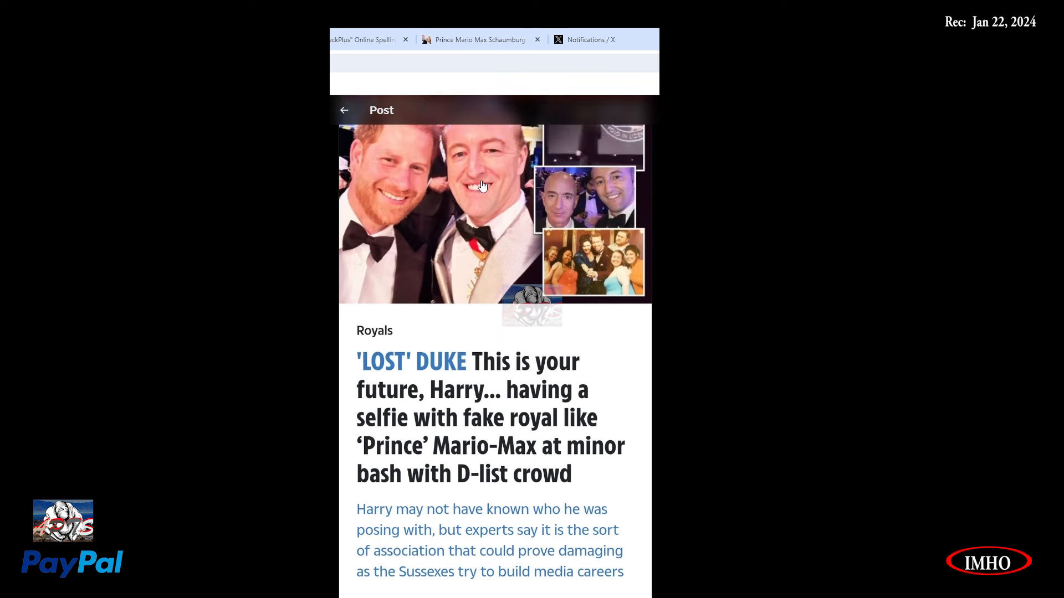
{"action": "scroll", "scroll_direction": "down", "scroll_amount": 3}
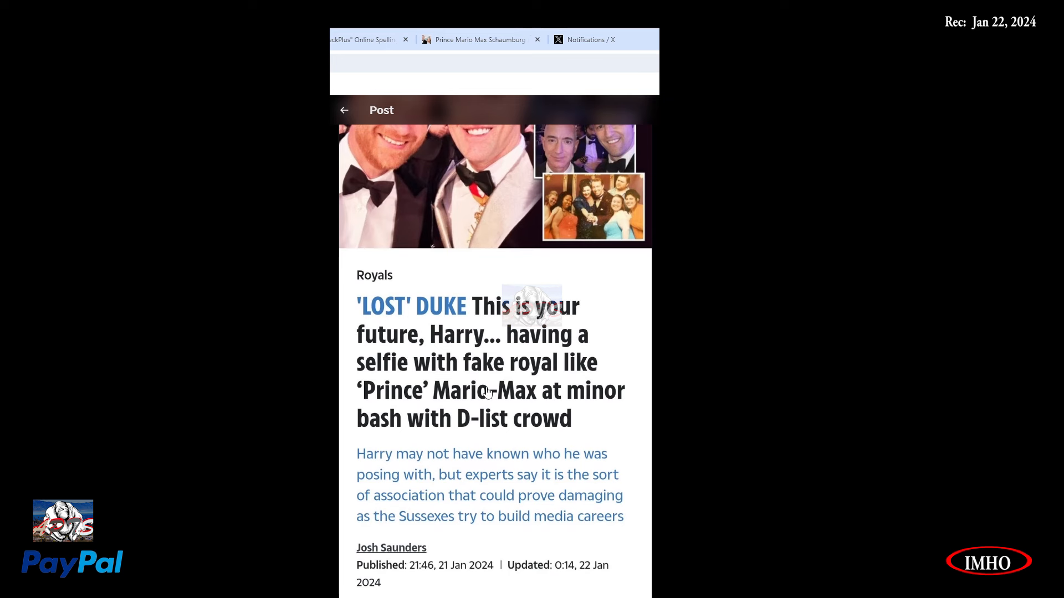
{"action": "mouse_move", "coordinate": [512, 414]}
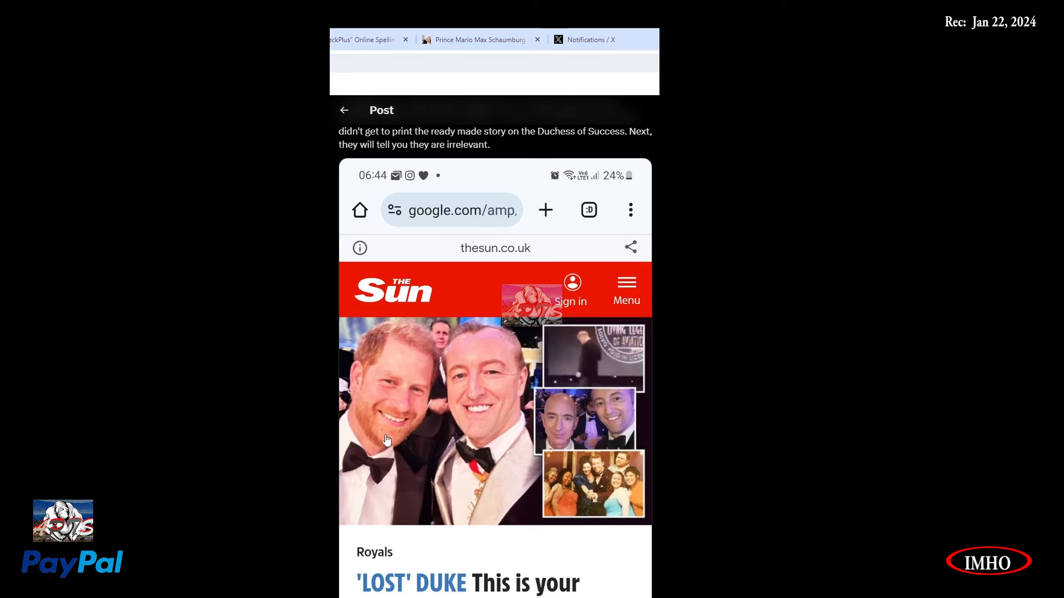
{"action": "scroll", "scroll_direction": "down", "scroll_amount": 3}
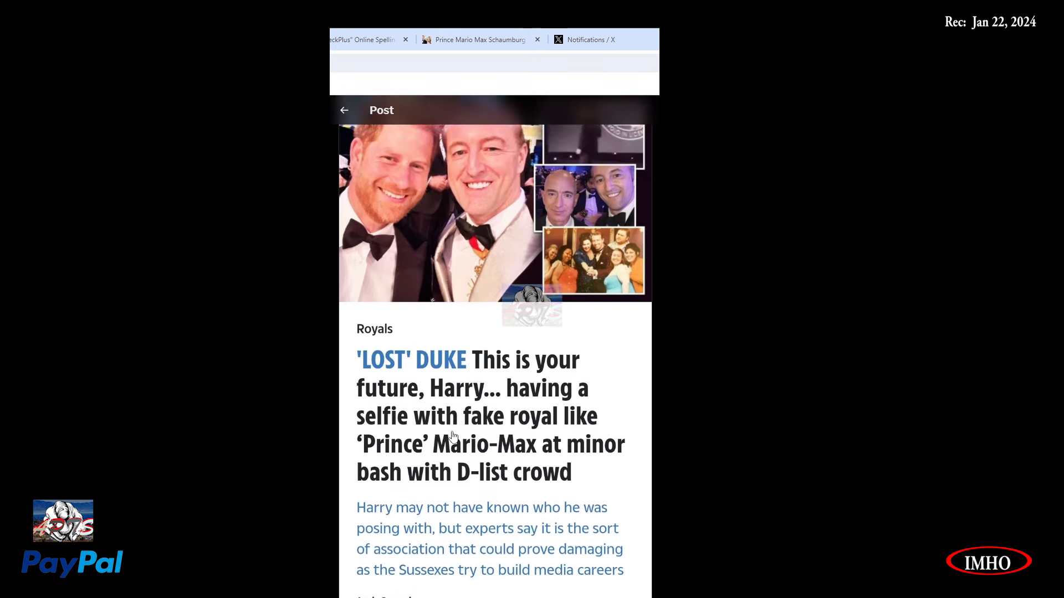
{"action": "scroll", "scroll_direction": "down", "scroll_amount": 3}
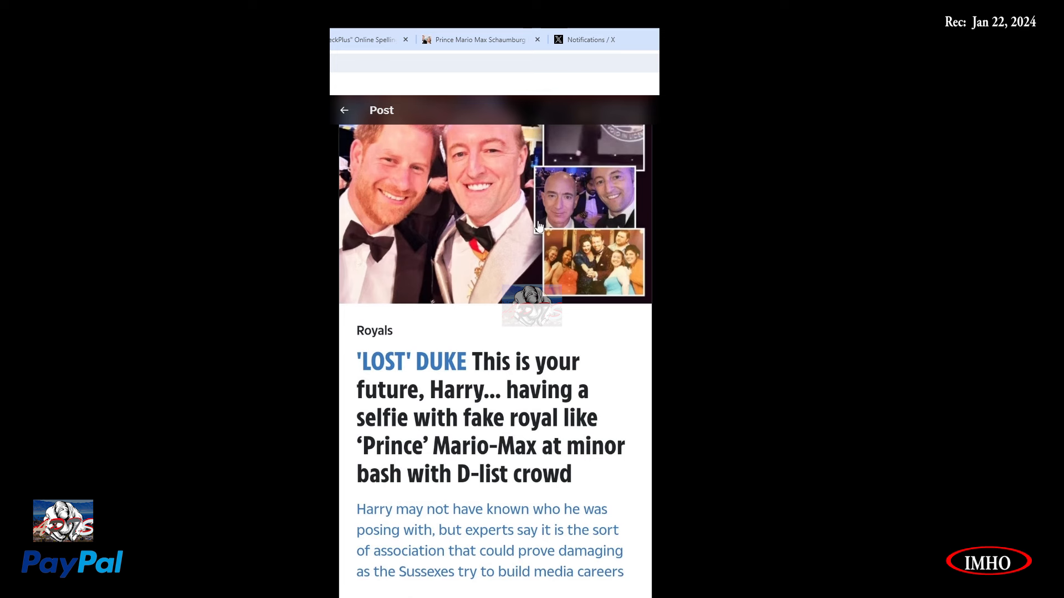
{"action": "mouse_move", "coordinate": [462, 269]}
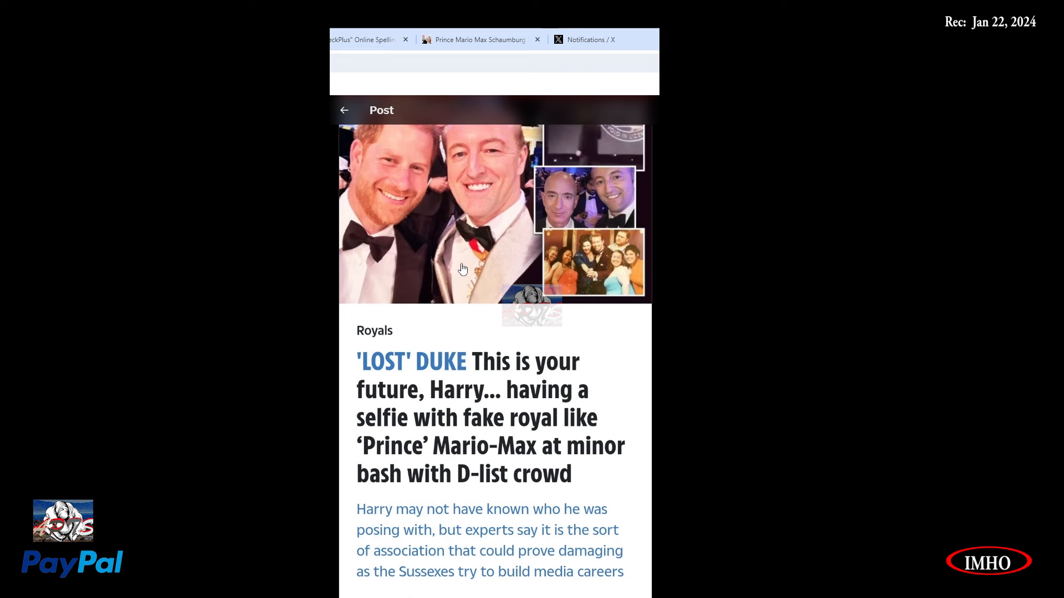
{"action": "mouse_move", "coordinate": [564, 492]}
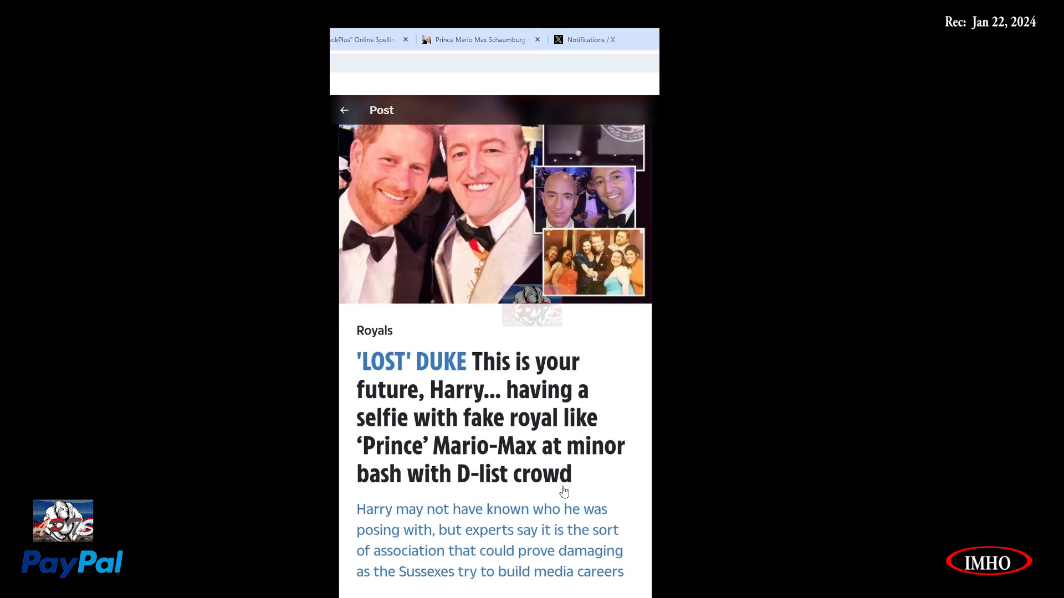
{"action": "scroll", "scroll_direction": "down", "scroll_amount": 3}
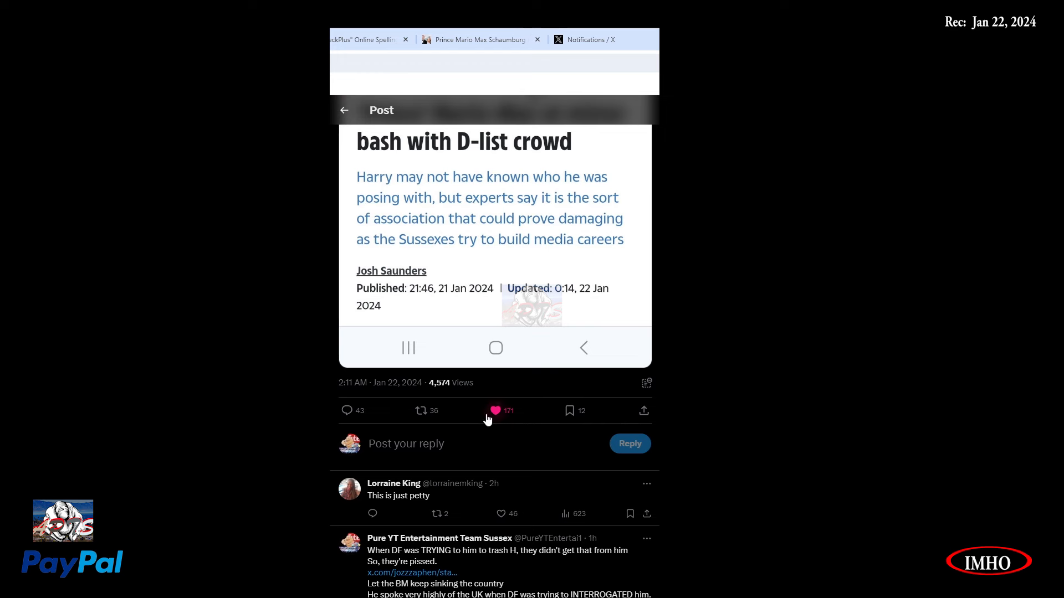
Move past the 4,574 views and 171 likes to Pure YT Entertainment's 'gutter press' reply.
{"action": "scroll", "scroll_direction": "down", "scroll_amount": 3}
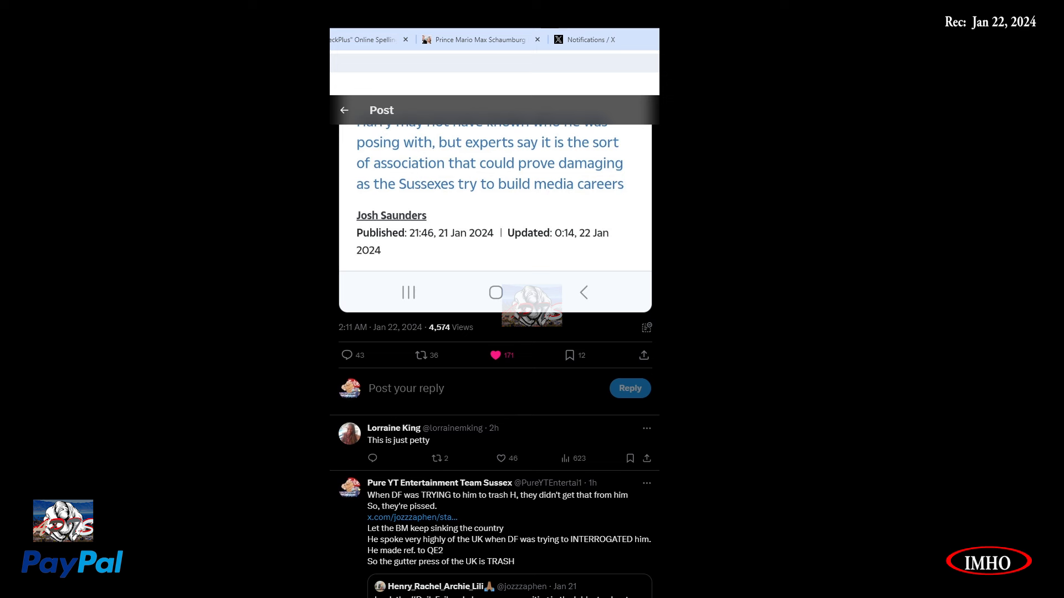
{"action": "left_click", "coordinate": [495, 355]}
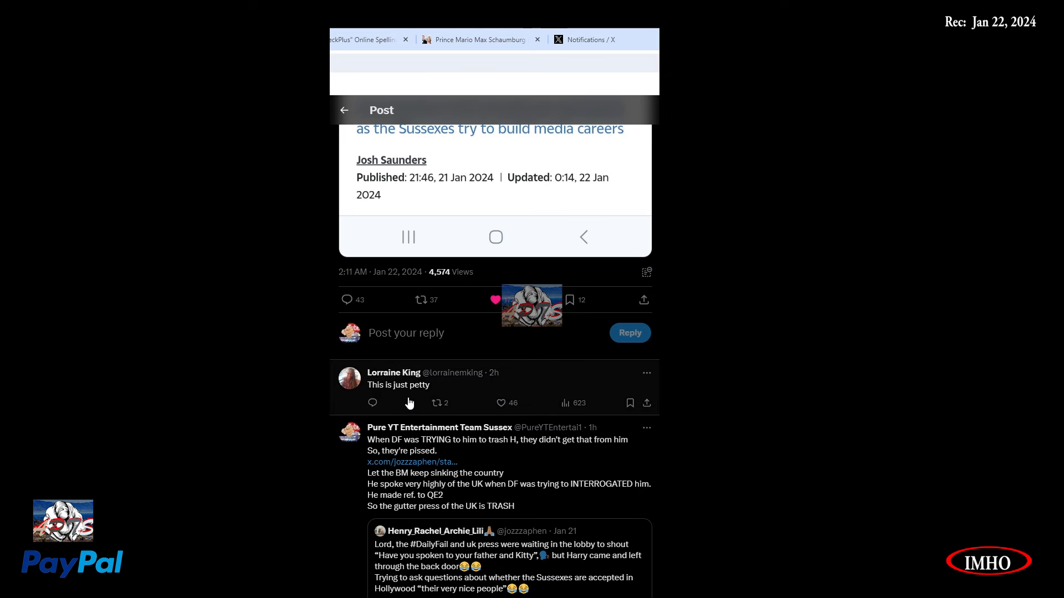
{"action": "left_click", "coordinate": [495, 299]}
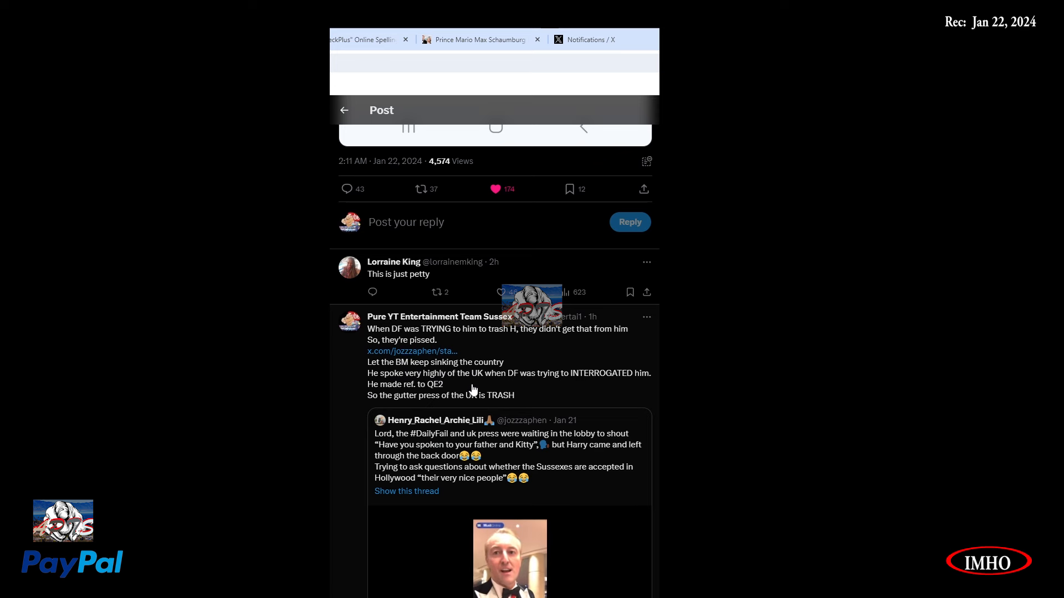
{"action": "mouse_move", "coordinate": [563, 390]}
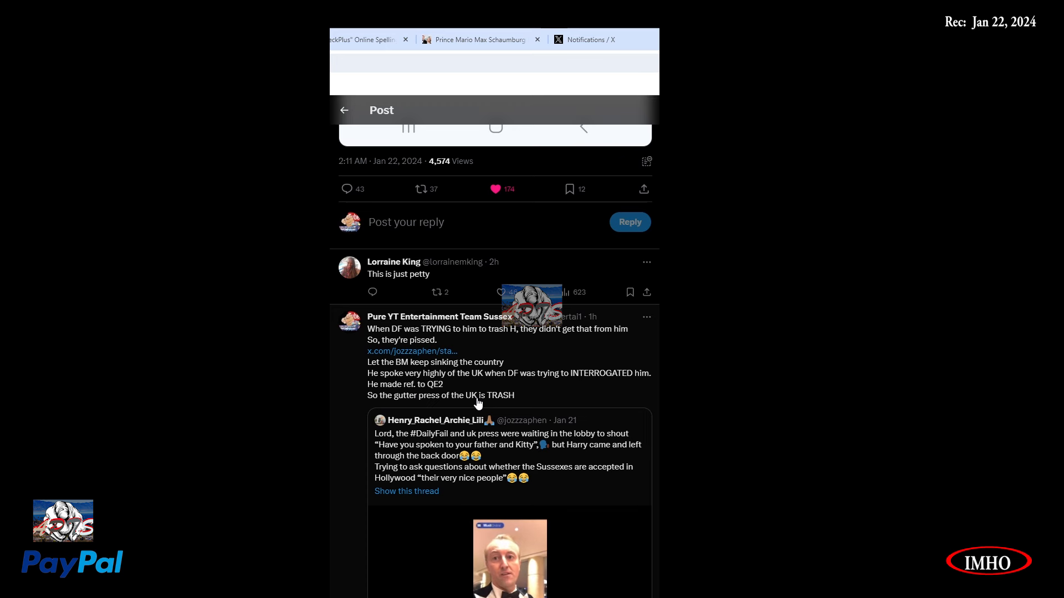
{"action": "mouse_move", "coordinate": [459, 409]}
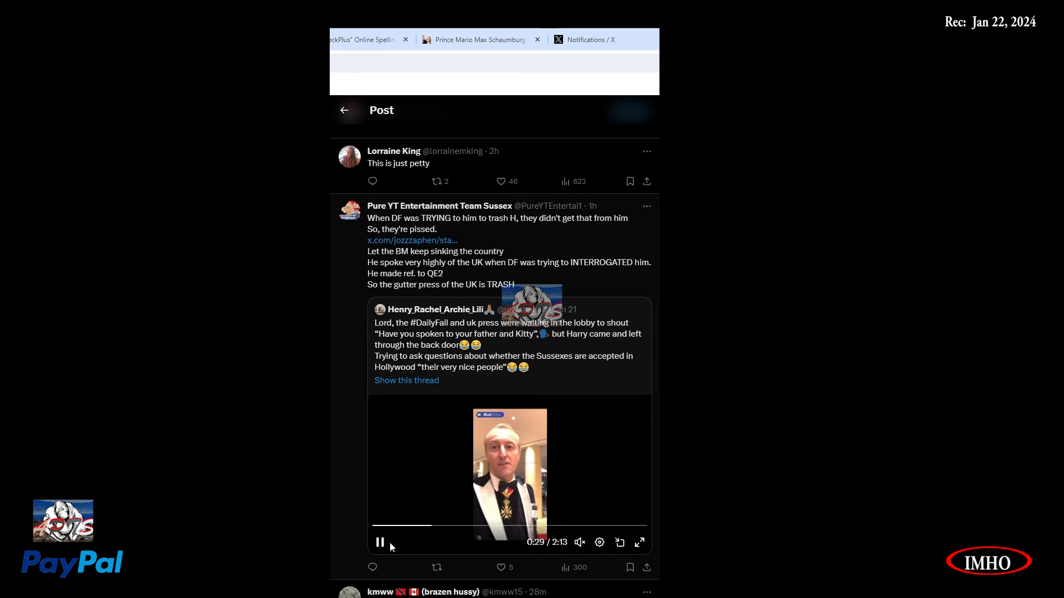
{"action": "scroll", "scroll_direction": "down", "scroll_amount": 3}
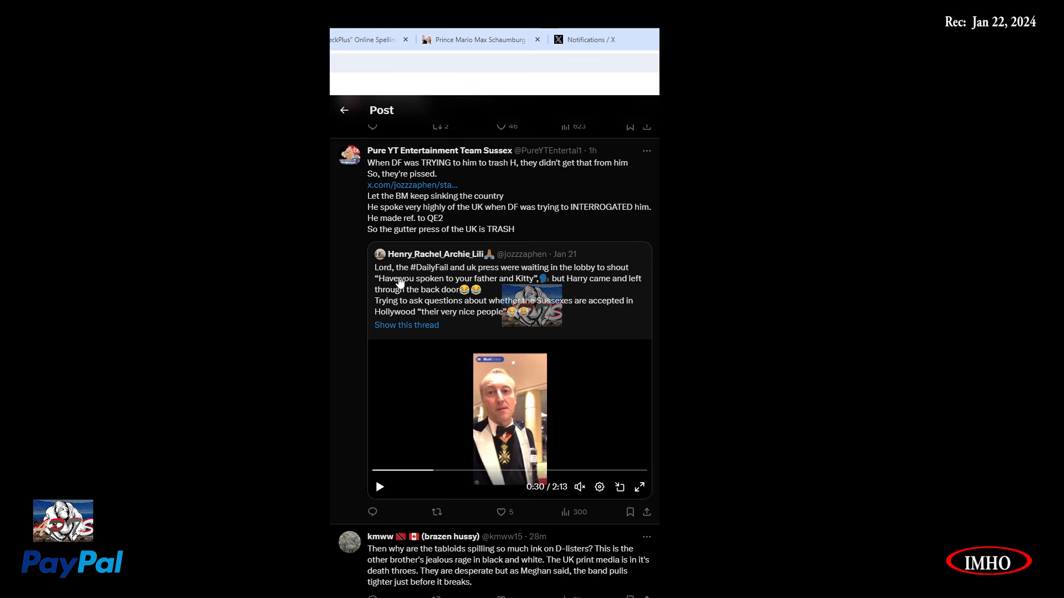
{"action": "mouse_move", "coordinate": [528, 284]}
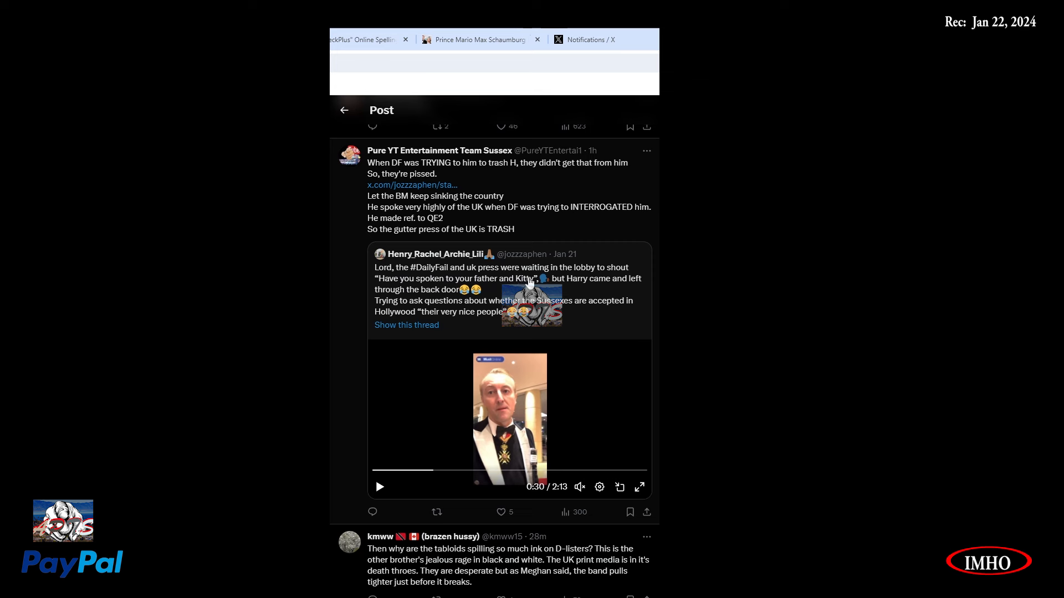
{"action": "mouse_move", "coordinate": [604, 281]}
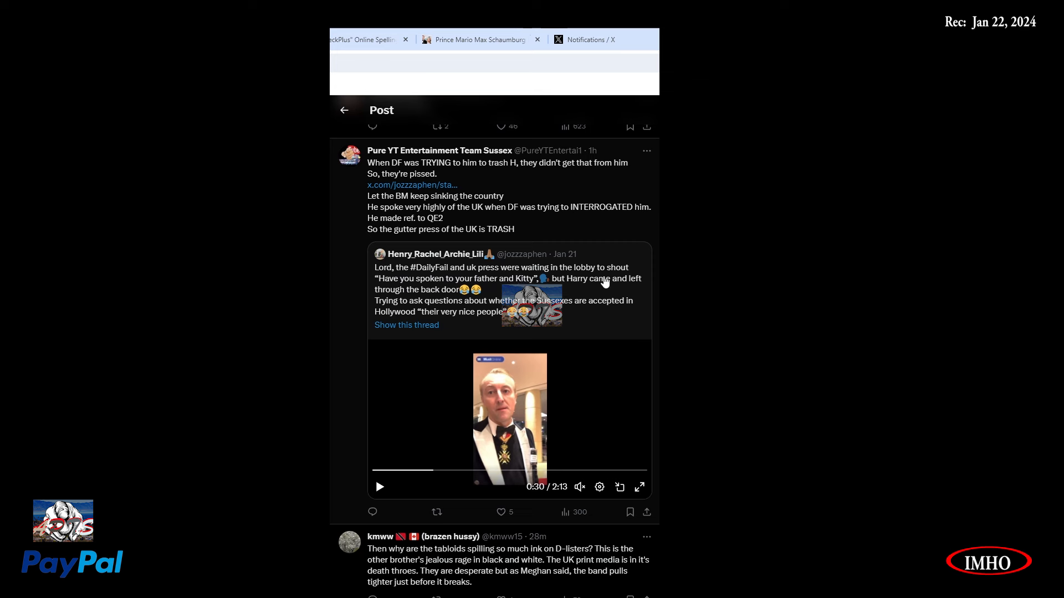
{"action": "mouse_move", "coordinate": [489, 296]}
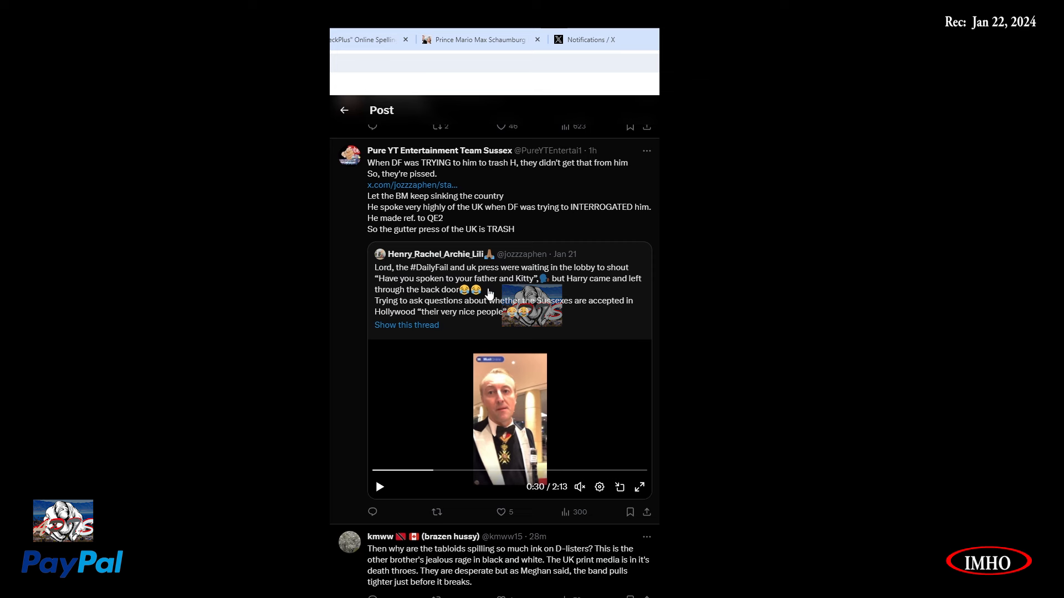
{"action": "mouse_move", "coordinate": [586, 297]}
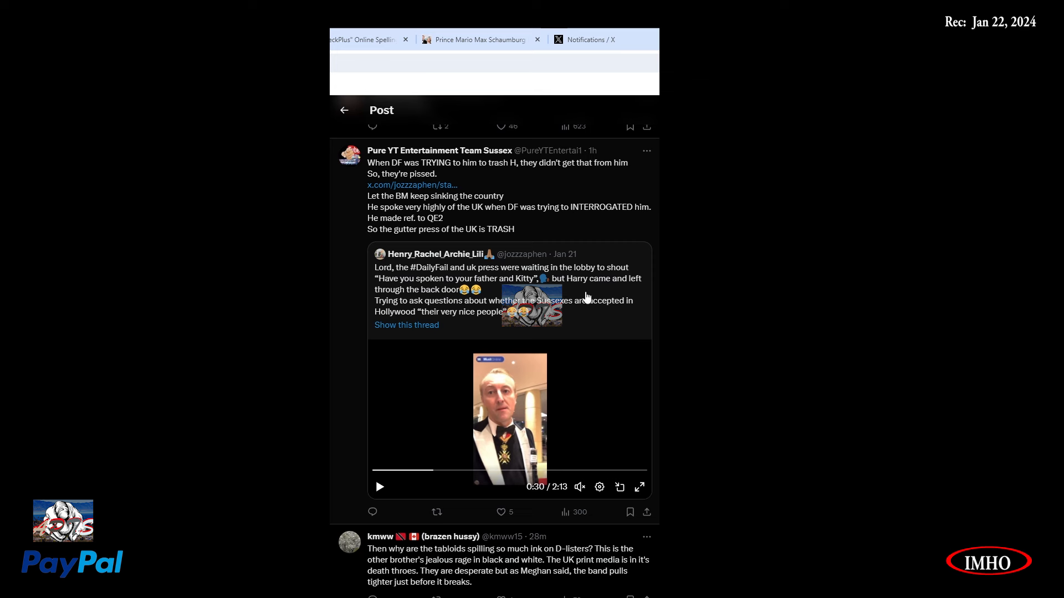
{"action": "mouse_move", "coordinate": [478, 308]}
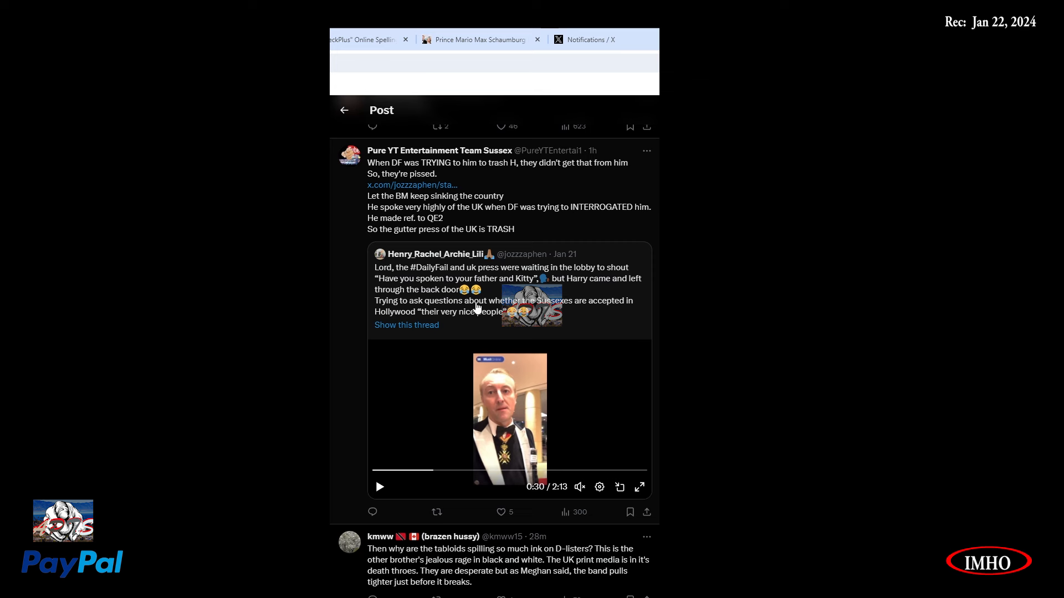
{"action": "mouse_move", "coordinate": [448, 312]}
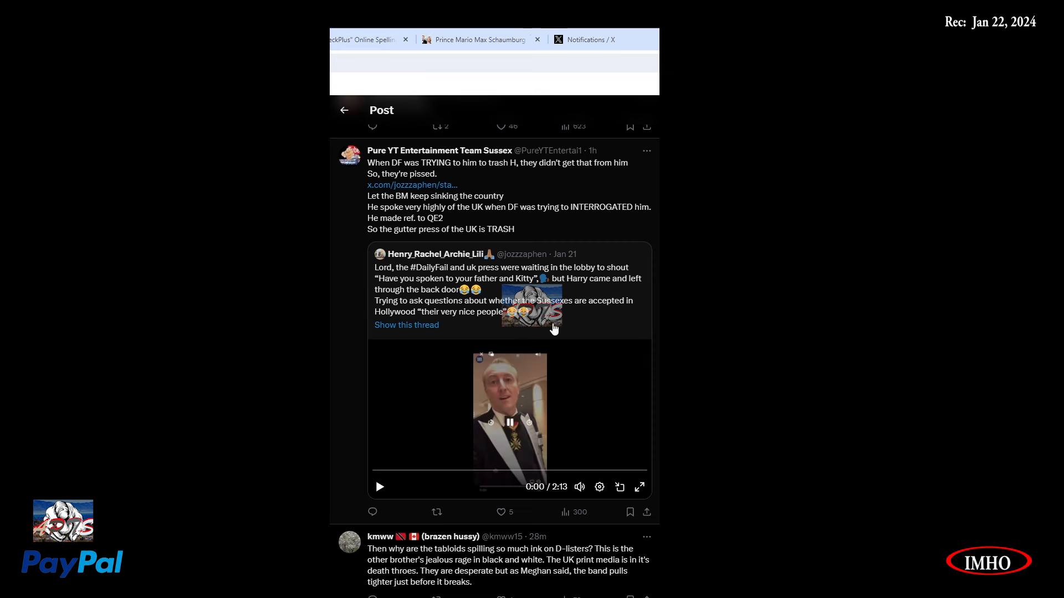
{"action": "mouse_move", "coordinate": [512, 391]}
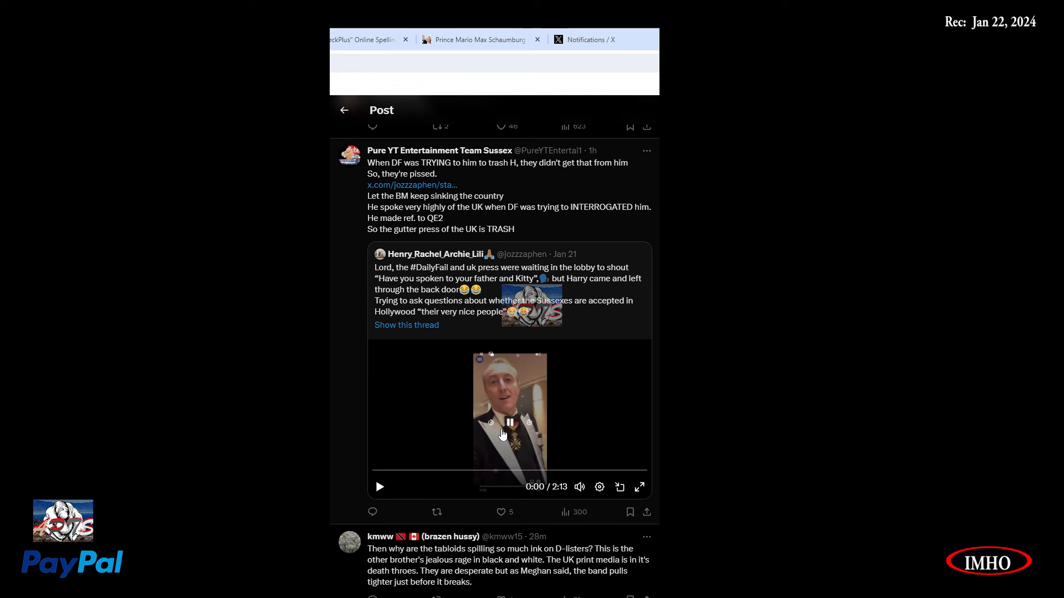
{"action": "mouse_move", "coordinate": [520, 386]}
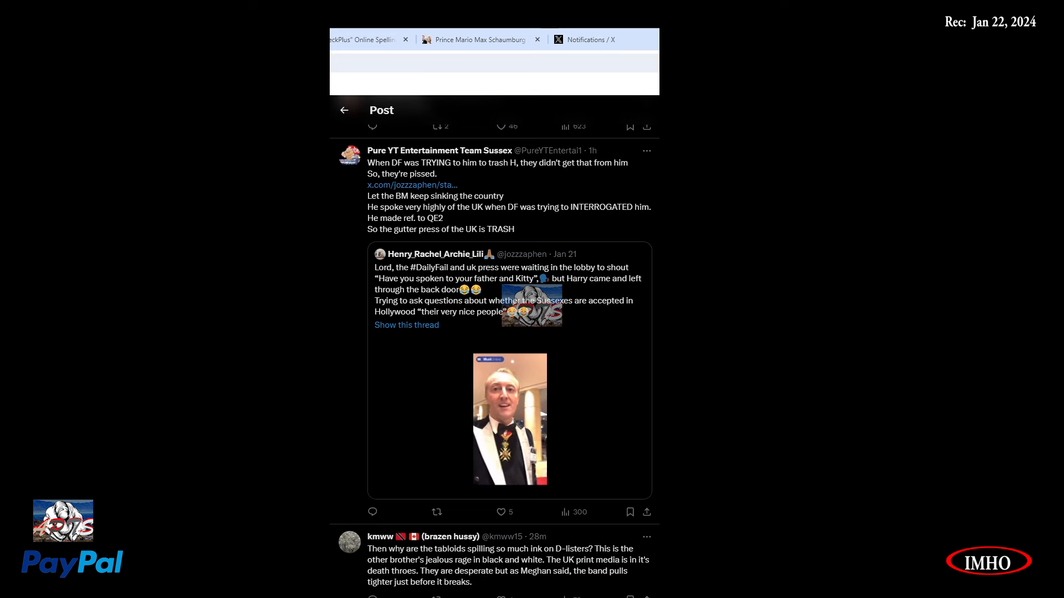
{"action": "left_click", "coordinate": [508, 417]}
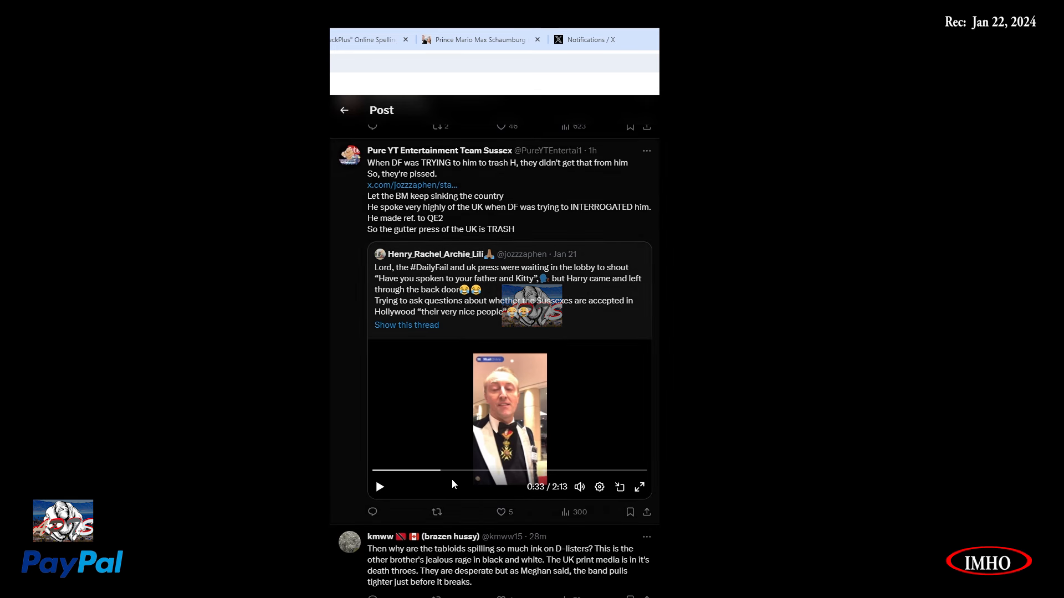
{"action": "mouse_move", "coordinate": [525, 468]}
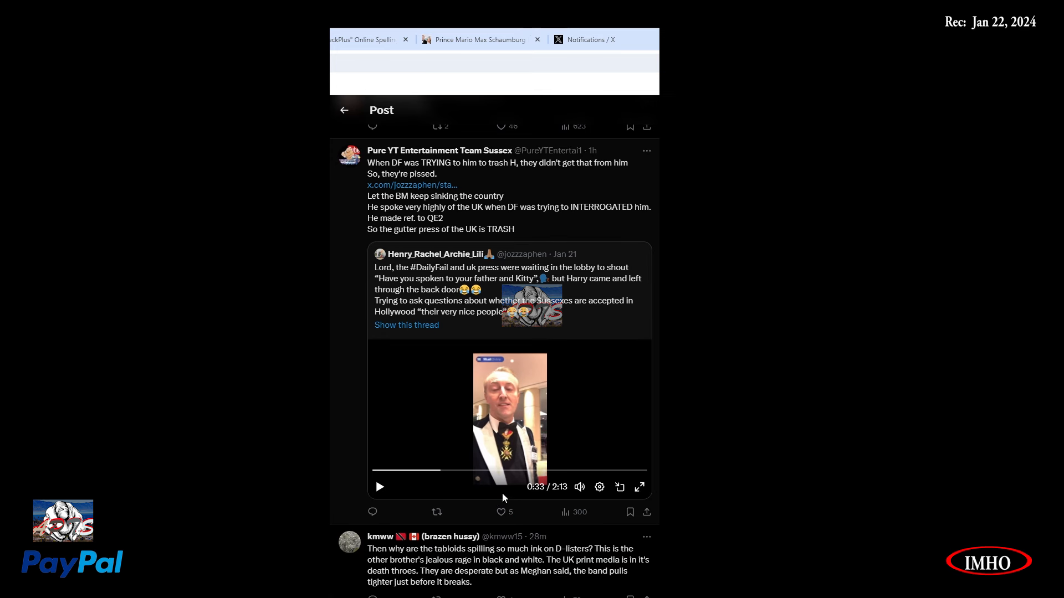
{"action": "mouse_move", "coordinate": [498, 444]}
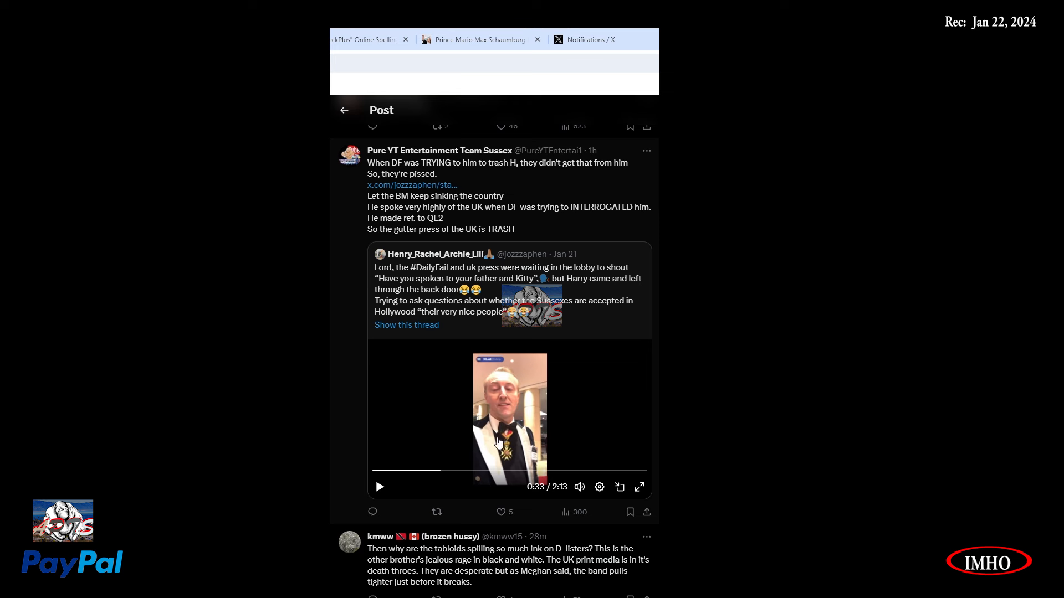
{"action": "mouse_move", "coordinate": [493, 536]}
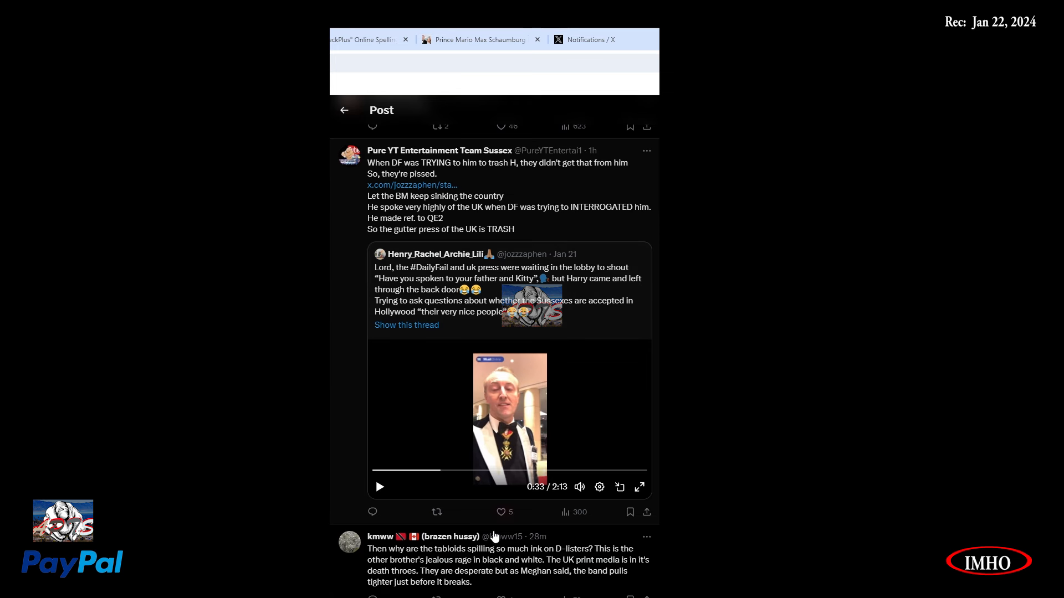
{"action": "left_click", "coordinate": [379, 487]}
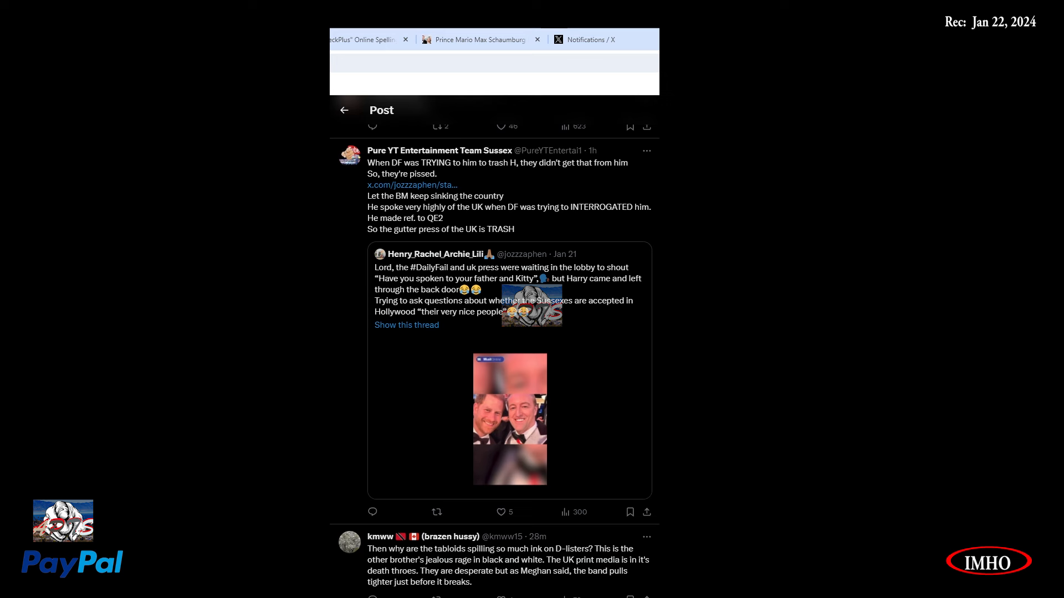
Pause the quoted clip again at 1:08 and let it keep playing.
{"action": "left_click", "coordinate": [508, 417]}
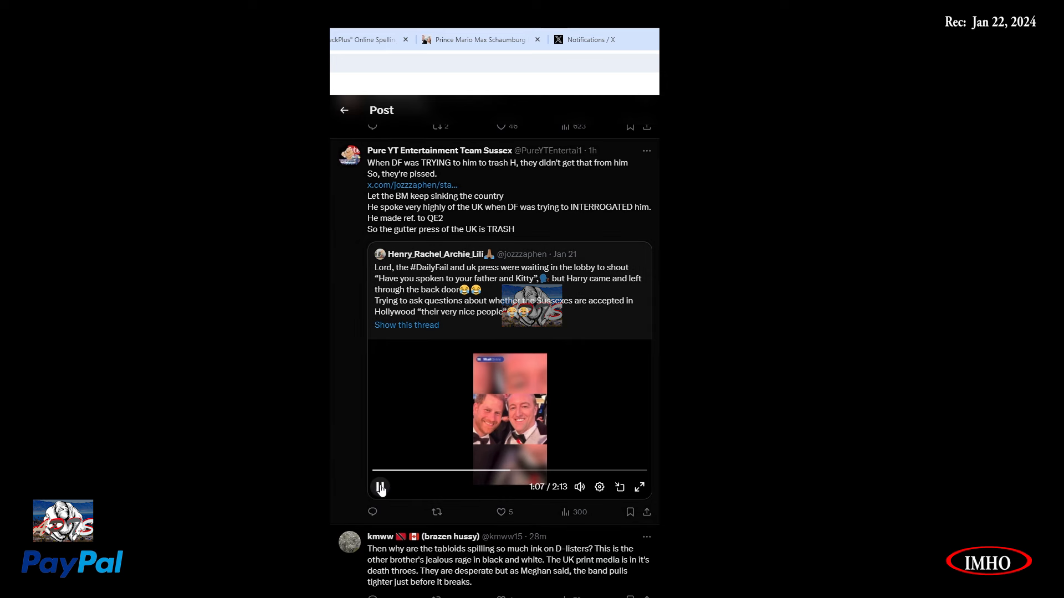
{"action": "left_click", "coordinate": [380, 488]}
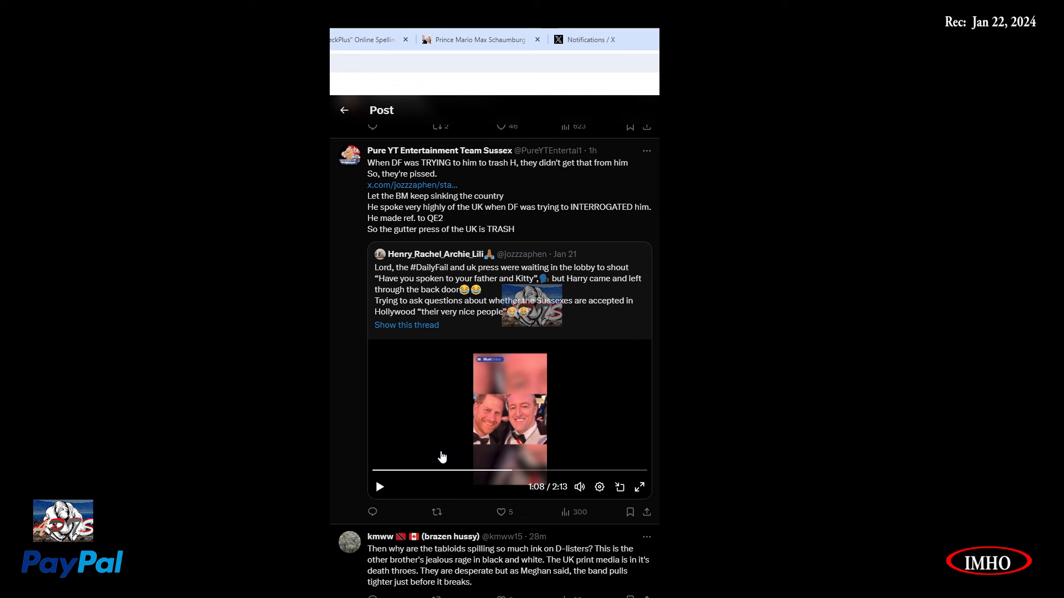
{"action": "mouse_move", "coordinate": [436, 462]}
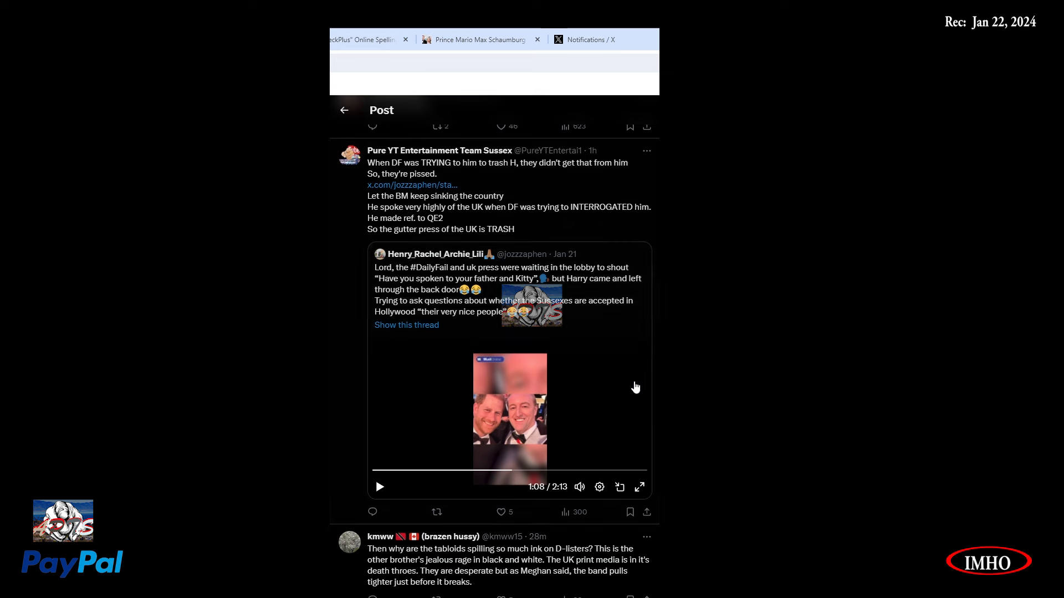
{"action": "mouse_move", "coordinate": [596, 449]}
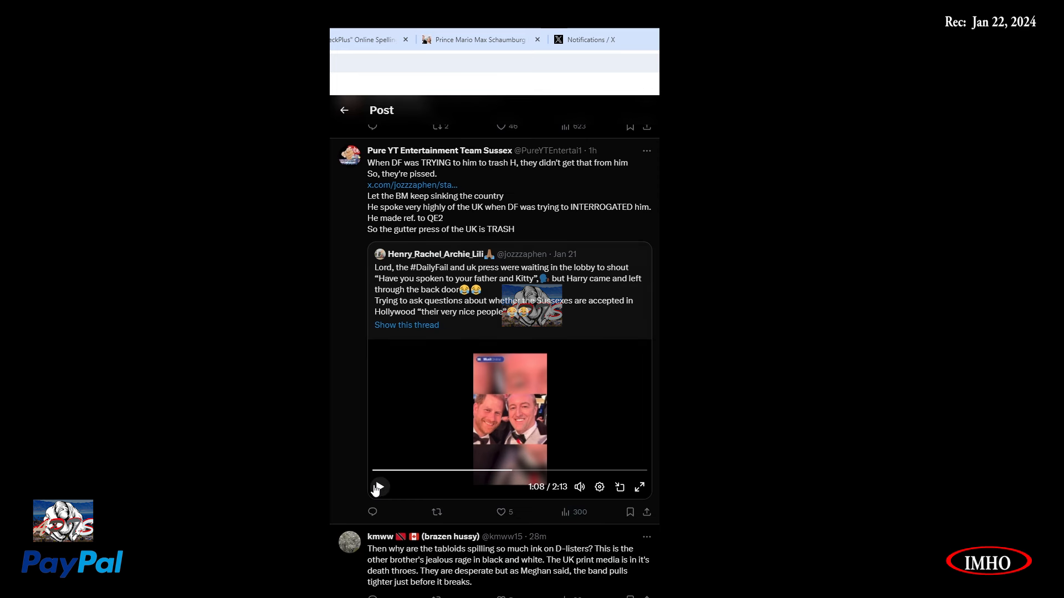
{"action": "left_click", "coordinate": [378, 487]}
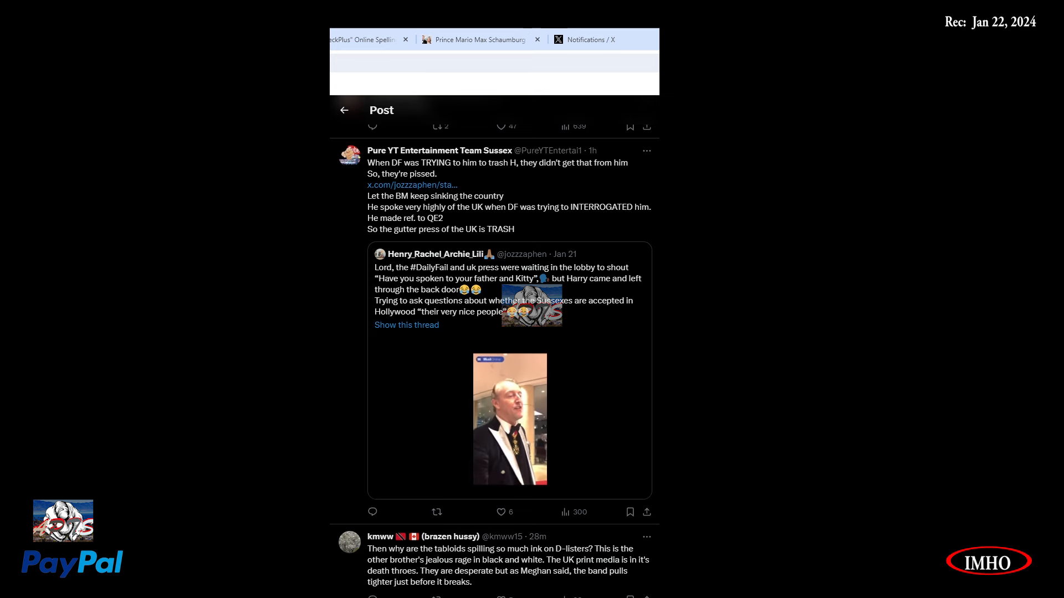
Pause the clip at 1:48, let it finish at 2:13, and replay it from the start.
{"action": "left_click", "coordinate": [509, 419]}
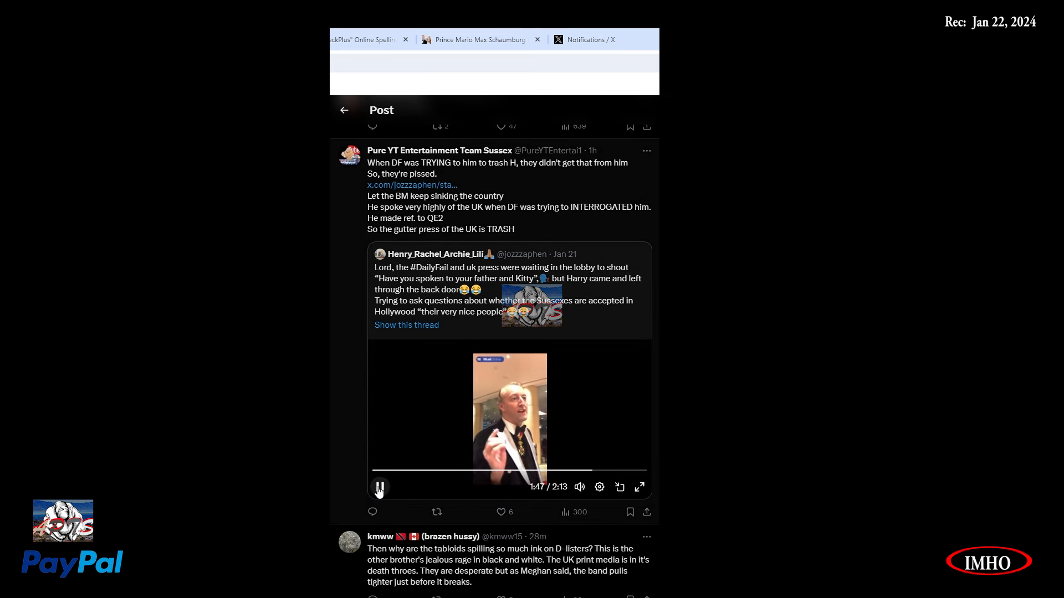
{"action": "left_click", "coordinate": [379, 486]}
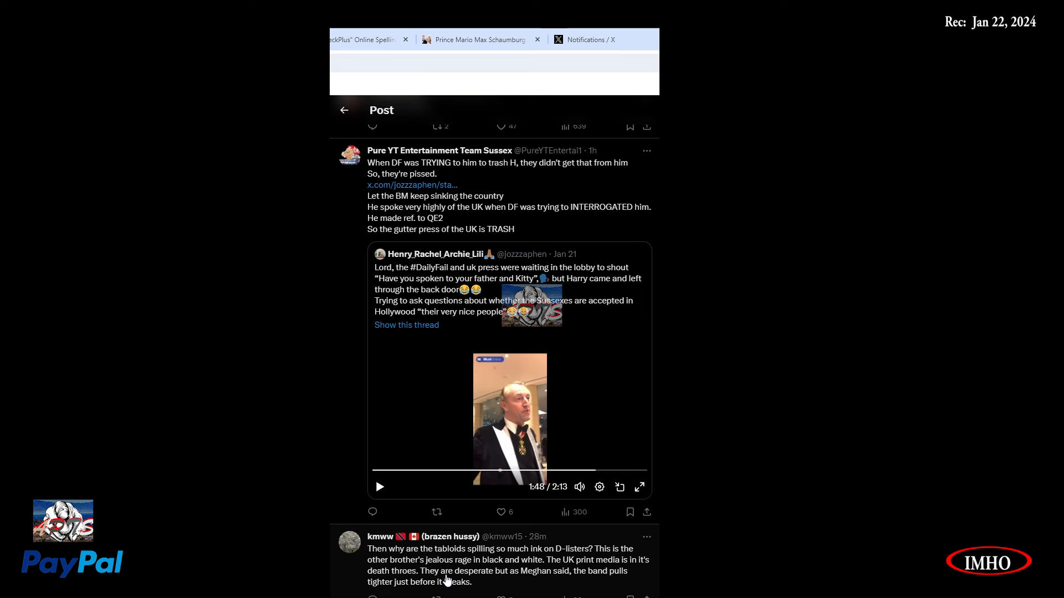
{"action": "mouse_move", "coordinate": [443, 578]}
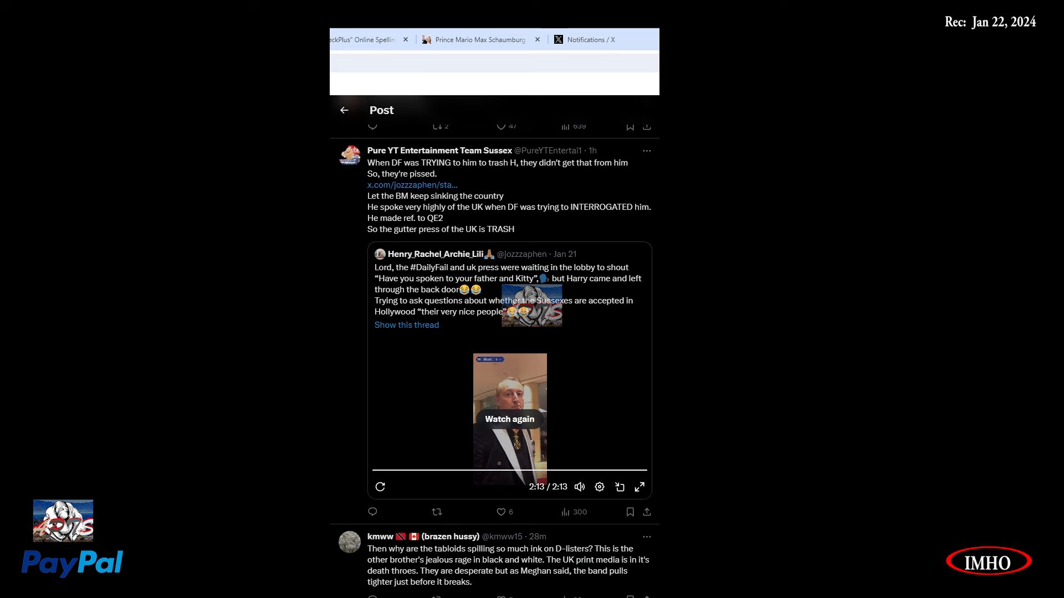
{"action": "left_click", "coordinate": [500, 511]}
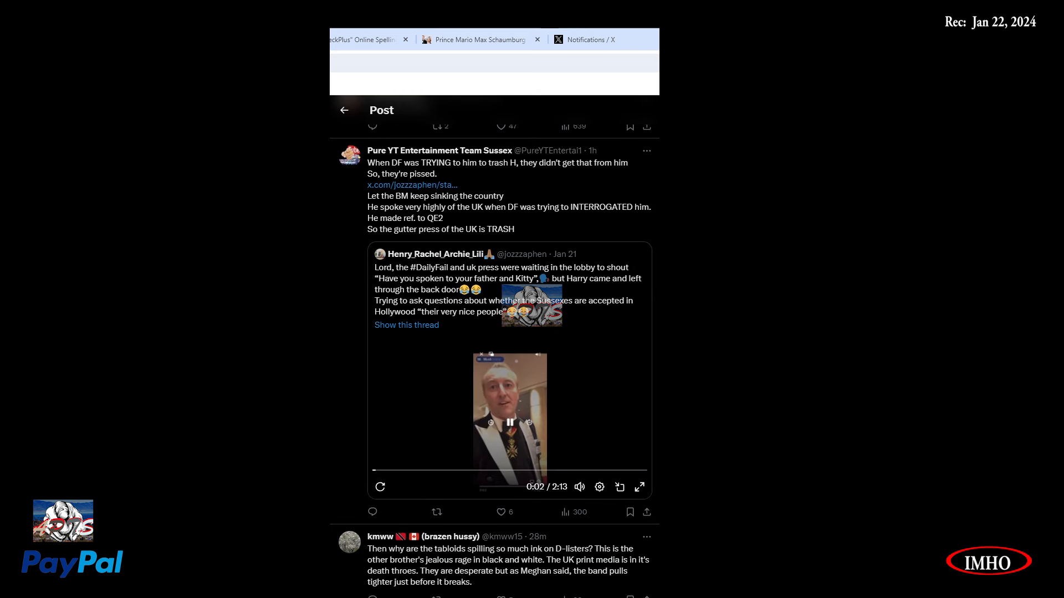
{"action": "mouse_move", "coordinate": [641, 526]}
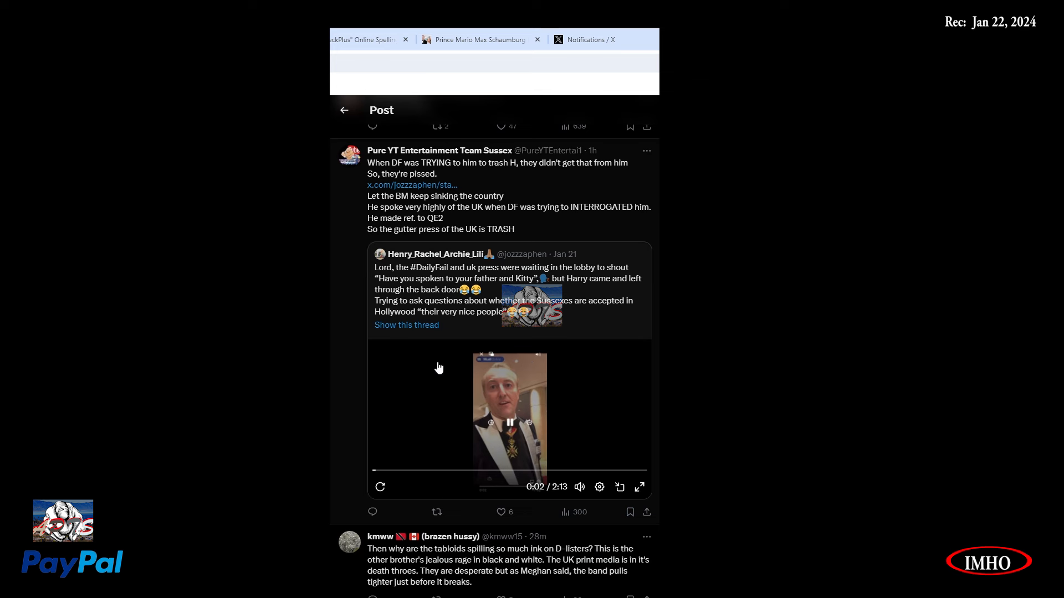
{"action": "mouse_move", "coordinate": [566, 448]}
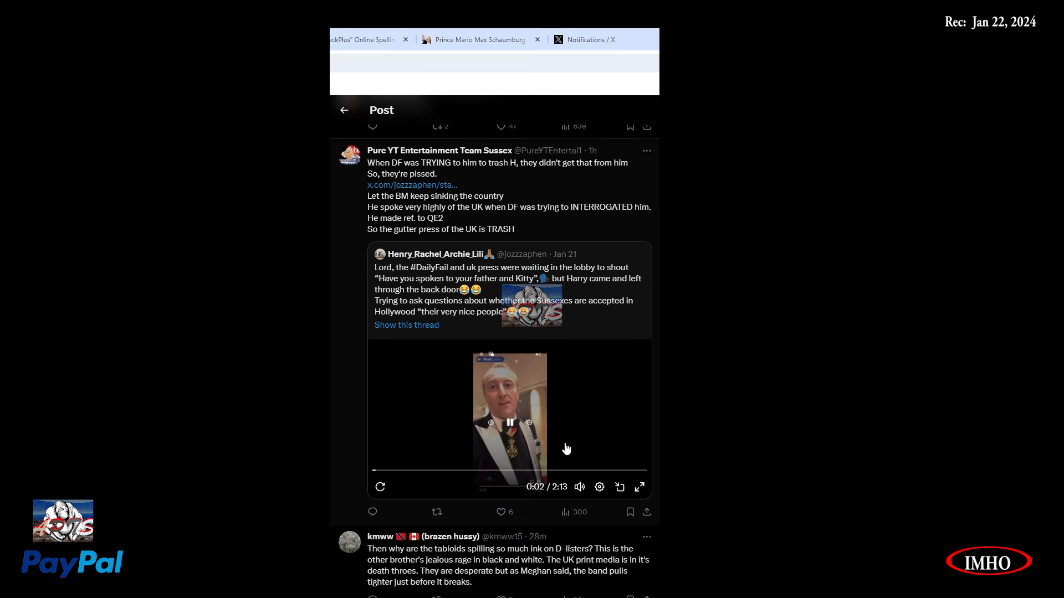
{"action": "mouse_move", "coordinate": [521, 407]}
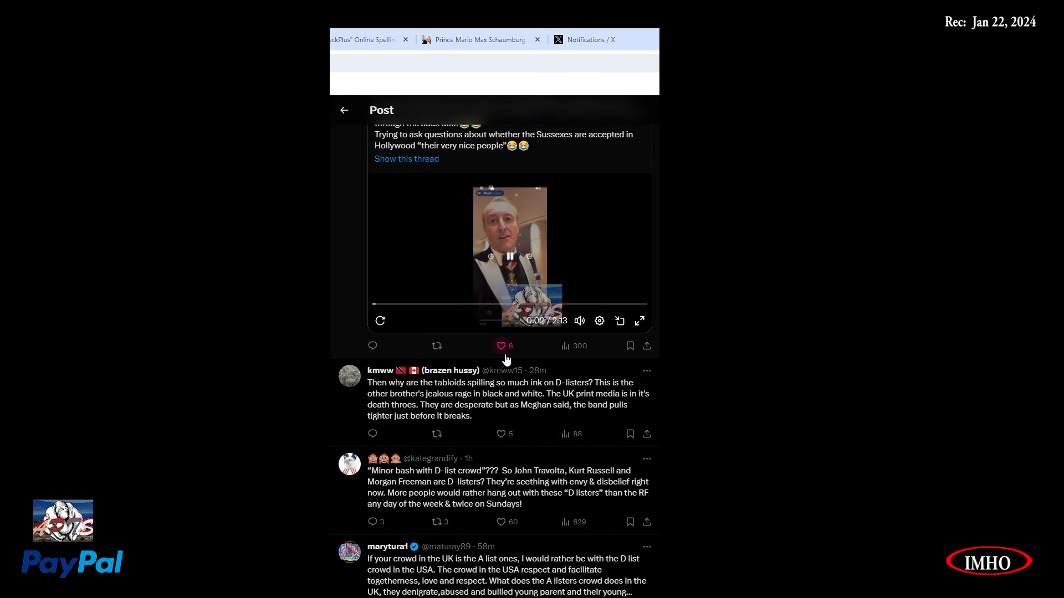
{"action": "left_click", "coordinate": [501, 345]}
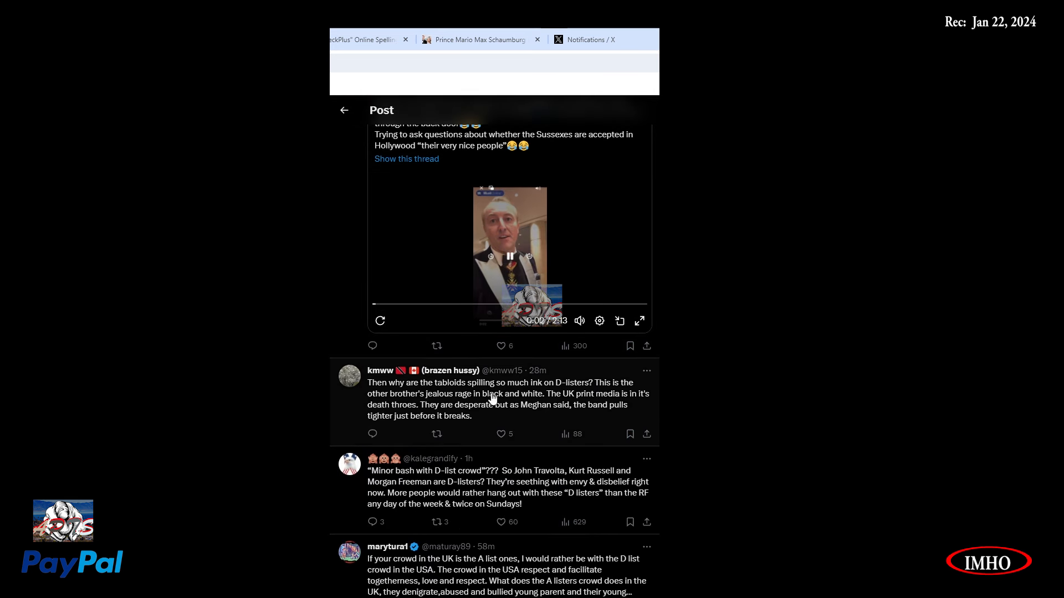
{"action": "mouse_move", "coordinate": [589, 399]}
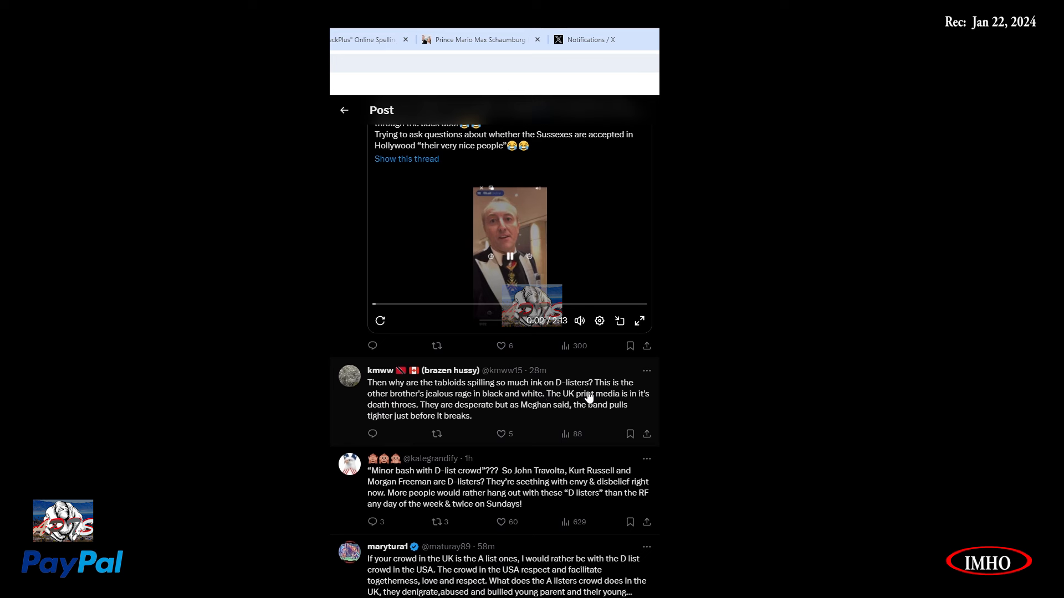
{"action": "mouse_move", "coordinate": [460, 406]}
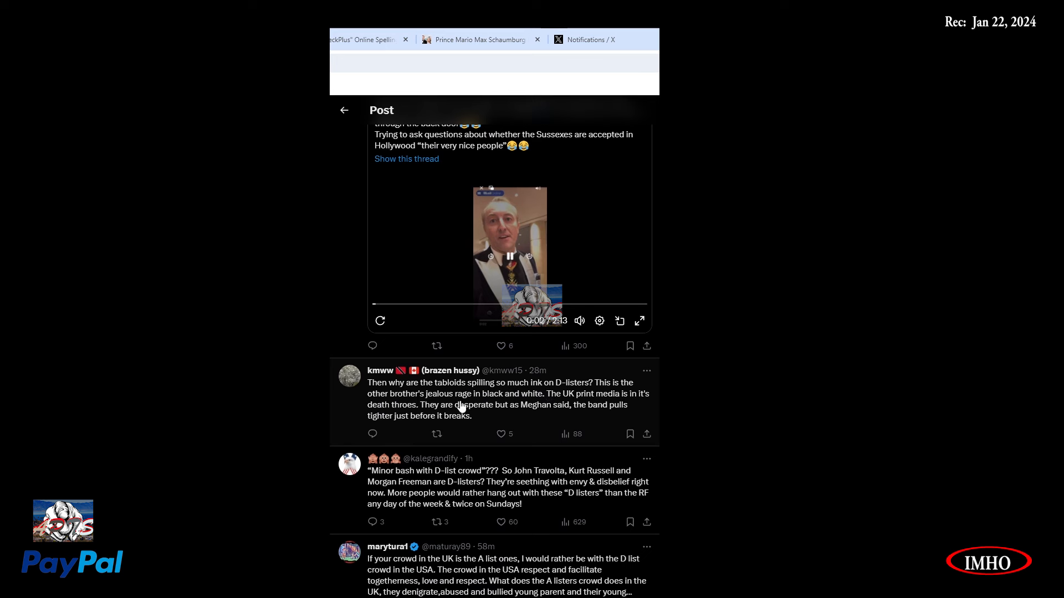
{"action": "mouse_move", "coordinate": [589, 408]}
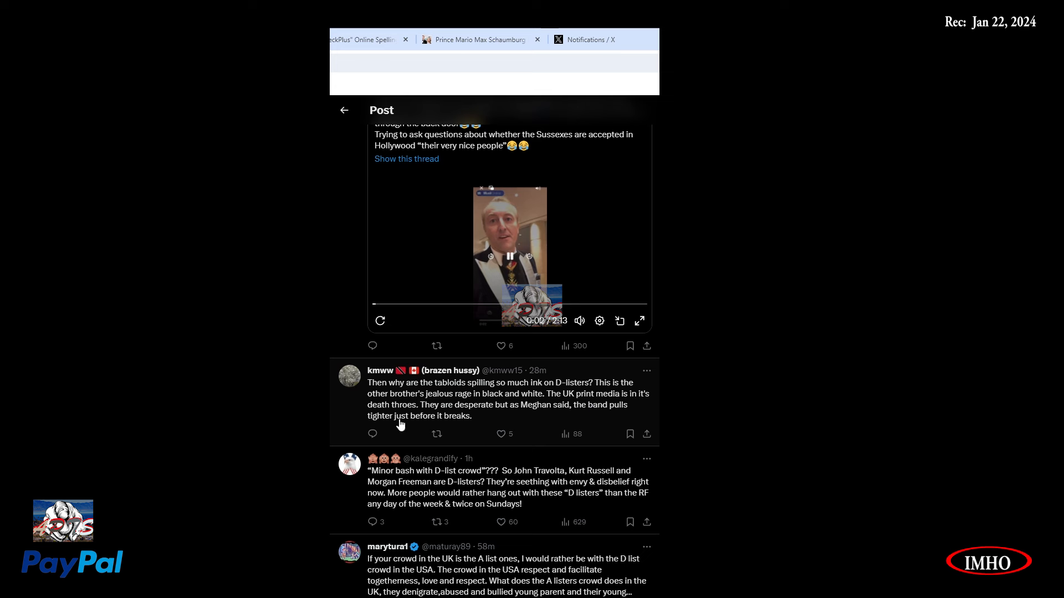
{"action": "mouse_move", "coordinate": [509, 424]}
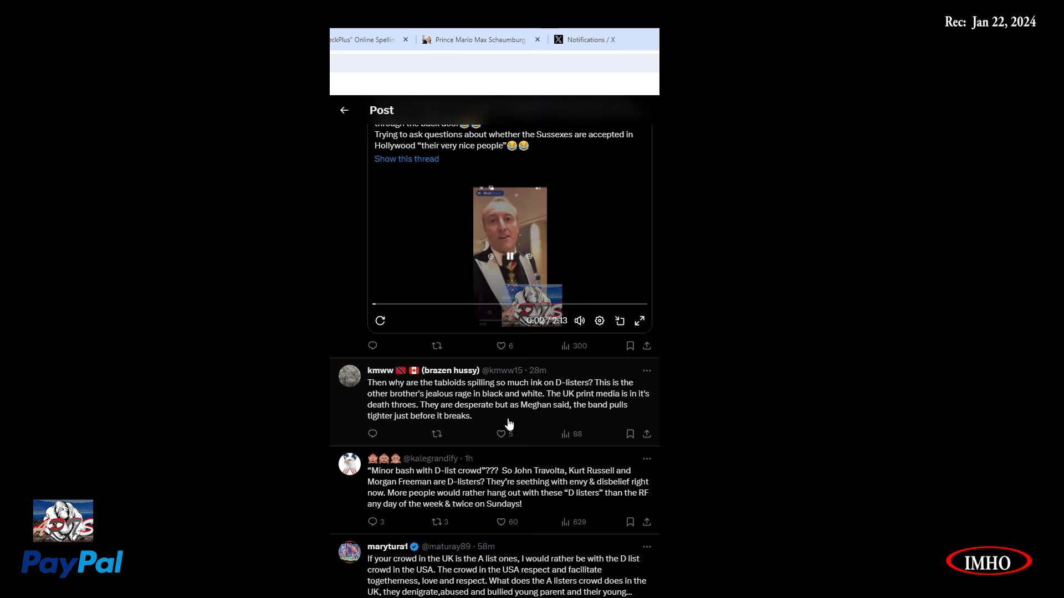
{"action": "mouse_move", "coordinate": [581, 423]}
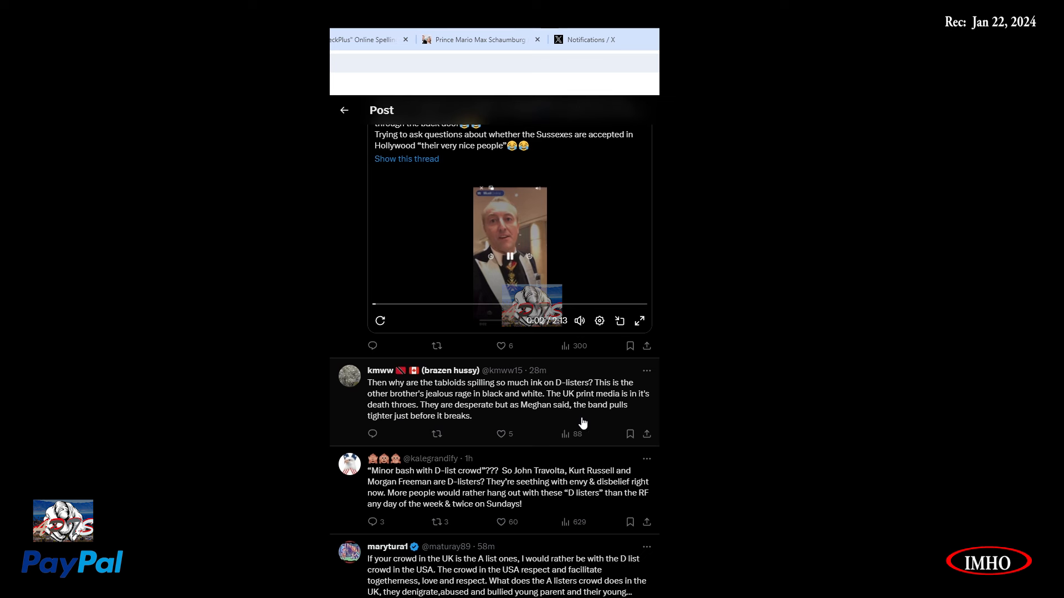
{"action": "mouse_move", "coordinate": [418, 432]}
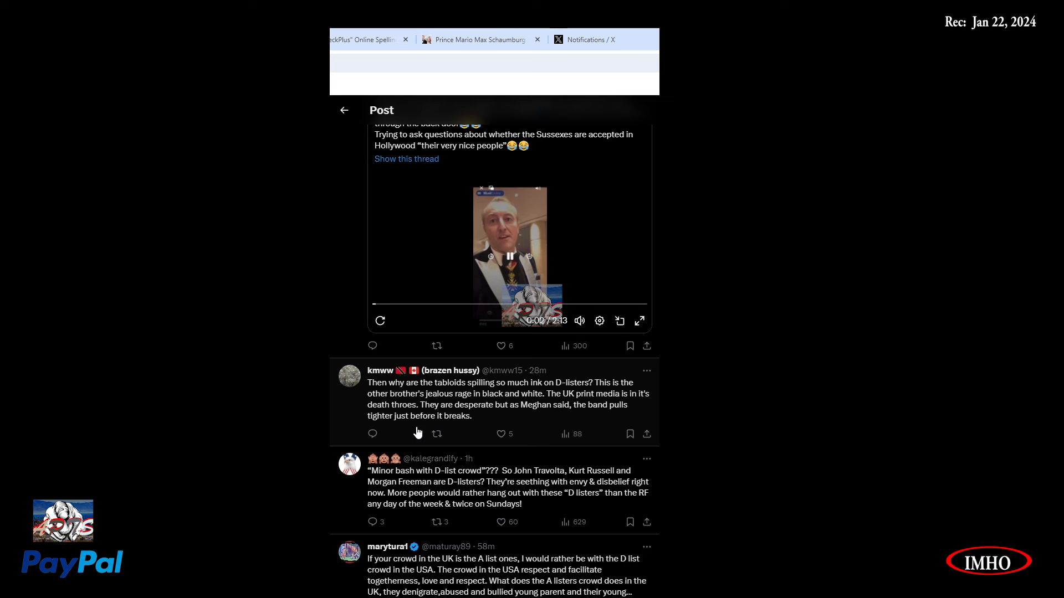
{"action": "scroll", "scroll_direction": "down", "scroll_amount": 3}
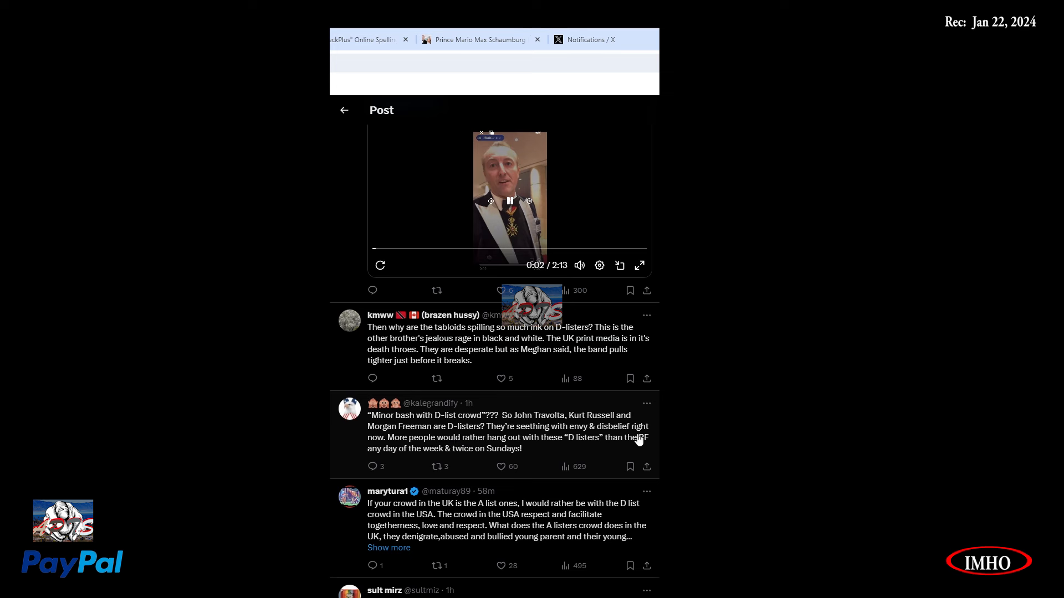
{"action": "mouse_move", "coordinate": [456, 453]}
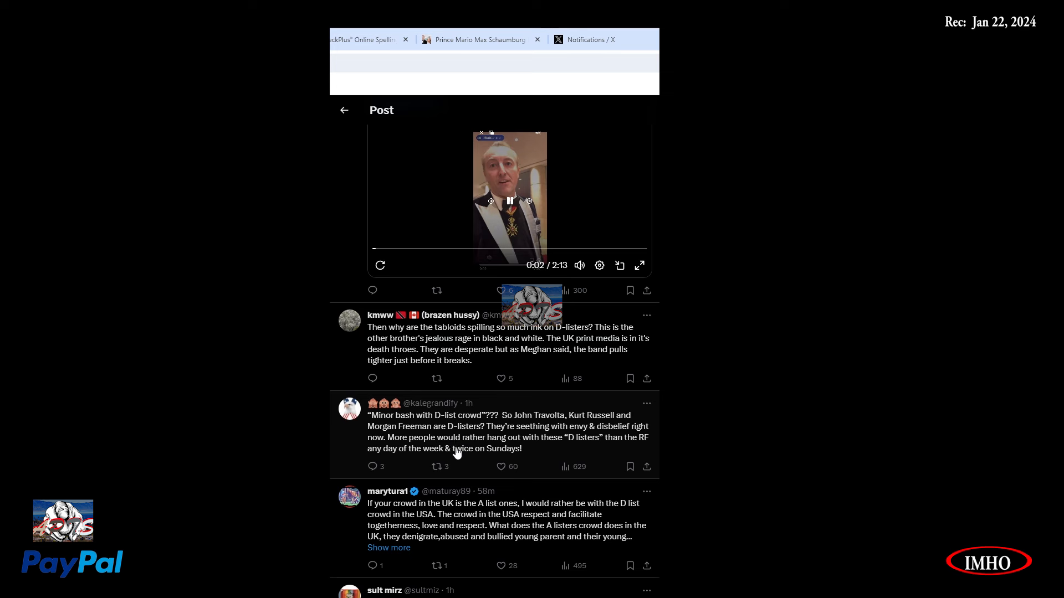
{"action": "mouse_move", "coordinate": [576, 451]}
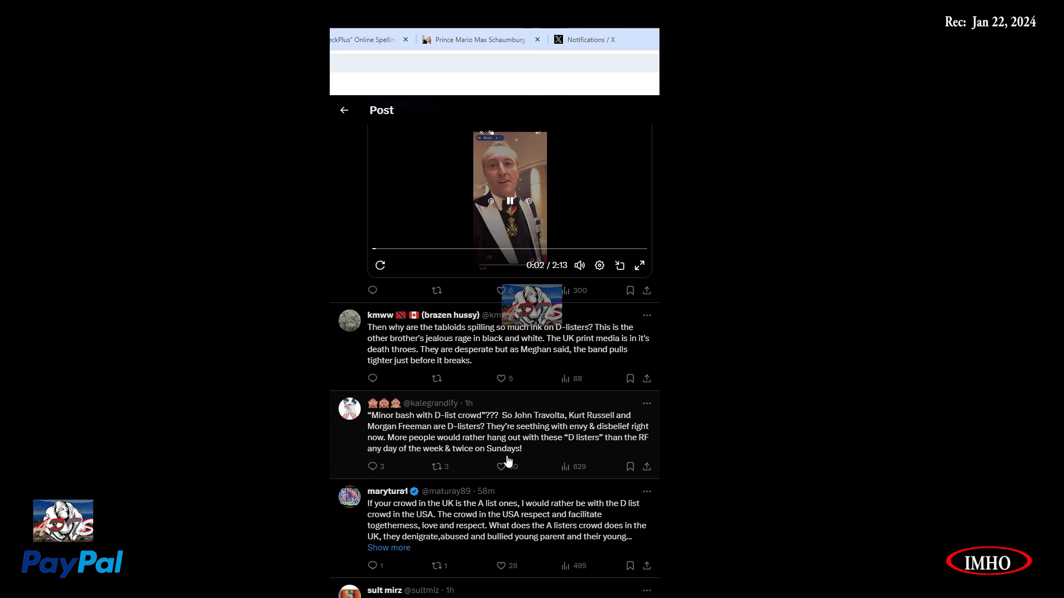
{"action": "left_click", "coordinate": [501, 466]}
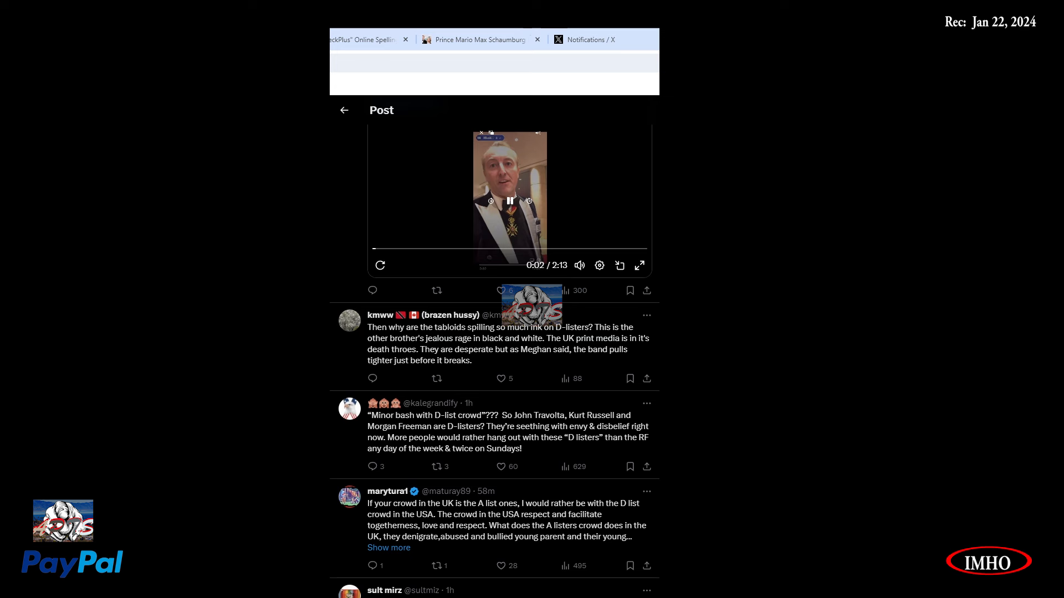
{"action": "mouse_move", "coordinate": [410, 221]}
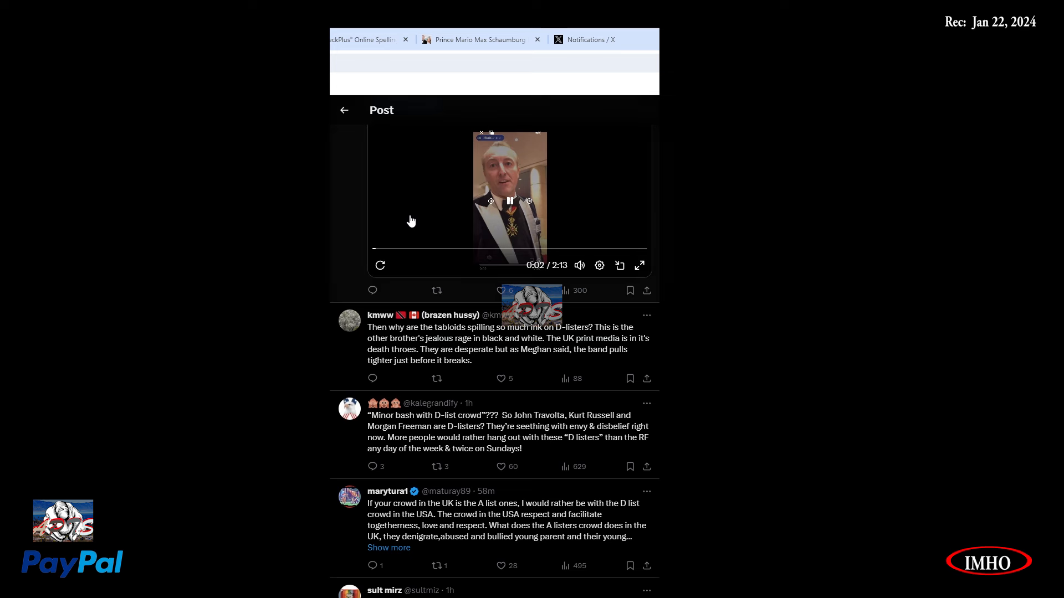
{"action": "mouse_move", "coordinate": [650, 252]}
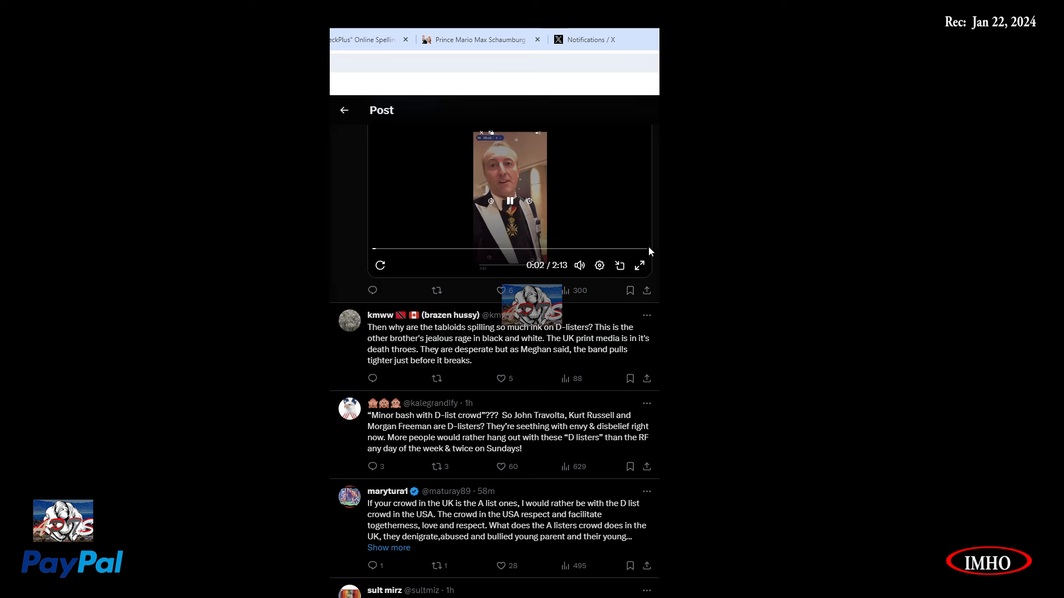
{"action": "mouse_move", "coordinate": [618, 265]}
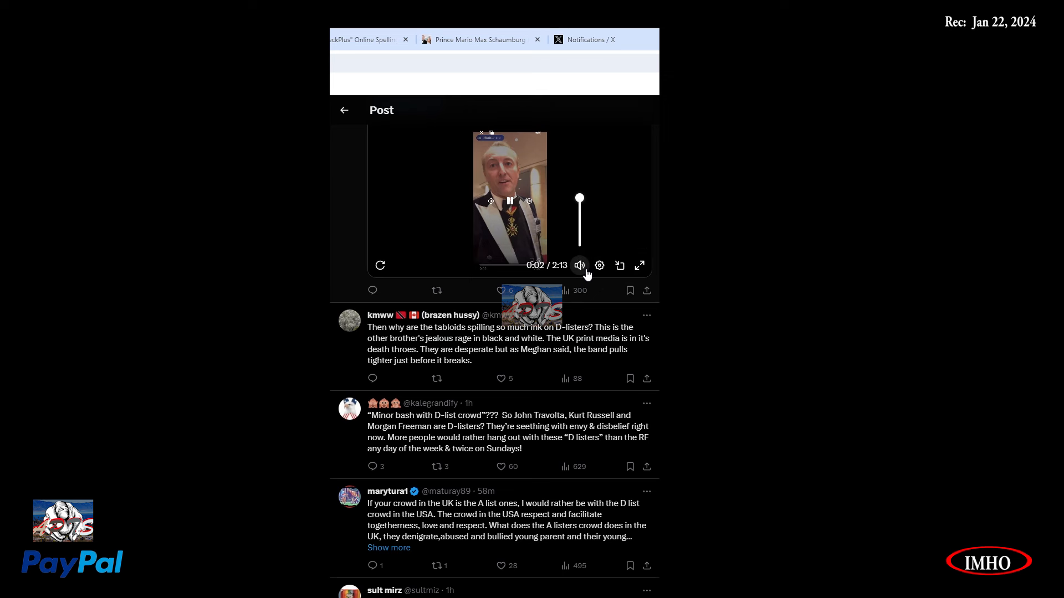
{"action": "scroll", "scroll_direction": "down", "scroll_amount": 3}
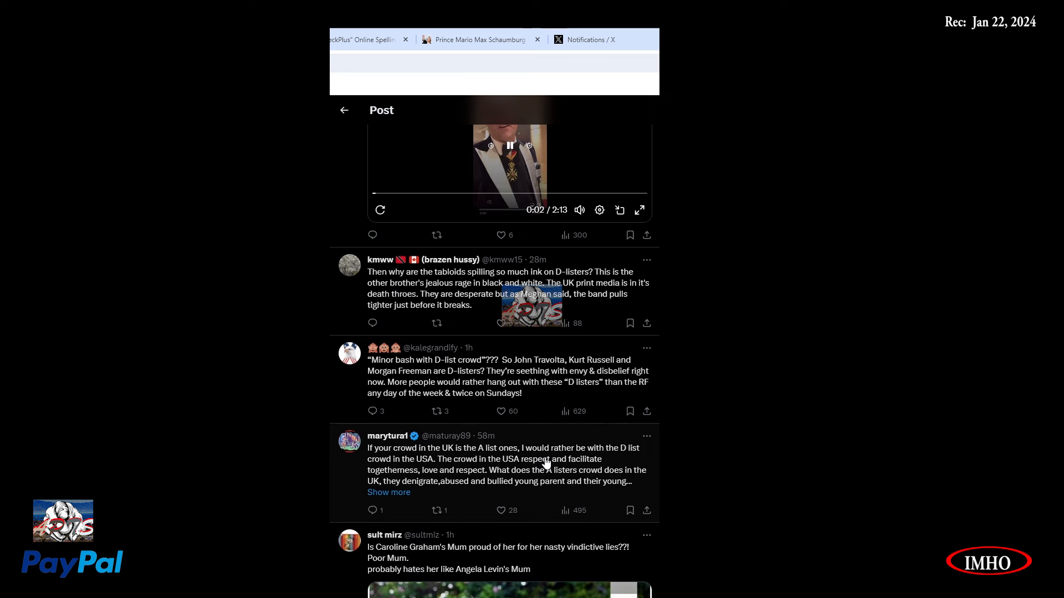
{"action": "scroll", "scroll_direction": "down", "scroll_amount": 3}
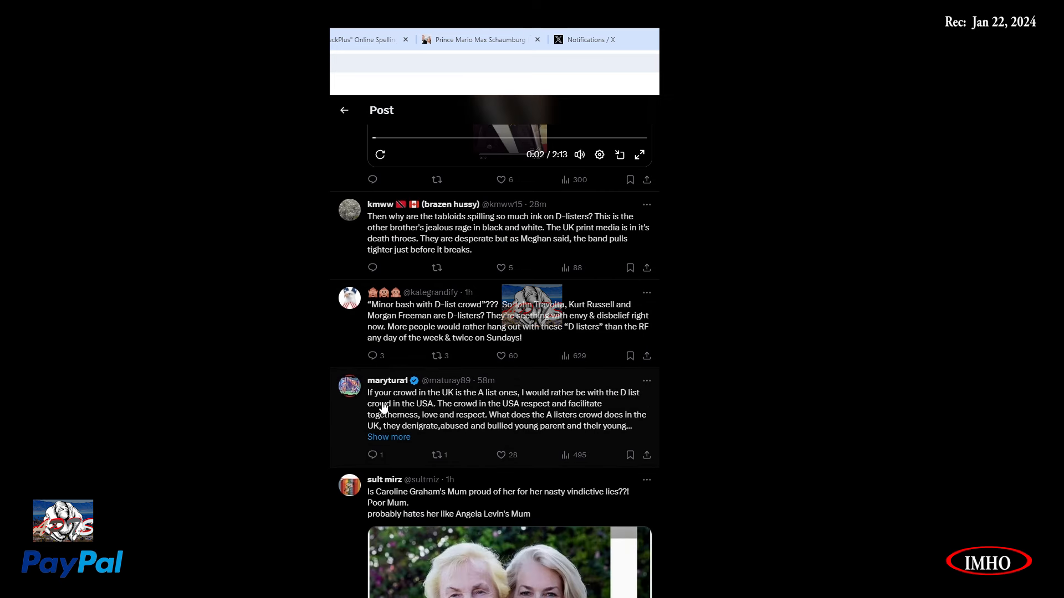
{"action": "mouse_move", "coordinate": [488, 408]}
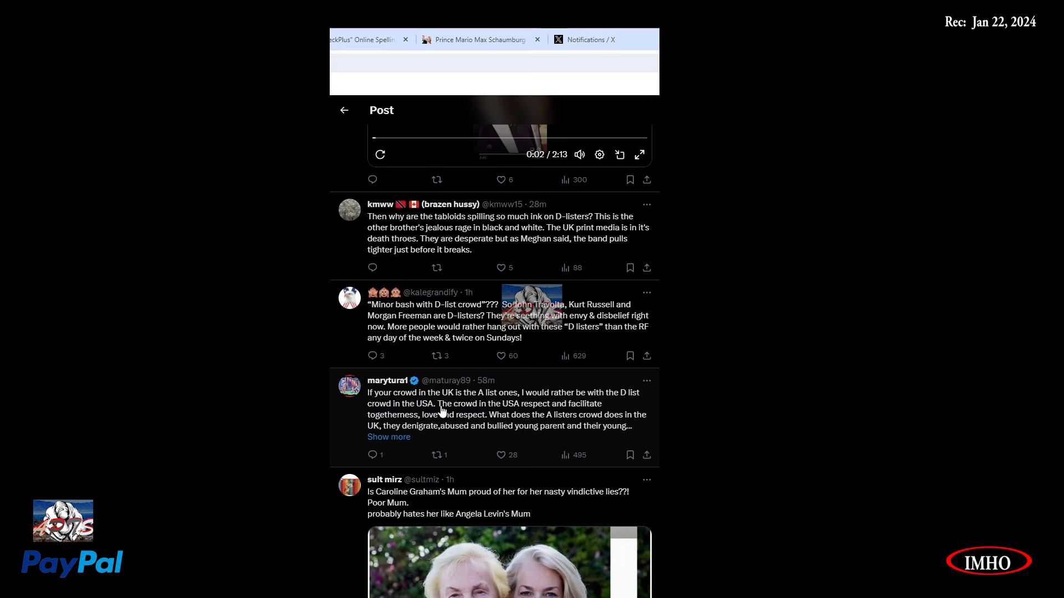
{"action": "mouse_move", "coordinate": [529, 420]}
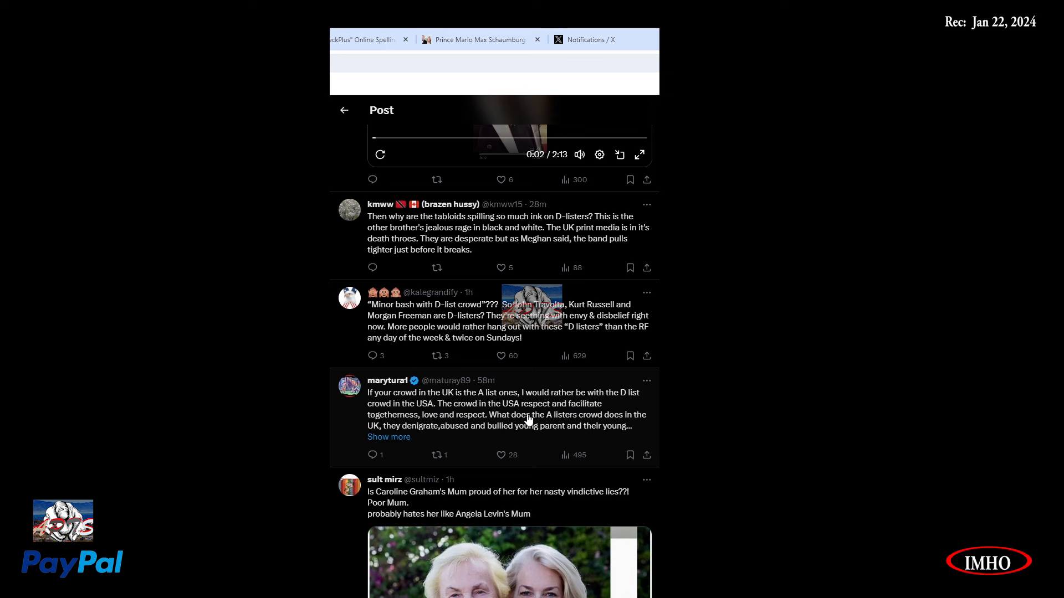
{"action": "mouse_move", "coordinate": [442, 423]}
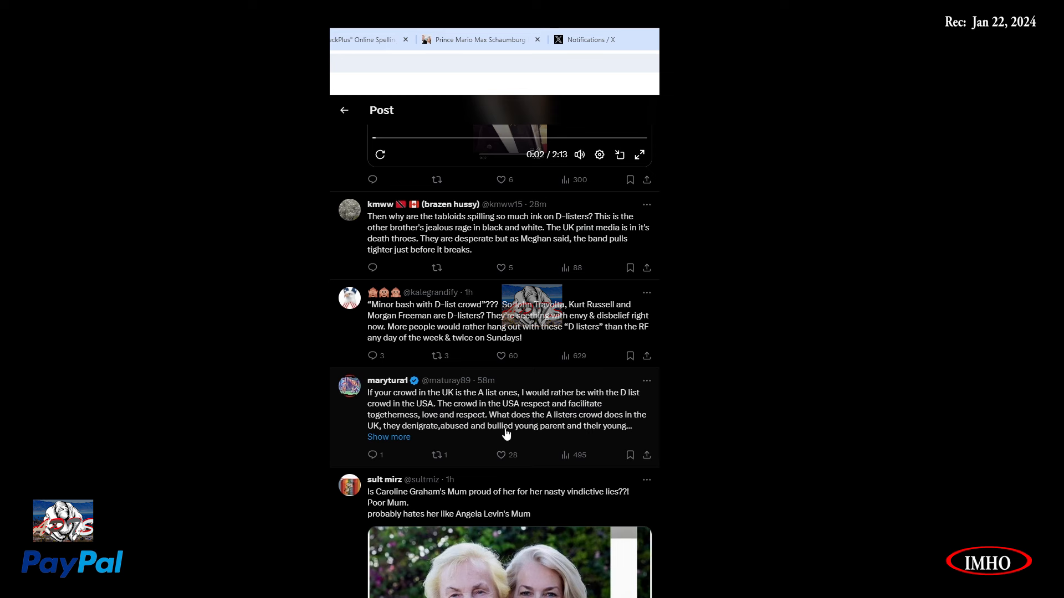
{"action": "mouse_move", "coordinate": [617, 431]}
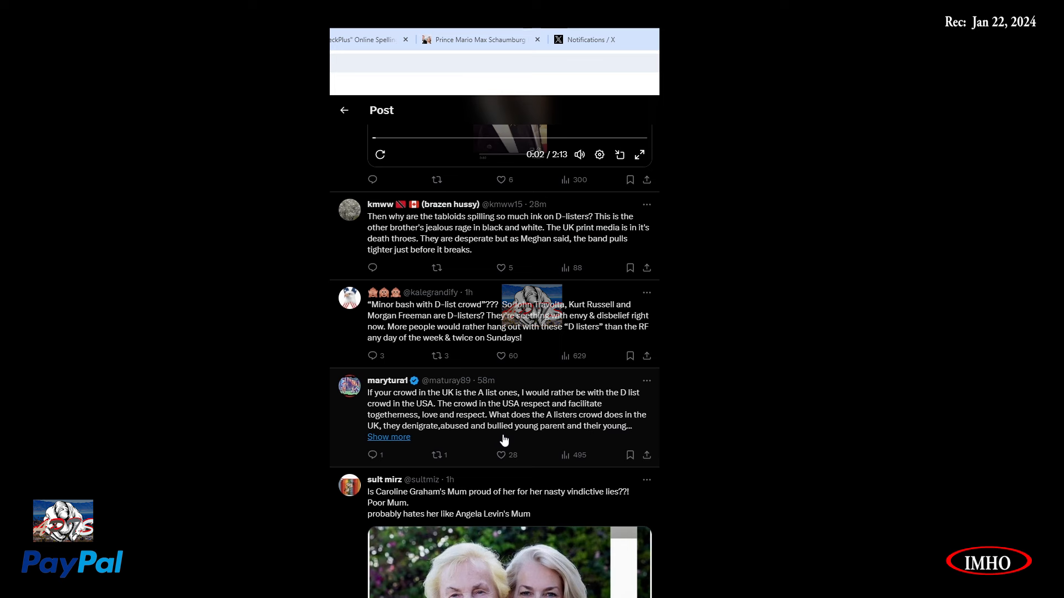
{"action": "mouse_move", "coordinate": [578, 443]}
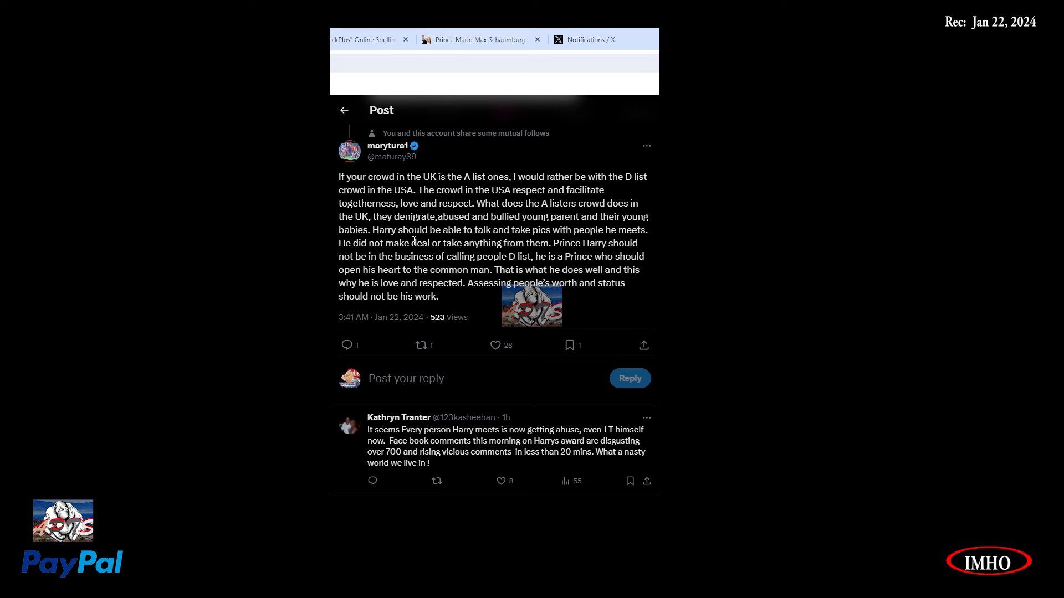
{"action": "mouse_move", "coordinate": [580, 242]}
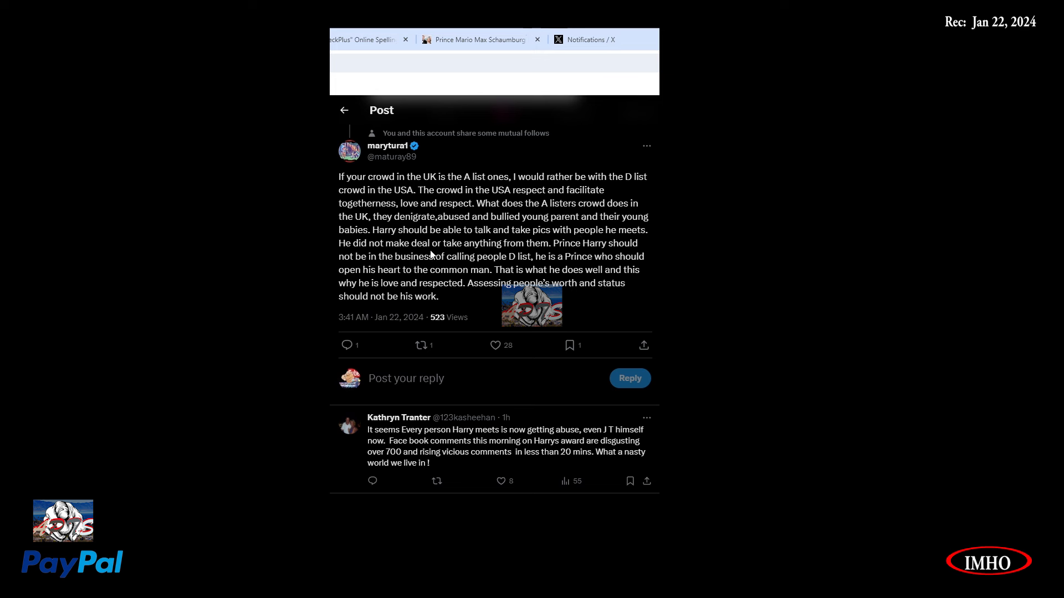
{"action": "mouse_move", "coordinate": [571, 254]}
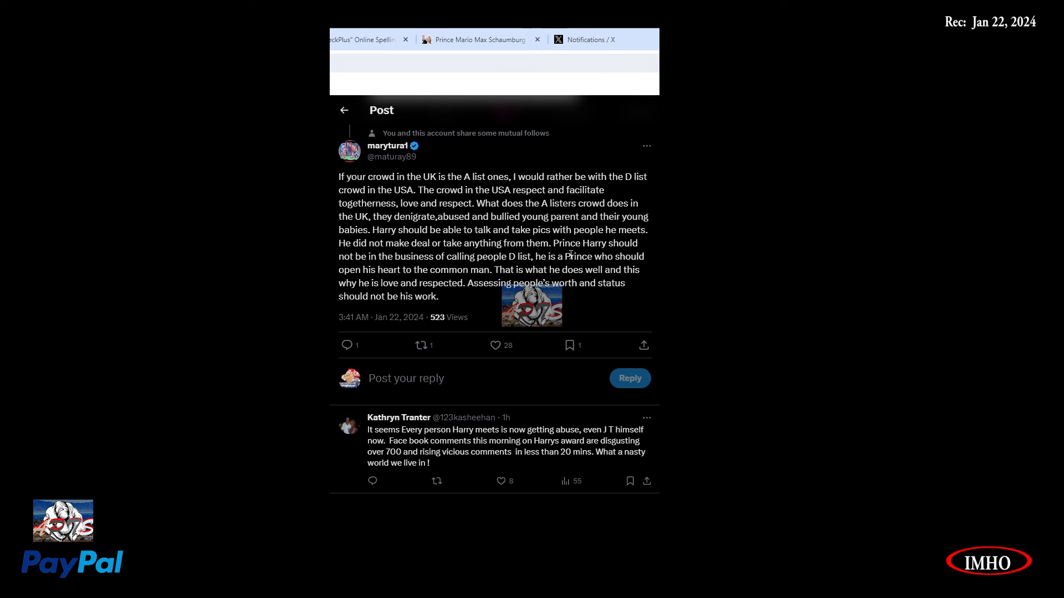
{"action": "mouse_move", "coordinate": [440, 266]}
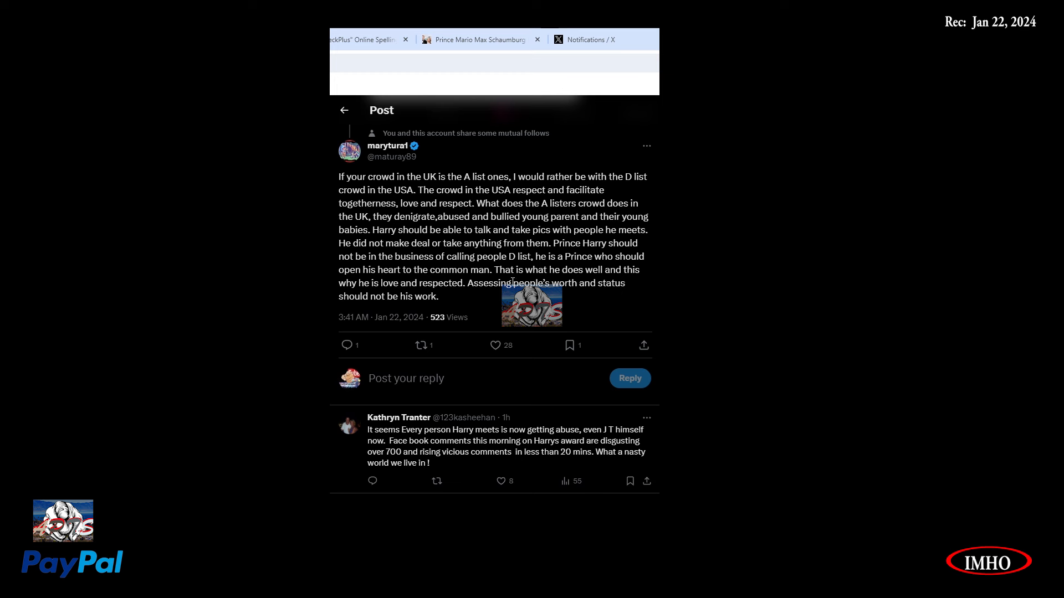
{"action": "mouse_move", "coordinate": [629, 291]}
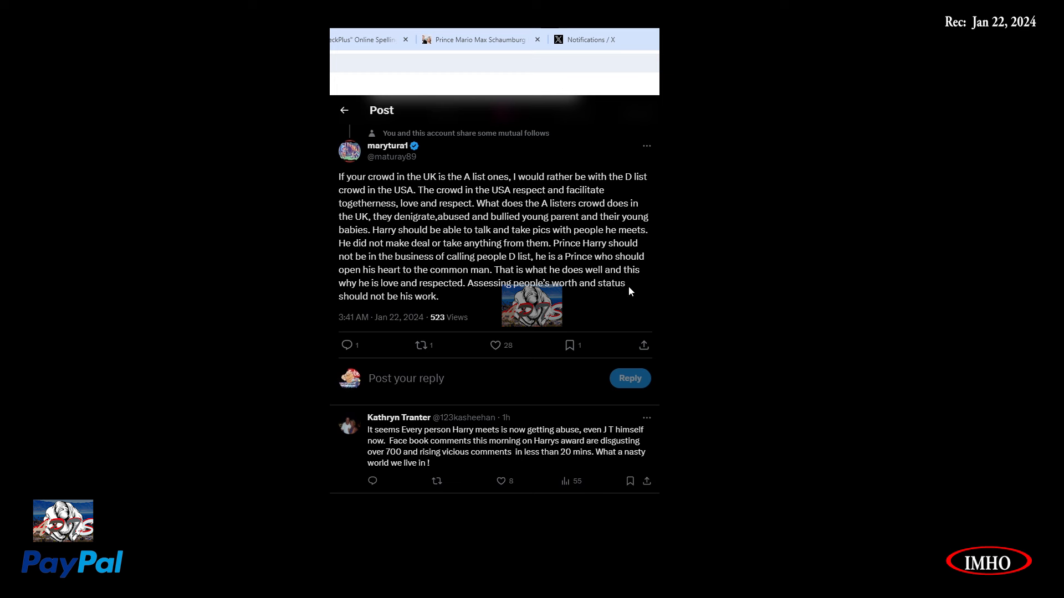
{"action": "mouse_move", "coordinate": [477, 303]}
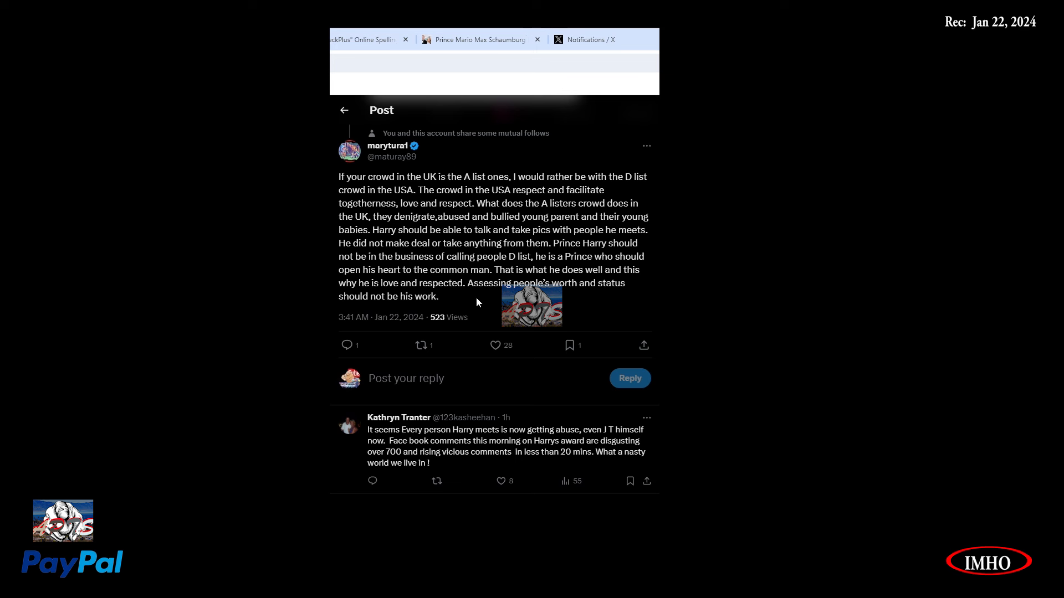
{"action": "mouse_move", "coordinate": [621, 300]}
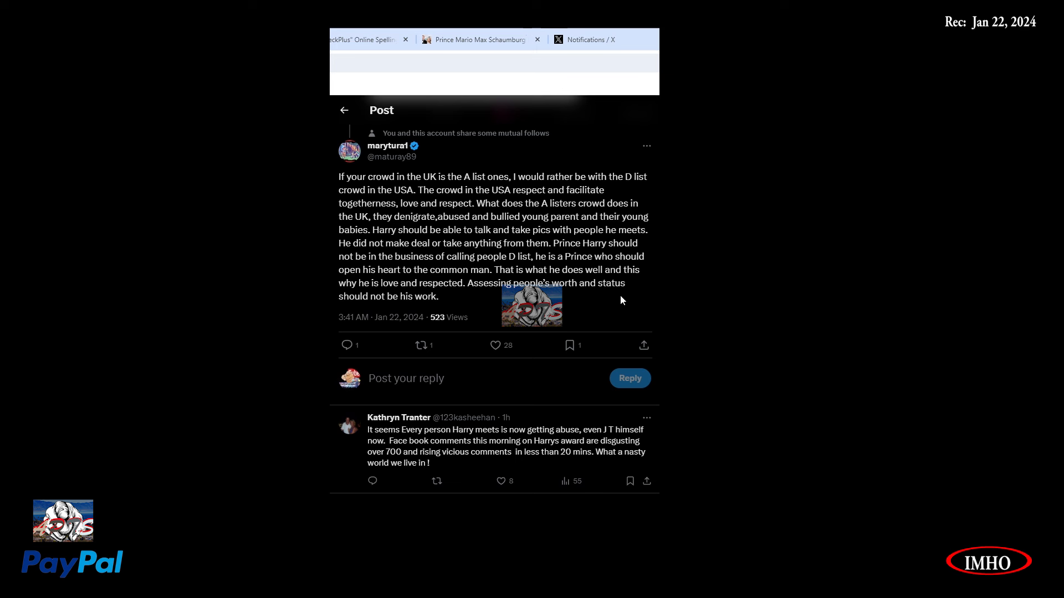
{"action": "mouse_move", "coordinate": [463, 299]}
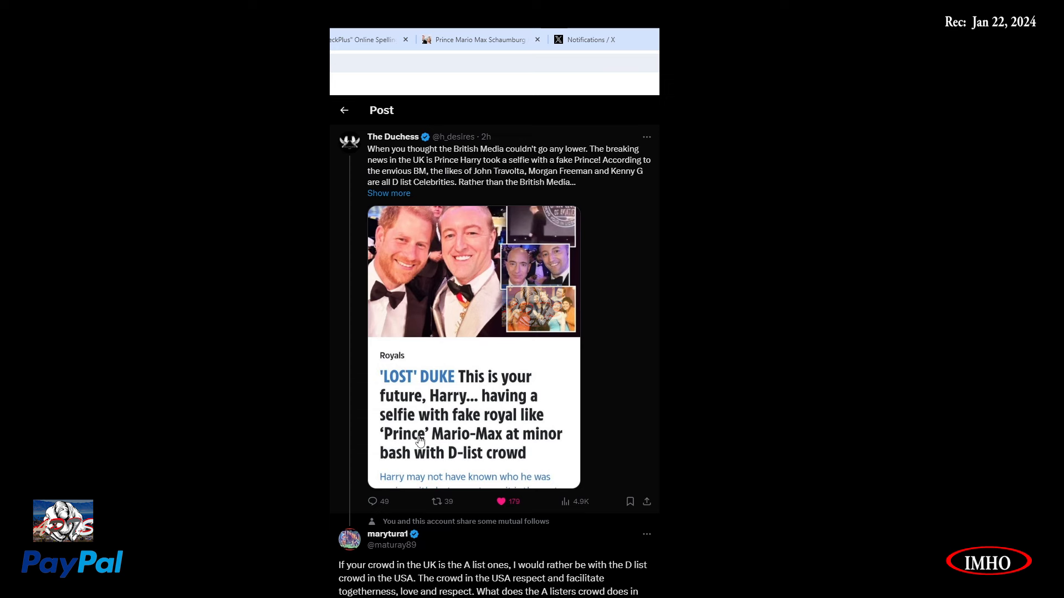
Scroll past the parent post to the full D-list reply and the Harry abuse response.
{"action": "scroll", "scroll_direction": "down", "scroll_amount": 3}
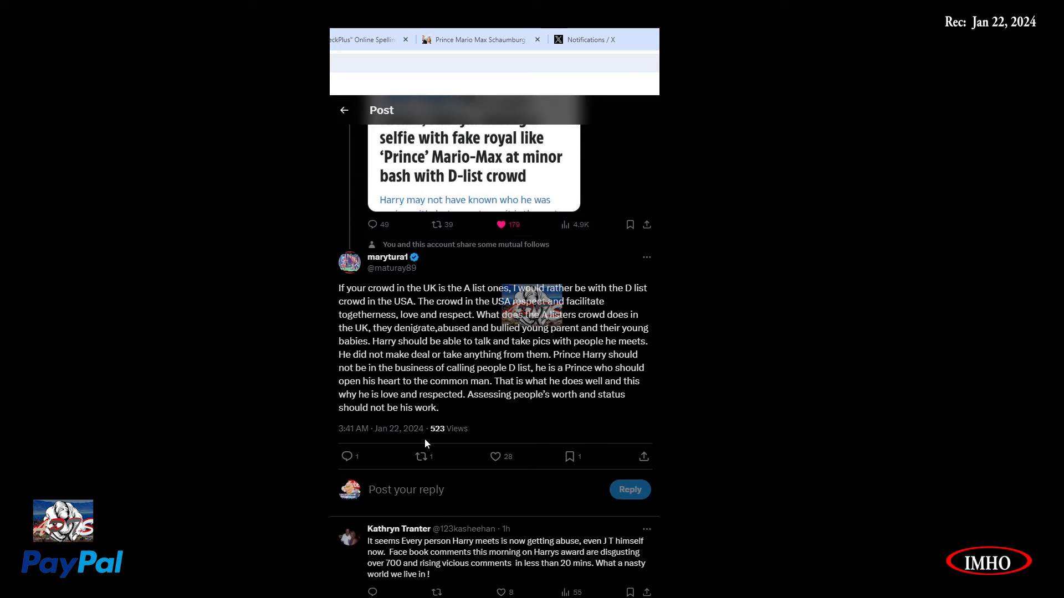
{"action": "scroll", "scroll_direction": "down", "scroll_amount": 3}
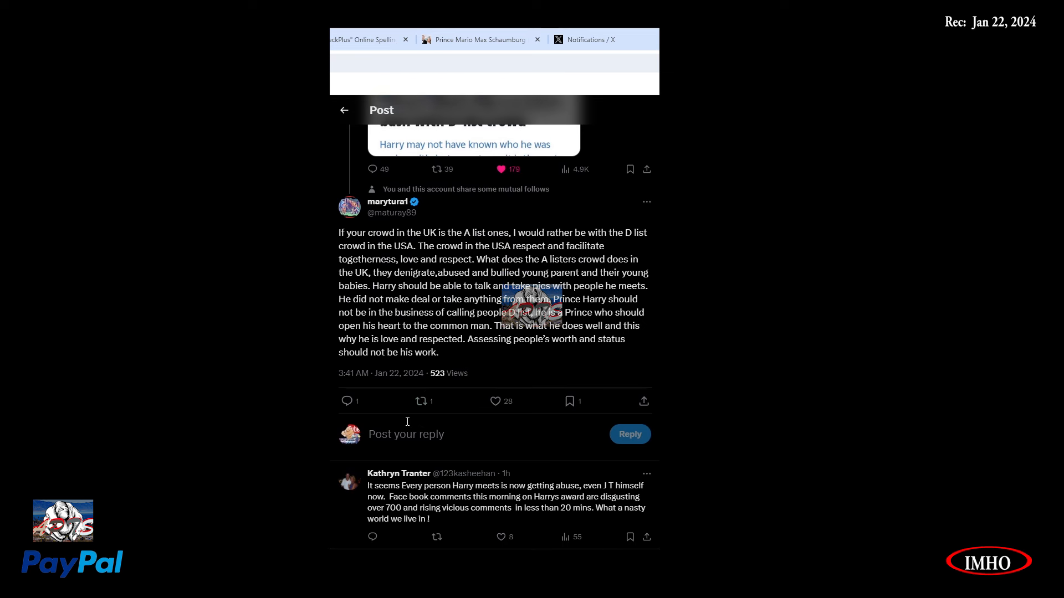
{"action": "mouse_move", "coordinate": [391, 416]}
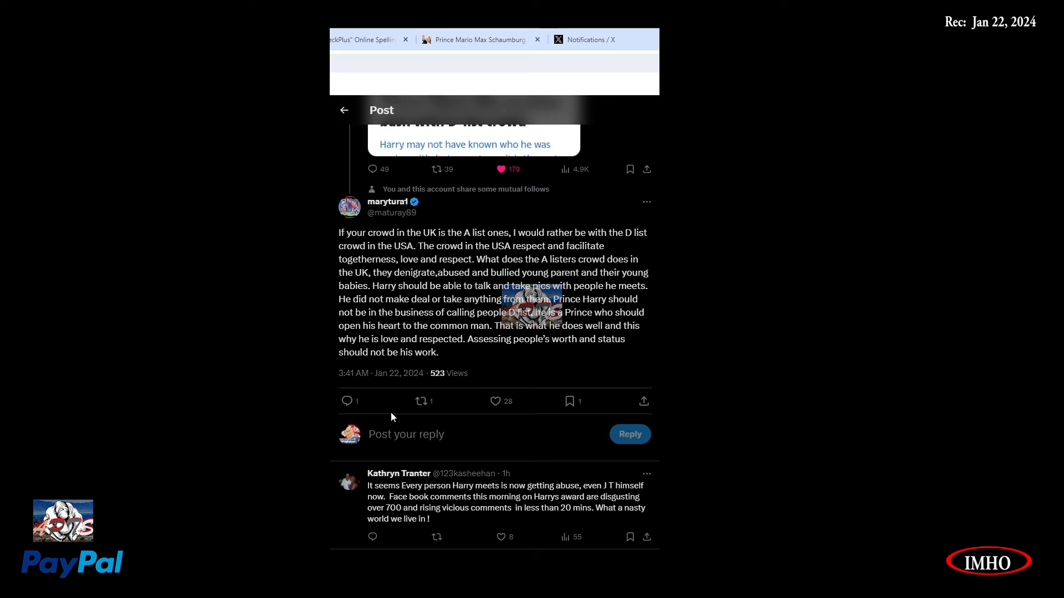
{"action": "mouse_move", "coordinate": [393, 420]}
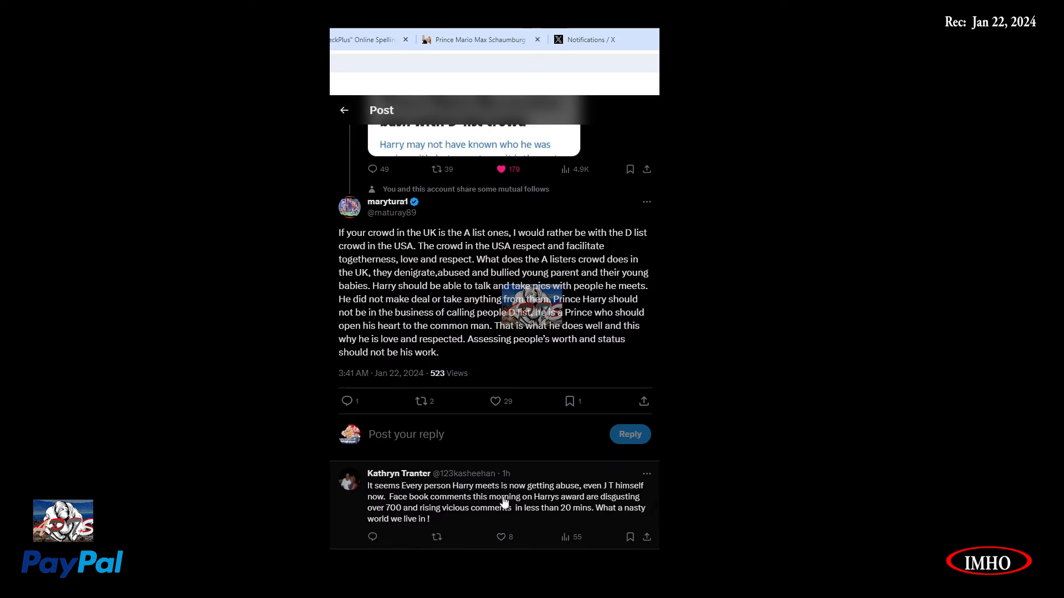
{"action": "mouse_move", "coordinate": [616, 507]}
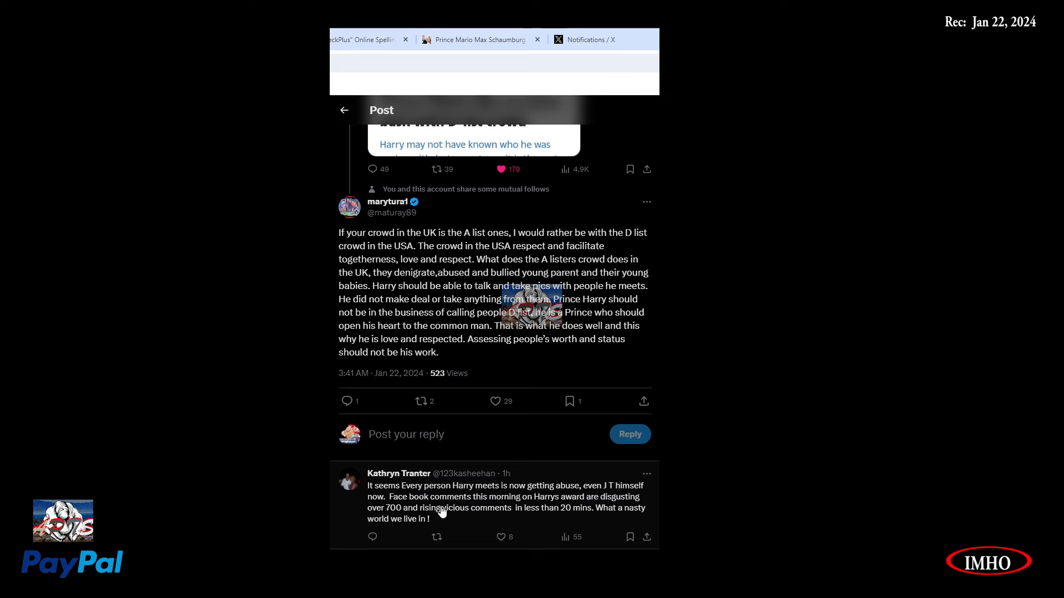
{"action": "mouse_move", "coordinate": [580, 513]}
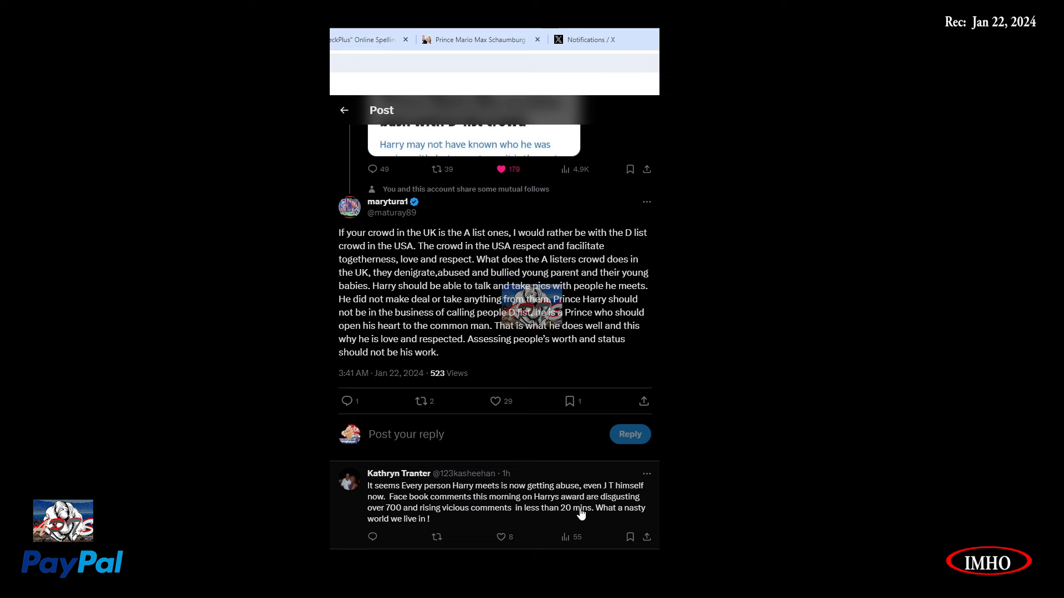
{"action": "mouse_move", "coordinate": [399, 530]}
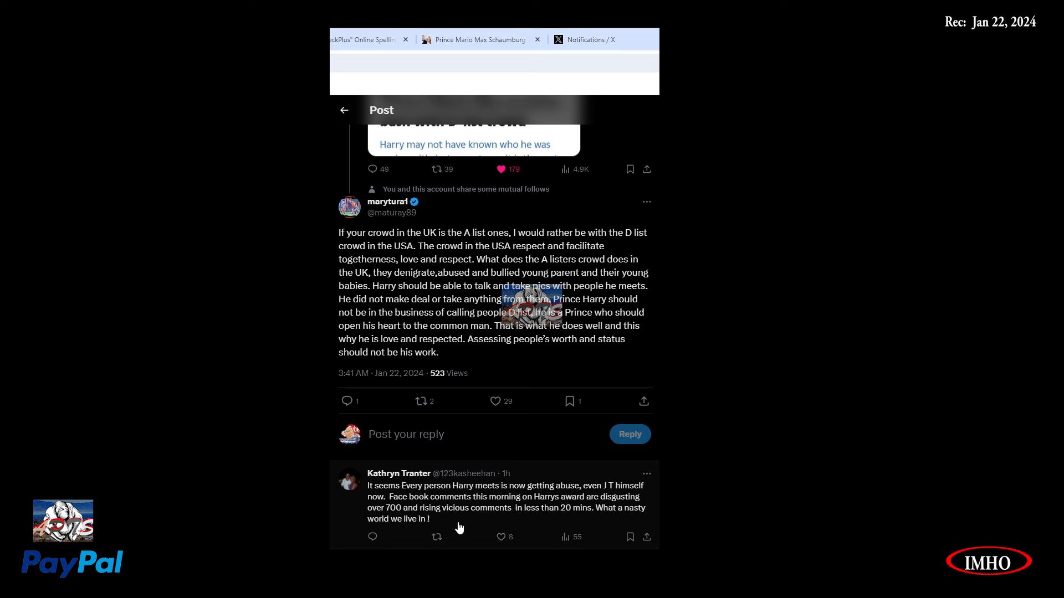
{"action": "mouse_move", "coordinate": [487, 521]}
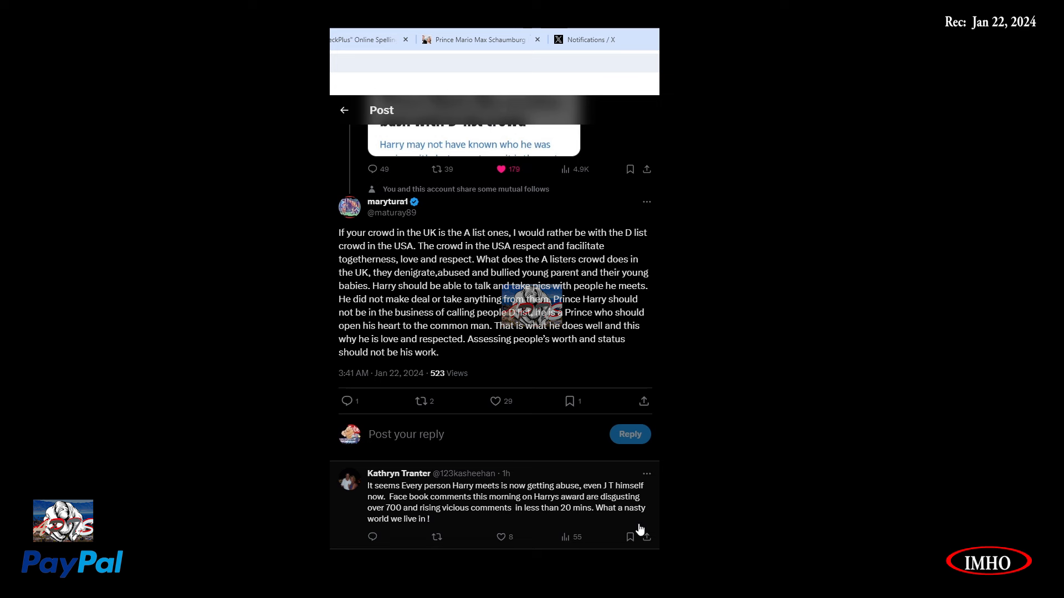
{"action": "left_click", "coordinate": [496, 537]}
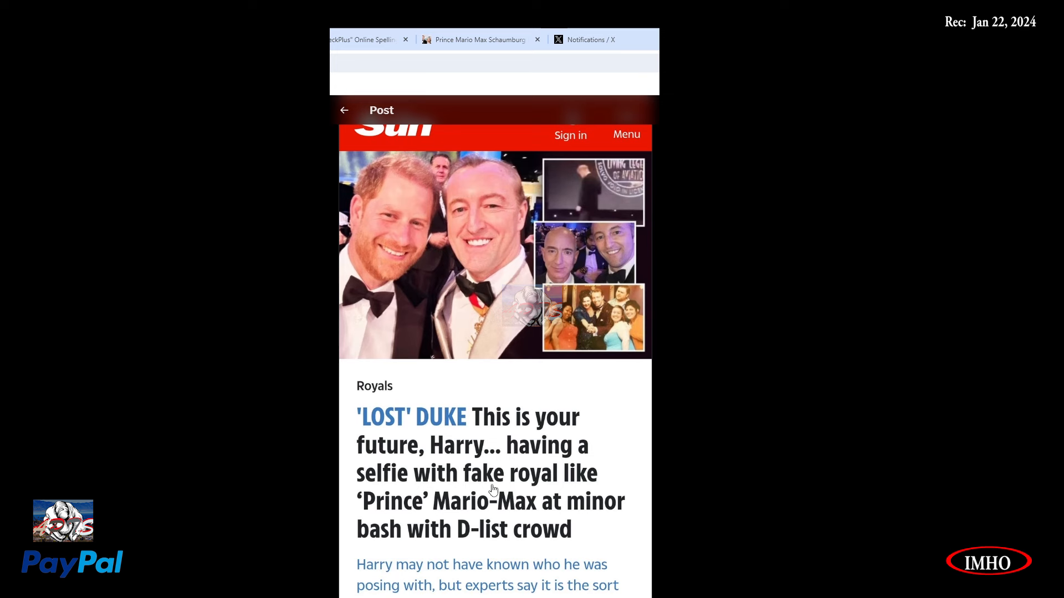
{"action": "mouse_move", "coordinate": [445, 511]}
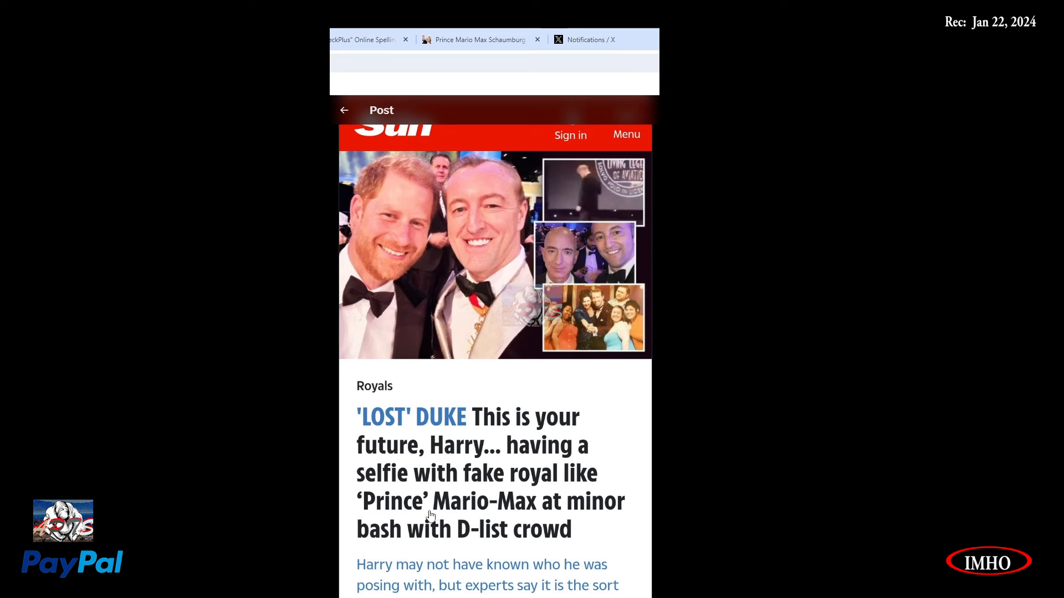
{"action": "mouse_move", "coordinate": [409, 517]}
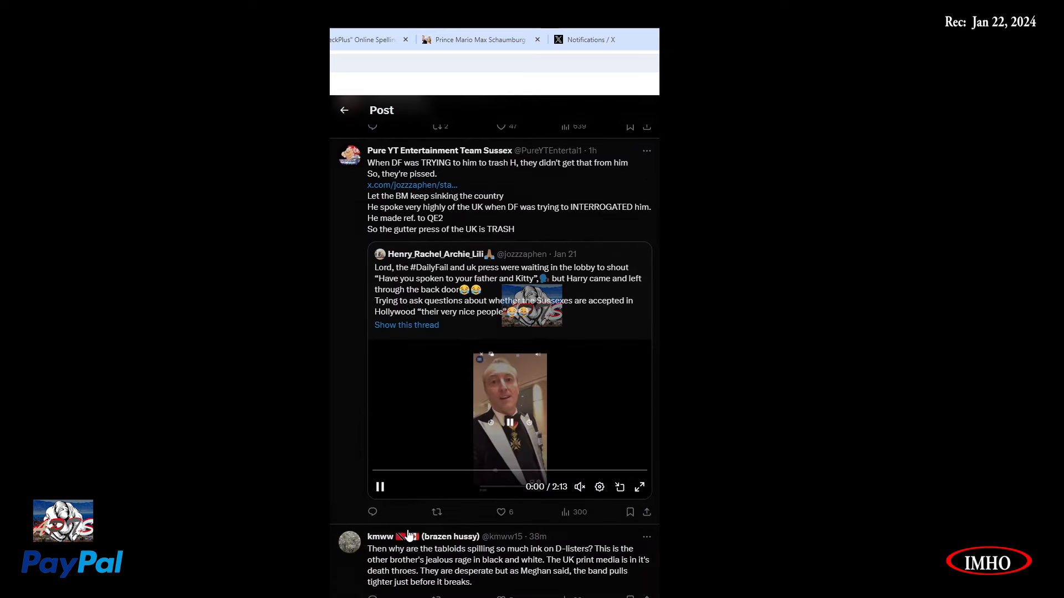
{"action": "scroll", "scroll_direction": "down", "scroll_amount": 3}
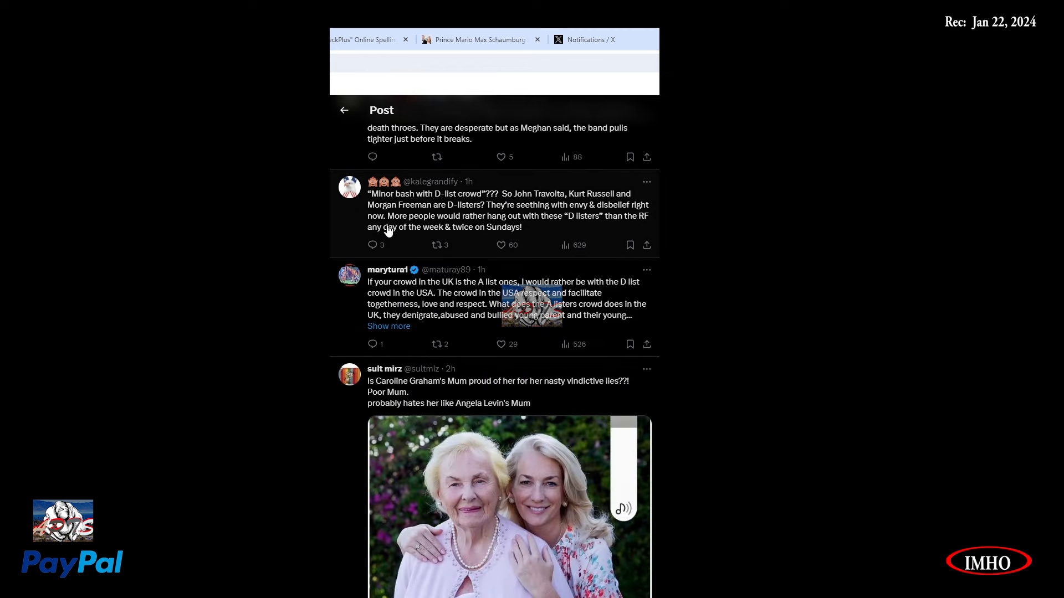
{"action": "scroll", "scroll_direction": "down", "scroll_amount": 3}
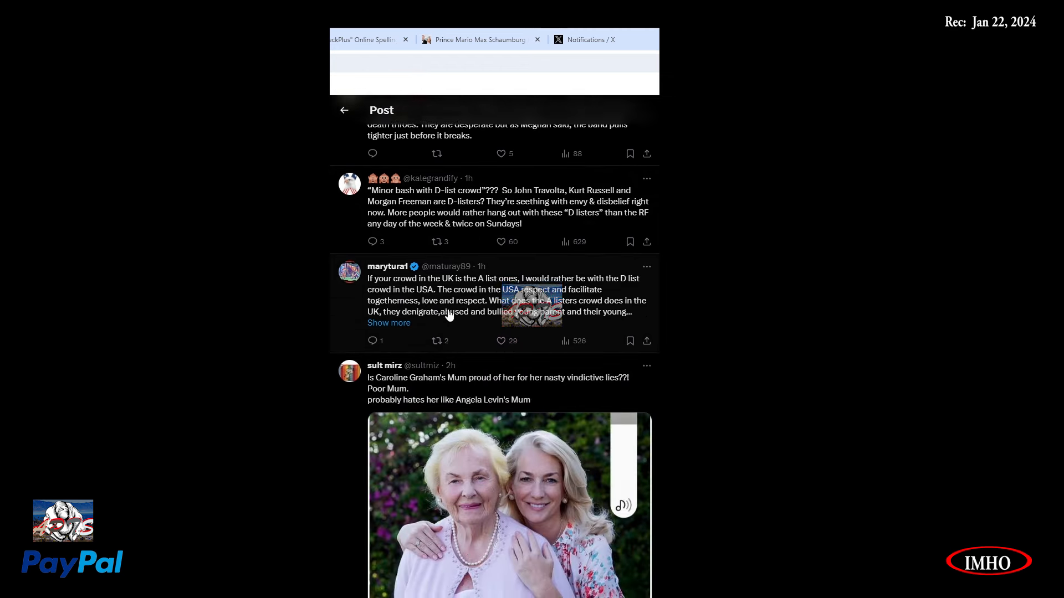
{"action": "scroll", "scroll_direction": "down", "scroll_amount": 3}
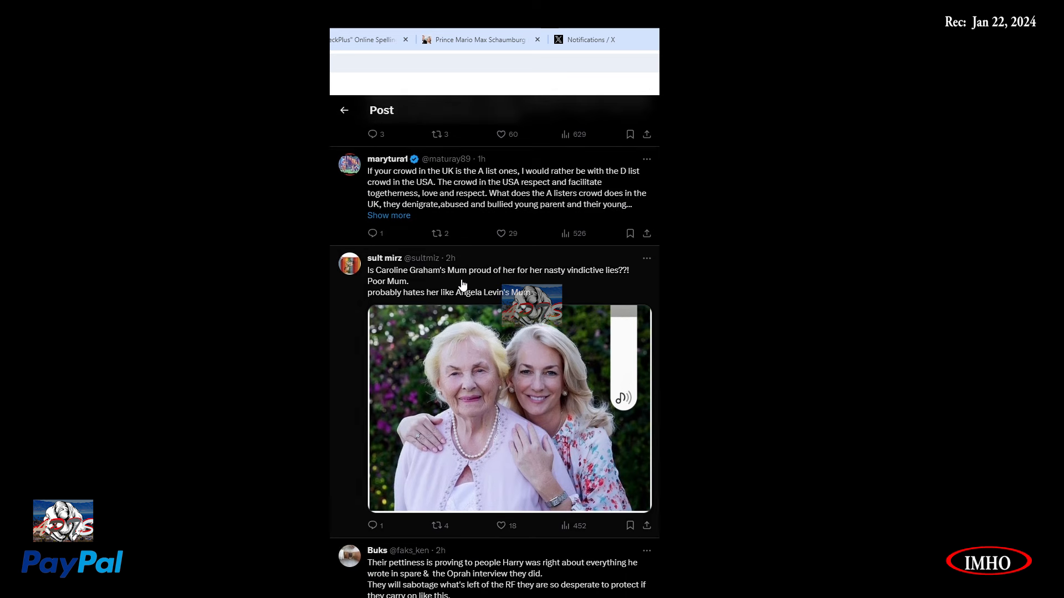
{"action": "mouse_move", "coordinate": [567, 288]}
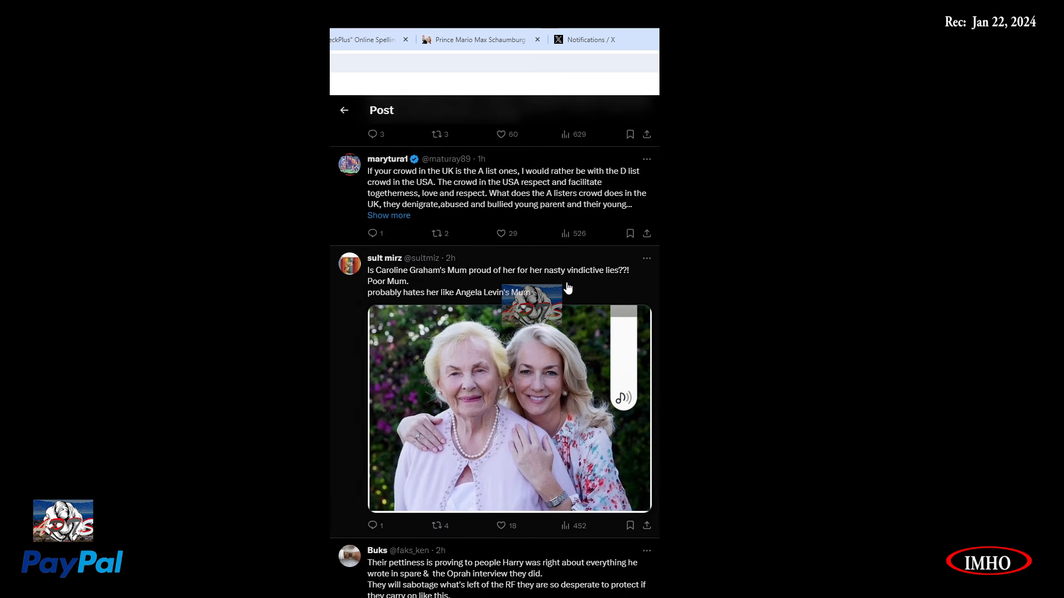
{"action": "mouse_move", "coordinate": [467, 298]}
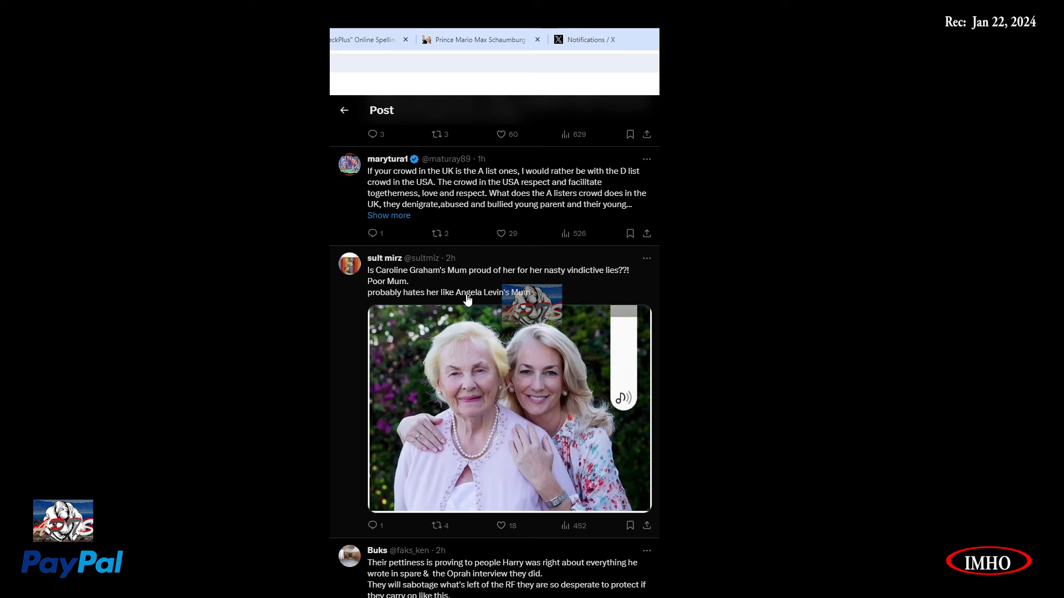
{"action": "mouse_move", "coordinate": [502, 309]}
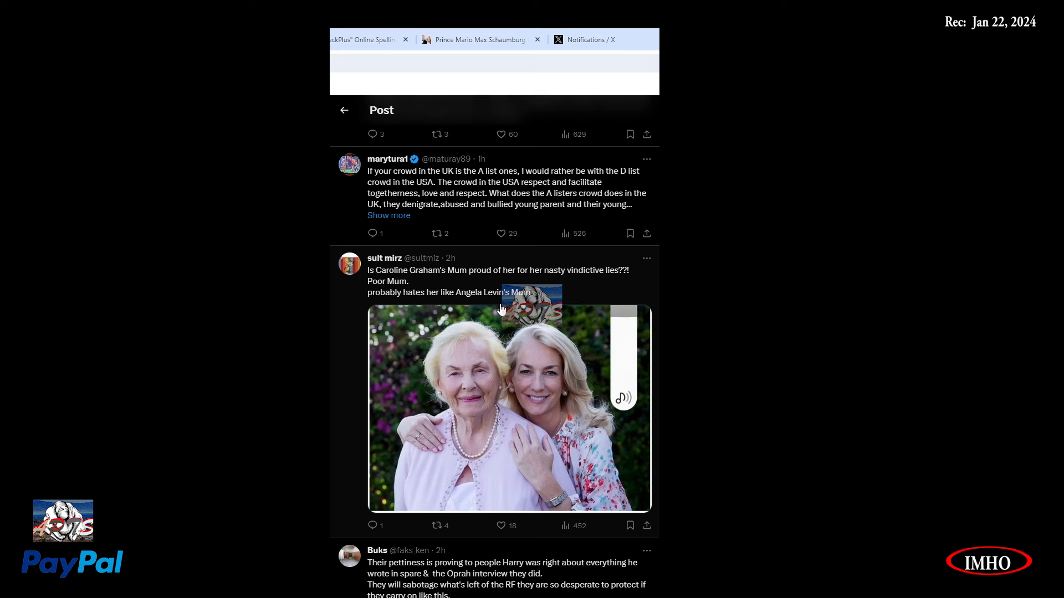
{"action": "mouse_move", "coordinate": [562, 428]}
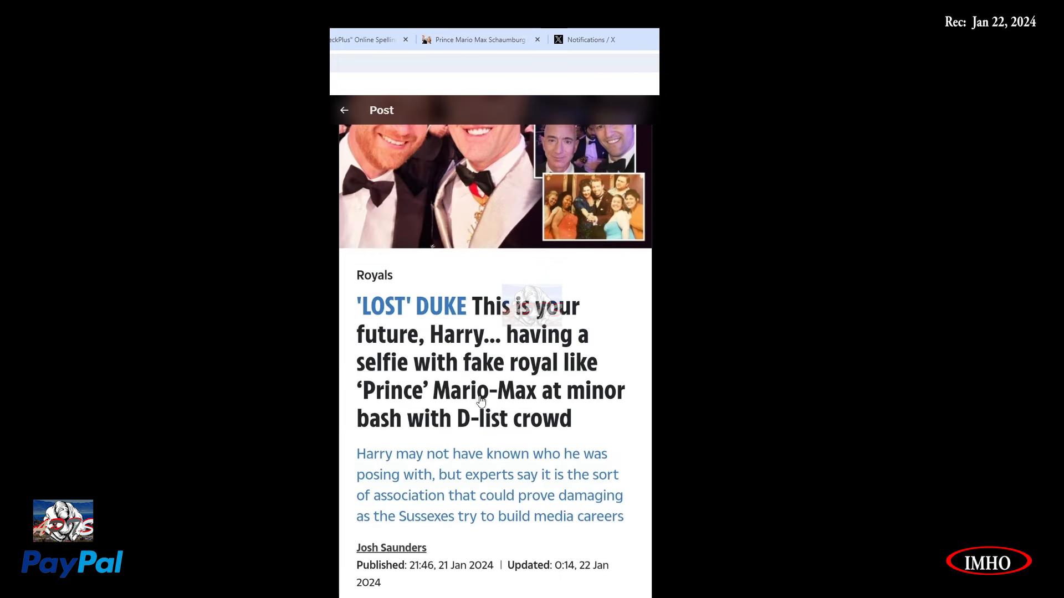
{"action": "scroll", "scroll_direction": "down", "scroll_amount": 3}
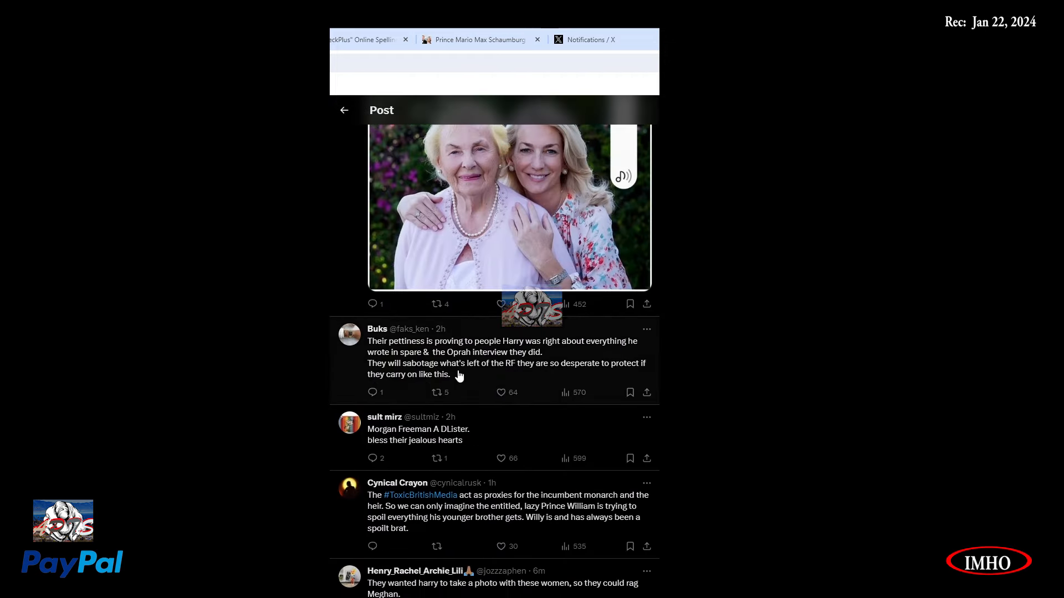
{"action": "mouse_move", "coordinate": [504, 358]}
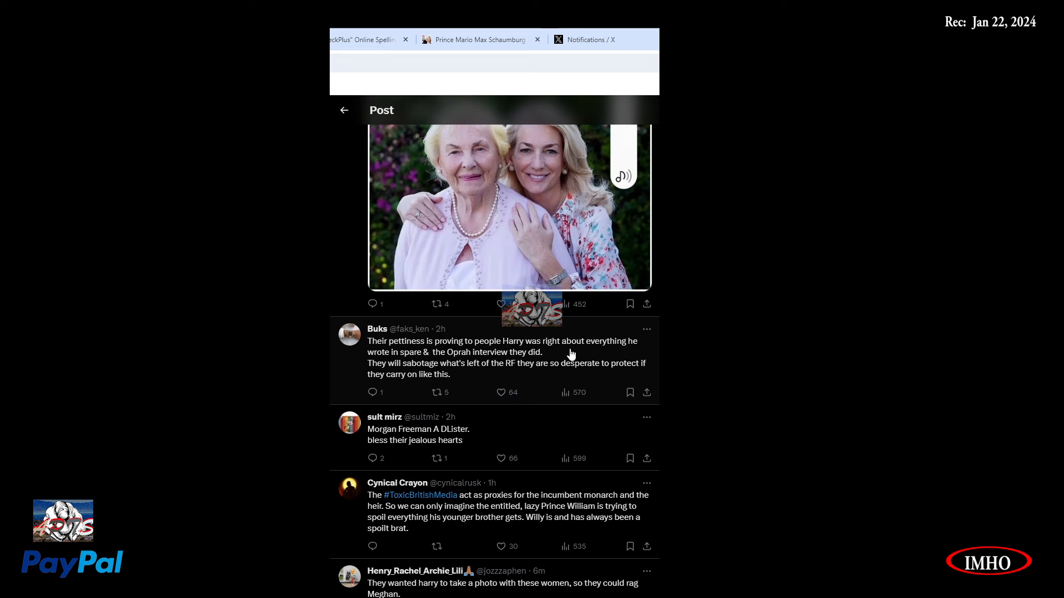
{"action": "mouse_move", "coordinate": [558, 373]}
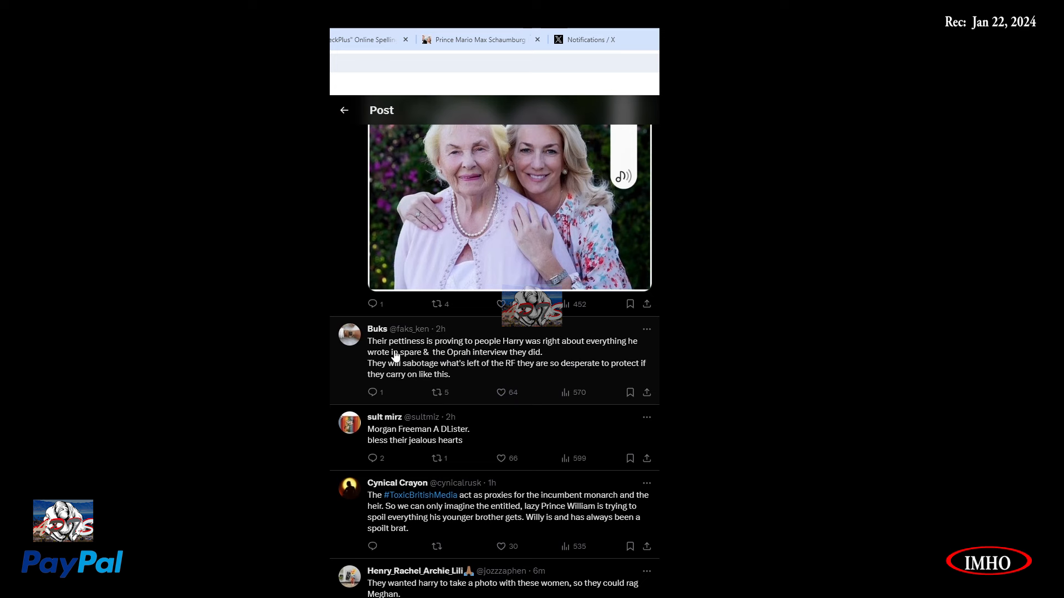
{"action": "mouse_move", "coordinate": [520, 354]}
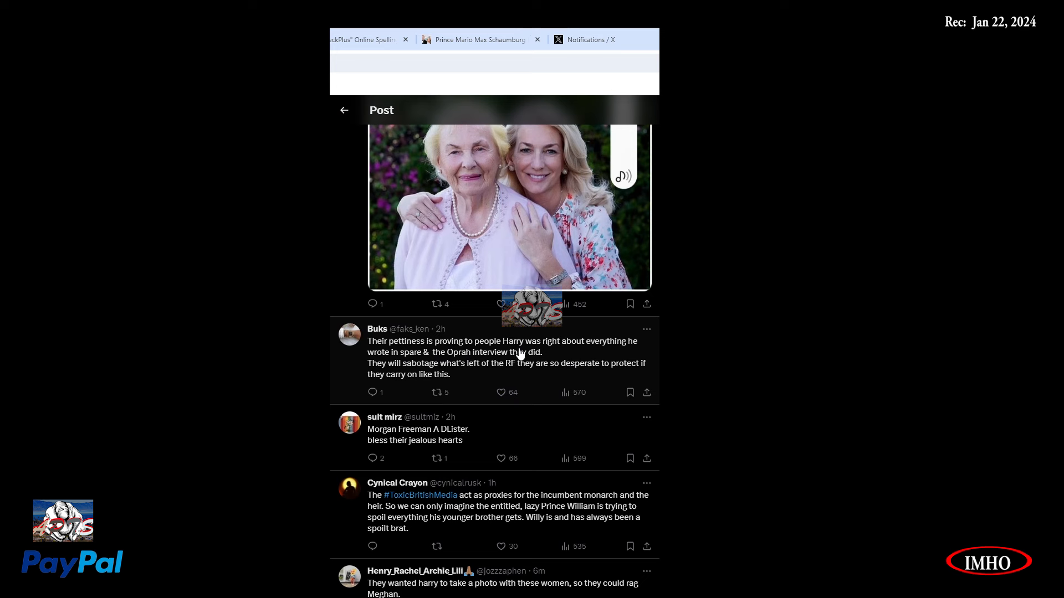
{"action": "mouse_move", "coordinate": [468, 369]}
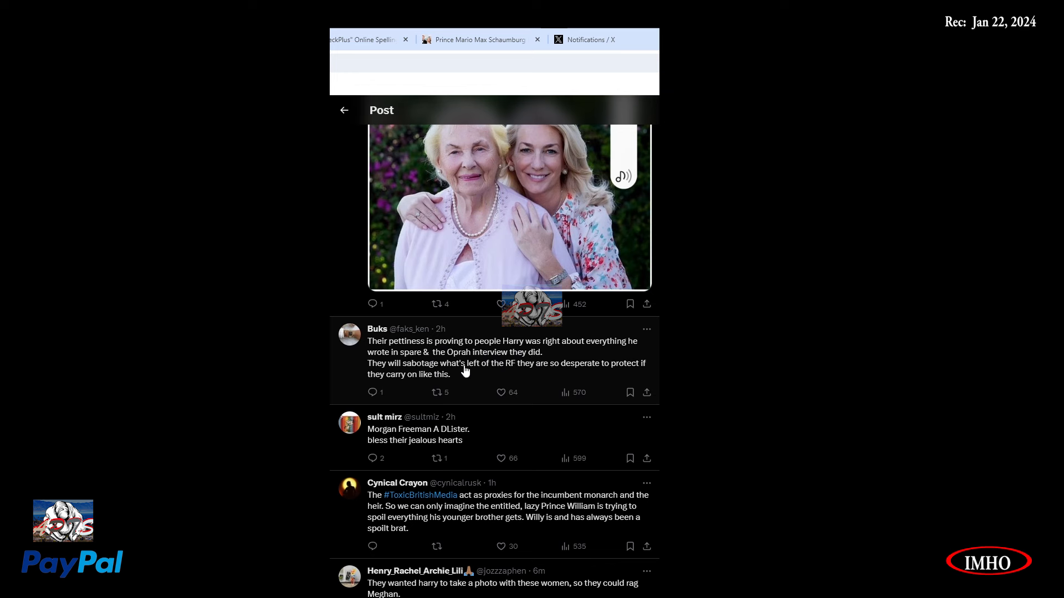
{"action": "mouse_move", "coordinate": [407, 374]}
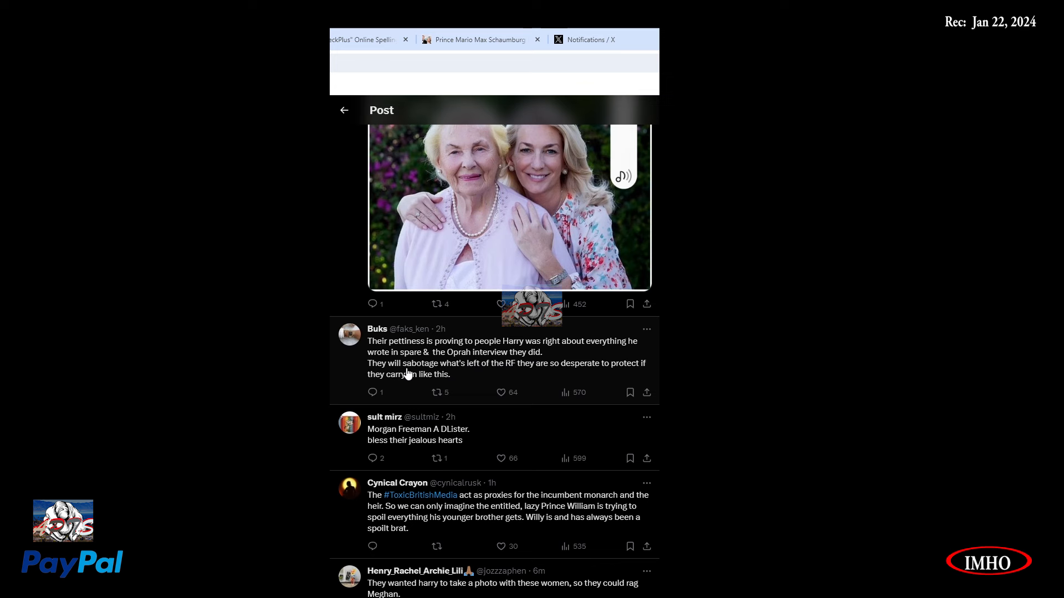
{"action": "mouse_move", "coordinate": [492, 376]}
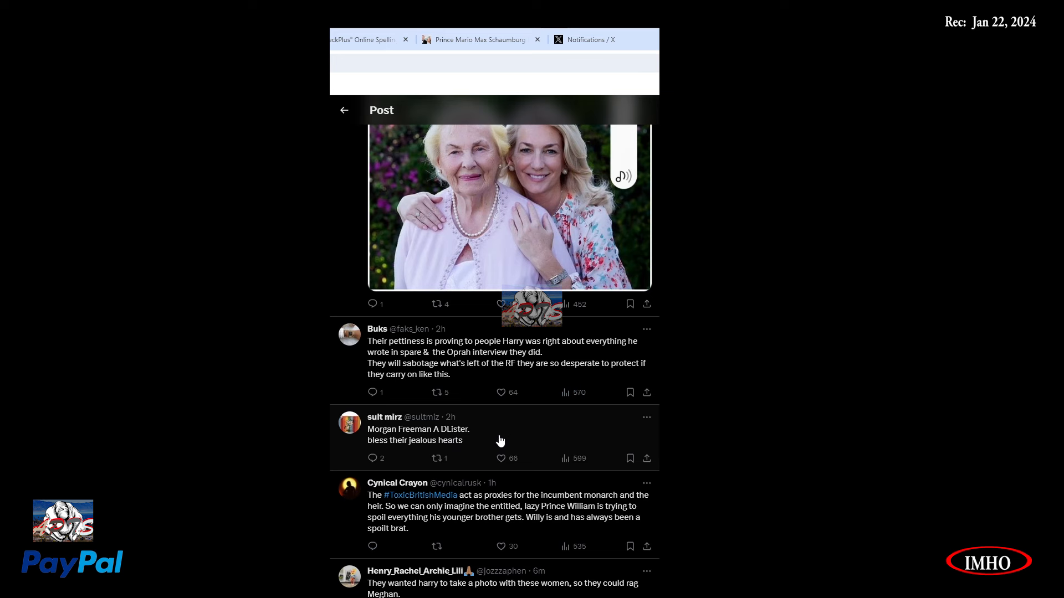
{"action": "mouse_move", "coordinate": [454, 453]}
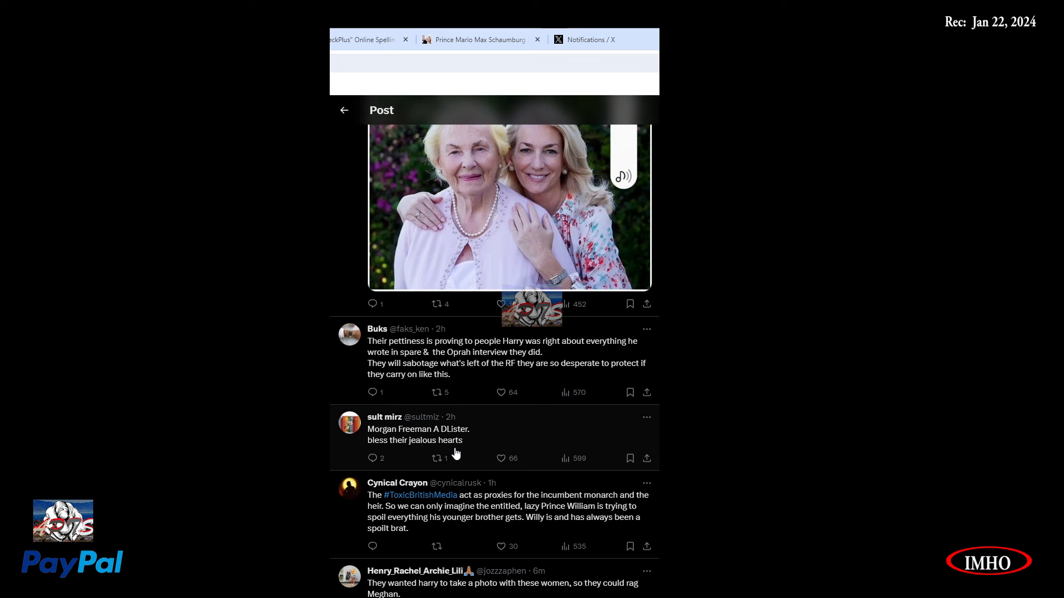
{"action": "mouse_move", "coordinate": [431, 420]}
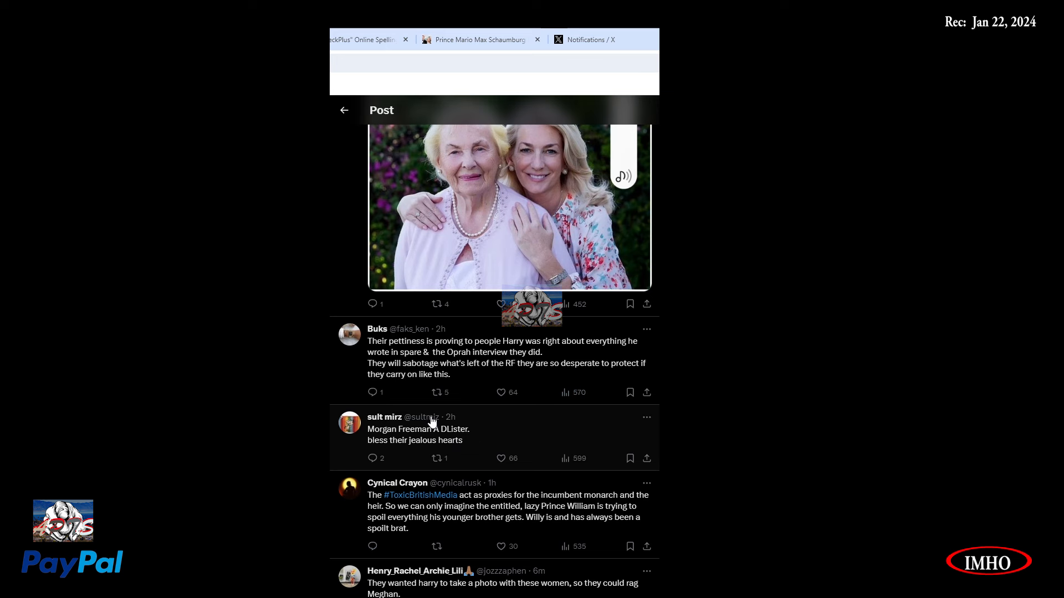
{"action": "mouse_move", "coordinate": [619, 448]}
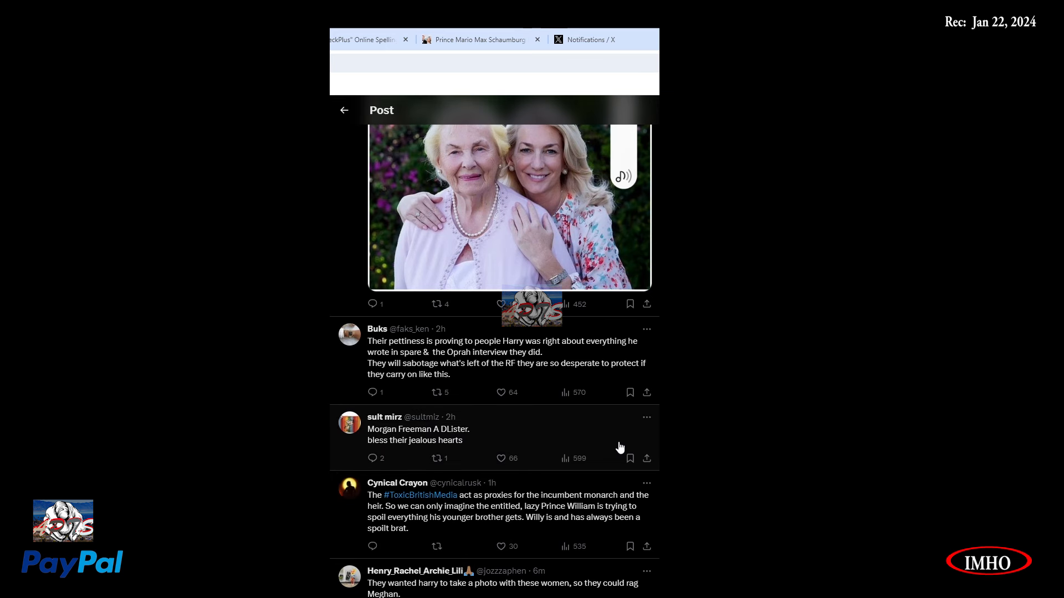
{"action": "mouse_move", "coordinate": [589, 443]}
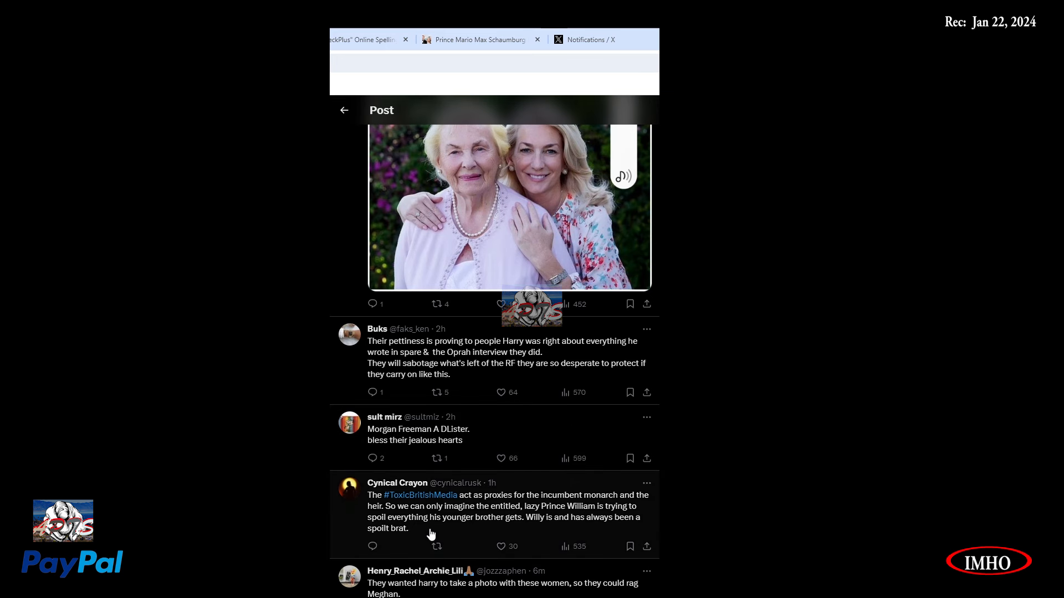
{"action": "mouse_move", "coordinate": [499, 516]}
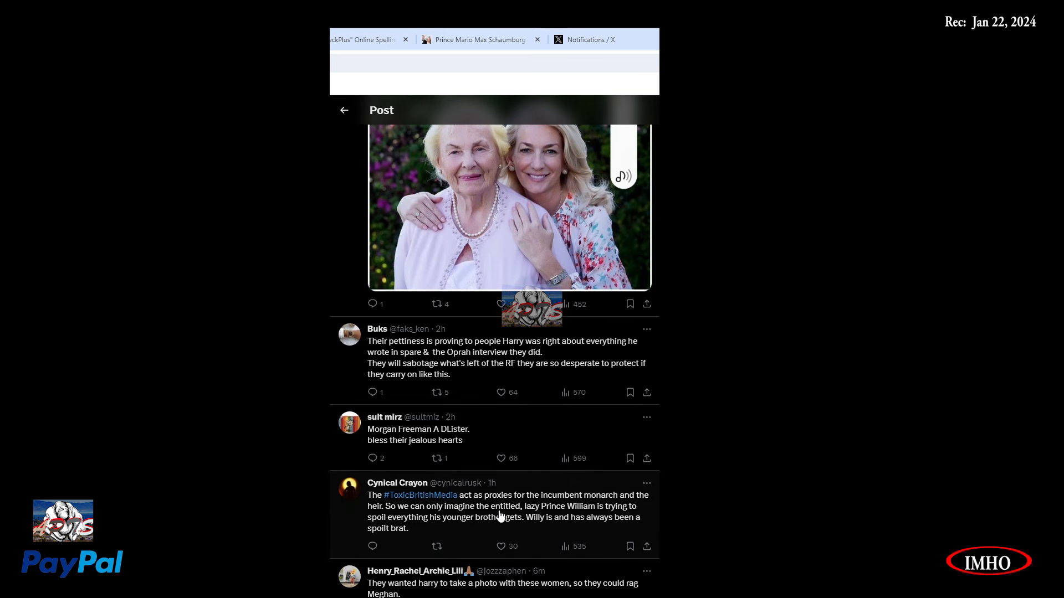
{"action": "mouse_move", "coordinate": [550, 510]}
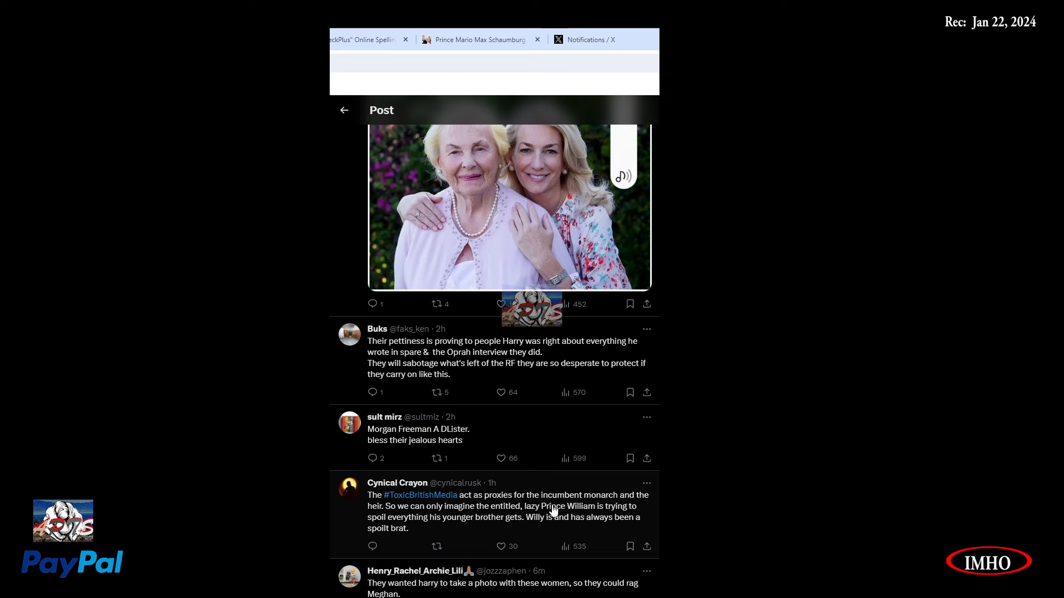
{"action": "mouse_move", "coordinate": [411, 531]}
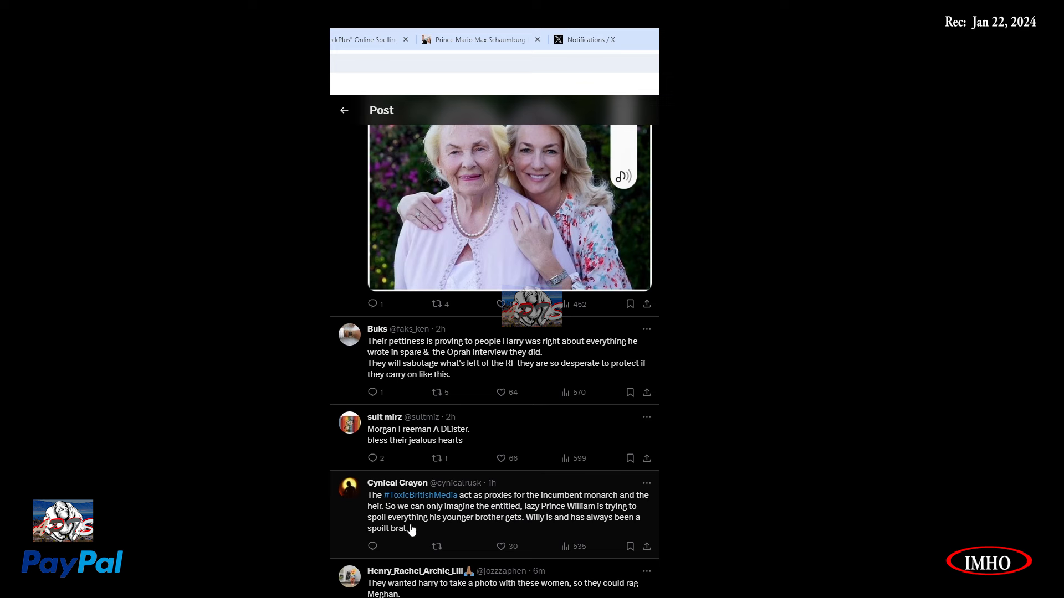
{"action": "mouse_move", "coordinate": [511, 523]}
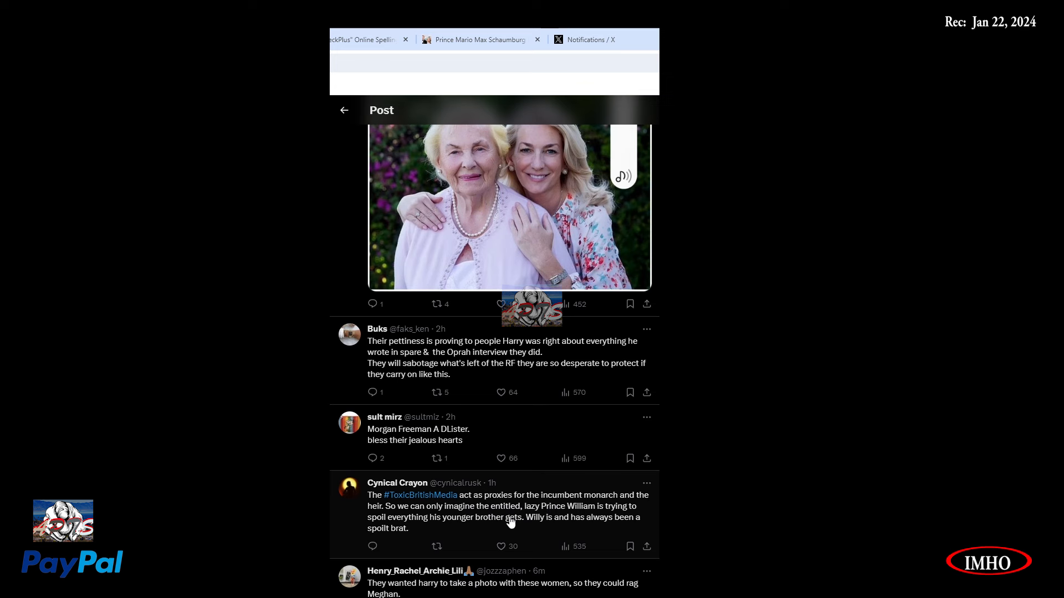
{"action": "mouse_move", "coordinate": [622, 526]}
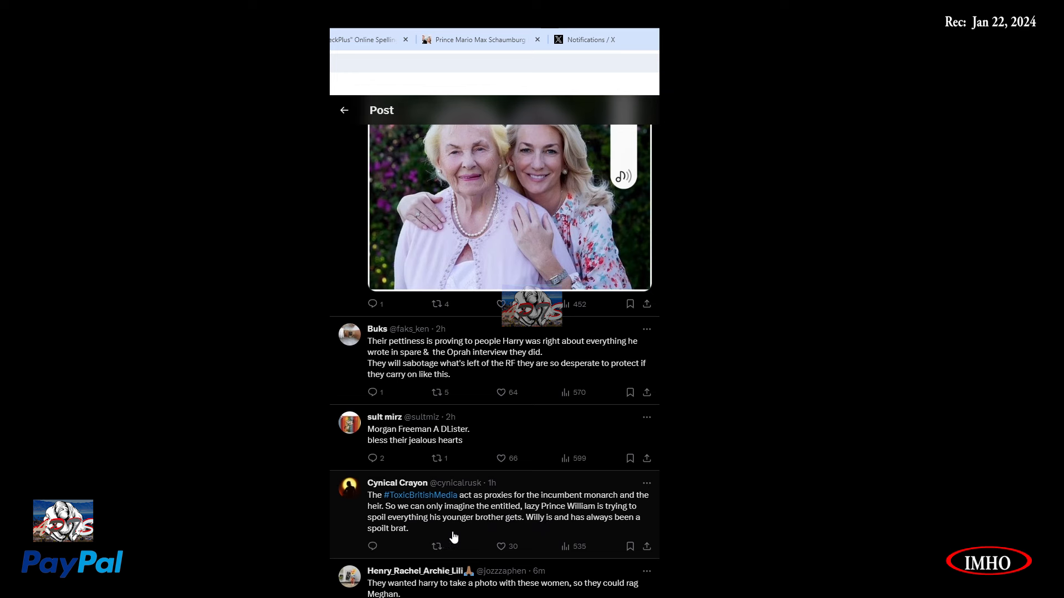
{"action": "mouse_move", "coordinate": [575, 537]}
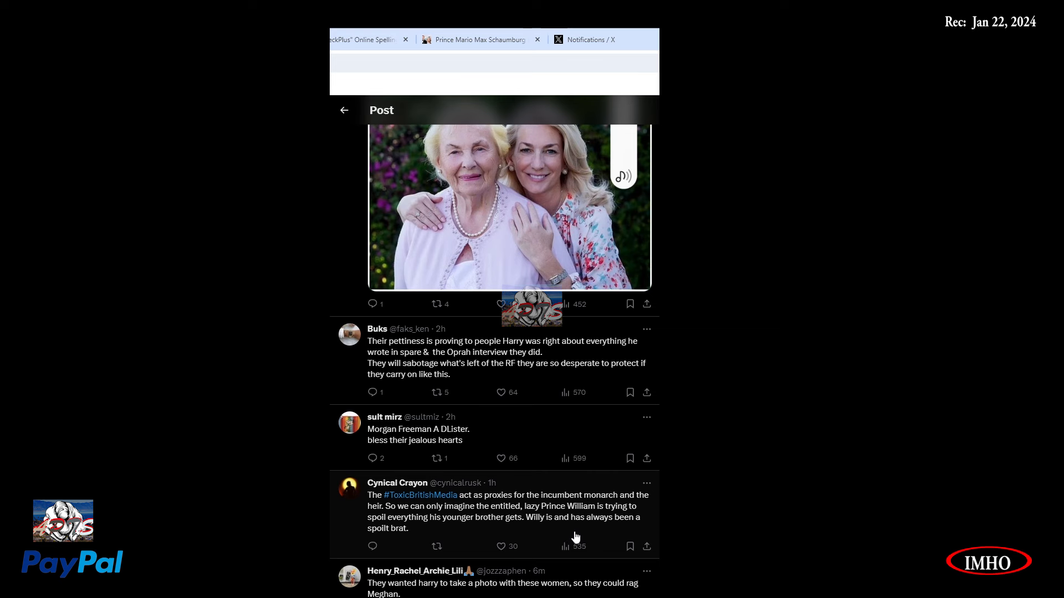
{"action": "mouse_move", "coordinate": [414, 548]}
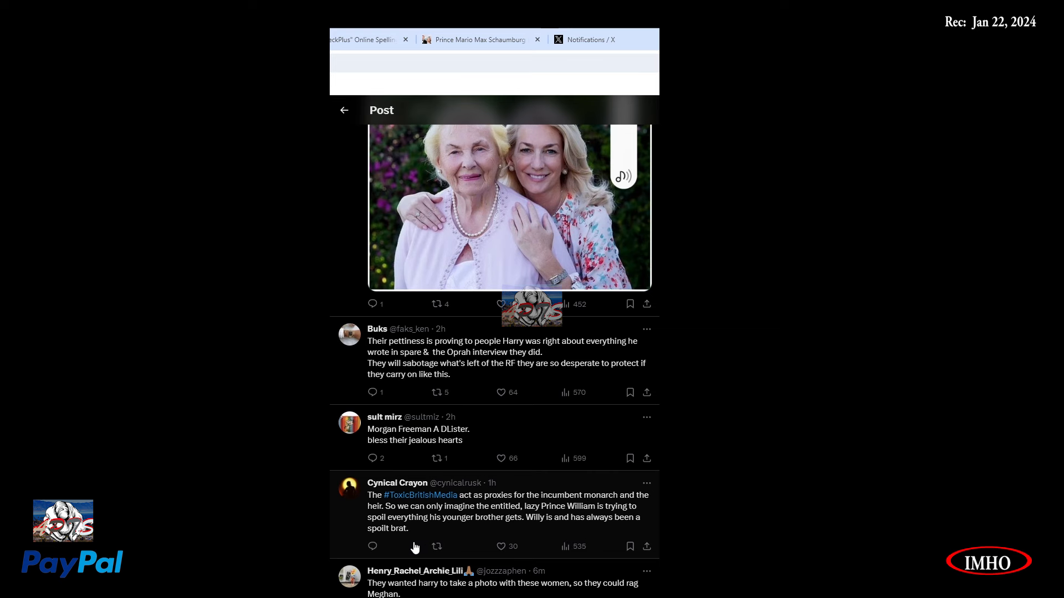
{"action": "scroll", "scroll_direction": "down", "scroll_amount": 3}
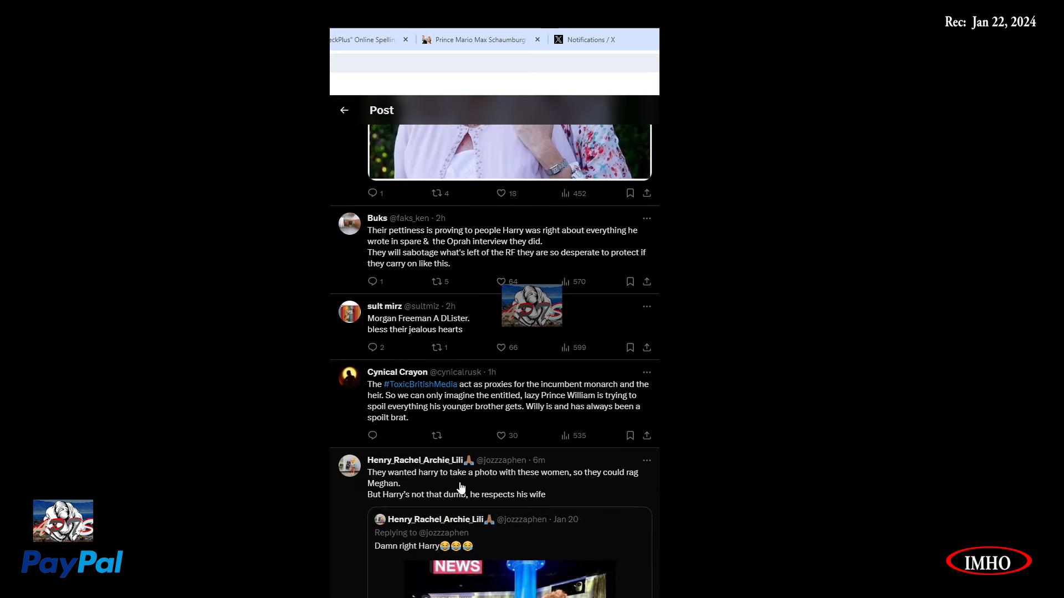
{"action": "mouse_move", "coordinate": [583, 498]}
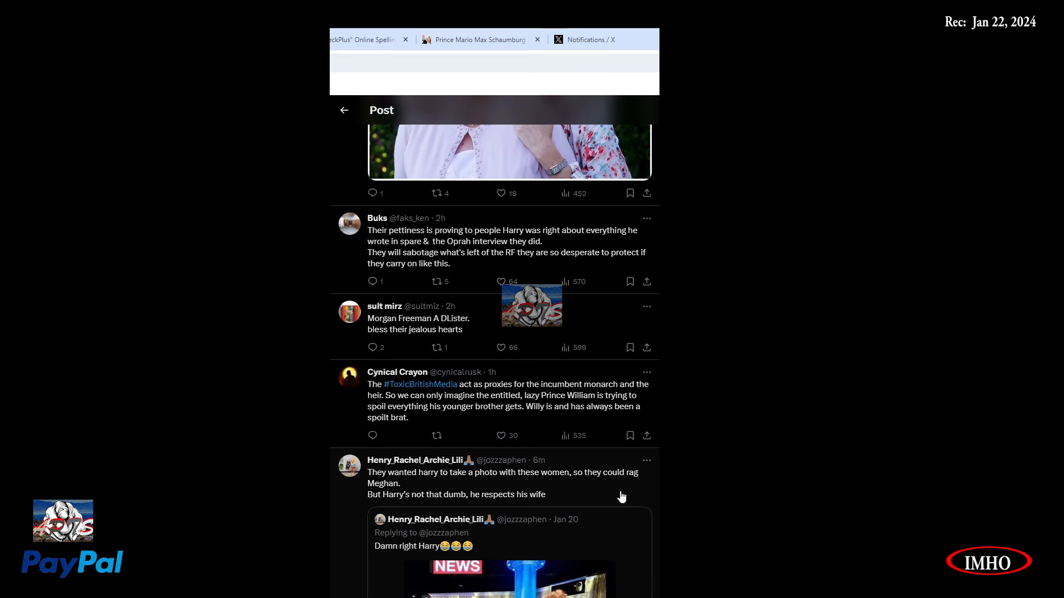
{"action": "mouse_move", "coordinate": [449, 507]}
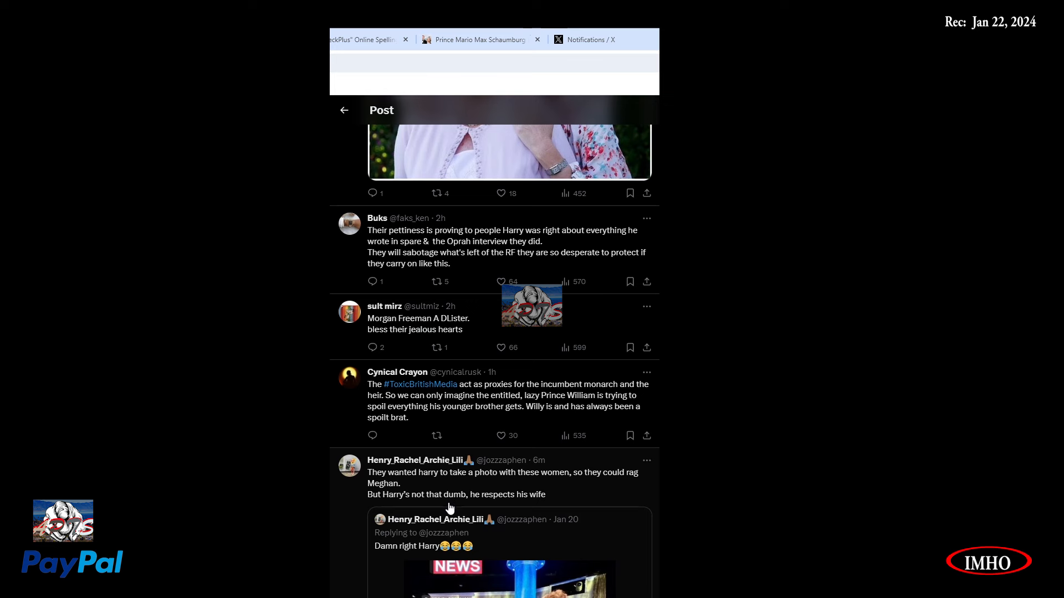
{"action": "scroll", "scroll_direction": "down", "scroll_amount": 3}
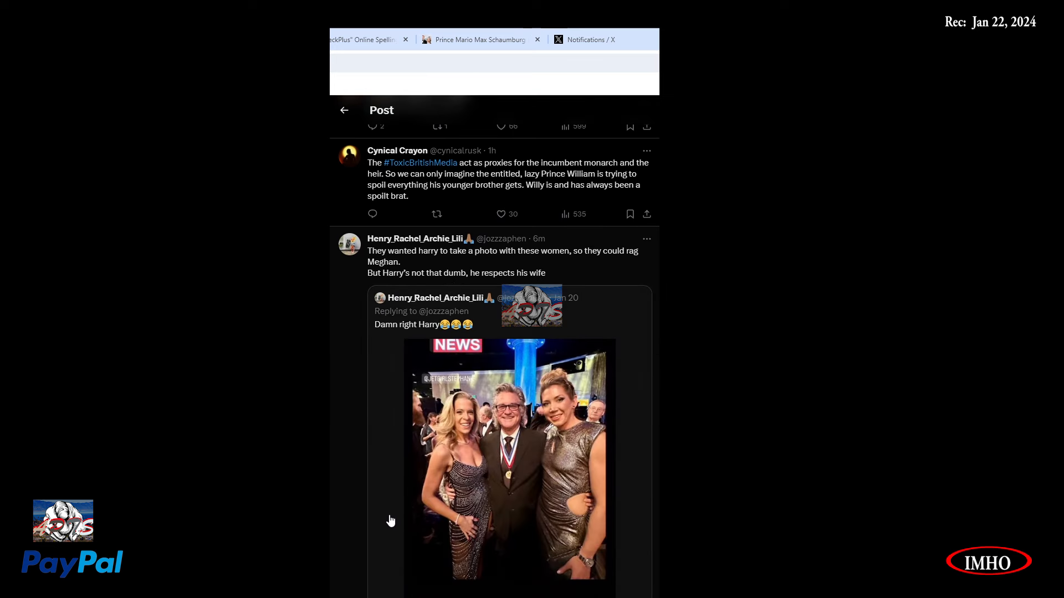
{"action": "mouse_move", "coordinate": [522, 520]}
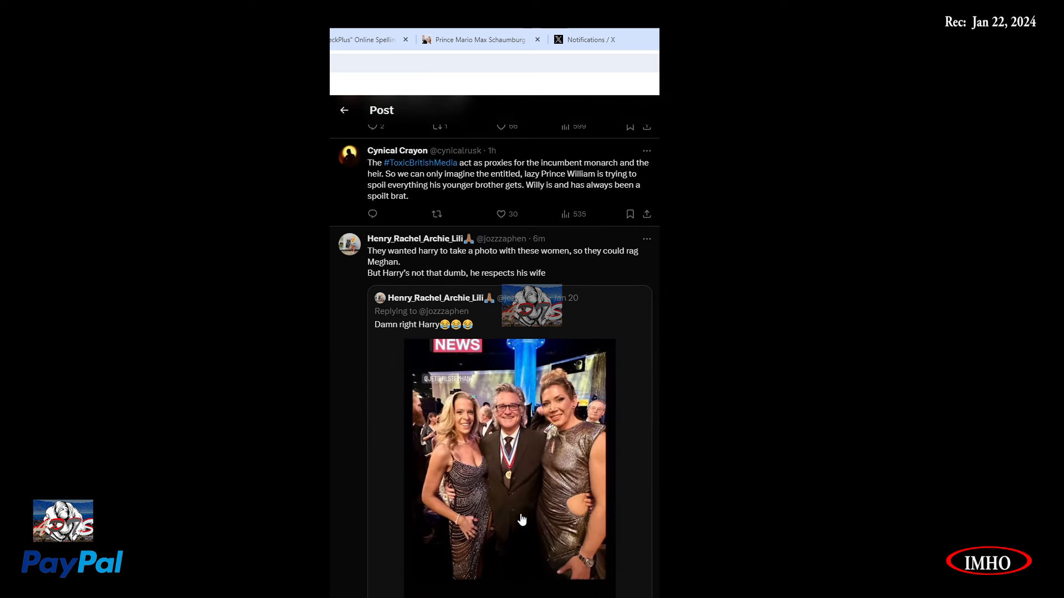
{"action": "mouse_move", "coordinate": [627, 530]}
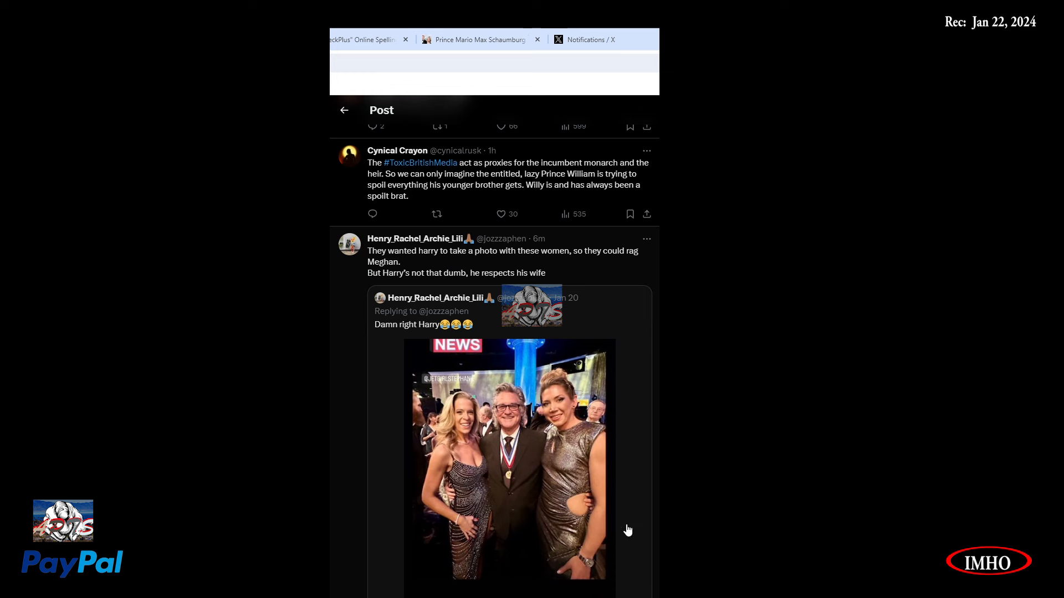
{"action": "mouse_move", "coordinate": [613, 535]}
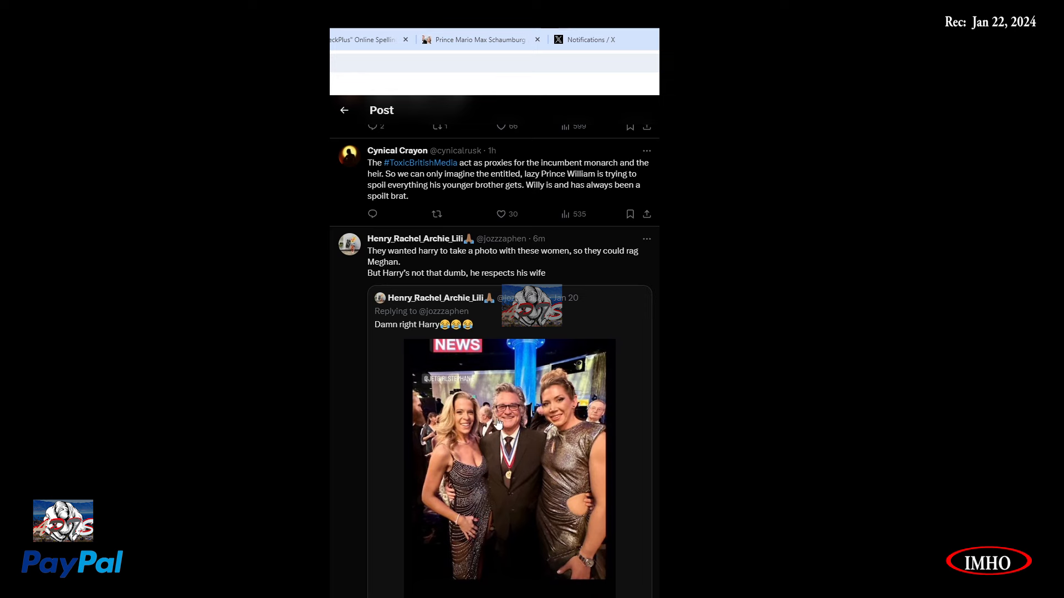
{"action": "scroll", "scroll_direction": "down", "scroll_amount": 3}
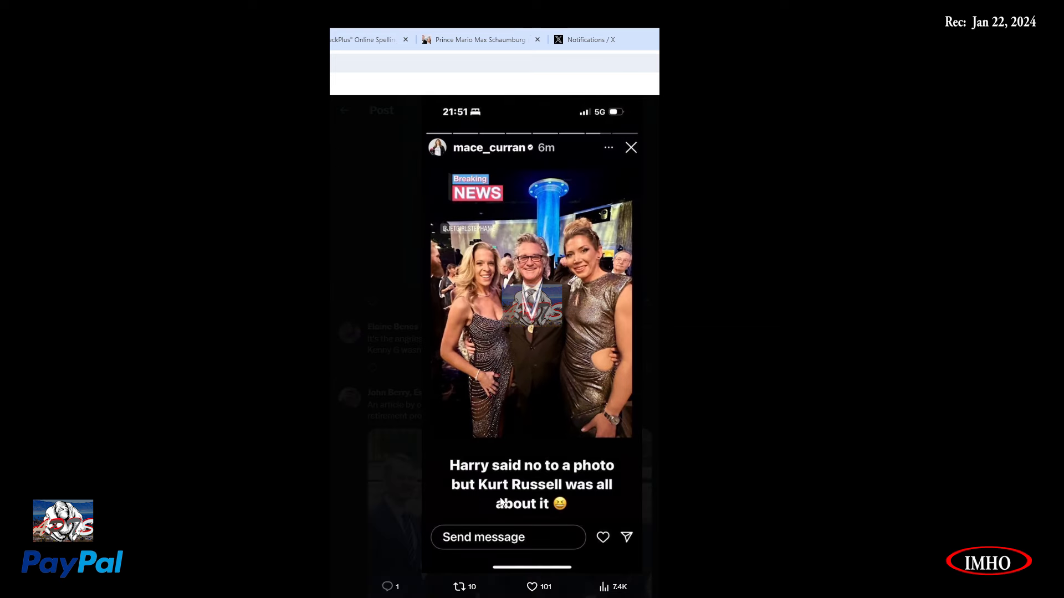
{"action": "mouse_move", "coordinate": [644, 507]}
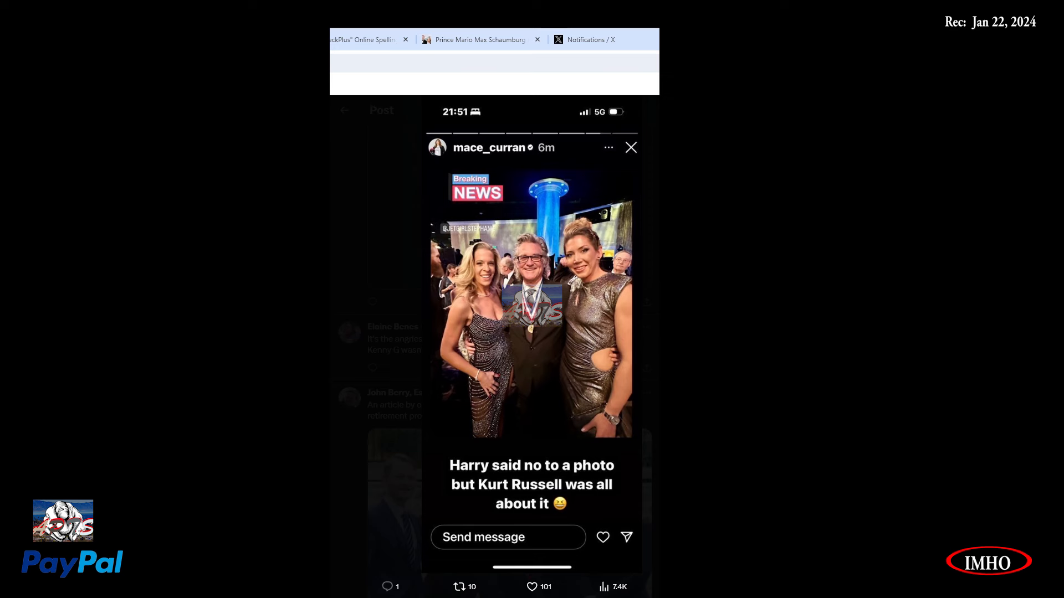
Close the enlarged party photo viewer to return to the thread.
{"action": "left_click", "coordinate": [629, 148]}
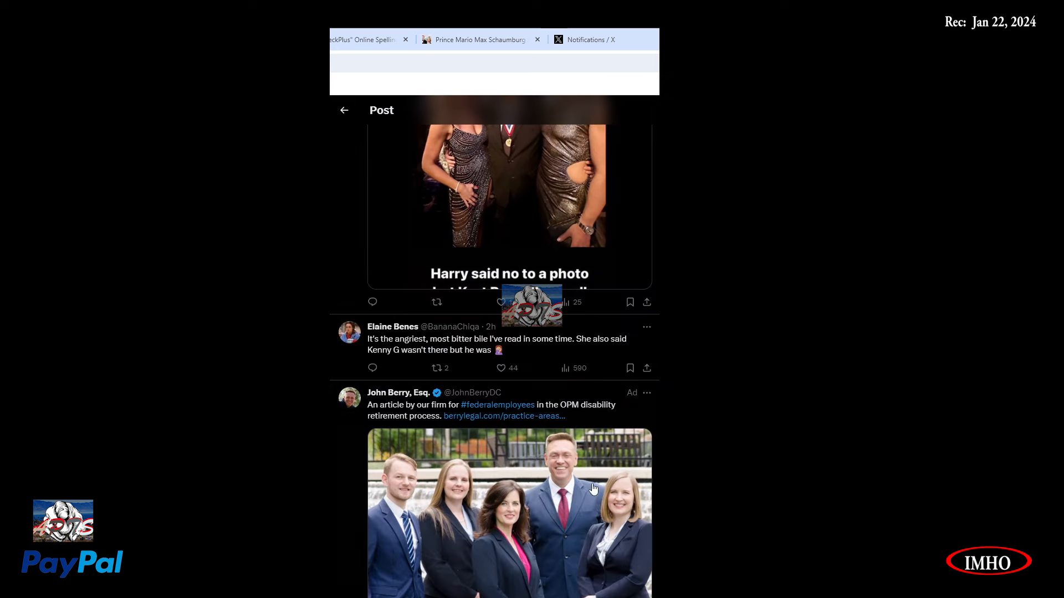
{"action": "scroll", "scroll_direction": "down", "scroll_amount": 3}
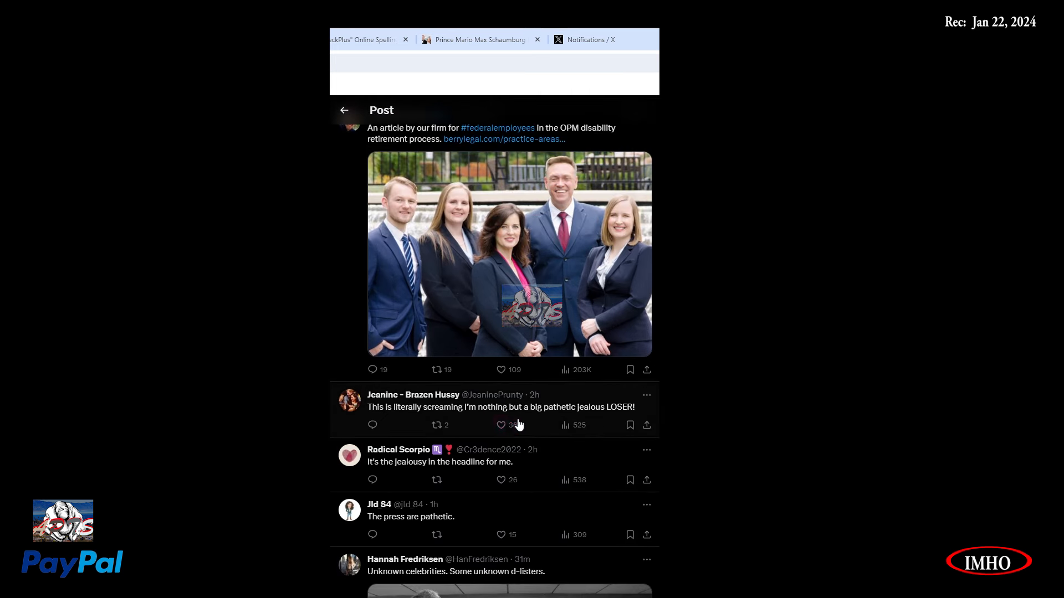
{"action": "left_click", "coordinate": [502, 425]}
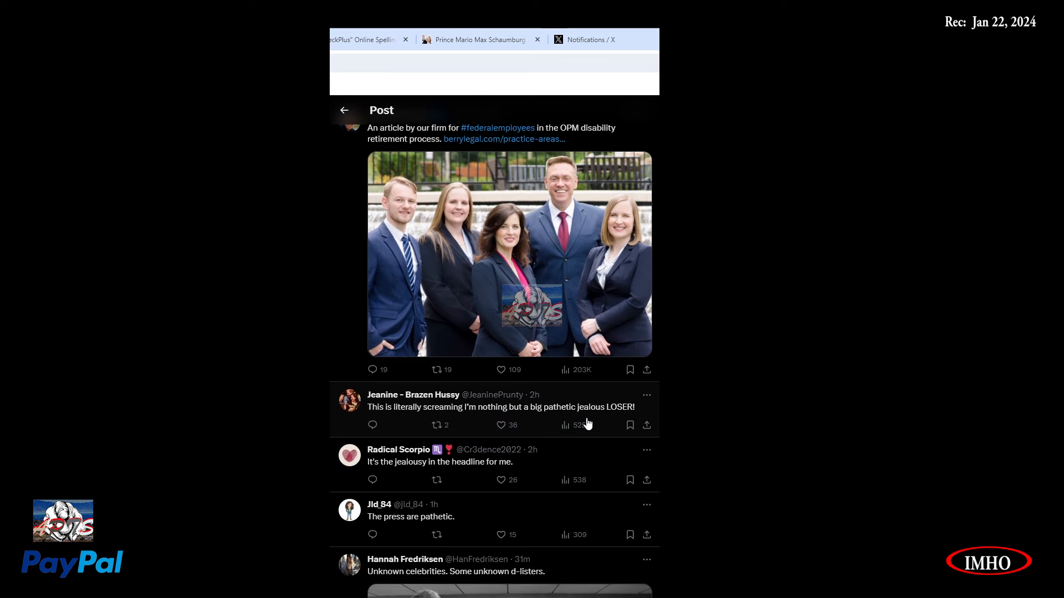
{"action": "scroll", "scroll_direction": "down", "scroll_amount": 3}
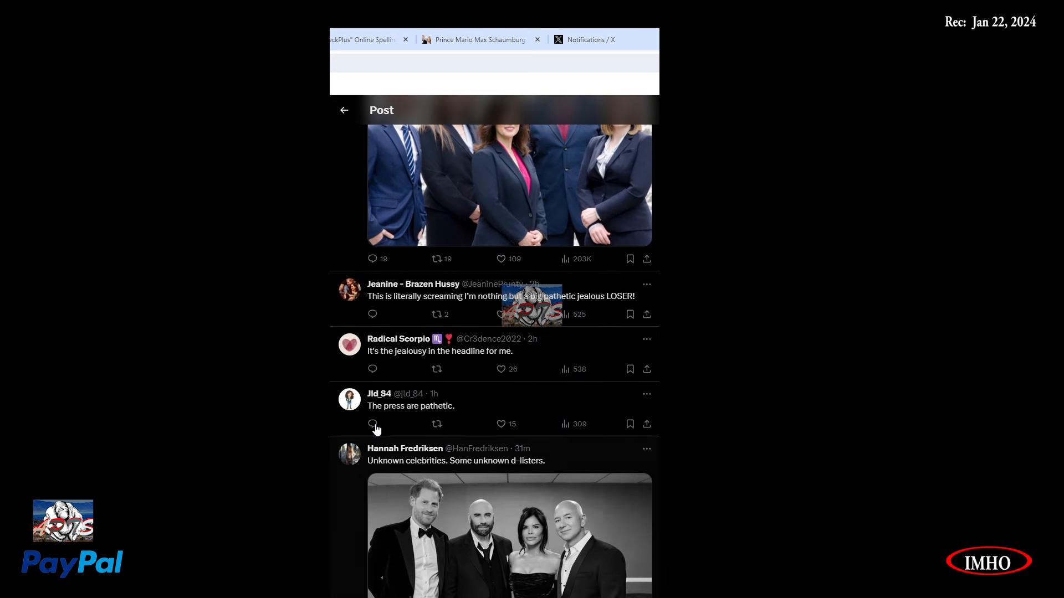
{"action": "scroll", "scroll_direction": "down", "scroll_amount": 3}
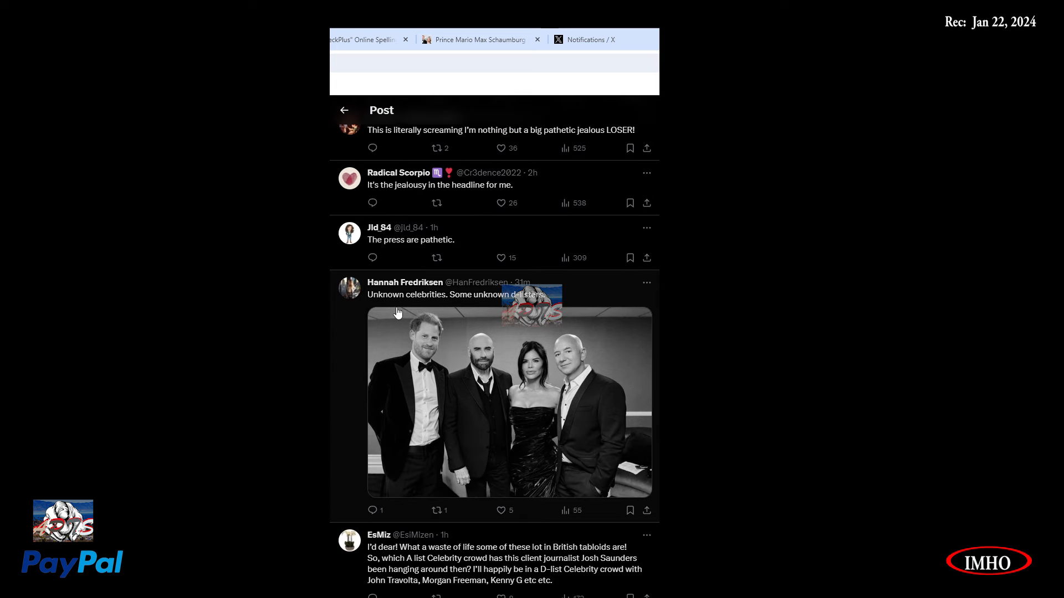
{"action": "mouse_move", "coordinate": [539, 315]}
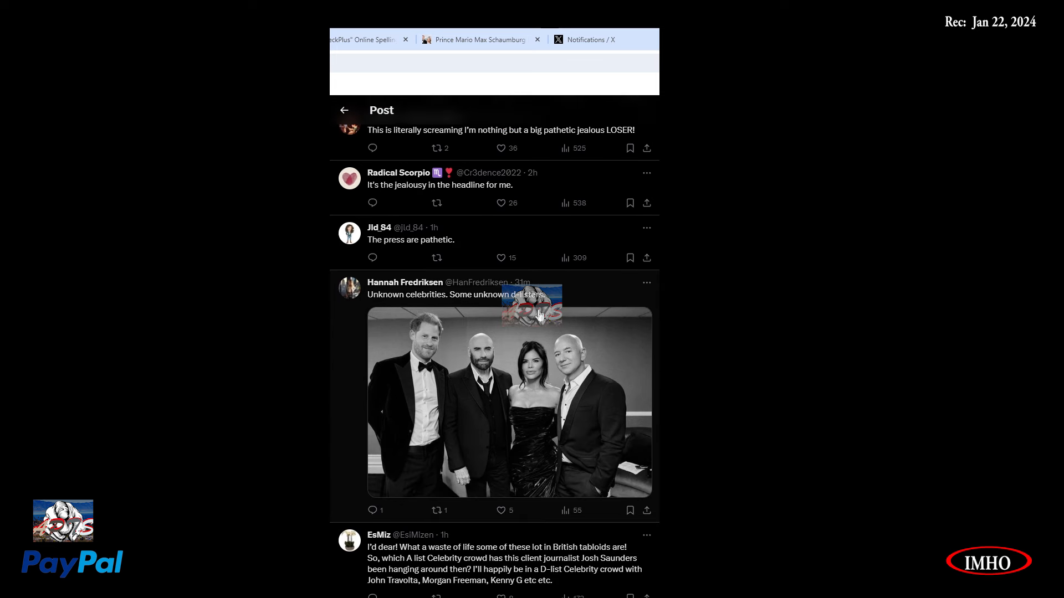
{"action": "scroll", "scroll_direction": "down", "scroll_amount": 3}
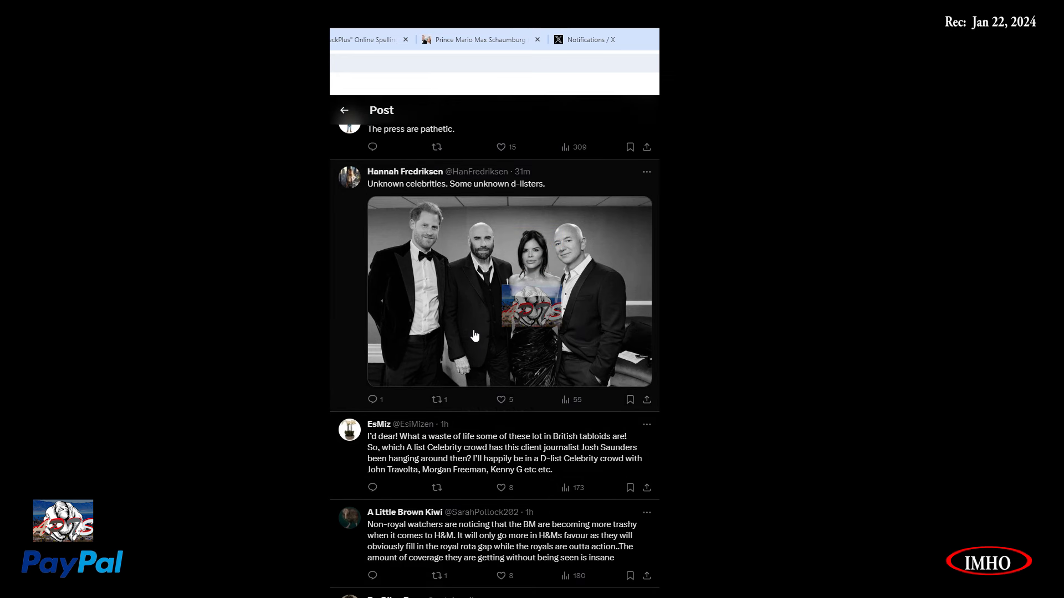
{"action": "mouse_move", "coordinate": [490, 243]}
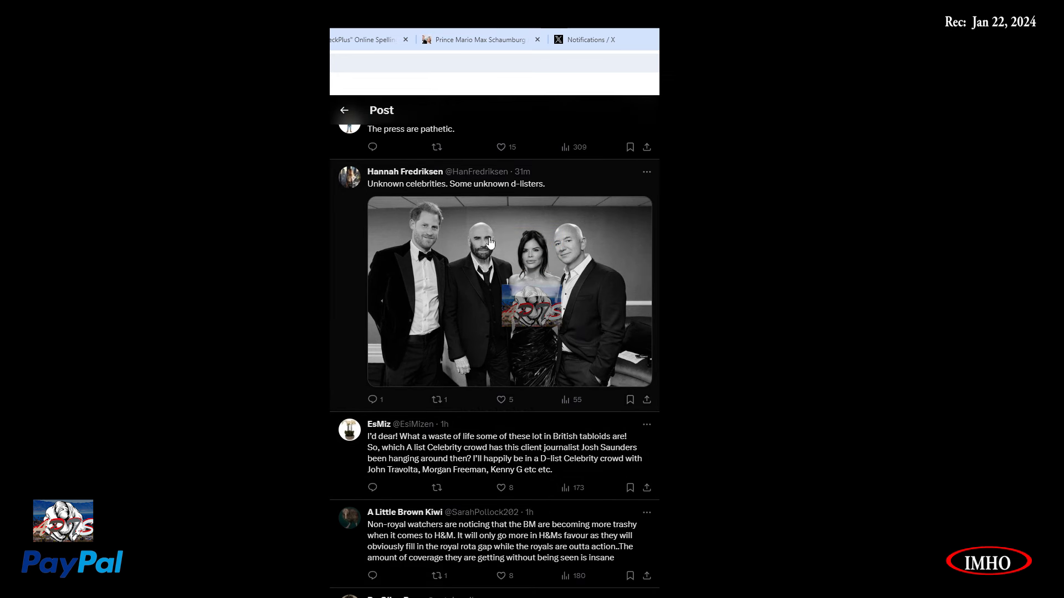
{"action": "mouse_move", "coordinate": [498, 264]}
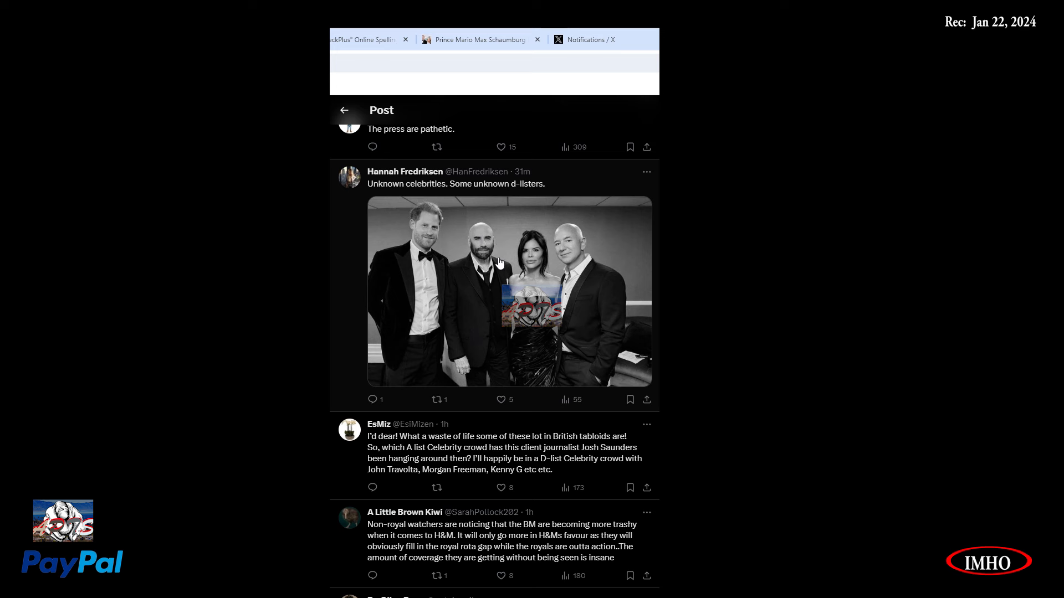
{"action": "mouse_move", "coordinate": [486, 374]}
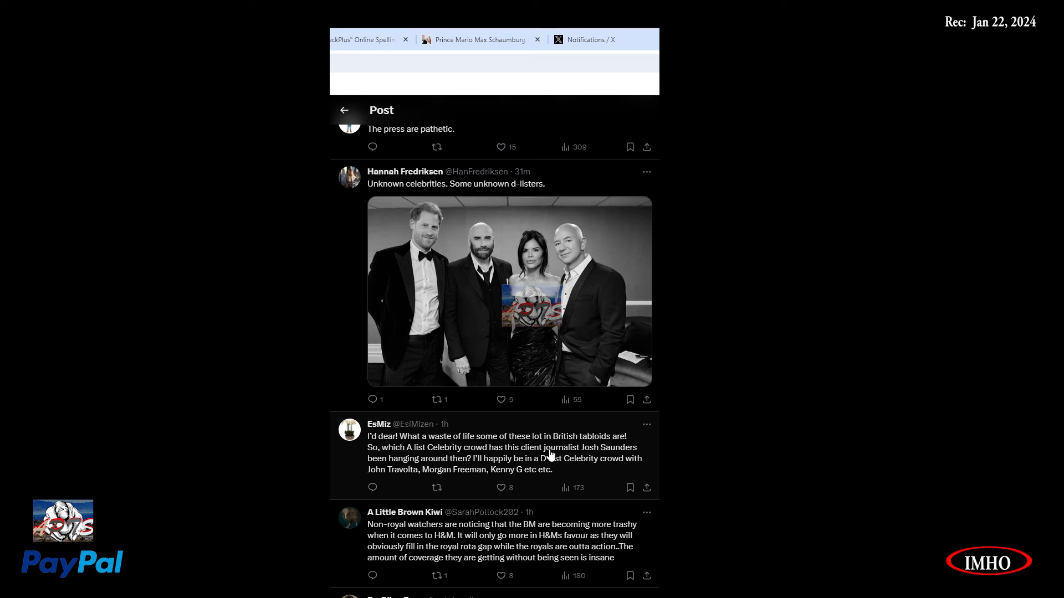
{"action": "mouse_move", "coordinate": [396, 468]}
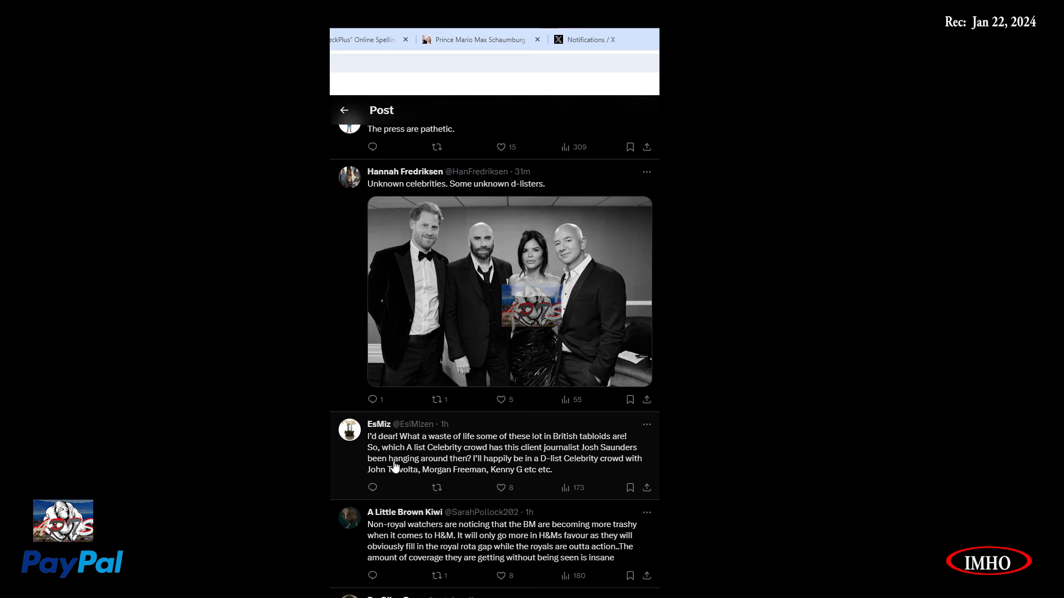
{"action": "mouse_move", "coordinate": [506, 465]}
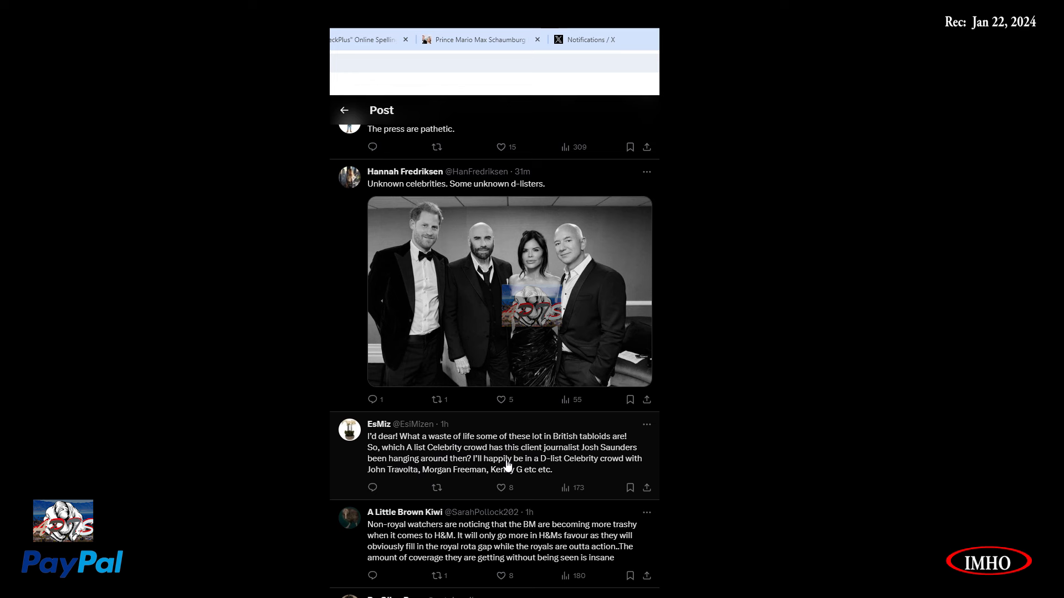
{"action": "mouse_move", "coordinate": [644, 467]}
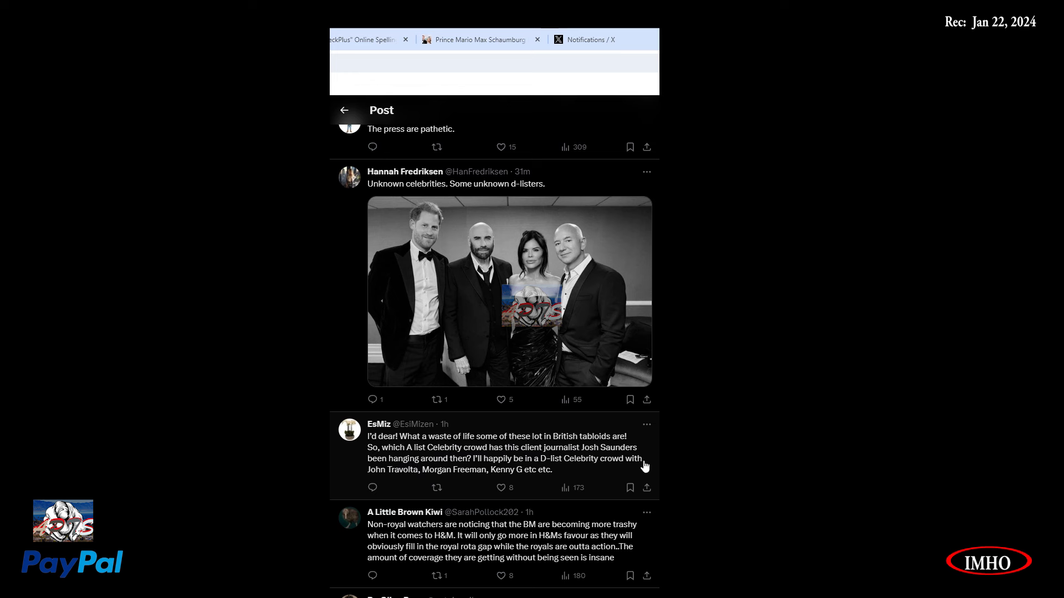
{"action": "mouse_move", "coordinate": [466, 479]}
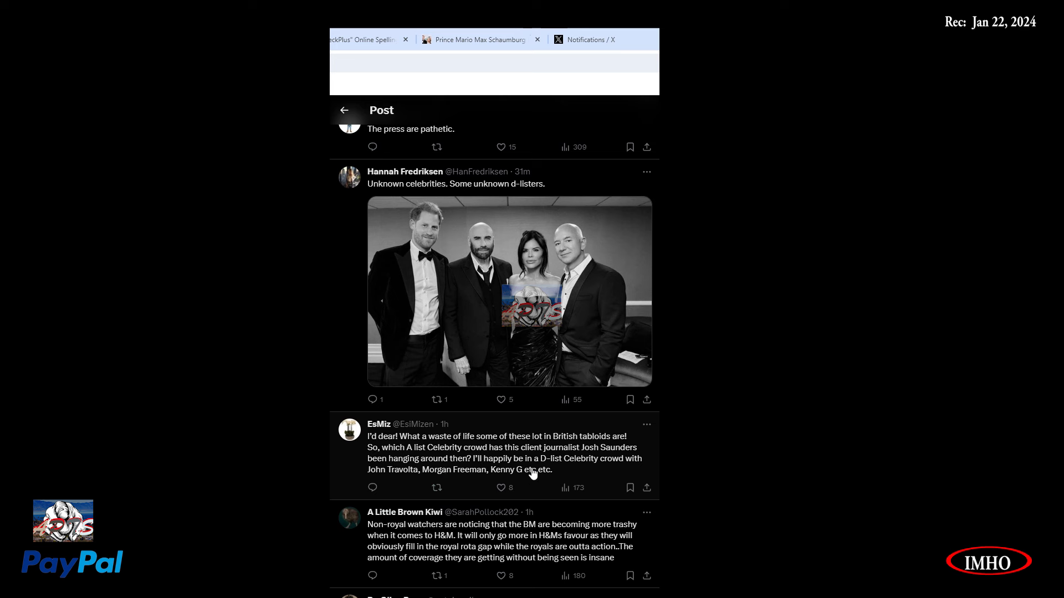
{"action": "mouse_move", "coordinate": [616, 477]}
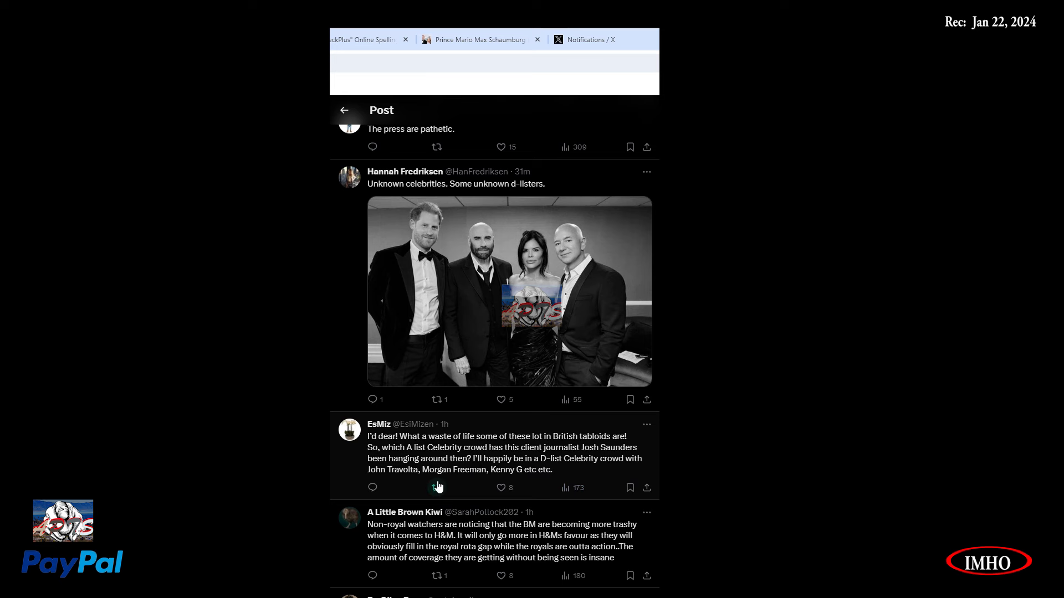
{"action": "mouse_move", "coordinate": [650, 473]}
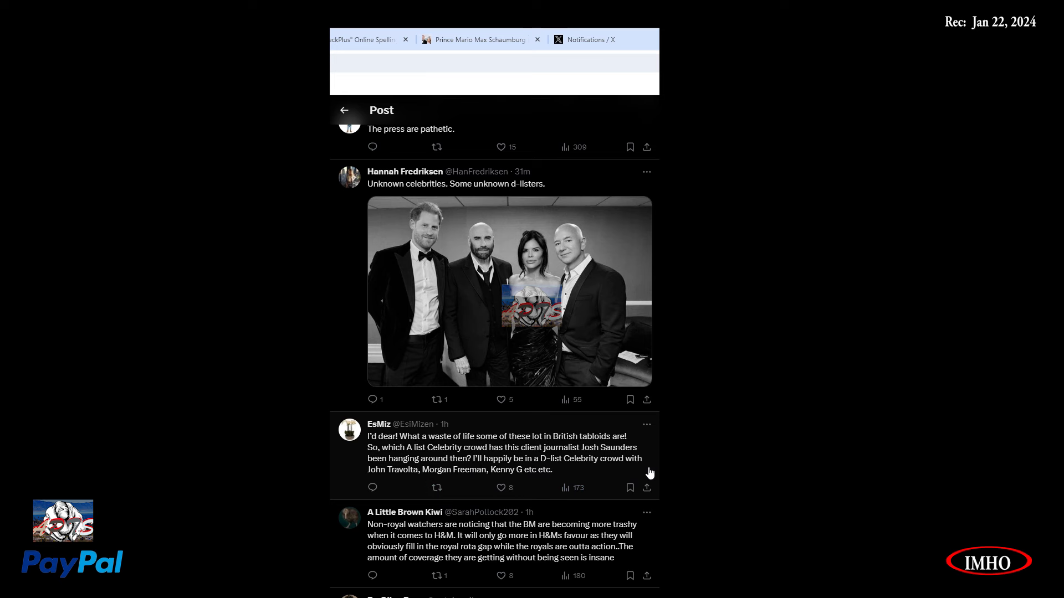
Scroll to the #ToxicBritishMedia reply, then return to Prince Mario-Max SL's birth-certificate post.
{"action": "scroll", "scroll_direction": "down", "scroll_amount": 3}
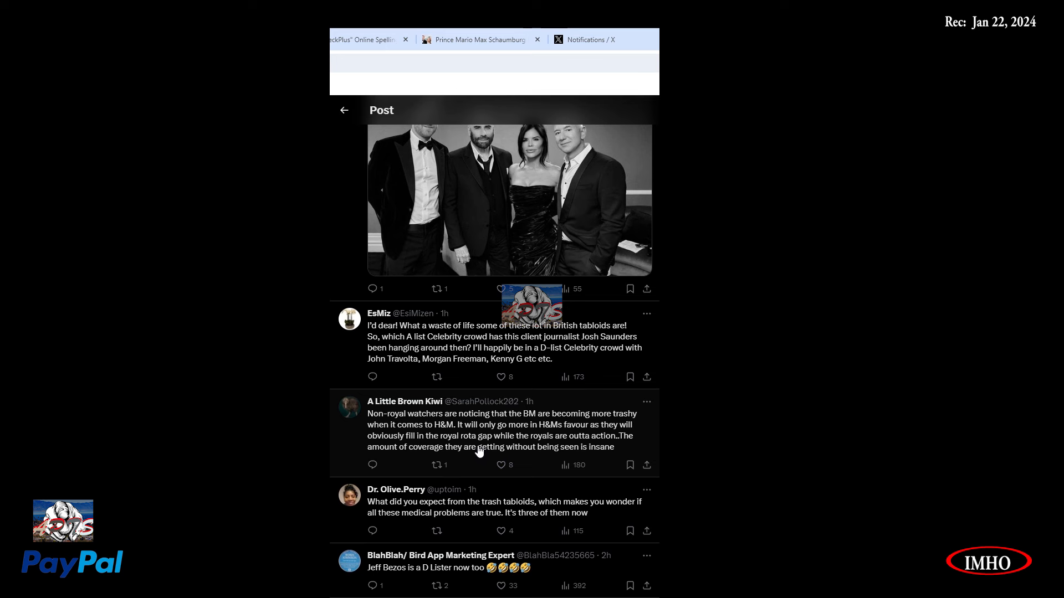
{"action": "mouse_move", "coordinate": [465, 475]}
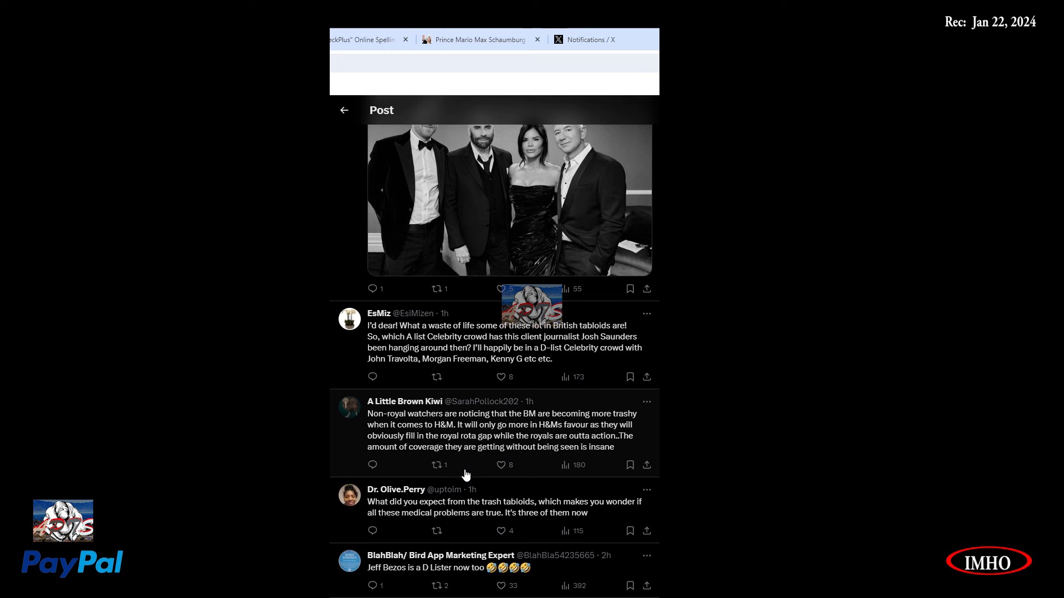
{"action": "mouse_move", "coordinate": [419, 503]}
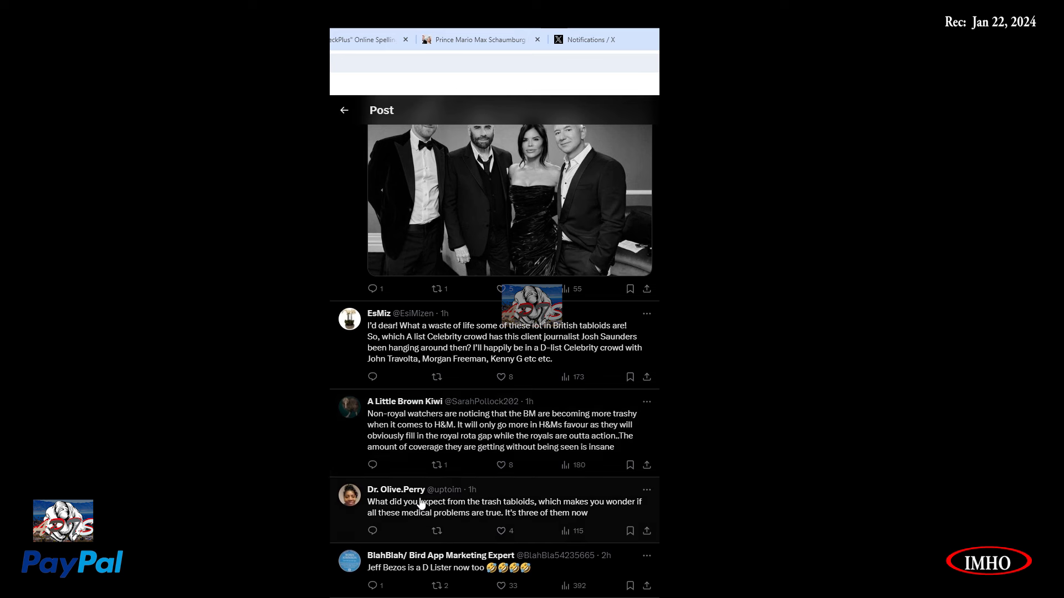
{"action": "mouse_move", "coordinate": [387, 517]}
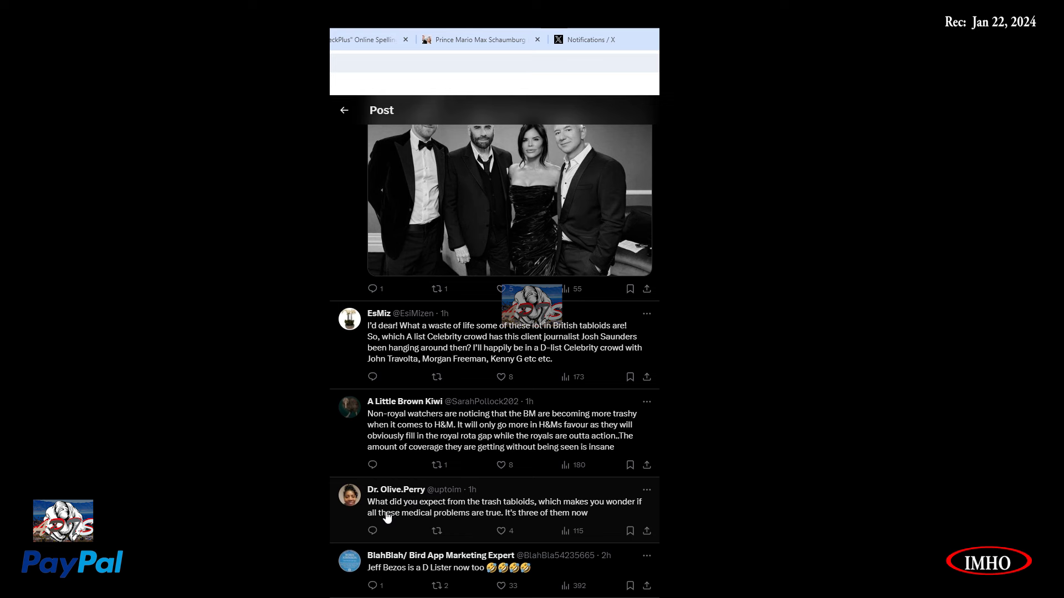
{"action": "scroll", "scroll_direction": "down", "scroll_amount": 3}
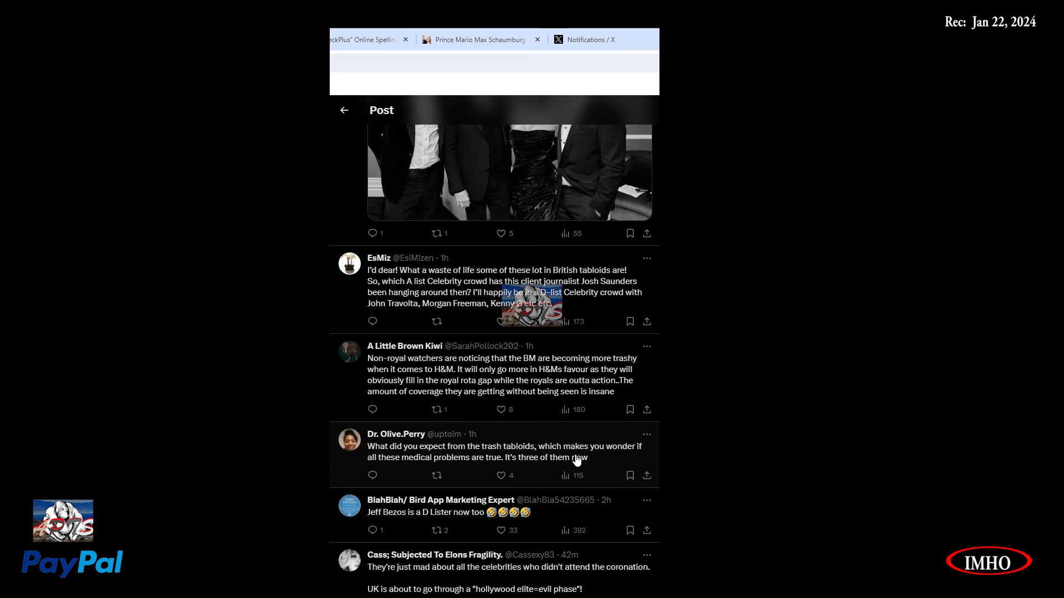
{"action": "mouse_move", "coordinate": [456, 473]}
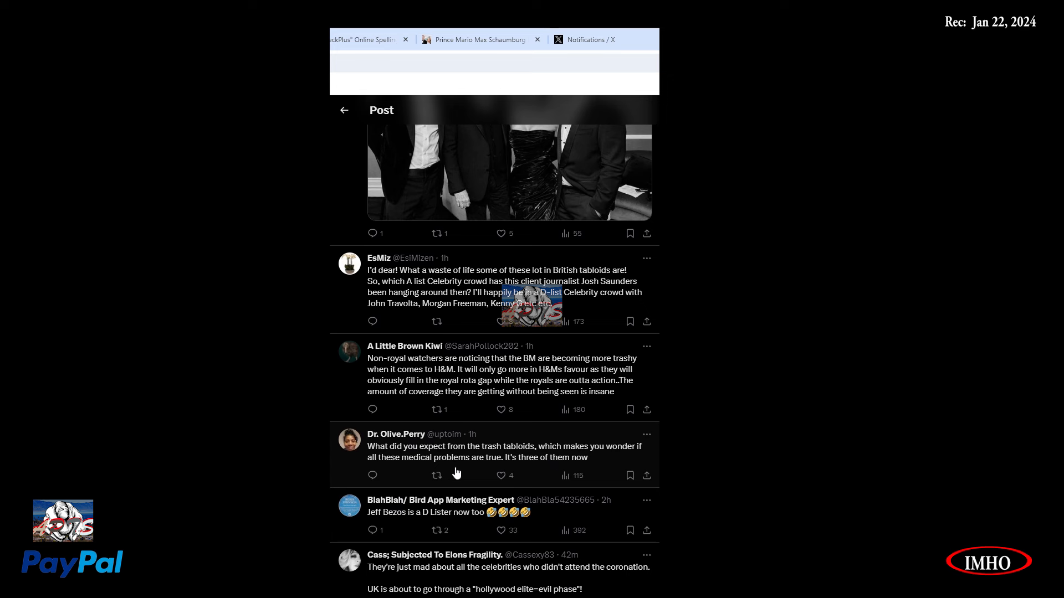
{"action": "mouse_move", "coordinate": [564, 468]}
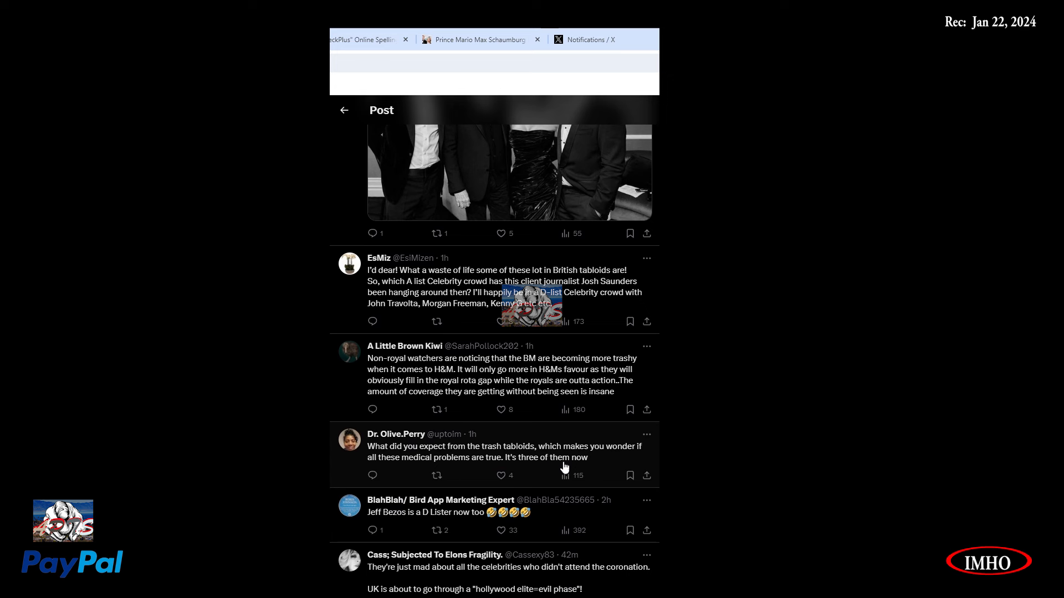
{"action": "mouse_move", "coordinate": [558, 456]}
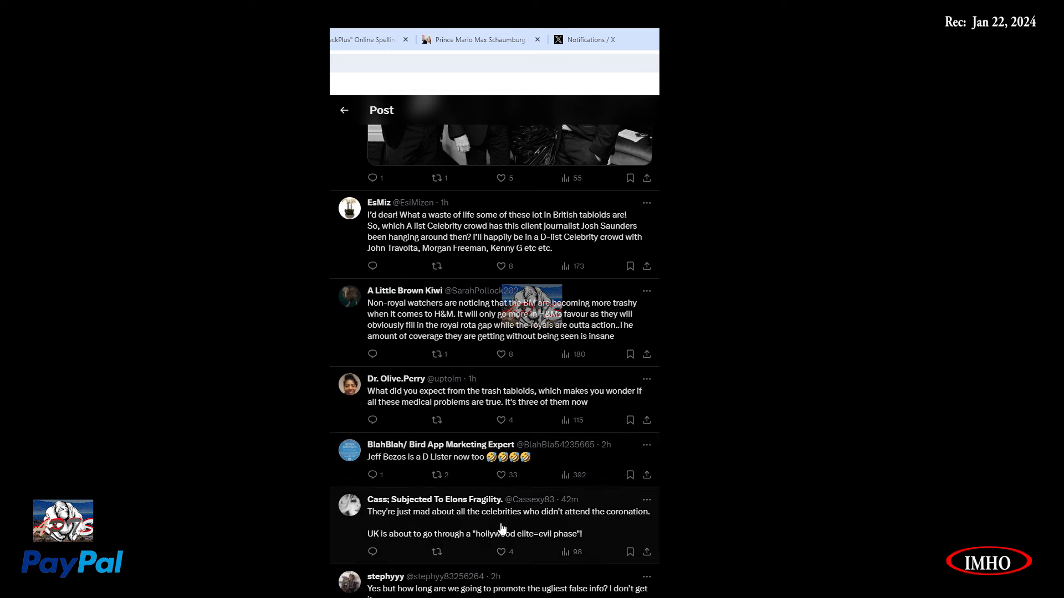
{"action": "mouse_move", "coordinate": [387, 519]}
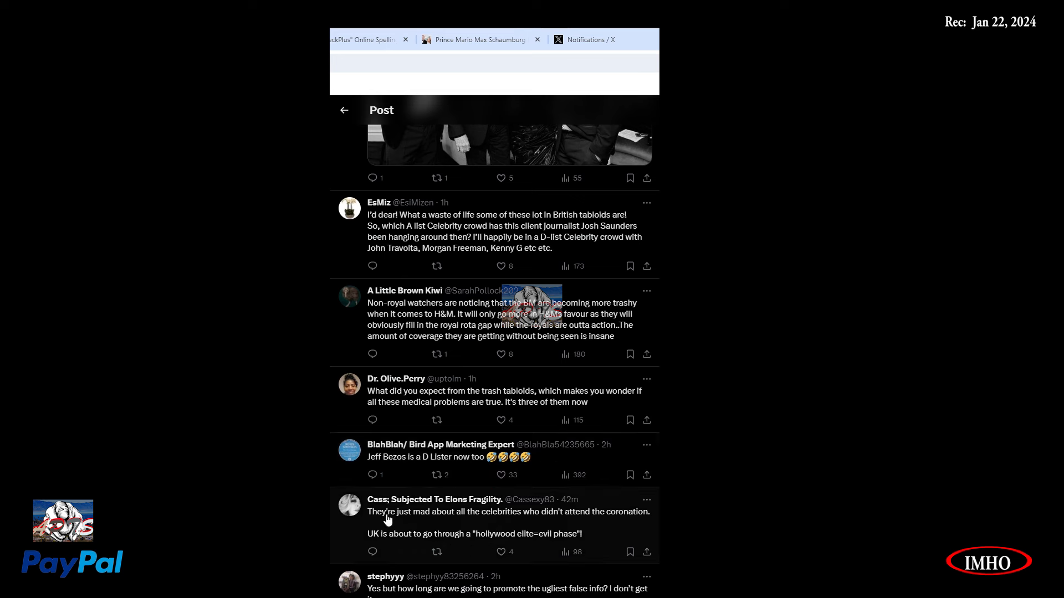
{"action": "mouse_move", "coordinate": [465, 536]}
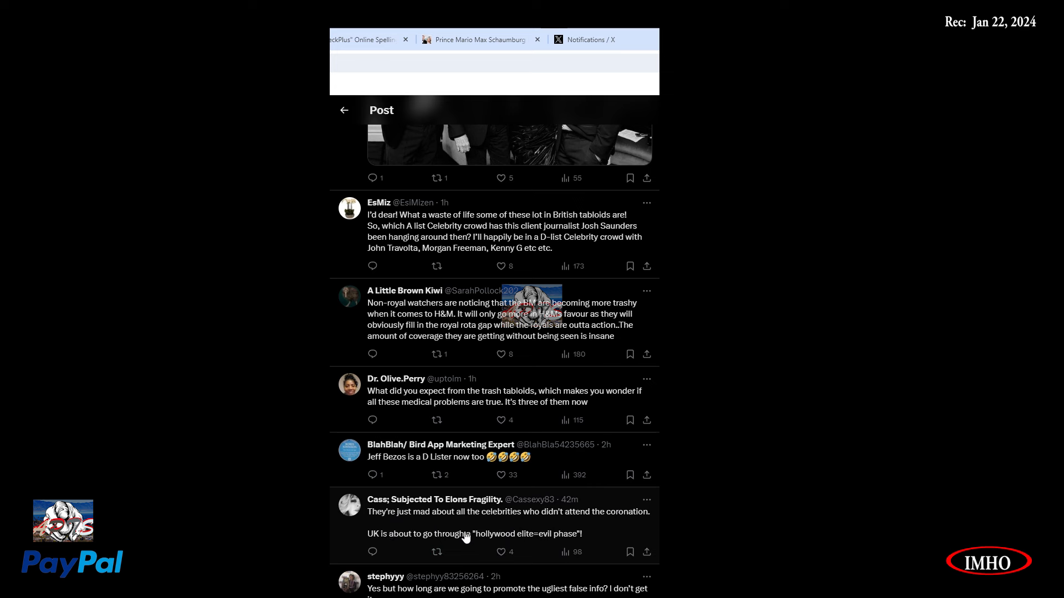
{"action": "mouse_move", "coordinate": [588, 531]}
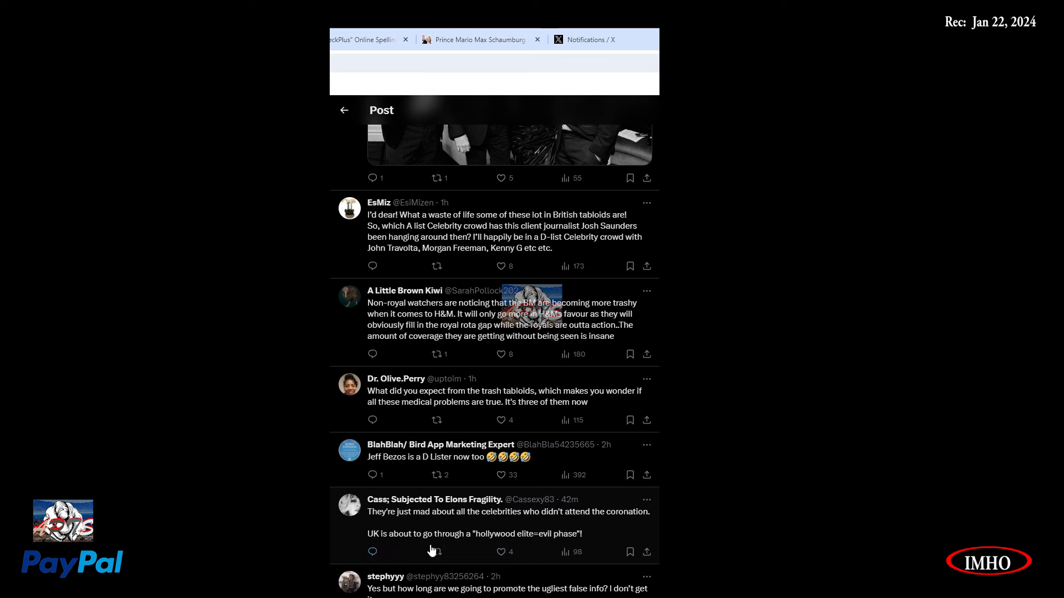
{"action": "mouse_move", "coordinate": [550, 551]}
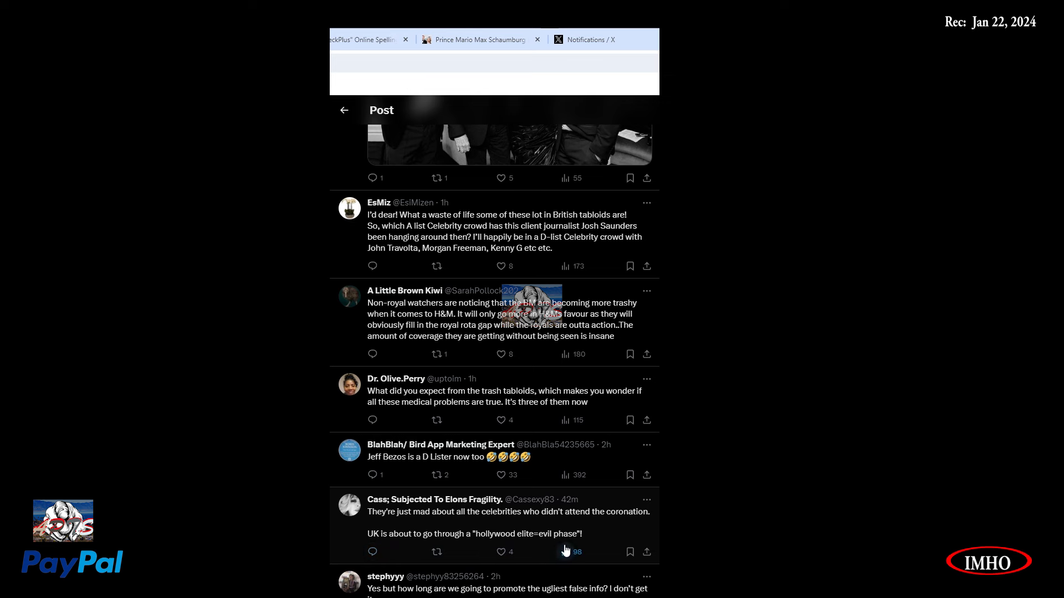
{"action": "scroll", "scroll_direction": "down", "scroll_amount": 3}
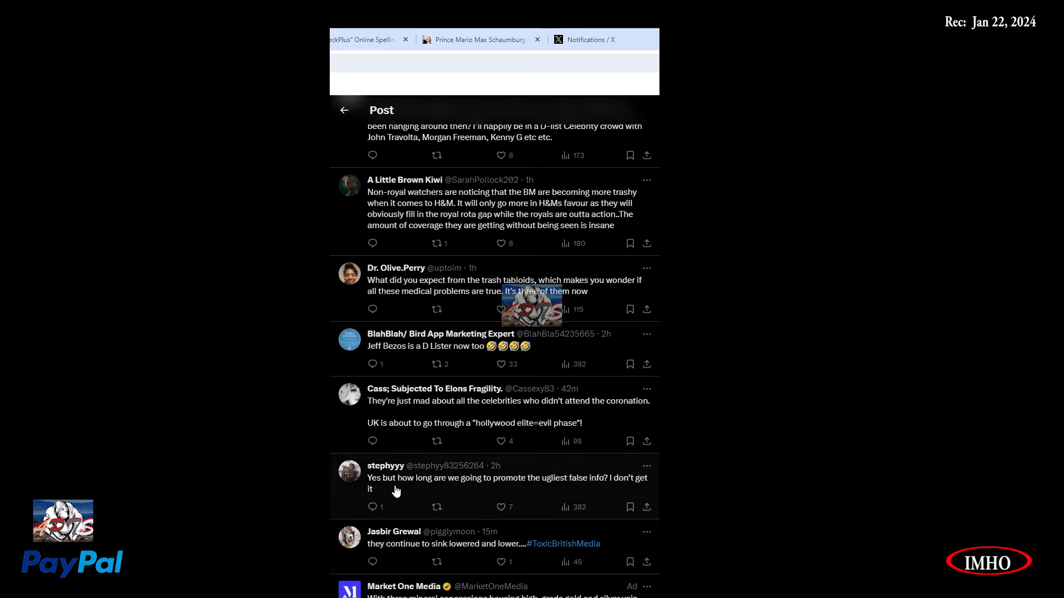
{"action": "mouse_move", "coordinate": [561, 488]}
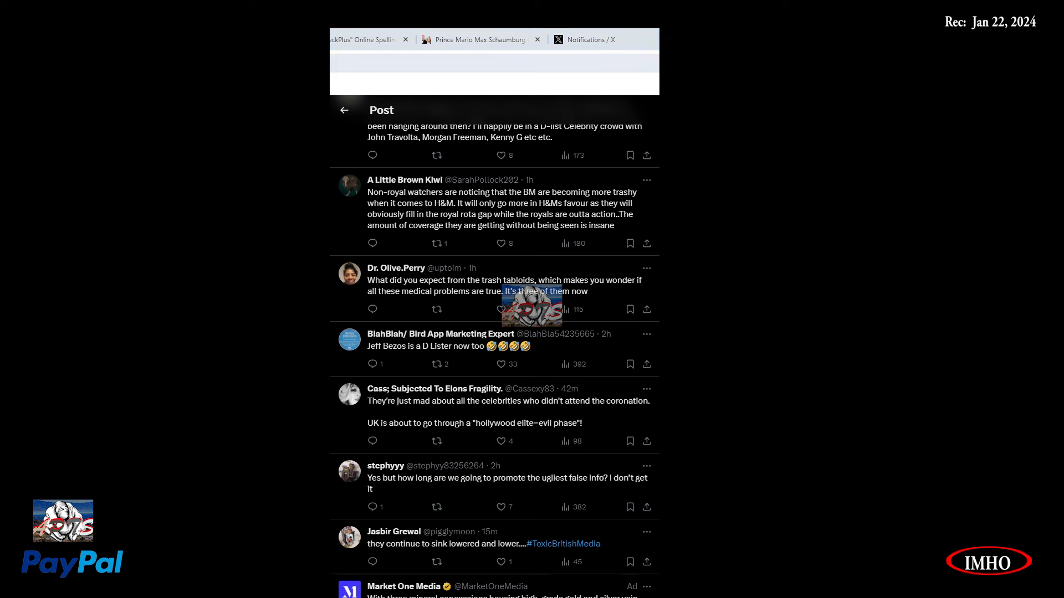
{"action": "left_click", "coordinate": [476, 40]}
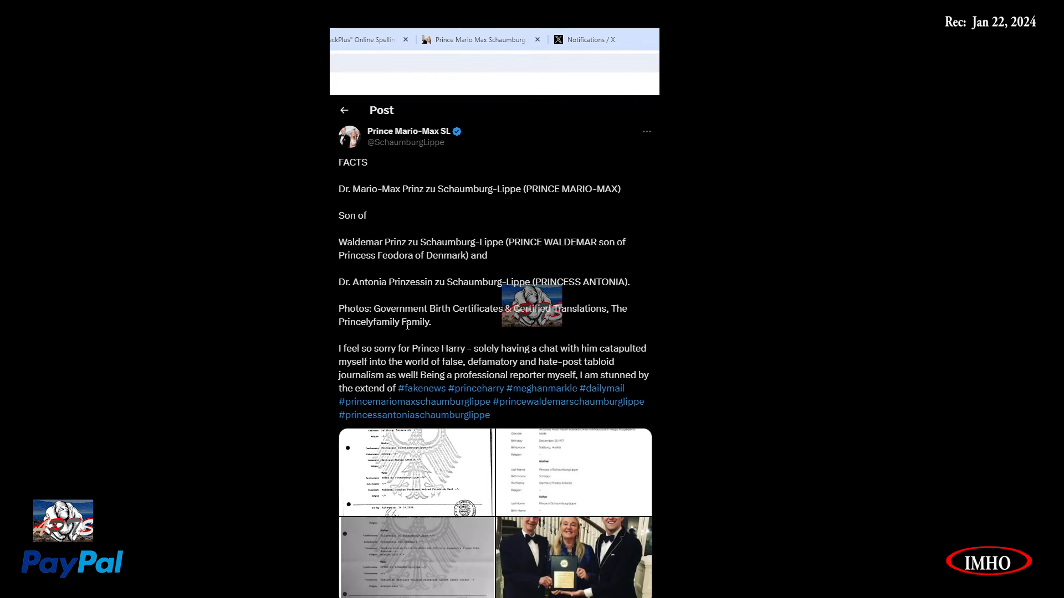
{"action": "mouse_move", "coordinate": [531, 242]}
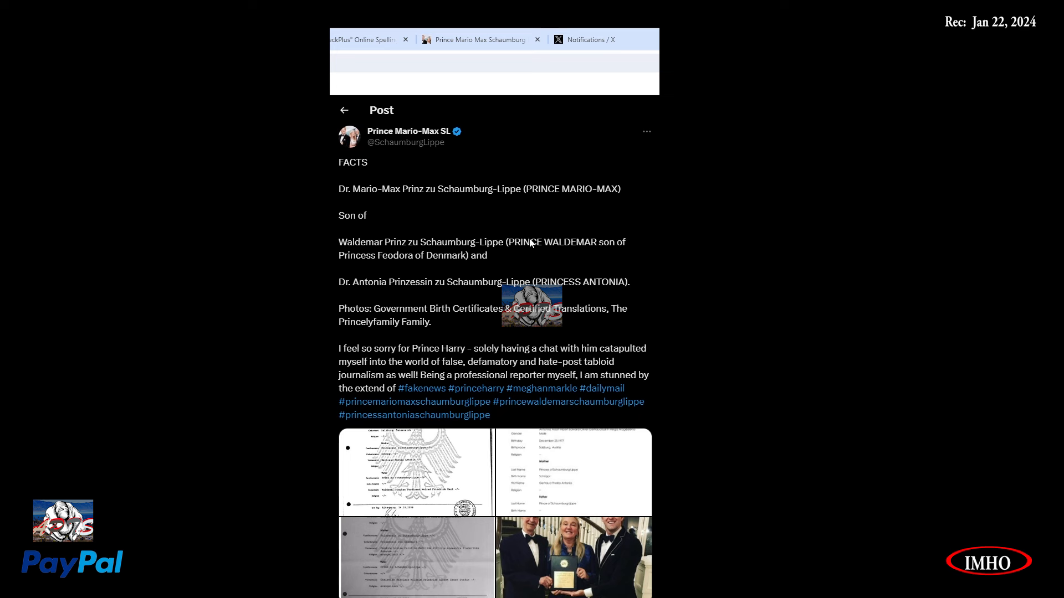
{"action": "mouse_move", "coordinate": [390, 203]}
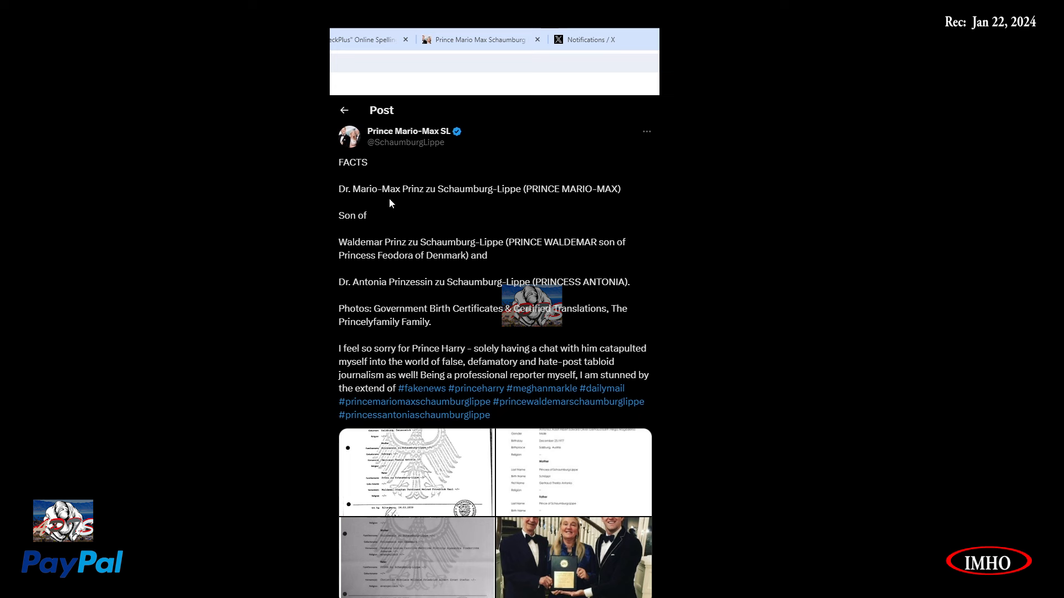
{"action": "mouse_move", "coordinate": [446, 203]}
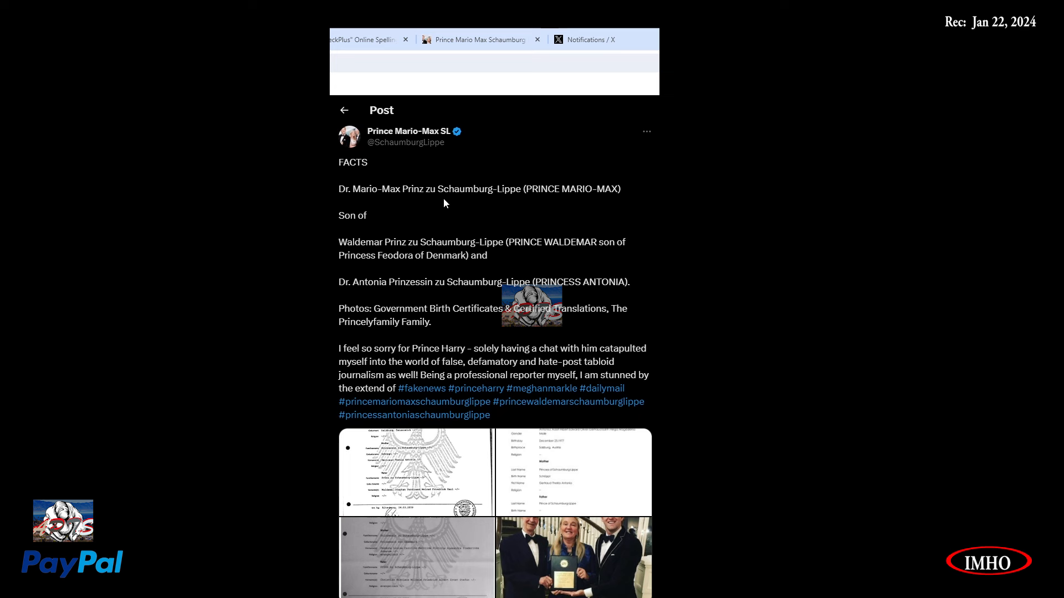
{"action": "mouse_move", "coordinate": [586, 209]}
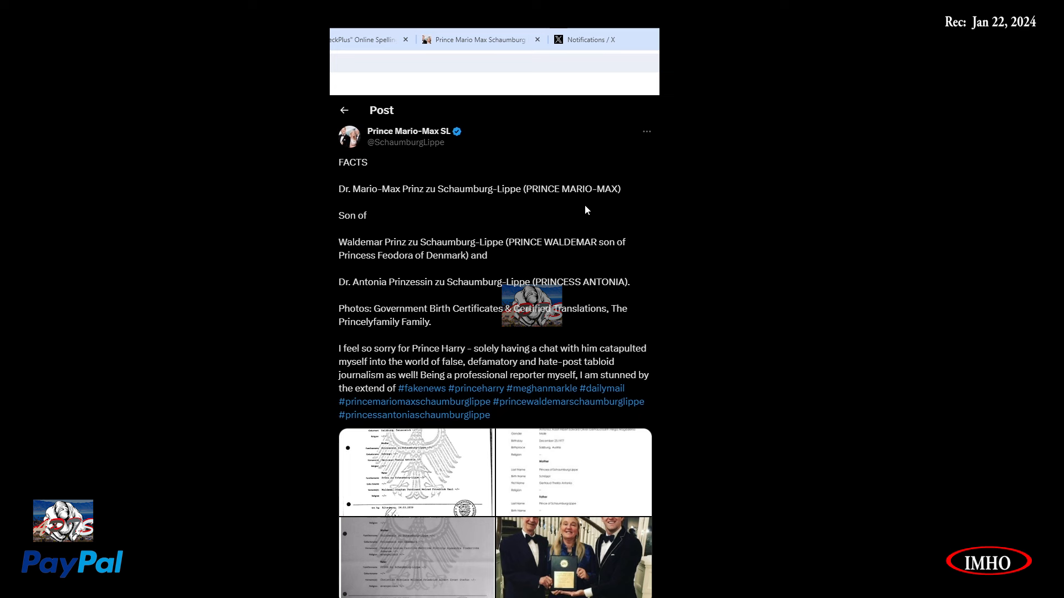
{"action": "mouse_move", "coordinate": [369, 259]}
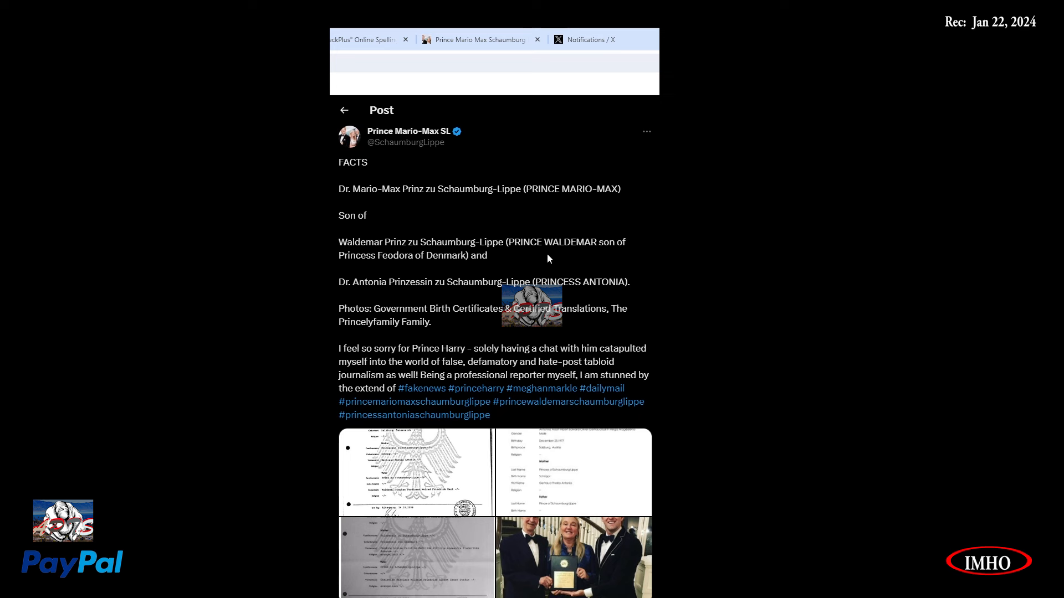
{"action": "mouse_move", "coordinate": [388, 273]}
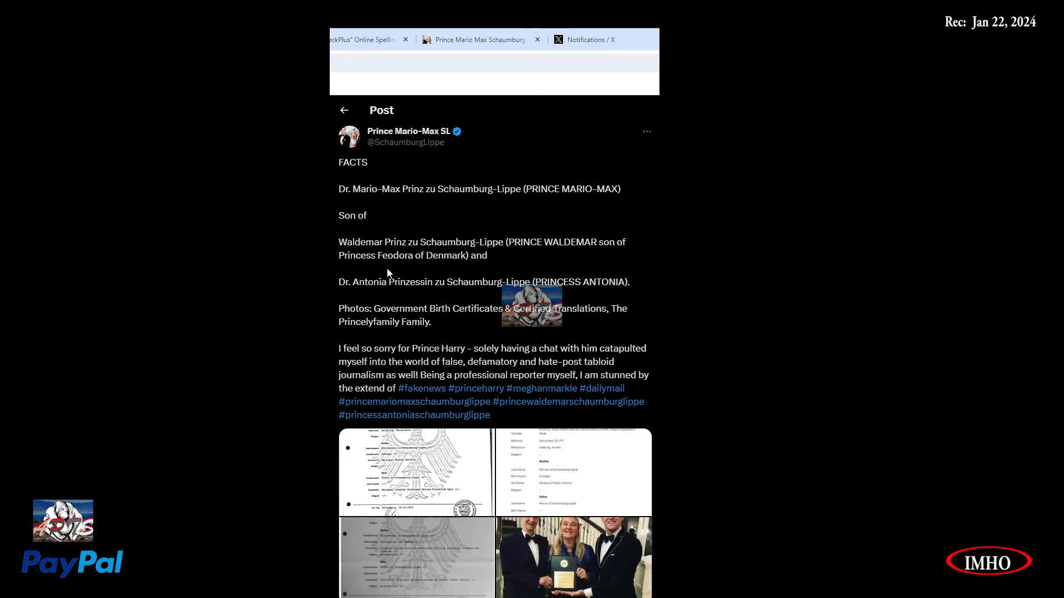
{"action": "mouse_move", "coordinate": [417, 267]}
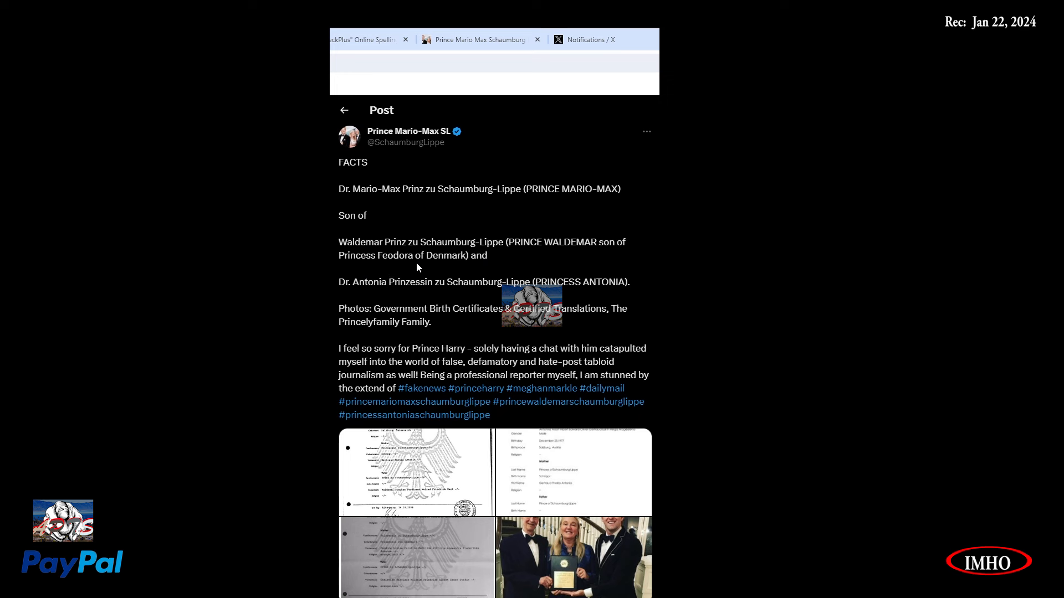
{"action": "mouse_move", "coordinate": [450, 269]}
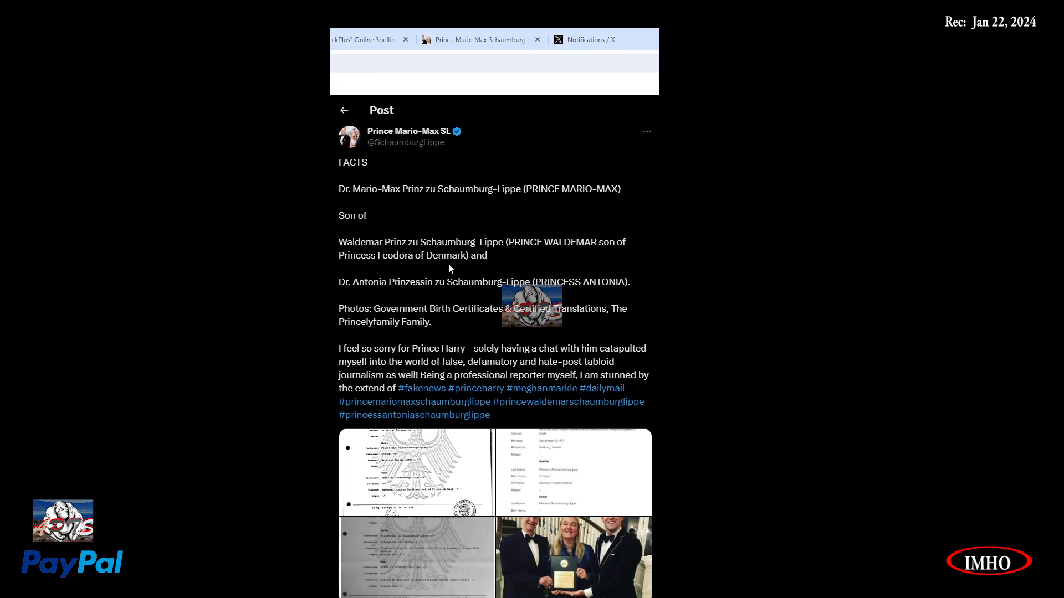
{"action": "mouse_move", "coordinate": [363, 306]}
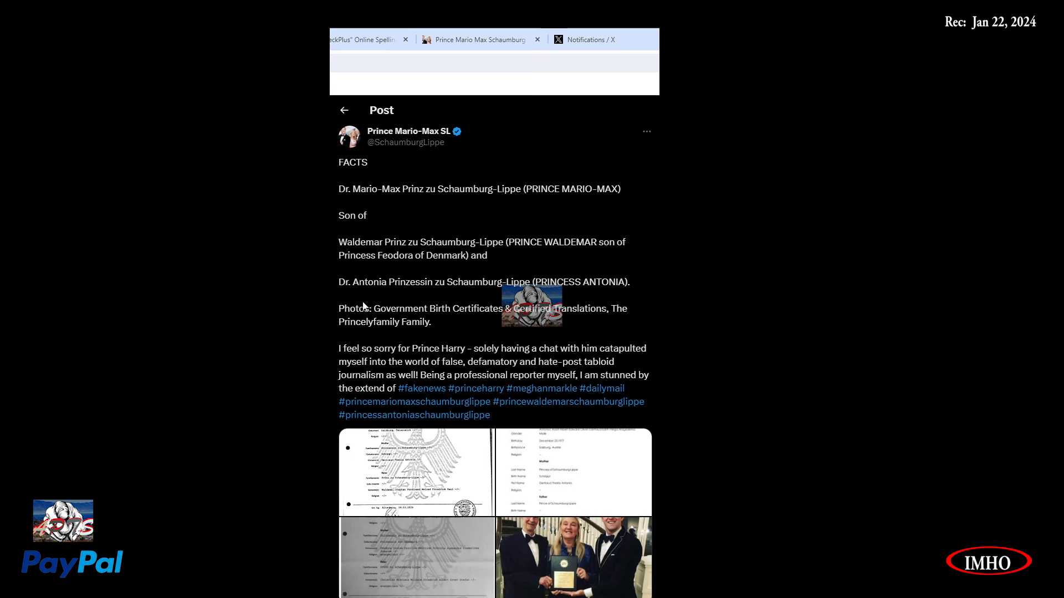
{"action": "mouse_move", "coordinate": [438, 296]}
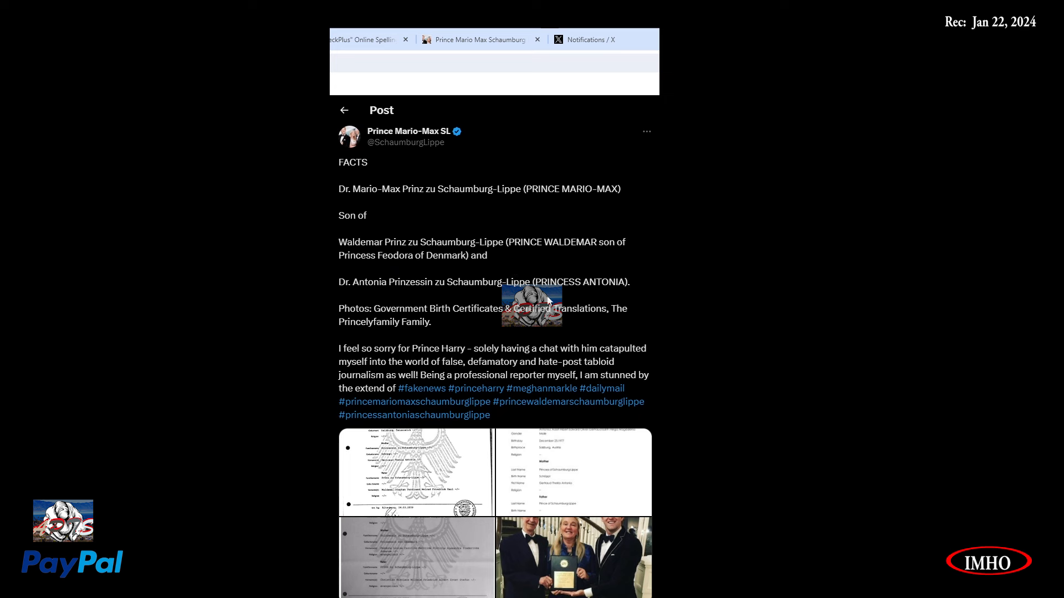
{"action": "mouse_move", "coordinate": [335, 320]}
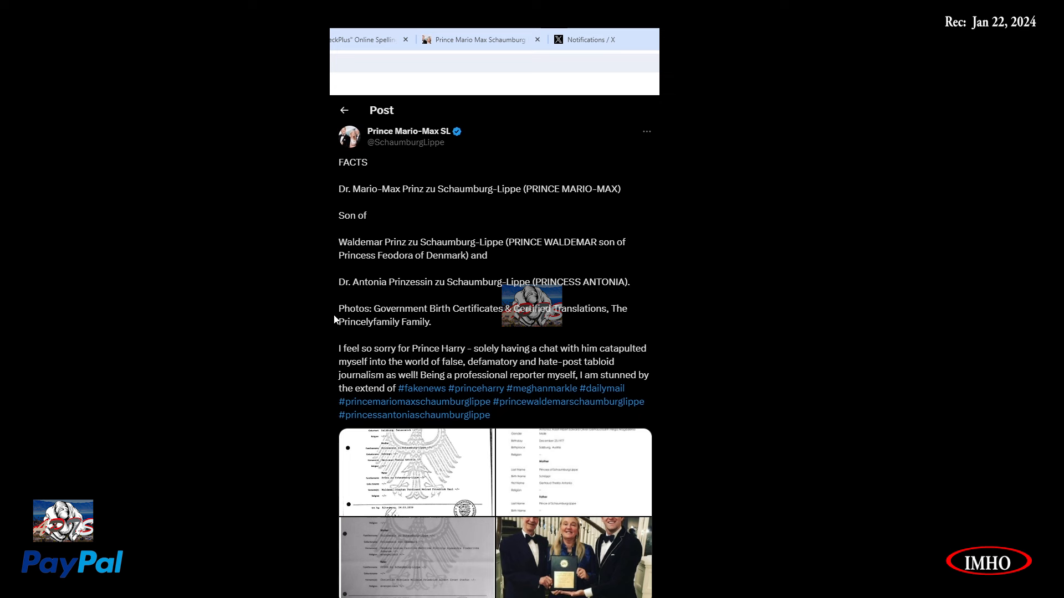
{"action": "mouse_move", "coordinate": [534, 327]}
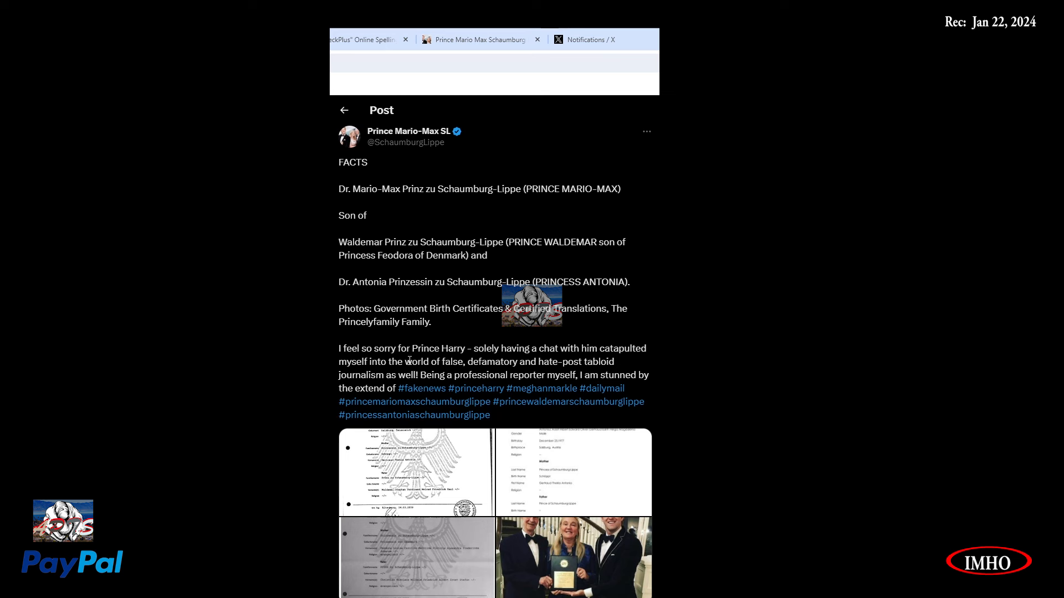
{"action": "mouse_move", "coordinate": [599, 358]}
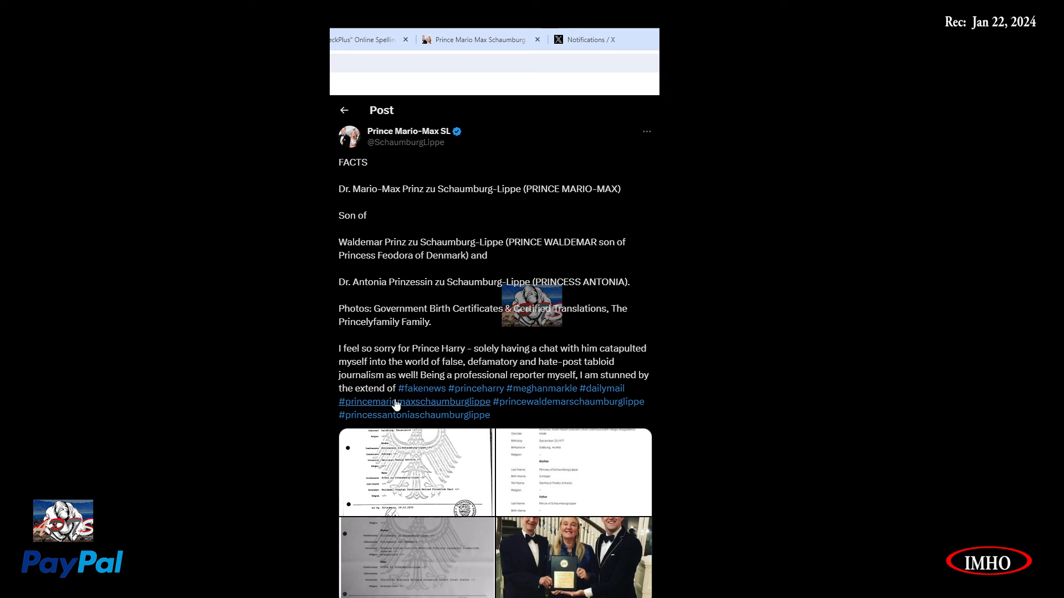
{"action": "mouse_move", "coordinate": [644, 421]}
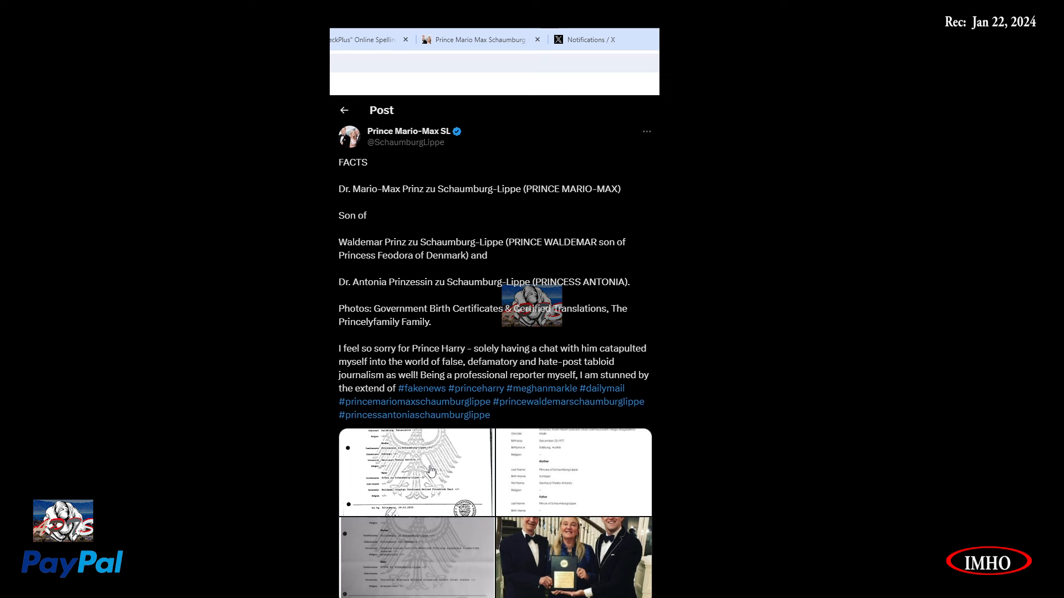
Open the post's first image, the Altenburg Geburtsurkunde, full-size.
{"action": "left_click", "coordinate": [416, 472]}
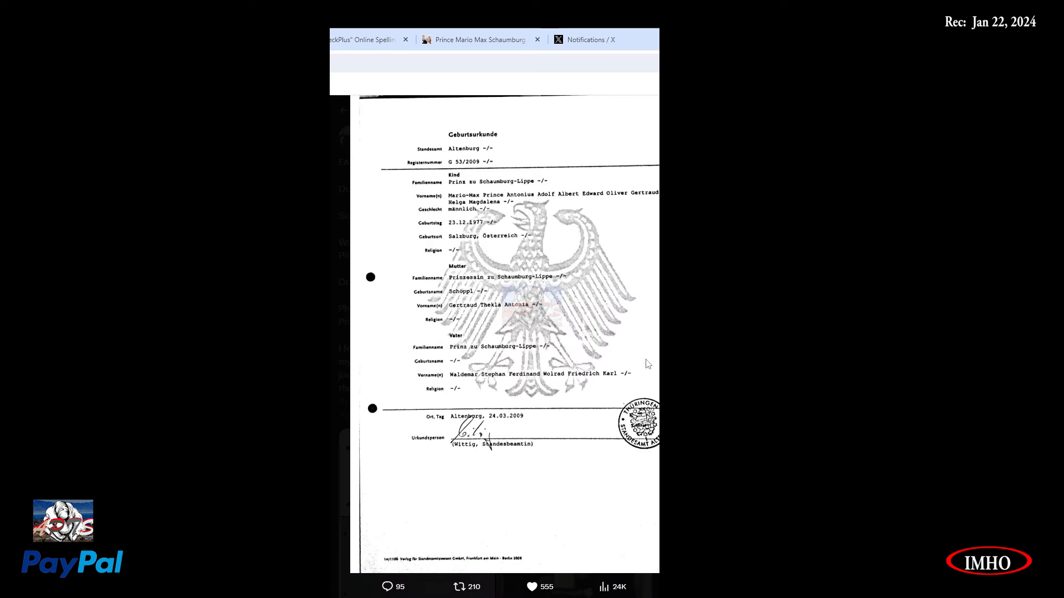
{"action": "mouse_move", "coordinate": [456, 168]}
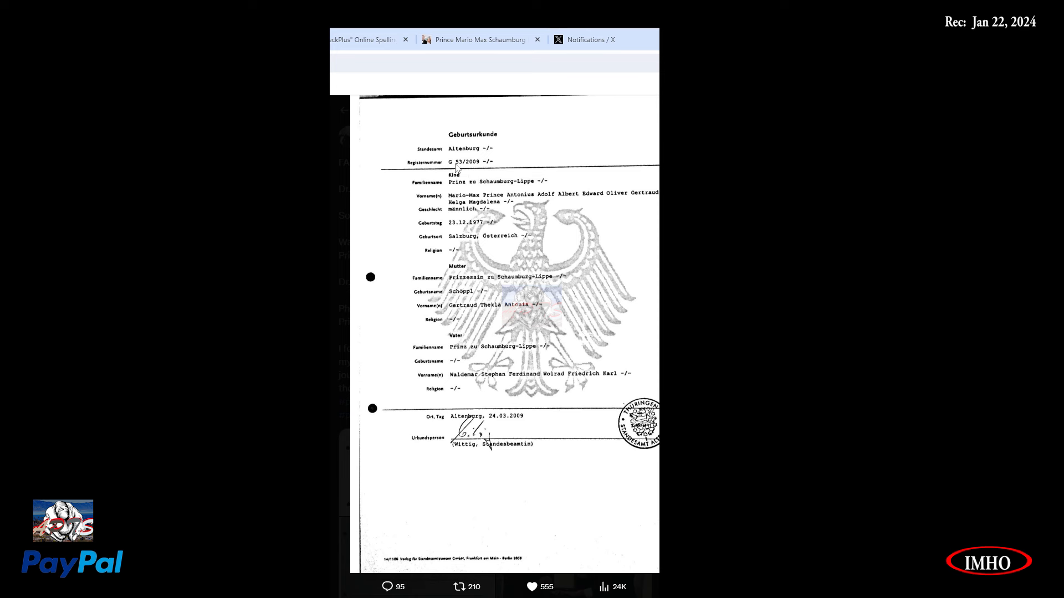
{"action": "mouse_move", "coordinate": [422, 175]}
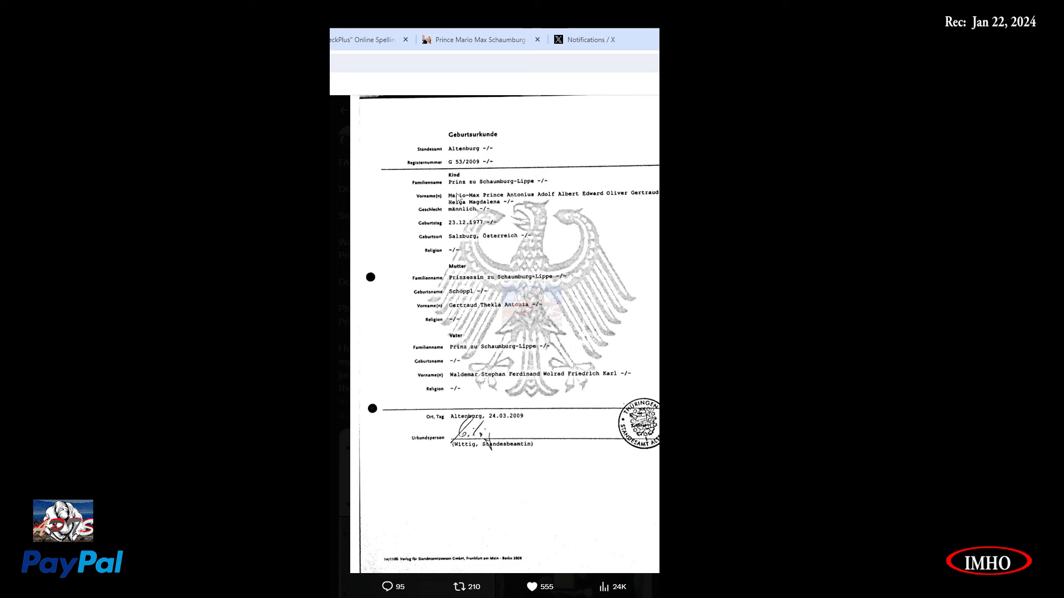
{"action": "mouse_move", "coordinate": [456, 213]}
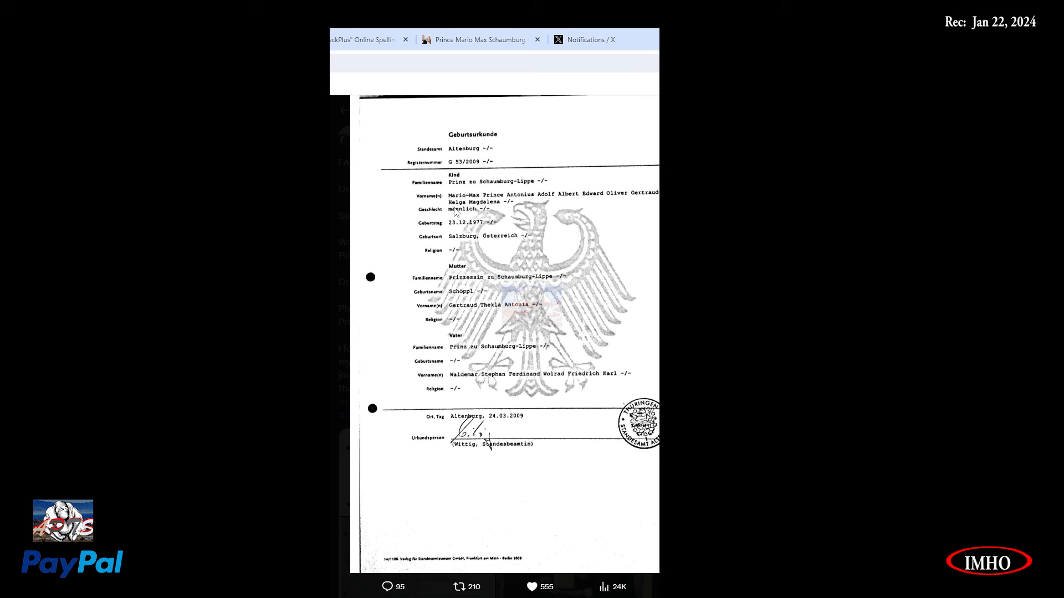
{"action": "mouse_move", "coordinate": [460, 239]}
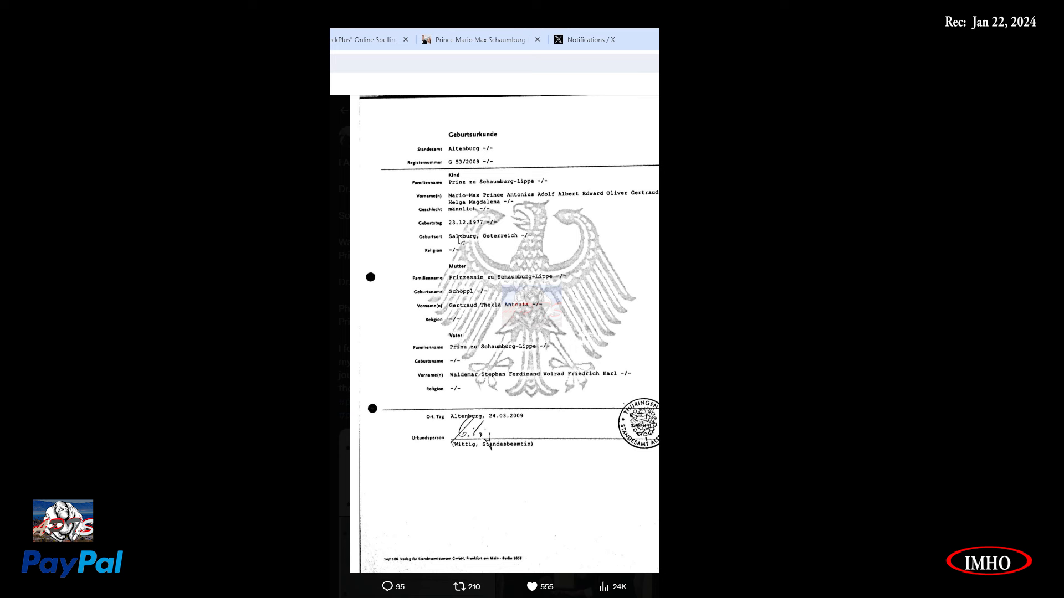
{"action": "mouse_move", "coordinate": [486, 233]}
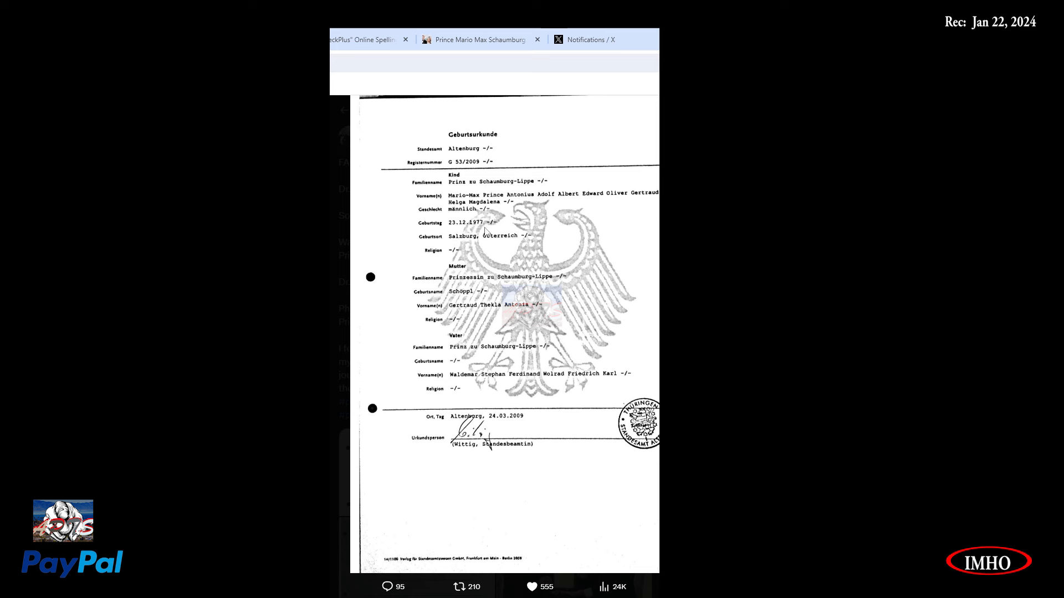
{"action": "mouse_move", "coordinate": [487, 233]}
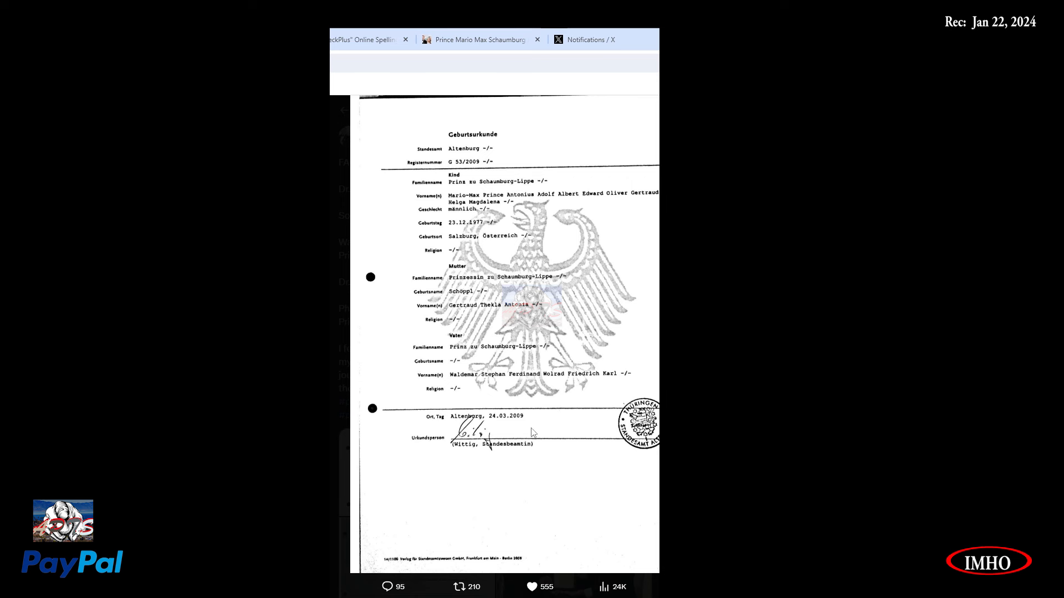
{"action": "mouse_move", "coordinate": [530, 425]}
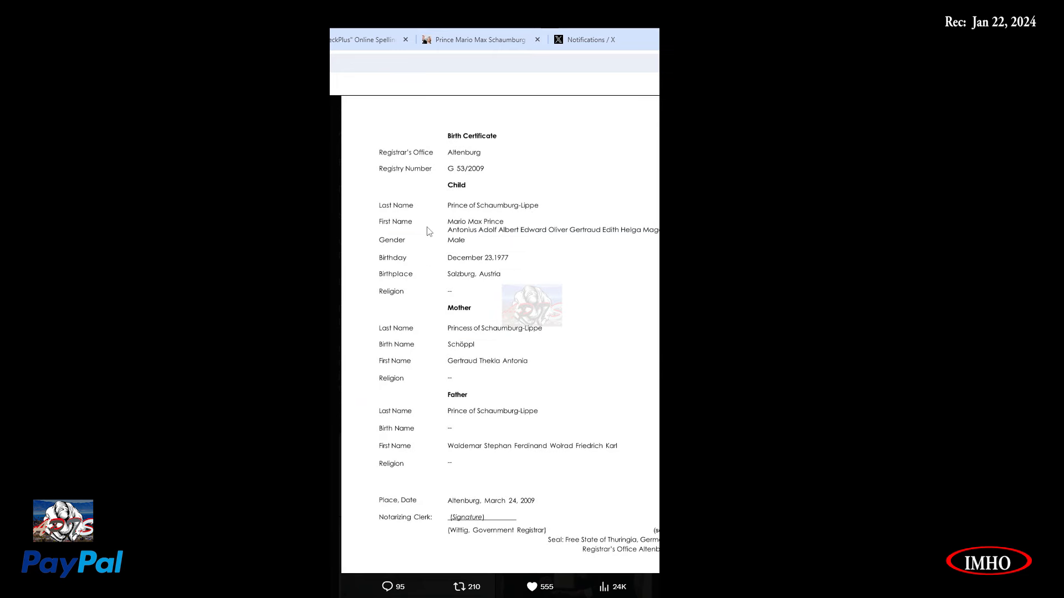
{"action": "mouse_move", "coordinate": [606, 146]}
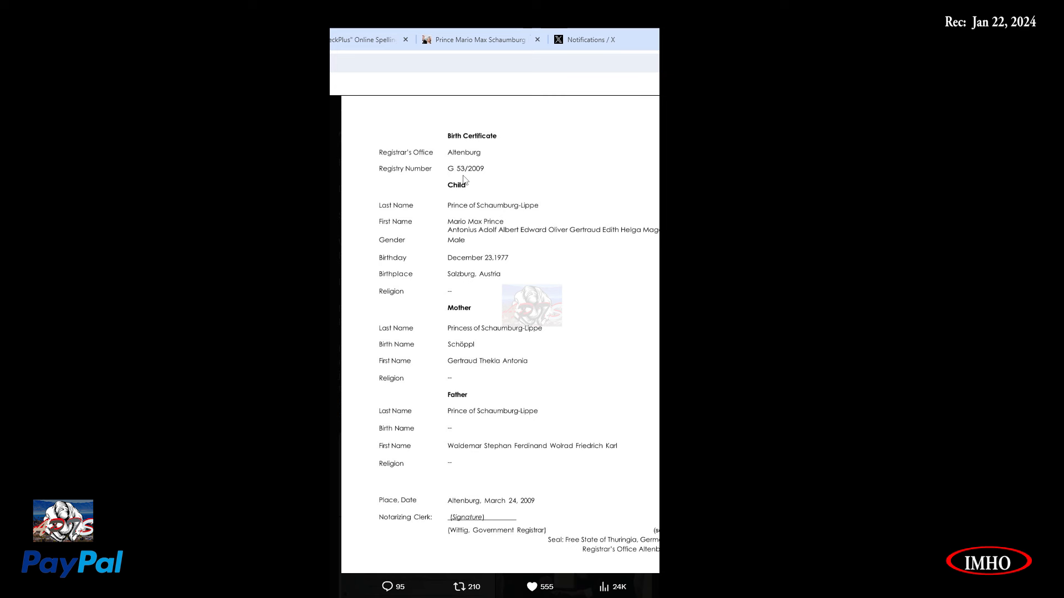
{"action": "mouse_move", "coordinate": [502, 204]}
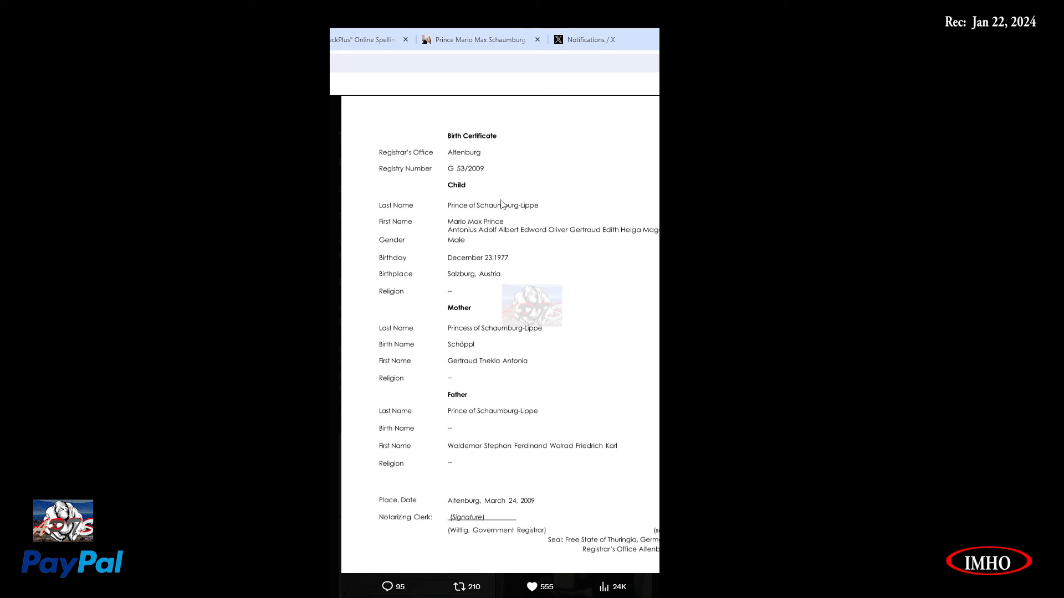
{"action": "mouse_move", "coordinate": [432, 238]}
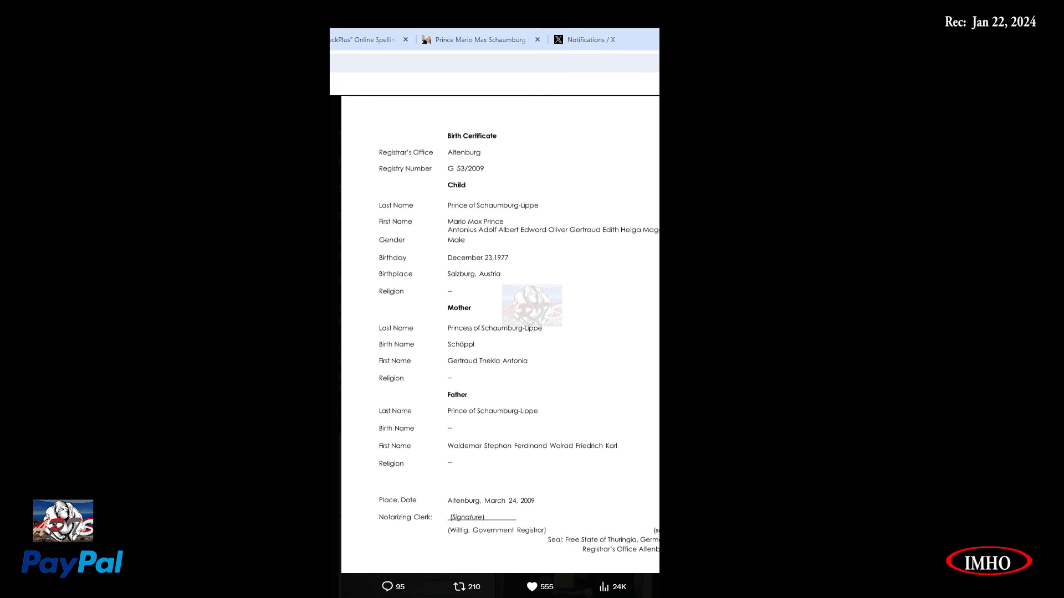
{"action": "mouse_move", "coordinate": [398, 268]}
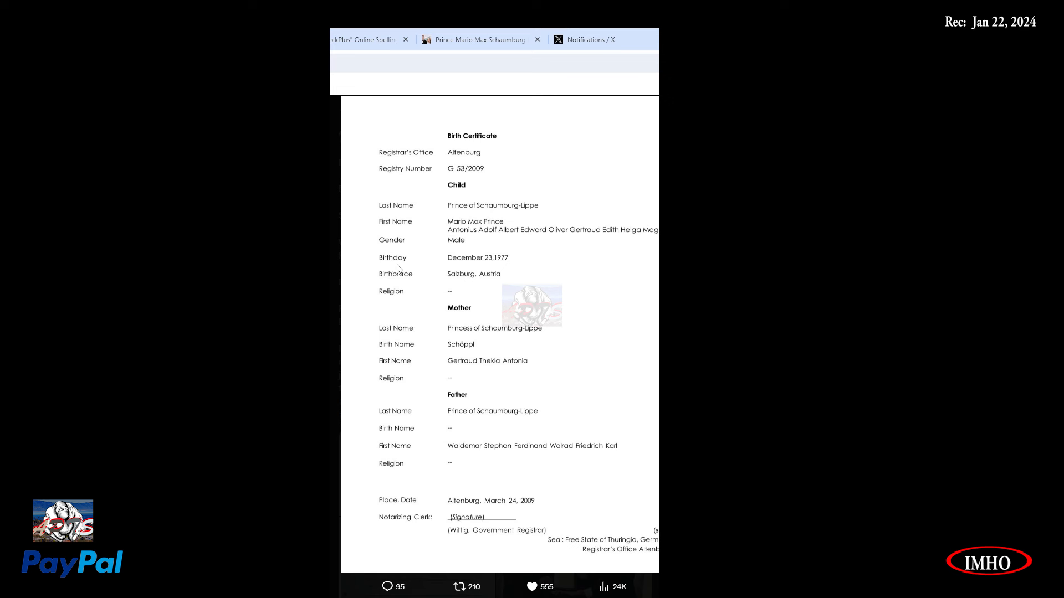
{"action": "mouse_move", "coordinate": [492, 269]}
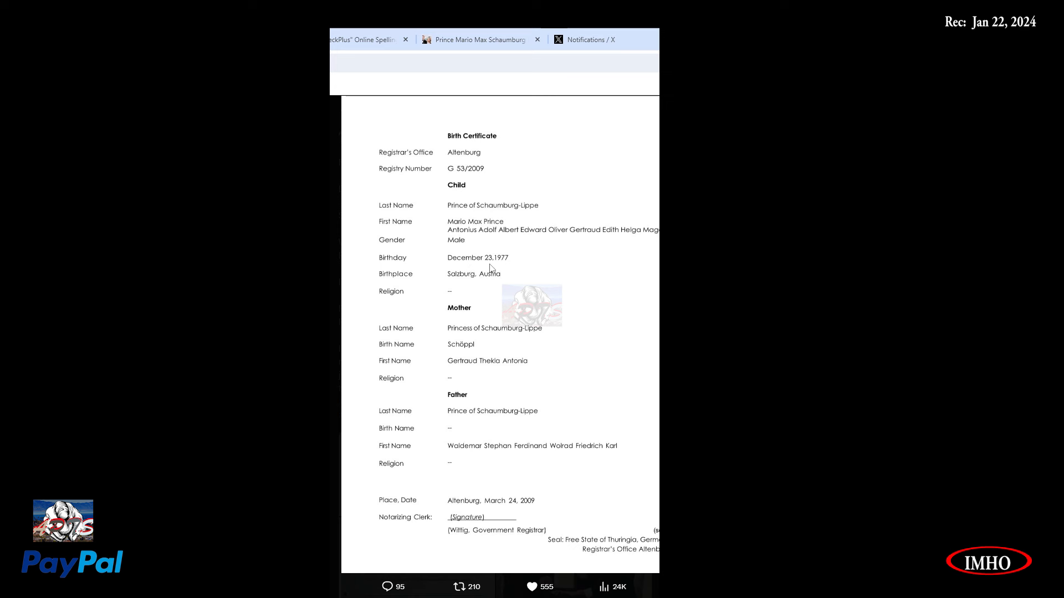
{"action": "mouse_move", "coordinate": [401, 293]}
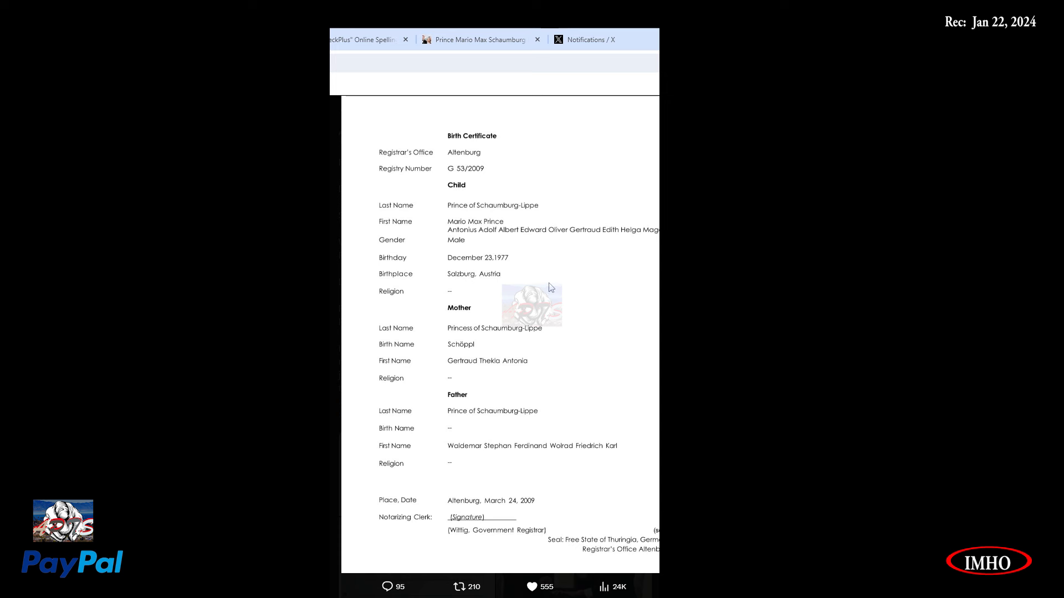
{"action": "mouse_move", "coordinate": [504, 278]}
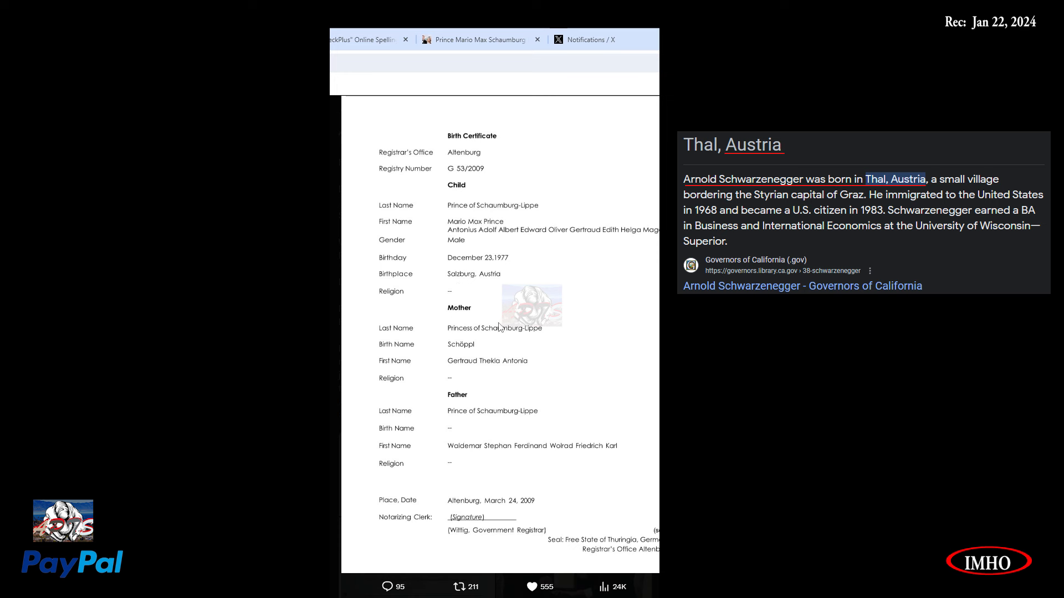
{"action": "mouse_move", "coordinate": [517, 344]}
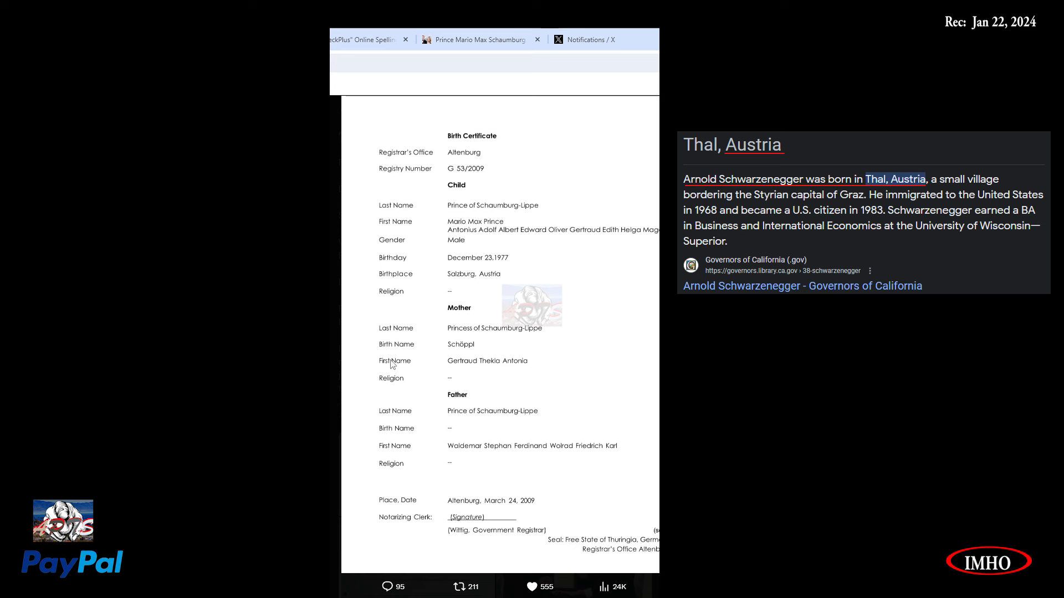
{"action": "mouse_move", "coordinate": [485, 350]}
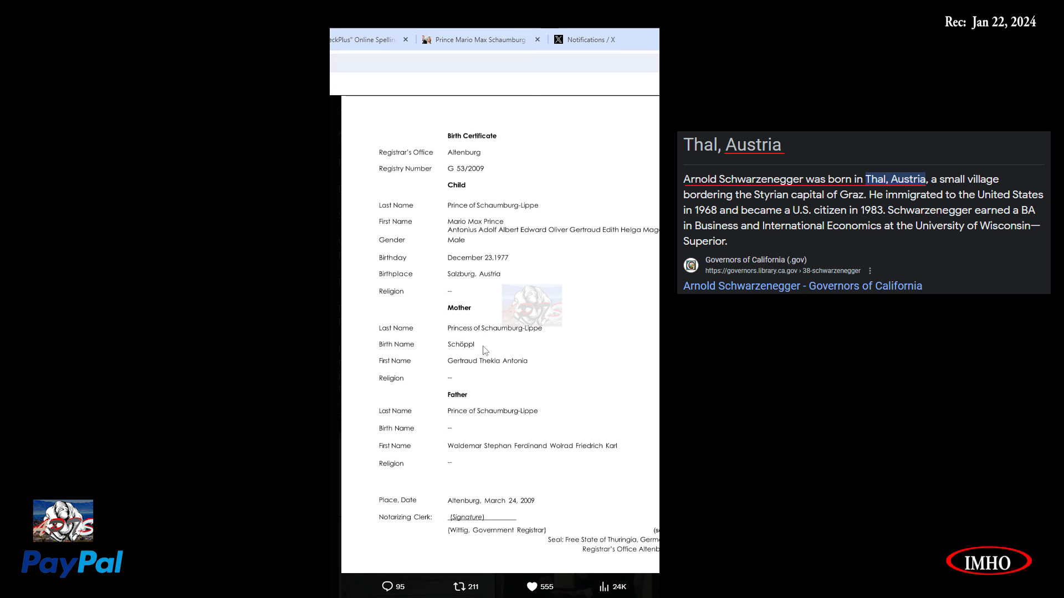
{"action": "mouse_move", "coordinate": [462, 373]}
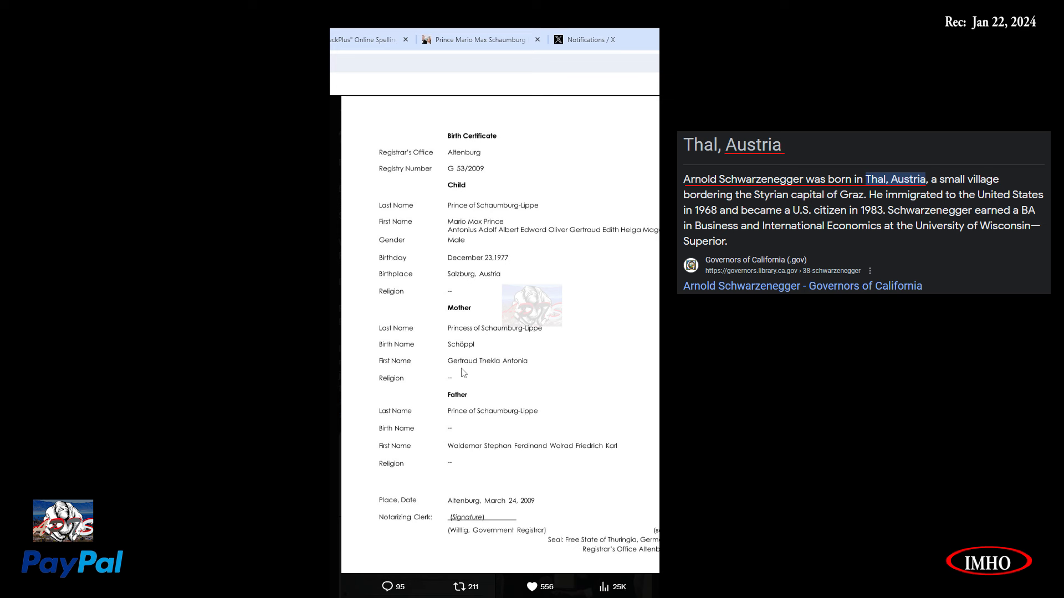
{"action": "mouse_move", "coordinate": [511, 371]}
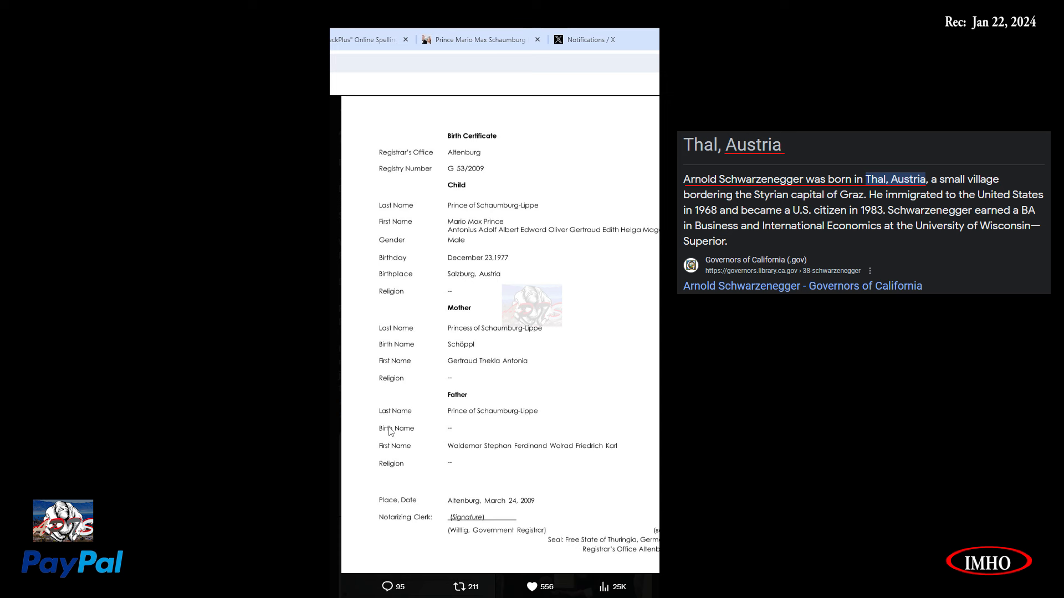
{"action": "mouse_move", "coordinate": [494, 424]}
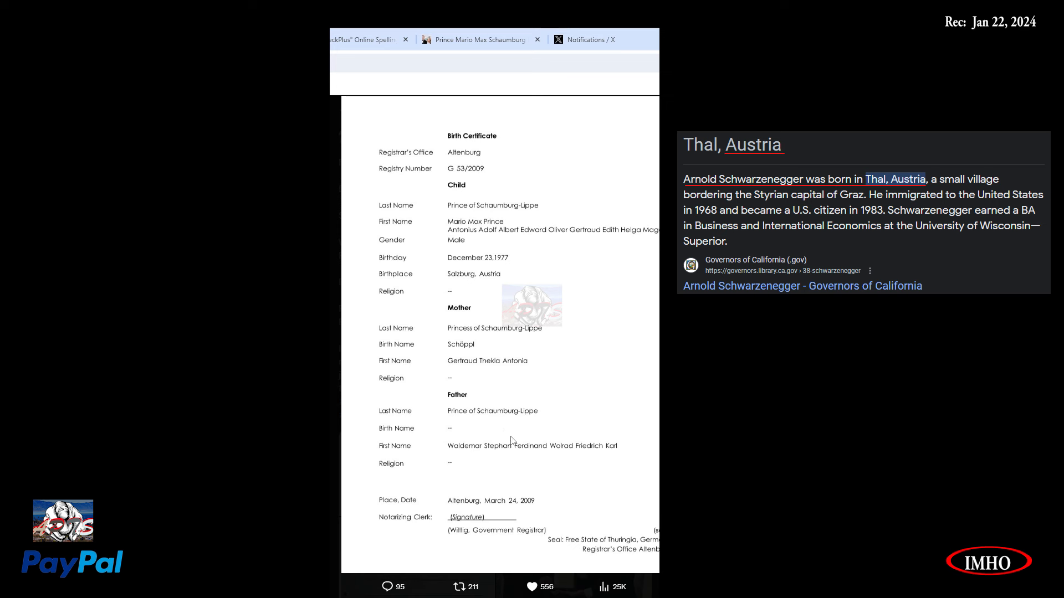
{"action": "mouse_move", "coordinate": [429, 459]}
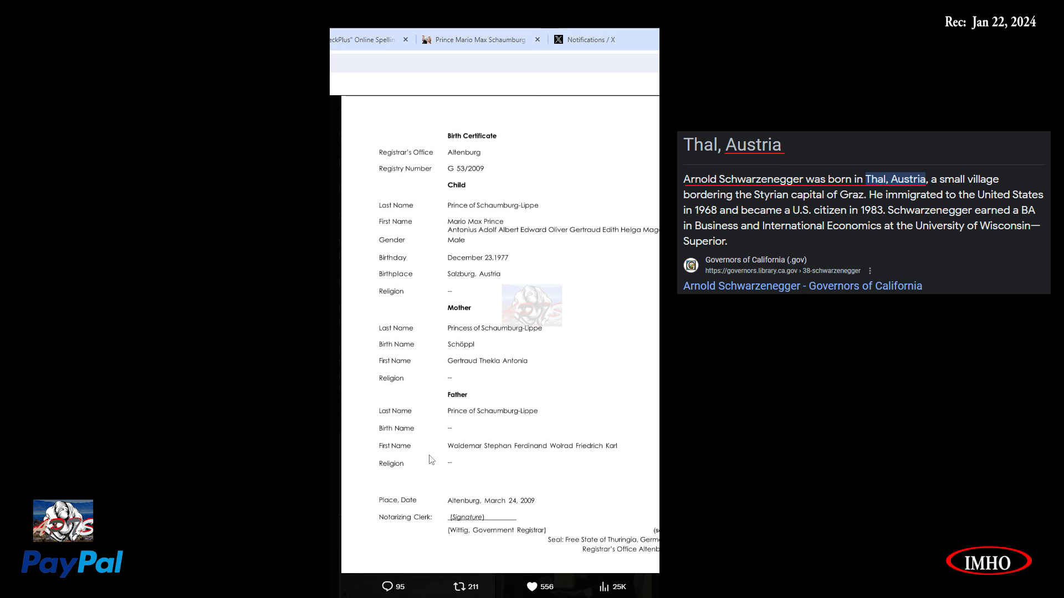
{"action": "mouse_move", "coordinate": [434, 557]}
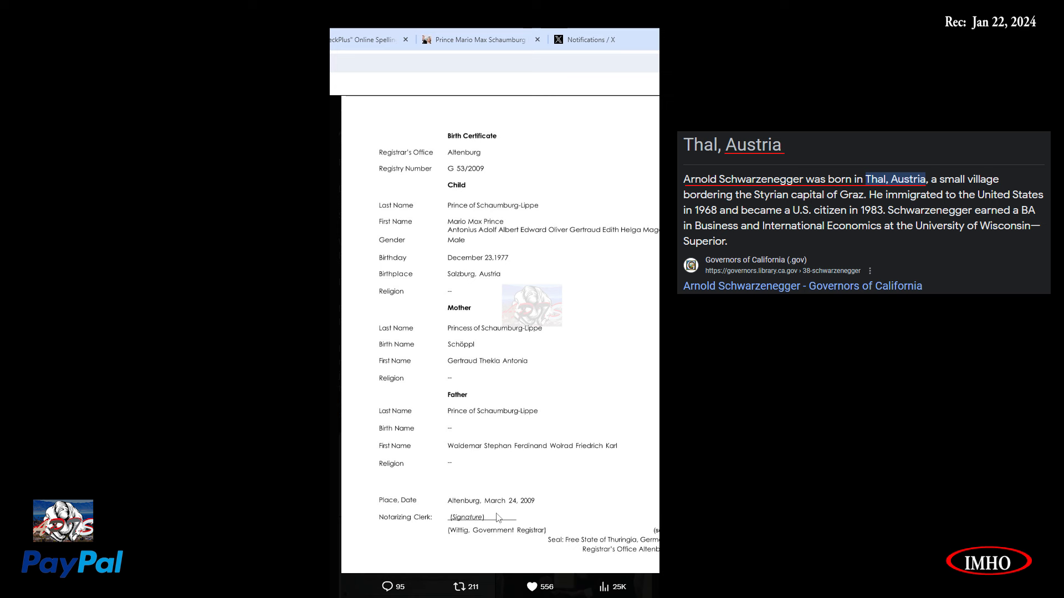
{"action": "mouse_move", "coordinate": [589, 552]}
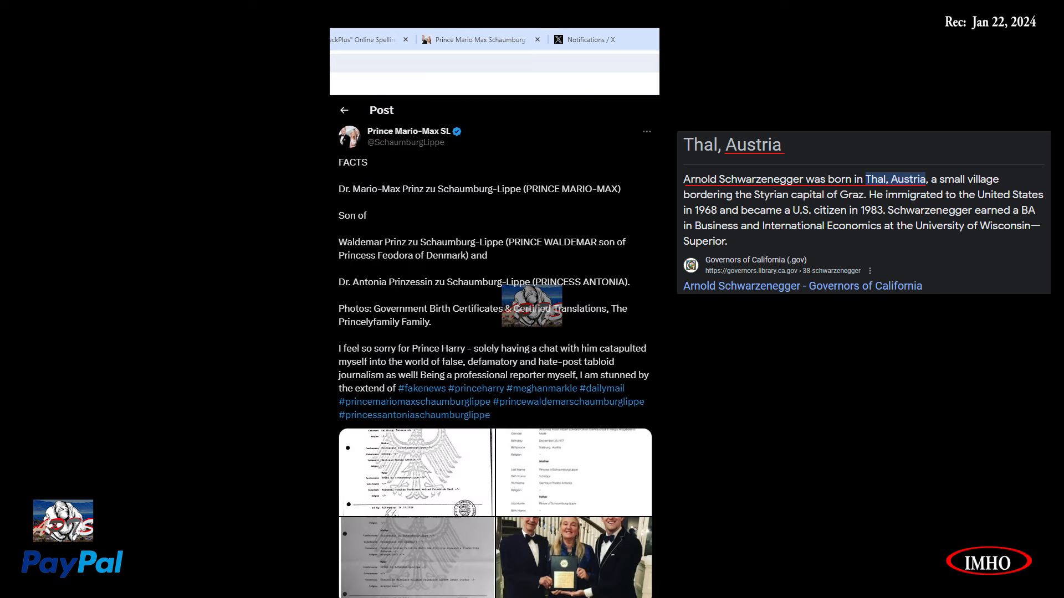
Scroll the post's replies and switch to the Princely Family Schaumburg-Lippe website.
{"action": "scroll", "scroll_direction": "down", "scroll_amount": 3}
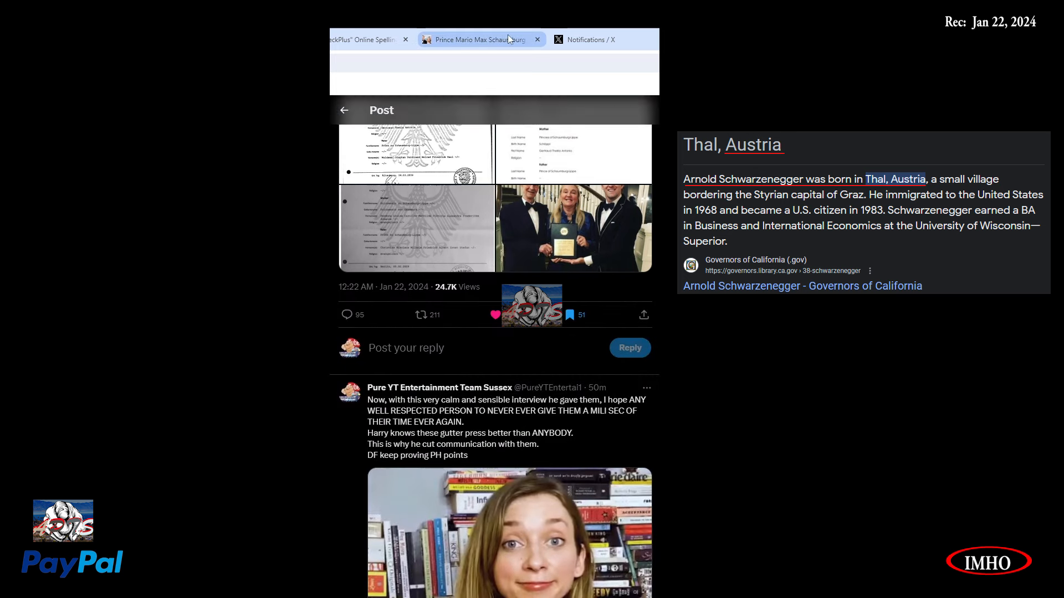
{"action": "left_click", "coordinate": [477, 40]}
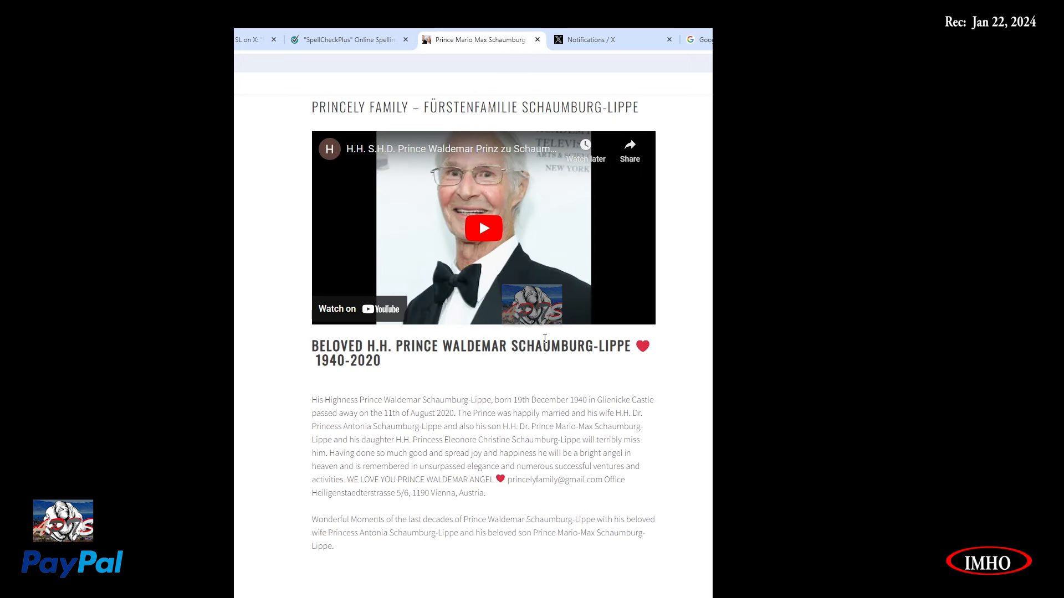
{"action": "mouse_move", "coordinate": [348, 362]}
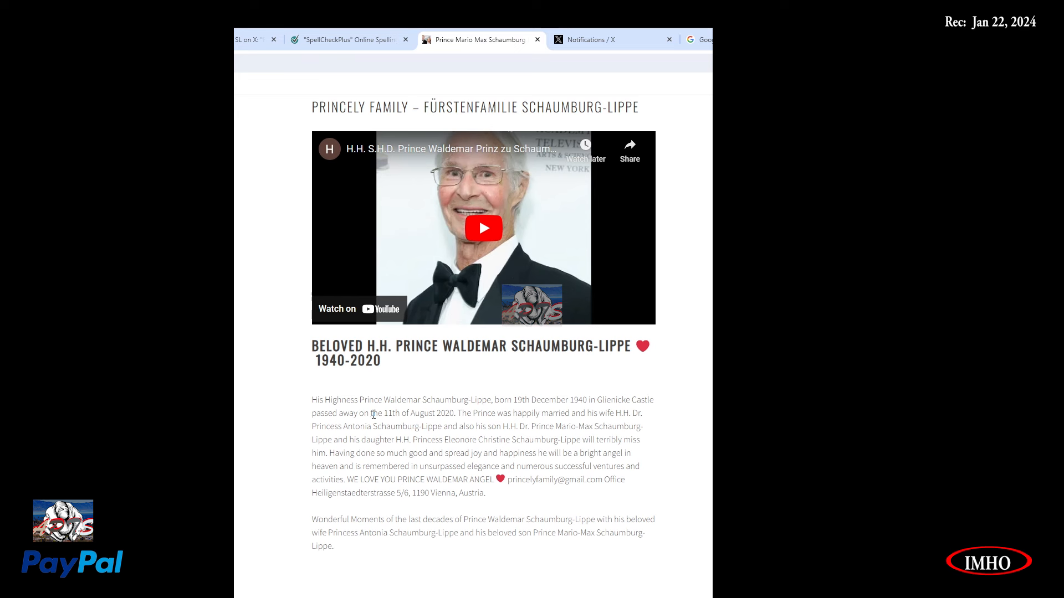
{"action": "mouse_move", "coordinate": [509, 408]}
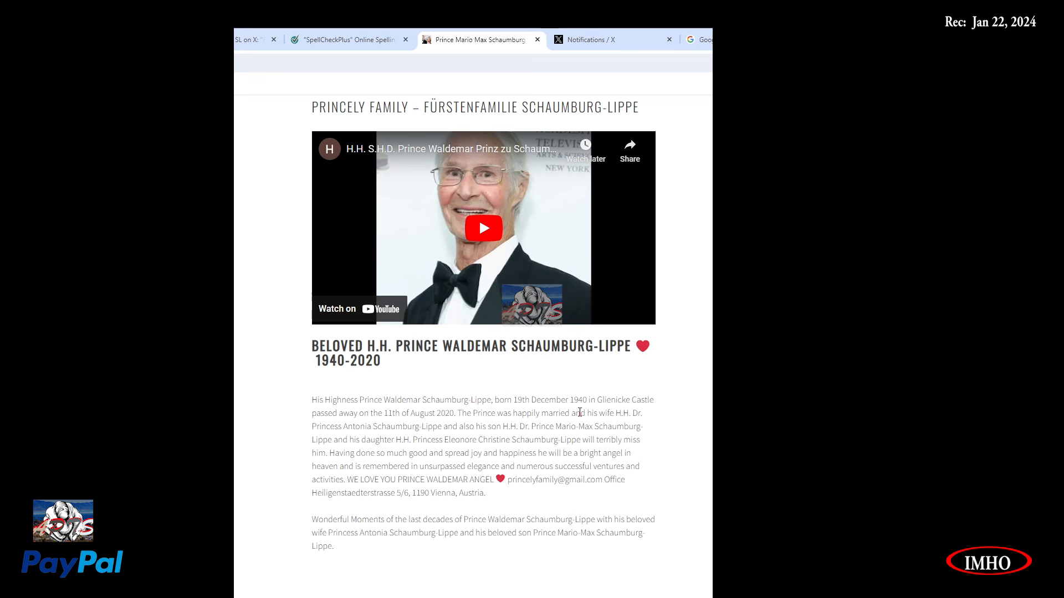
{"action": "mouse_move", "coordinate": [530, 388]}
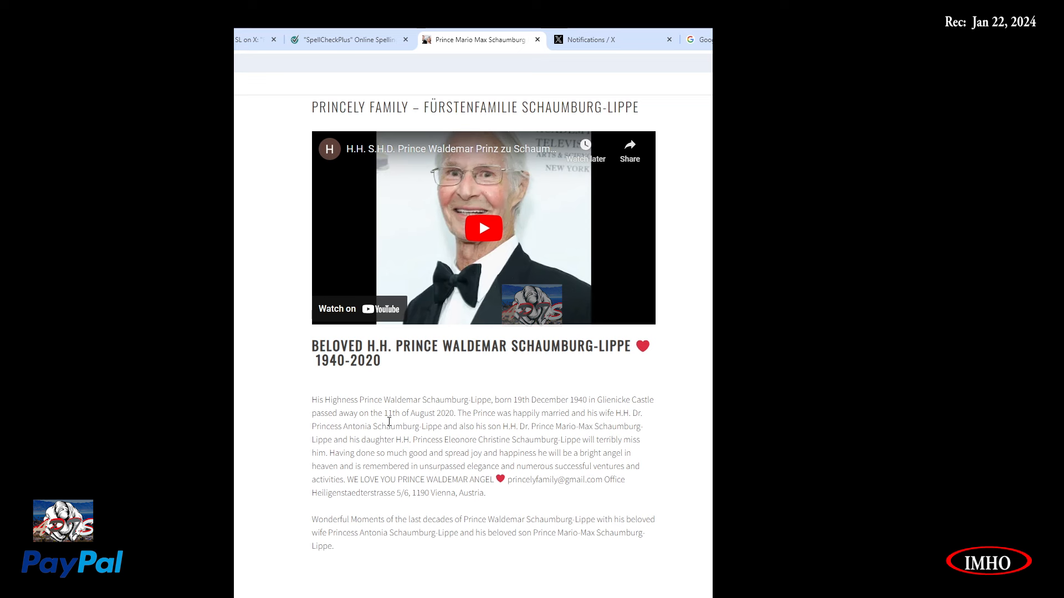
{"action": "mouse_move", "coordinate": [459, 424]}
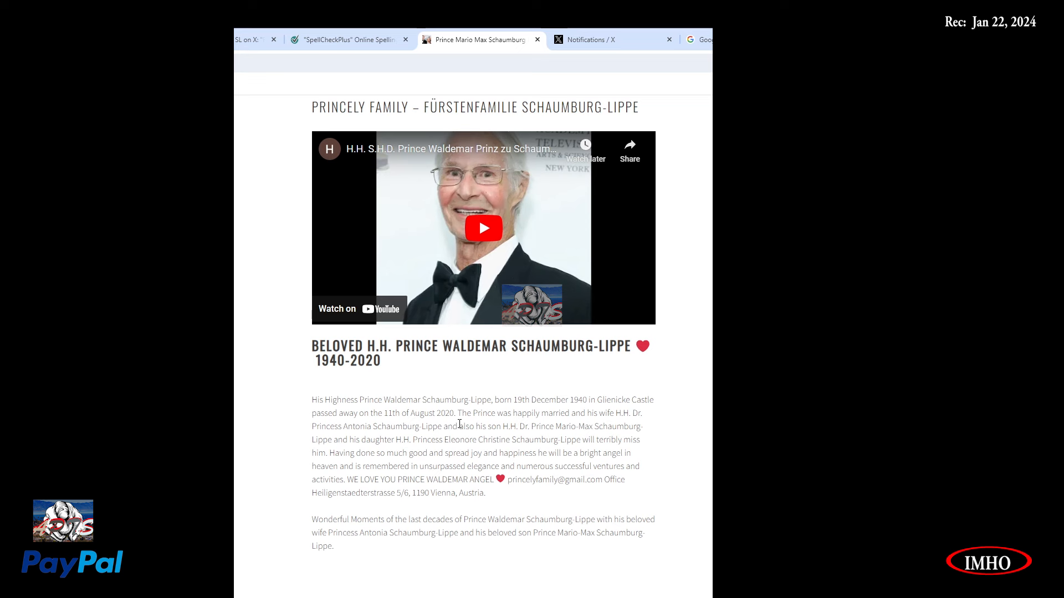
{"action": "mouse_move", "coordinate": [581, 427]}
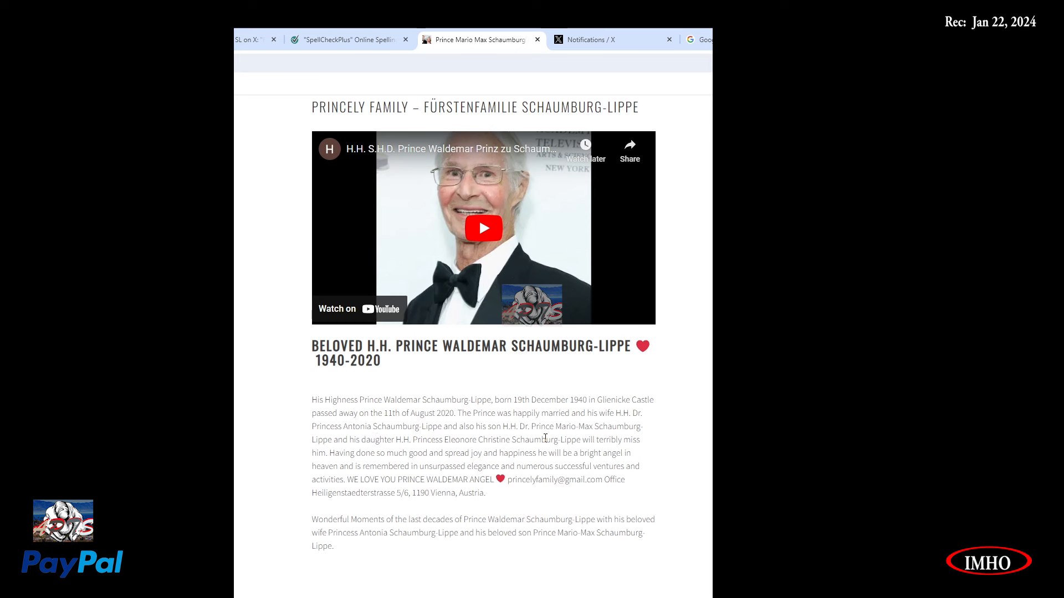
{"action": "mouse_move", "coordinate": [623, 439]}
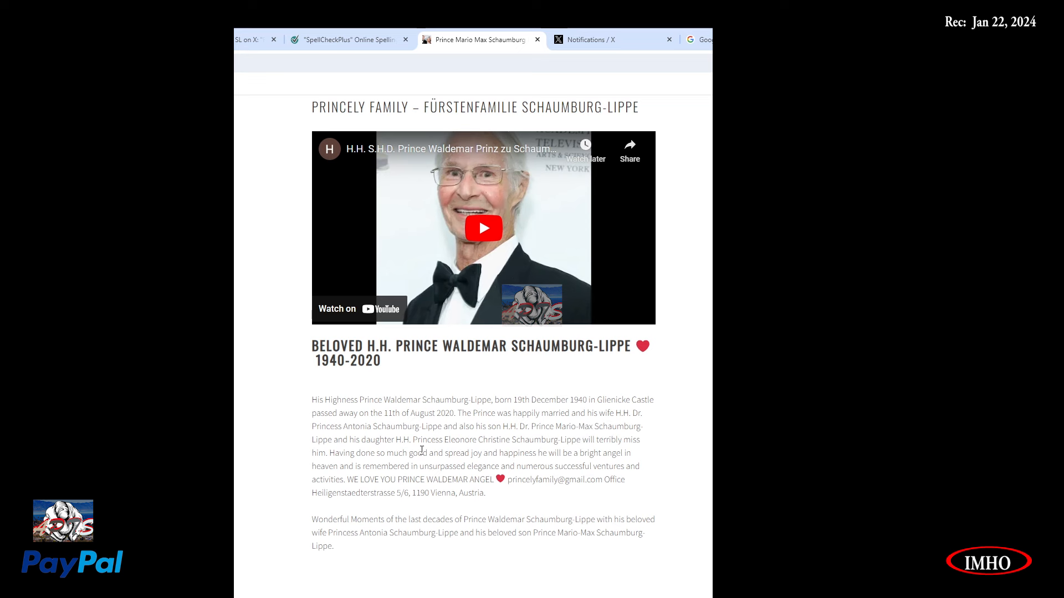
{"action": "mouse_move", "coordinate": [693, 445]}
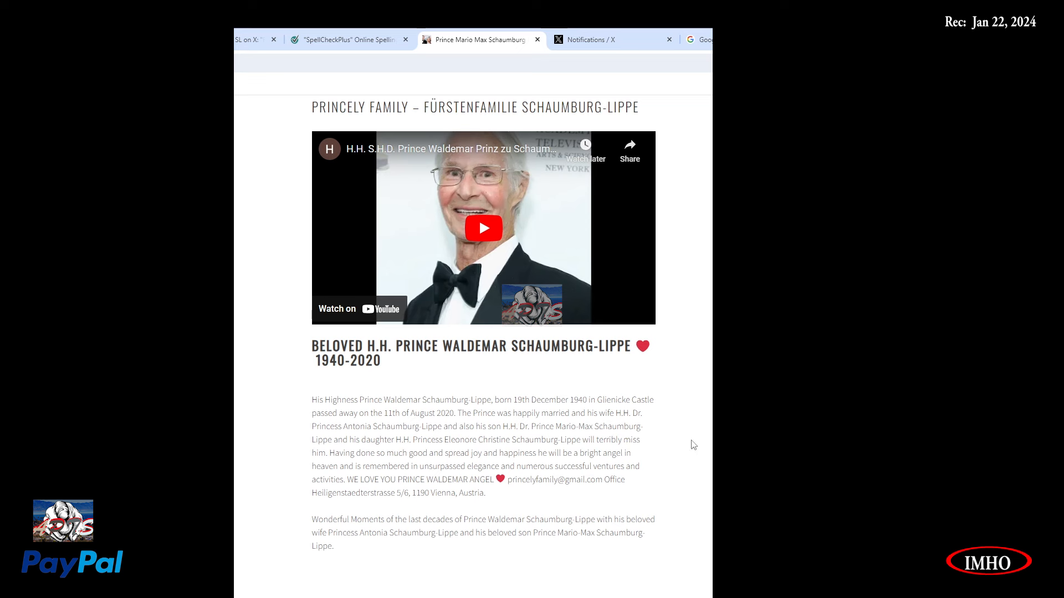
{"action": "mouse_move", "coordinate": [656, 455]}
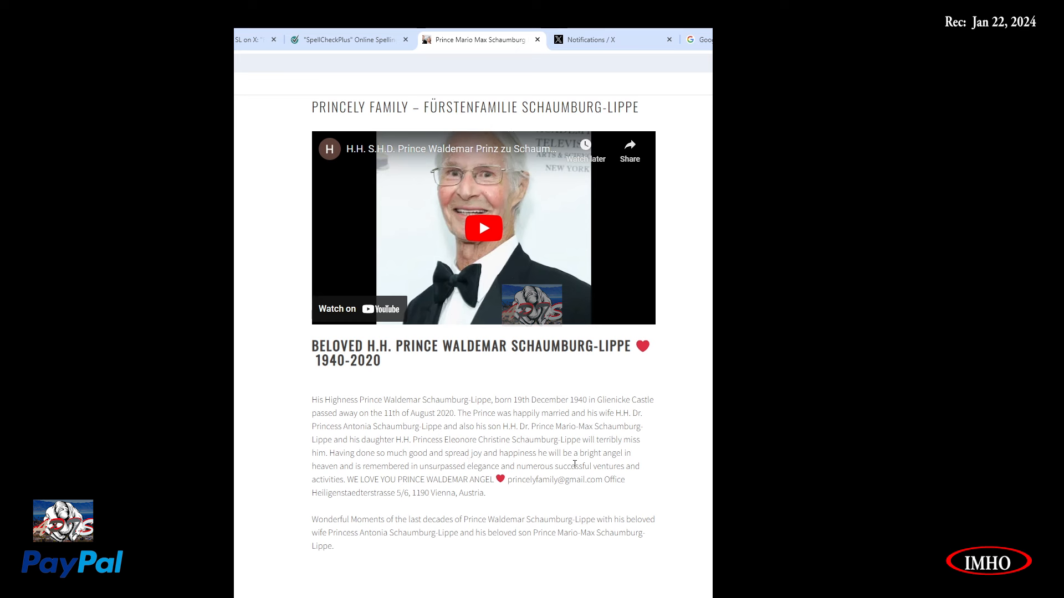
{"action": "mouse_move", "coordinate": [635, 465]}
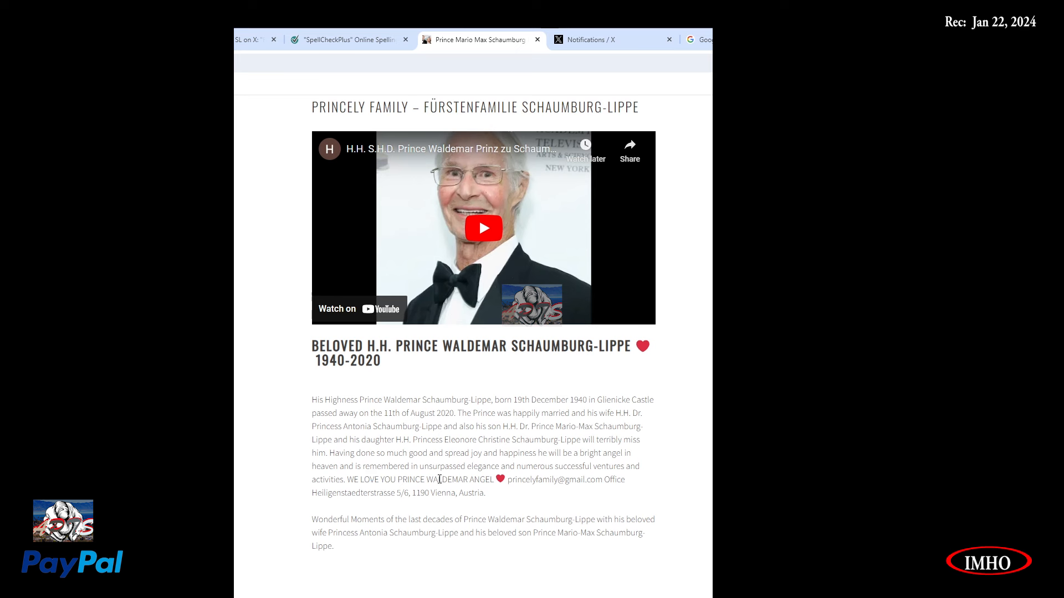
{"action": "mouse_move", "coordinate": [573, 475]}
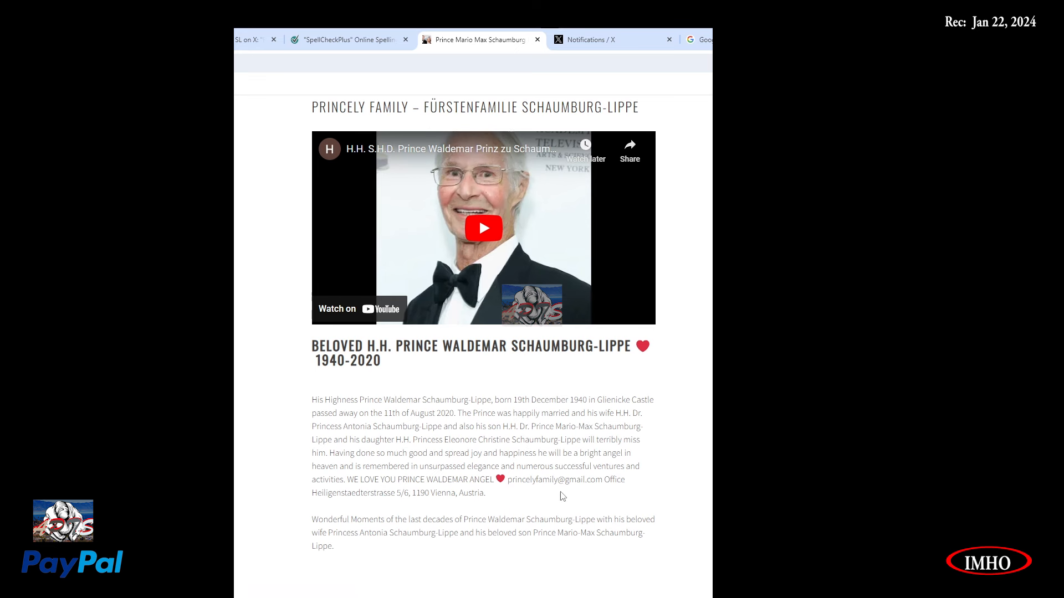
{"action": "scroll", "scroll_direction": "down", "scroll_amount": 3}
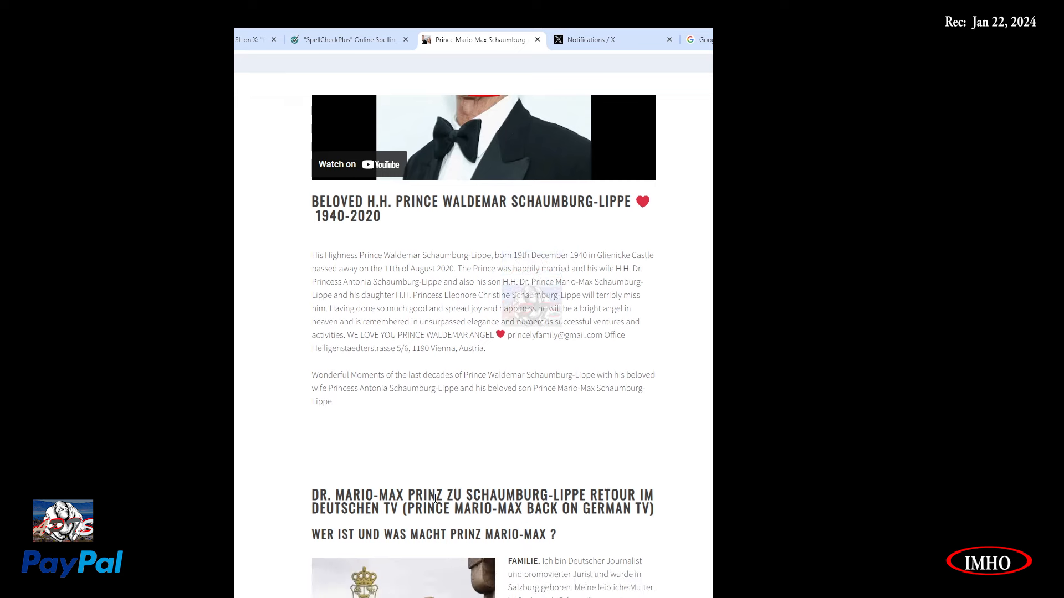
{"action": "scroll", "scroll_direction": "down", "scroll_amount": 3}
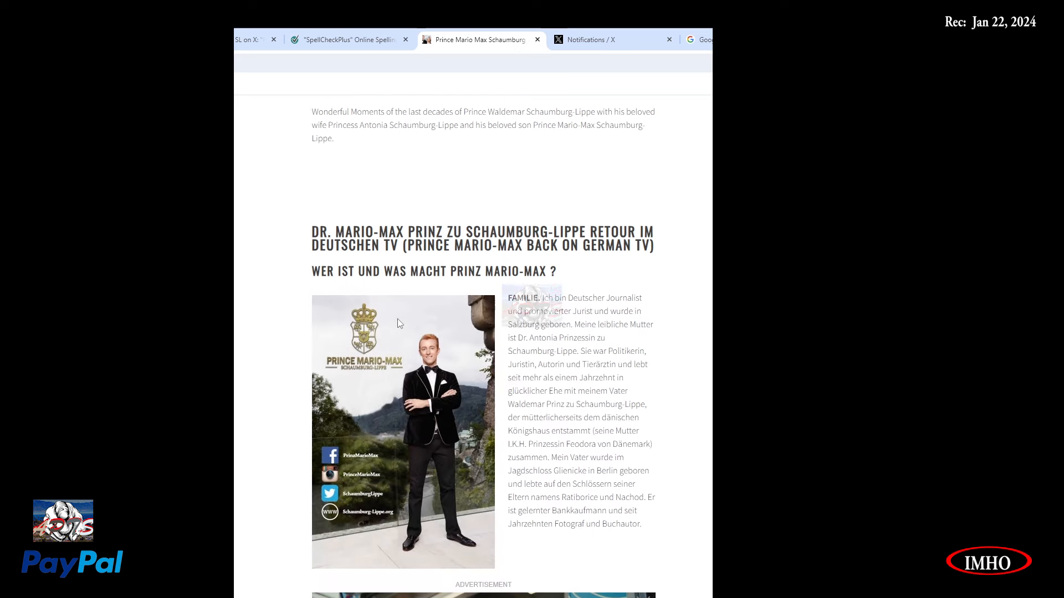
{"action": "scroll", "scroll_direction": "down", "scroll_amount": 3}
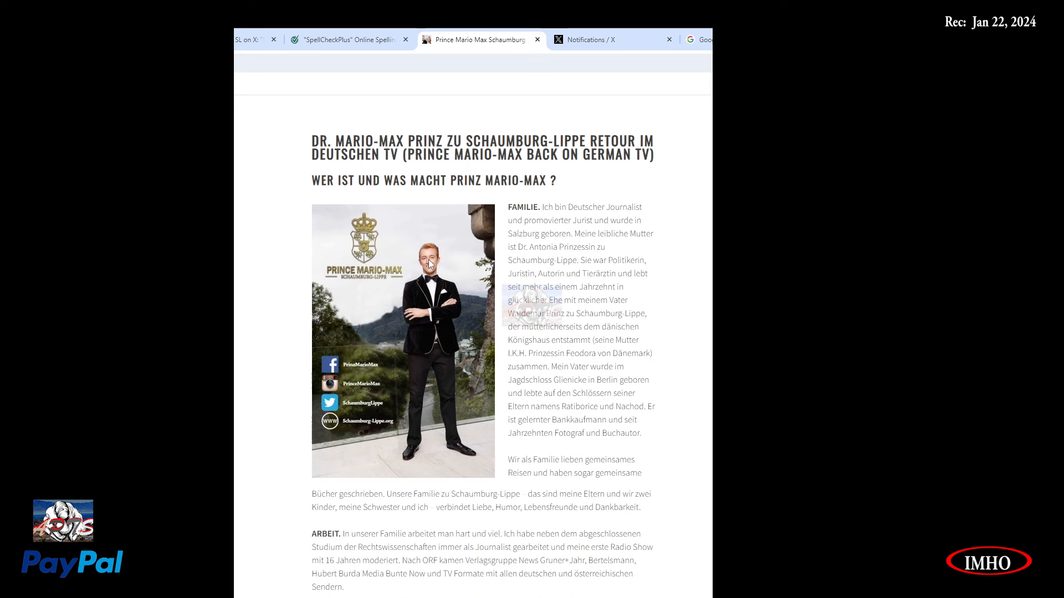
{"action": "mouse_move", "coordinate": [484, 169]}
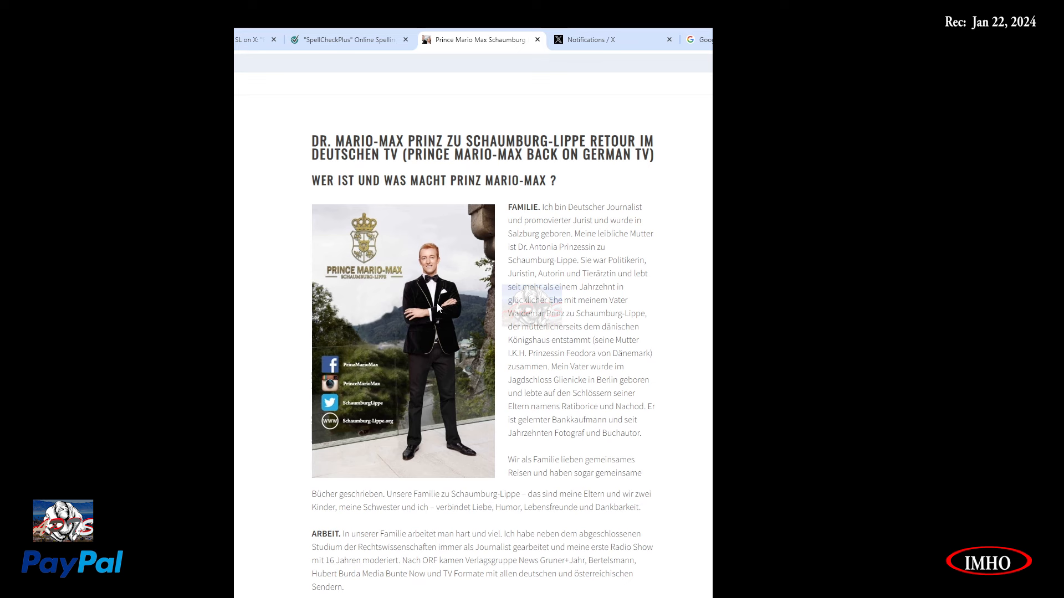
{"action": "mouse_move", "coordinate": [617, 217]}
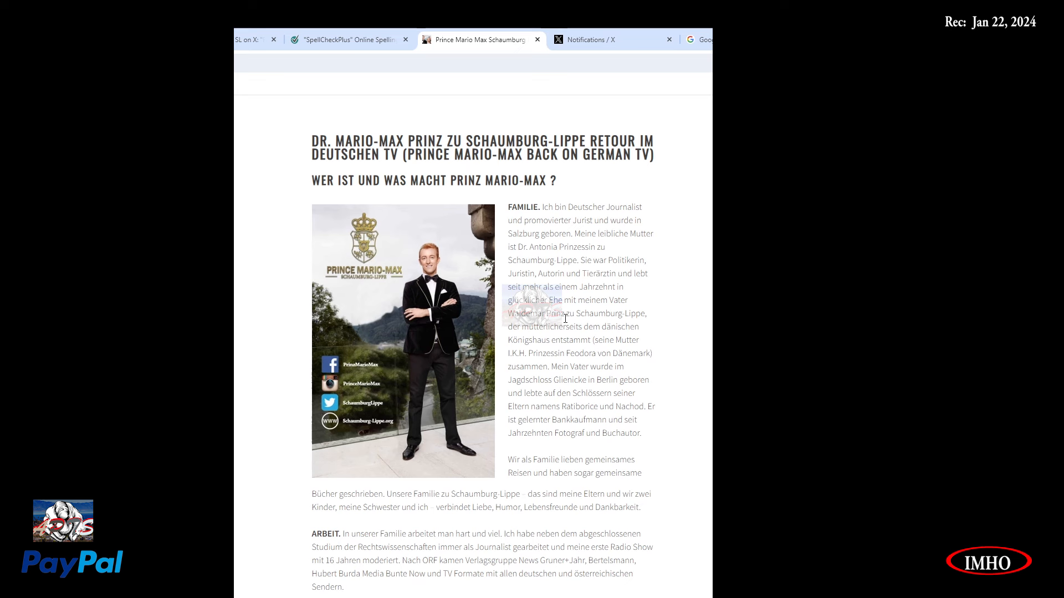
{"action": "scroll", "scroll_direction": "down", "scroll_amount": 3}
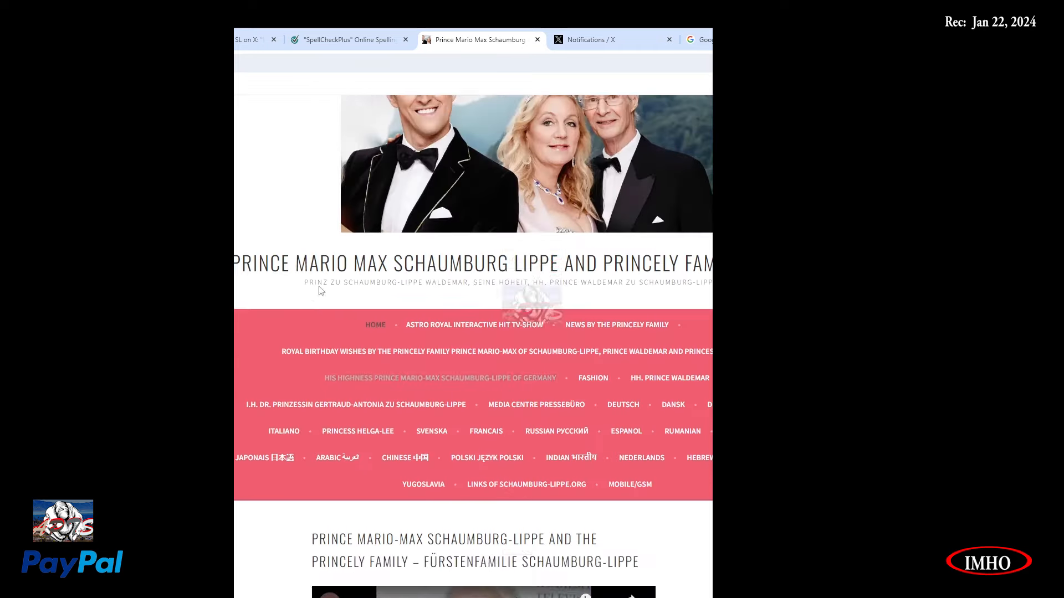
{"action": "scroll", "scroll_direction": "down", "scroll_amount": 3}
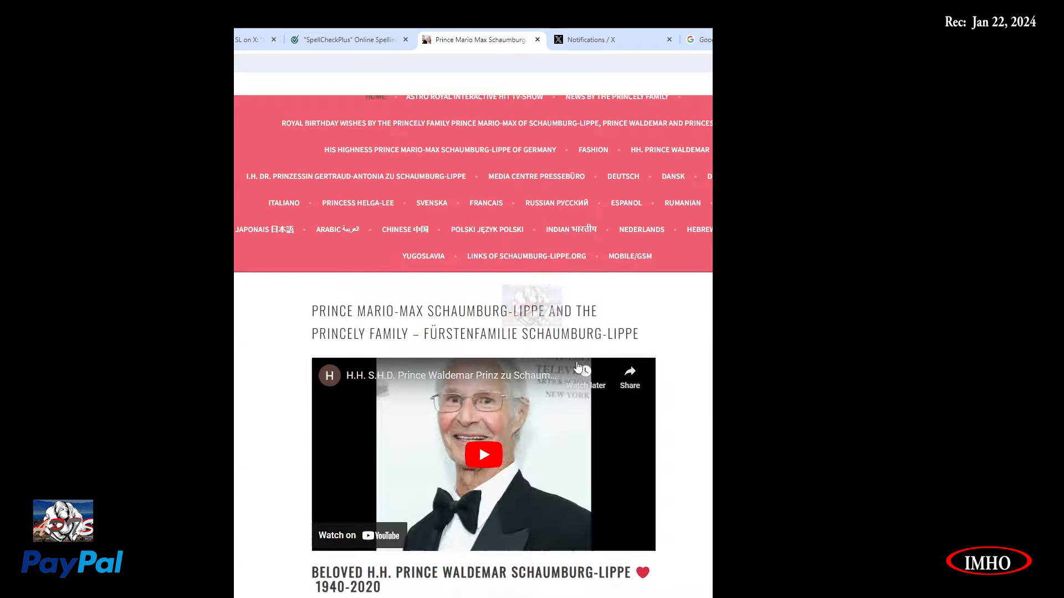
{"action": "scroll", "scroll_direction": "down", "scroll_amount": 3}
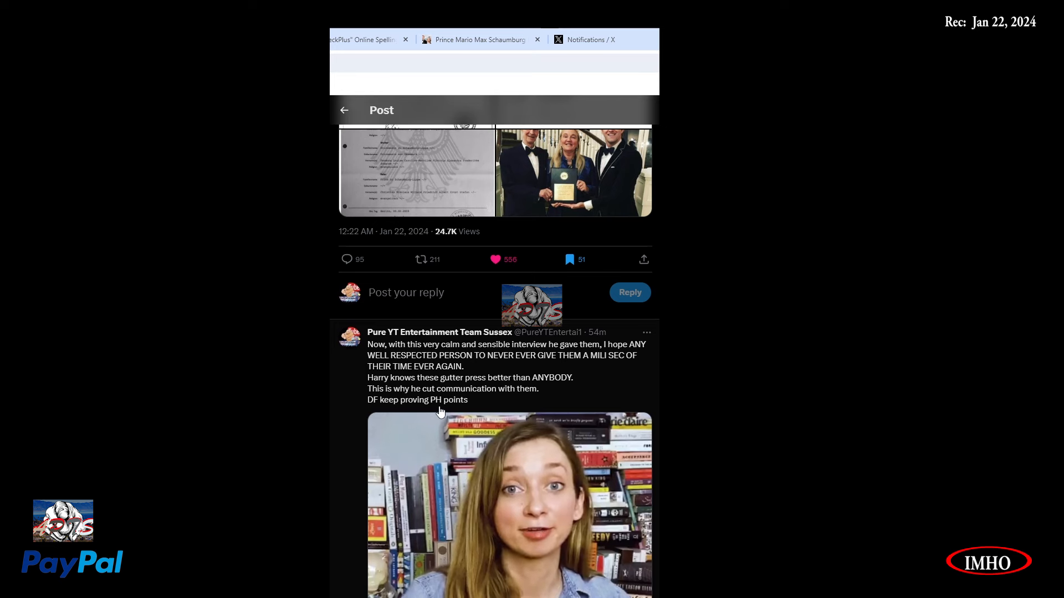
{"action": "scroll", "scroll_direction": "down", "scroll_amount": 3}
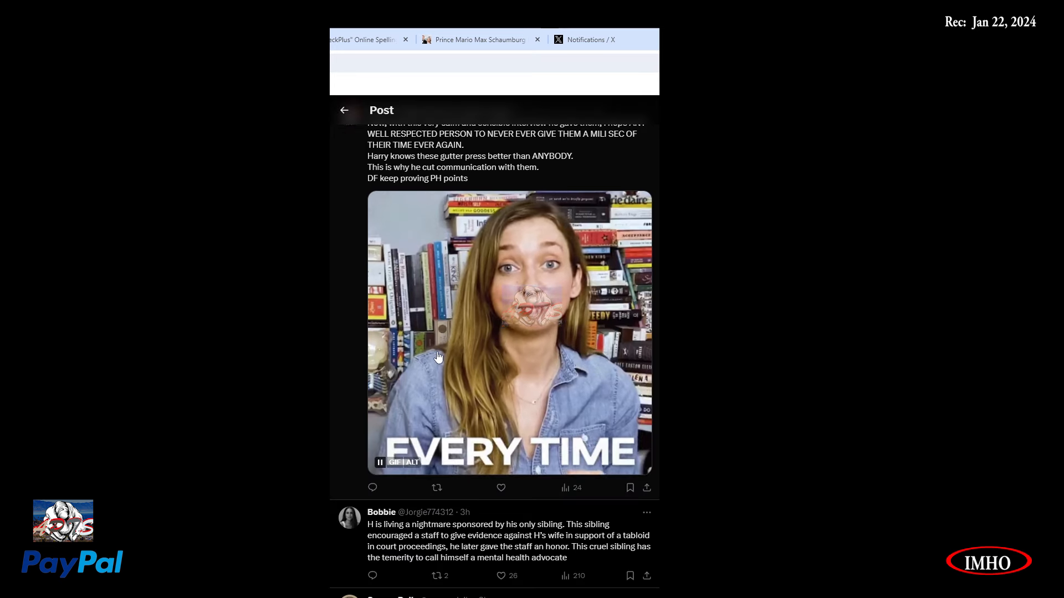
{"action": "scroll", "scroll_direction": "down", "scroll_amount": 3}
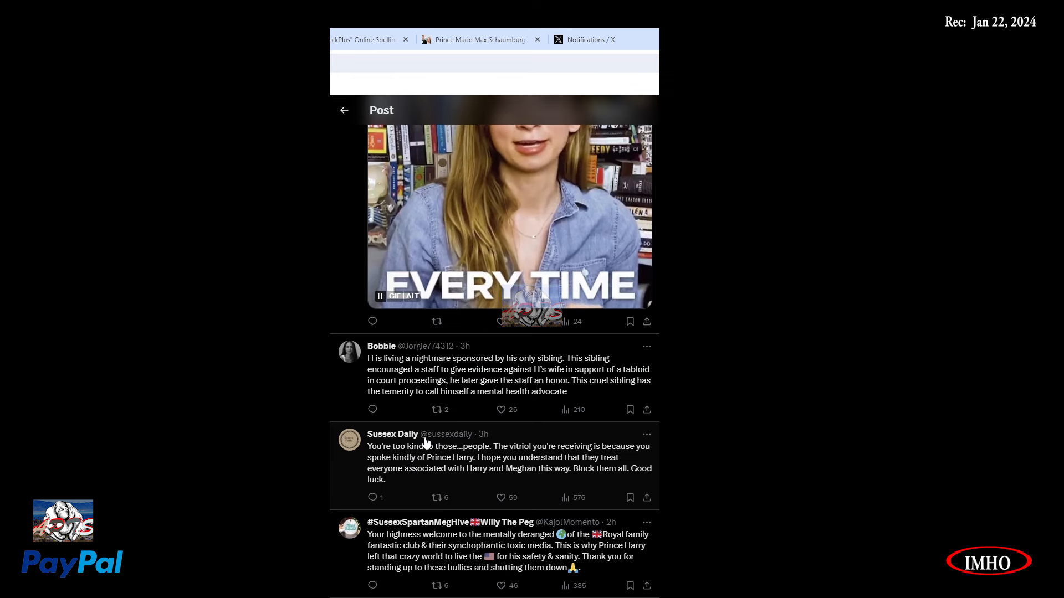
{"action": "scroll", "scroll_direction": "down", "scroll_amount": 3}
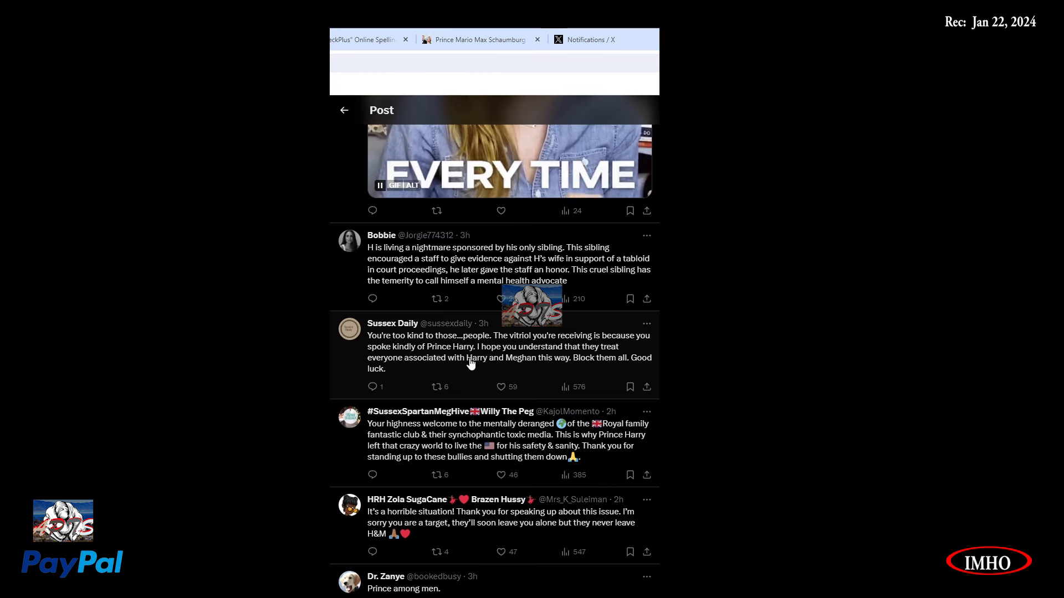
{"action": "mouse_move", "coordinate": [603, 360]}
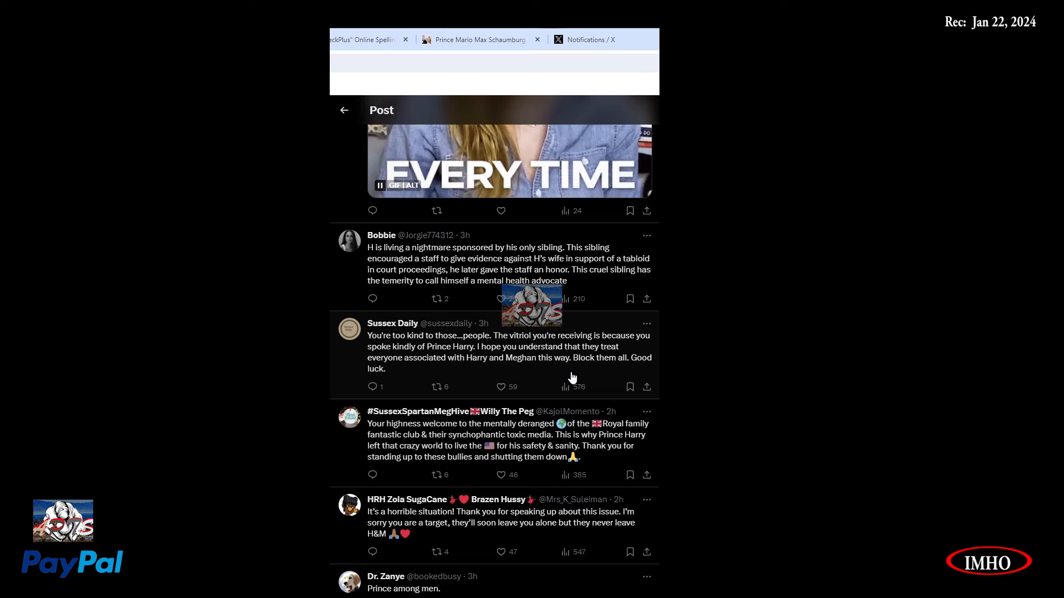
{"action": "mouse_move", "coordinate": [479, 415]}
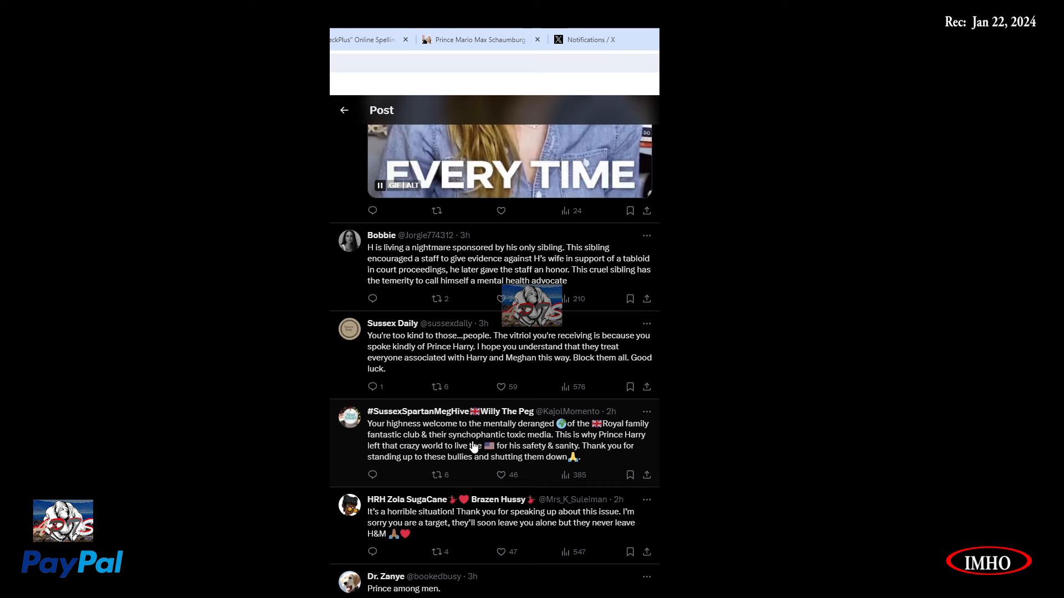
{"action": "mouse_move", "coordinate": [553, 448]}
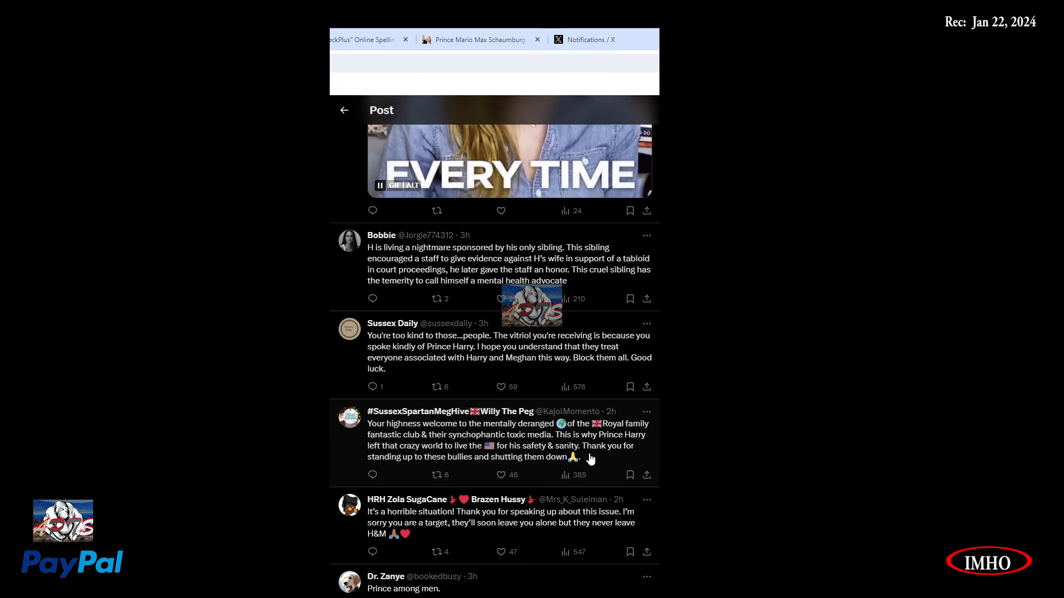
{"action": "mouse_move", "coordinate": [467, 471]}
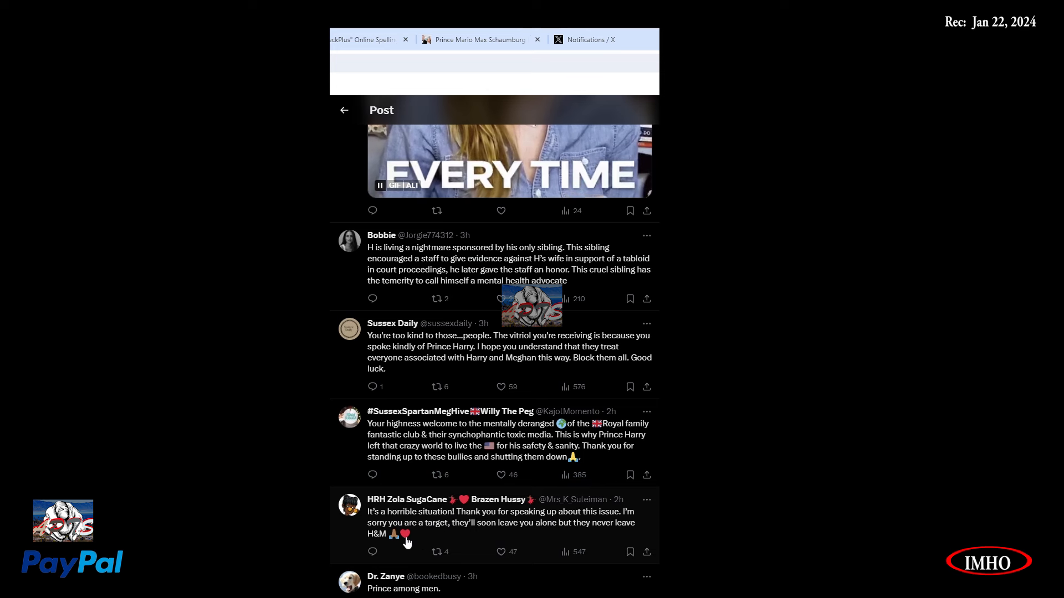
{"action": "mouse_move", "coordinate": [487, 536]}
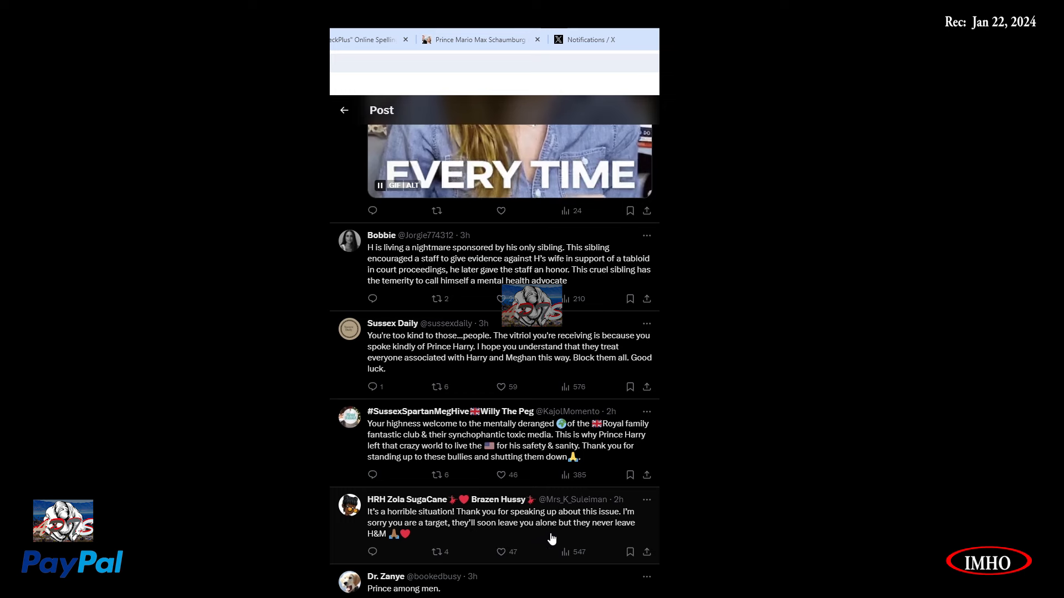
Scroll past the 'Prince among men' GIF and open Rebecca's post praising John Travolta.
{"action": "scroll", "scroll_direction": "down", "scroll_amount": 3}
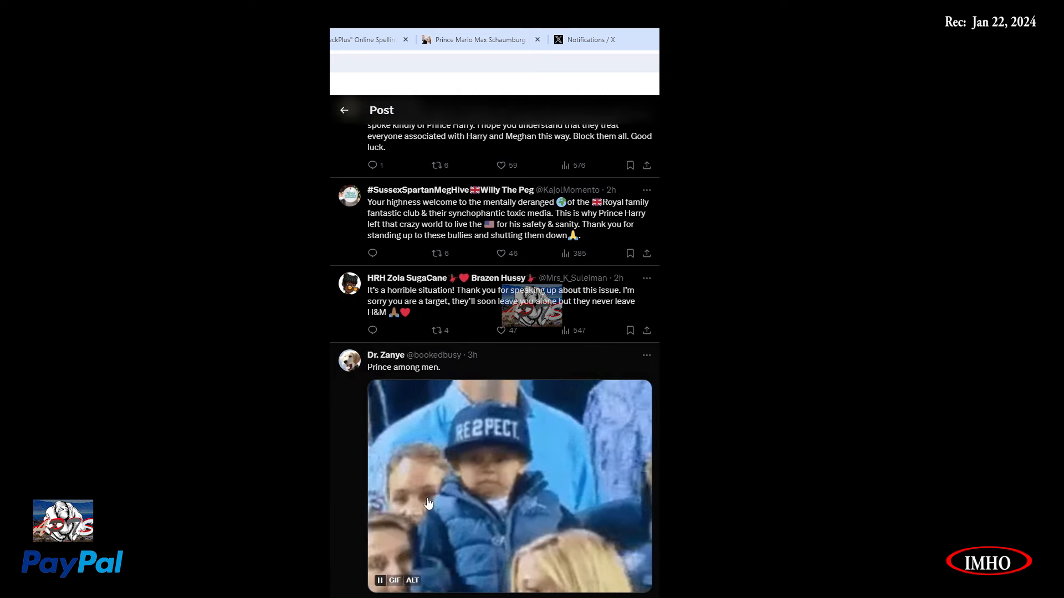
{"action": "scroll", "scroll_direction": "down", "scroll_amount": 3}
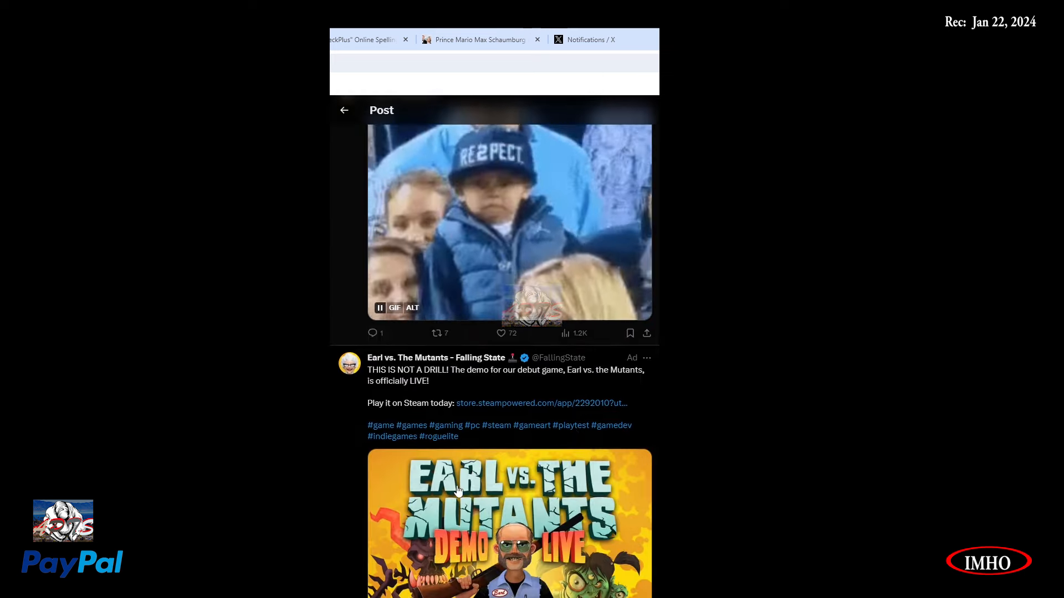
{"action": "scroll", "scroll_direction": "down", "scroll_amount": 3}
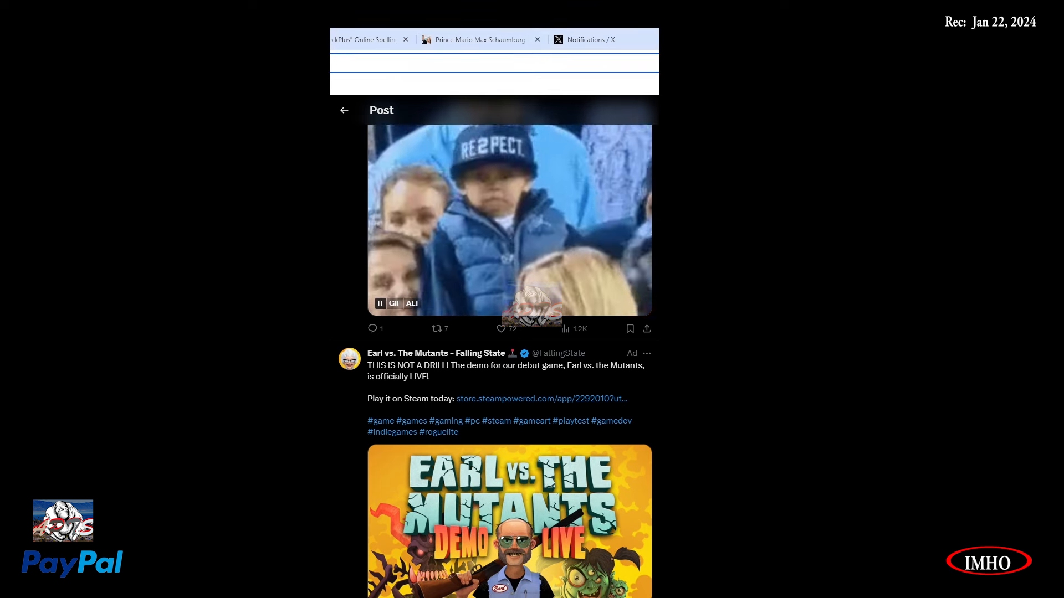
{"action": "left_click", "coordinate": [542, 399]}
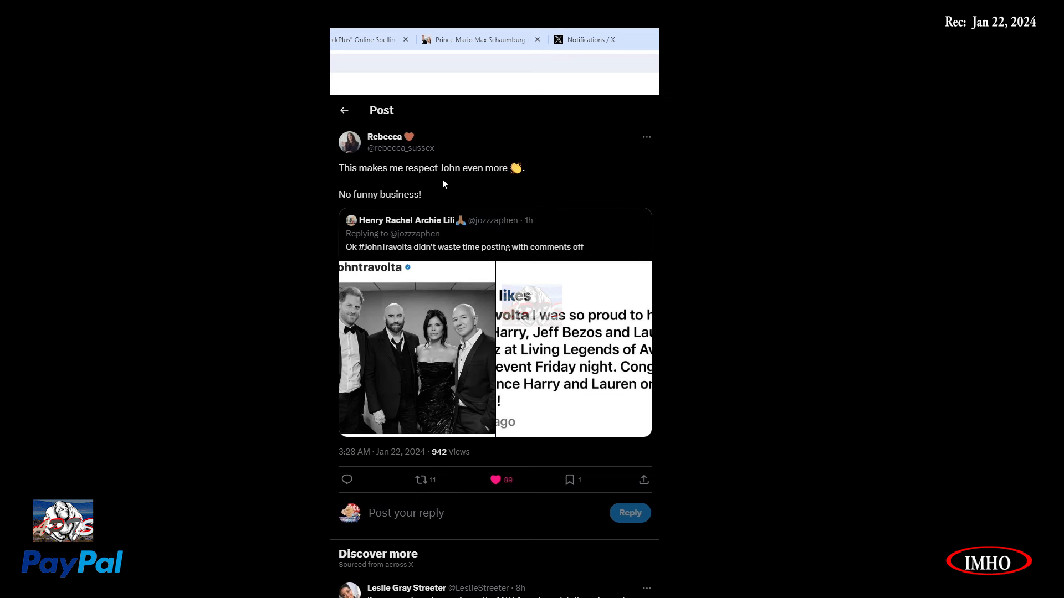
{"action": "mouse_move", "coordinate": [556, 219]}
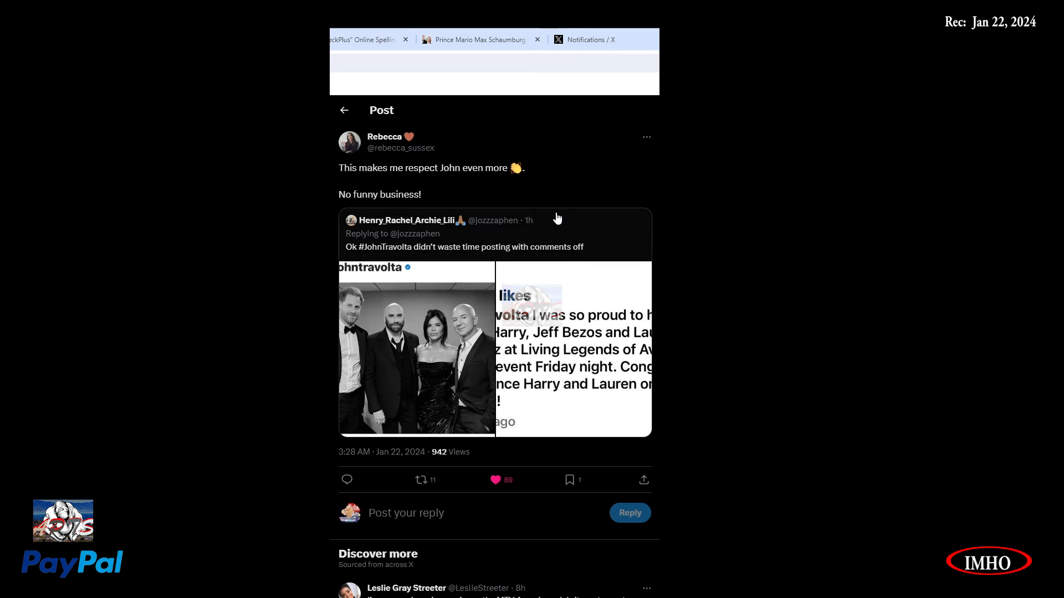
{"action": "scroll", "scroll_direction": "down", "scroll_amount": 3}
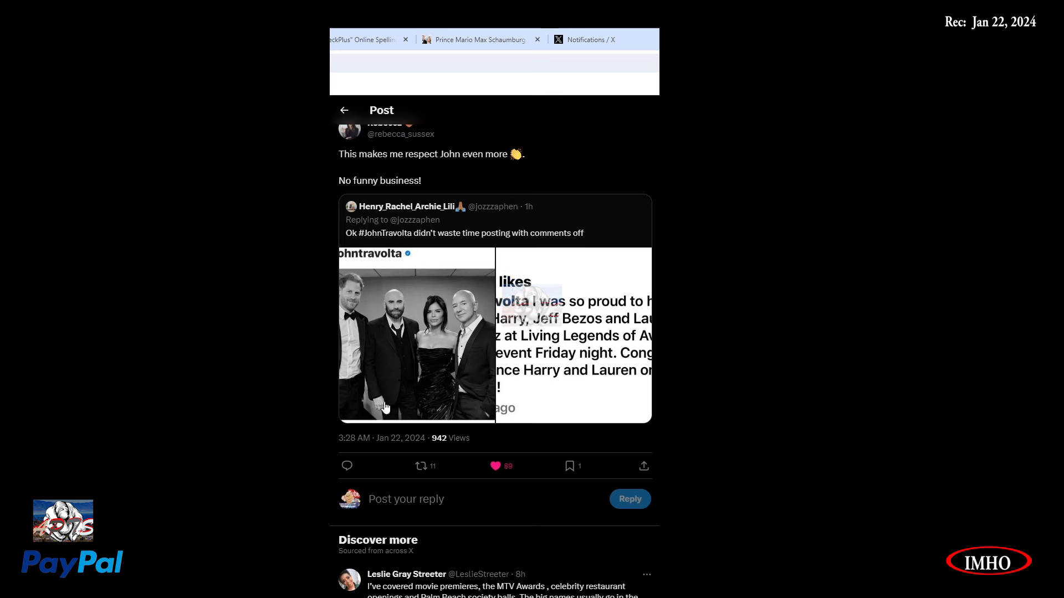
{"action": "scroll", "scroll_direction": "down", "scroll_amount": 3}
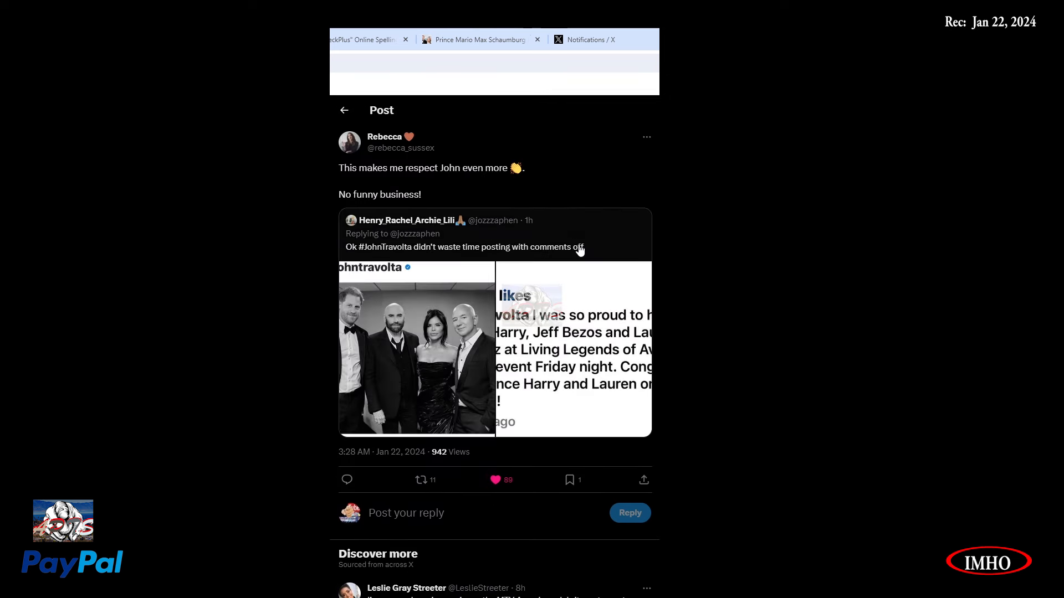
{"action": "left_click", "coordinate": [463, 247]}
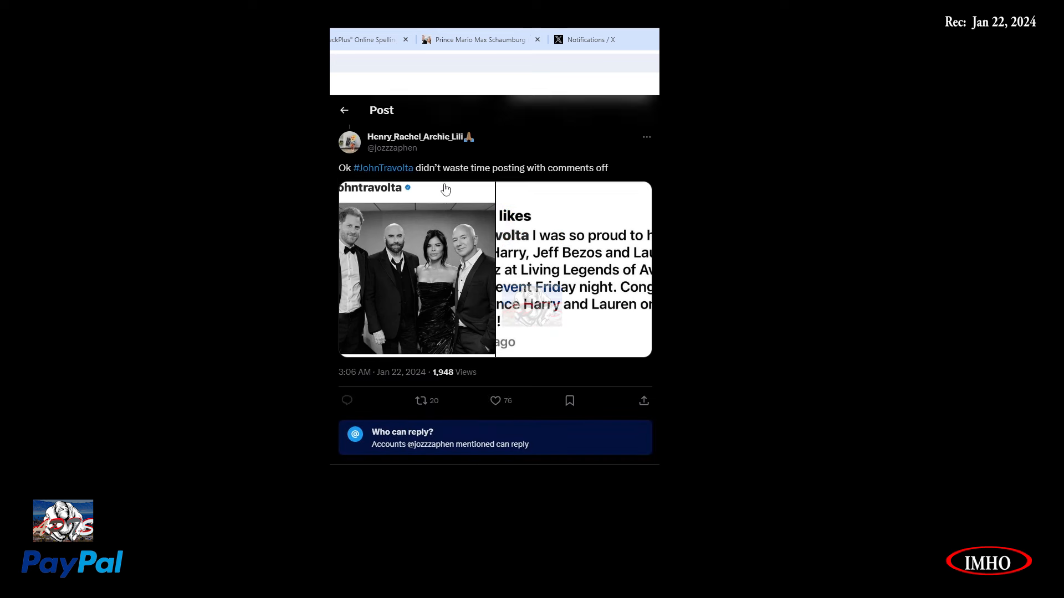
{"action": "mouse_move", "coordinate": [632, 183]}
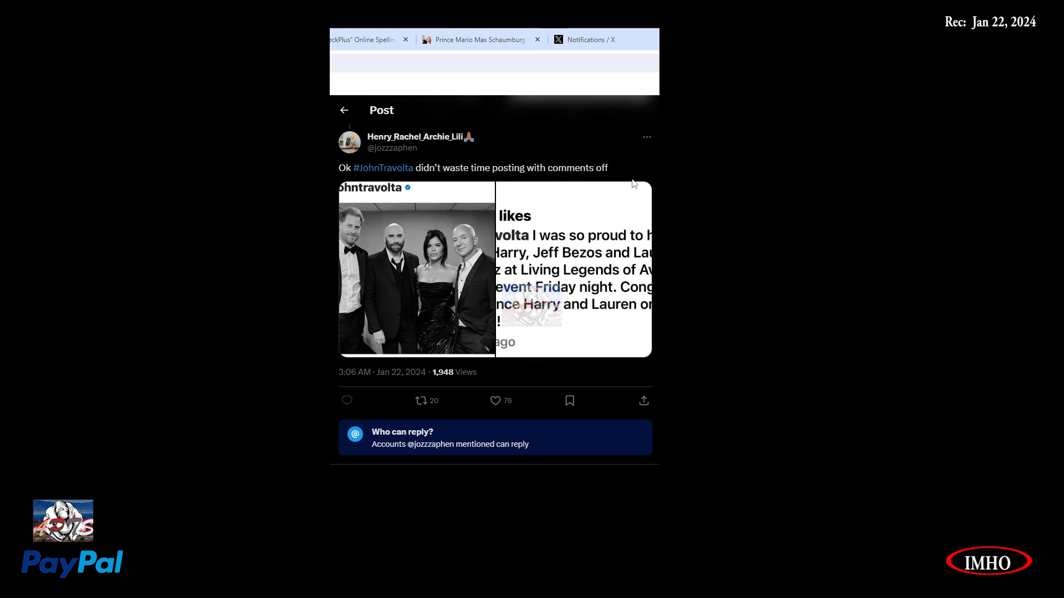
{"action": "left_click", "coordinate": [417, 269]}
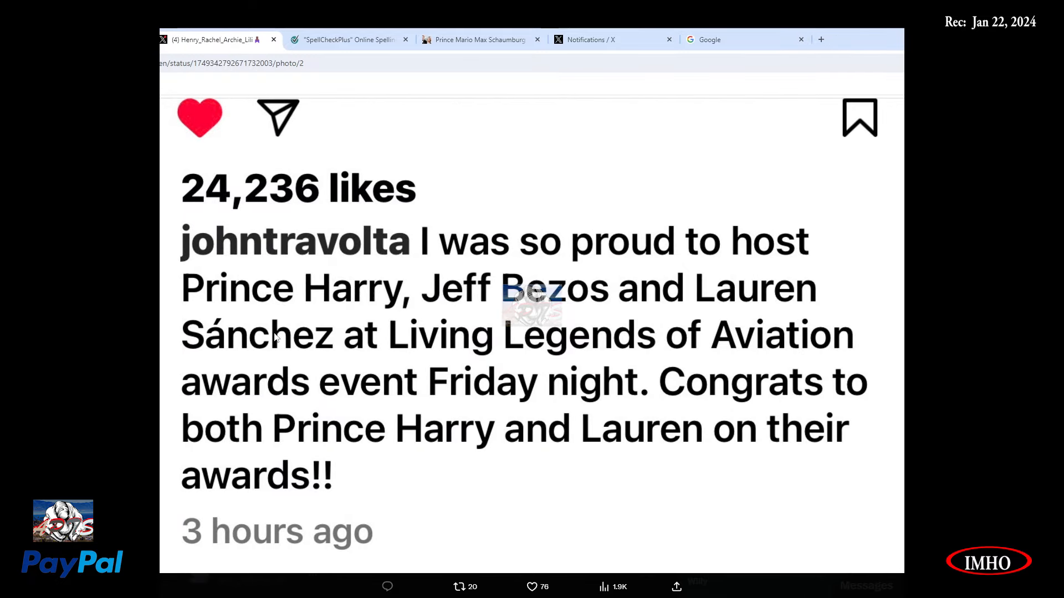
{"action": "mouse_move", "coordinate": [321, 351]}
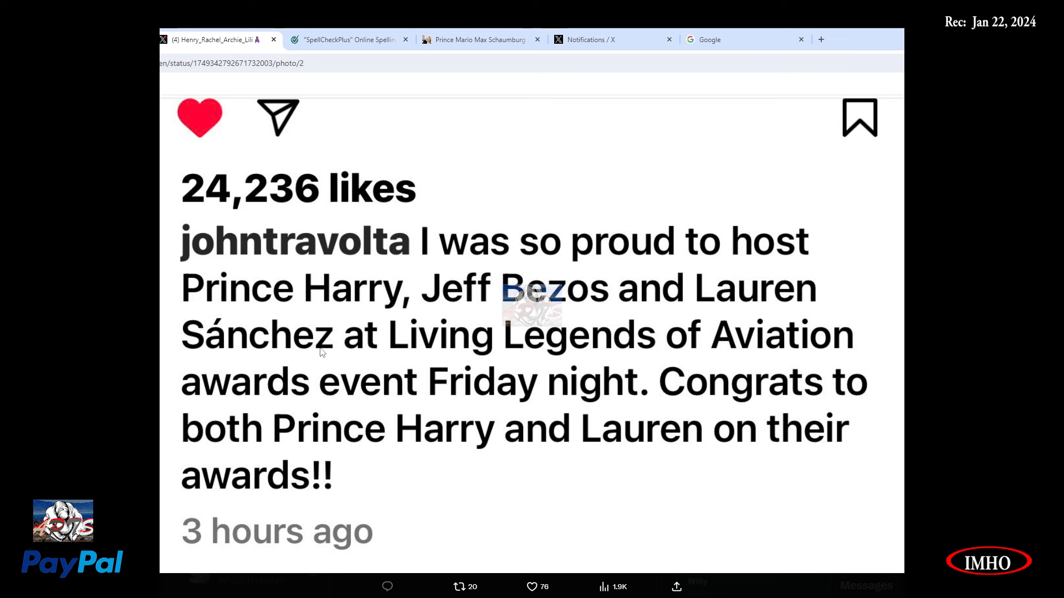
{"action": "mouse_move", "coordinate": [287, 450]}
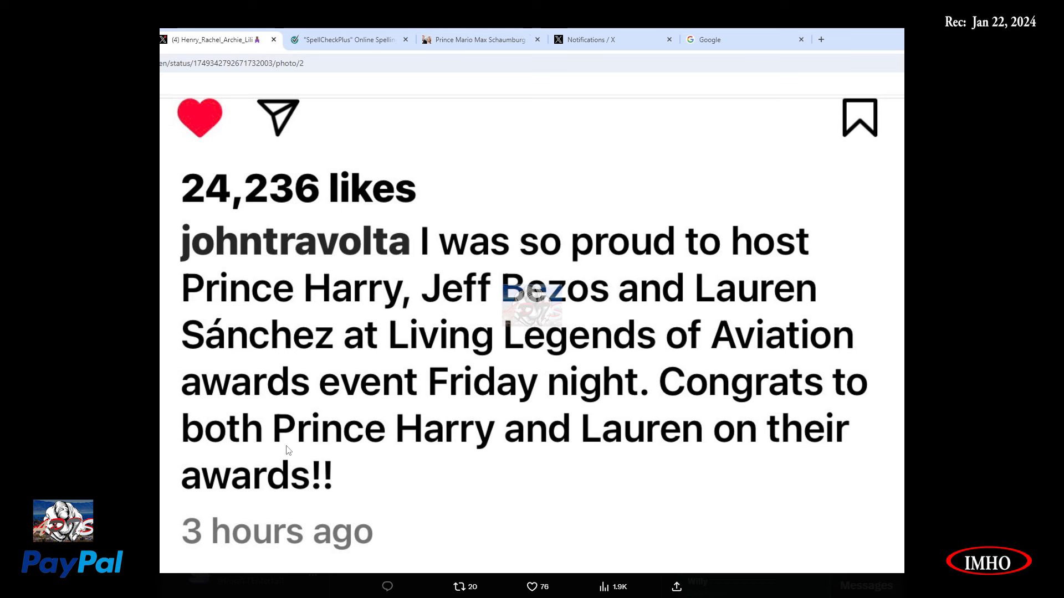
{"action": "mouse_move", "coordinate": [347, 473]}
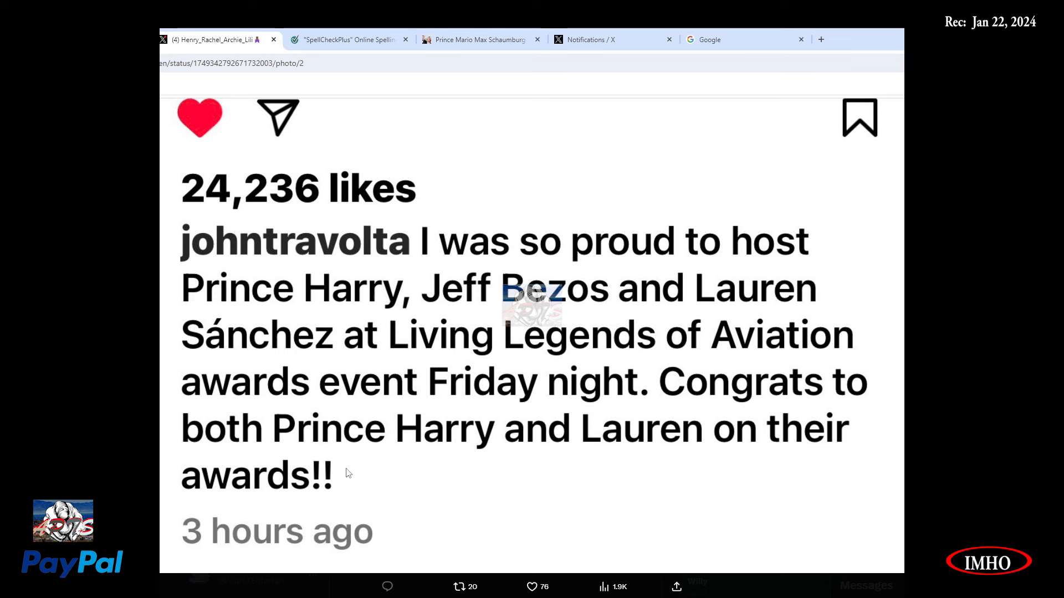
{"action": "mouse_move", "coordinate": [377, 530]}
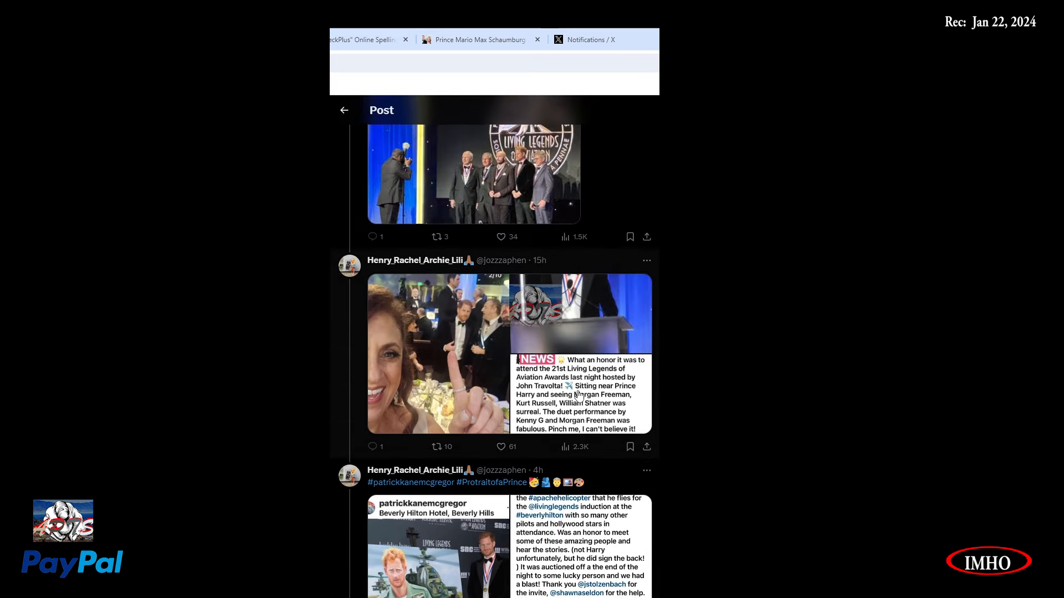
{"action": "scroll", "scroll_direction": "down", "scroll_amount": 3}
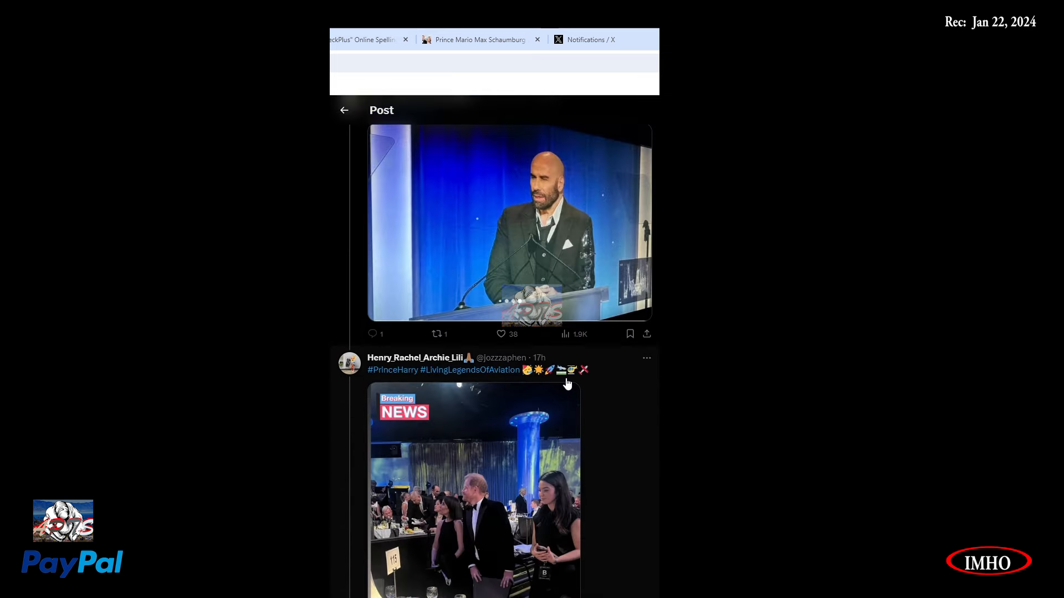
{"action": "scroll", "scroll_direction": "down", "scroll_amount": 3}
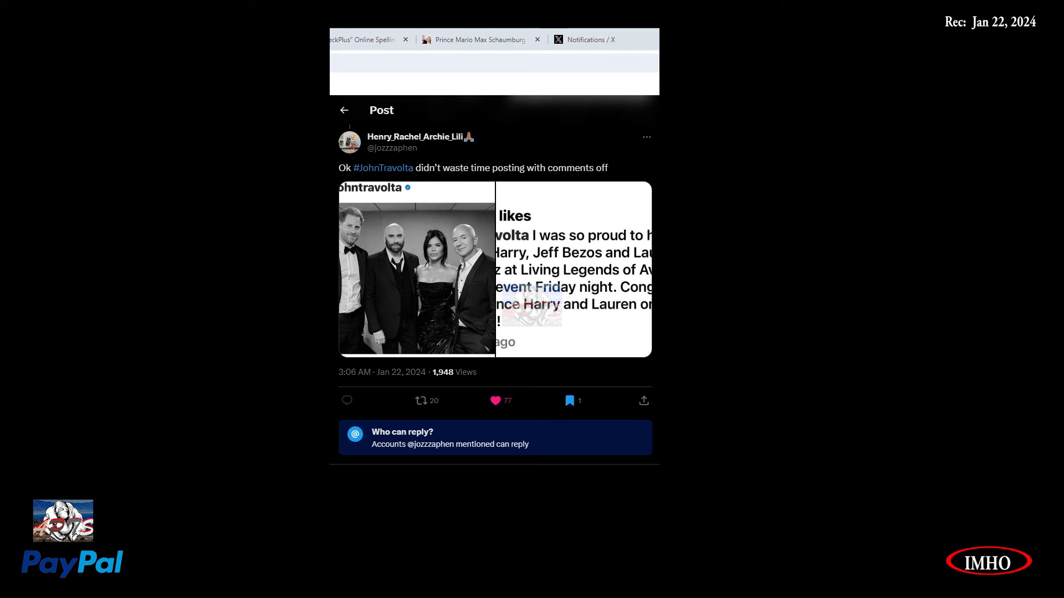
{"action": "left_click", "coordinate": [572, 401]}
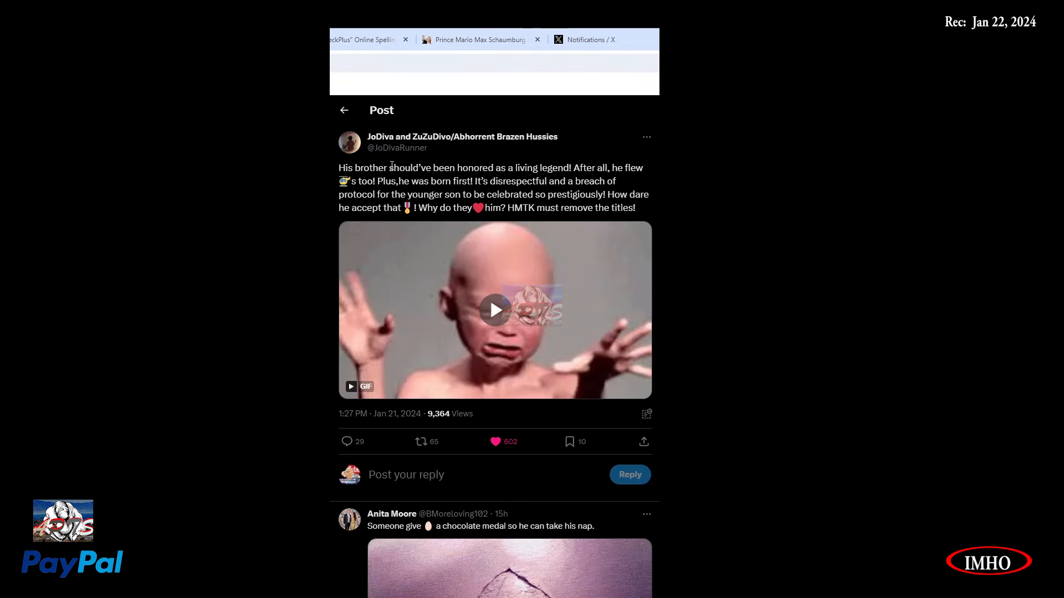
{"action": "left_click", "coordinate": [495, 310]}
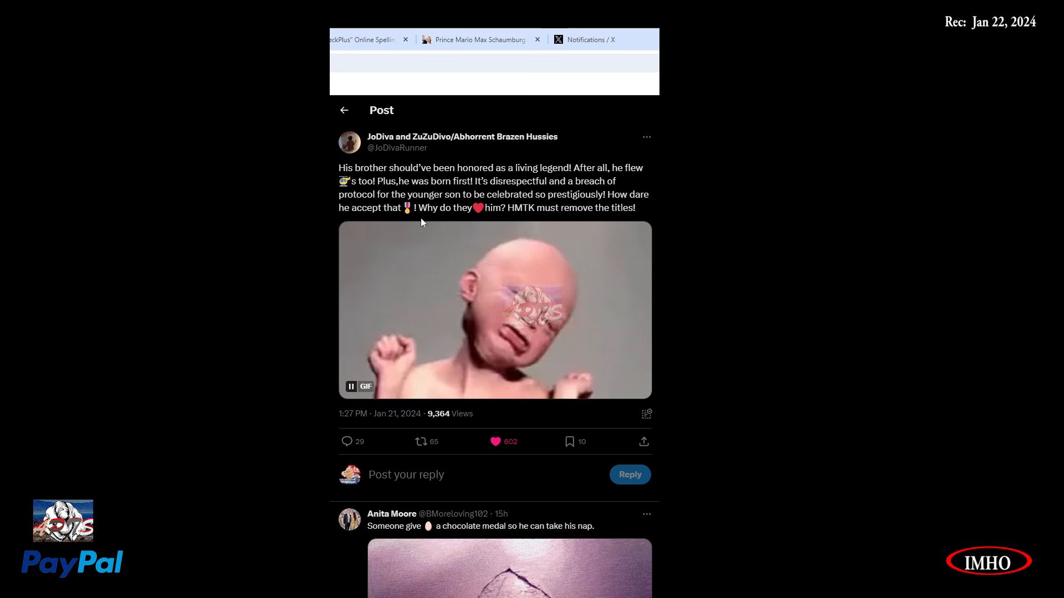
{"action": "mouse_move", "coordinate": [501, 218]}
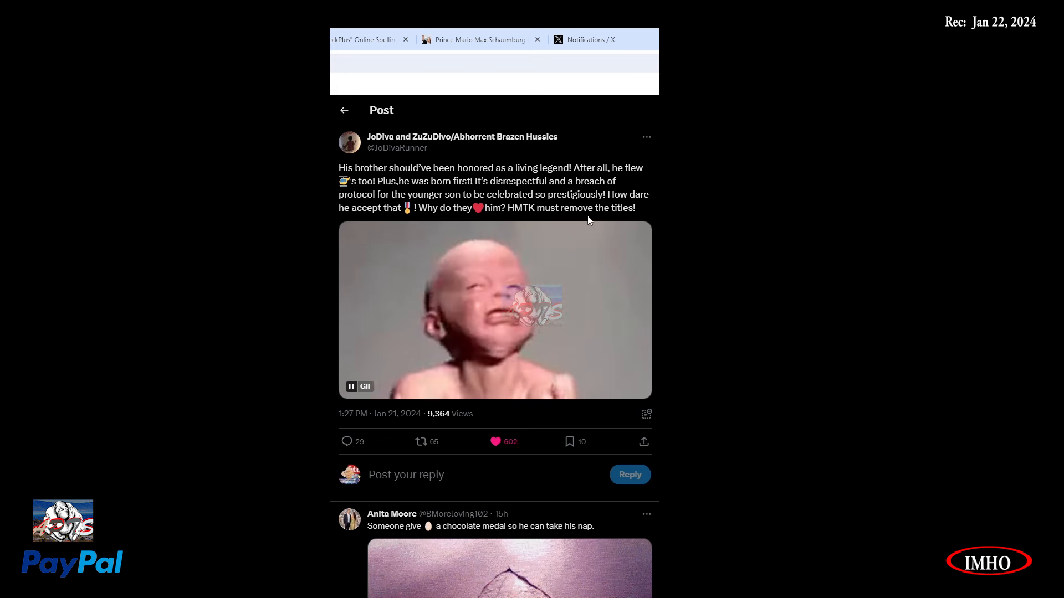
{"action": "scroll", "scroll_direction": "down", "scroll_amount": 3}
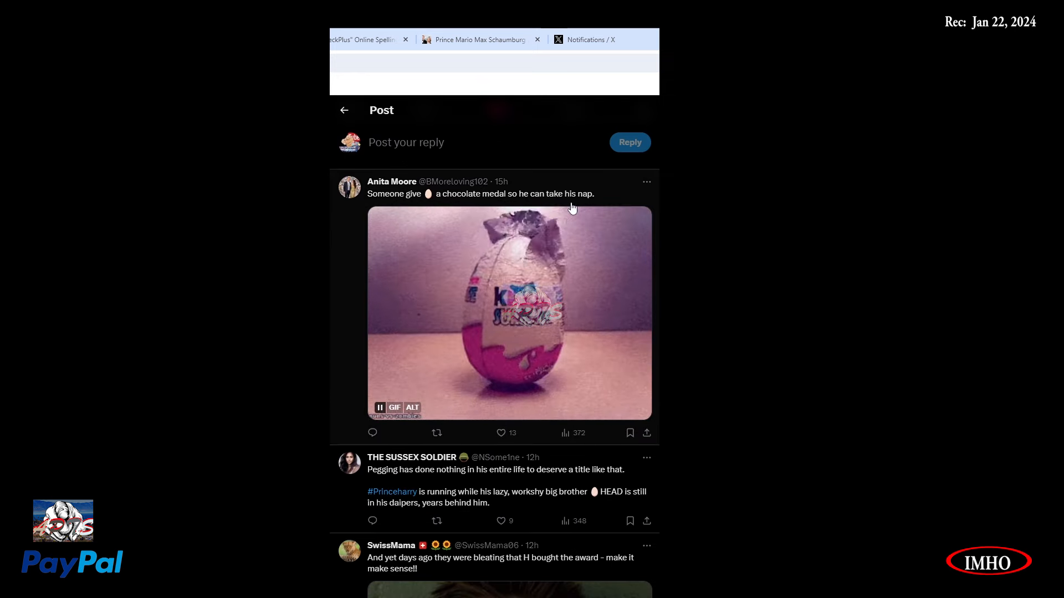
{"action": "scroll", "scroll_direction": "down", "scroll_amount": 3}
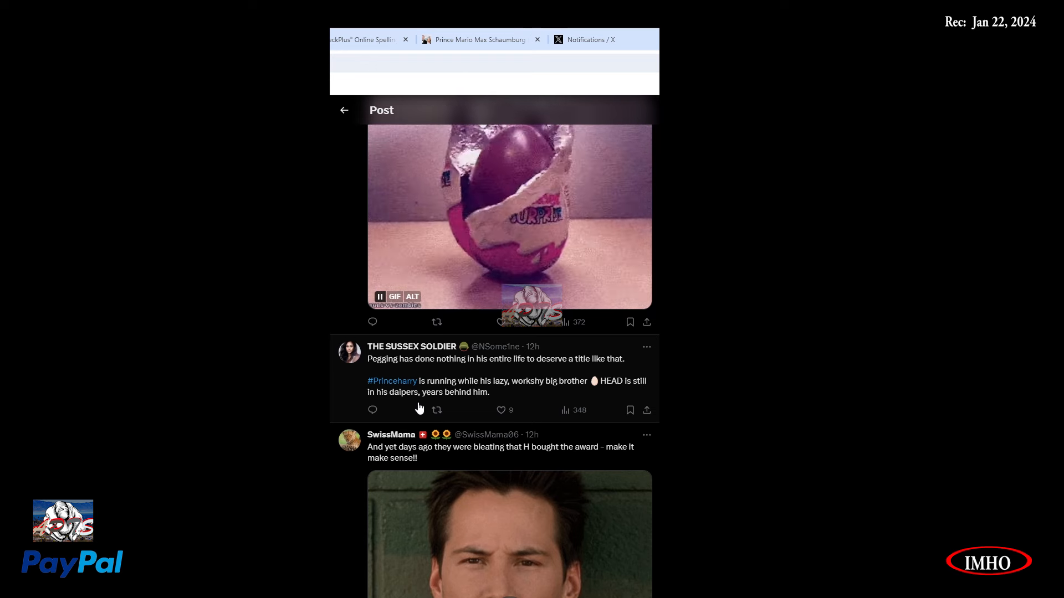
{"action": "left_click", "coordinate": [502, 410]}
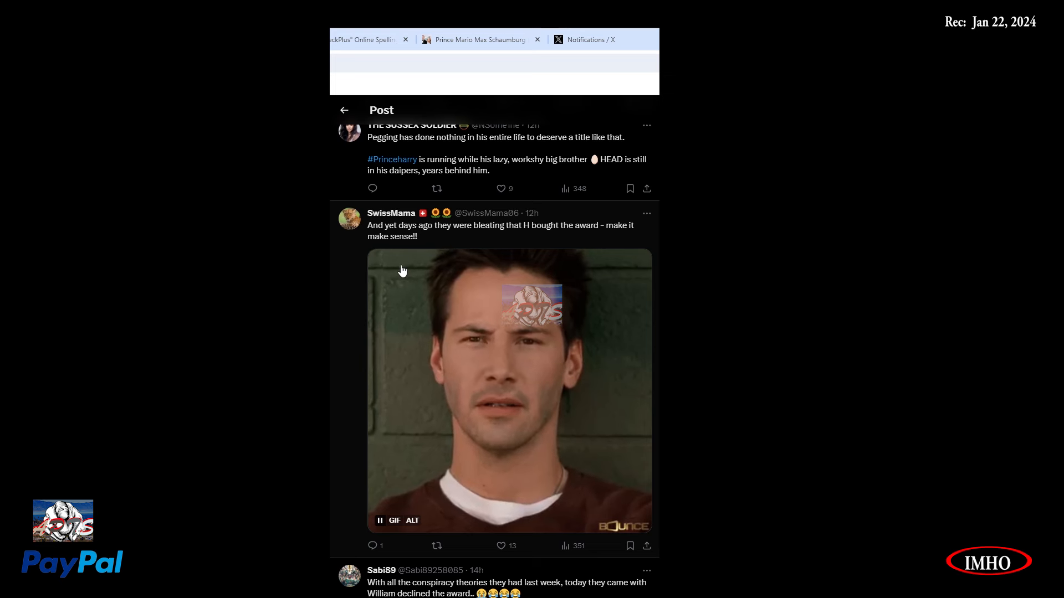
{"action": "scroll", "scroll_direction": "down", "scroll_amount": 3}
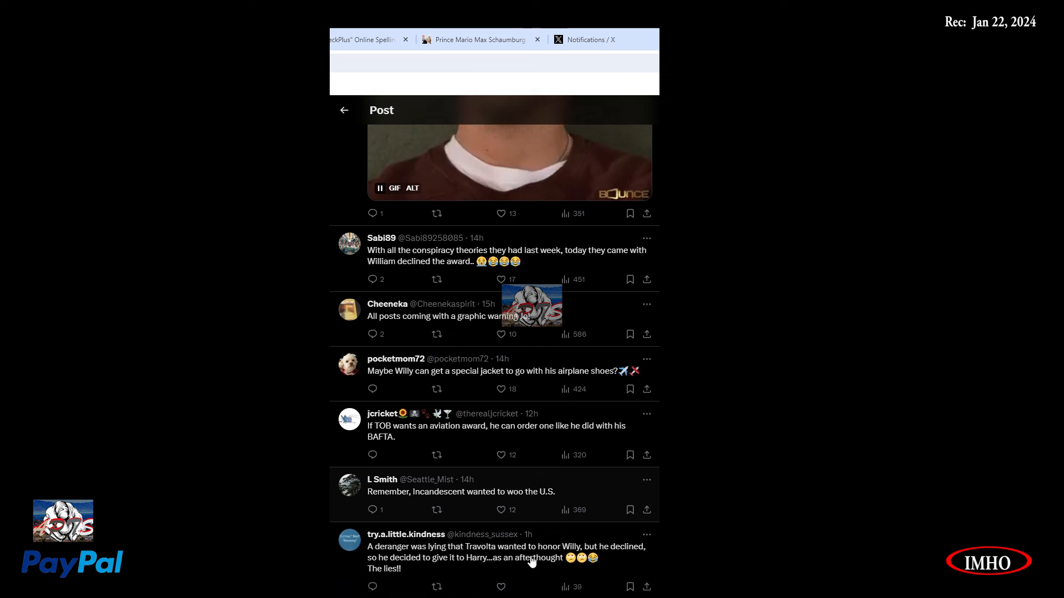
Scroll past the aviation-award replies to the FIND OUT chart GIF and Zainab's Mail article reply.
{"action": "scroll", "scroll_direction": "down", "scroll_amount": 3}
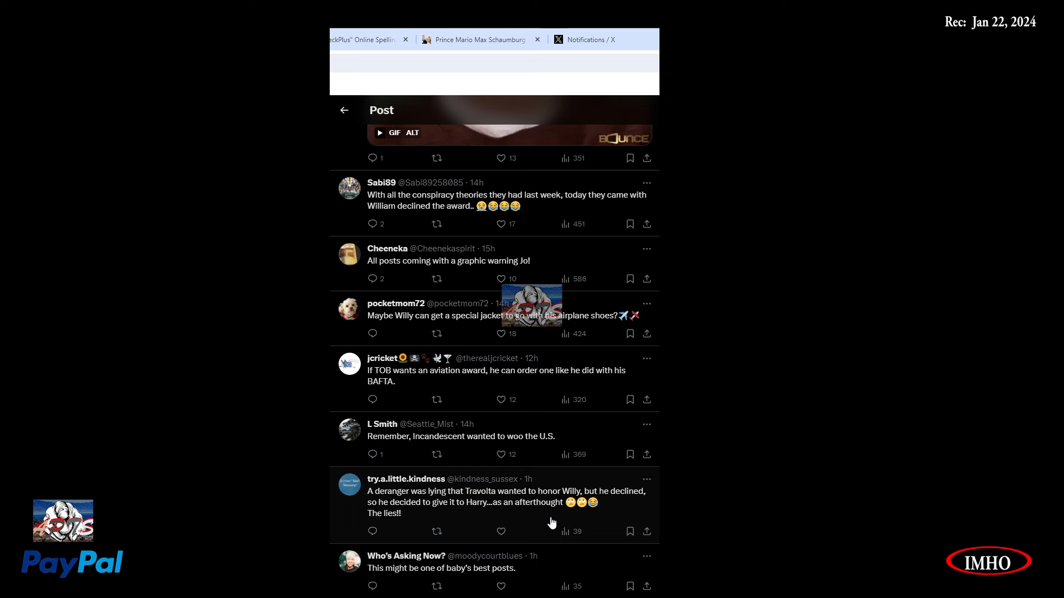
{"action": "scroll", "scroll_direction": "down", "scroll_amount": 3}
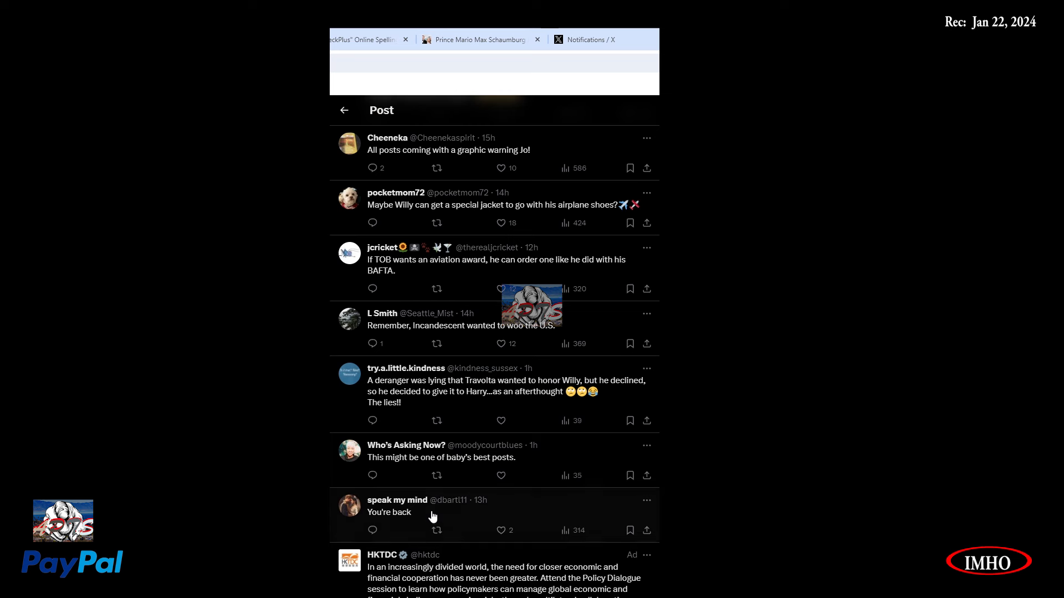
{"action": "mouse_move", "coordinate": [514, 475]}
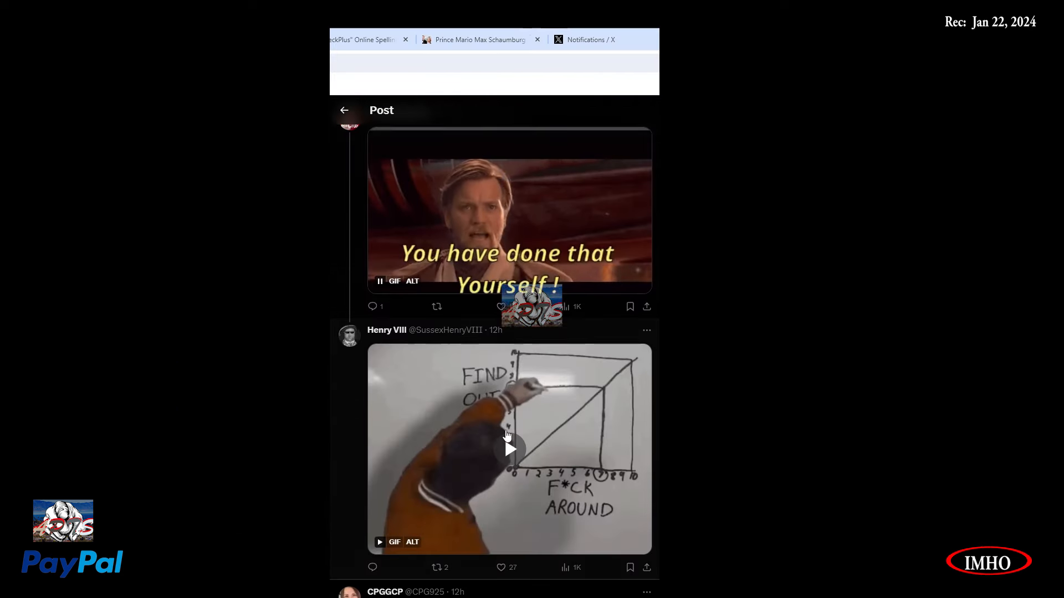
{"action": "scroll", "scroll_direction": "down", "scroll_amount": 3}
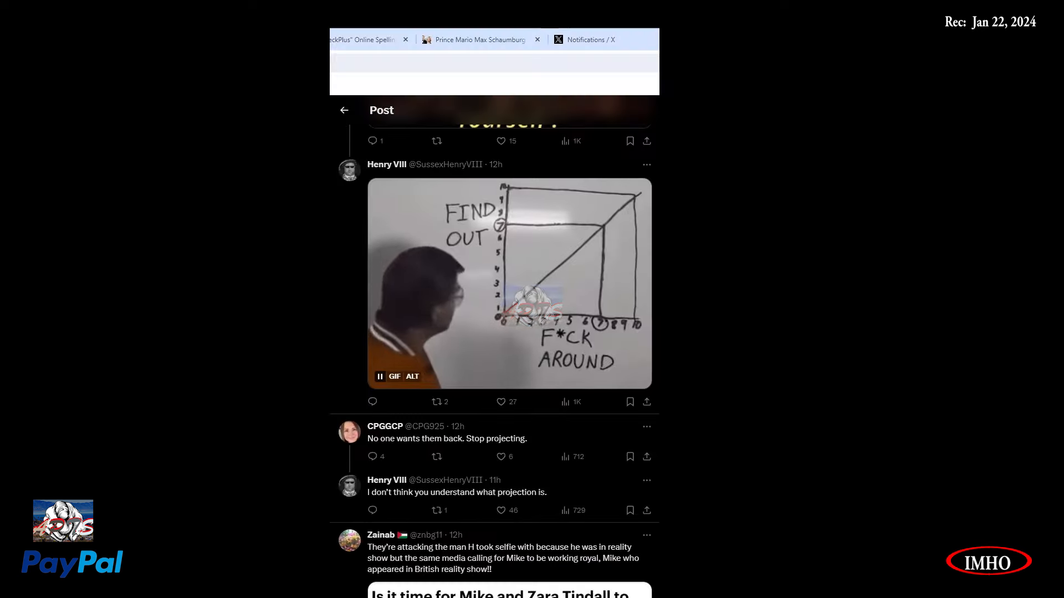
{"action": "left_click", "coordinate": [501, 511]}
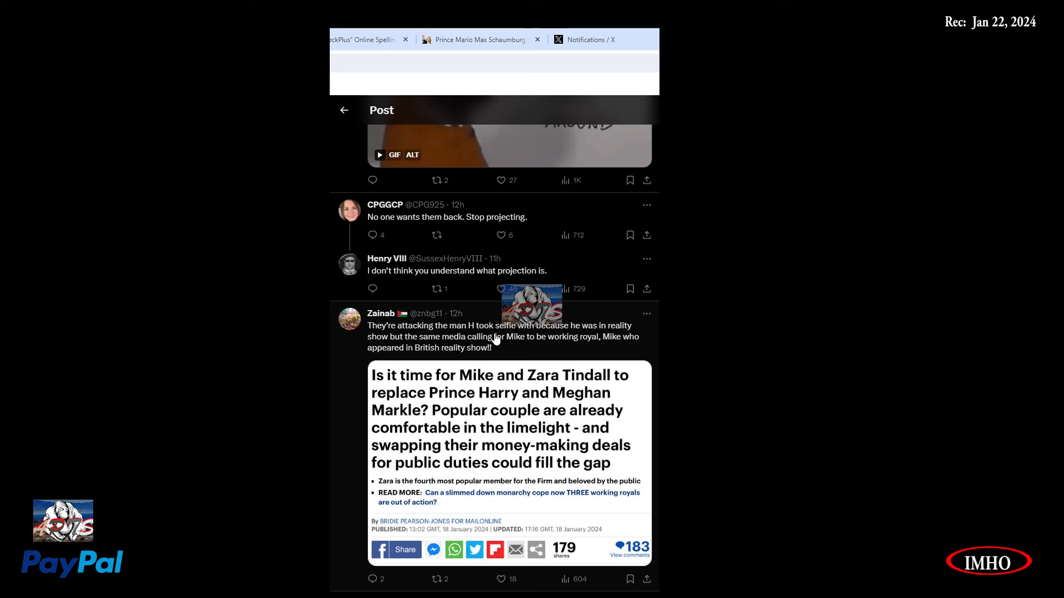
{"action": "mouse_move", "coordinate": [589, 341]}
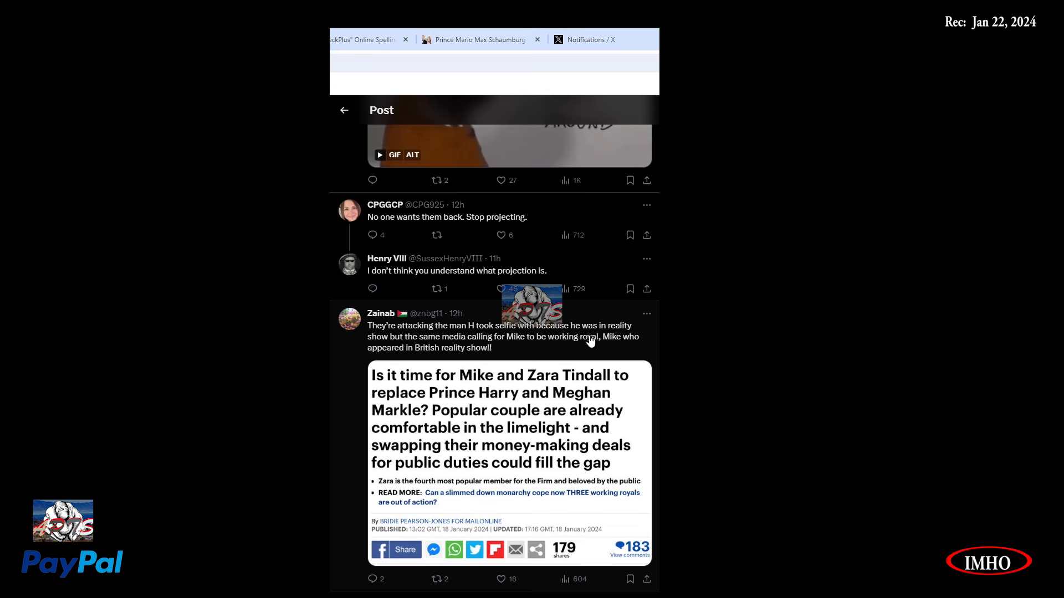
{"action": "mouse_move", "coordinate": [502, 351]}
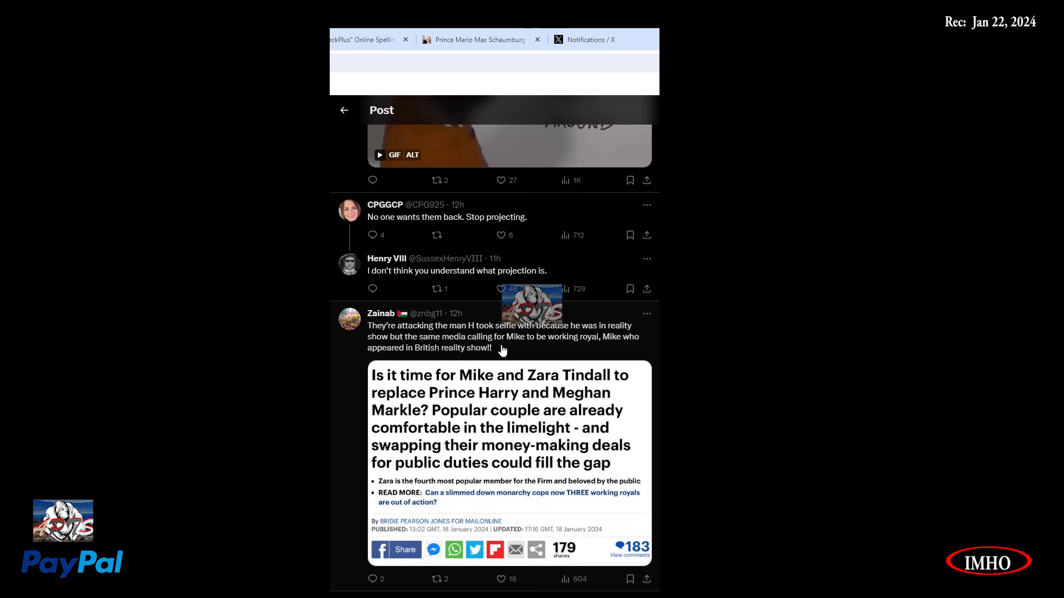
{"action": "mouse_move", "coordinate": [594, 348]}
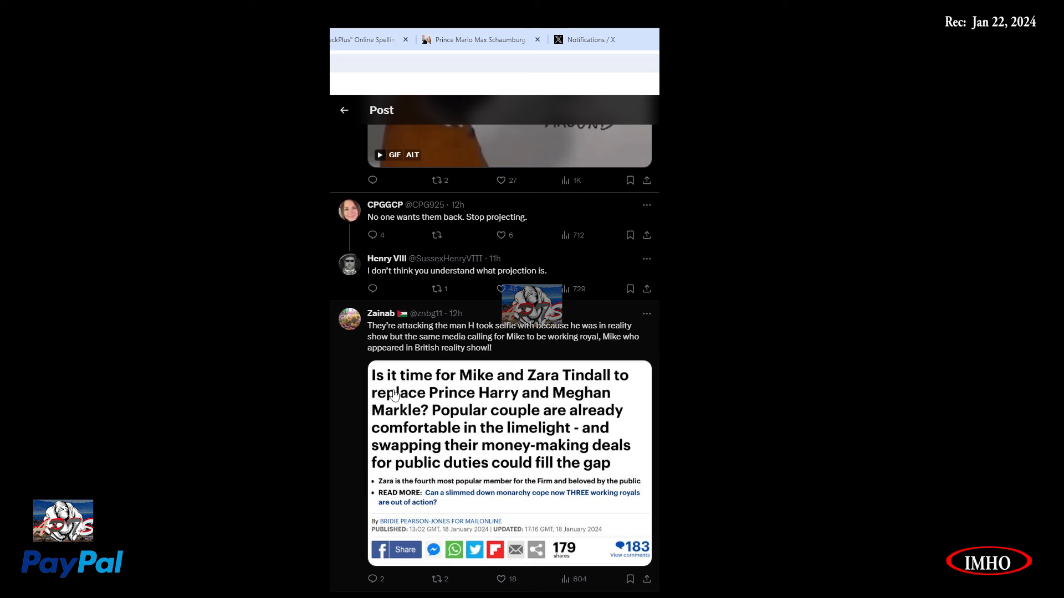
{"action": "mouse_move", "coordinate": [602, 400]}
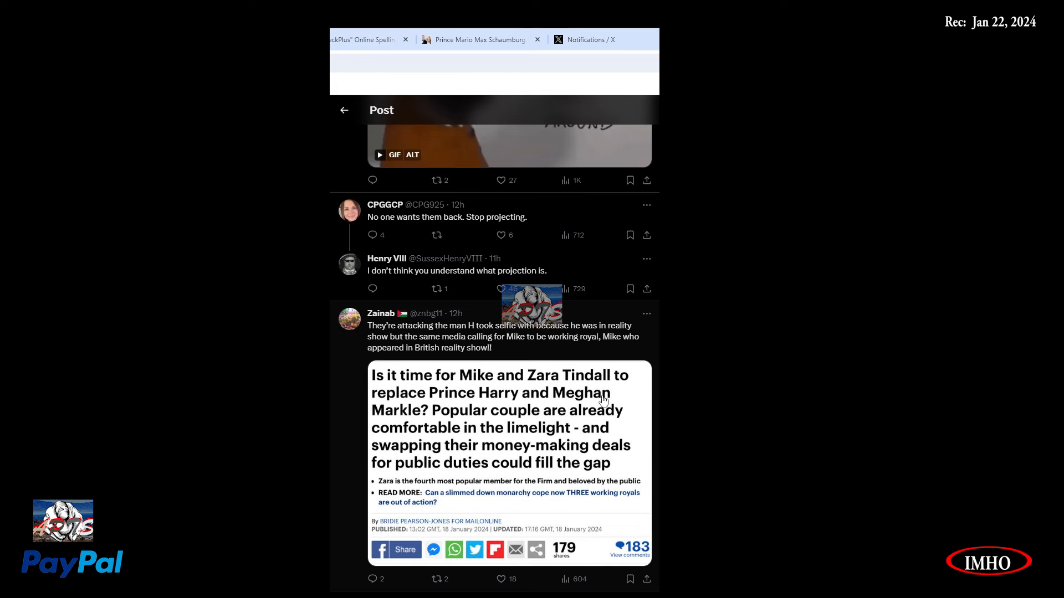
{"action": "mouse_move", "coordinate": [441, 428]}
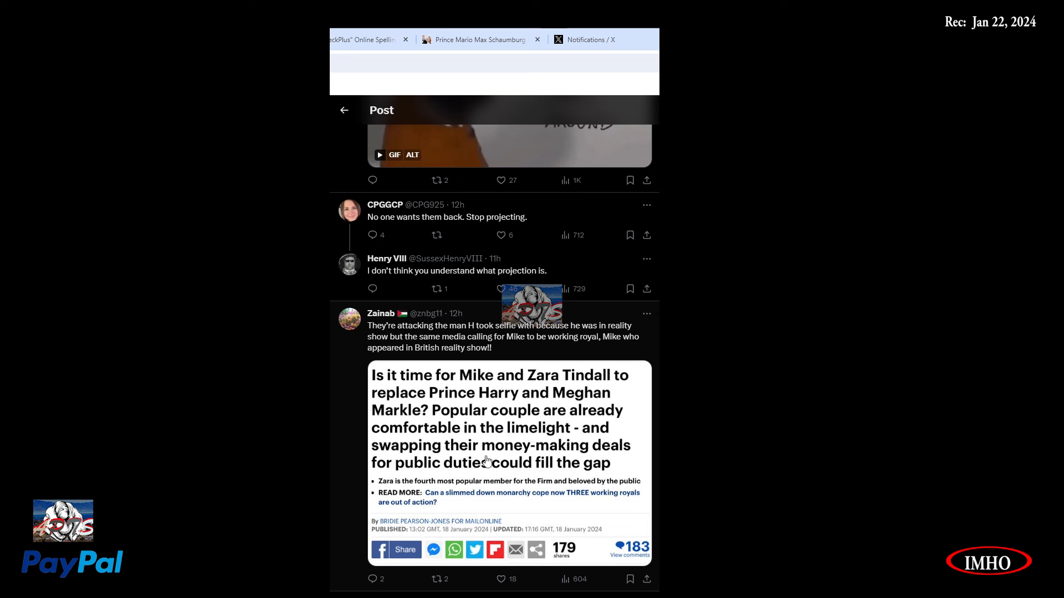
{"action": "mouse_move", "coordinate": [453, 491]}
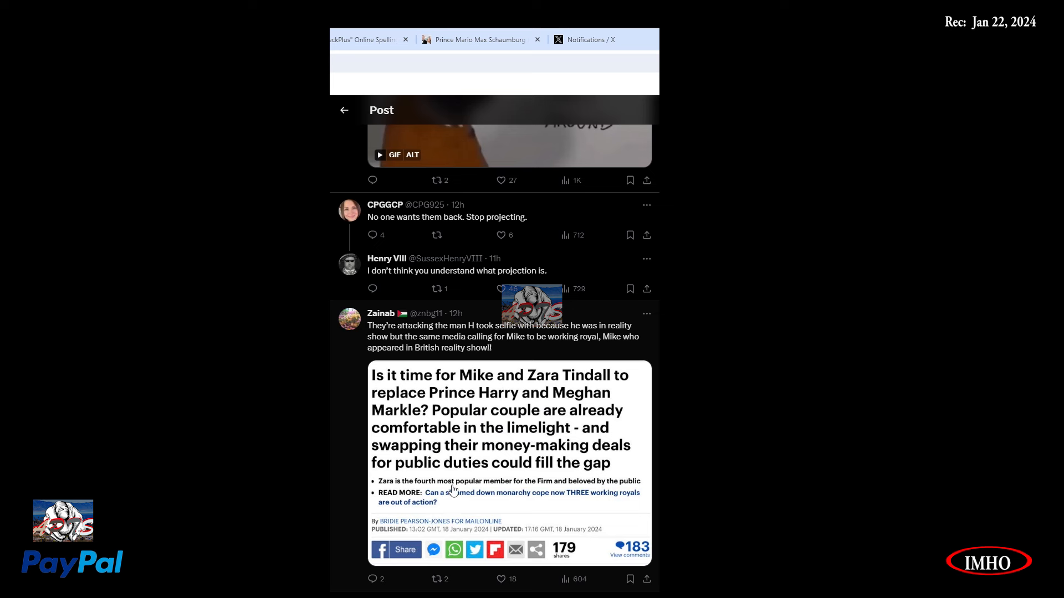
Scroll past the Mike and Zara Tindall Daily Mail screenshot to the later replies.
{"action": "scroll", "scroll_direction": "down", "scroll_amount": 3}
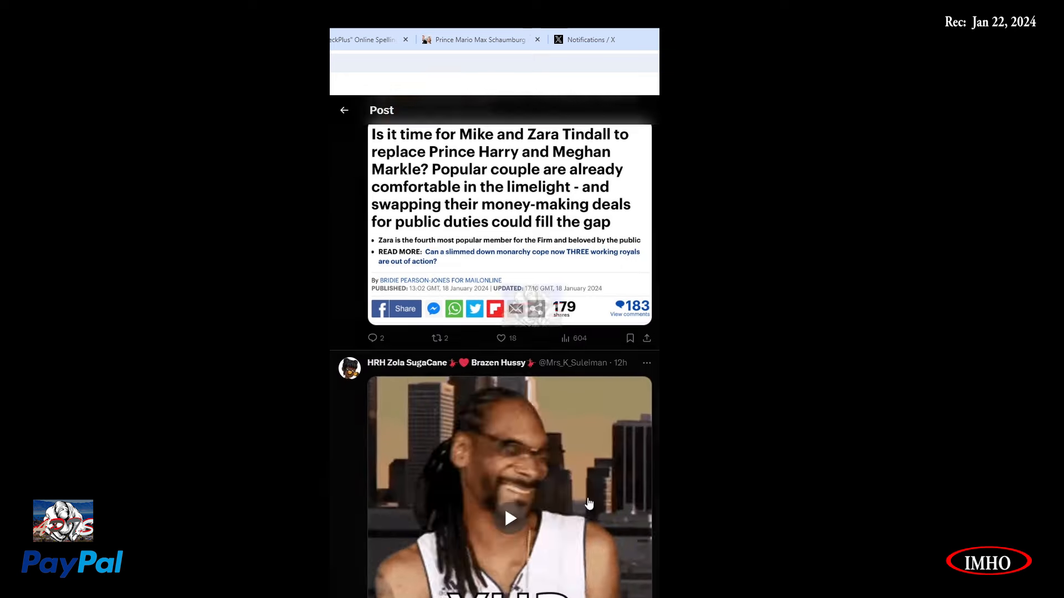
{"action": "scroll", "scroll_direction": "down", "scroll_amount": 3}
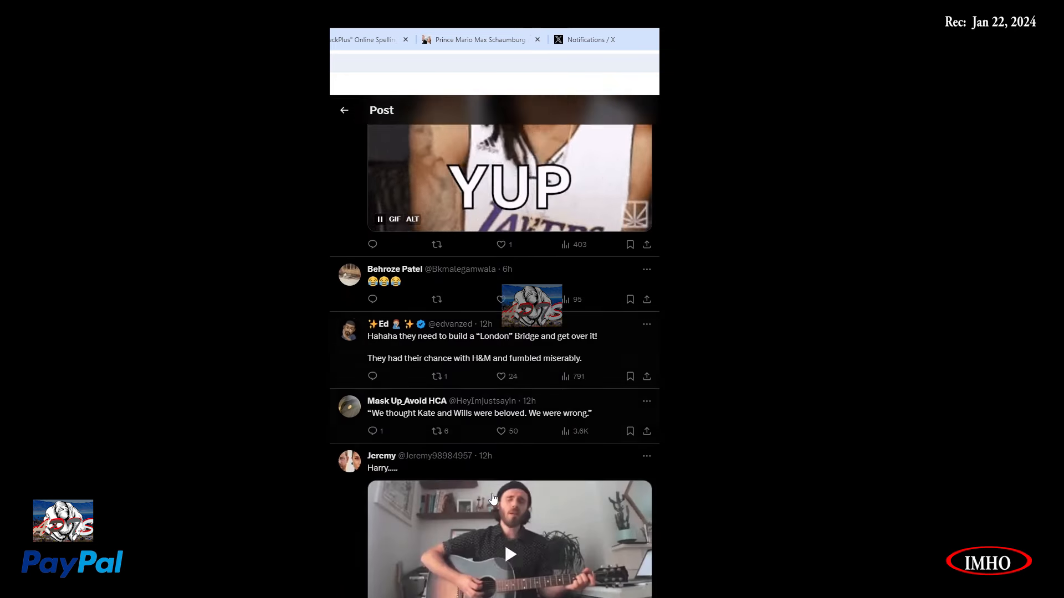
{"action": "scroll", "scroll_direction": "down", "scroll_amount": 3}
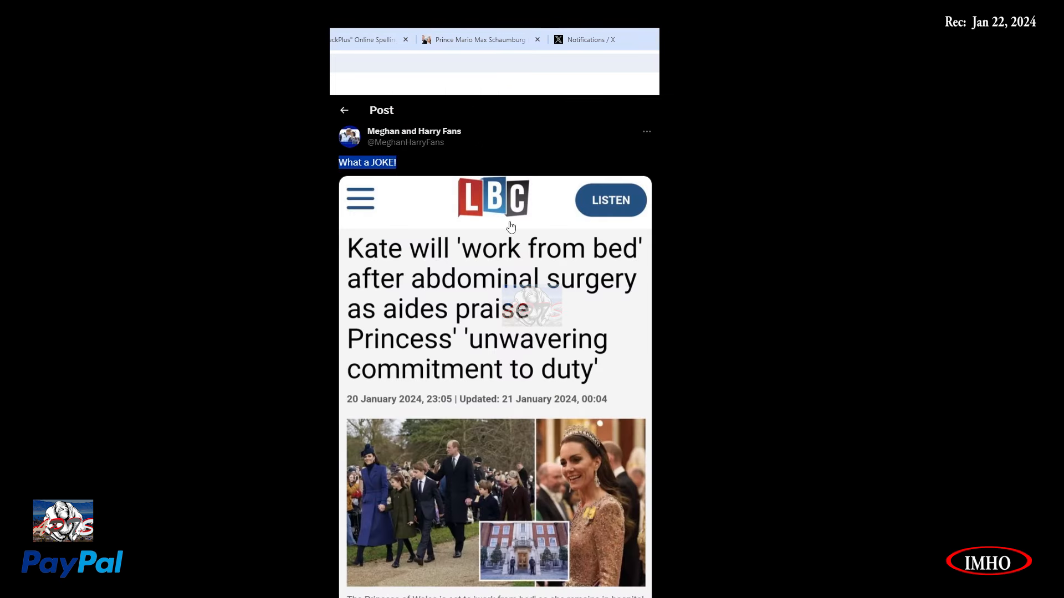
{"action": "mouse_move", "coordinate": [429, 306]}
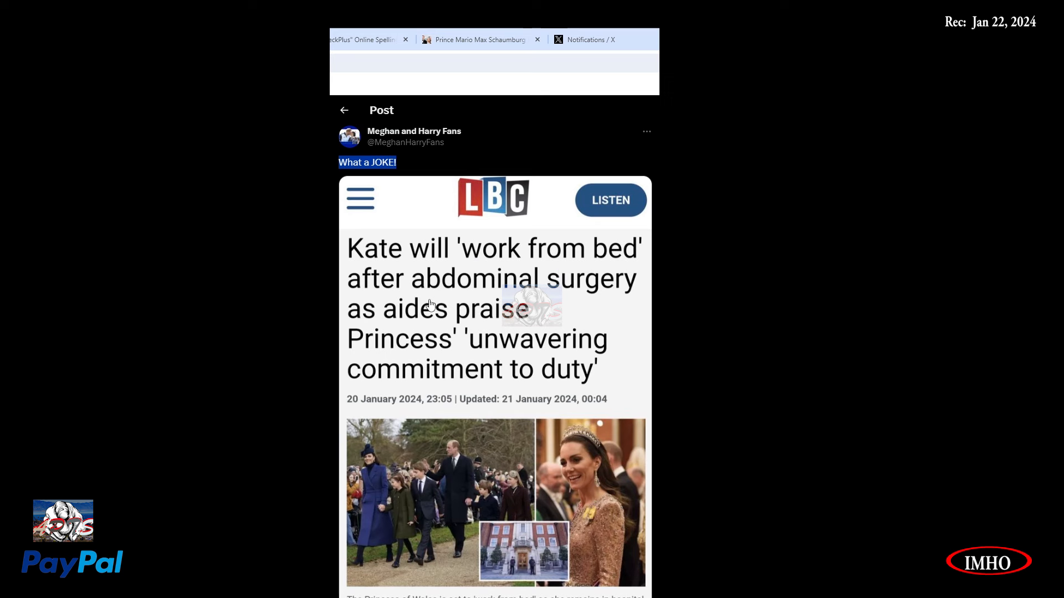
{"action": "mouse_move", "coordinate": [428, 339]}
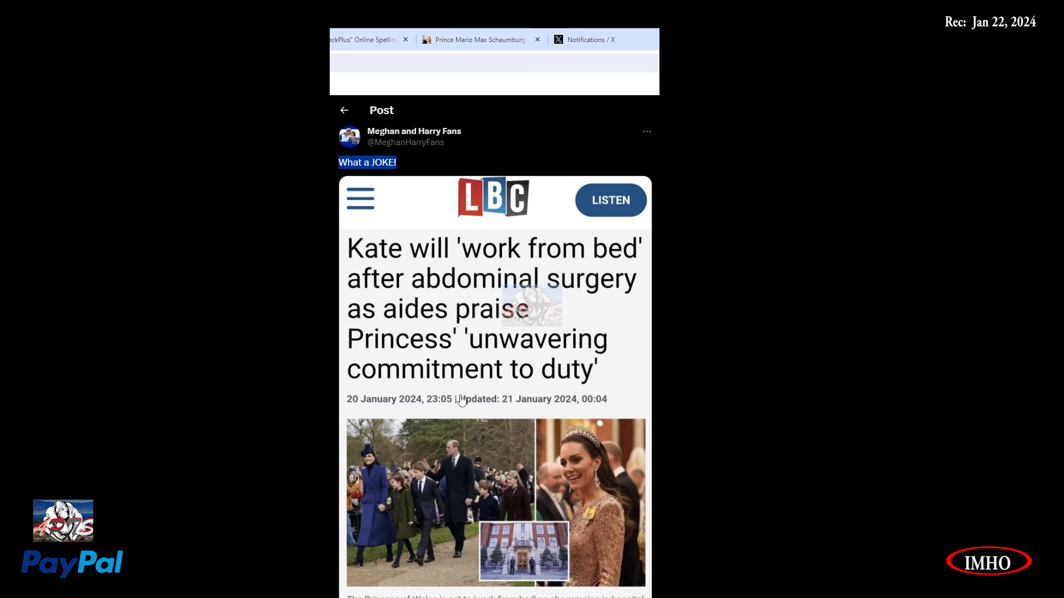
{"action": "mouse_move", "coordinate": [552, 386]}
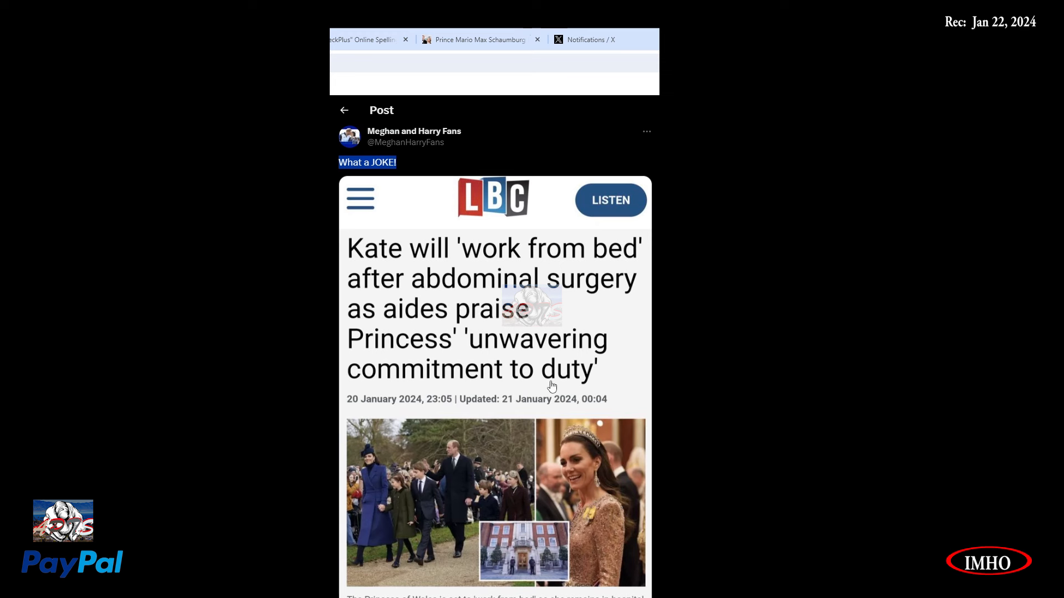
{"action": "mouse_move", "coordinate": [512, 402]}
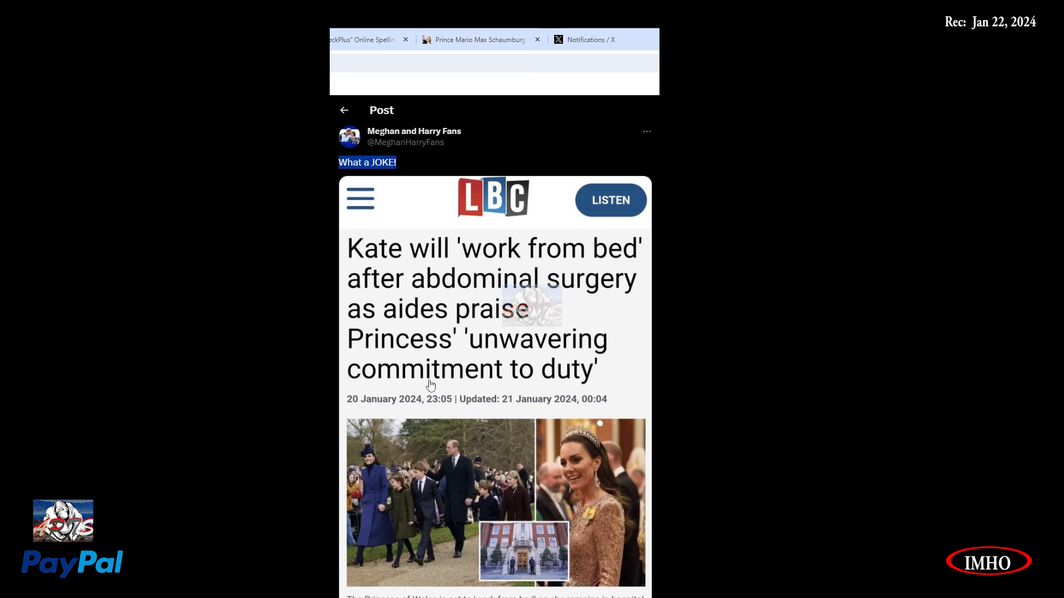
{"action": "mouse_move", "coordinate": [419, 443]}
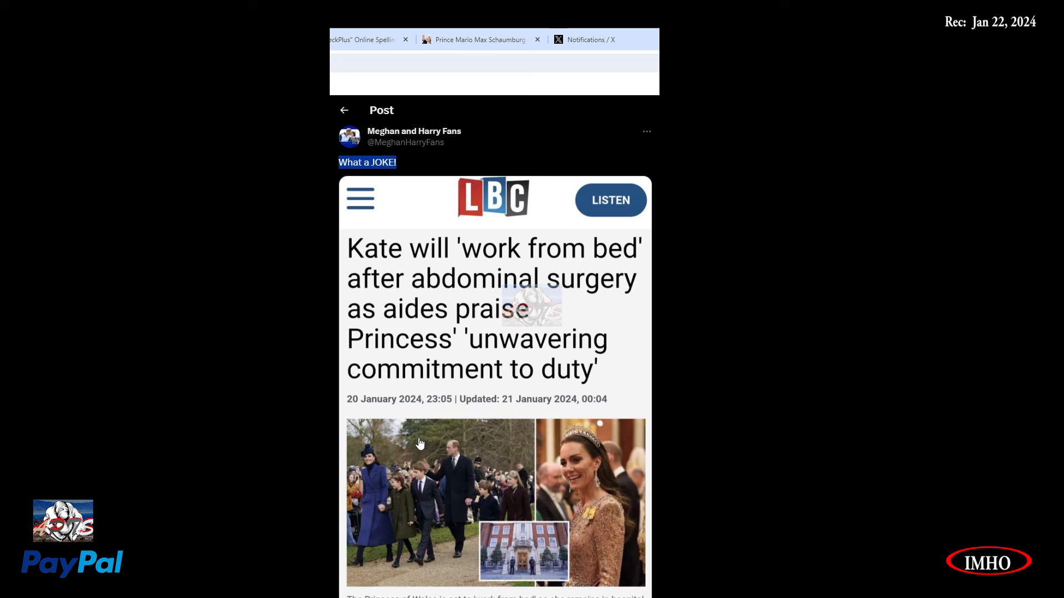
{"action": "scroll", "scroll_direction": "down", "scroll_amount": 3}
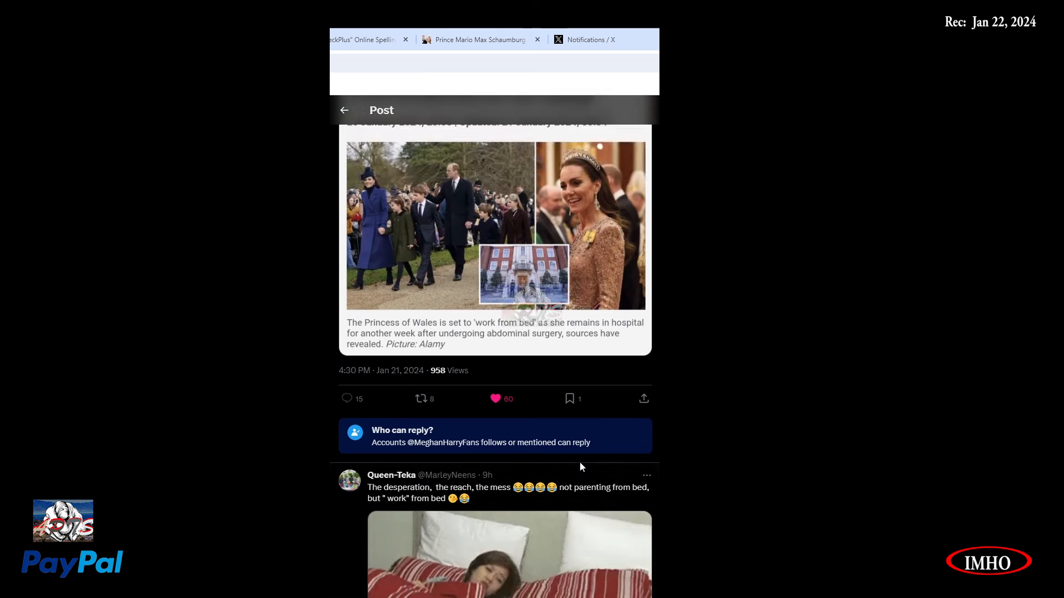
Scroll through the mocking replies, including the bed and eye-roll GIFs, to King Stewy's reply.
{"action": "scroll", "scroll_direction": "down", "scroll_amount": 3}
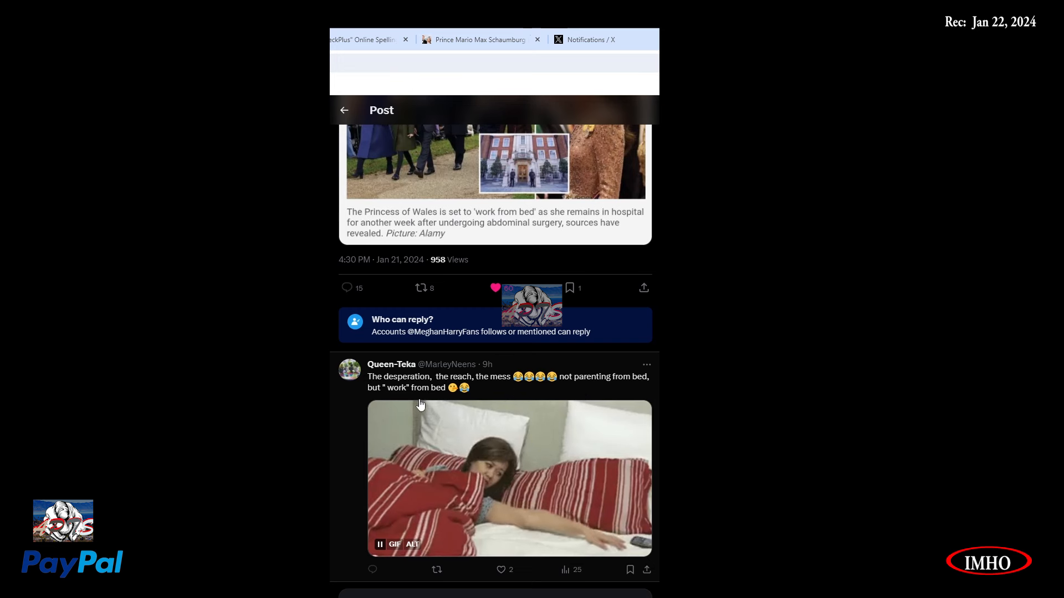
{"action": "scroll", "scroll_direction": "down", "scroll_amount": 3}
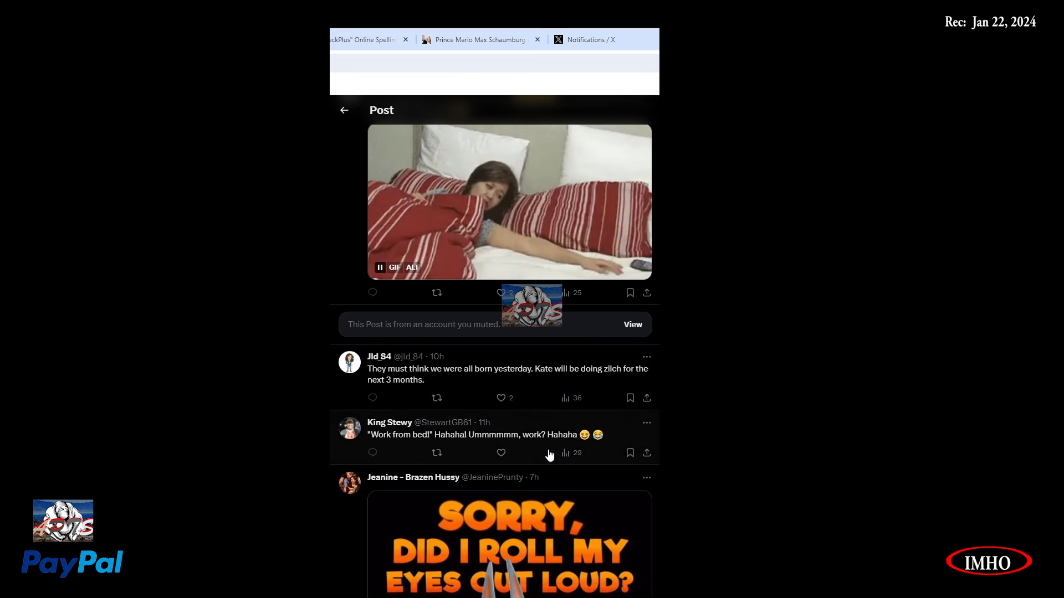
{"action": "scroll", "scroll_direction": "down", "scroll_amount": 3}
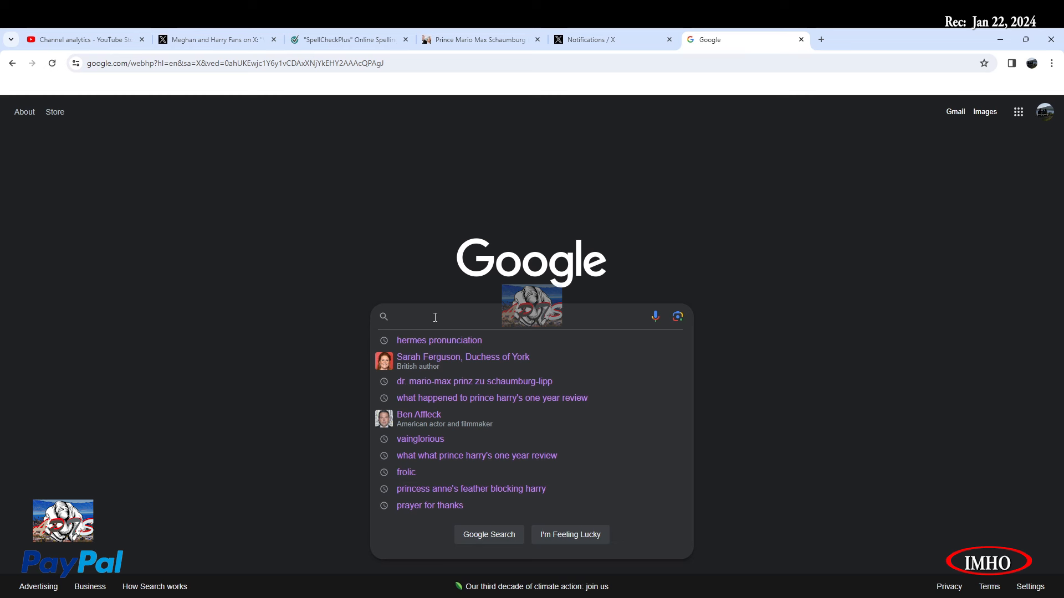
Search Google for 'prayer for support and correctness'.
{"action": "type", "text": "prayer for support a"}
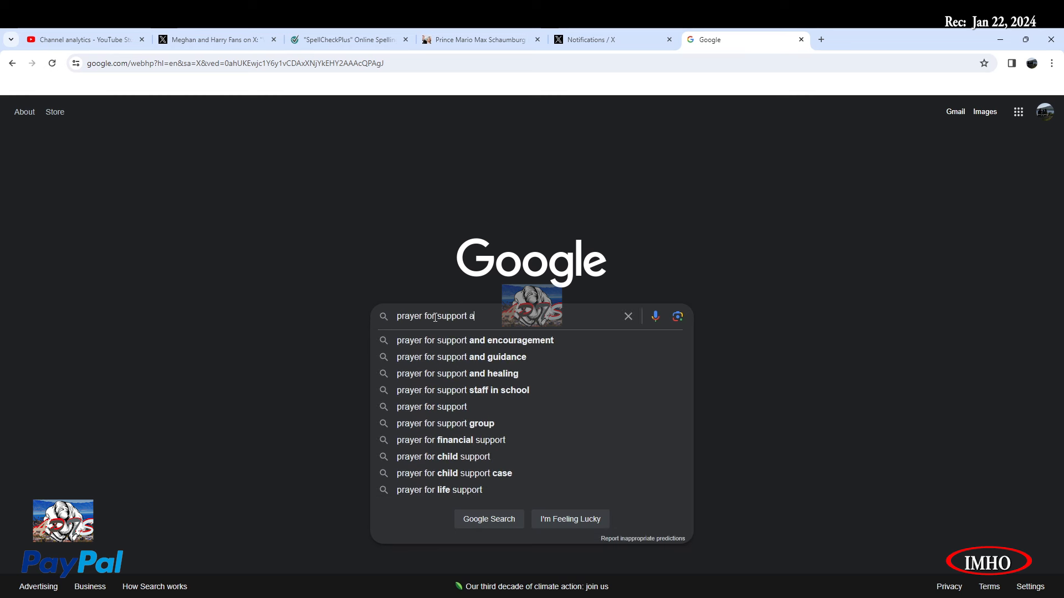
{"action": "type", "text": "nd"}
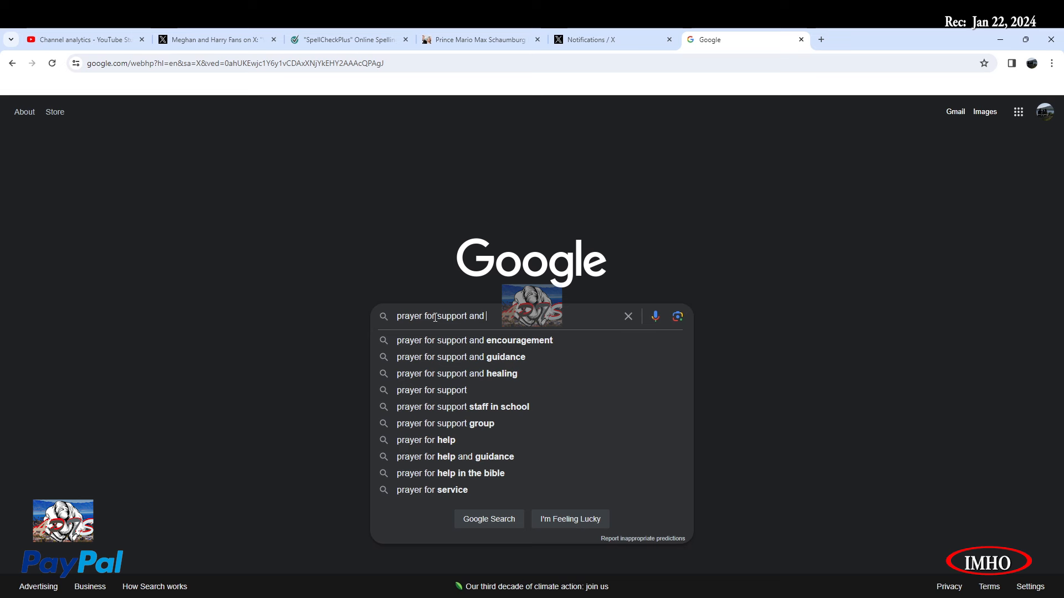
{"action": "type", "text": "correct"}
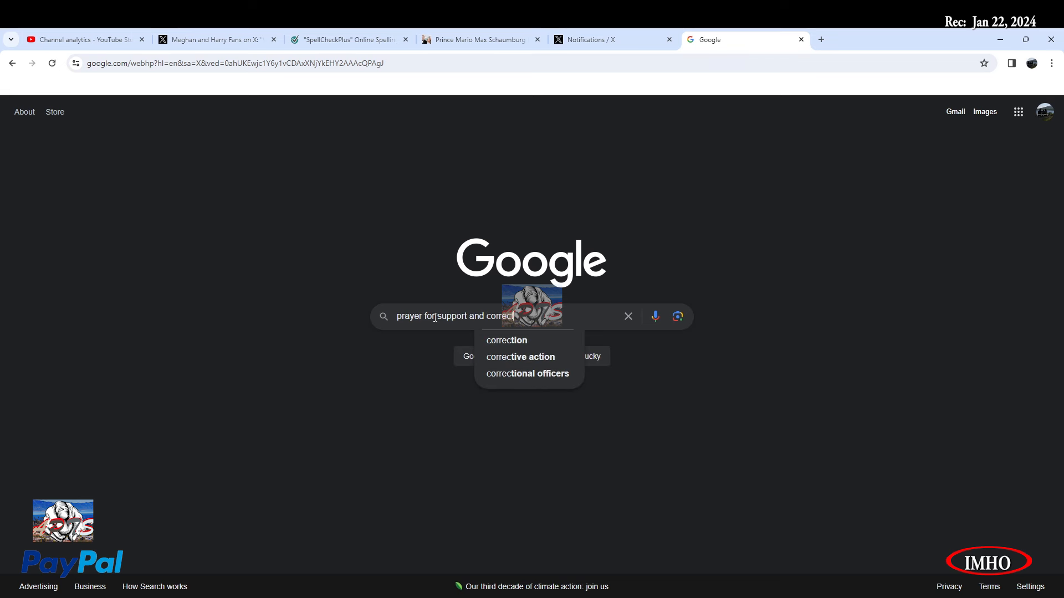
{"action": "type", "text": "ness"}
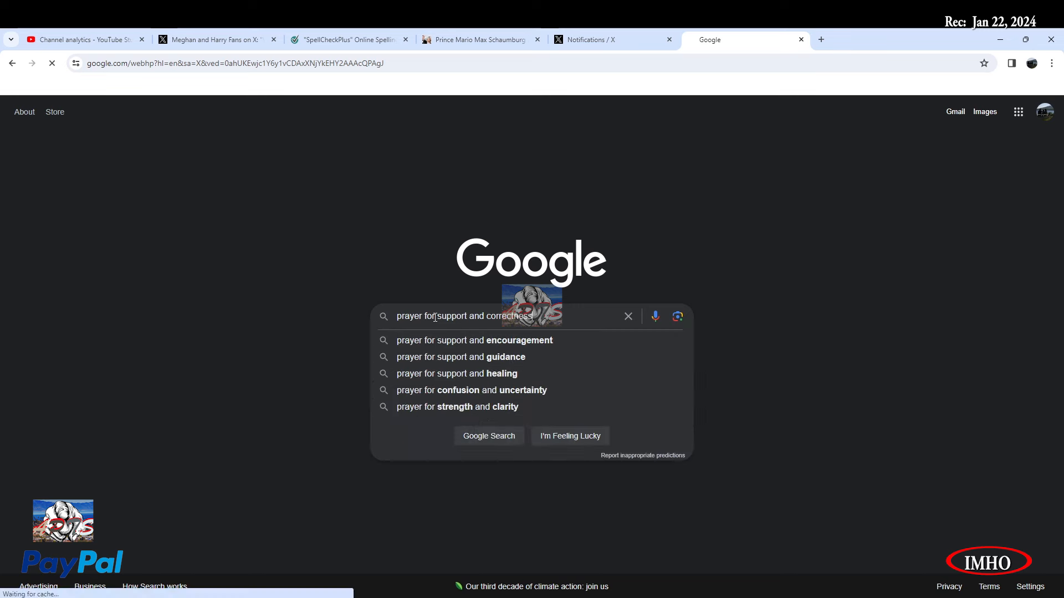
{"action": "key", "text": "Enter"}
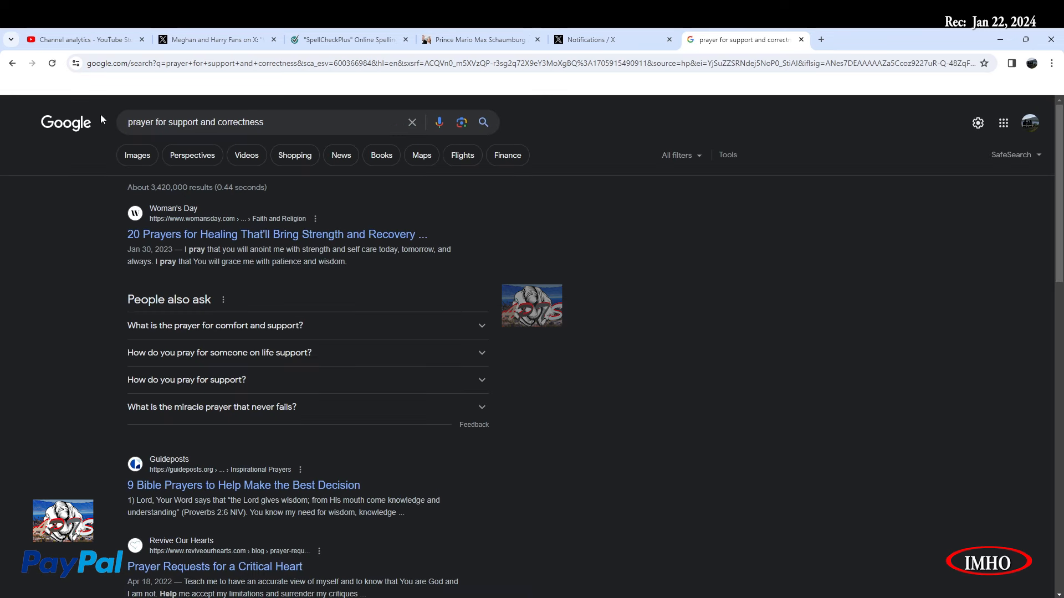
{"action": "mouse_move", "coordinate": [99, 229]}
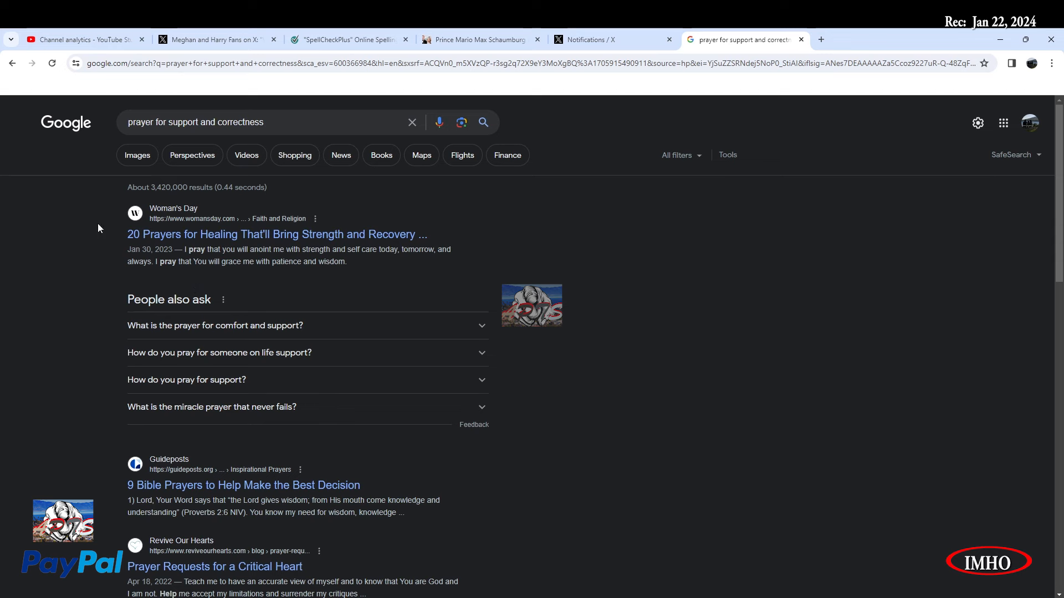
{"action": "mouse_move", "coordinate": [137, 155]}
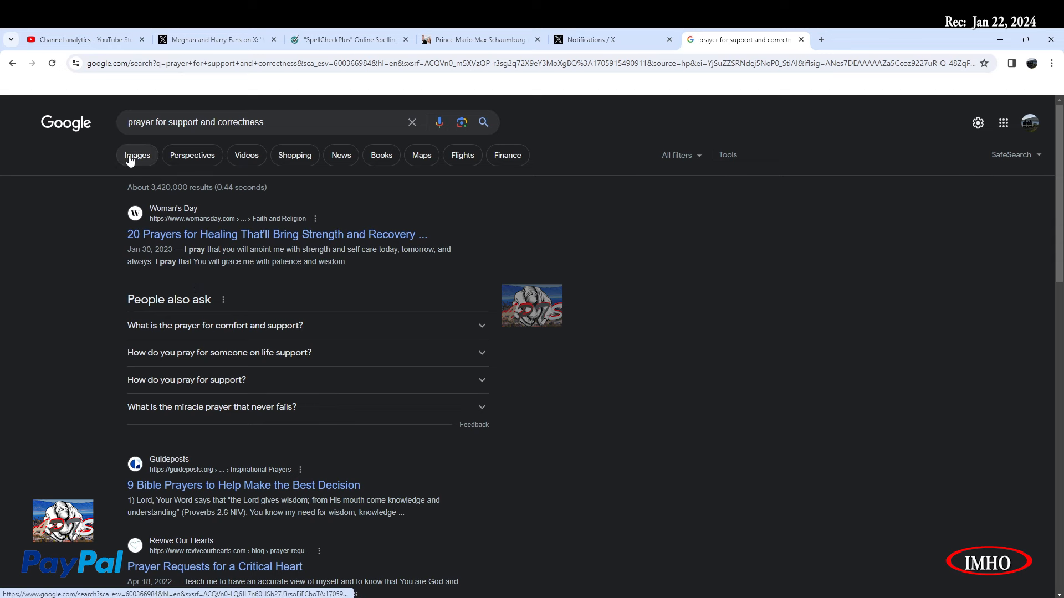
Browse image results for the prayer search, then return to the YouTube Studio tab.
{"action": "left_click", "coordinate": [137, 155]}
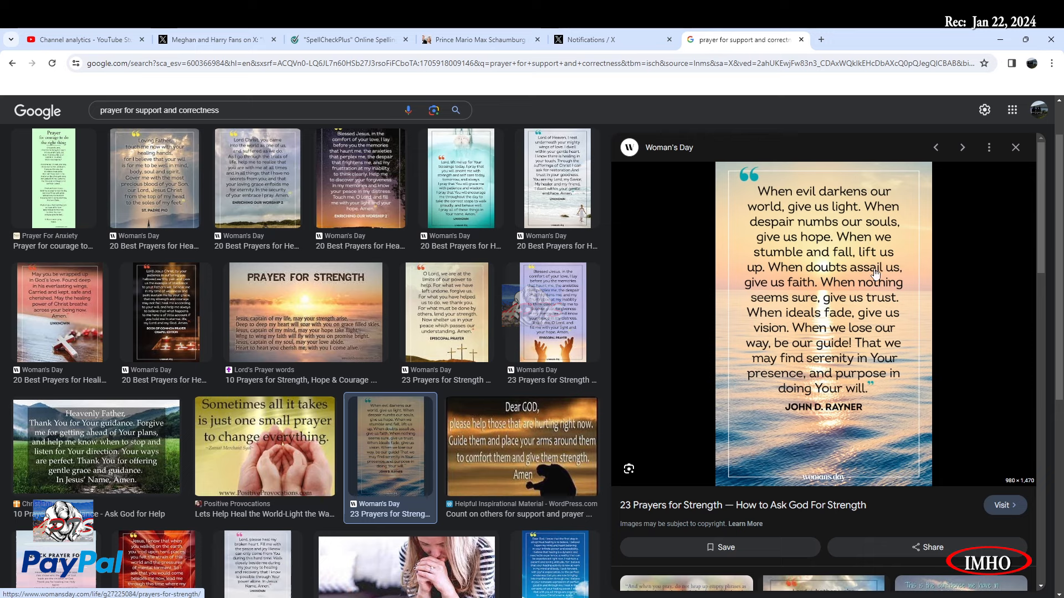
{"action": "mouse_move", "coordinate": [778, 290]}
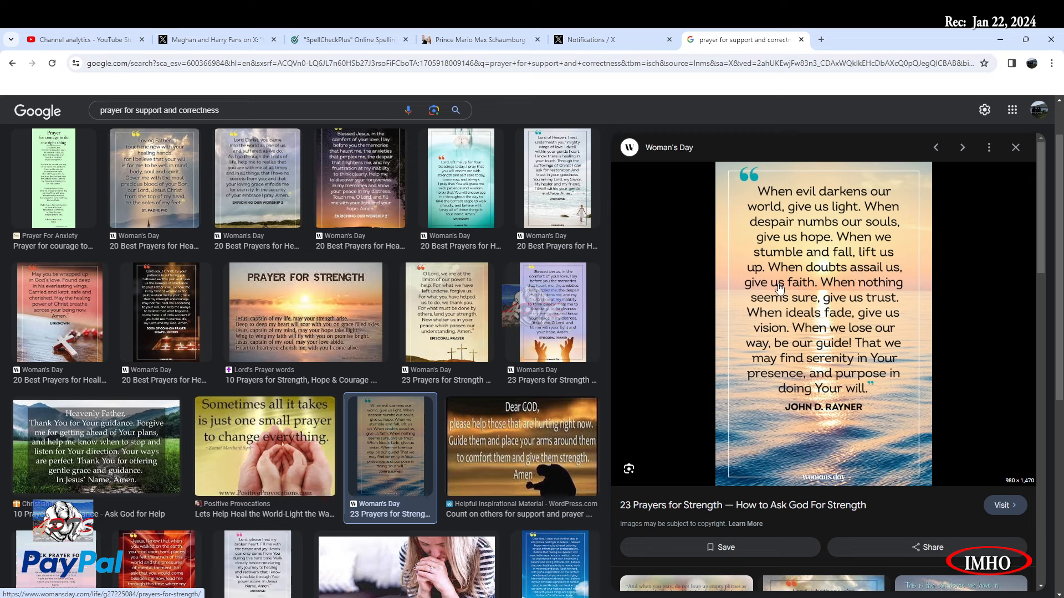
{"action": "mouse_move", "coordinate": [912, 290]}
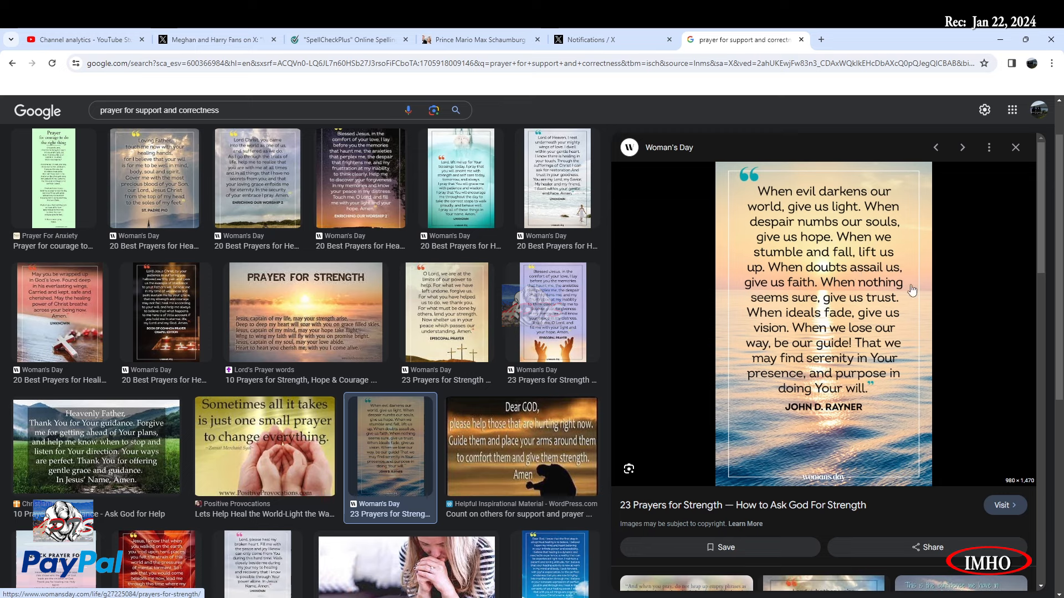
{"action": "mouse_move", "coordinate": [845, 314]}
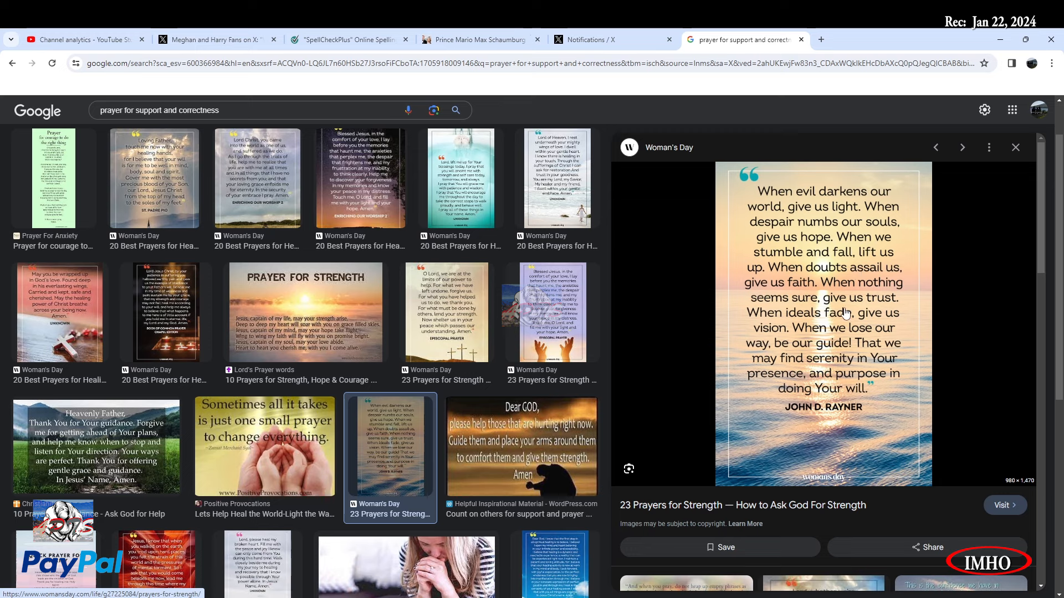
{"action": "mouse_move", "coordinate": [911, 314]}
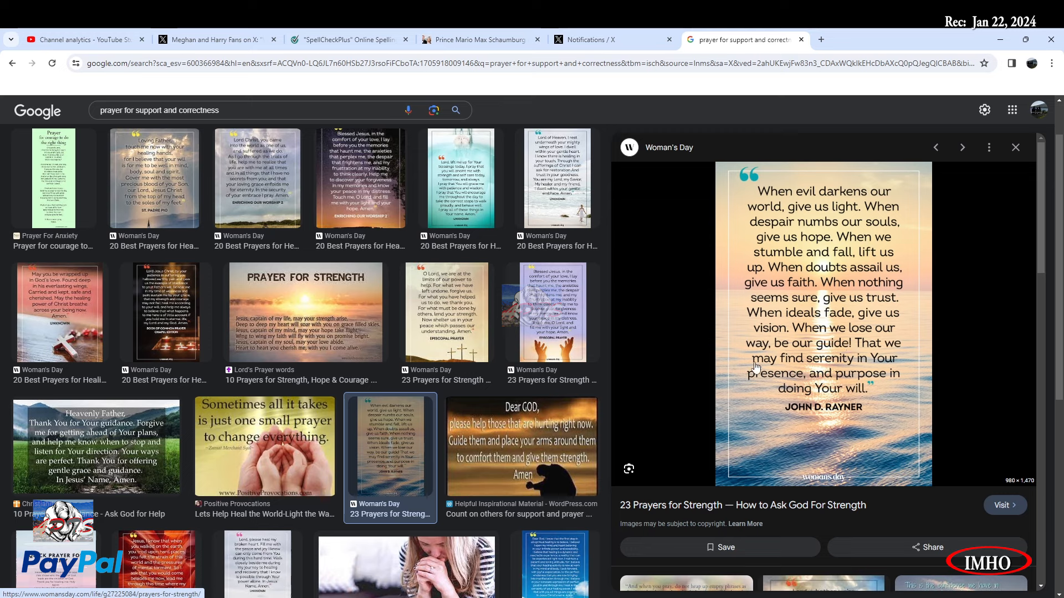
{"action": "mouse_move", "coordinate": [820, 384]}
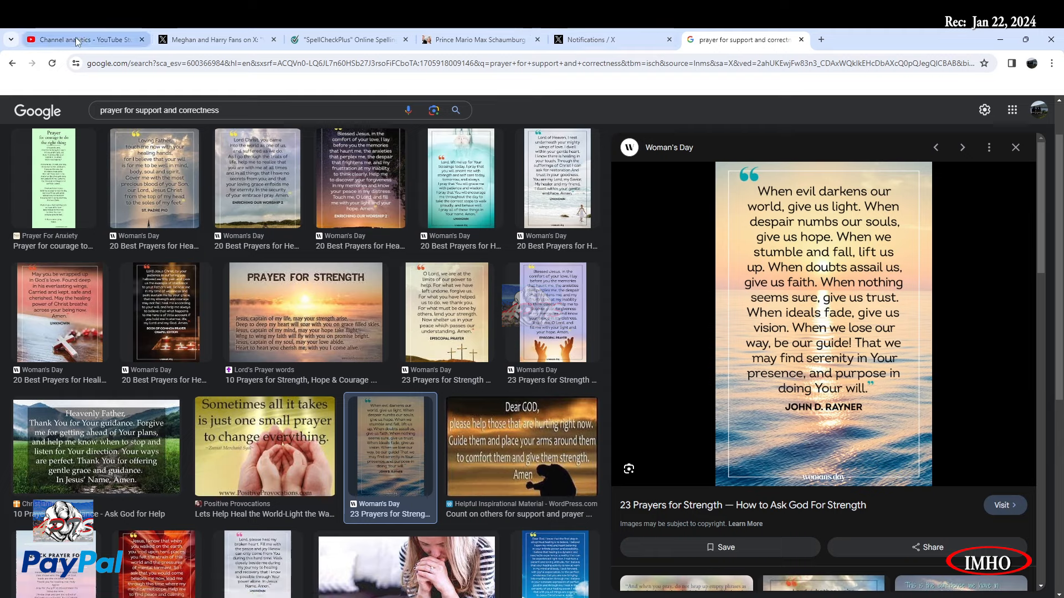
{"action": "left_click", "coordinate": [84, 39]}
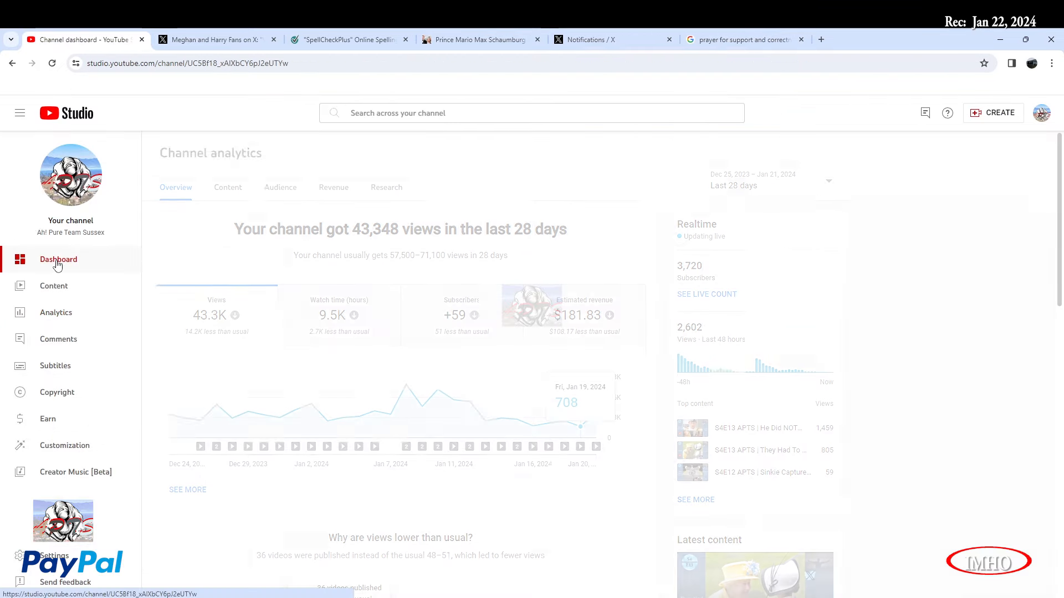